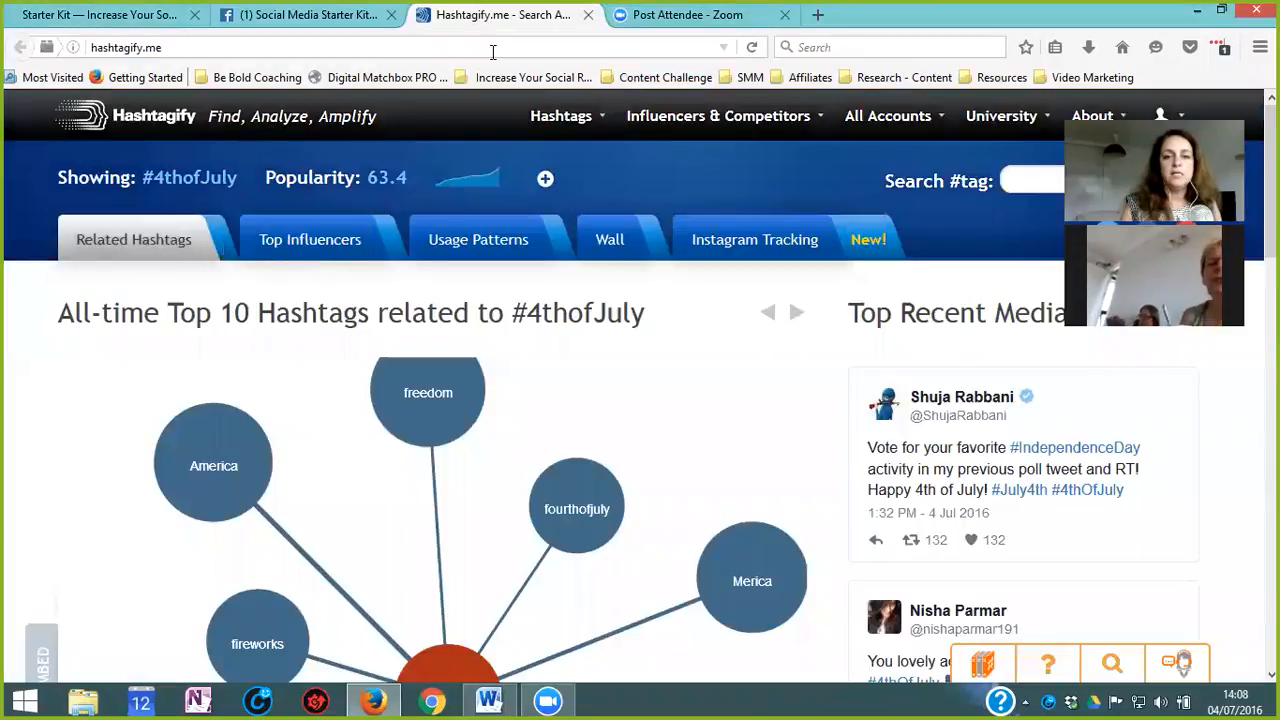
pyautogui.moveTo(427, 392)
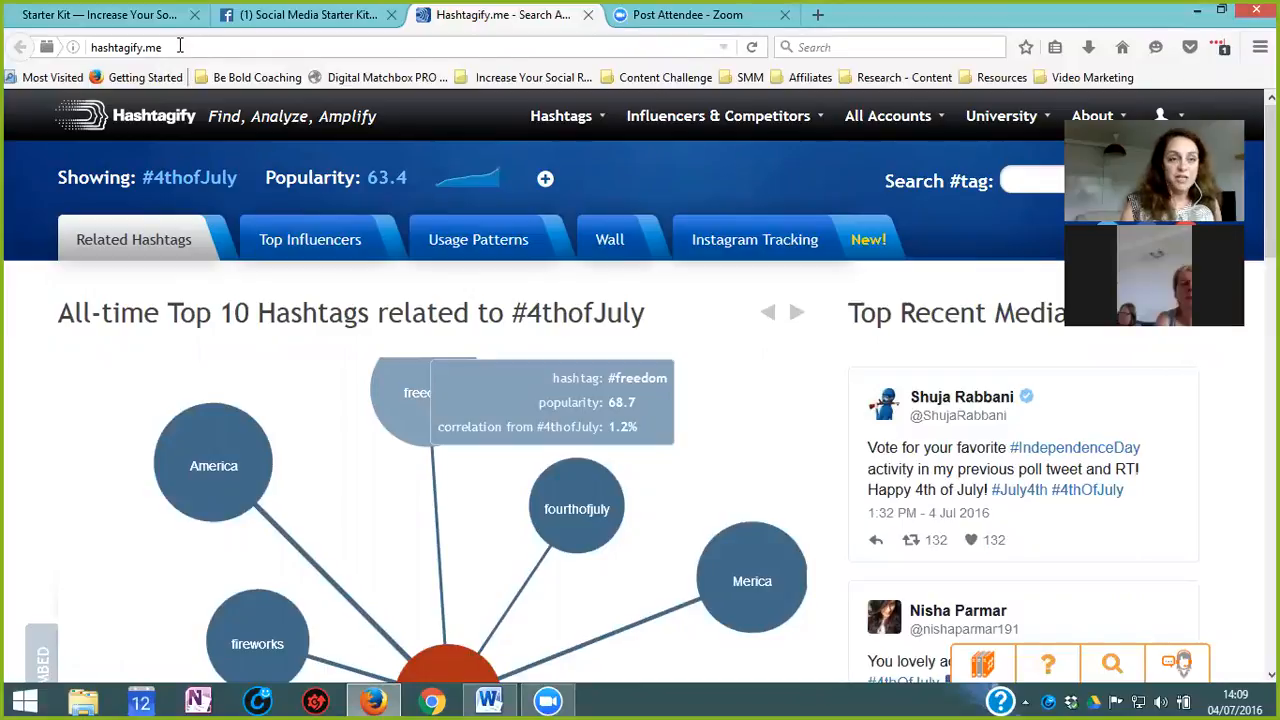
# Step: Dismiss the webcam settings and enter 'Painting' in Hashtagify's hashtag search box
pyautogui.click(140, 46)
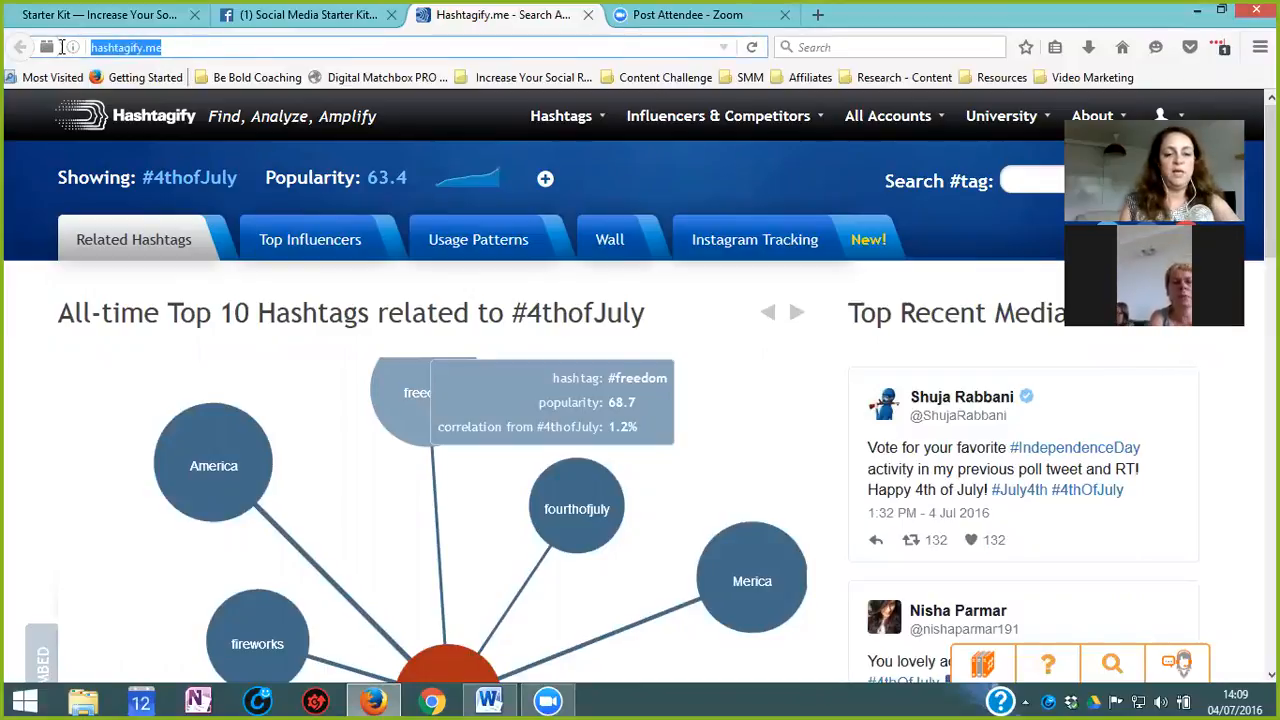
pyautogui.moveTo(728, 662)
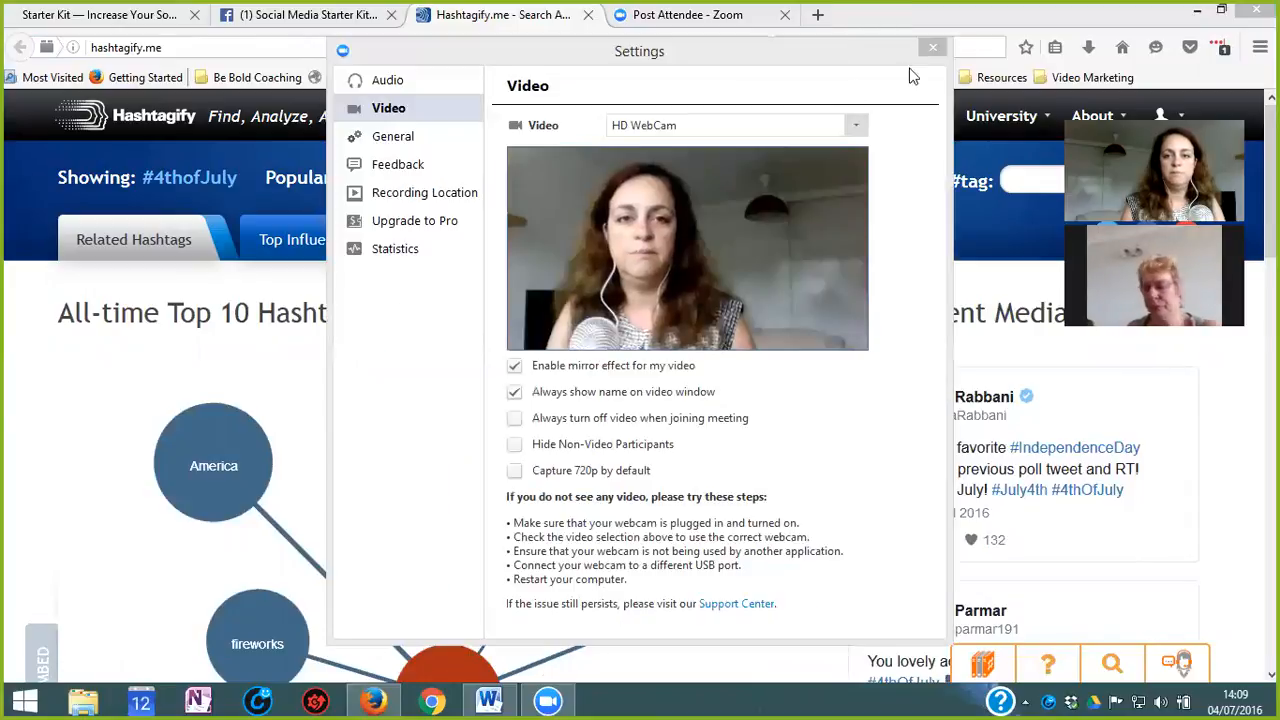
pyautogui.click(931, 47)
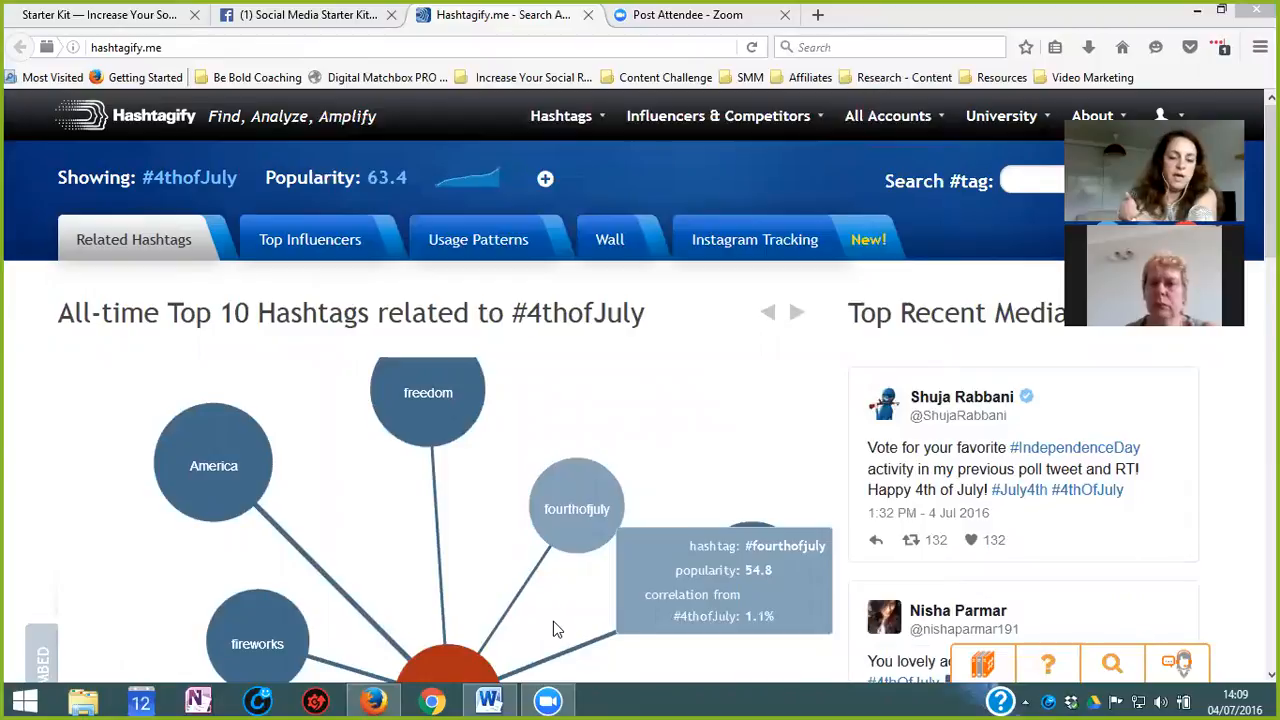
pyautogui.moveTo(559, 581)
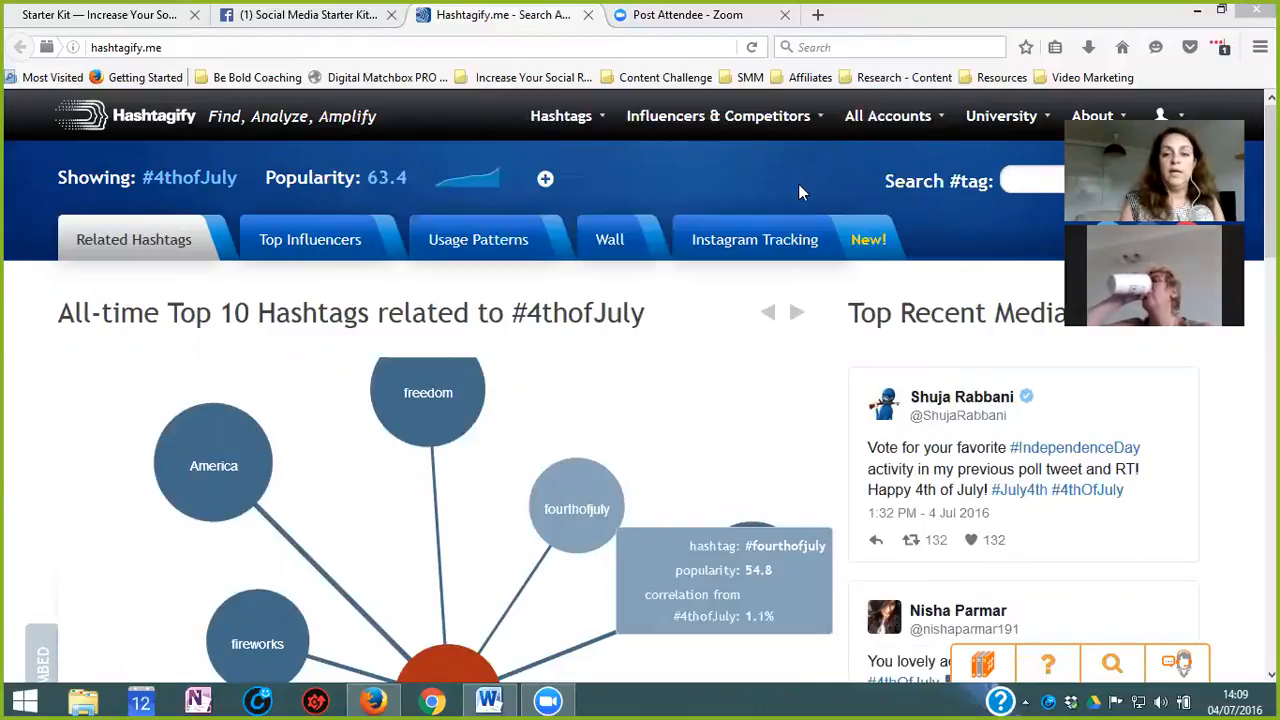
pyautogui.moveTo(826, 188)
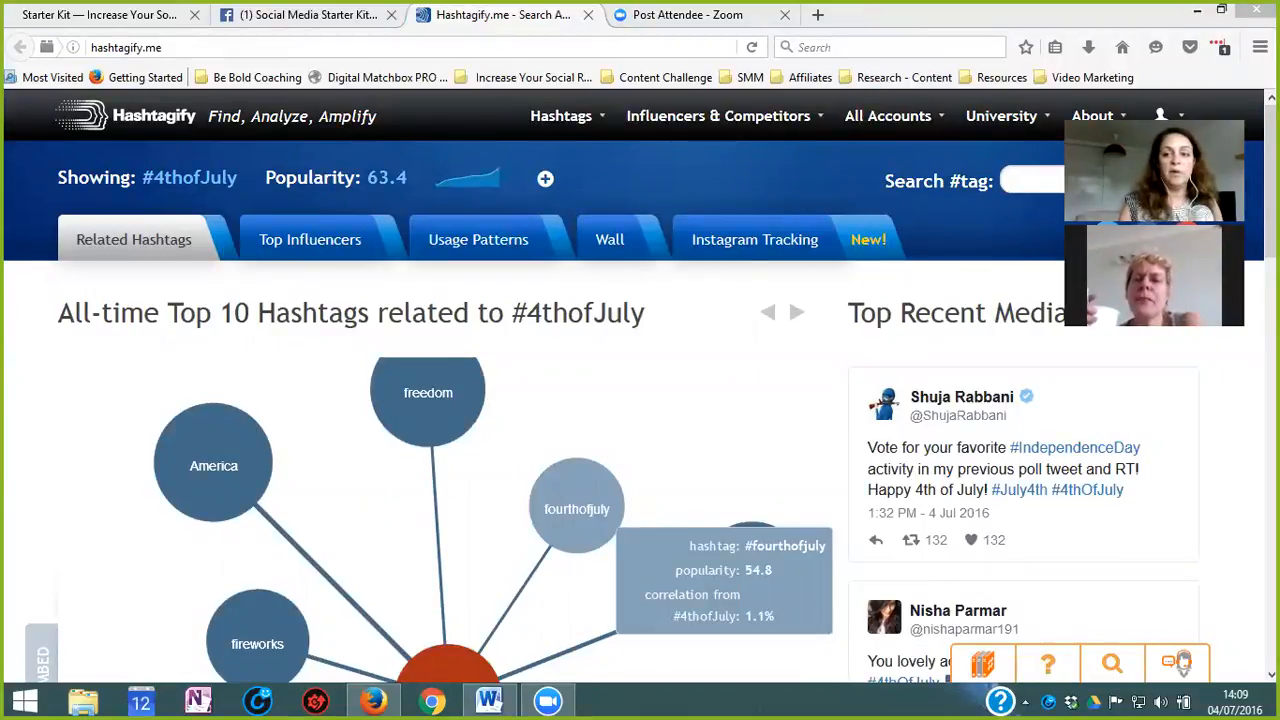
pyautogui.click(1040, 181)
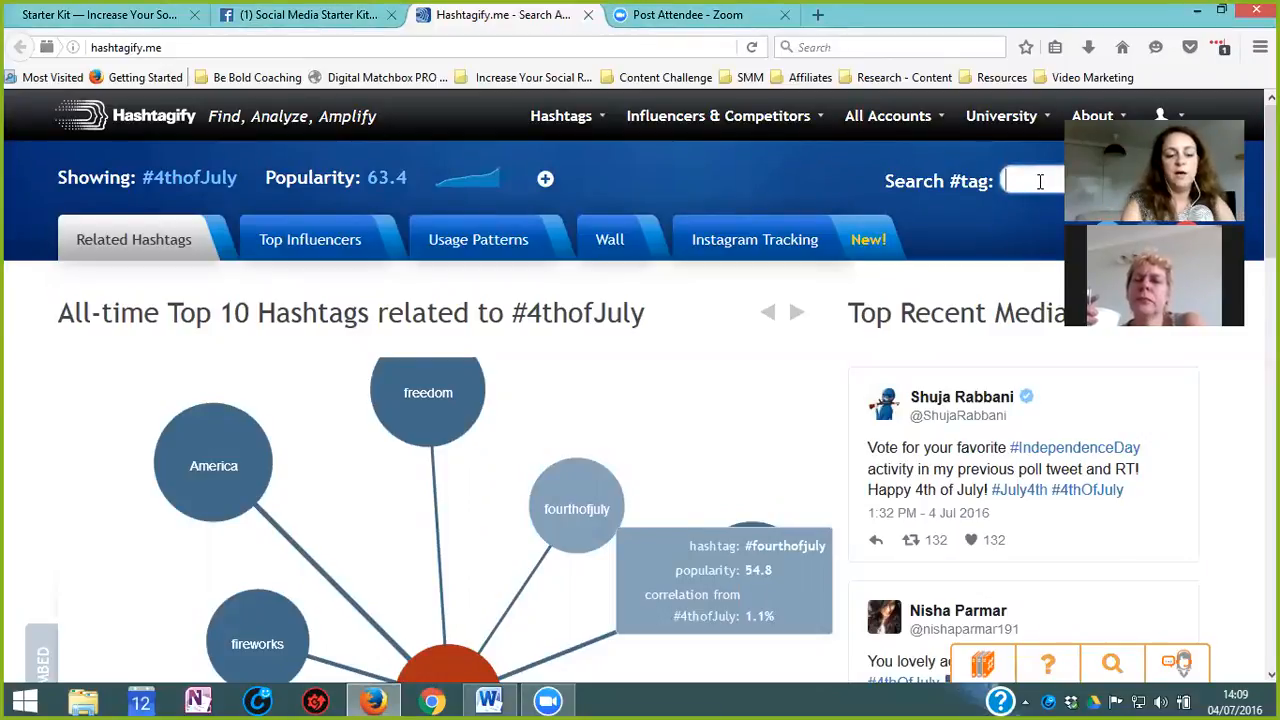
pyautogui.write('P')
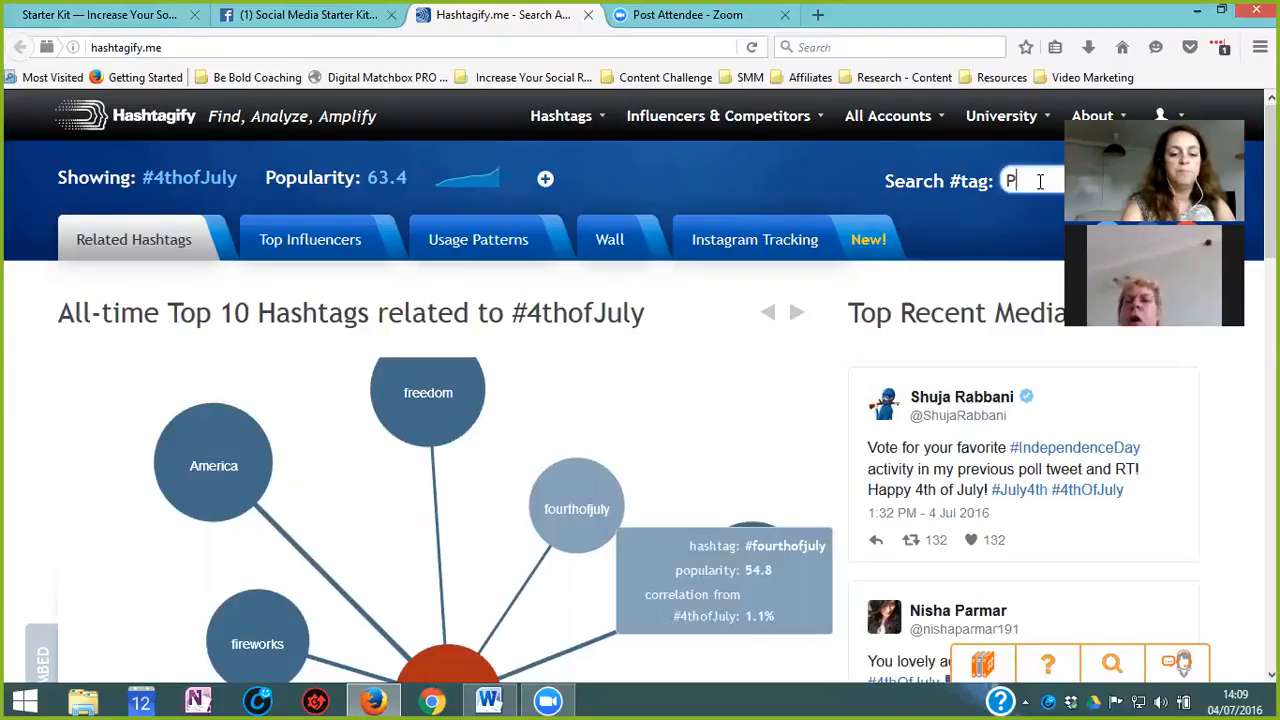
pyautogui.write('Painting')
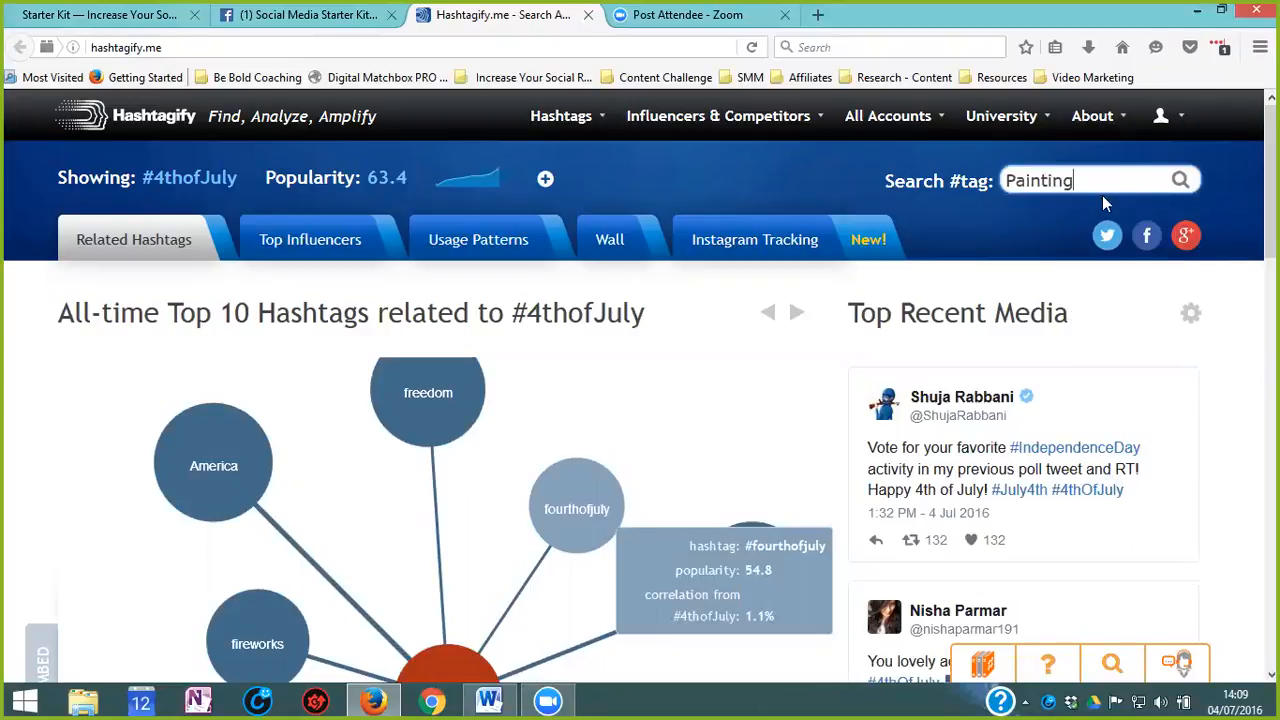
pyautogui.moveTo(862, 191)
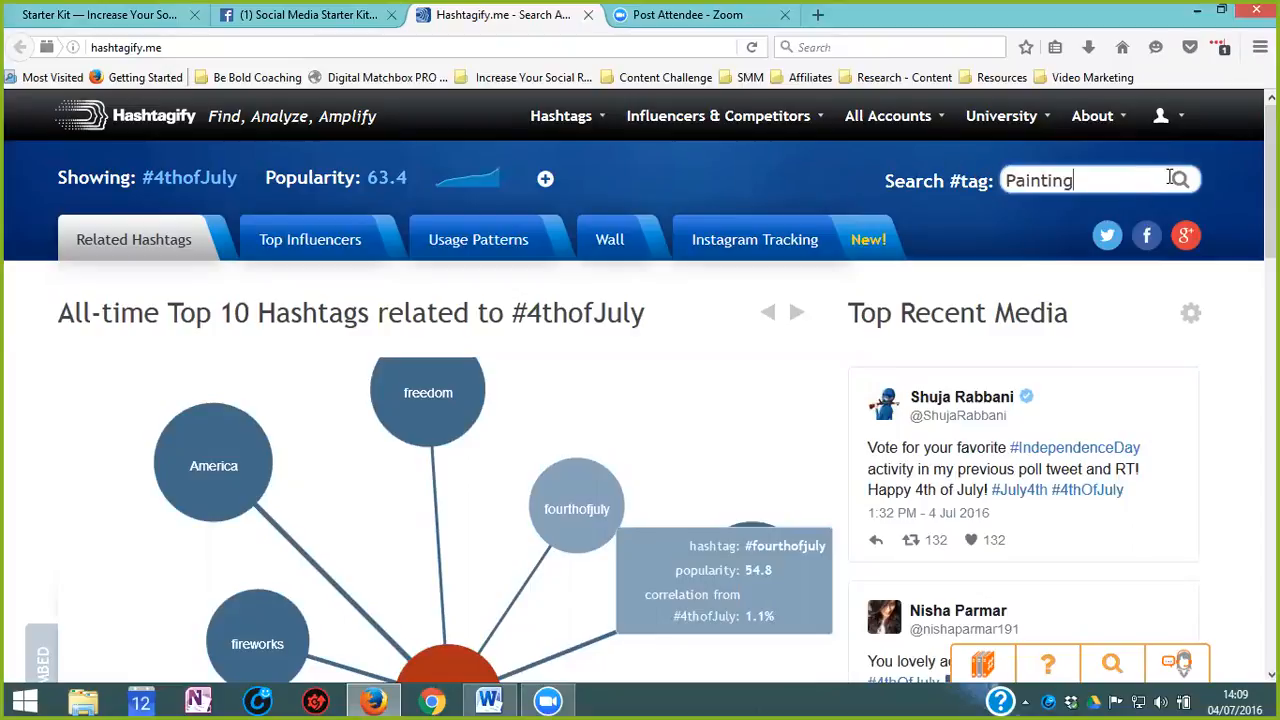
# Step: Run the #painting search and browse its related-hashtags map, led by #art (82.7, 63.8%)
pyautogui.click(1181, 180)
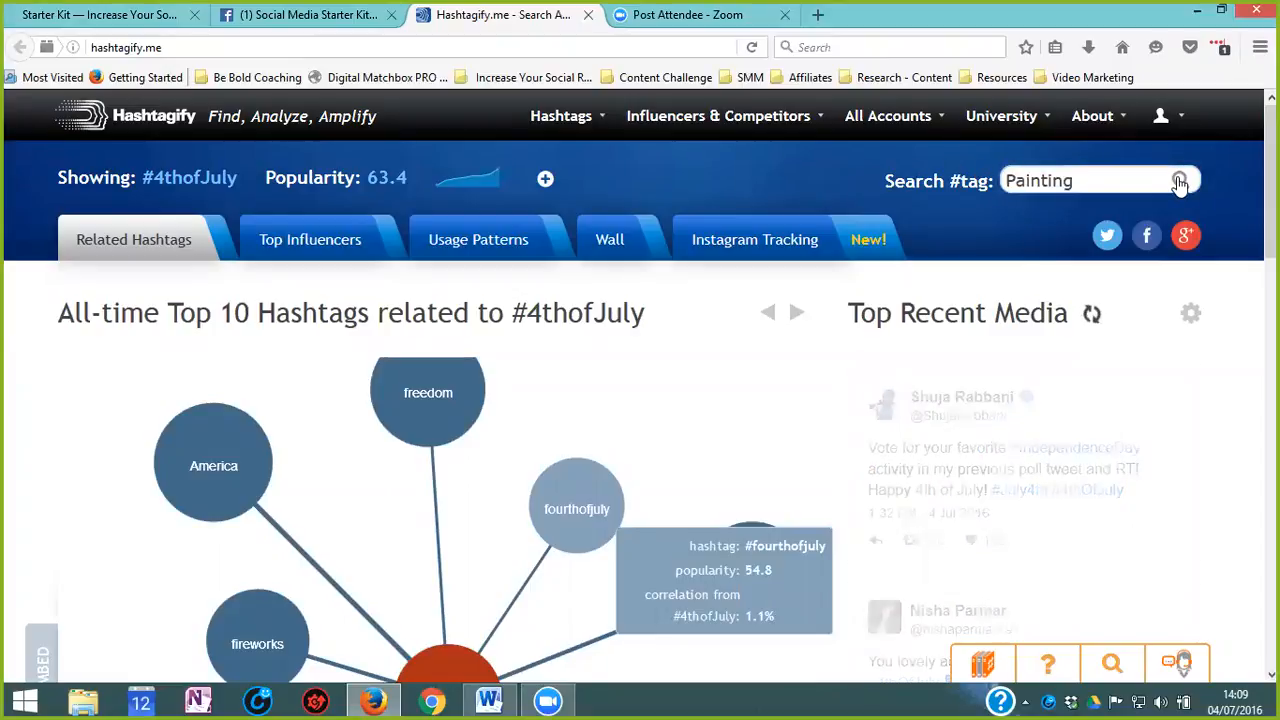
pyautogui.click(1179, 180)
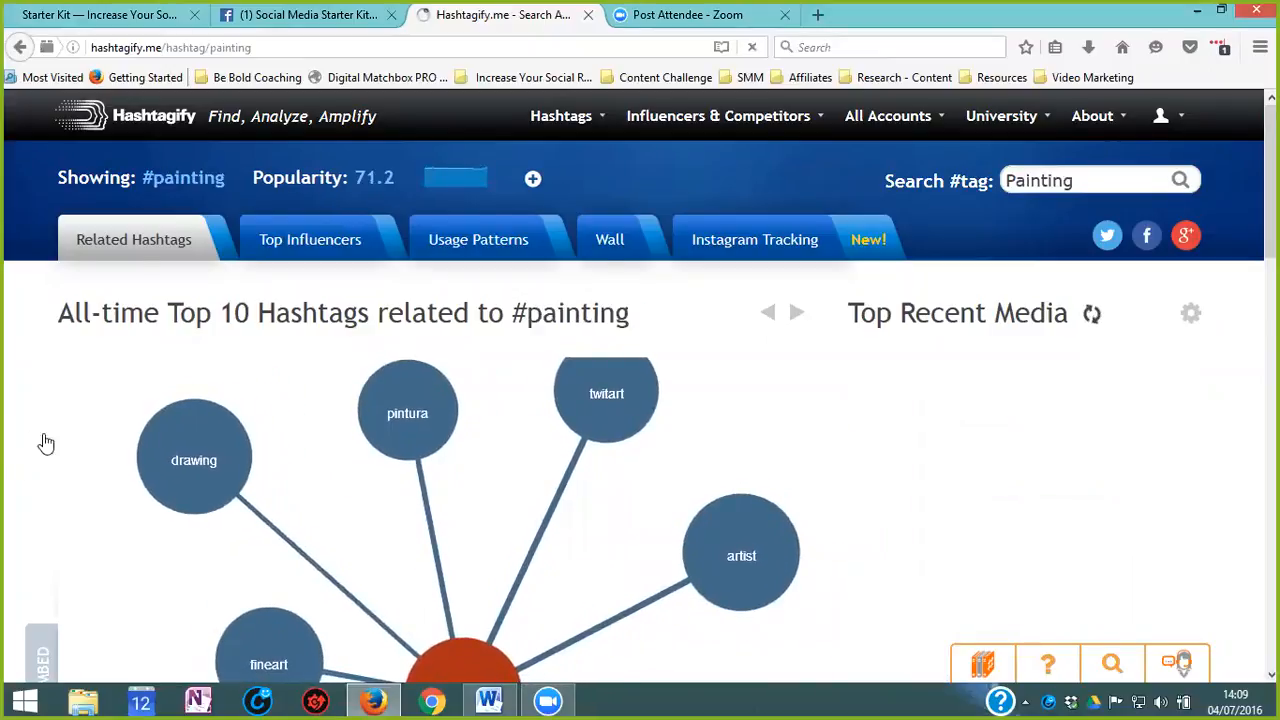
pyautogui.scroll(-3)
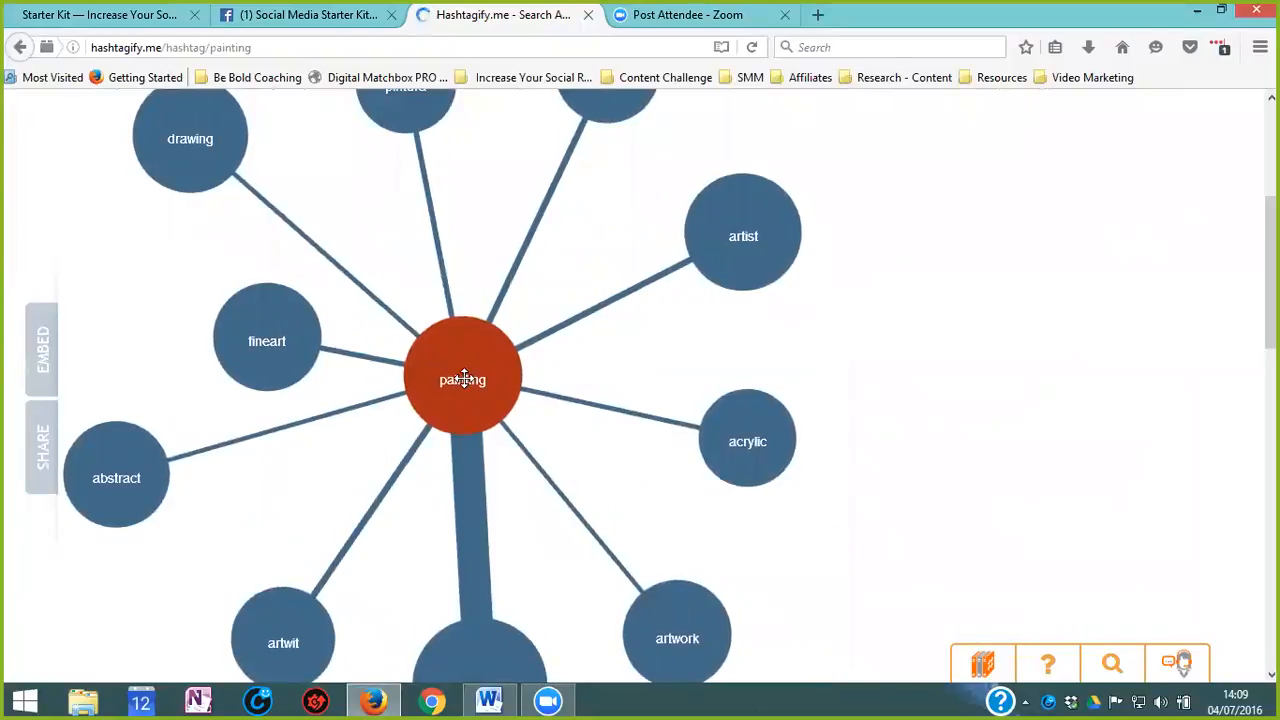
pyautogui.scroll(-3)
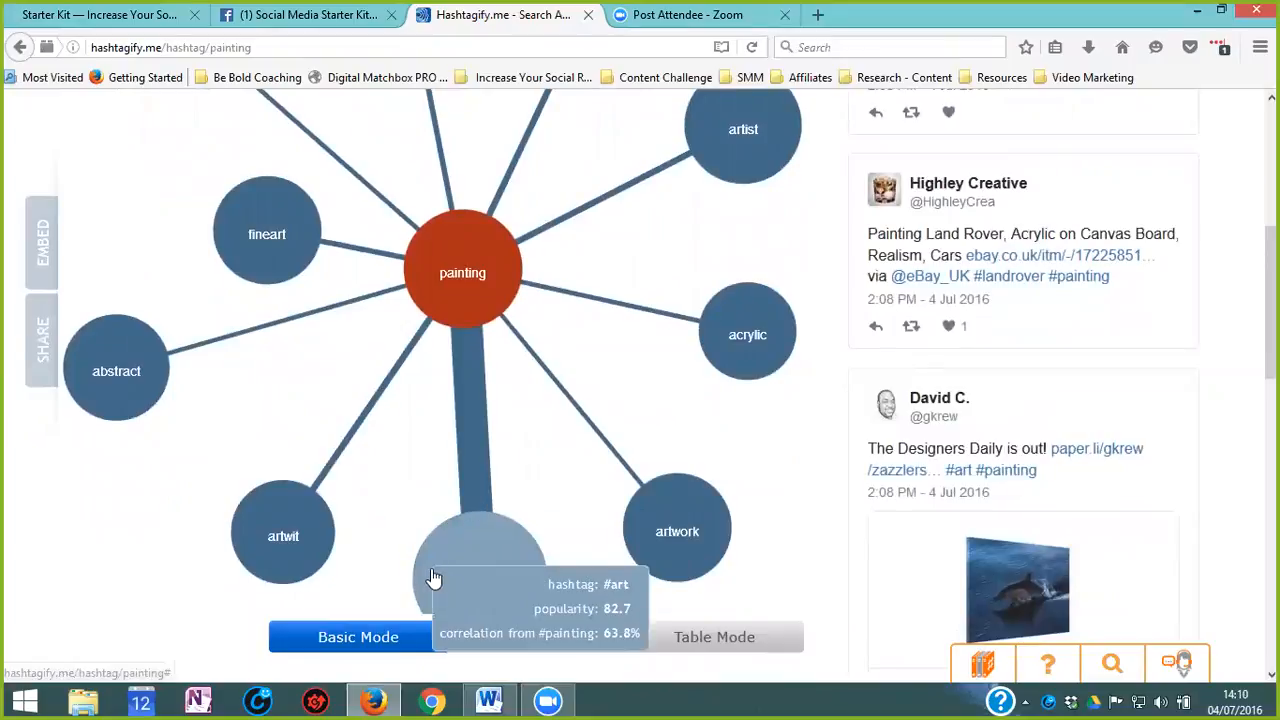
pyautogui.moveTo(467, 539)
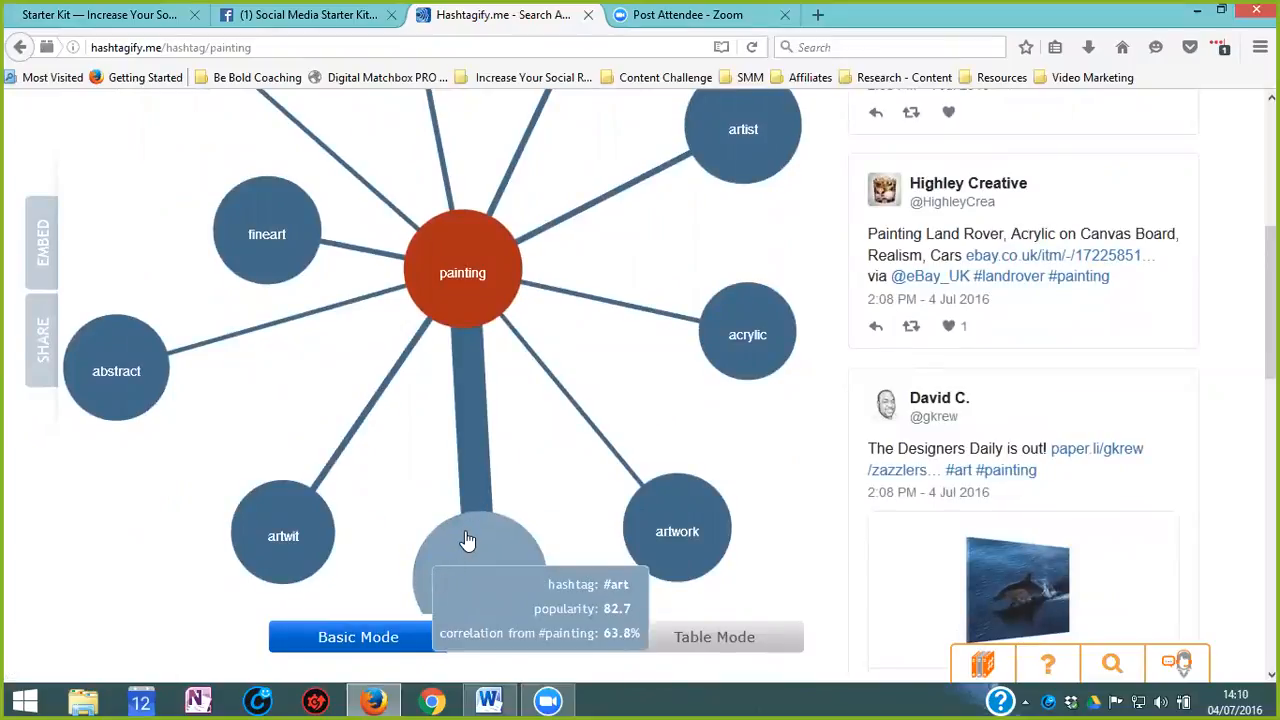
pyautogui.scroll(-3)
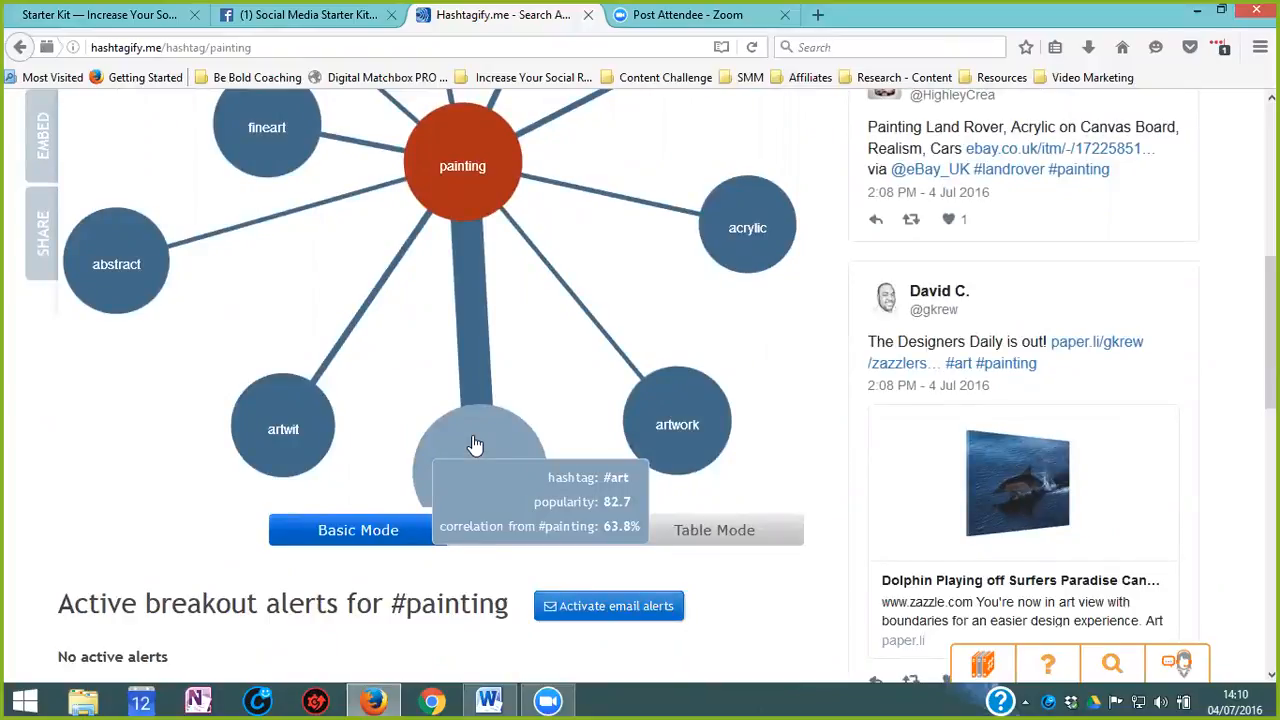
pyautogui.moveTo(267, 363)
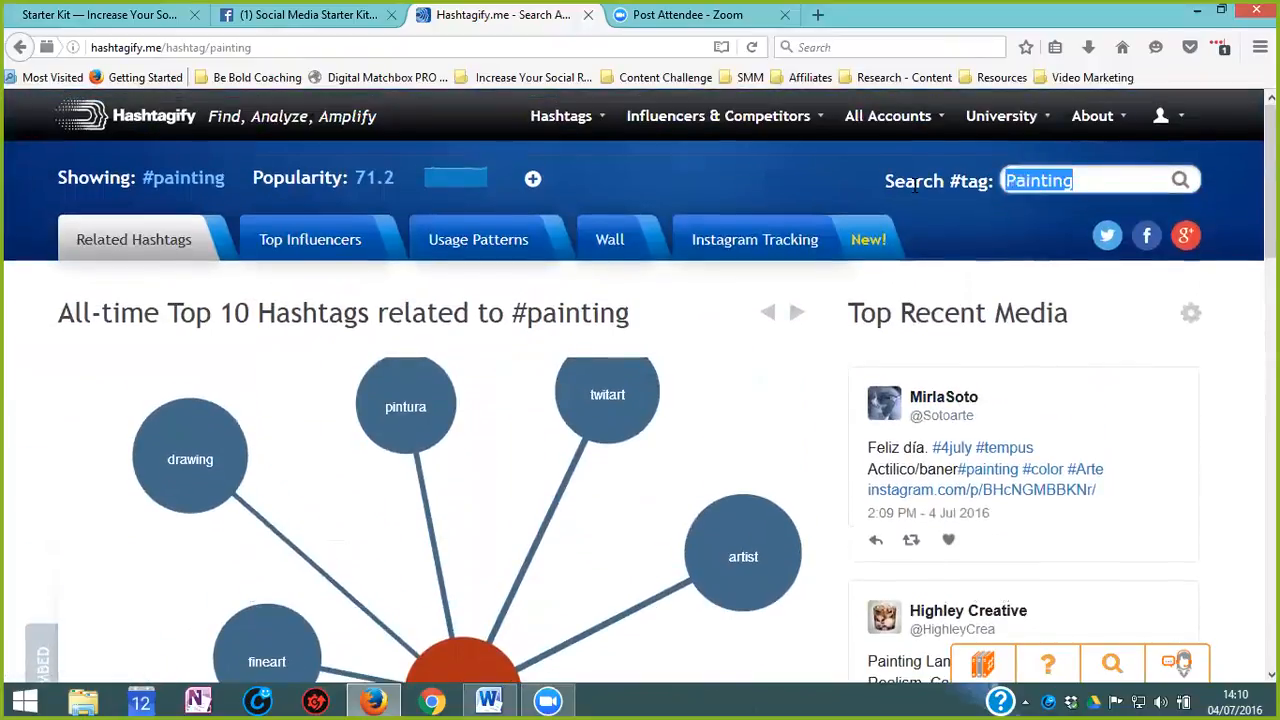
# Step: Search Hashtagify for 'art' and browse its map, showing #streetart 69.3 and #drawing 68.9
pyautogui.write('art')
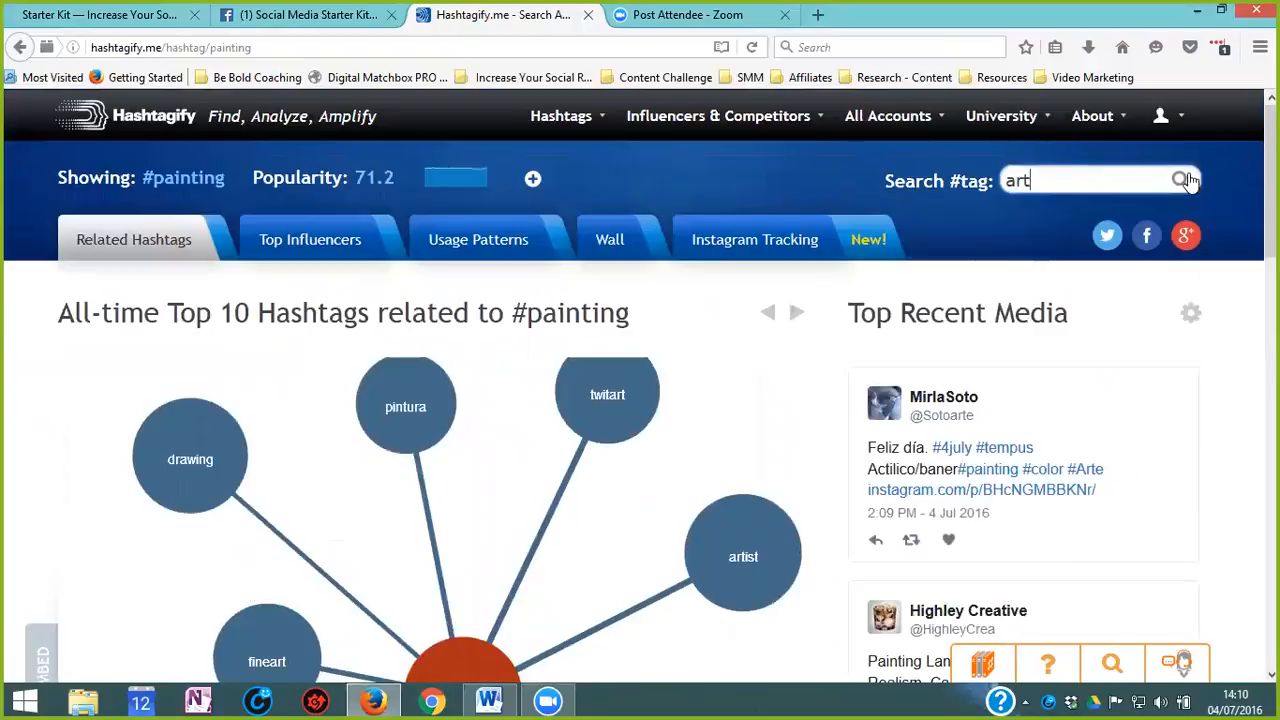
pyautogui.click(1179, 180)
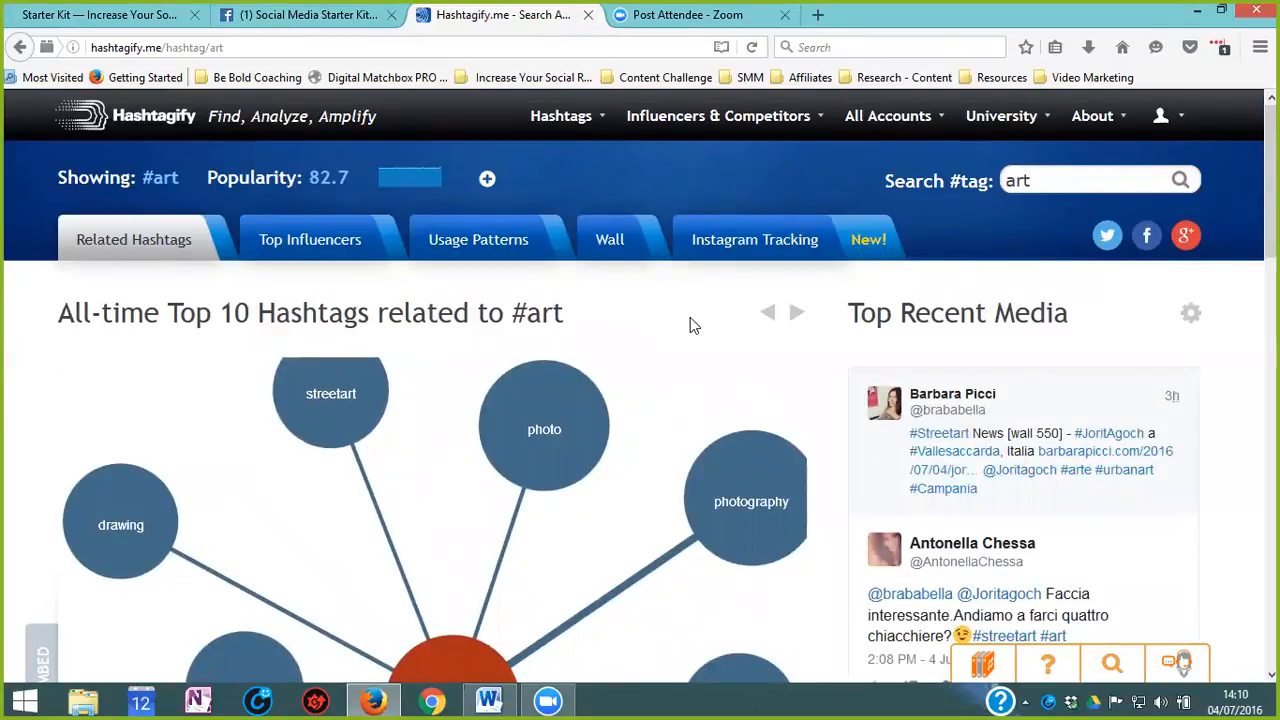
pyautogui.moveTo(280, 539)
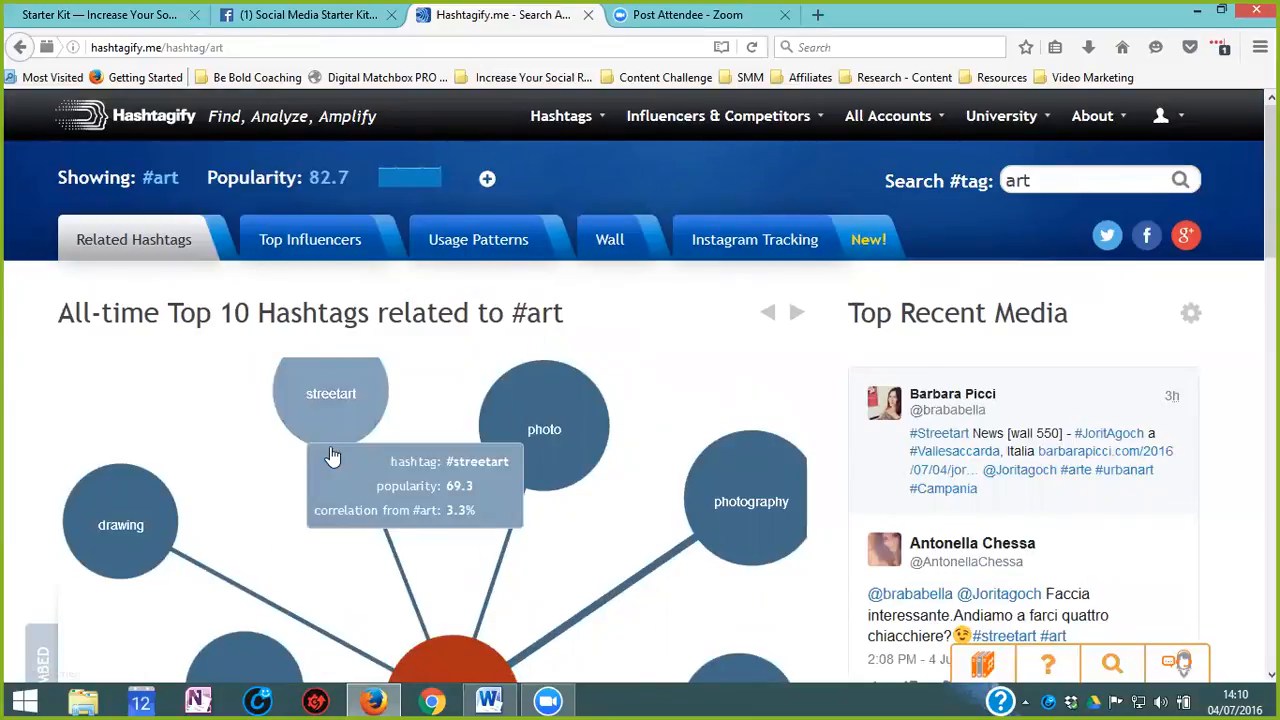
pyautogui.scroll(-3)
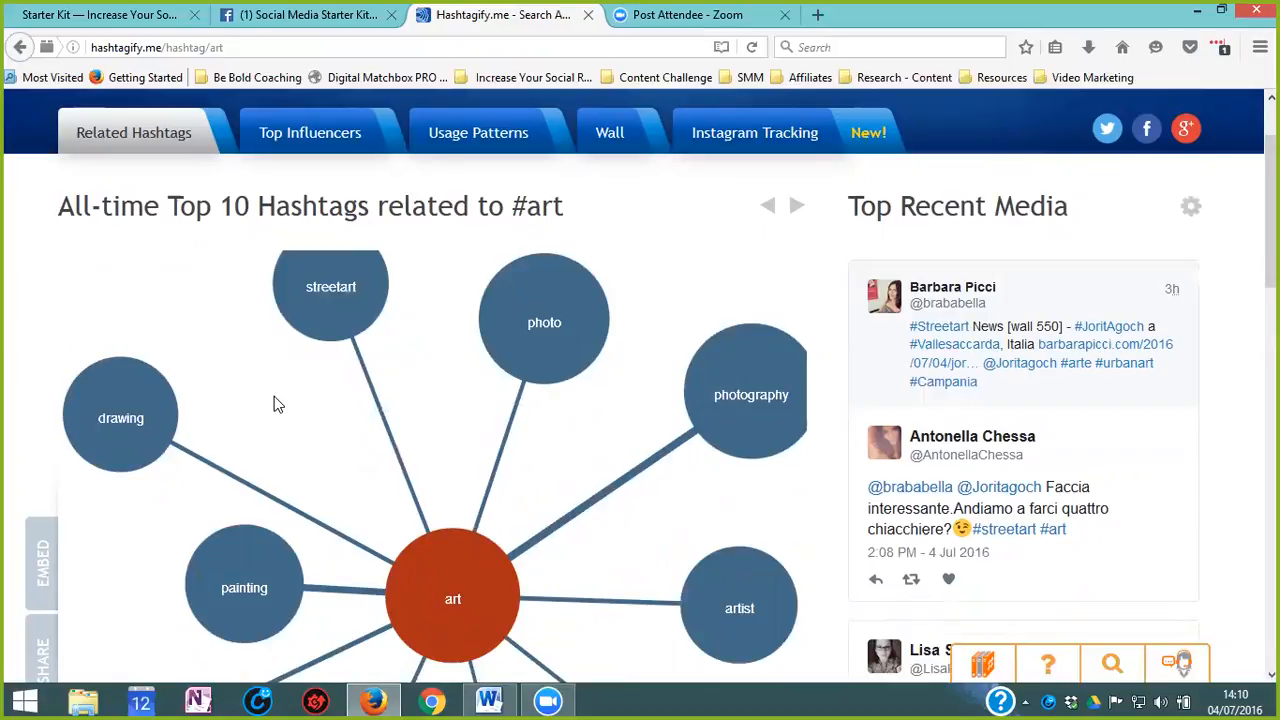
pyautogui.scroll(-3)
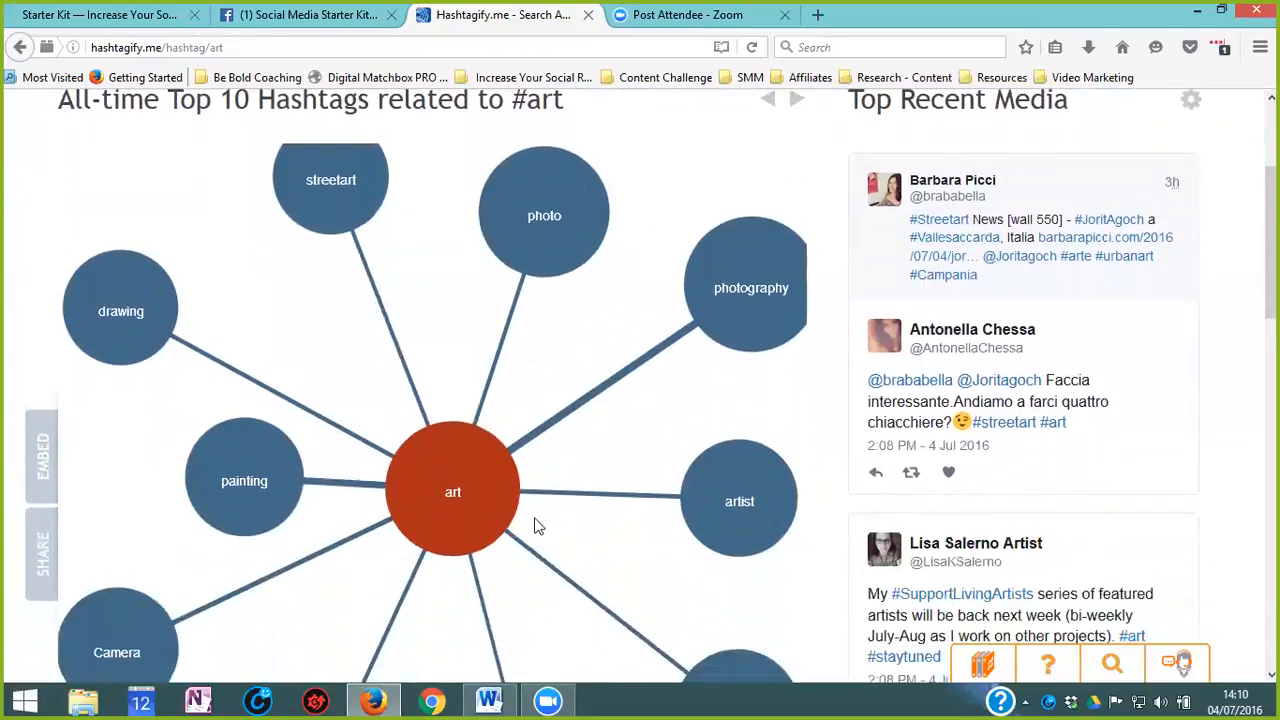
pyautogui.moveTo(120, 305)
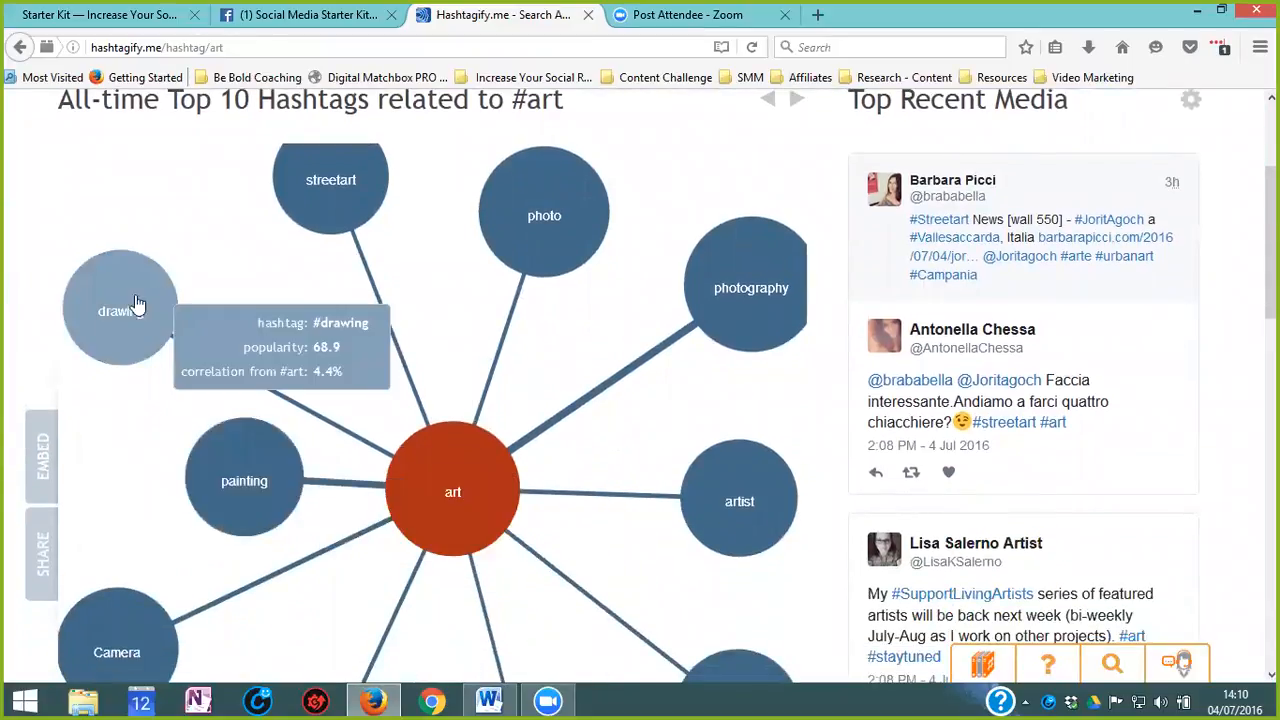
pyautogui.moveTo(370, 508)
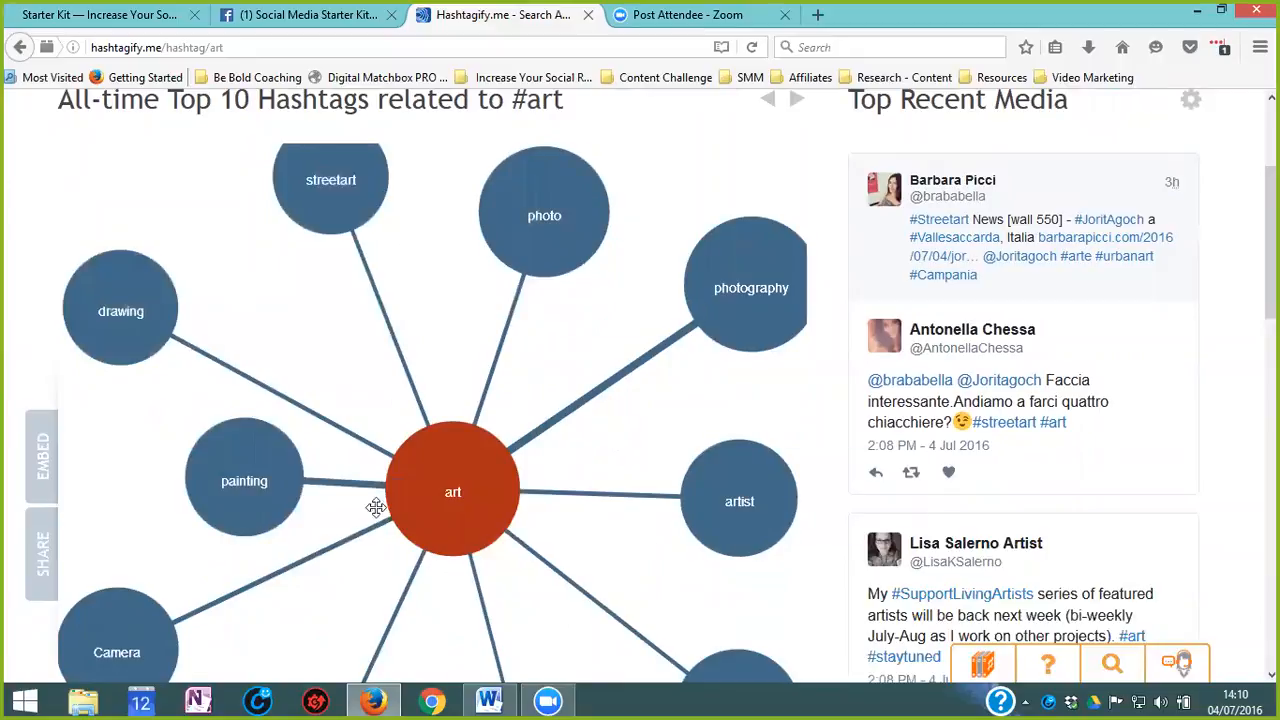
pyautogui.scroll(-3)
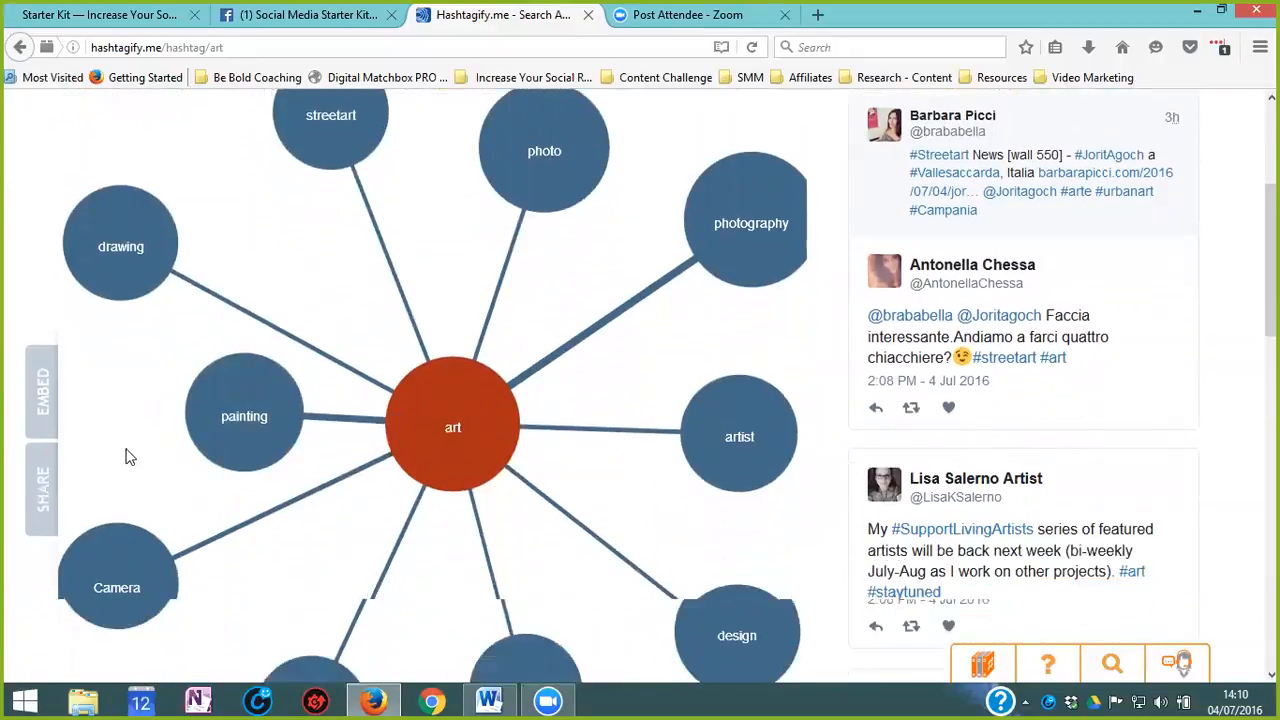
pyautogui.scroll(-3)
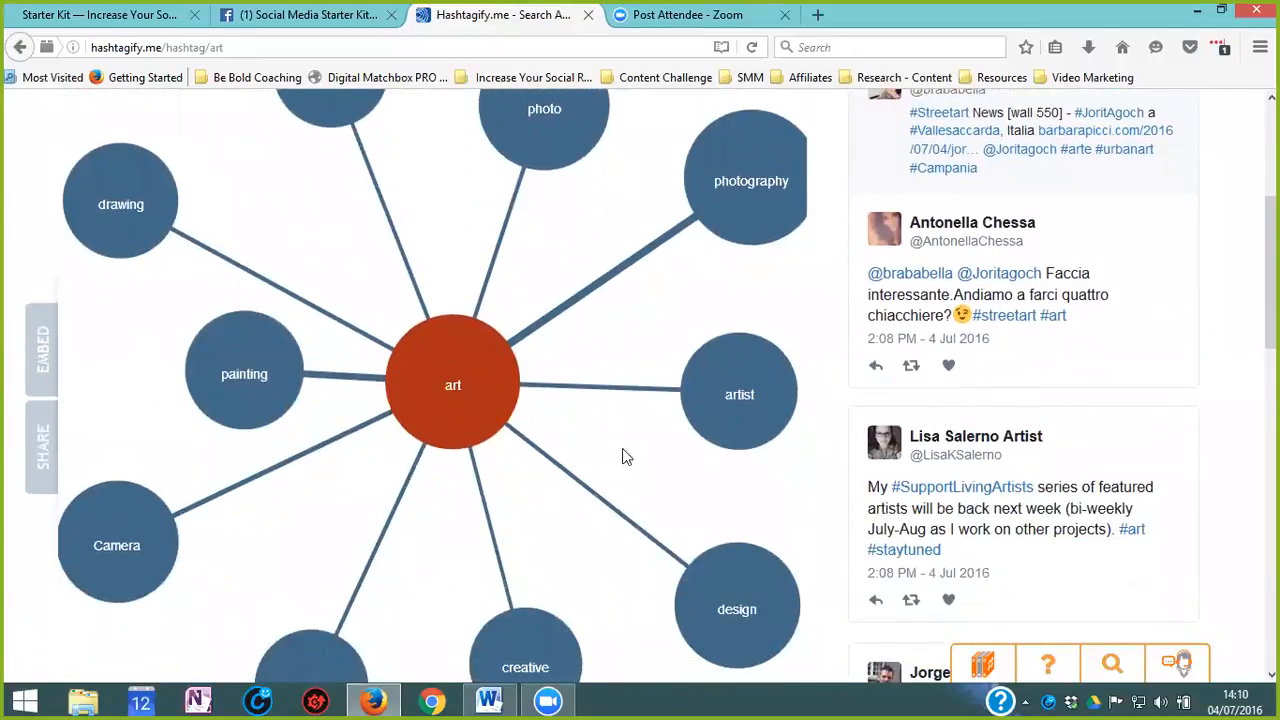
pyautogui.moveTo(628, 456)
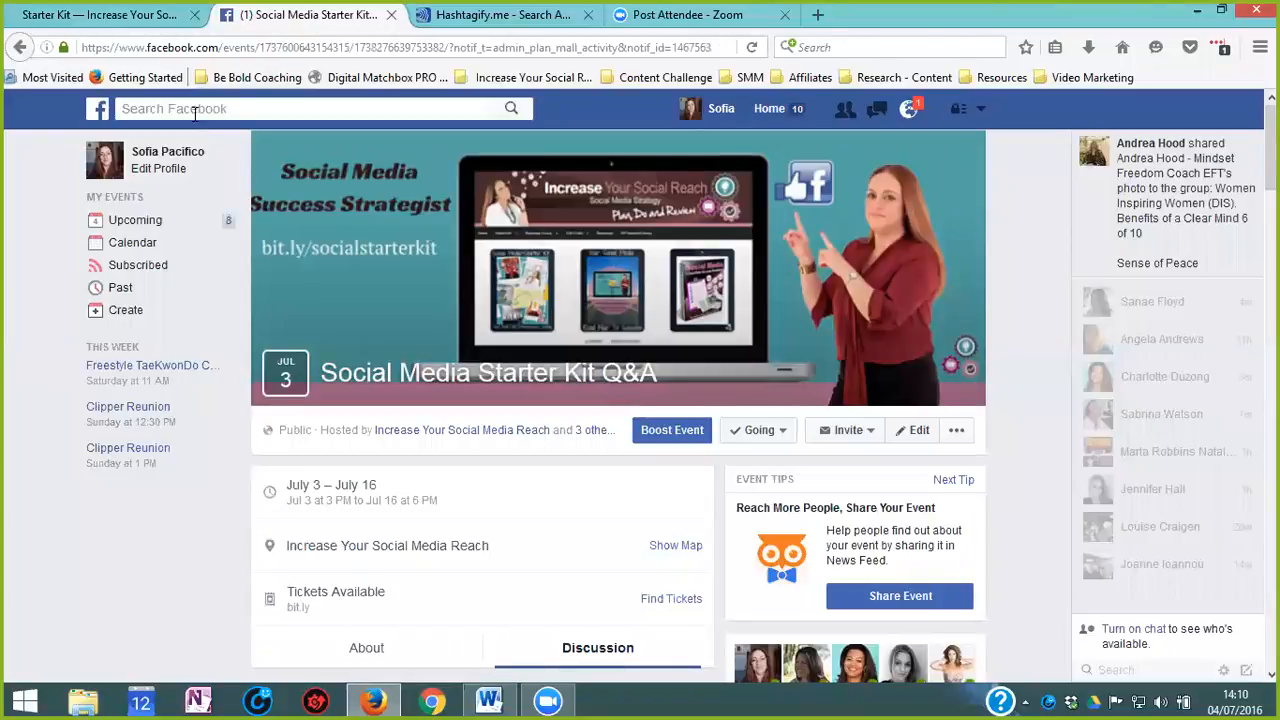
# Step: Search Facebook for '#art' to list posts tagged with it
pyautogui.click(300, 108)
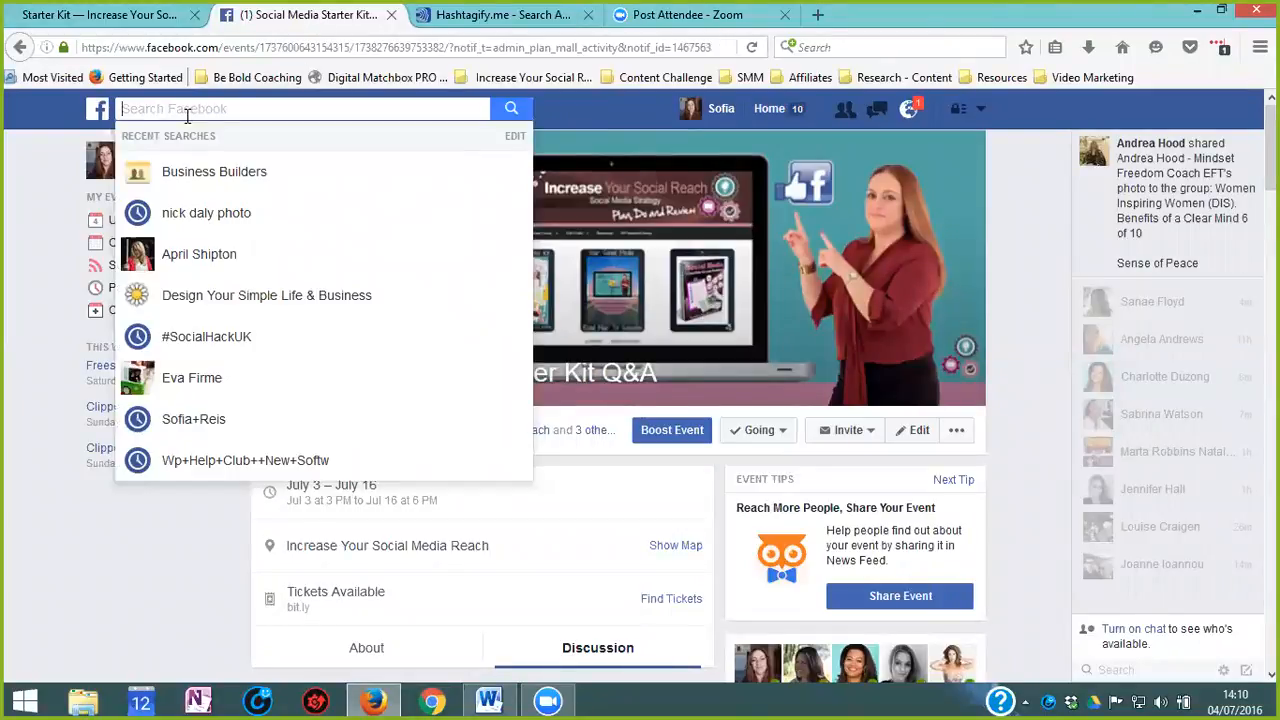
pyautogui.write('#')
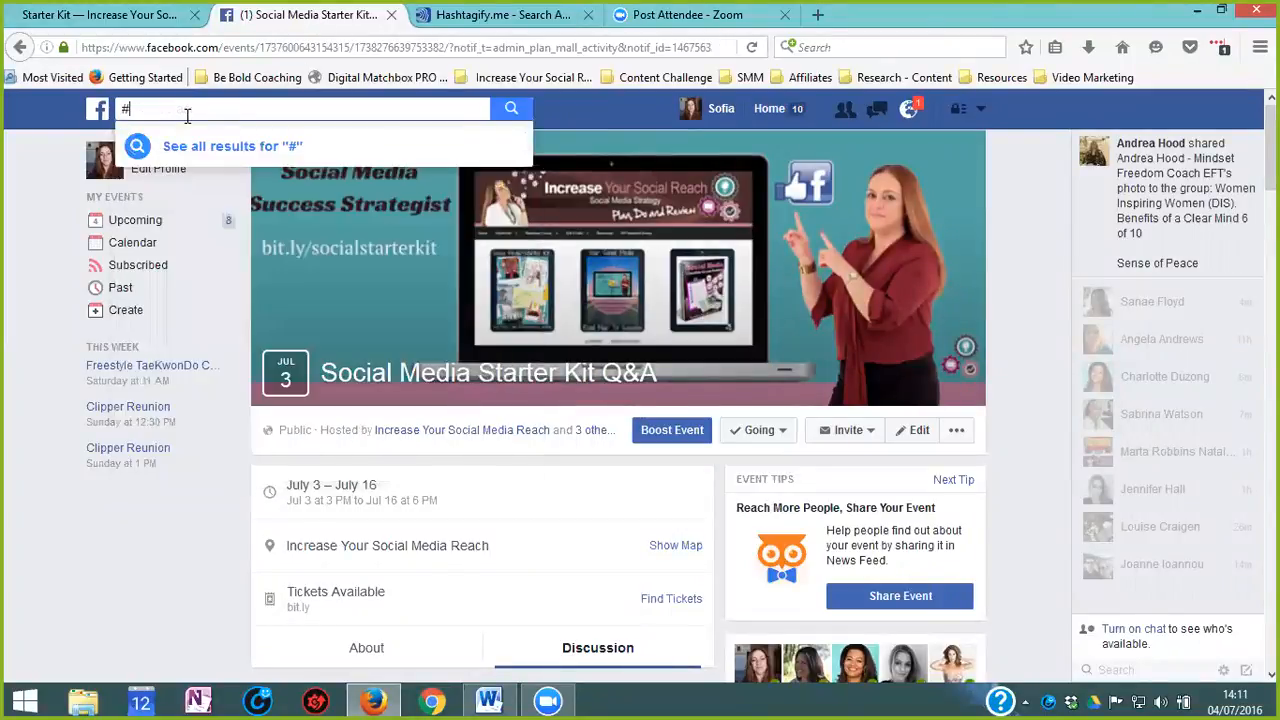
pyautogui.write('art')
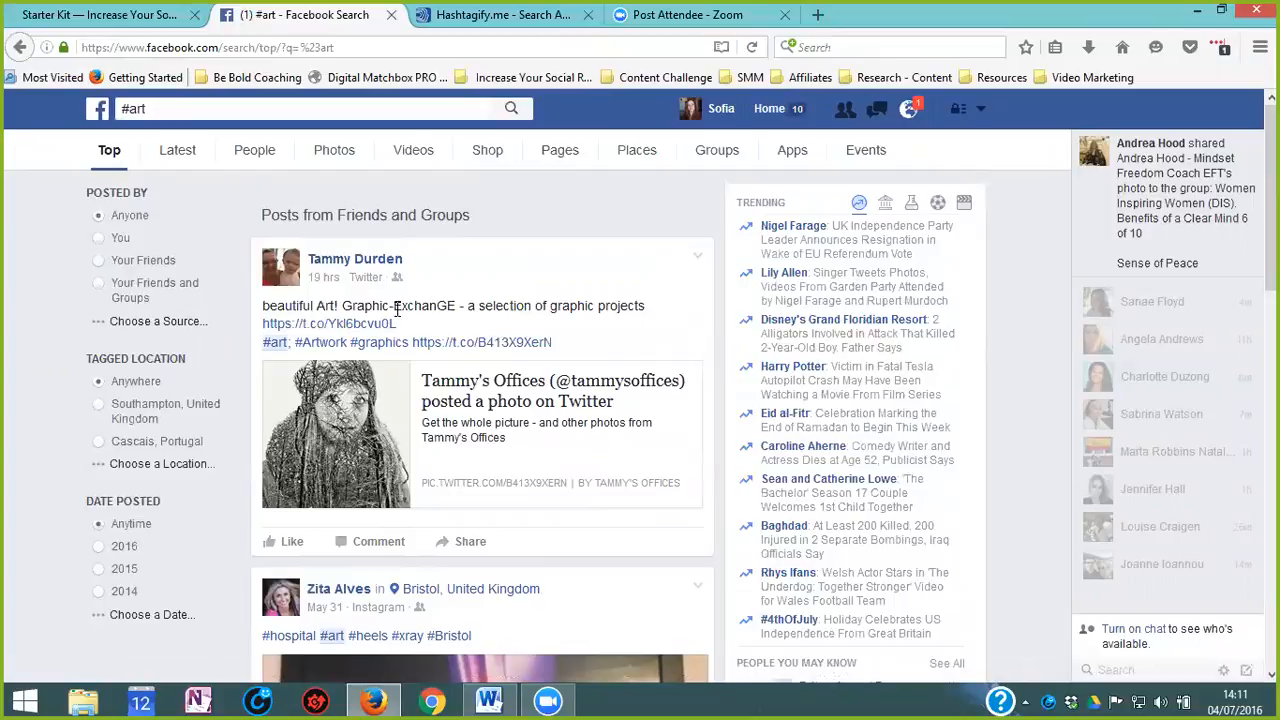
pyautogui.scroll(-3)
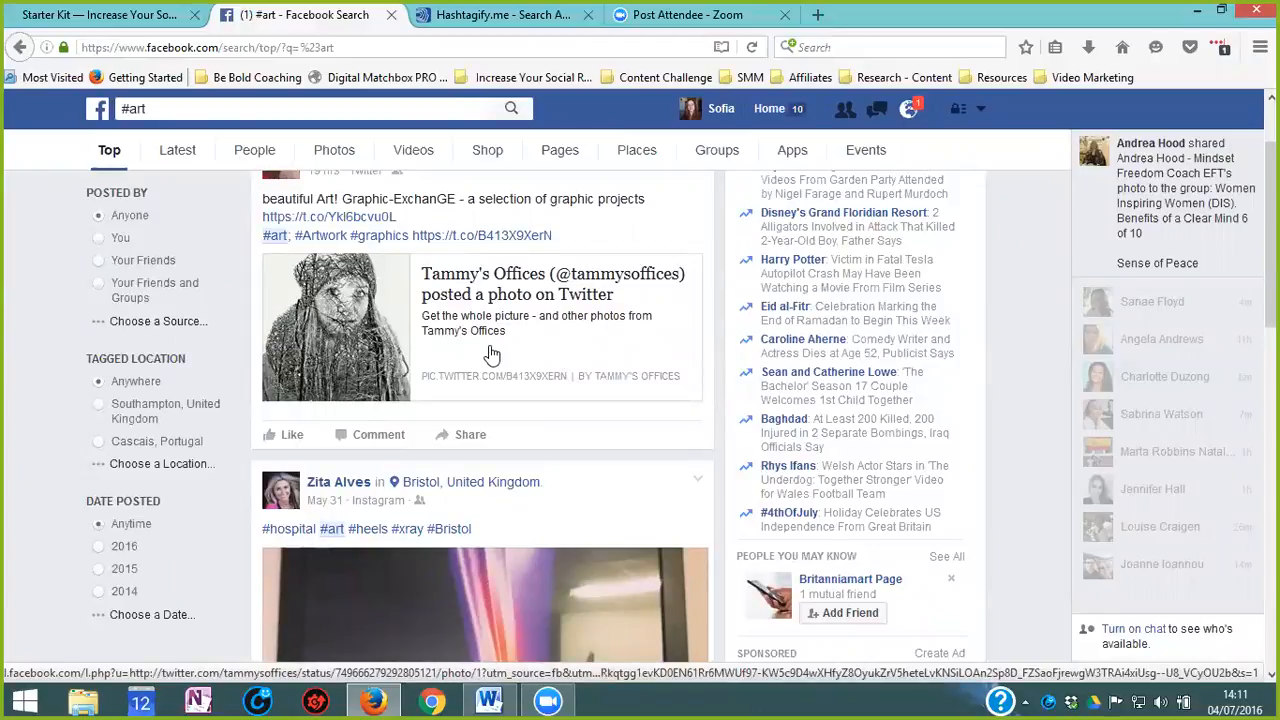
pyautogui.scroll(-3)
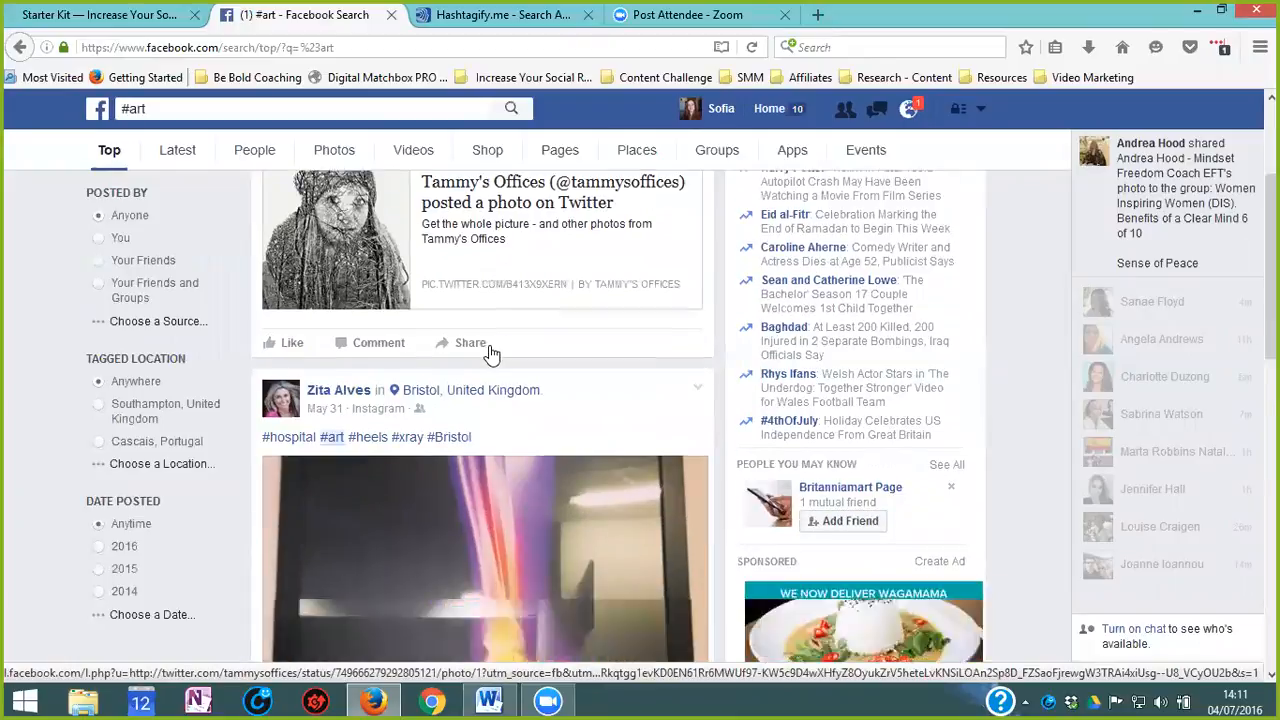
pyautogui.scroll(-3)
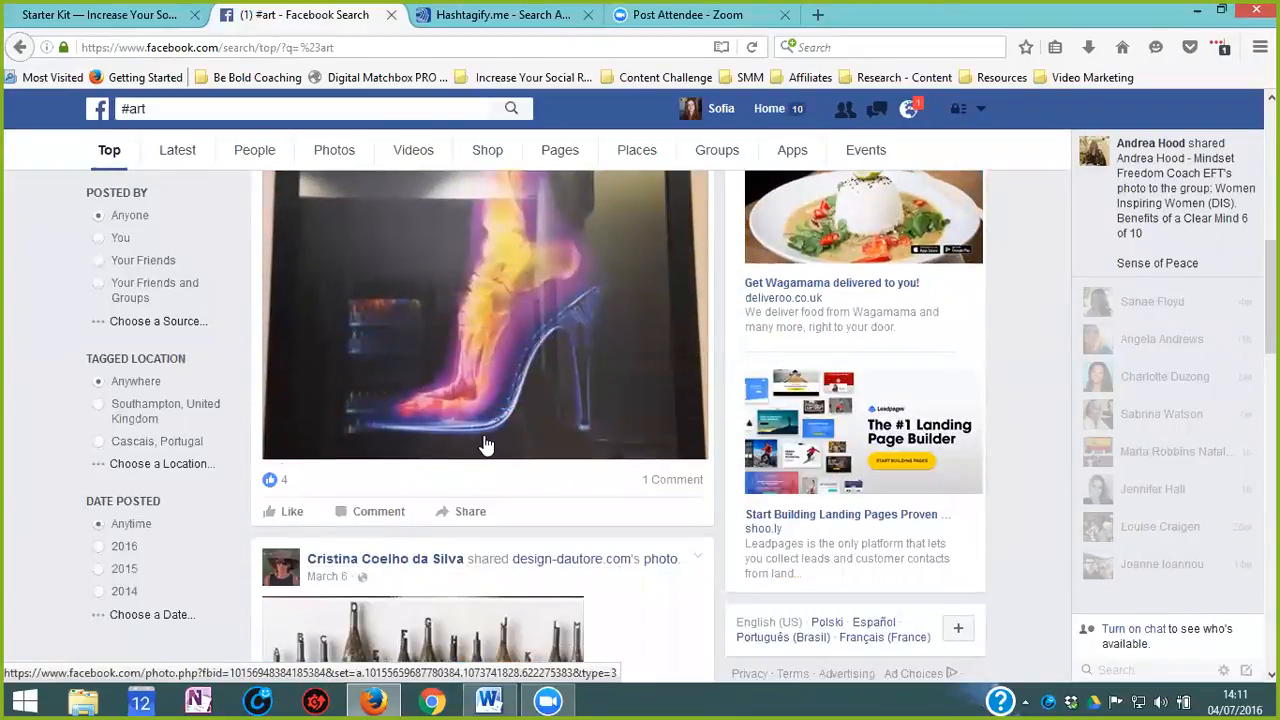
pyautogui.scroll(-3)
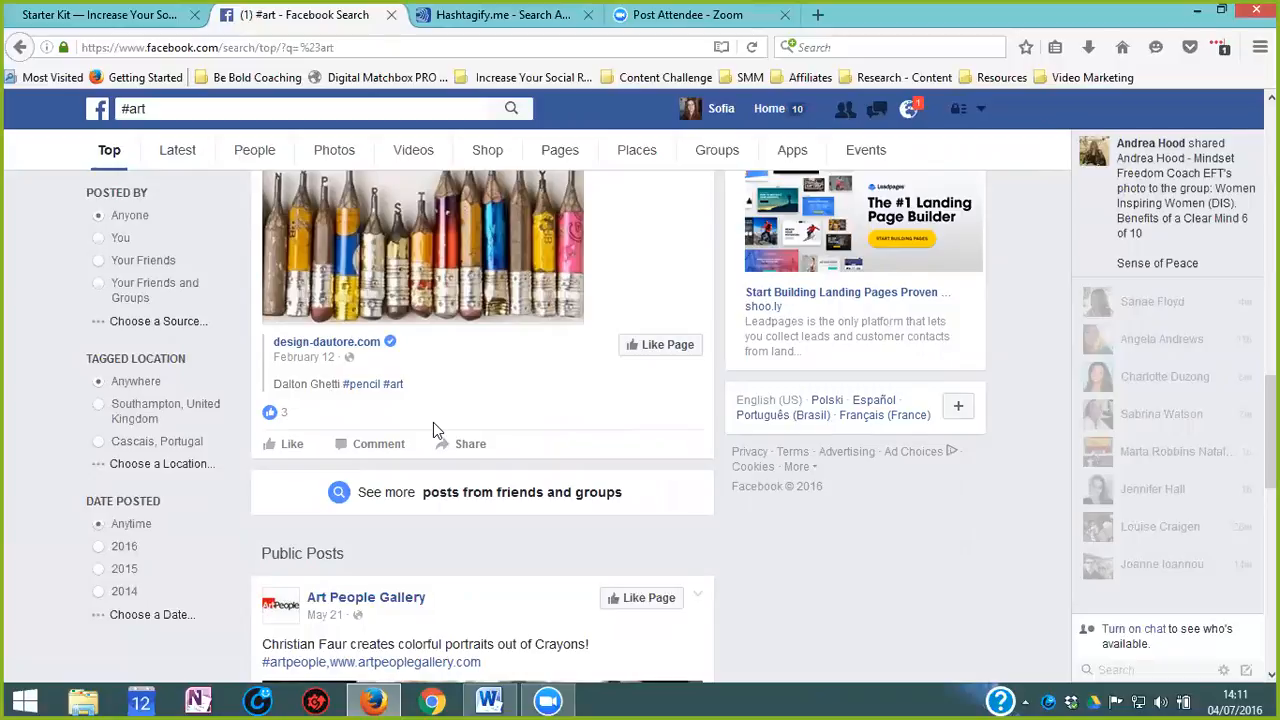
pyautogui.scroll(-3)
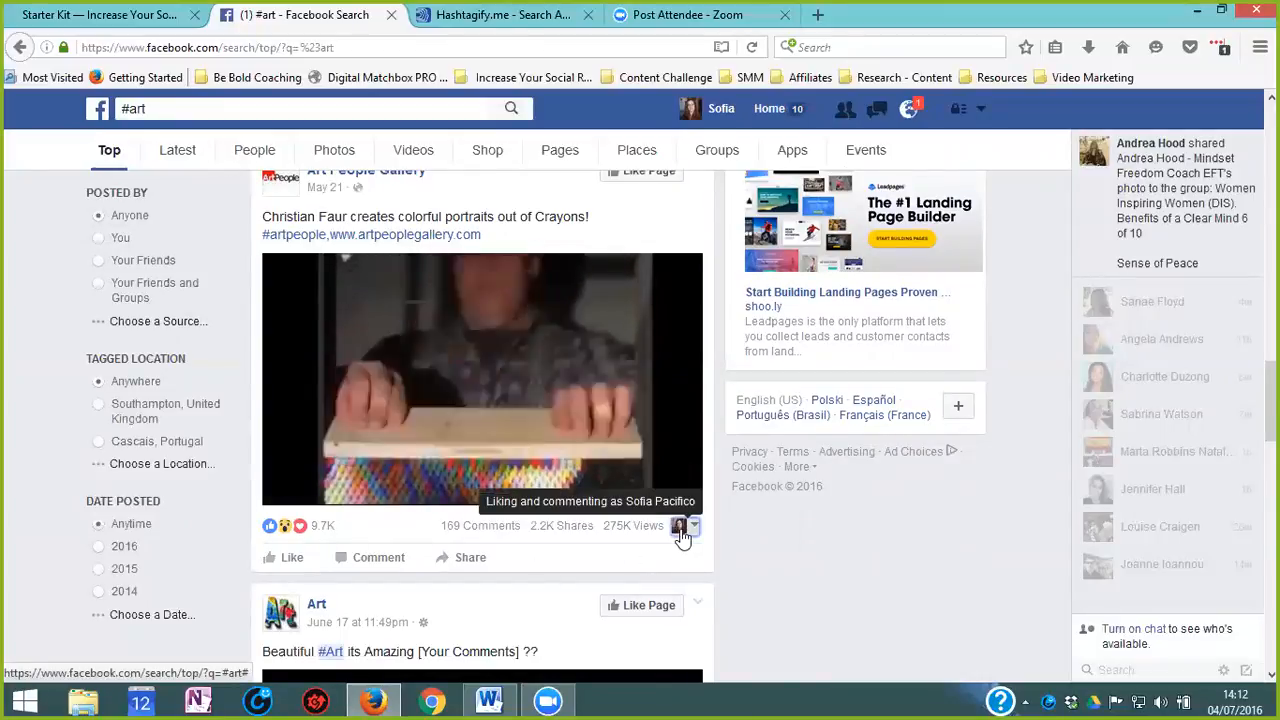
# Step: Play the Art People Gallery crayon portraits video, show its comments, and scroll the feed
pyautogui.click(694, 527)
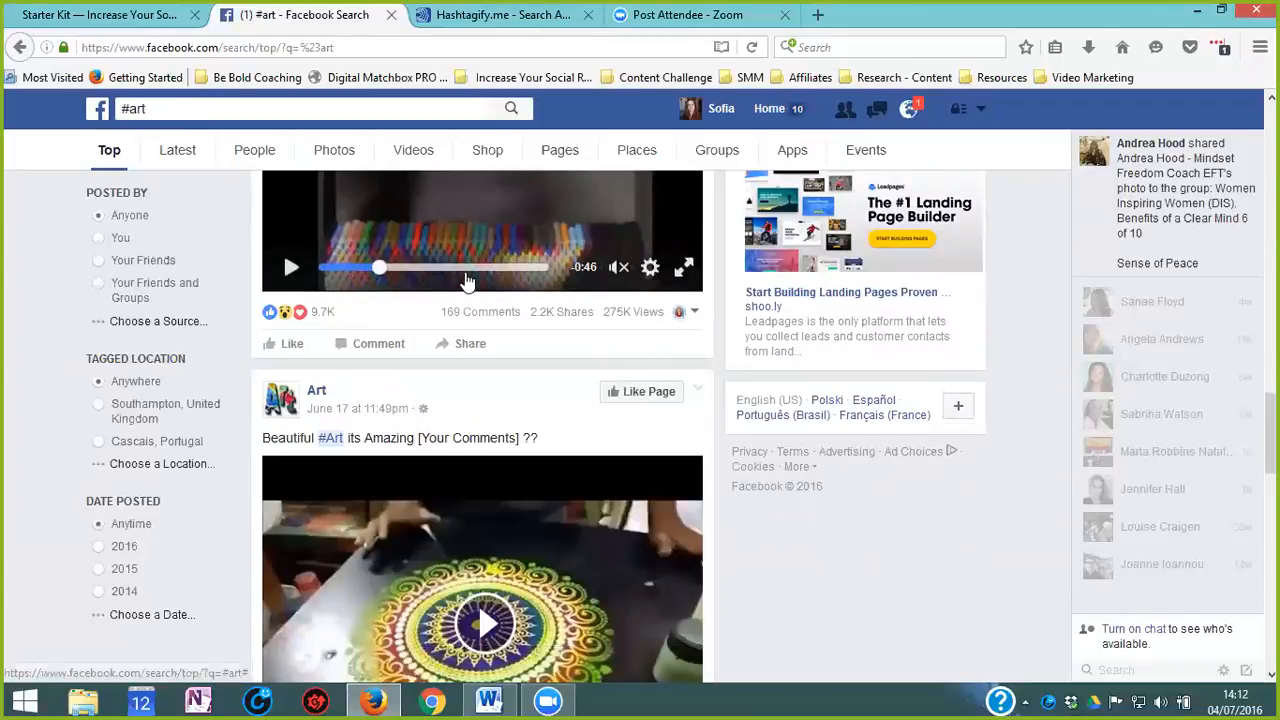
pyautogui.moveTo(679, 311)
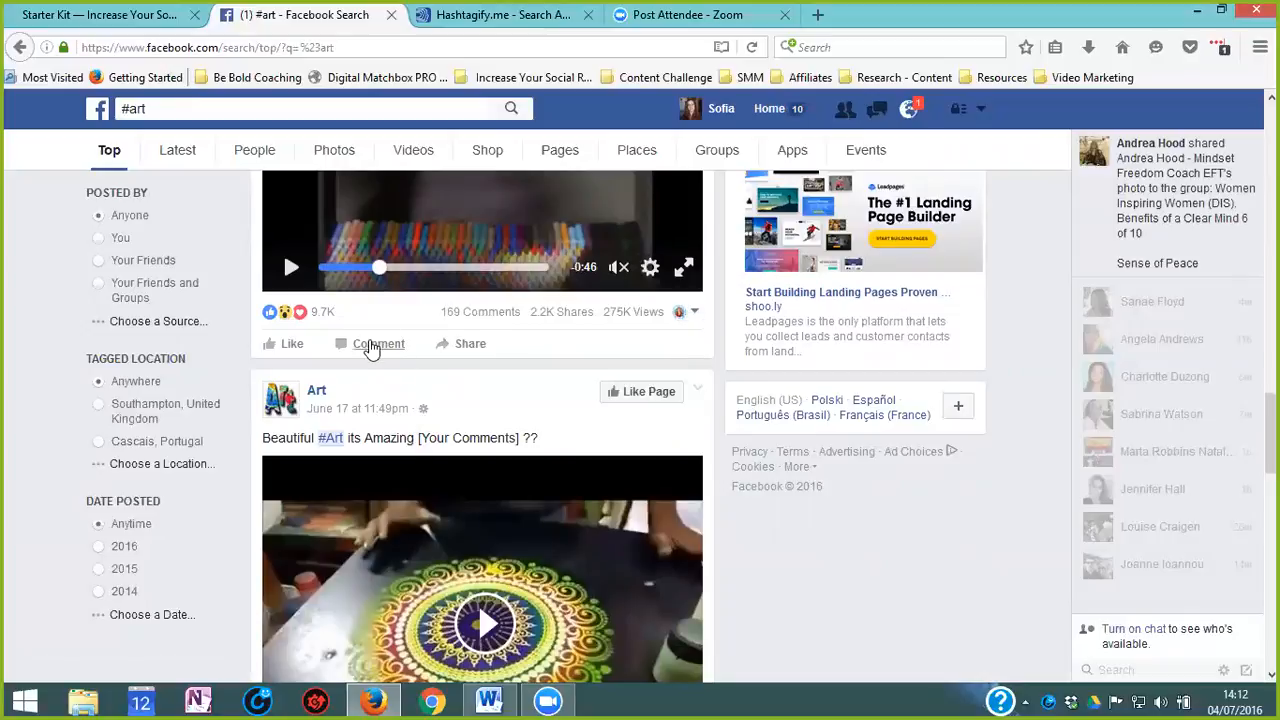
pyautogui.click(378, 343)
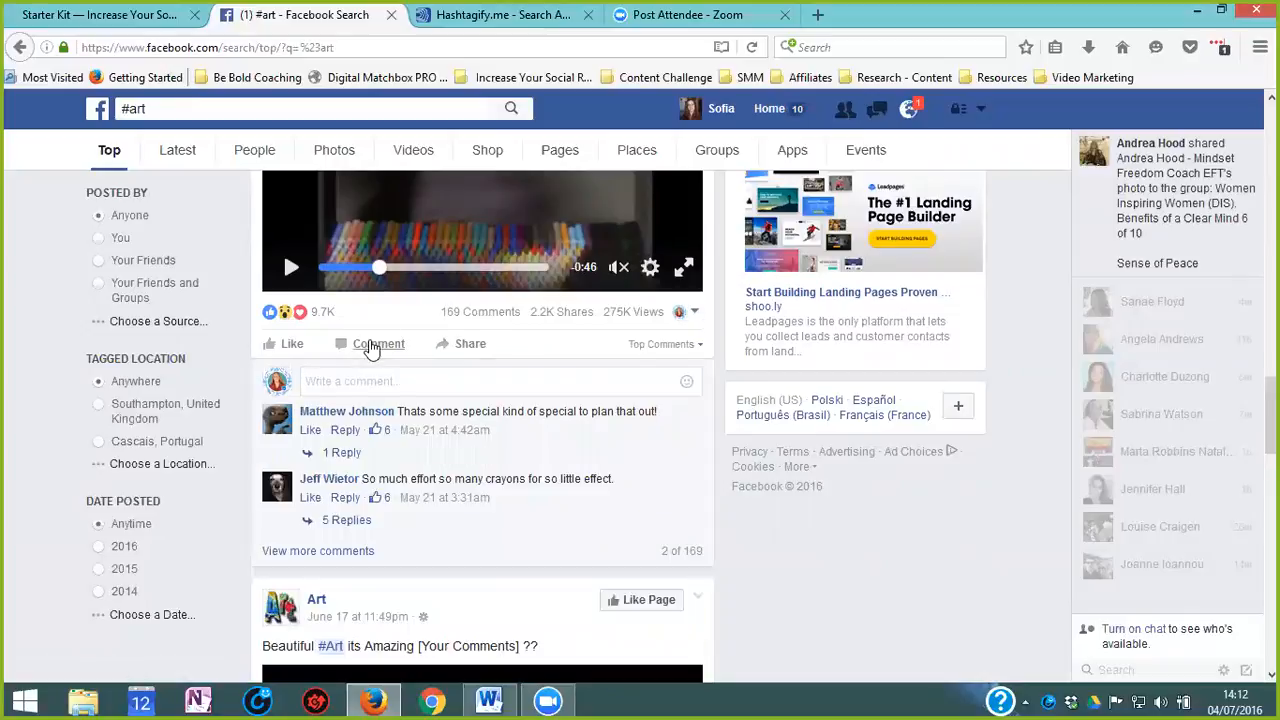
pyautogui.click(379, 343)
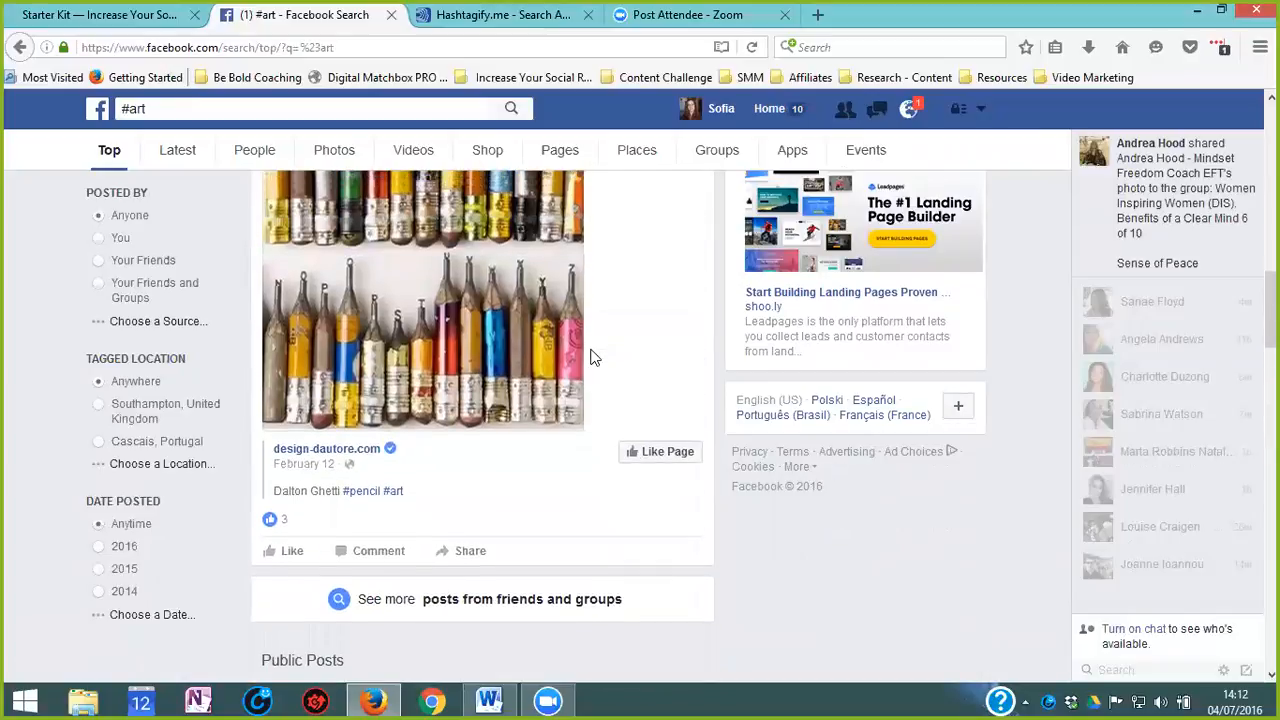
pyautogui.scroll(-3)
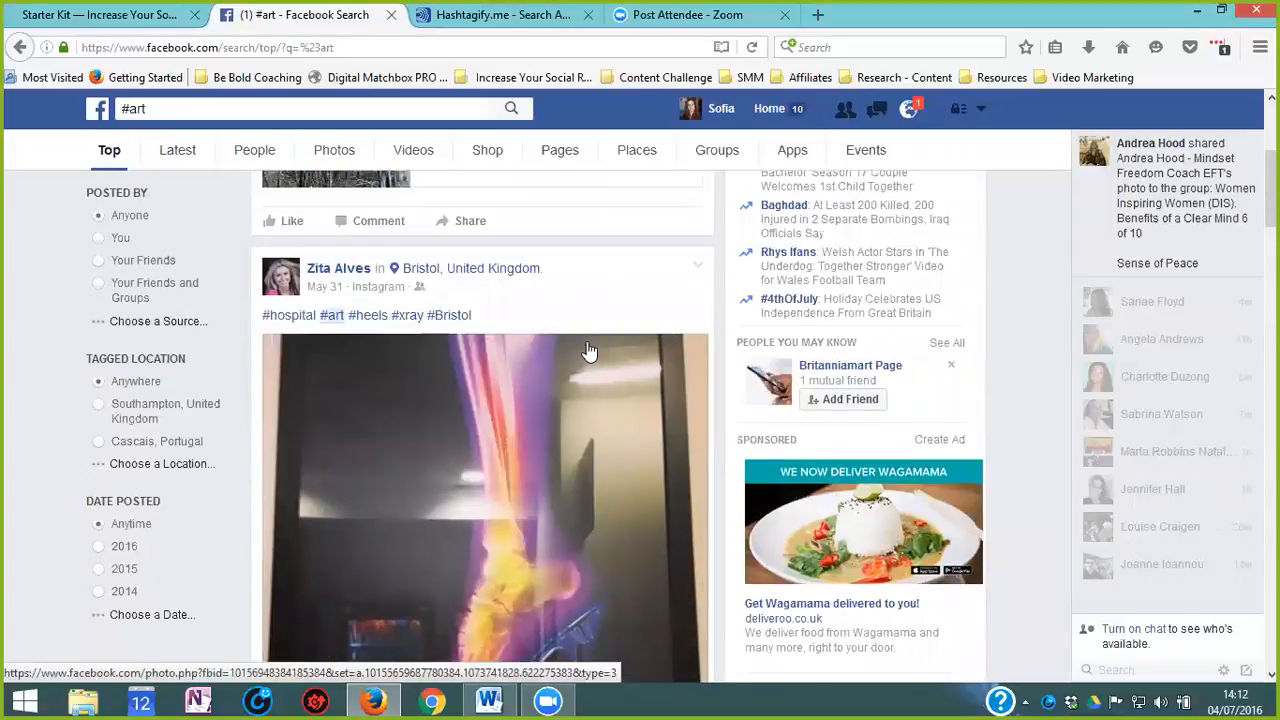
pyautogui.scroll(-3)
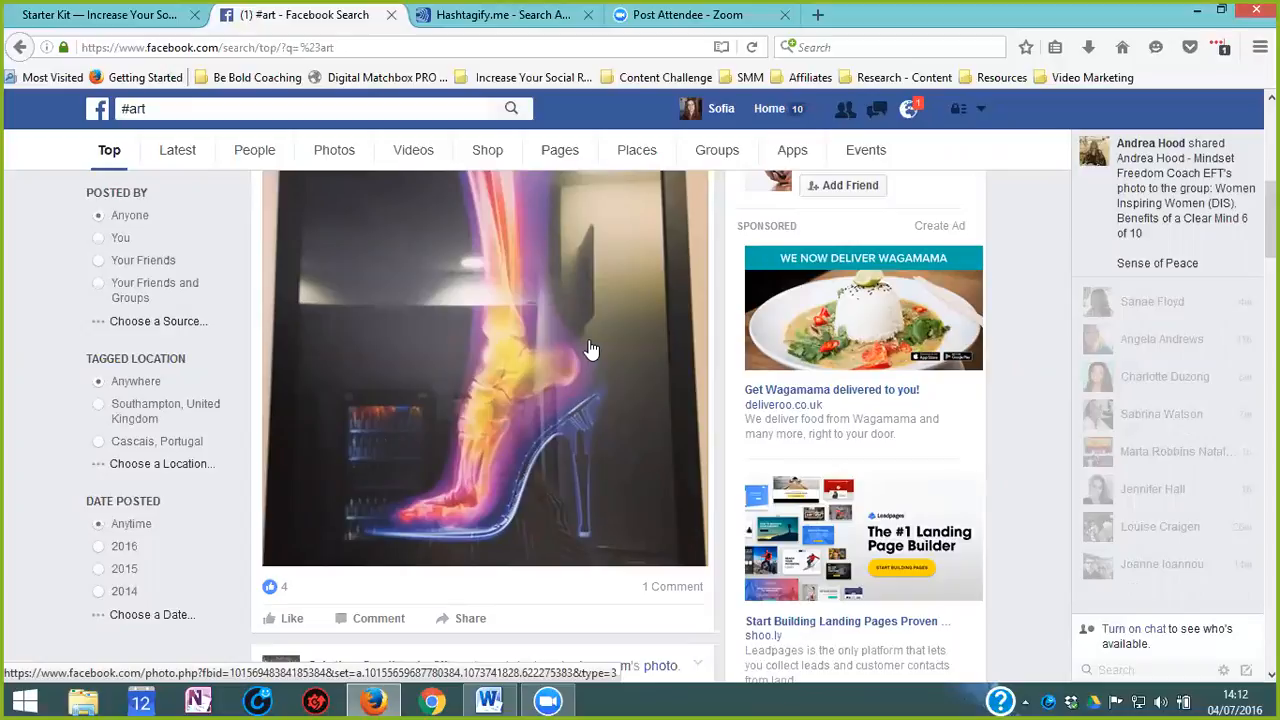
pyautogui.moveTo(576, 345)
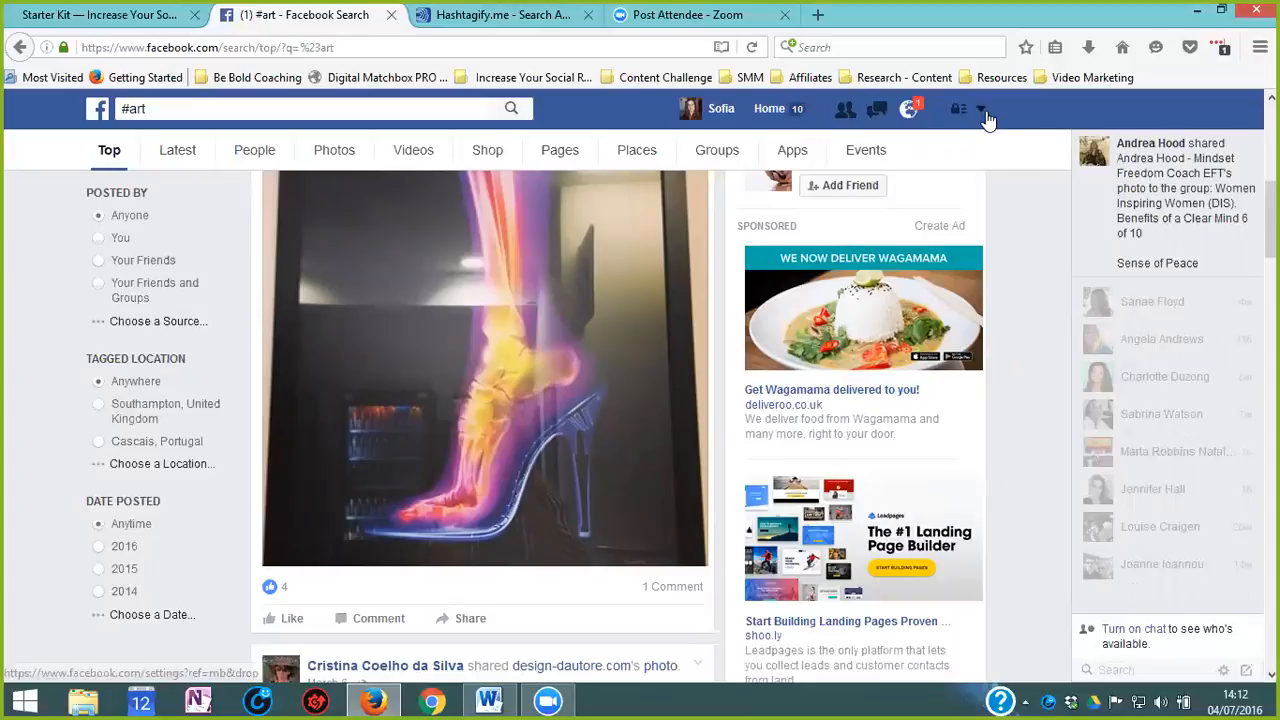
pyautogui.moveTo(991, 118)
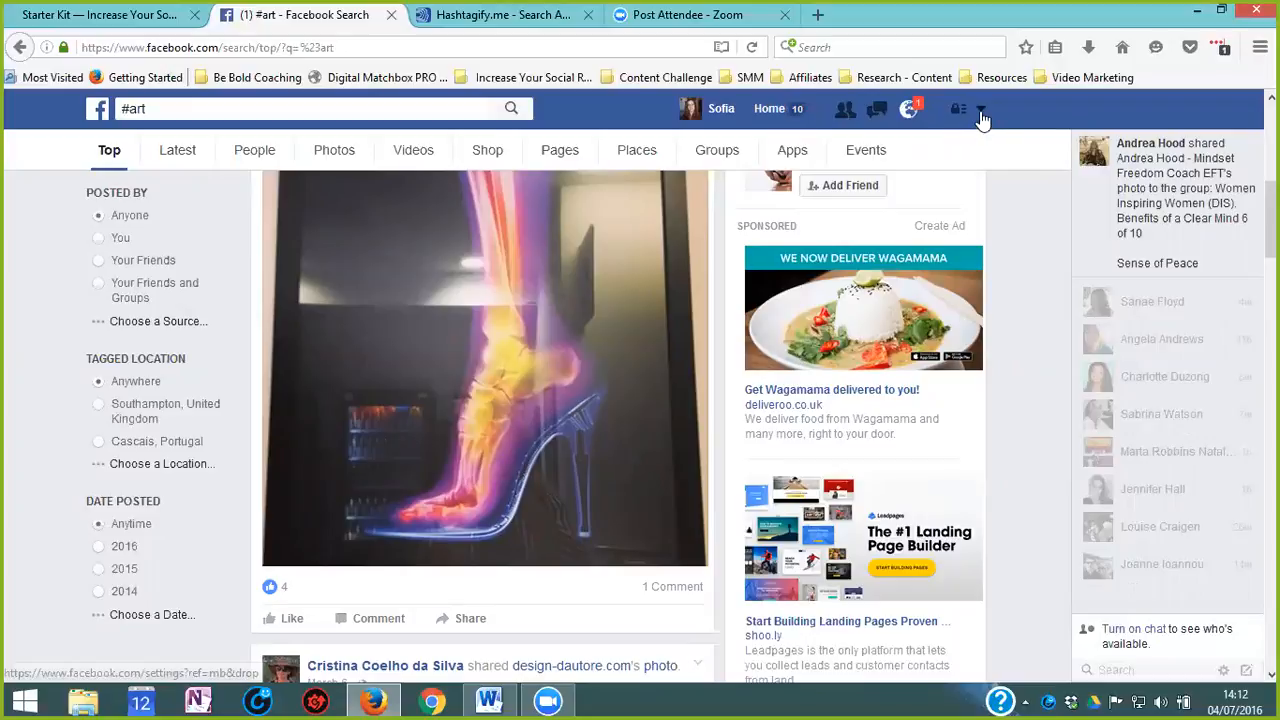
# Step: Switch to the Be Bold Coaching page from the account menu's Your Pages list
pyautogui.click(993, 110)
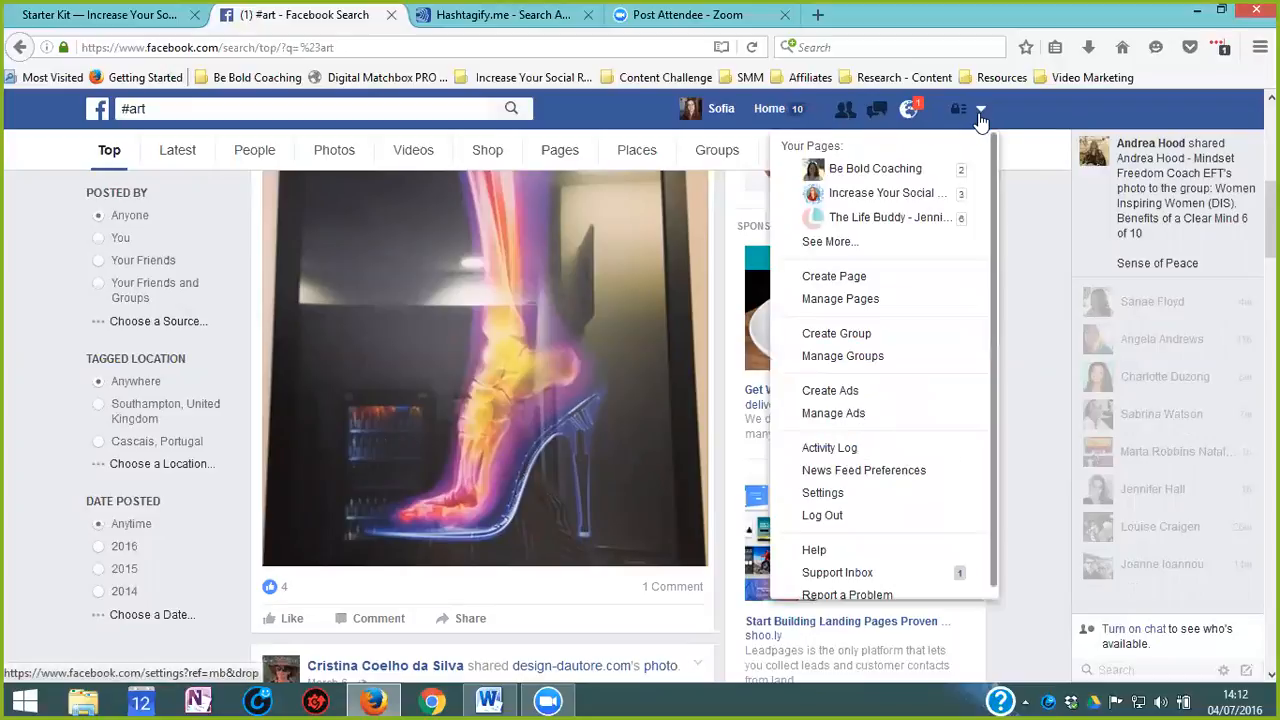
pyautogui.moveTo(875, 168)
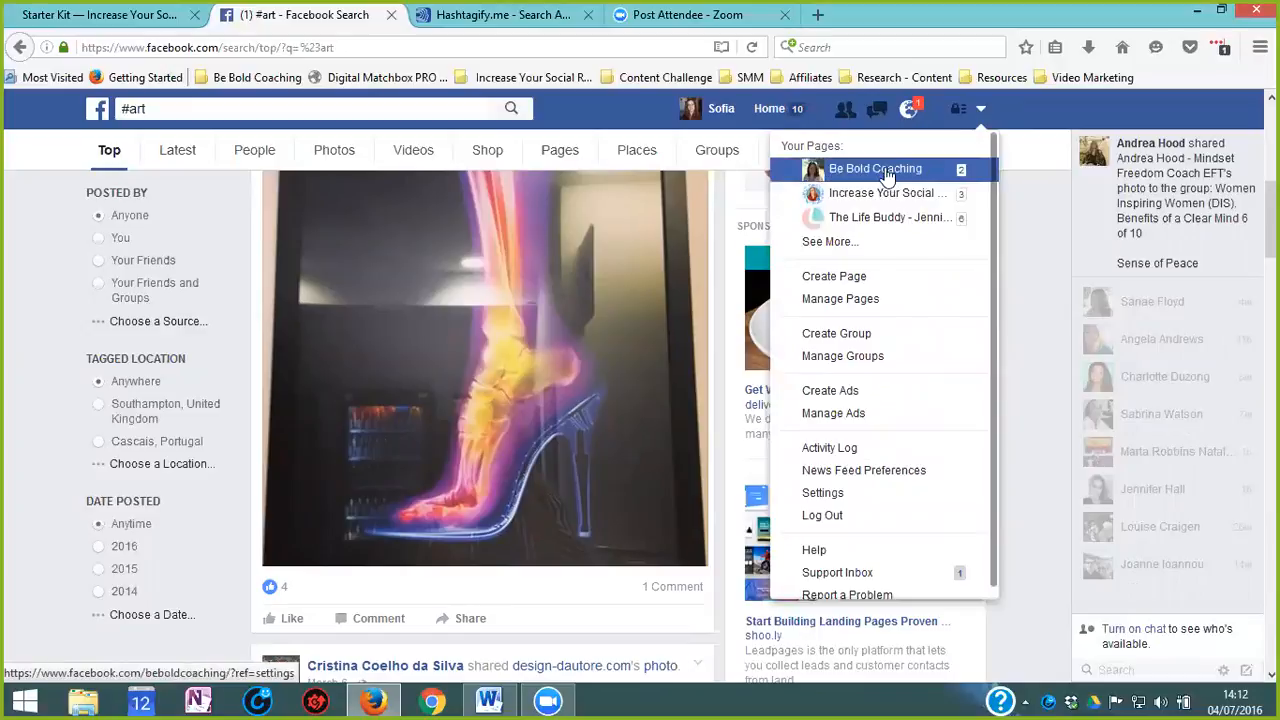
pyautogui.click(875, 168)
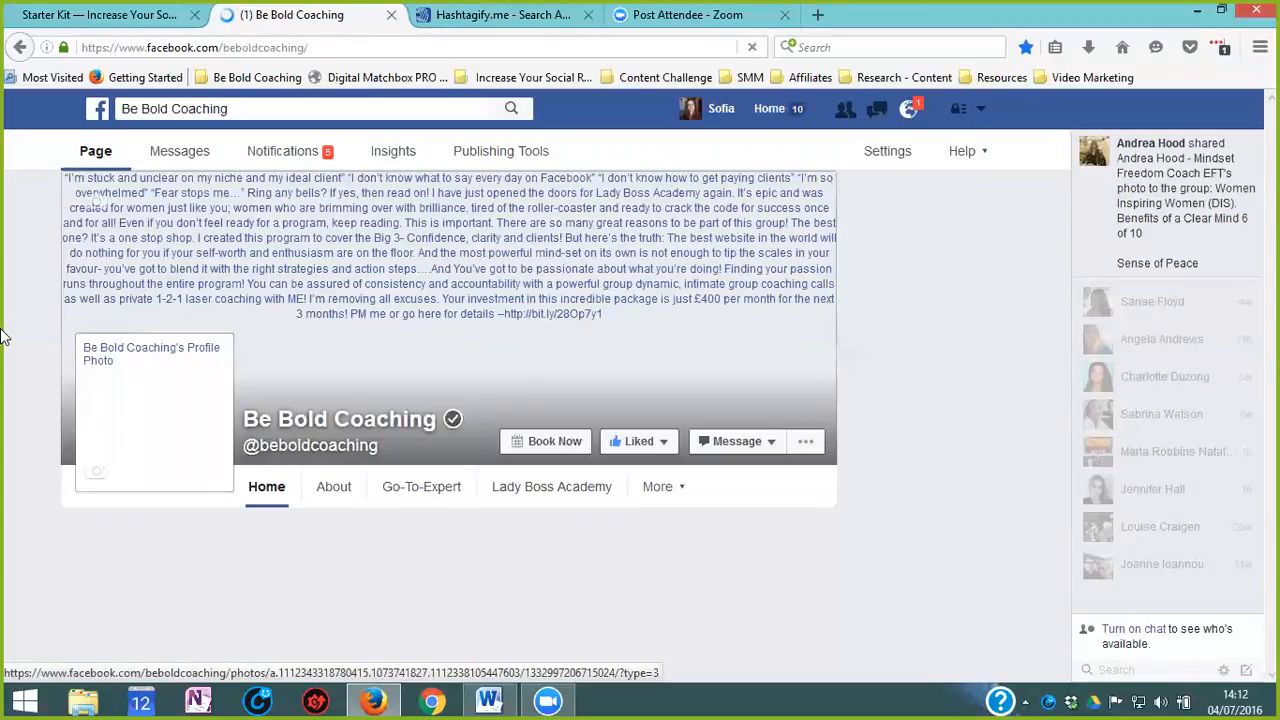
pyautogui.moveTo(388, 159)
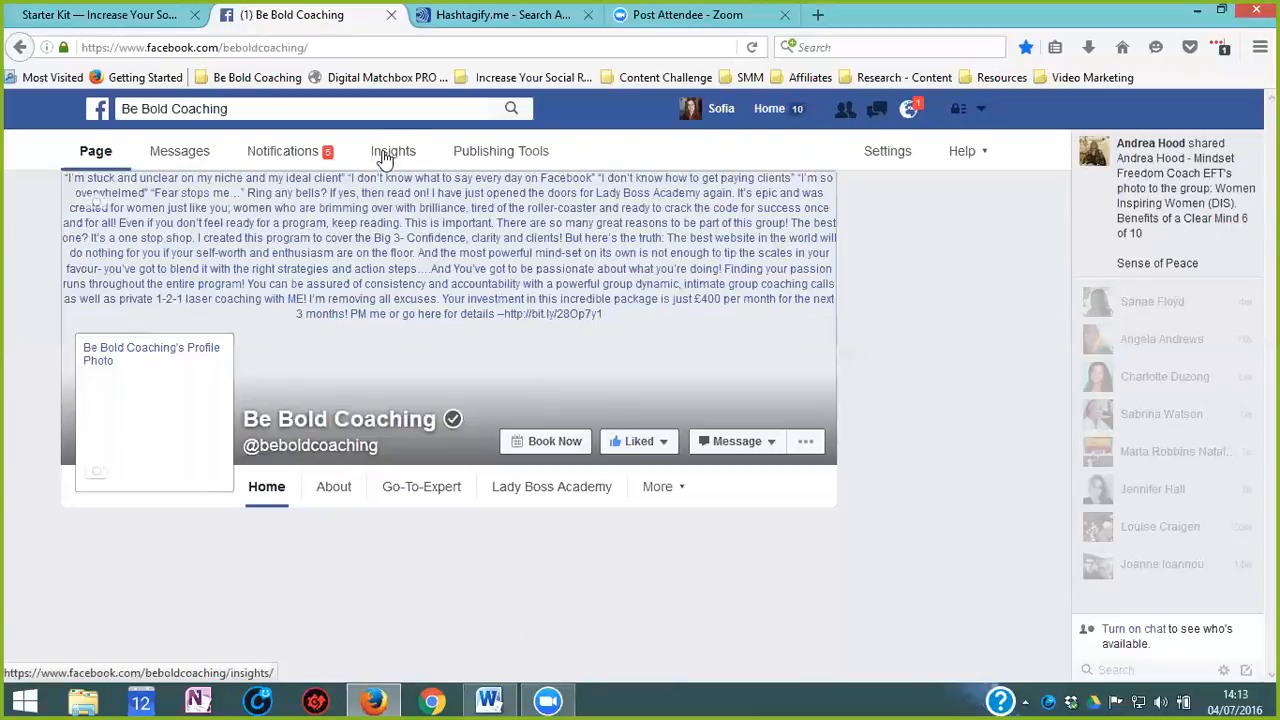
# Step: Go to the Be Bold Coaching page's Insights section
pyautogui.click(393, 151)
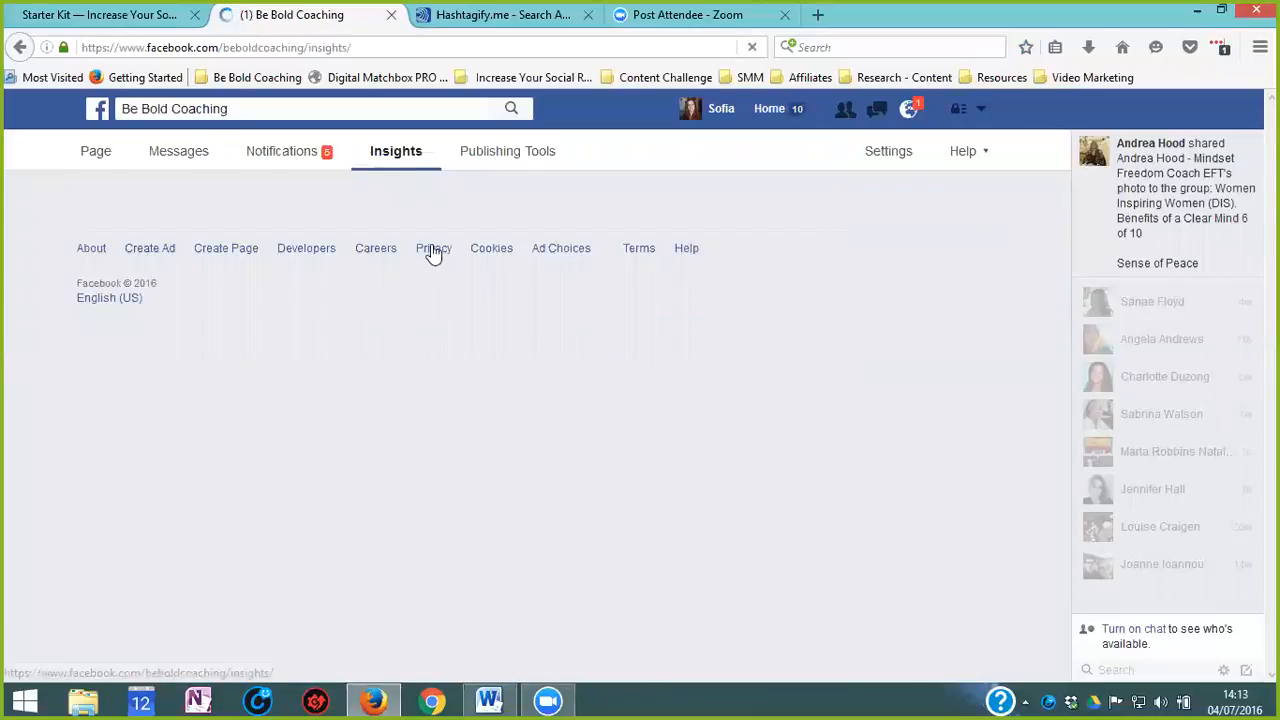
pyautogui.moveTo(670, 400)
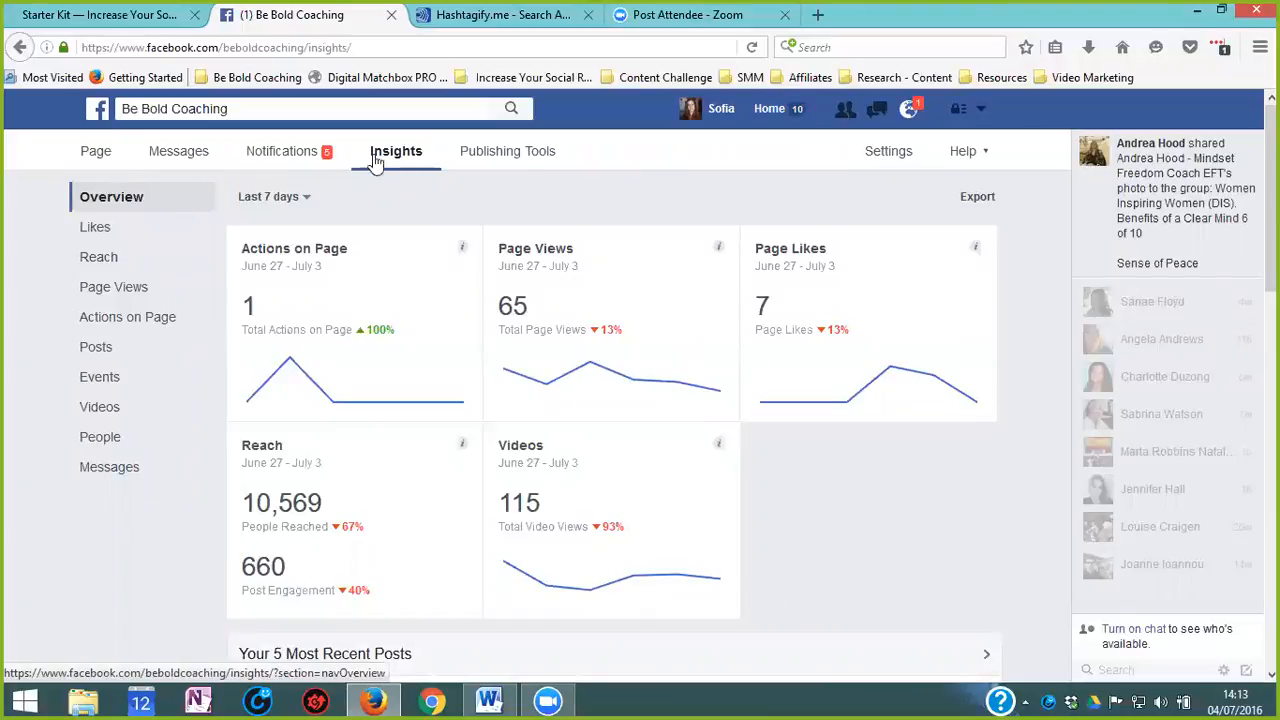
pyautogui.moveTo(402, 160)
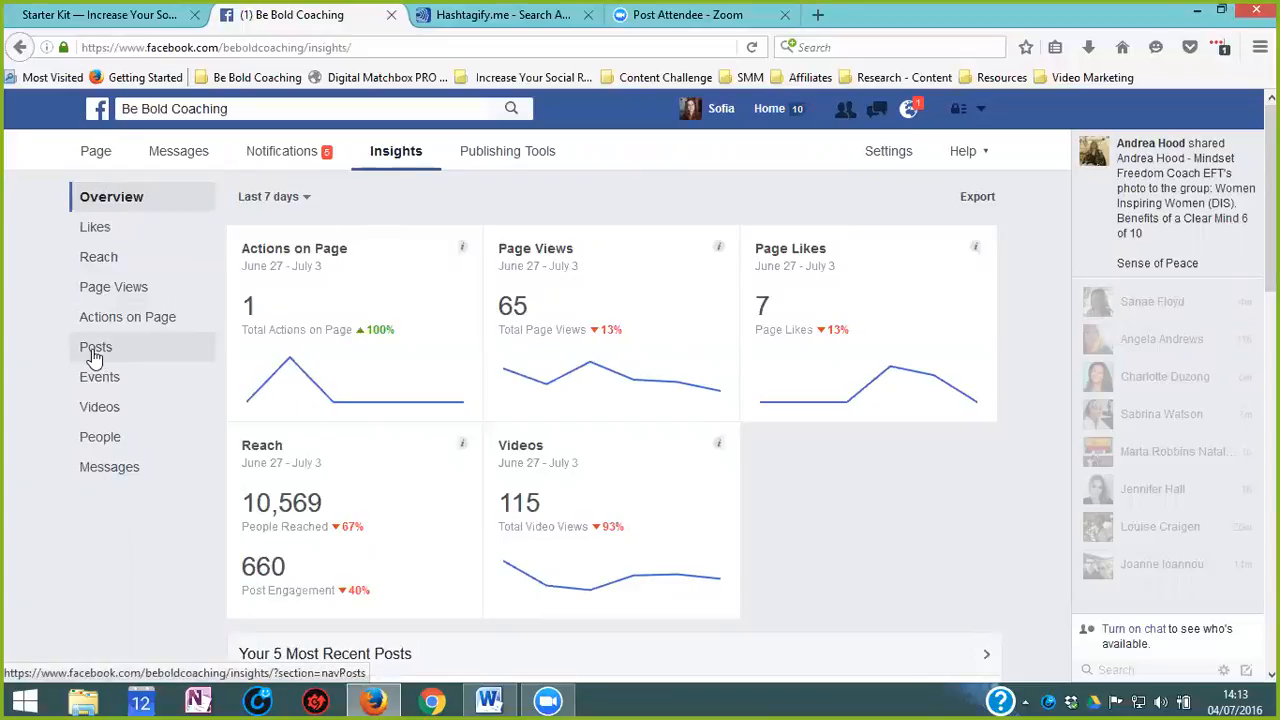
# Step: Show Posts insights, scroll to the published posts table, and bring up its engagement metrics menu
pyautogui.click(96, 347)
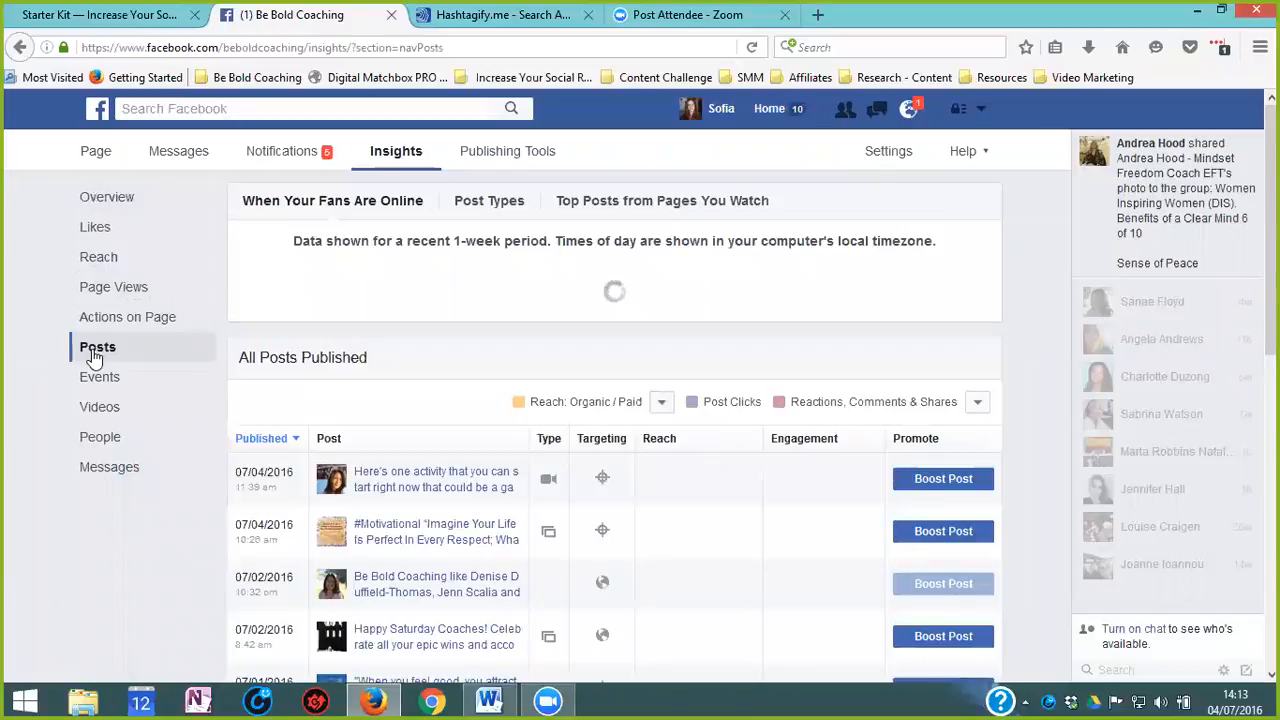
pyautogui.moveTo(632, 378)
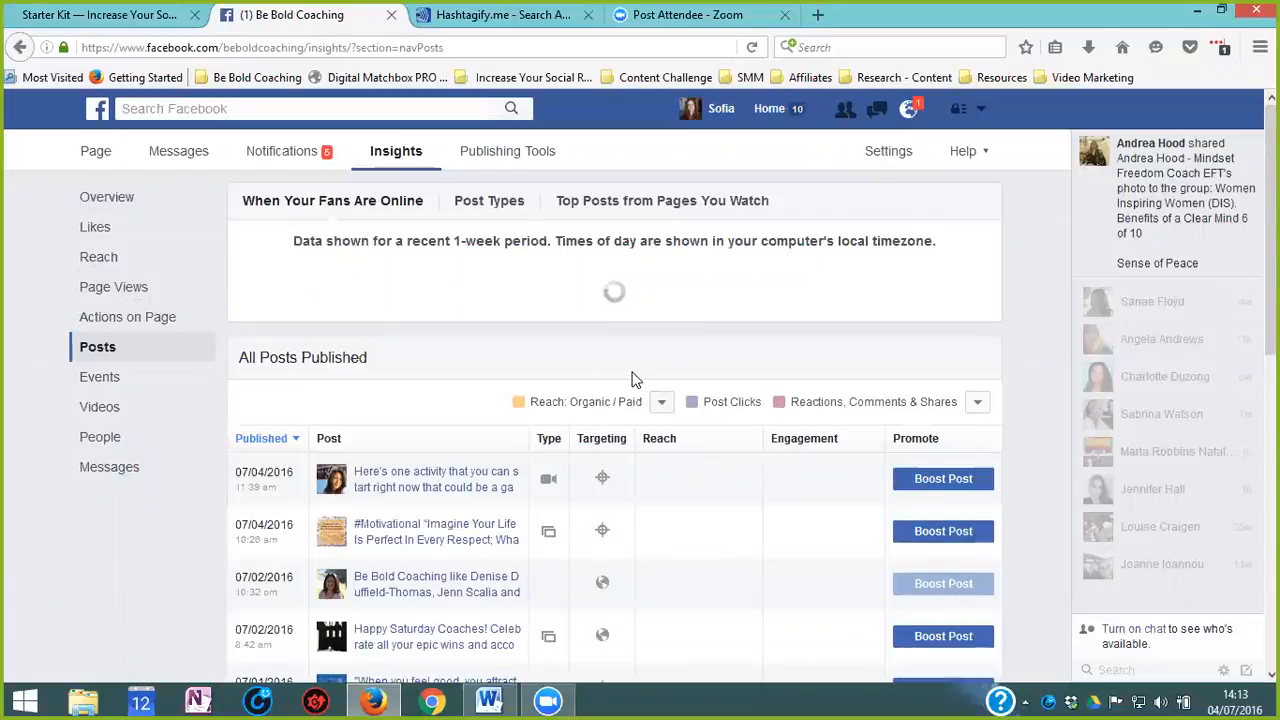
pyautogui.scroll(-3)
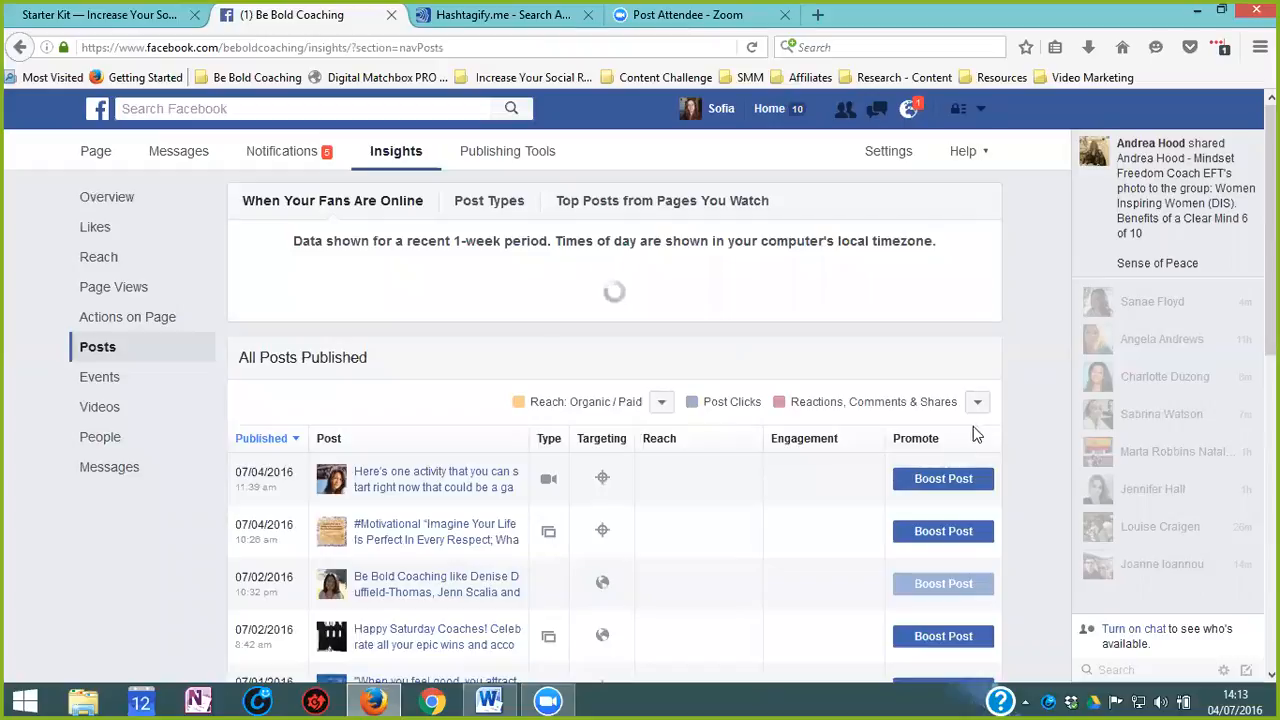
pyautogui.moveTo(978, 403)
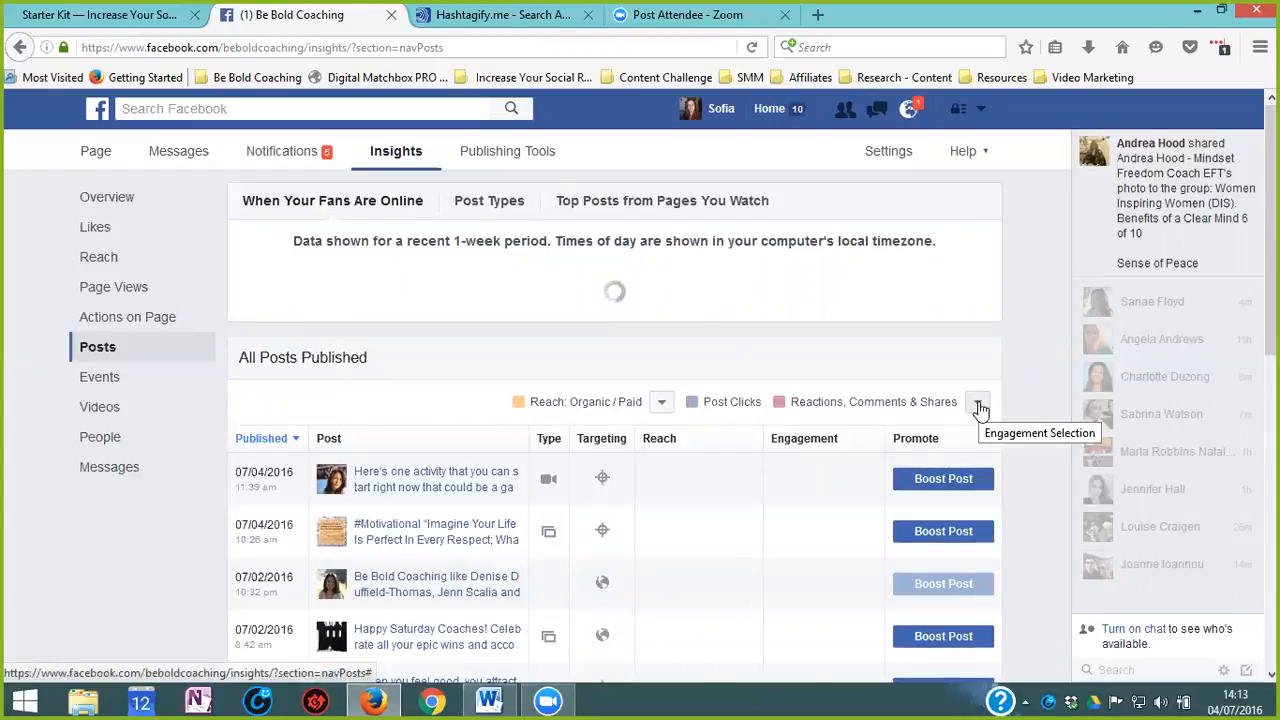
pyautogui.click(978, 401)
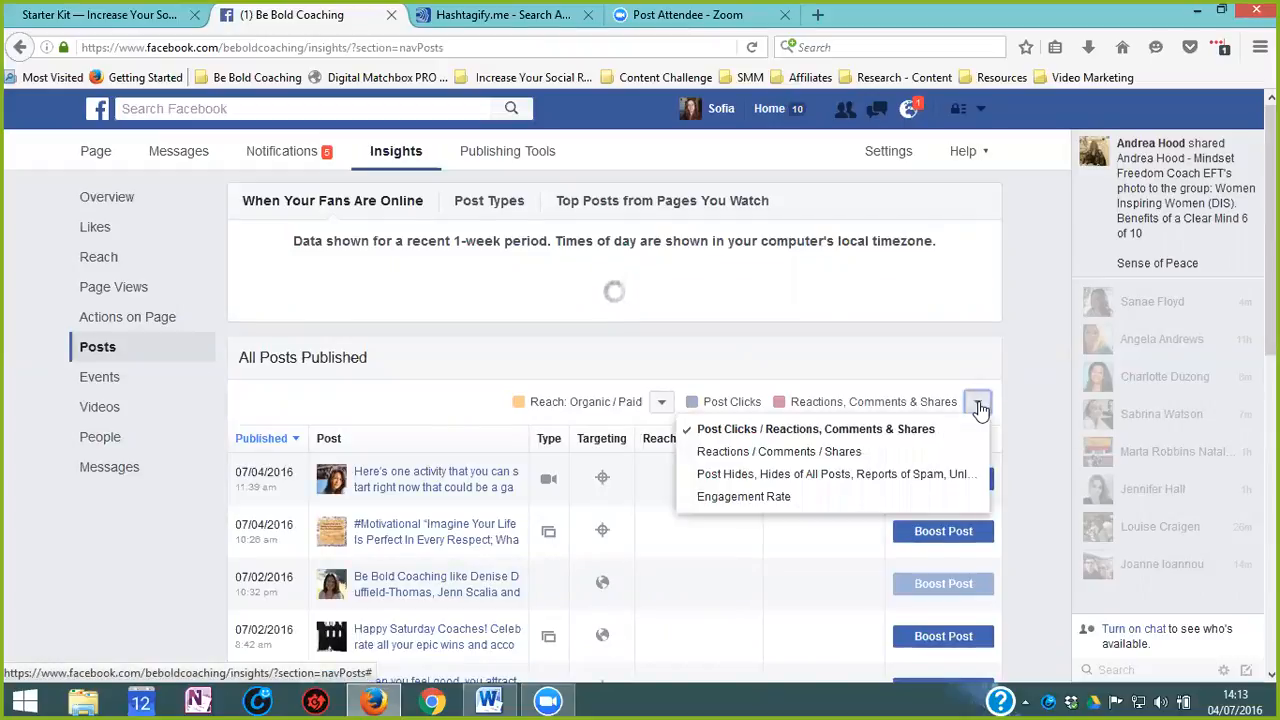
pyautogui.moveTo(997, 335)
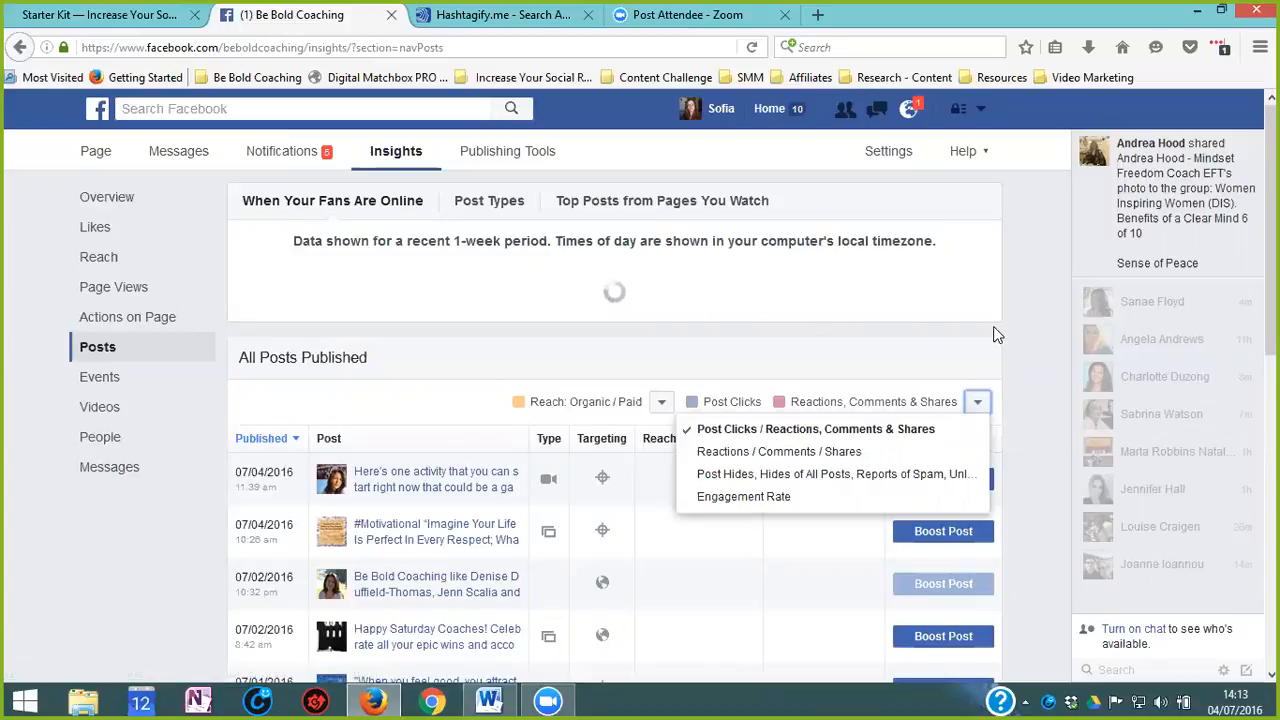
pyautogui.moveTo(886, 457)
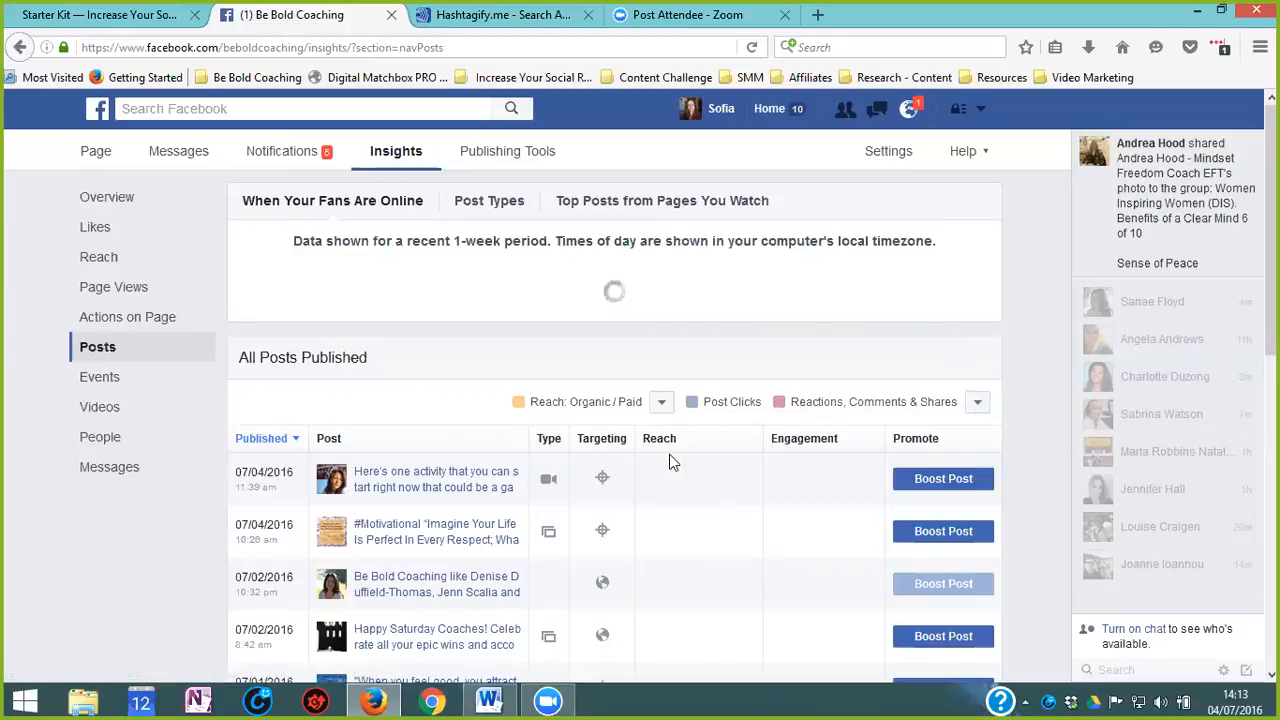
pyautogui.moveTo(795, 510)
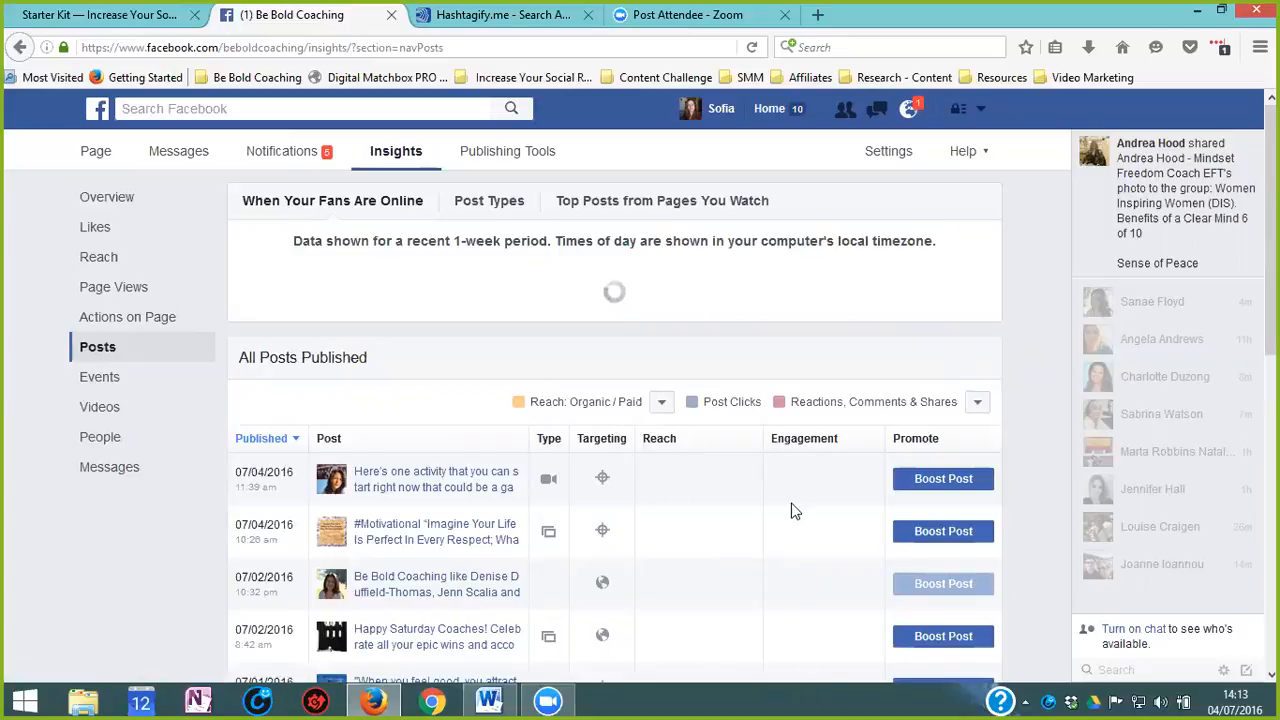
pyautogui.moveTo(402, 571)
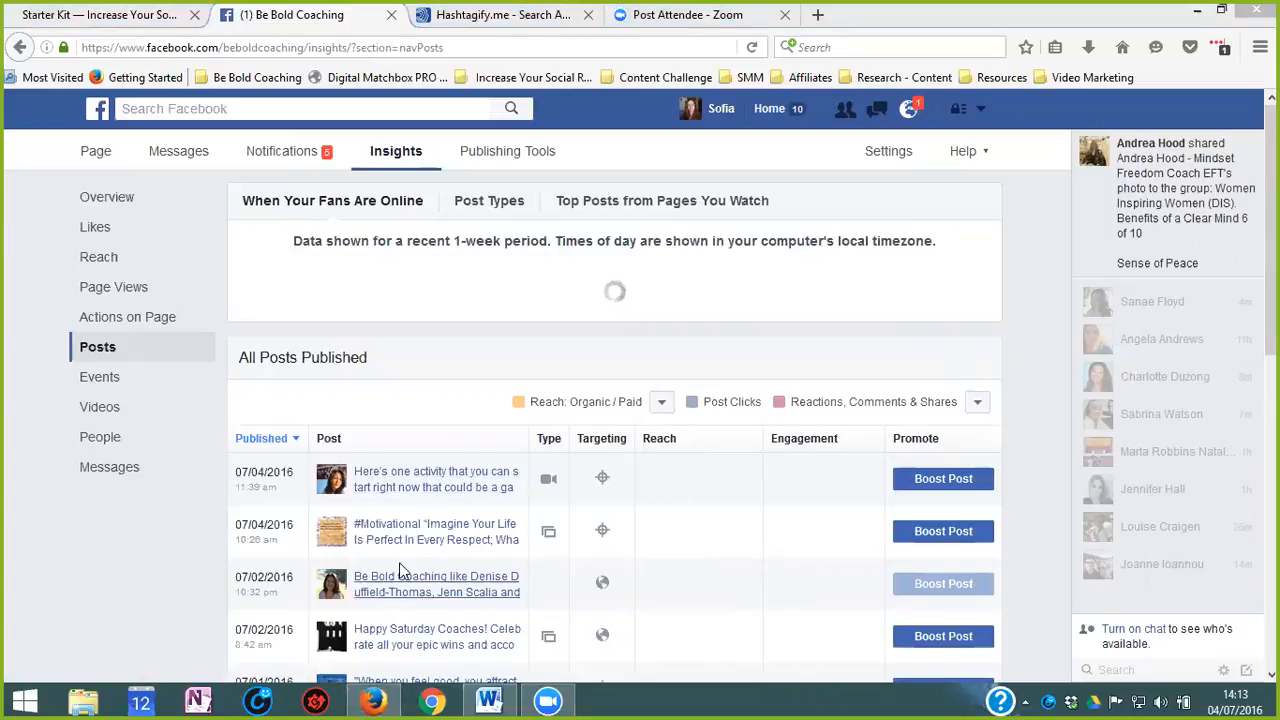
pyautogui.moveTo(432, 486)
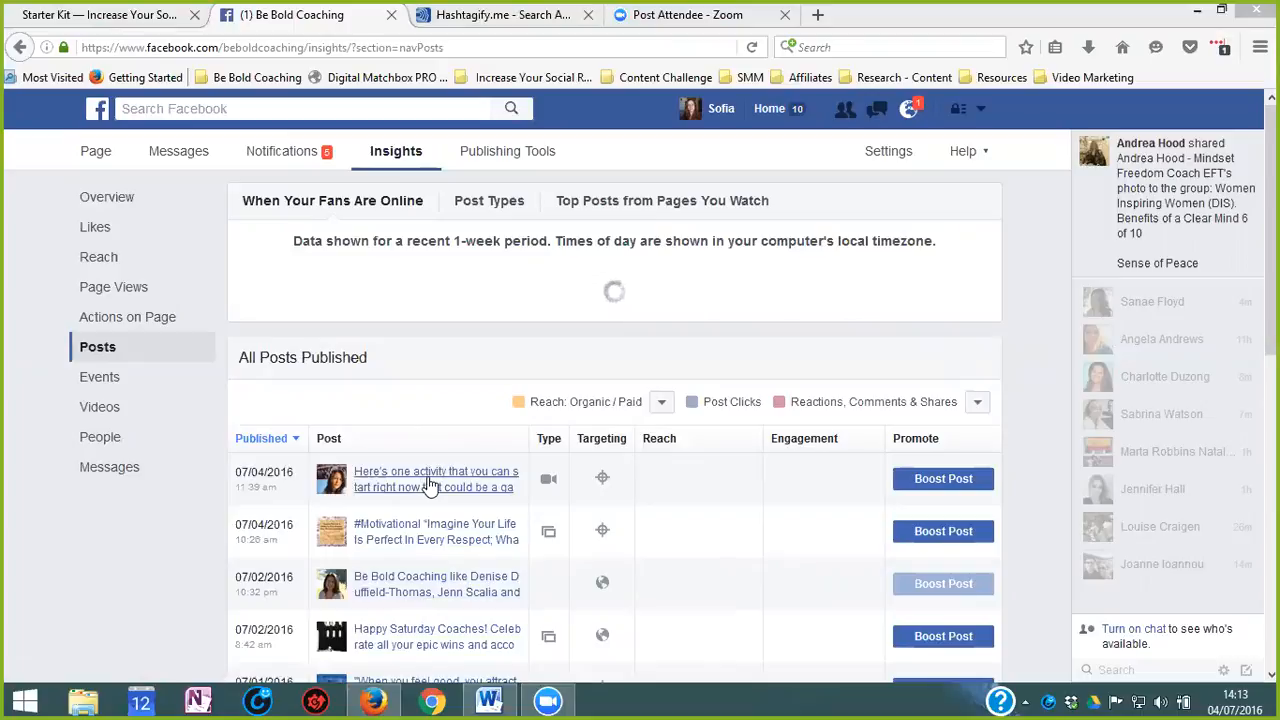
pyautogui.moveTo(545, 426)
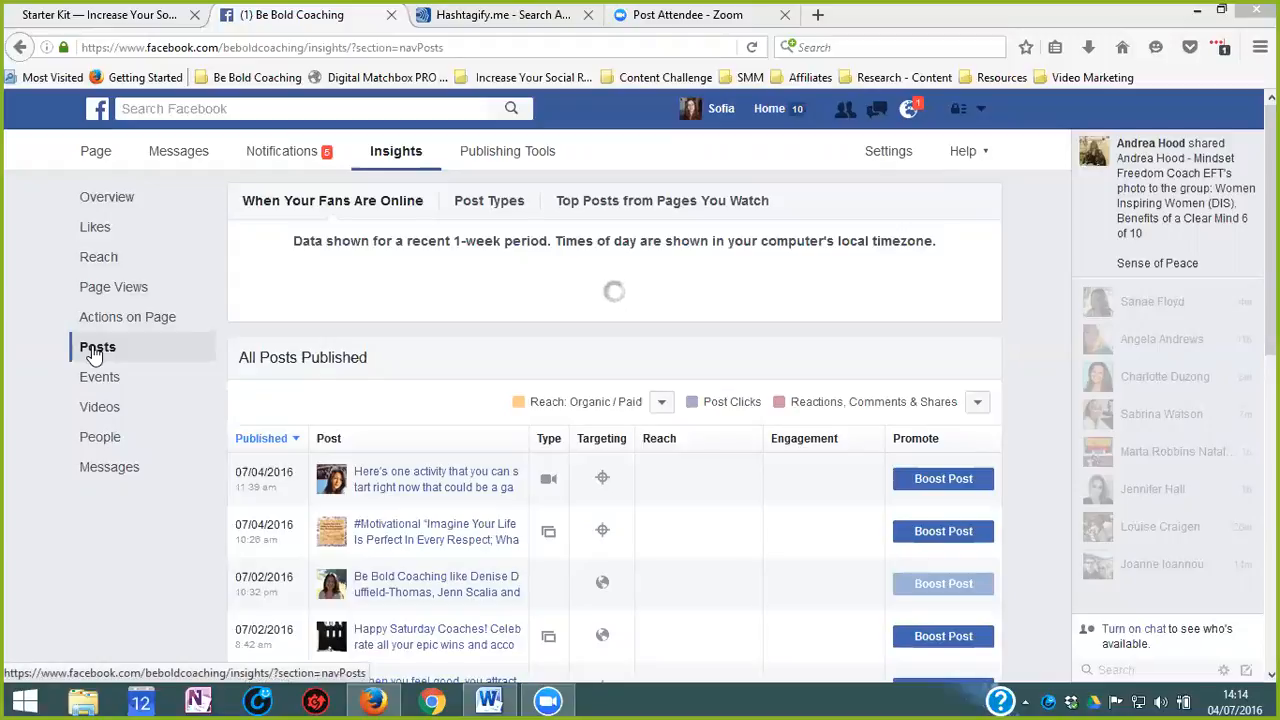
pyautogui.moveTo(105, 332)
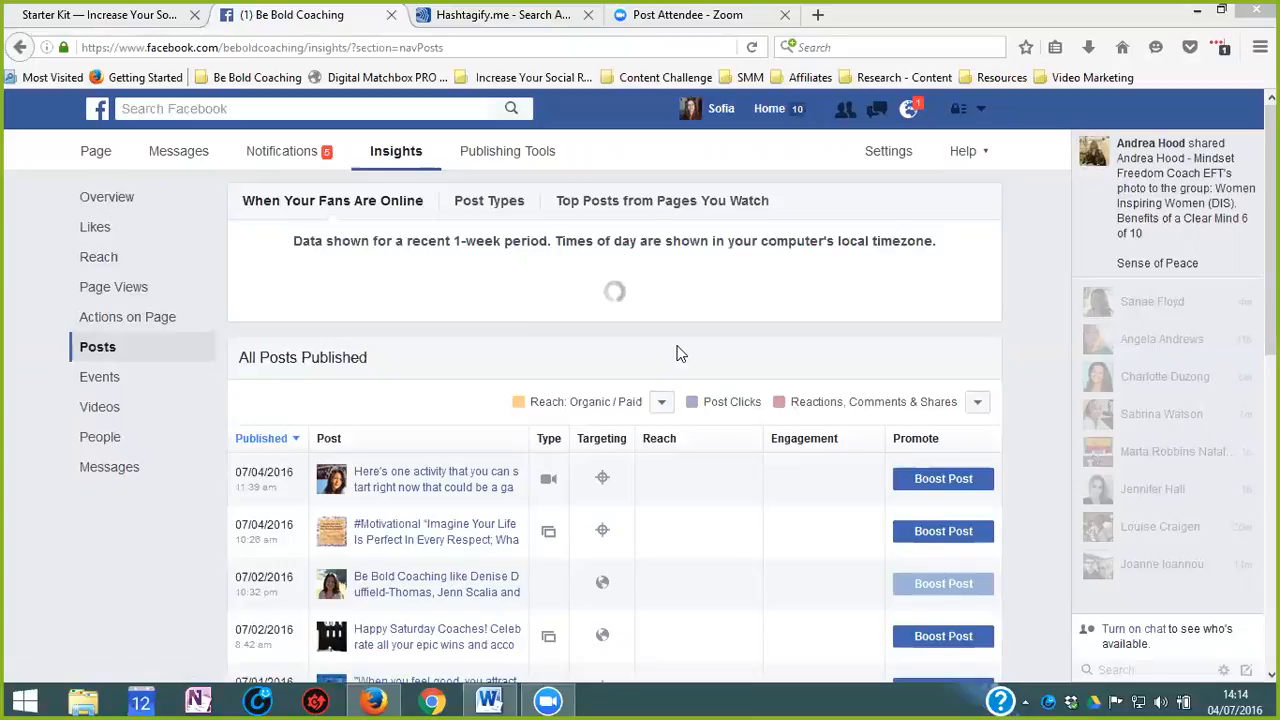
pyautogui.moveTo(847, 359)
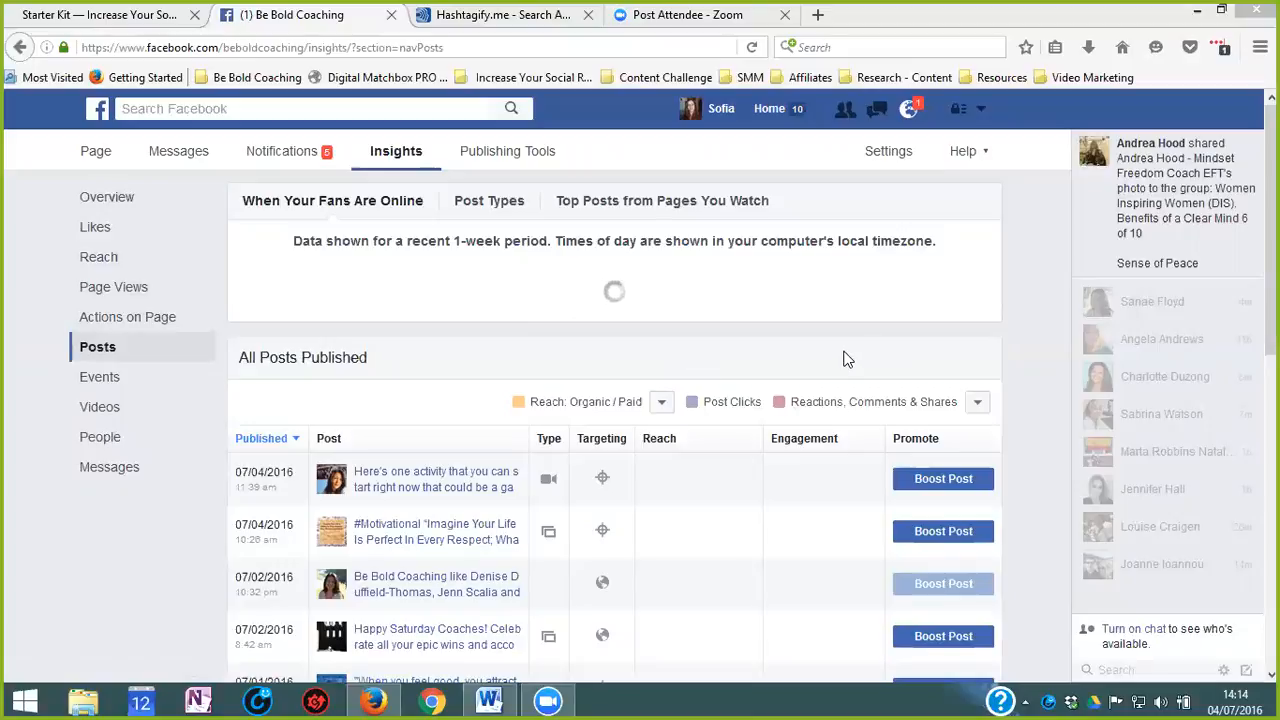
pyautogui.moveTo(977, 403)
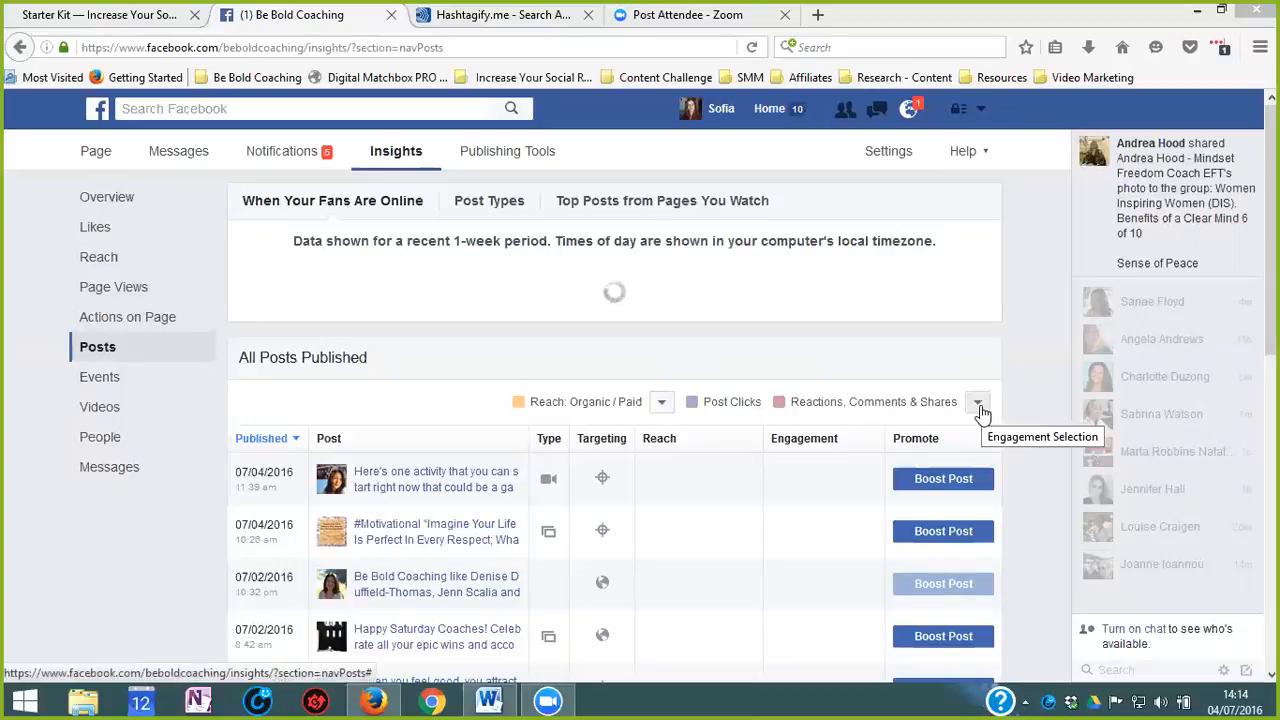
# Step: Set the posts table's engagement metric to Engagement Rate
pyautogui.click(977, 402)
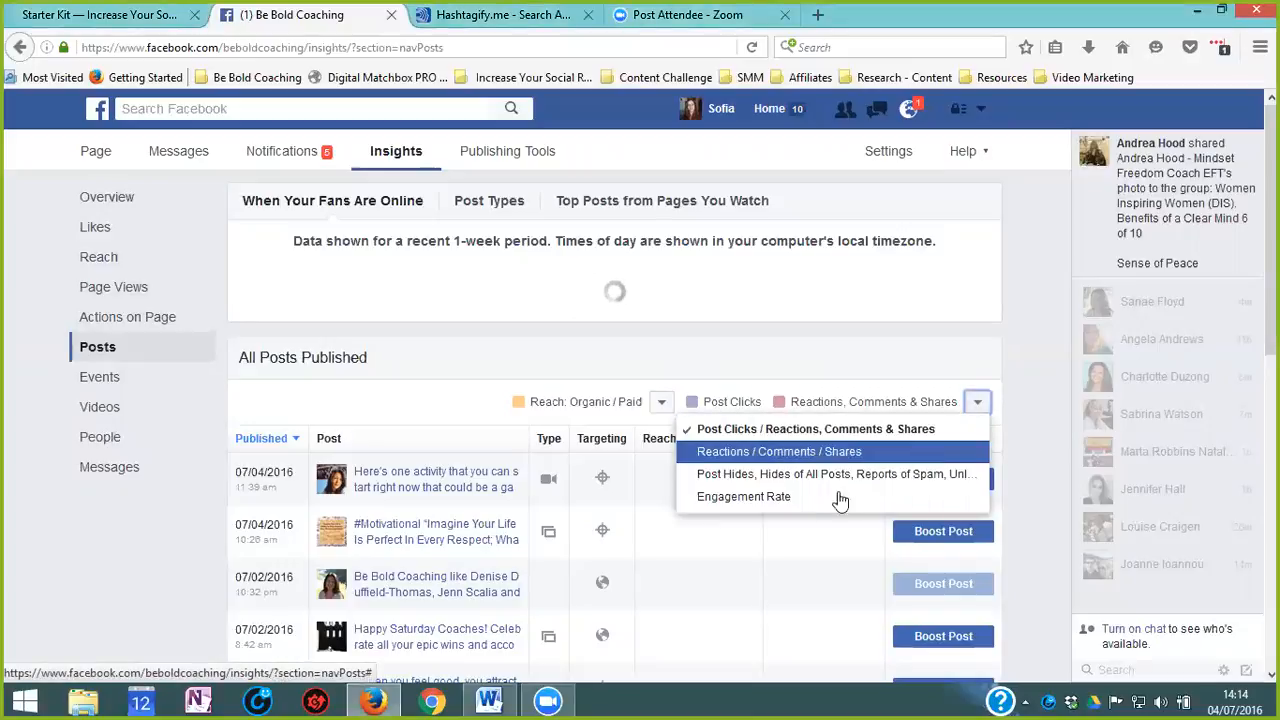
pyautogui.click(743, 497)
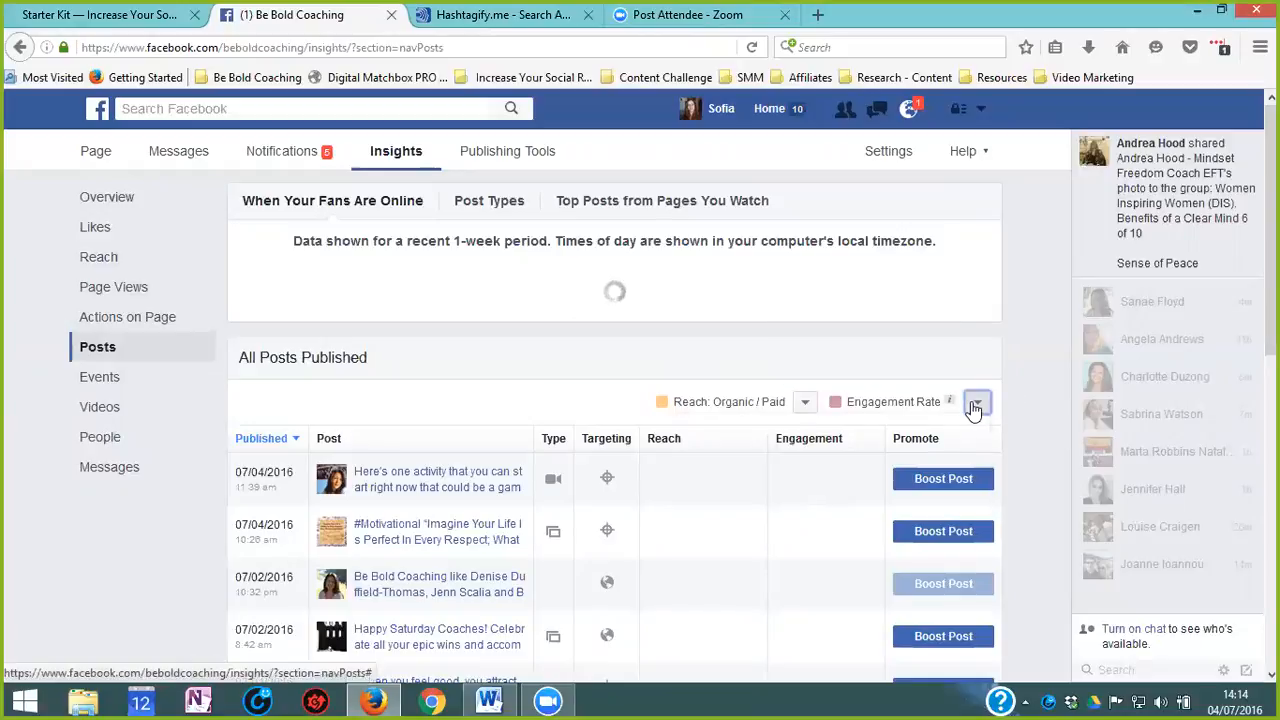
pyautogui.click(975, 402)
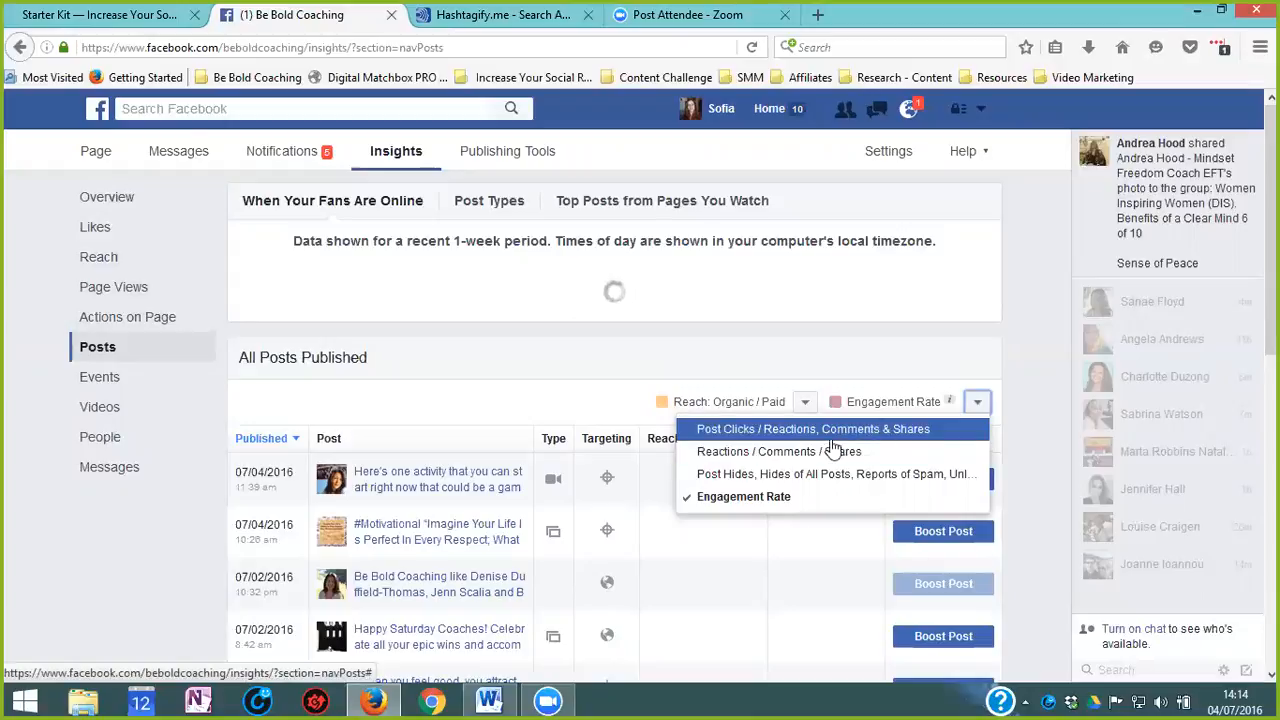
pyautogui.moveTo(784, 480)
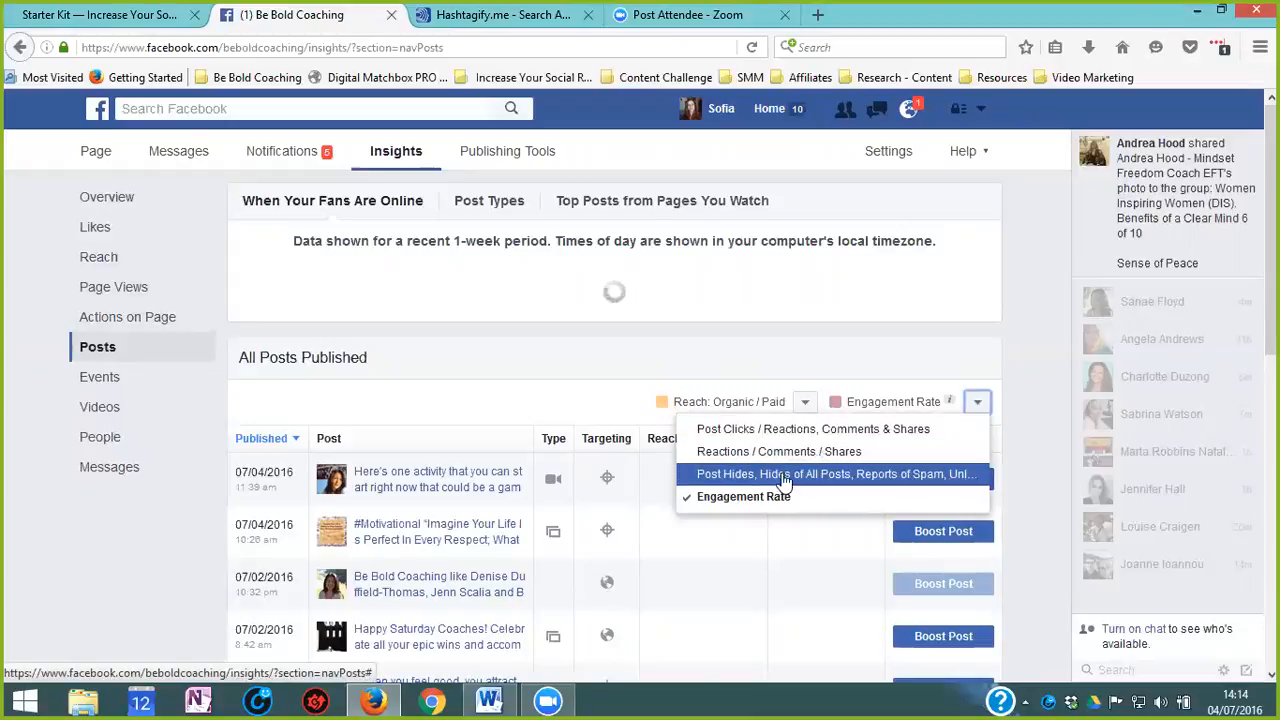
pyautogui.moveTo(751, 497)
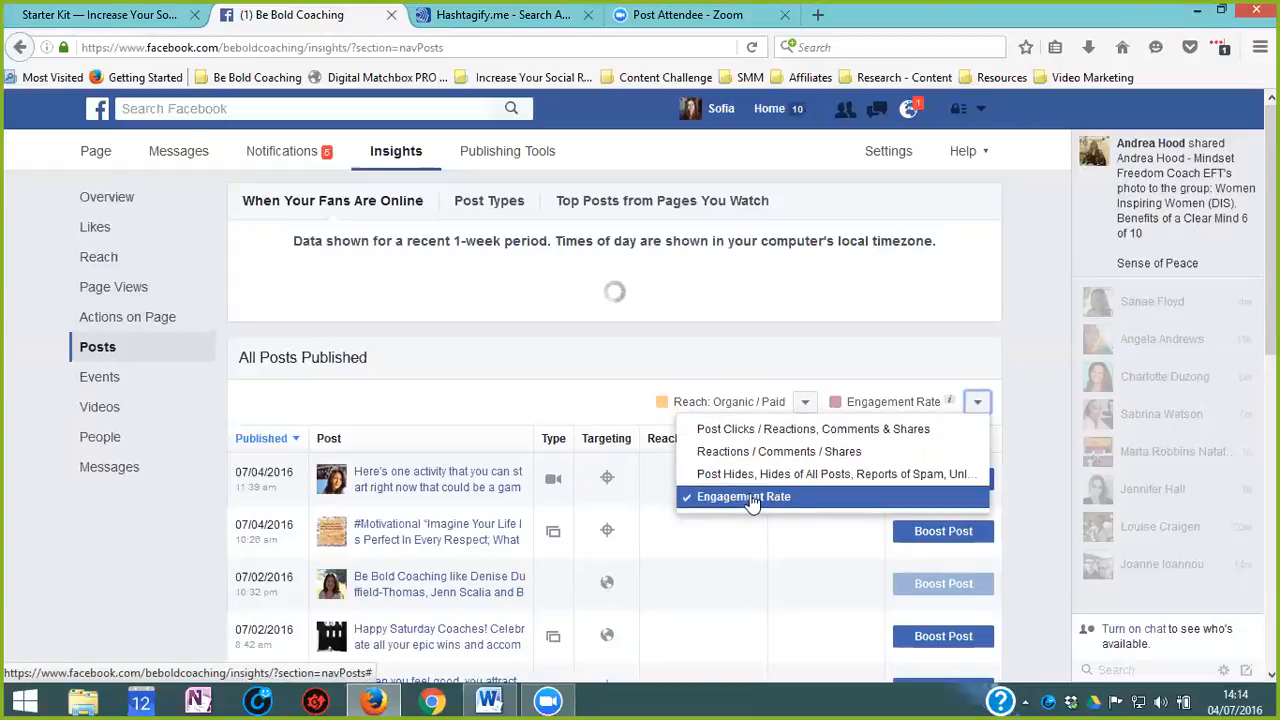
pyautogui.moveTo(766, 505)
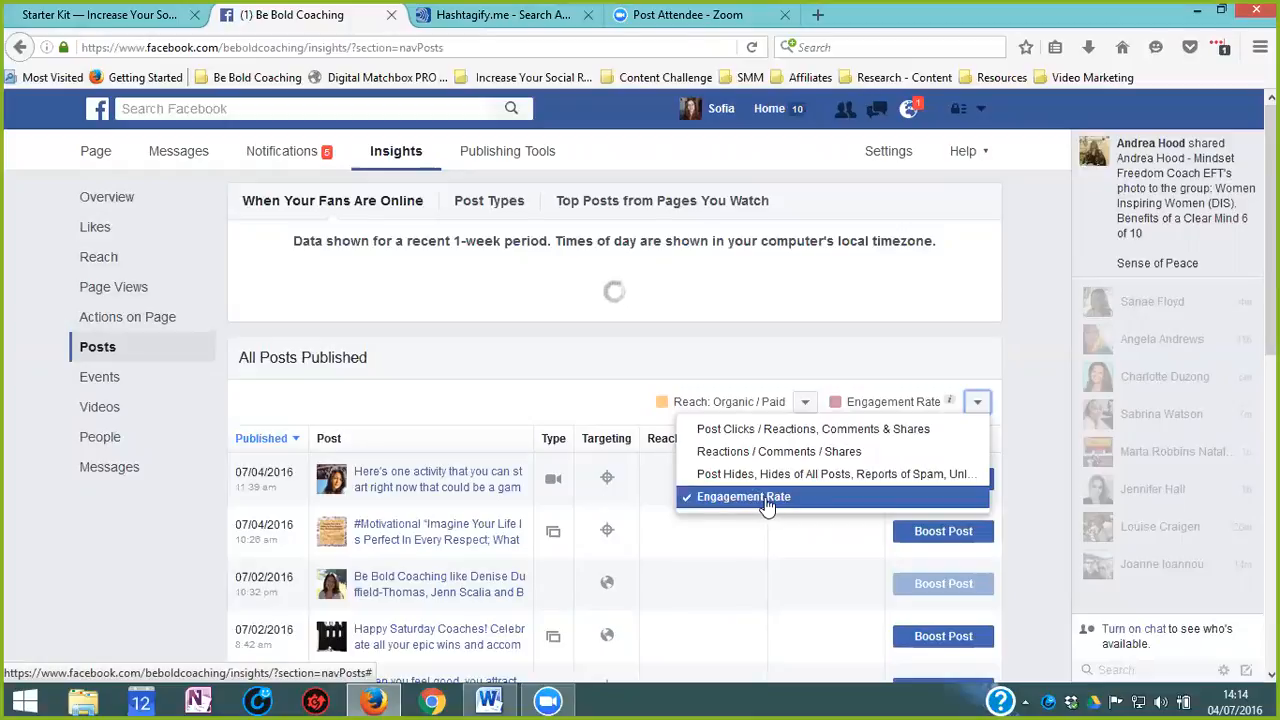
pyautogui.click(745, 496)
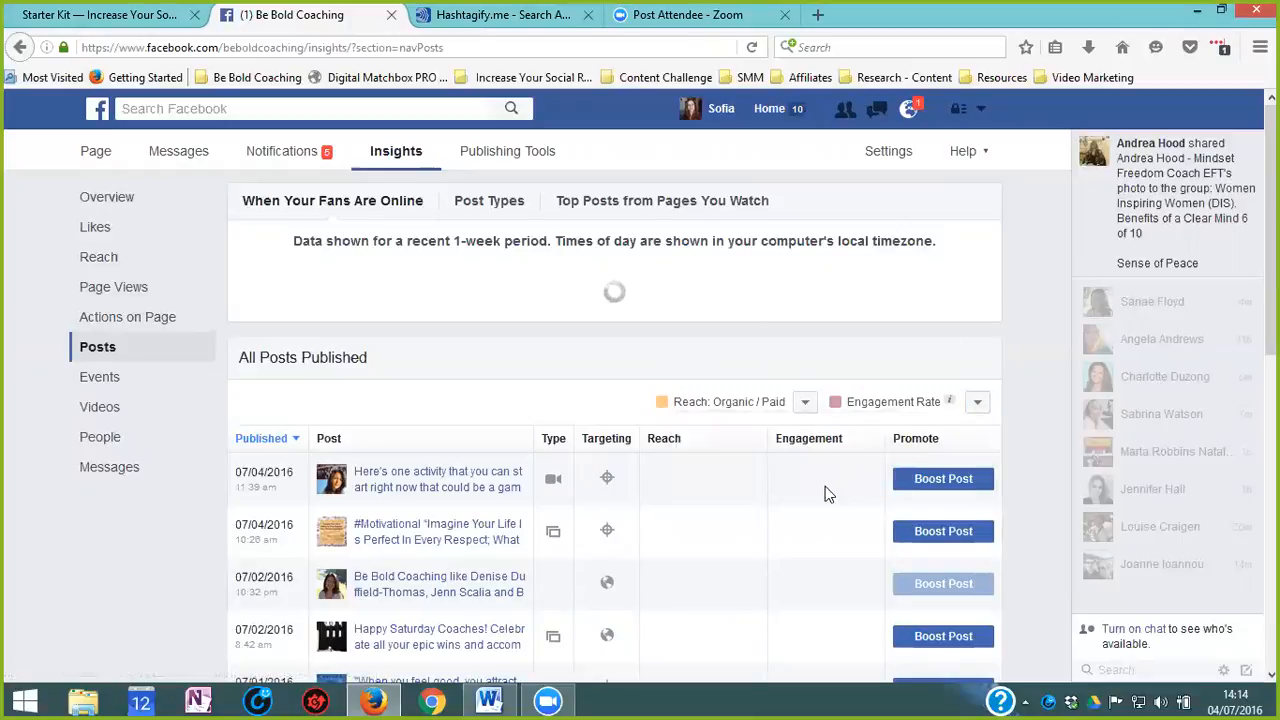
pyautogui.moveTo(778, 314)
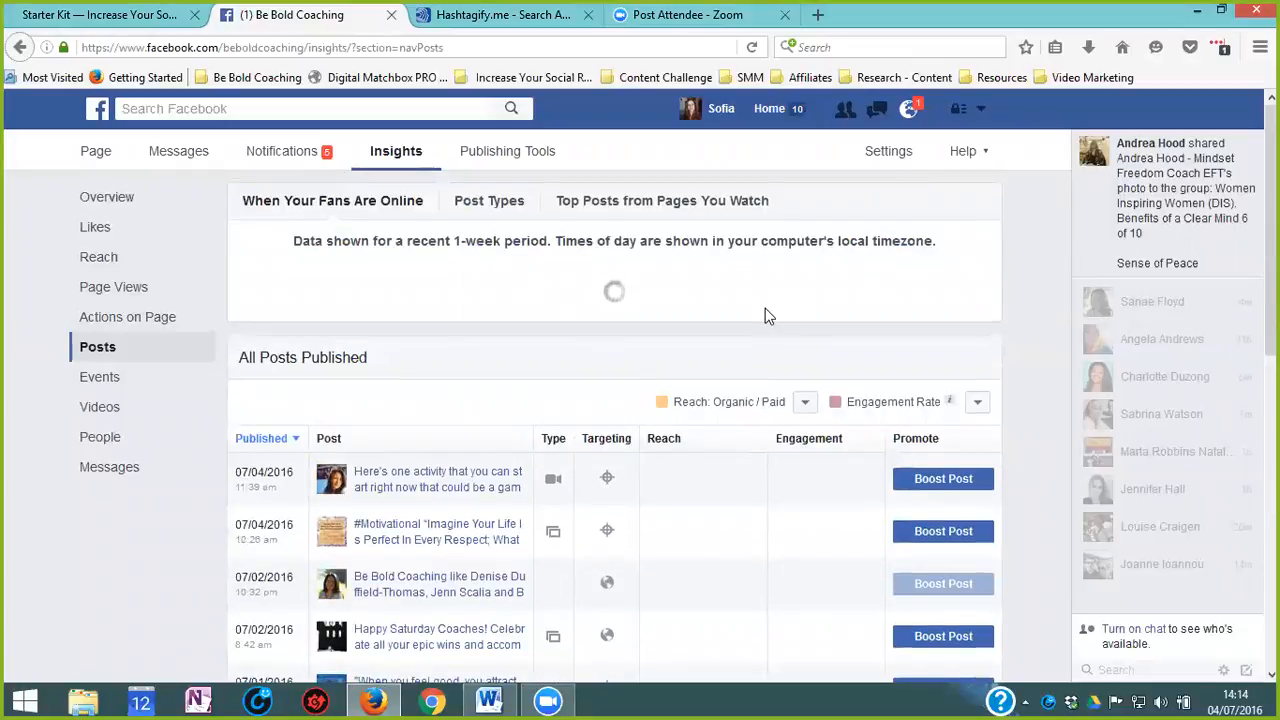
pyautogui.moveTo(702, 305)
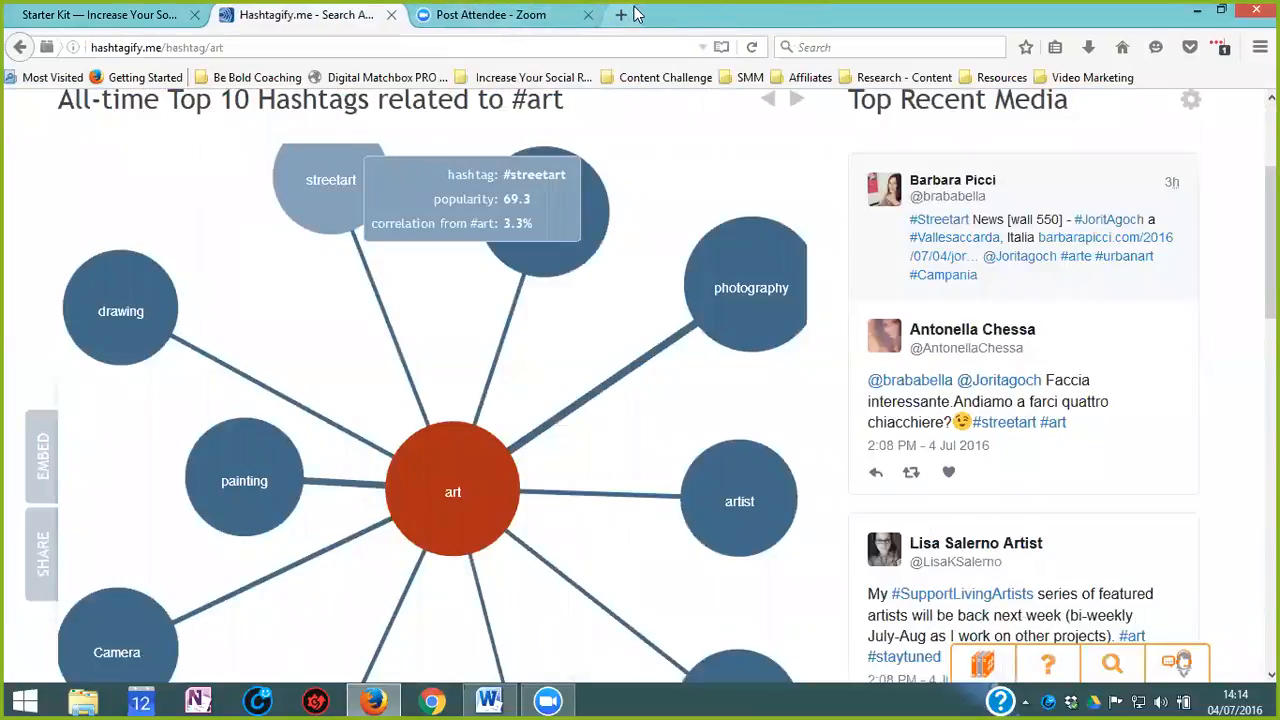
# Step: In a new tab, go to the Increase Your Social Media Reach page via Your Pages
pyautogui.click(612, 15)
pyautogui.write('face')
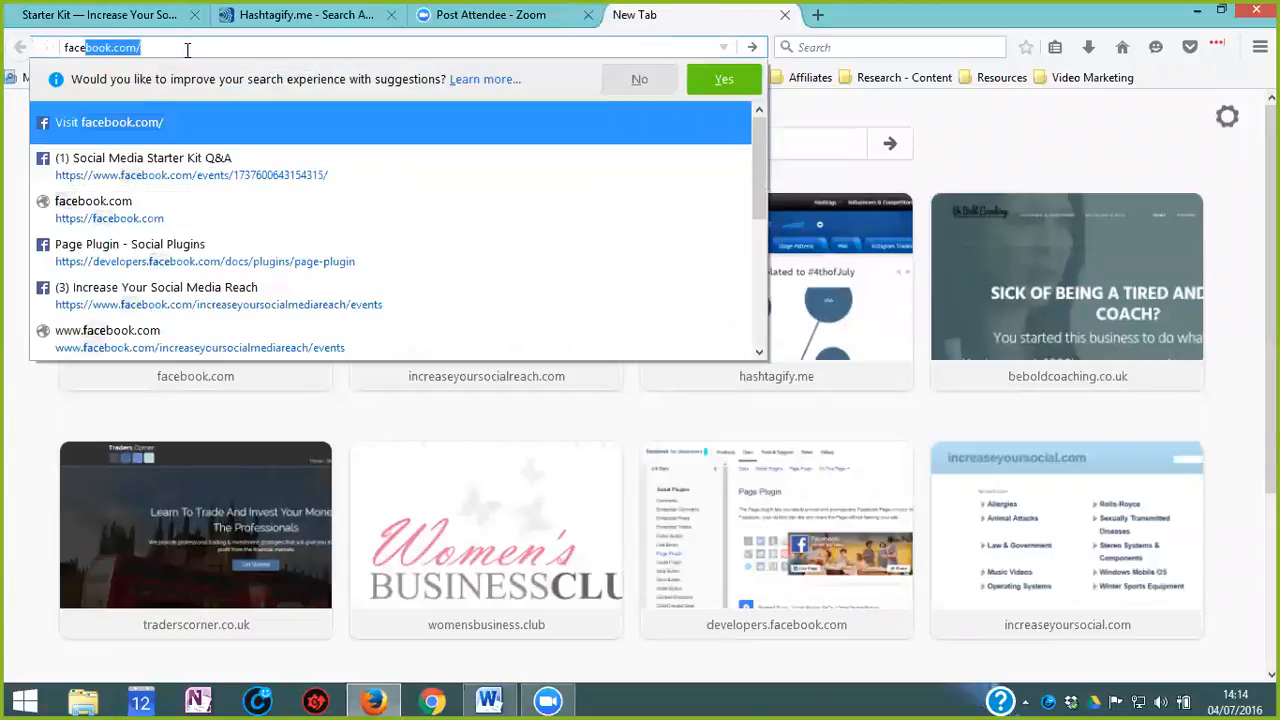
pyautogui.click(106, 122)
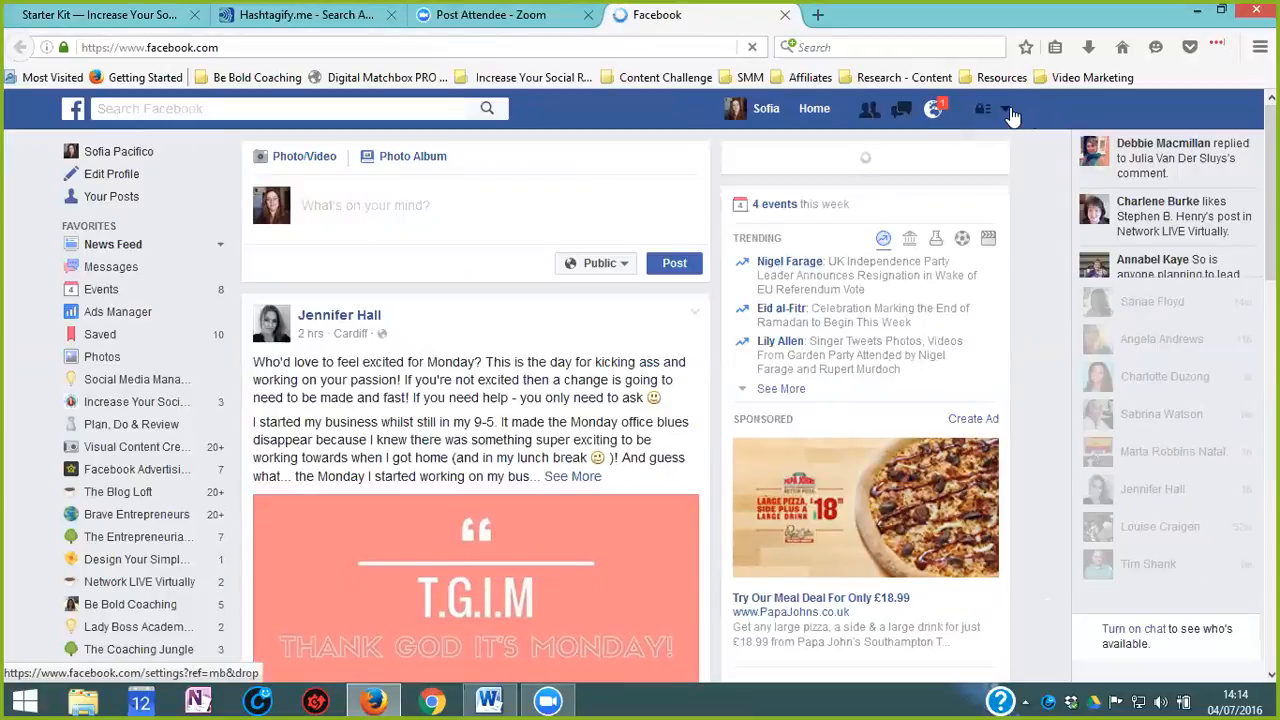
pyautogui.click(1009, 110)
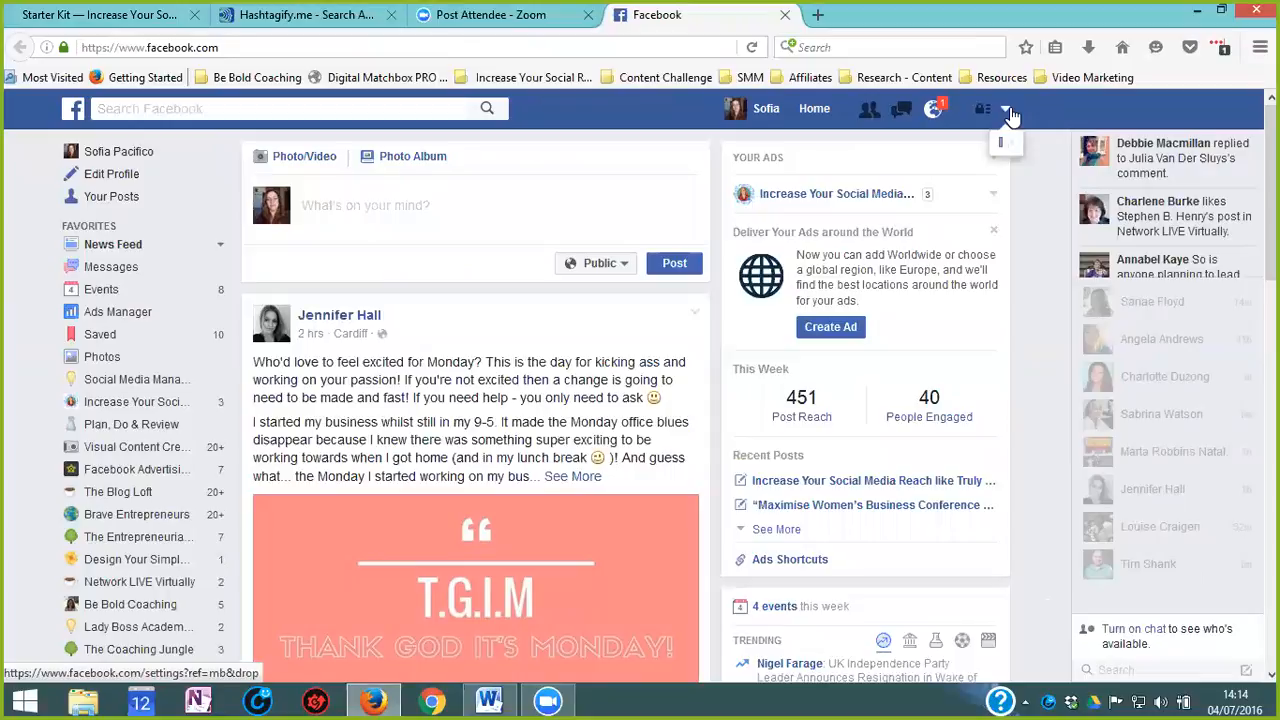
pyautogui.click(1014, 109)
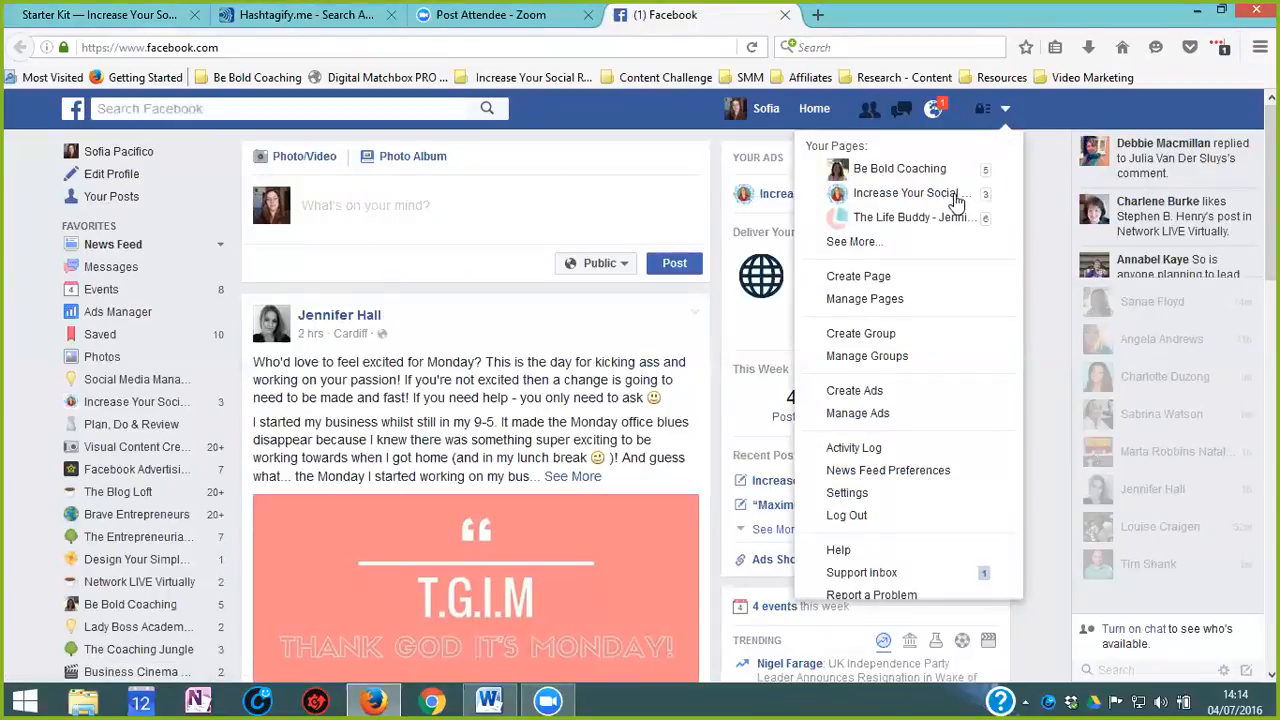
pyautogui.moveTo(940, 194)
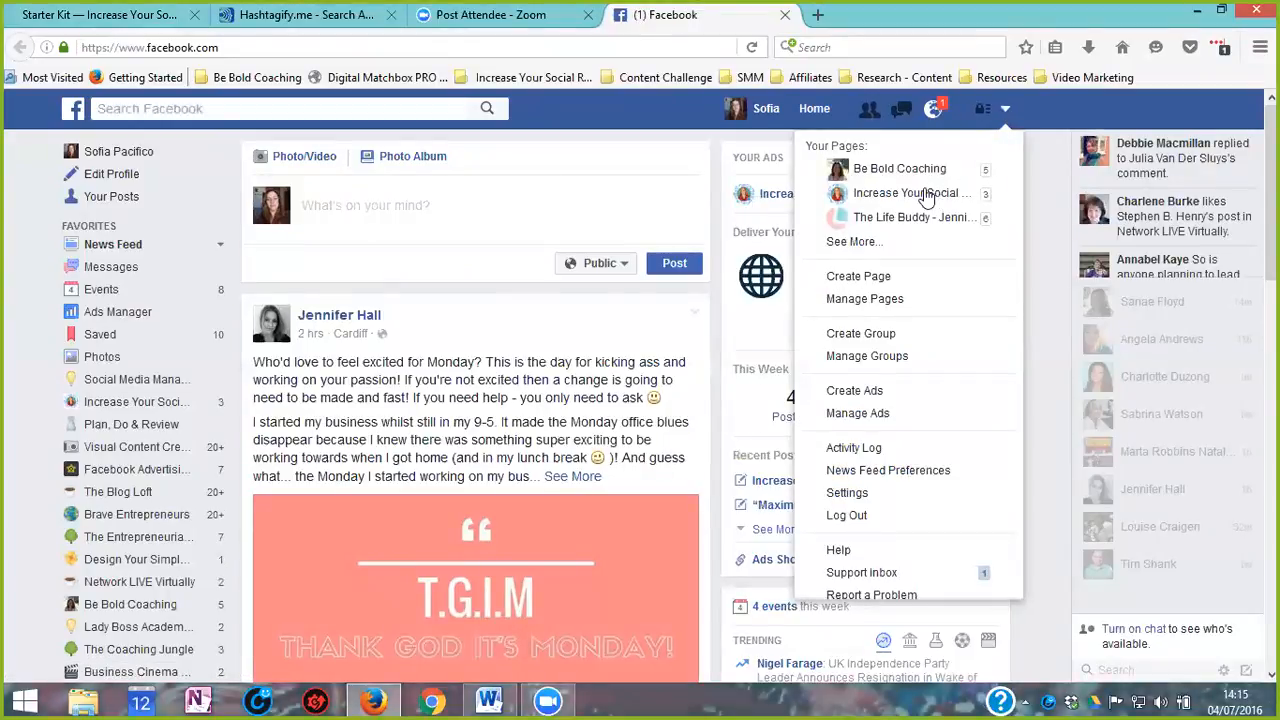
pyautogui.click(910, 193)
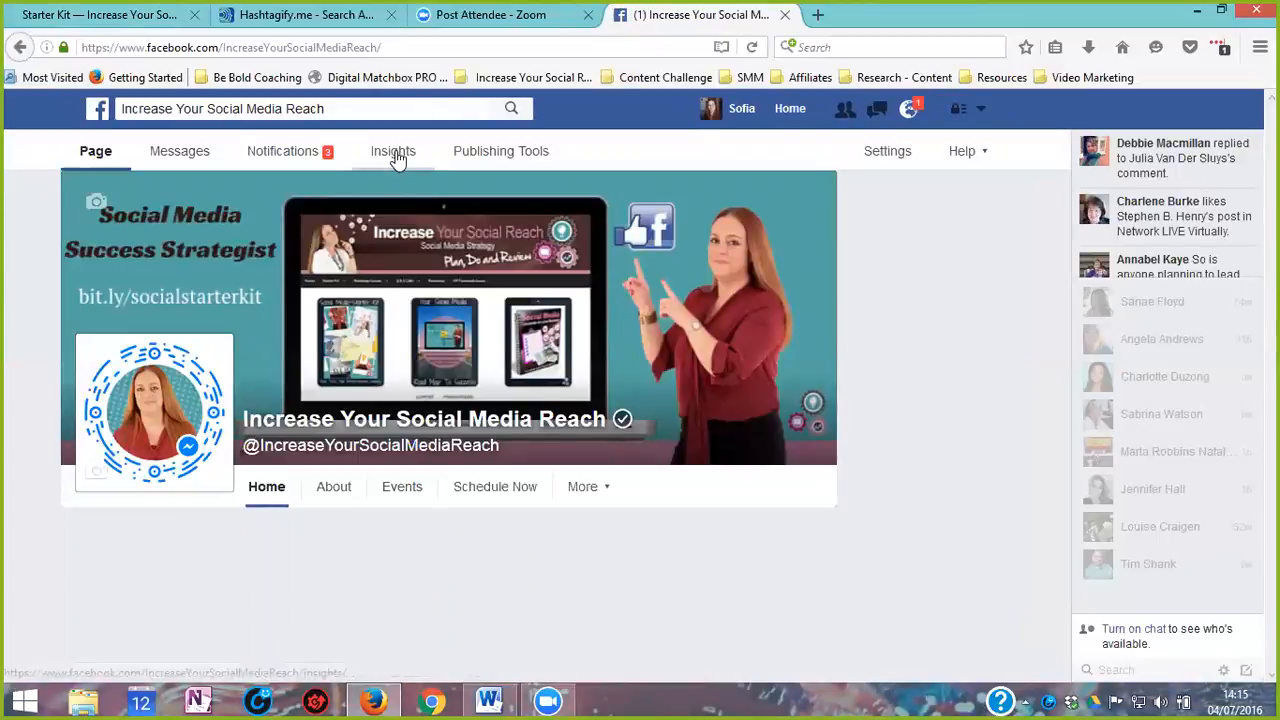
# Step: Show this page's Posts insights and scroll down to All Posts Published
pyautogui.click(392, 151)
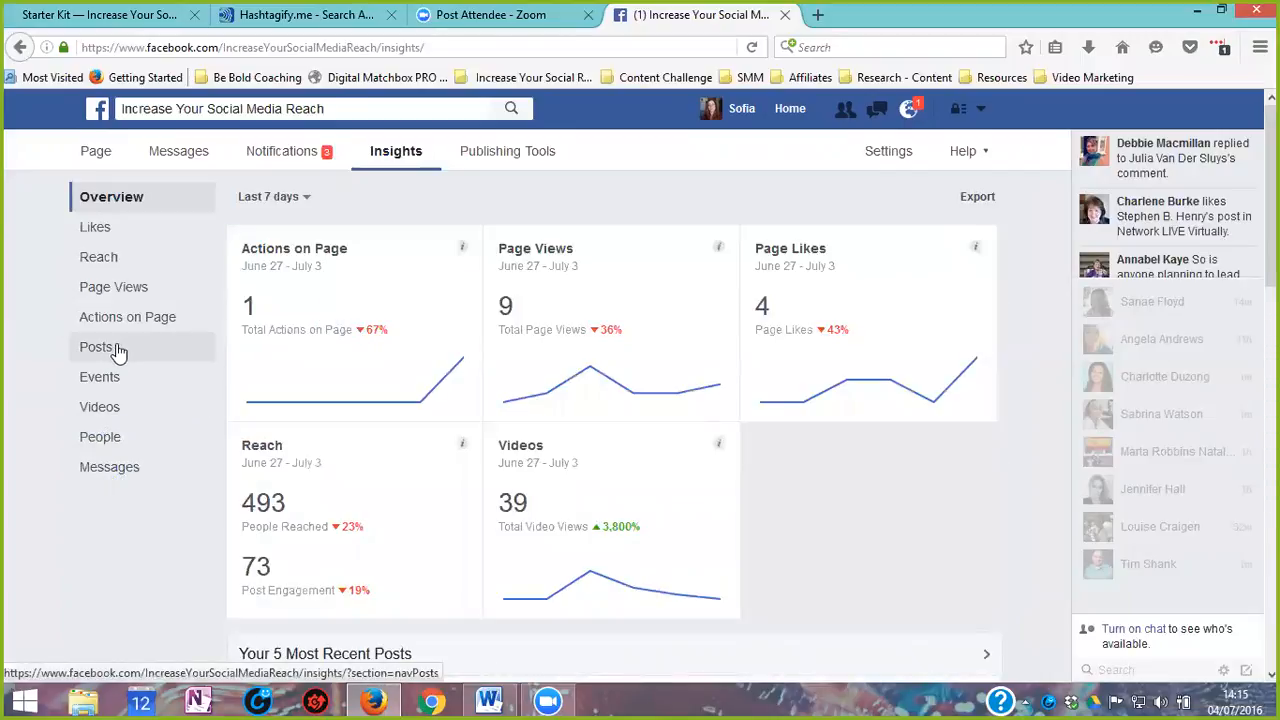
pyautogui.click(97, 346)
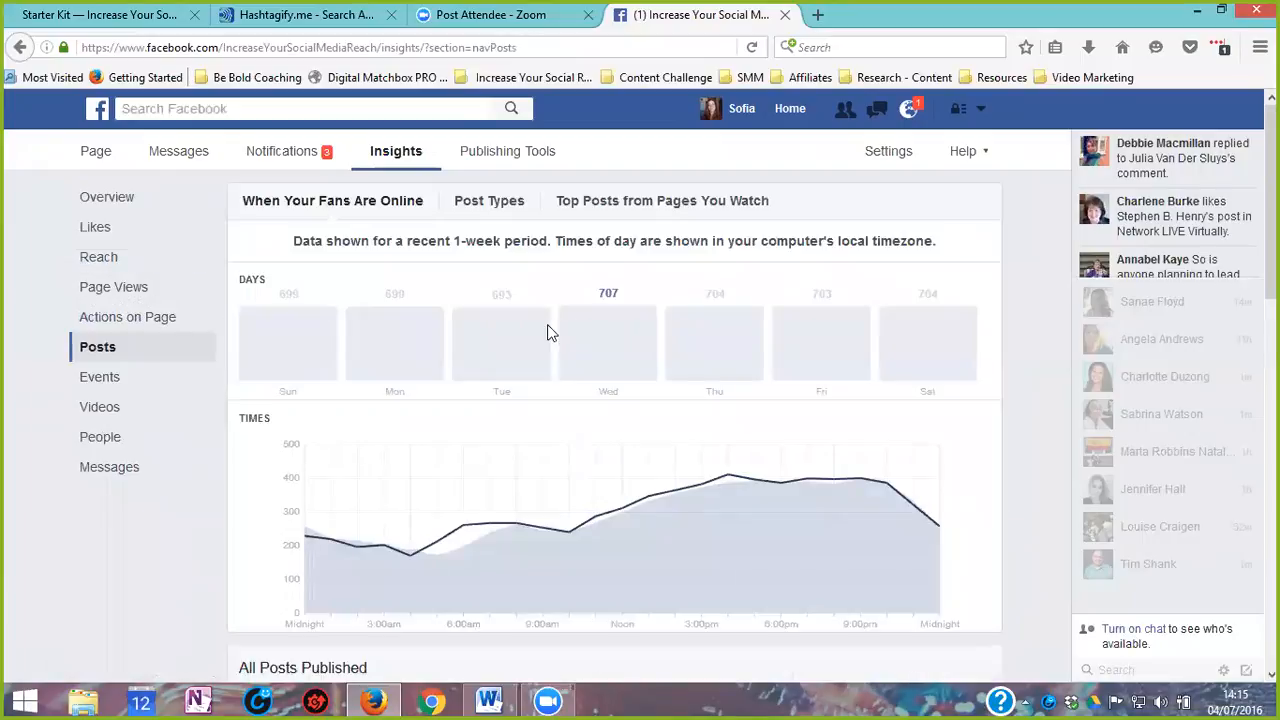
pyautogui.scroll(-3)
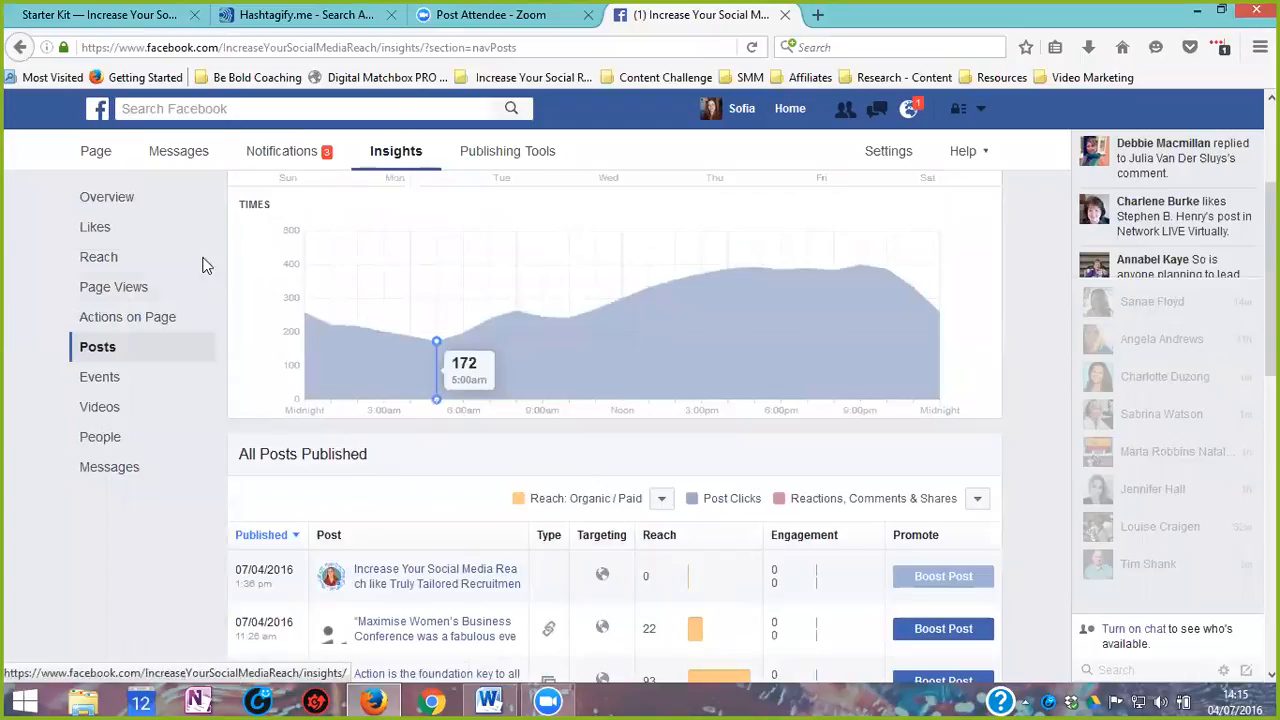
pyautogui.scroll(-3)
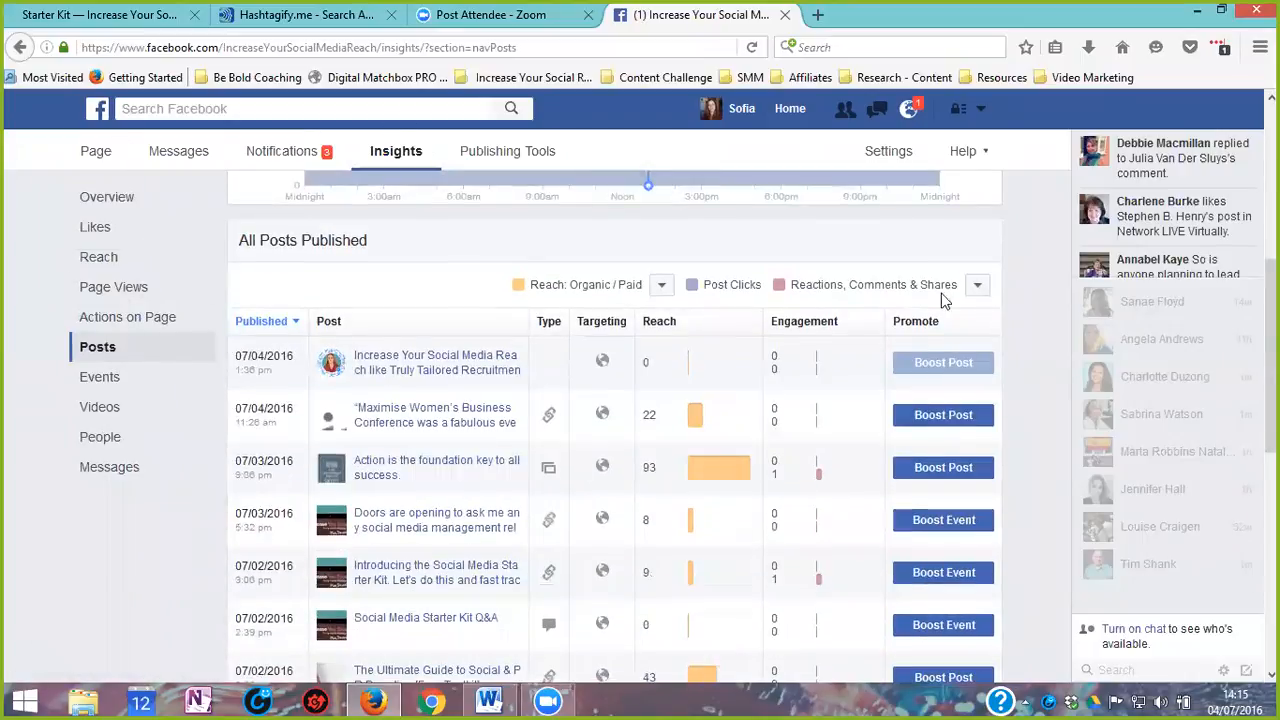
pyautogui.click(978, 285)
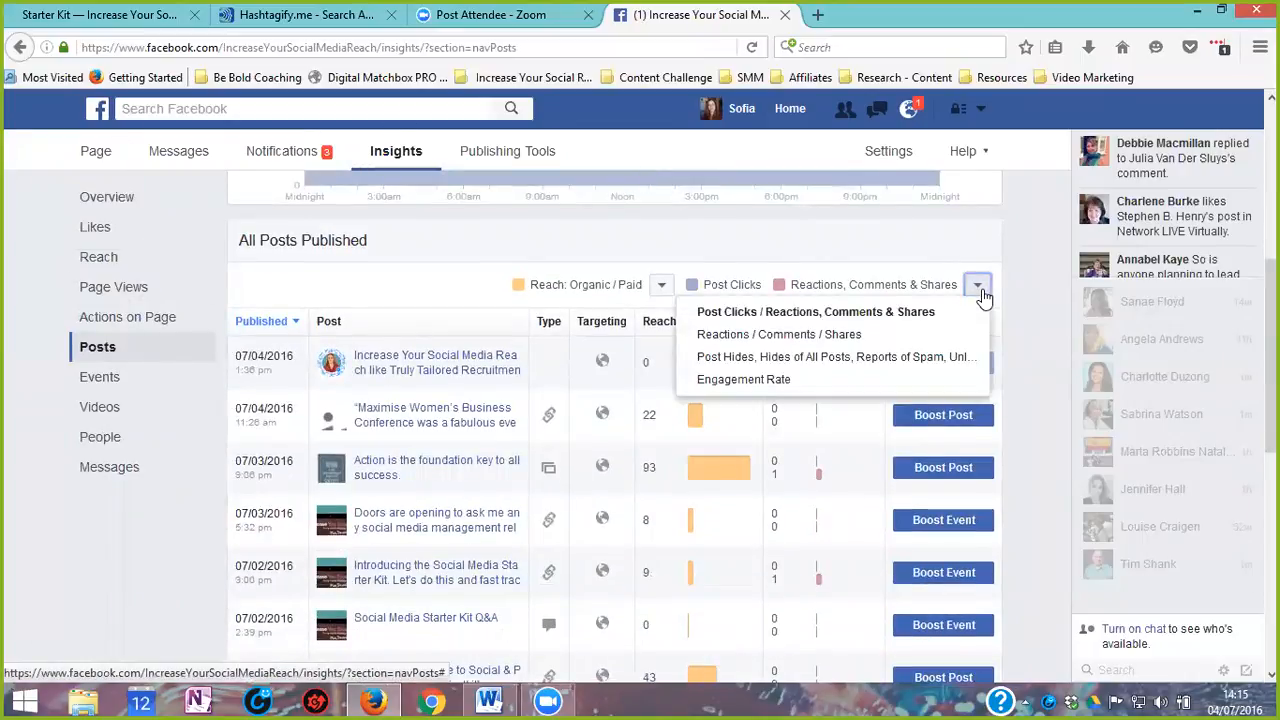
pyautogui.moveTo(775, 380)
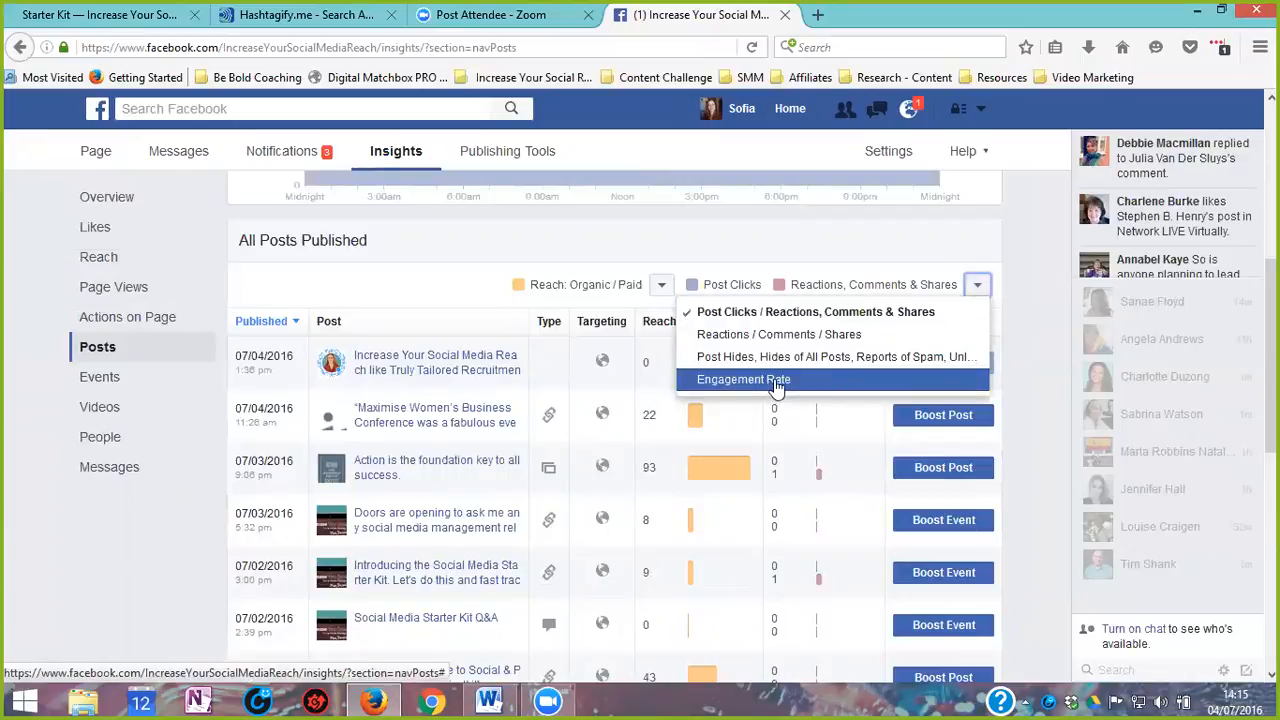
pyautogui.click(742, 379)
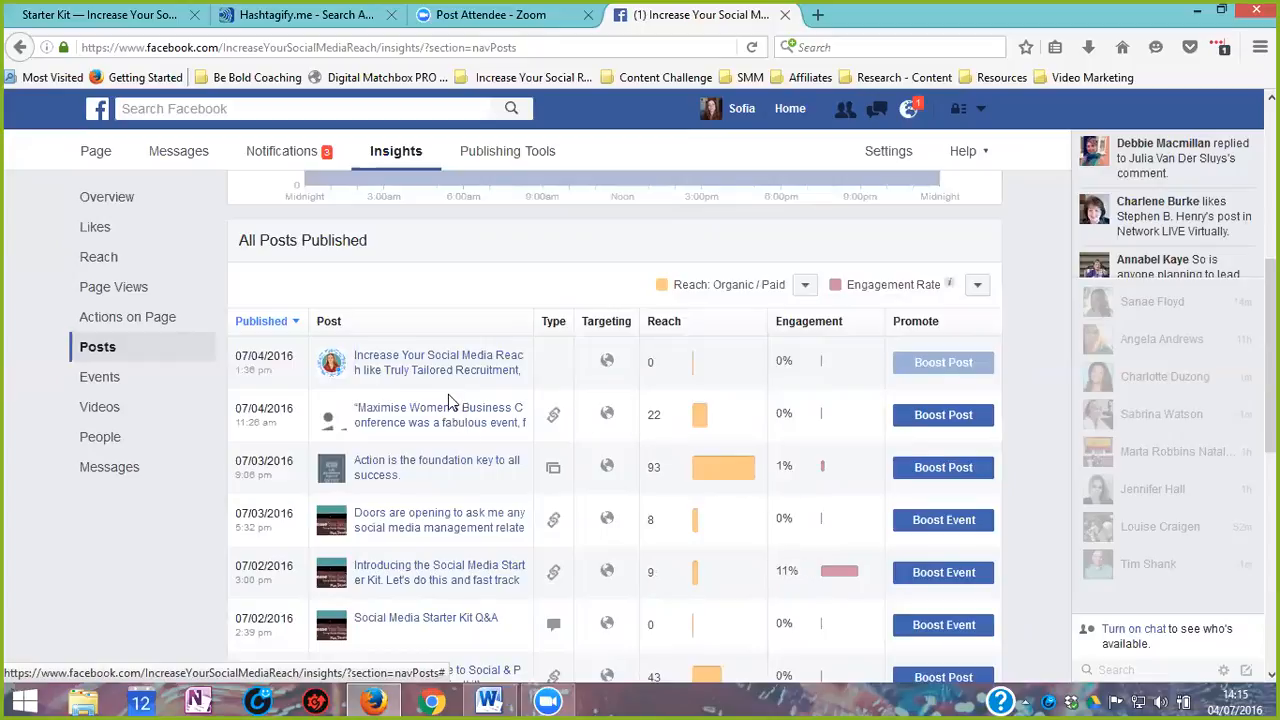
pyautogui.moveTo(890, 344)
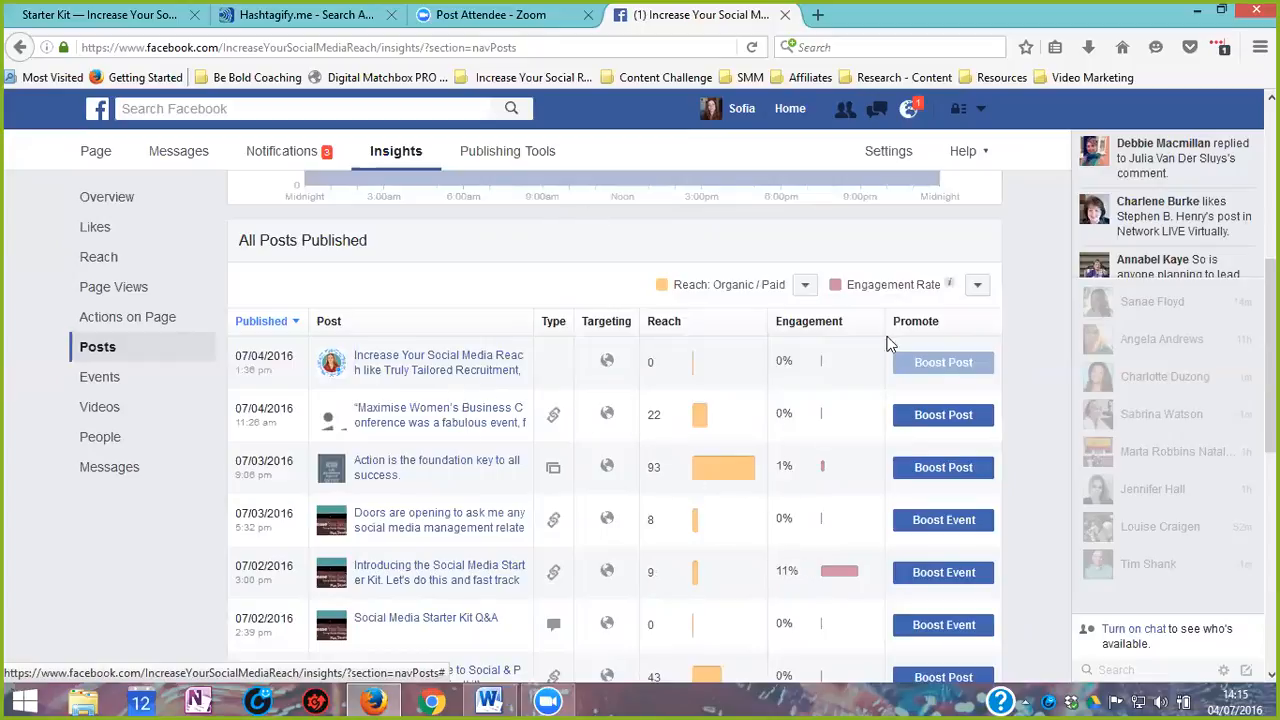
pyautogui.moveTo(724, 490)
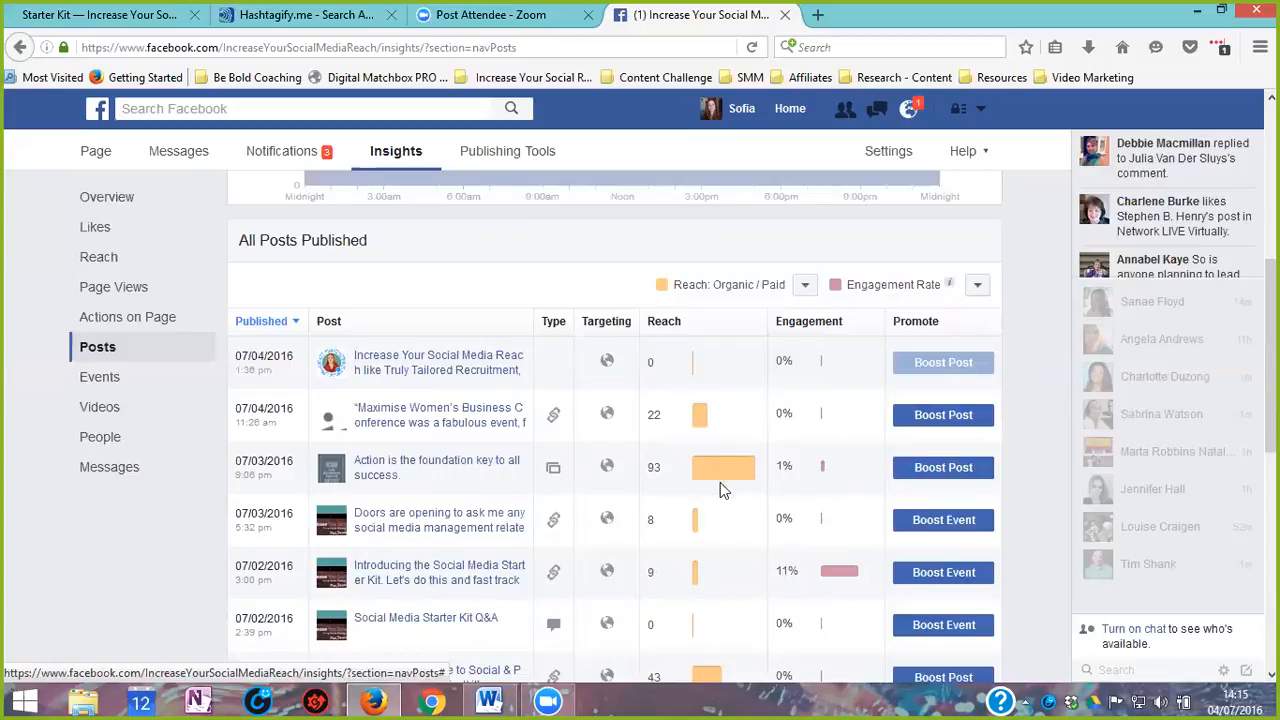
pyautogui.scroll(-3)
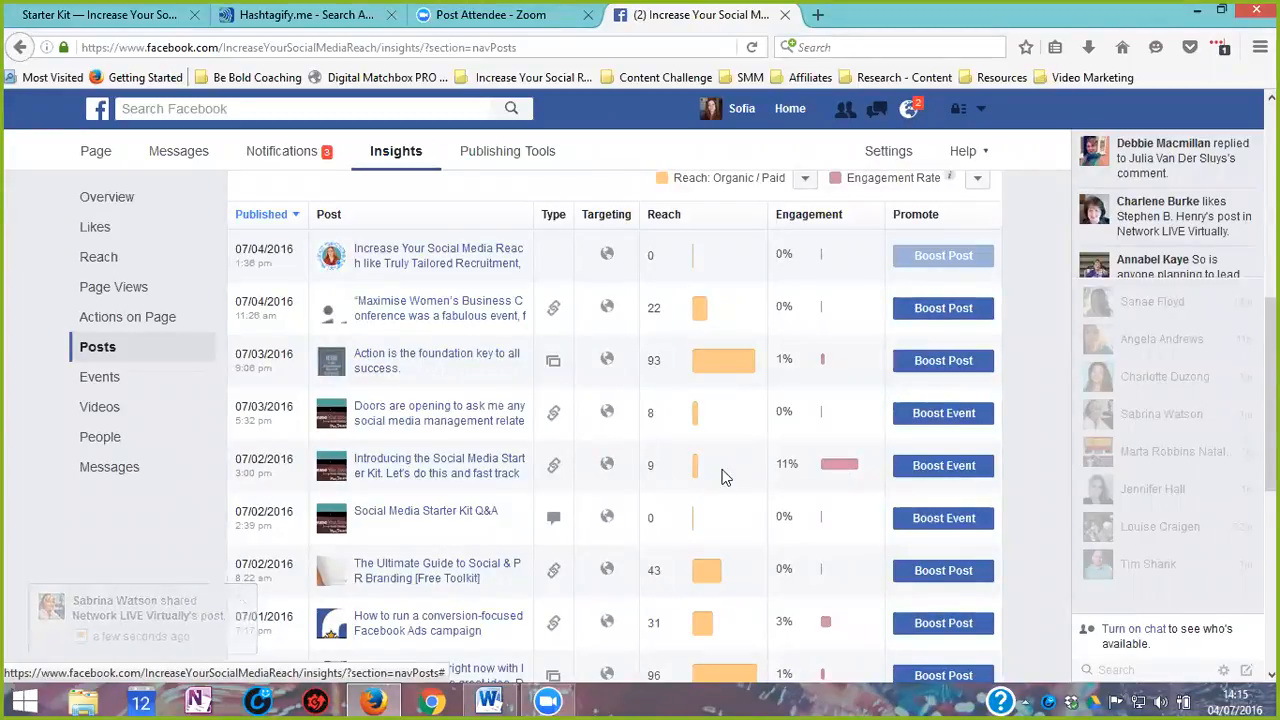
pyautogui.moveTo(697, 470)
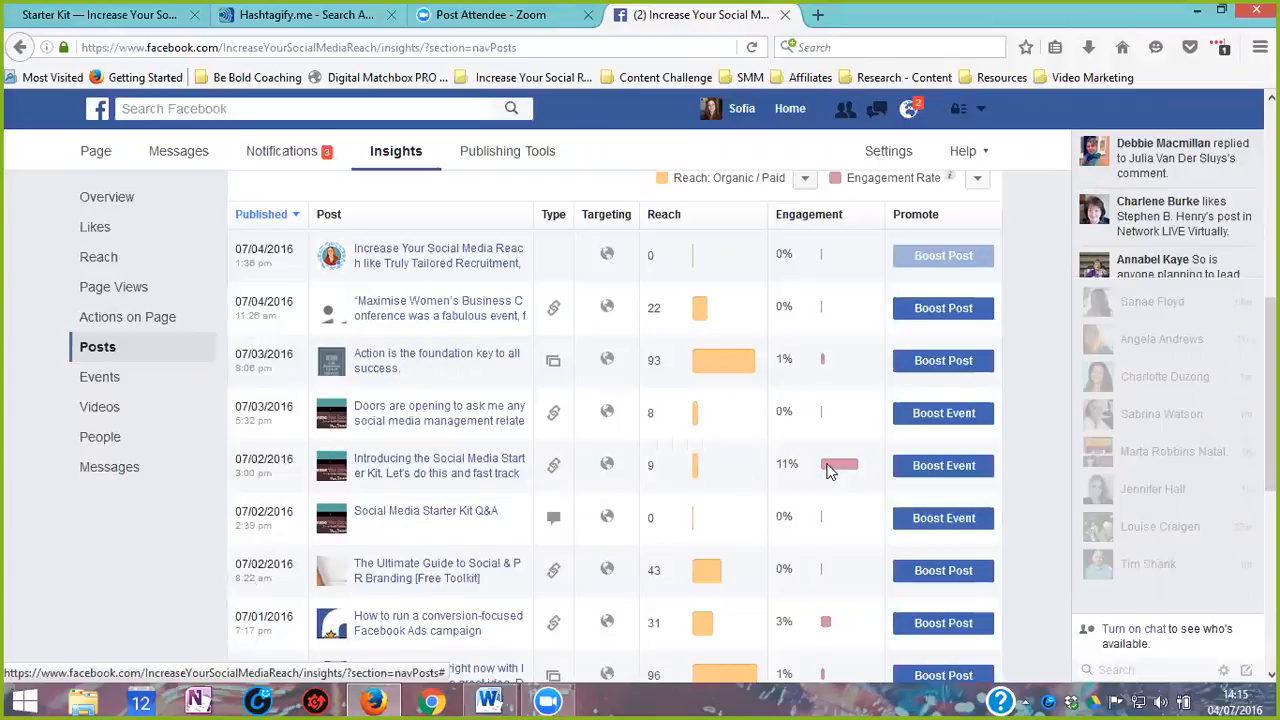
pyautogui.moveTo(439, 472)
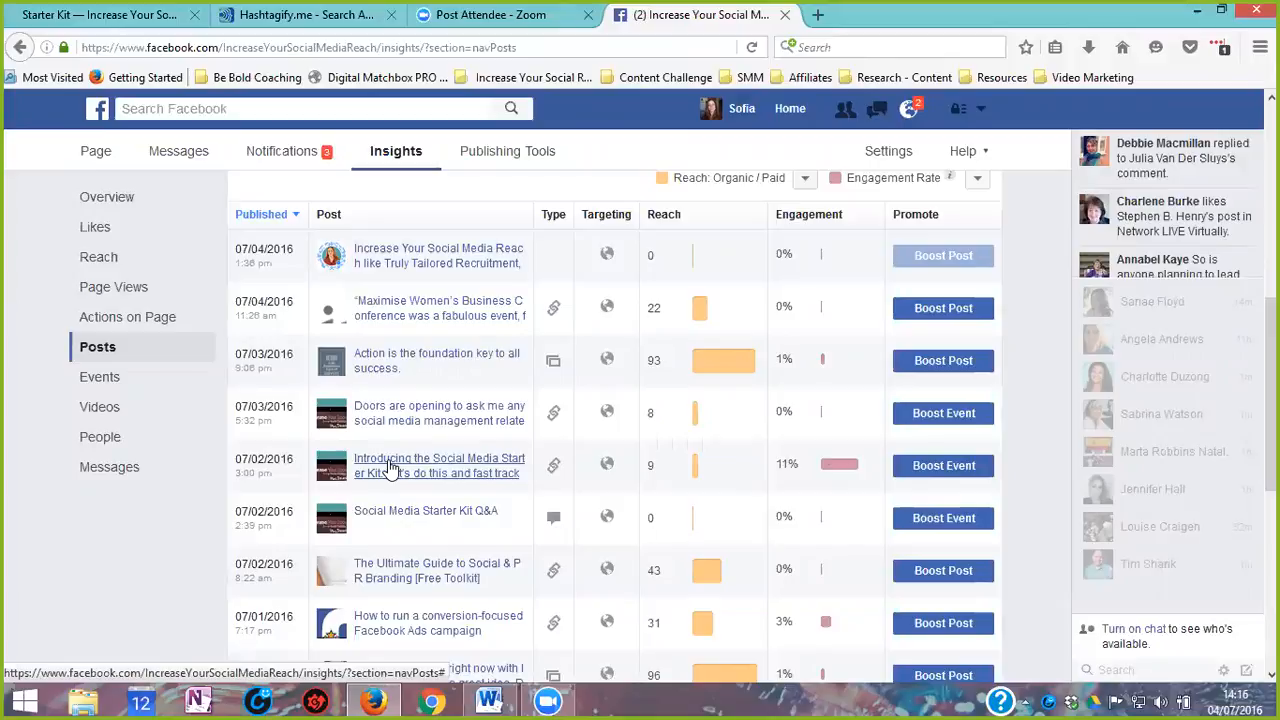
pyautogui.moveTo(393, 485)
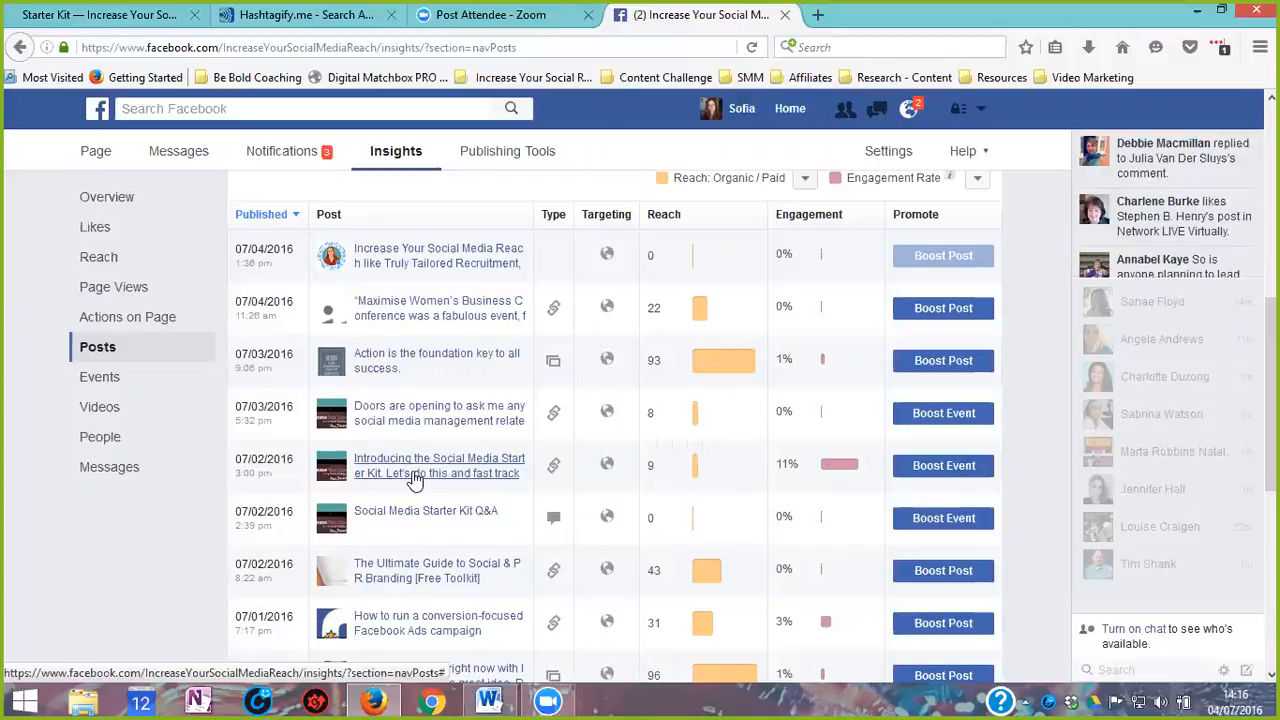
pyautogui.moveTo(394, 475)
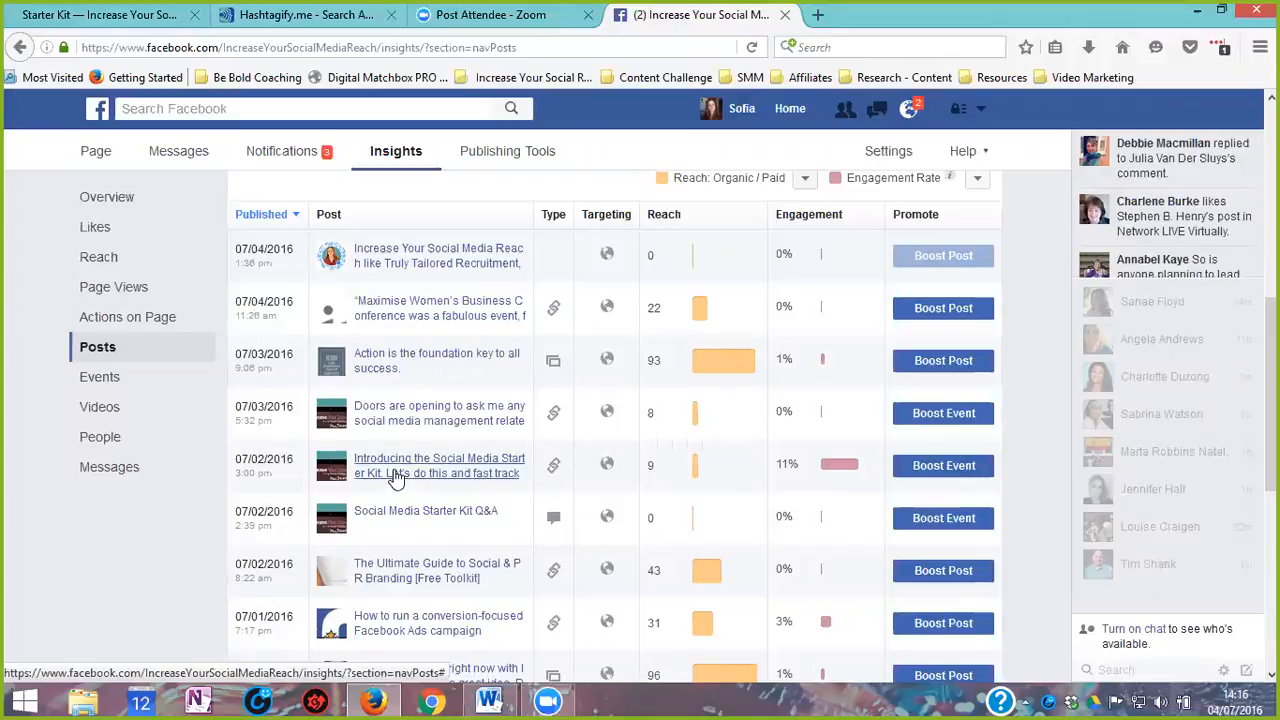
pyautogui.moveTo(430, 478)
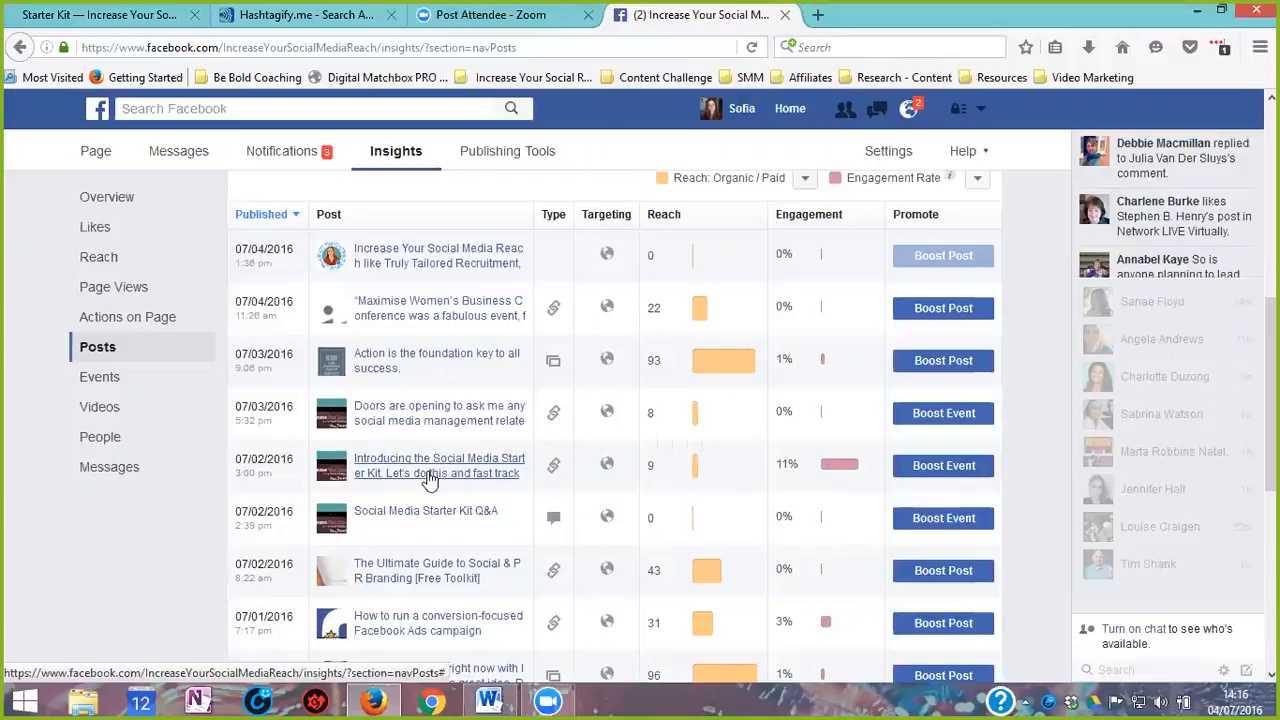
pyautogui.moveTo(407, 471)
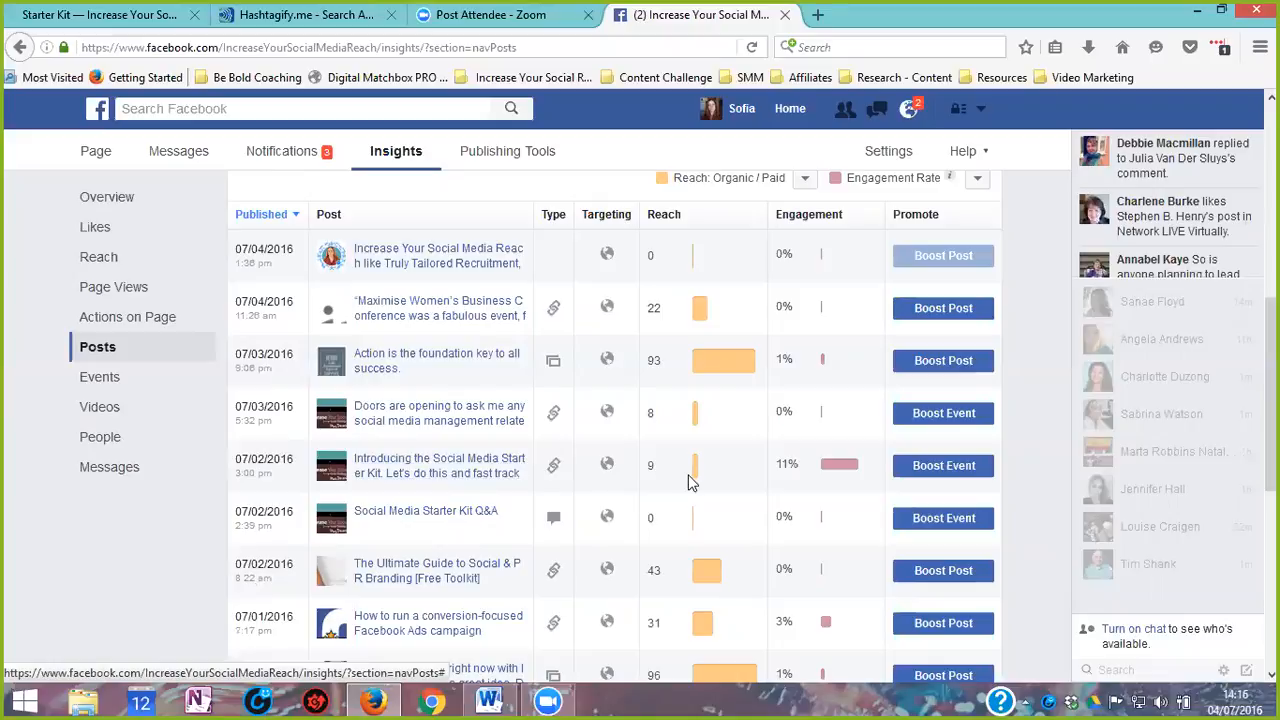
pyautogui.moveTo(715, 440)
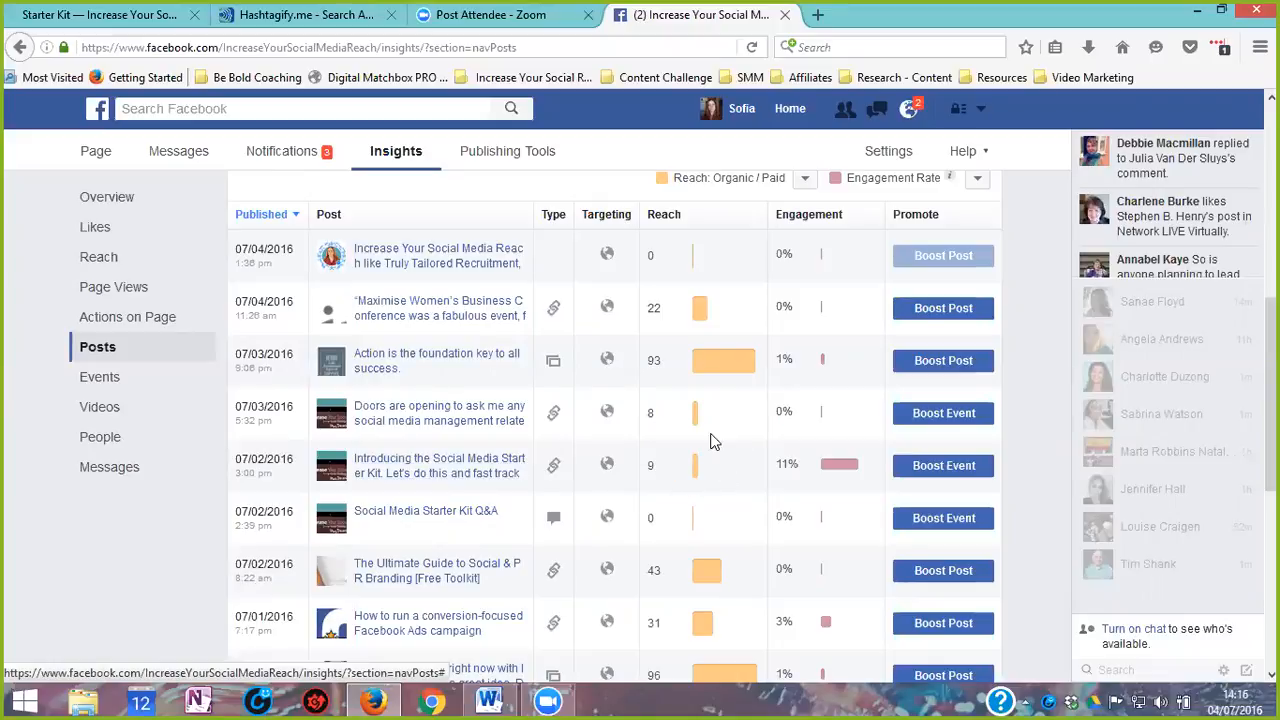
pyautogui.moveTo(709, 499)
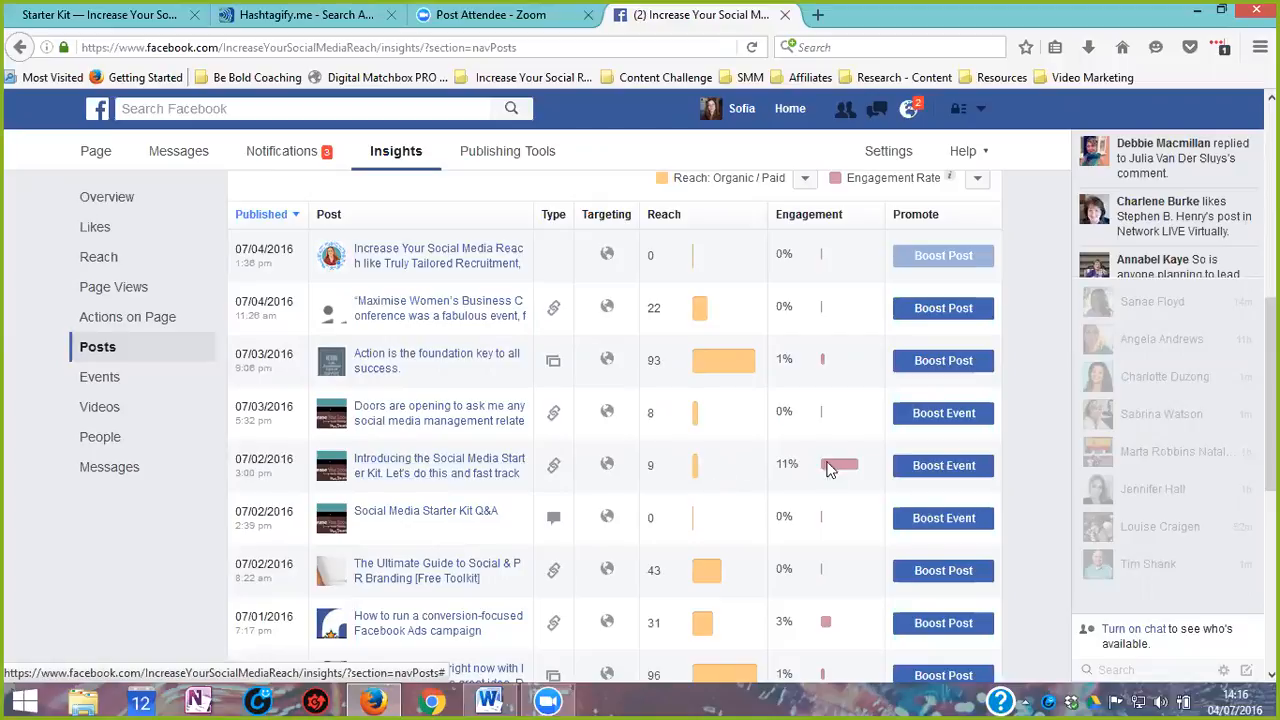
pyautogui.moveTo(835, 477)
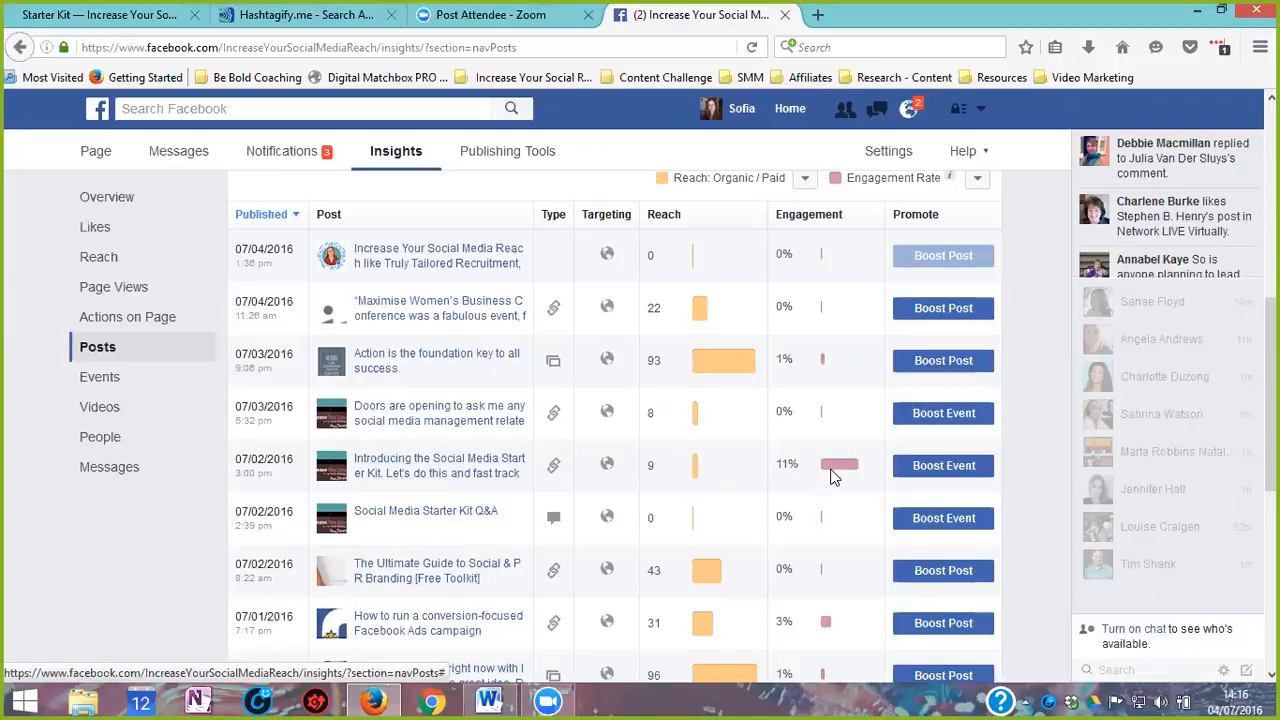
pyautogui.moveTo(824, 475)
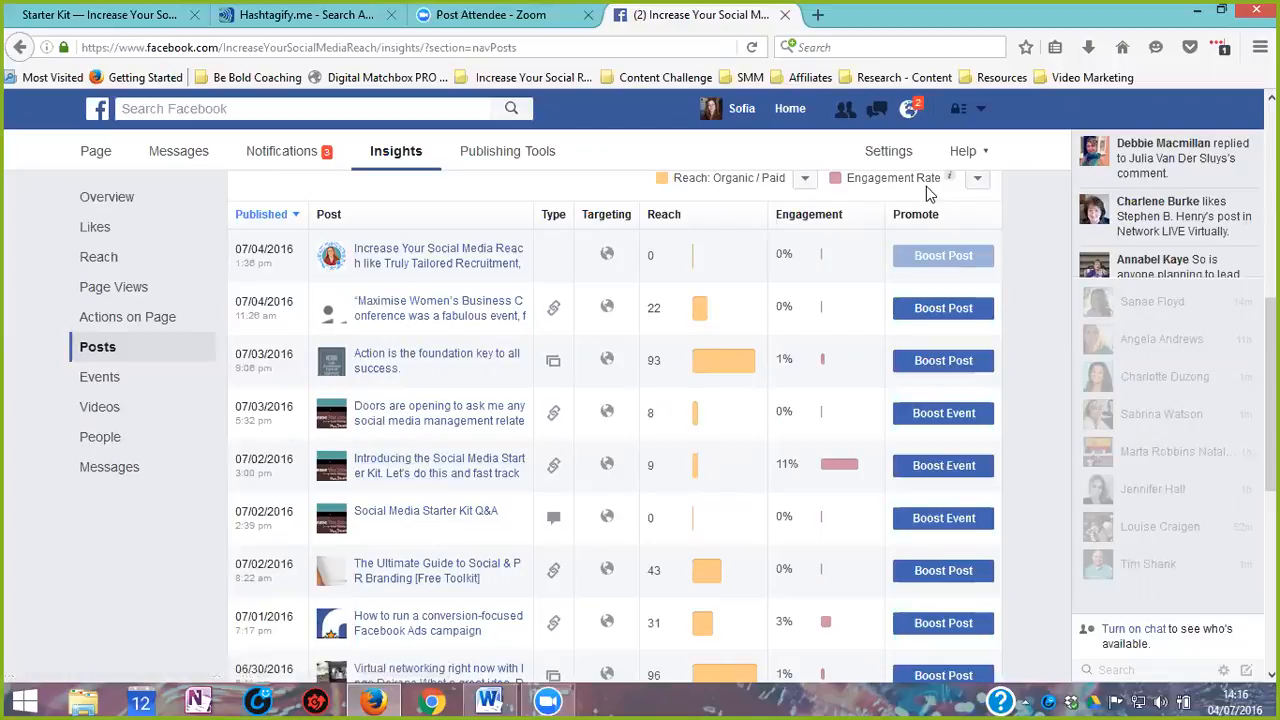
pyautogui.moveTo(793, 467)
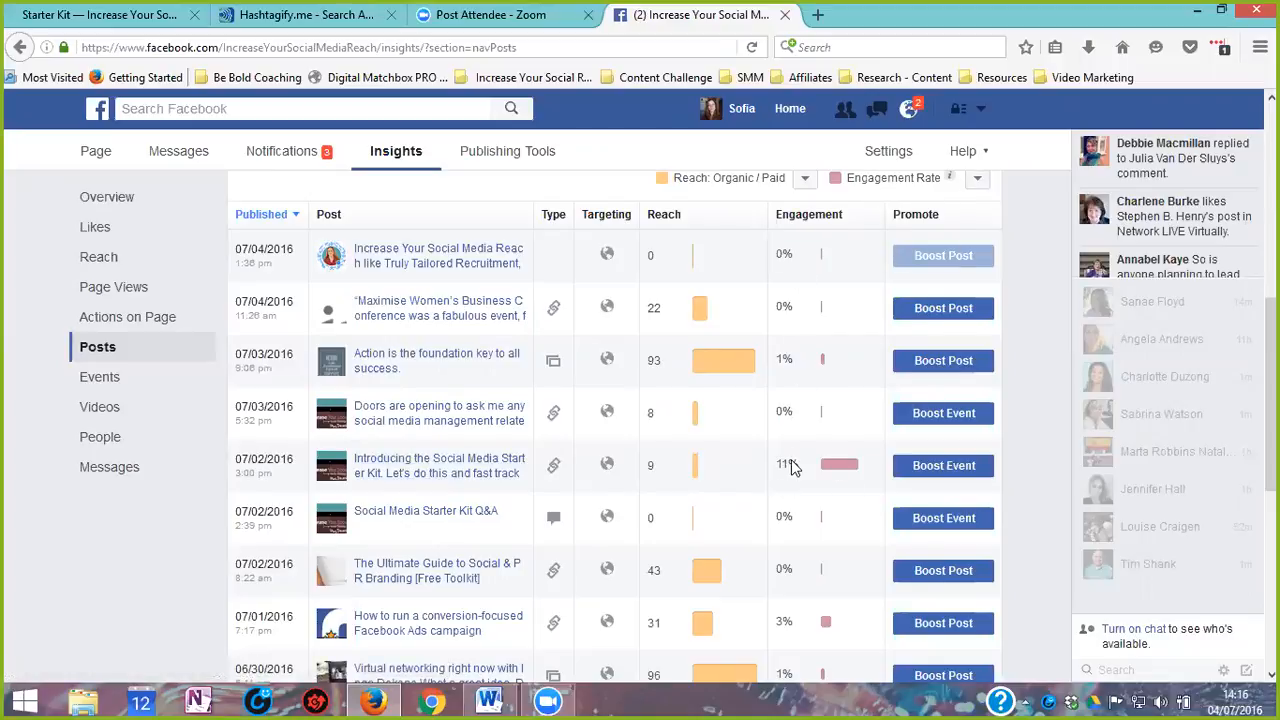
# Step: Scroll down the All Posts Published list to the June 30 post with 17% engagement
pyautogui.scroll(-3)
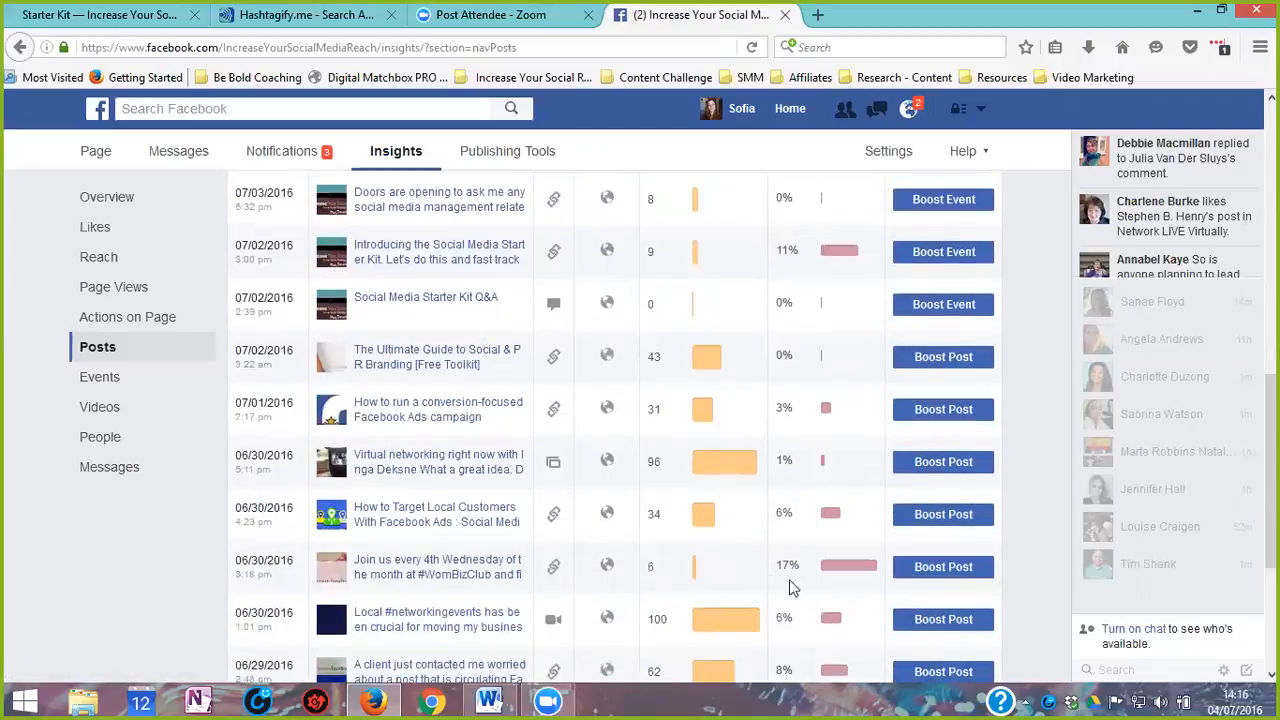
pyautogui.scroll(-3)
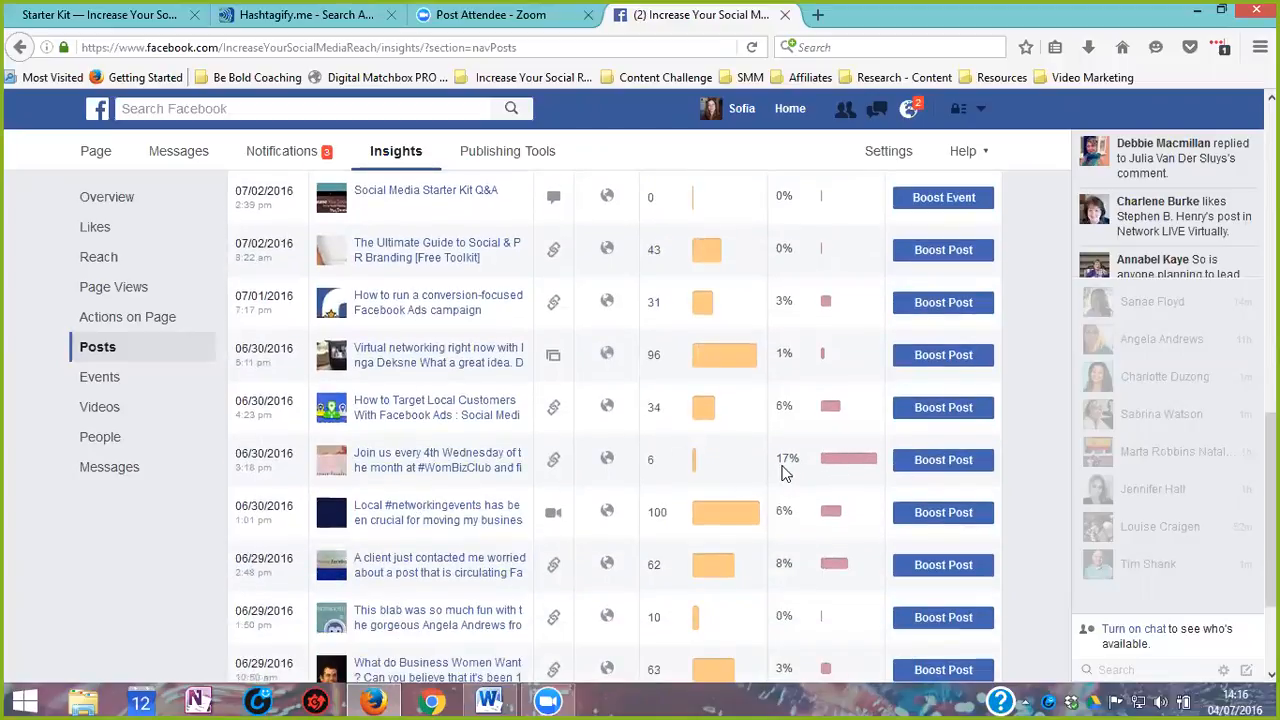
pyautogui.moveTo(853, 473)
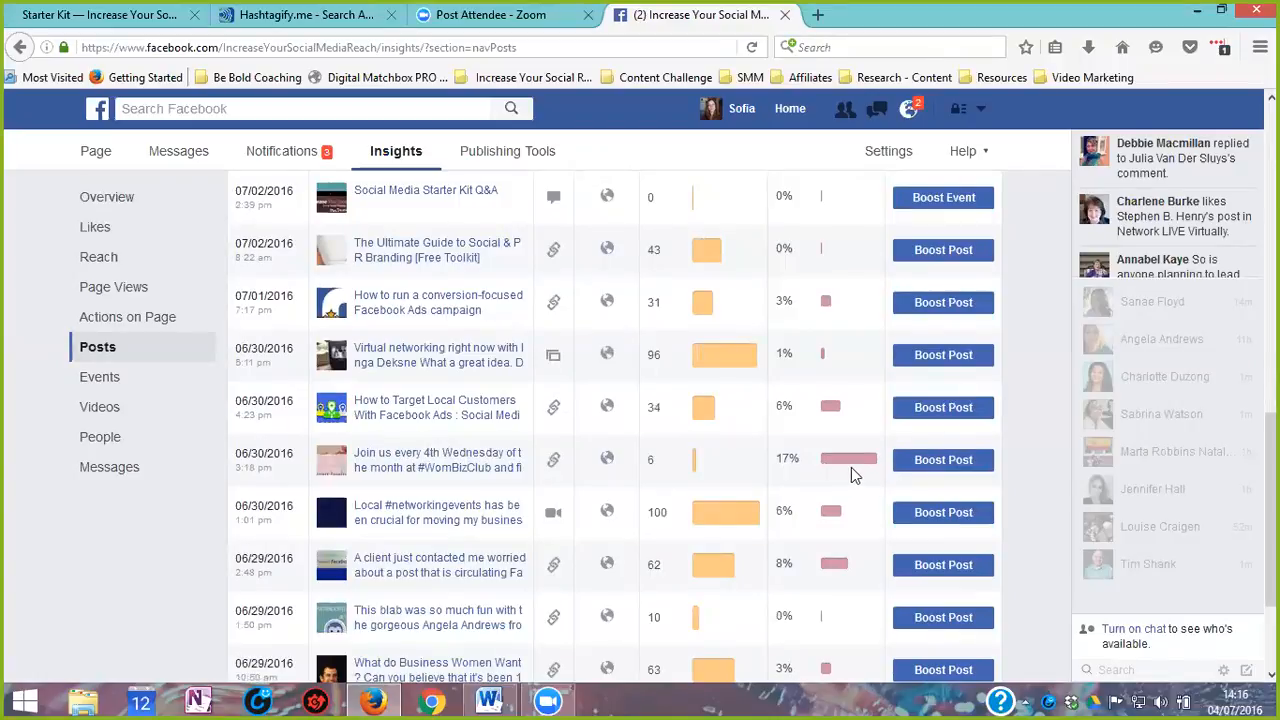
pyautogui.moveTo(416, 476)
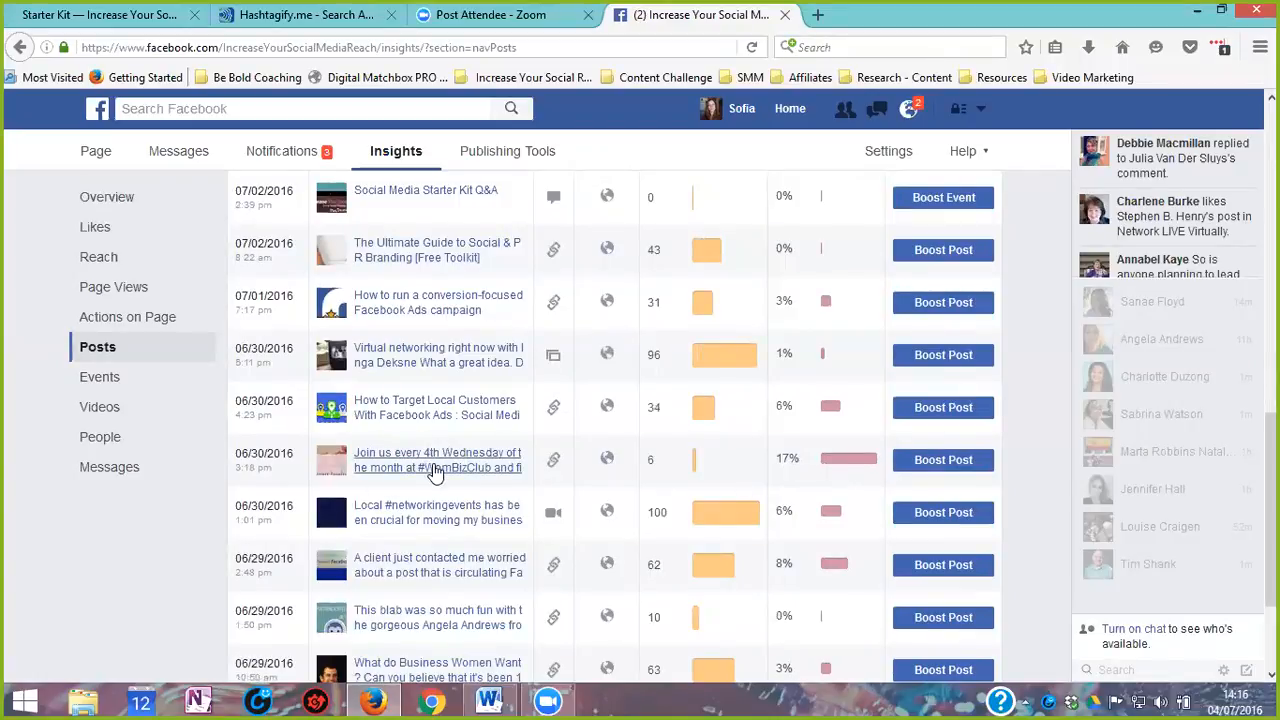
pyautogui.moveTo(430, 468)
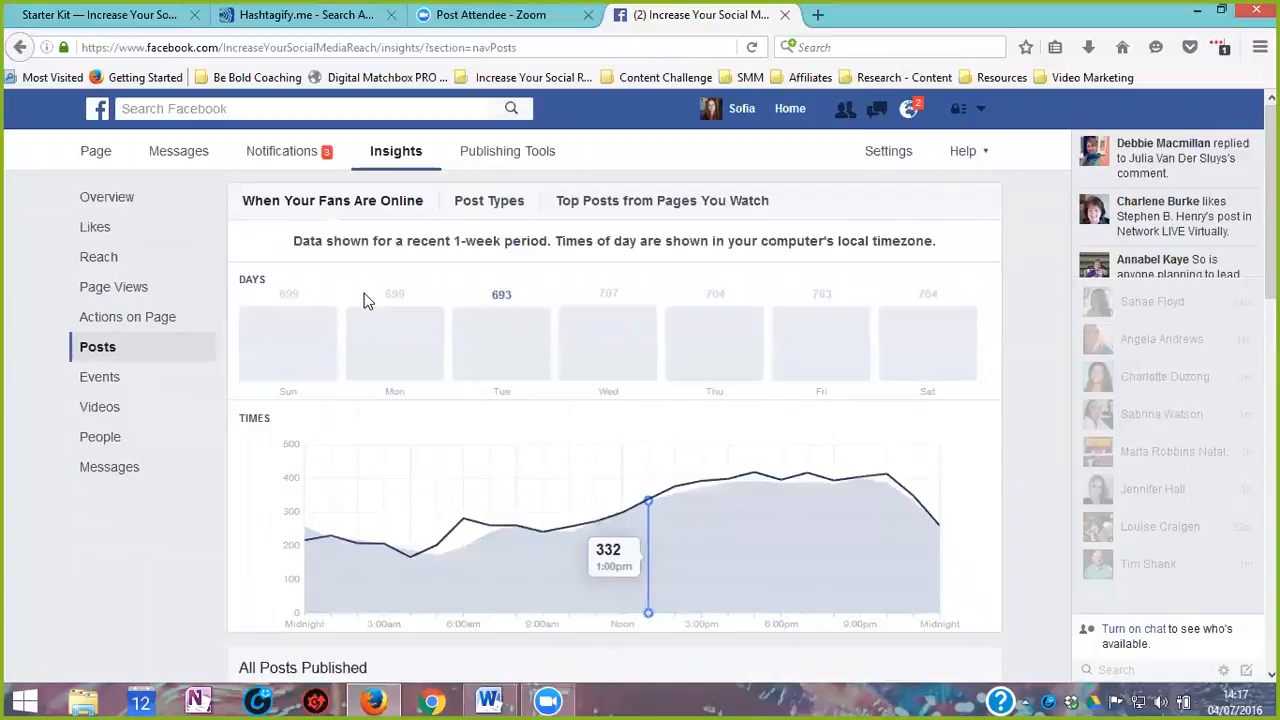
pyautogui.moveTo(562, 278)
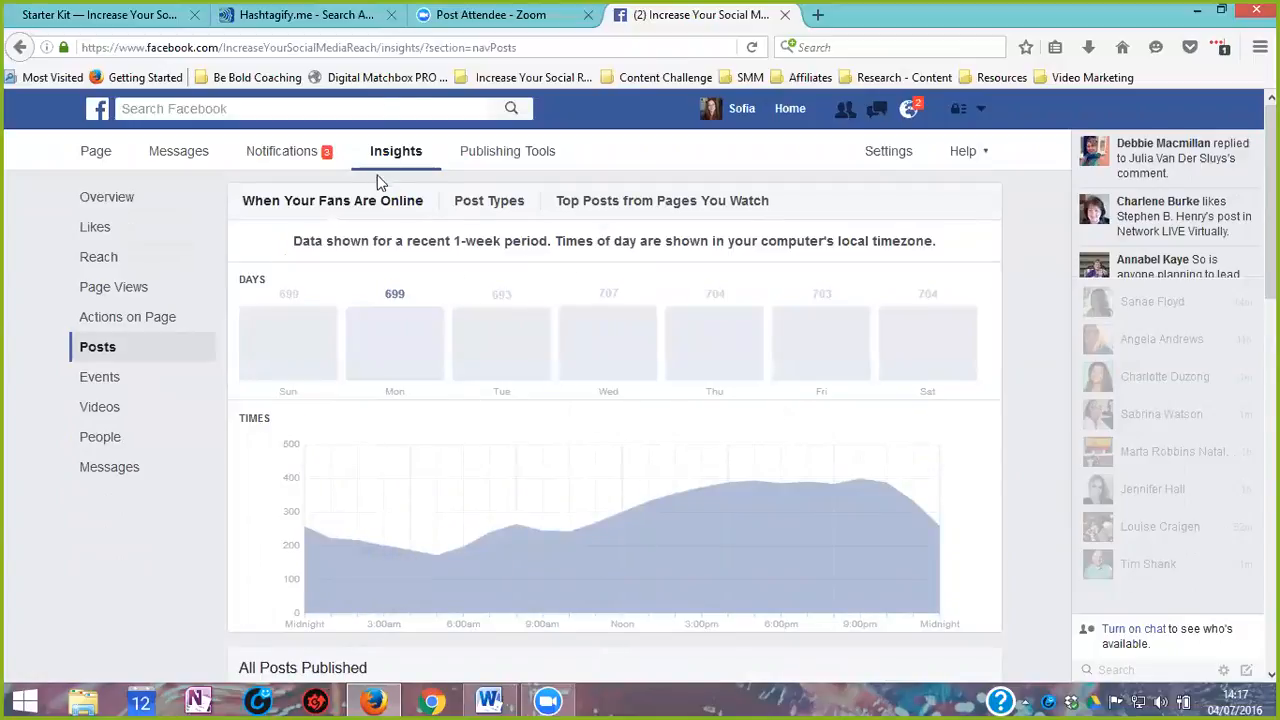
# Step: Show the 7-day Insights Overview with 493 people reached and 73 post engagements
pyautogui.click(106, 196)
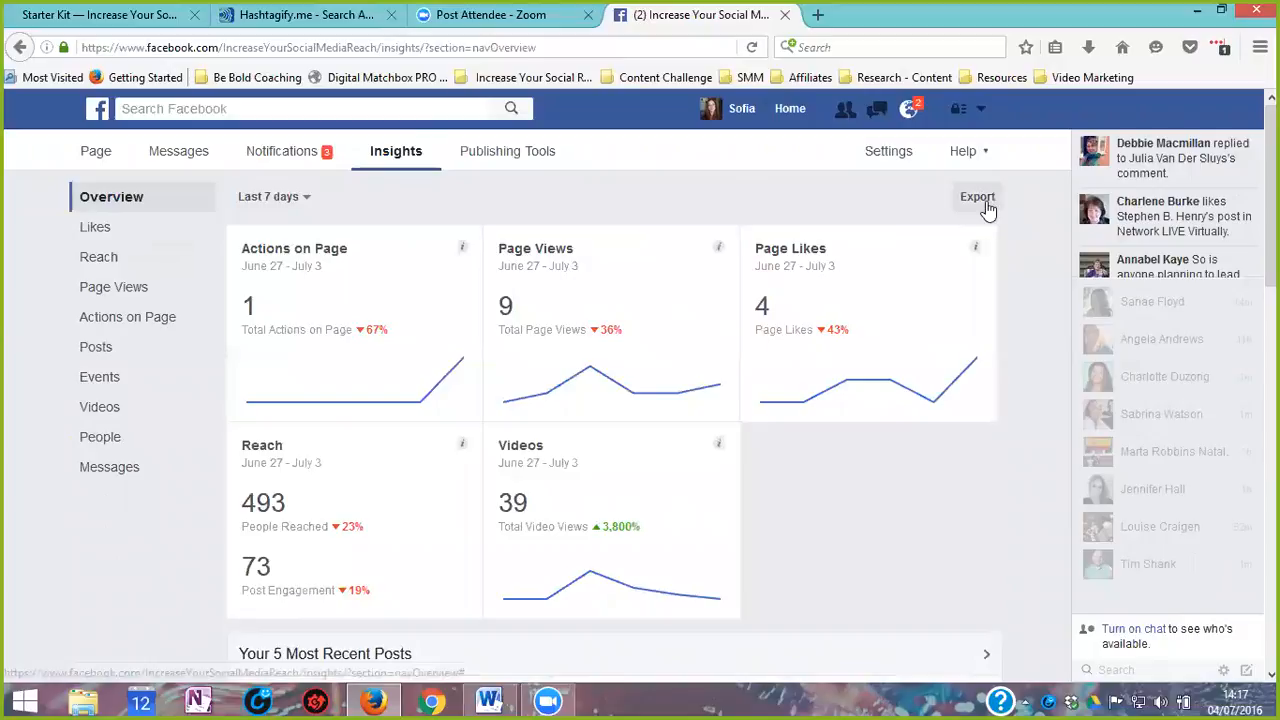
pyautogui.moveTo(983, 205)
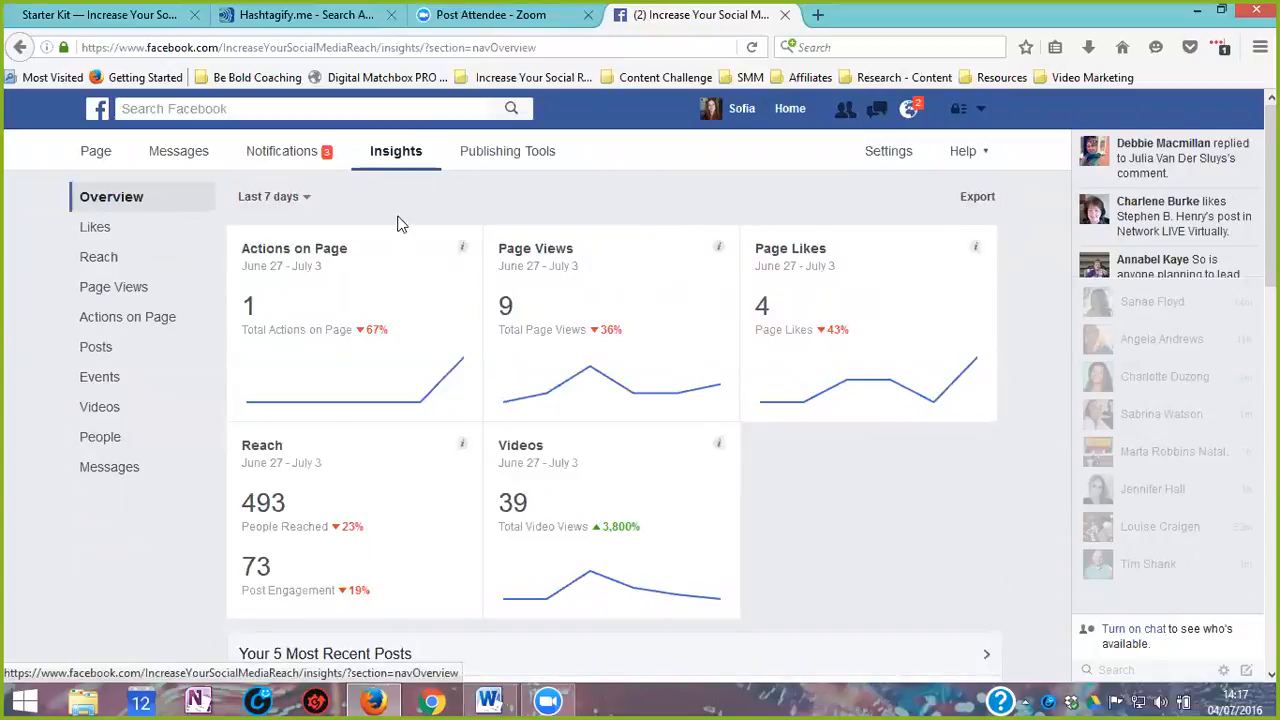
# Step: Bring up Export Insights Data for June 6–July 4, 2016 in Excel, choosing Post data
pyautogui.click(977, 196)
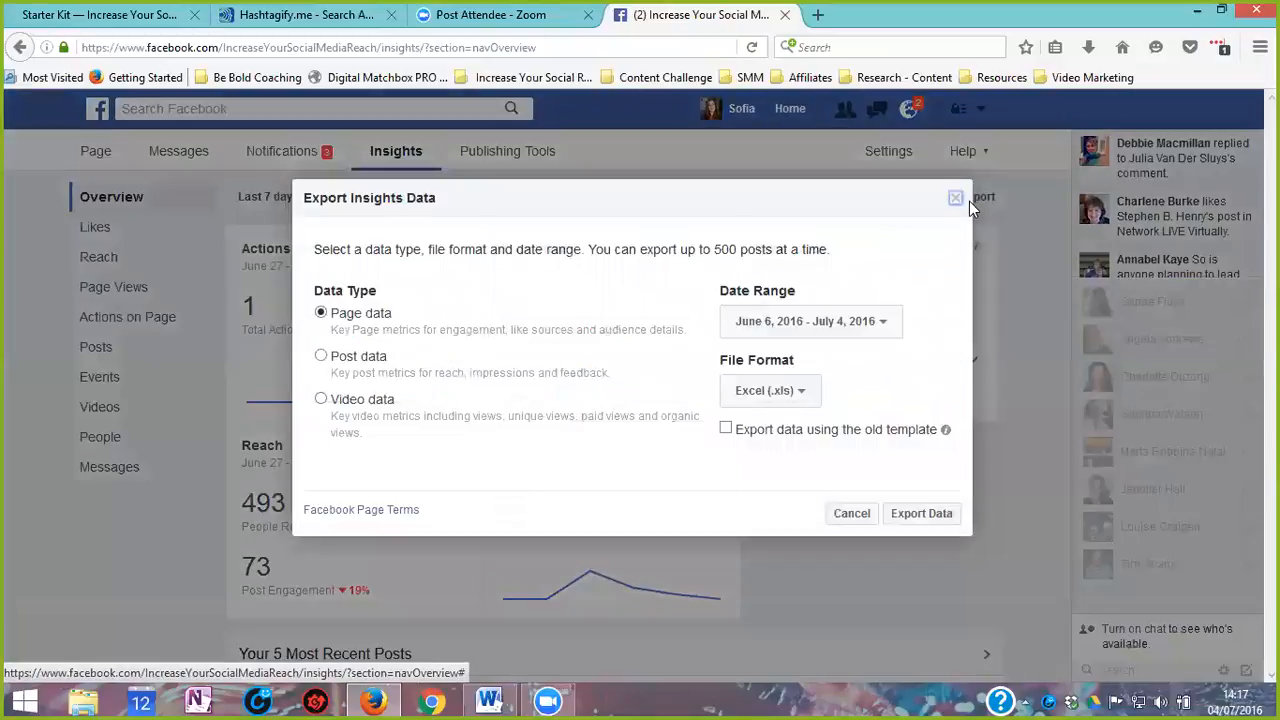
pyautogui.moveTo(405, 272)
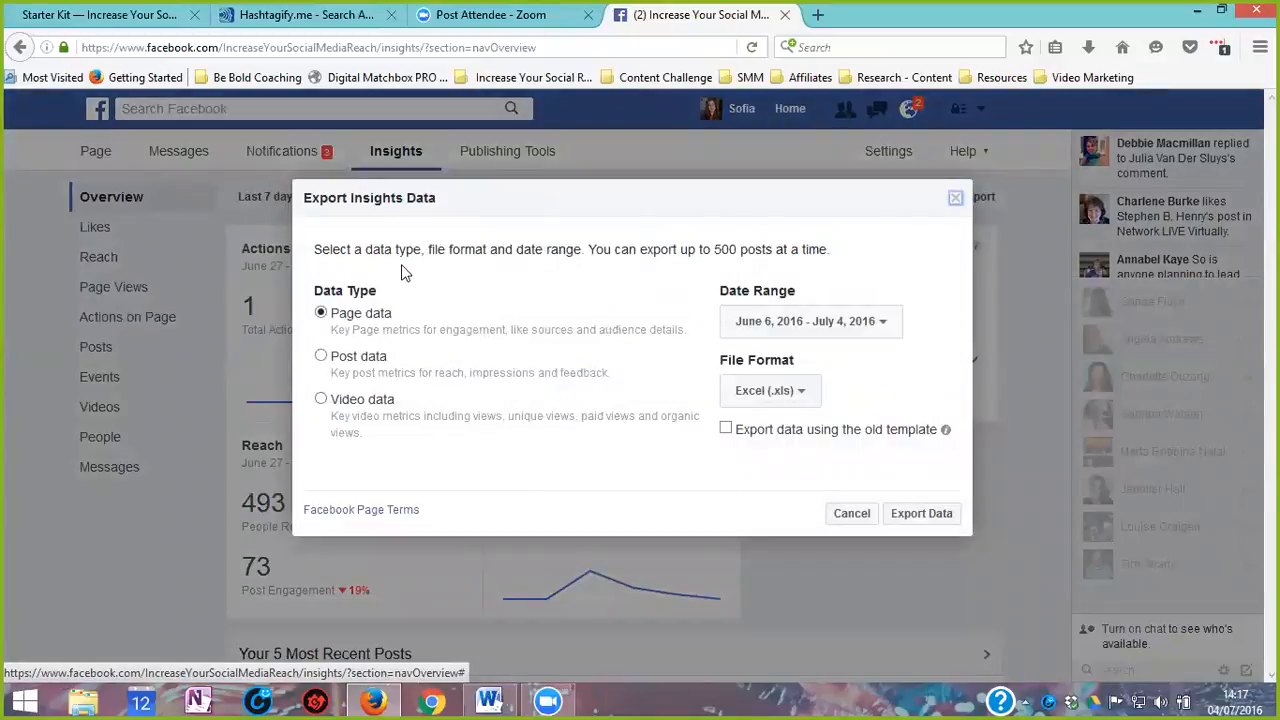
pyautogui.moveTo(768, 340)
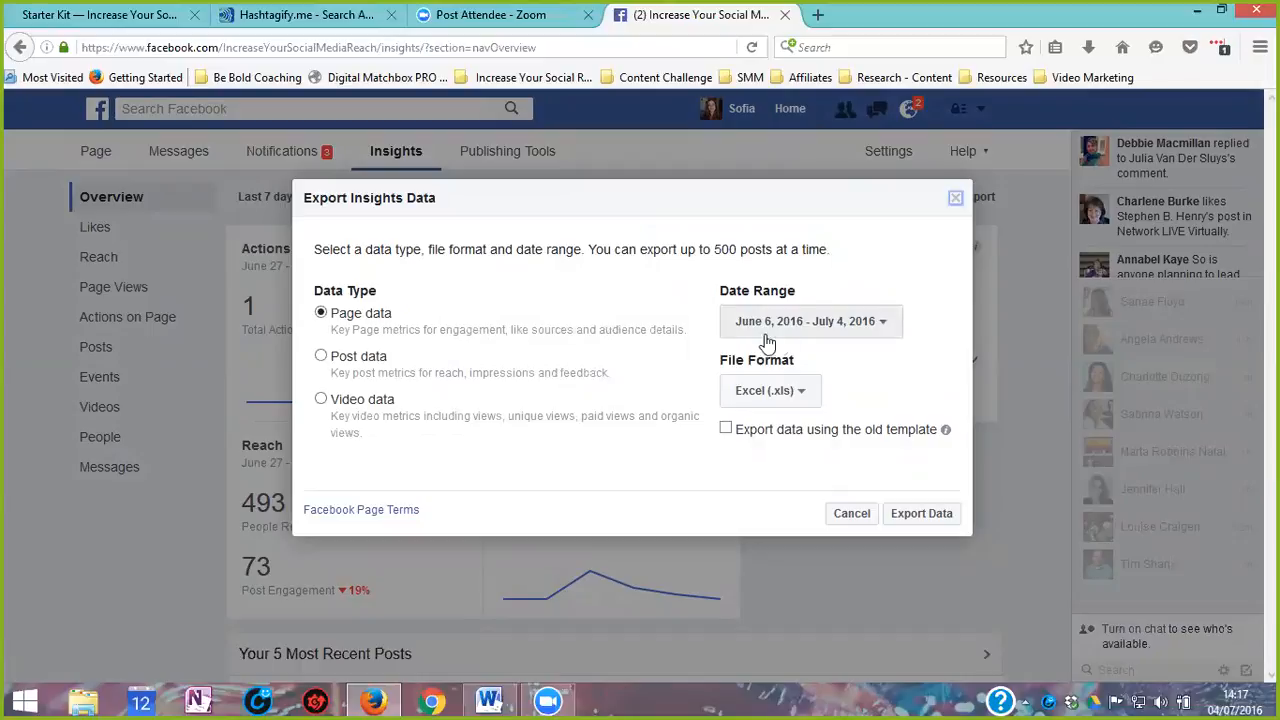
pyautogui.moveTo(793, 326)
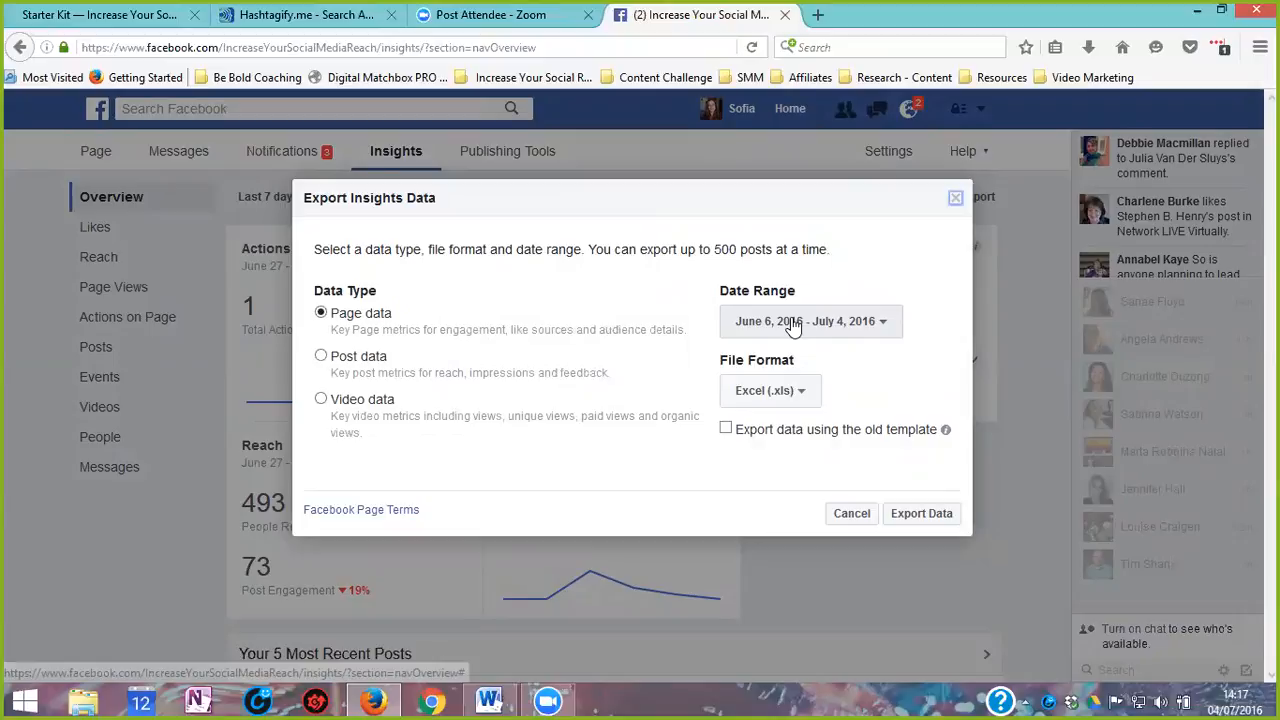
pyautogui.moveTo(799, 328)
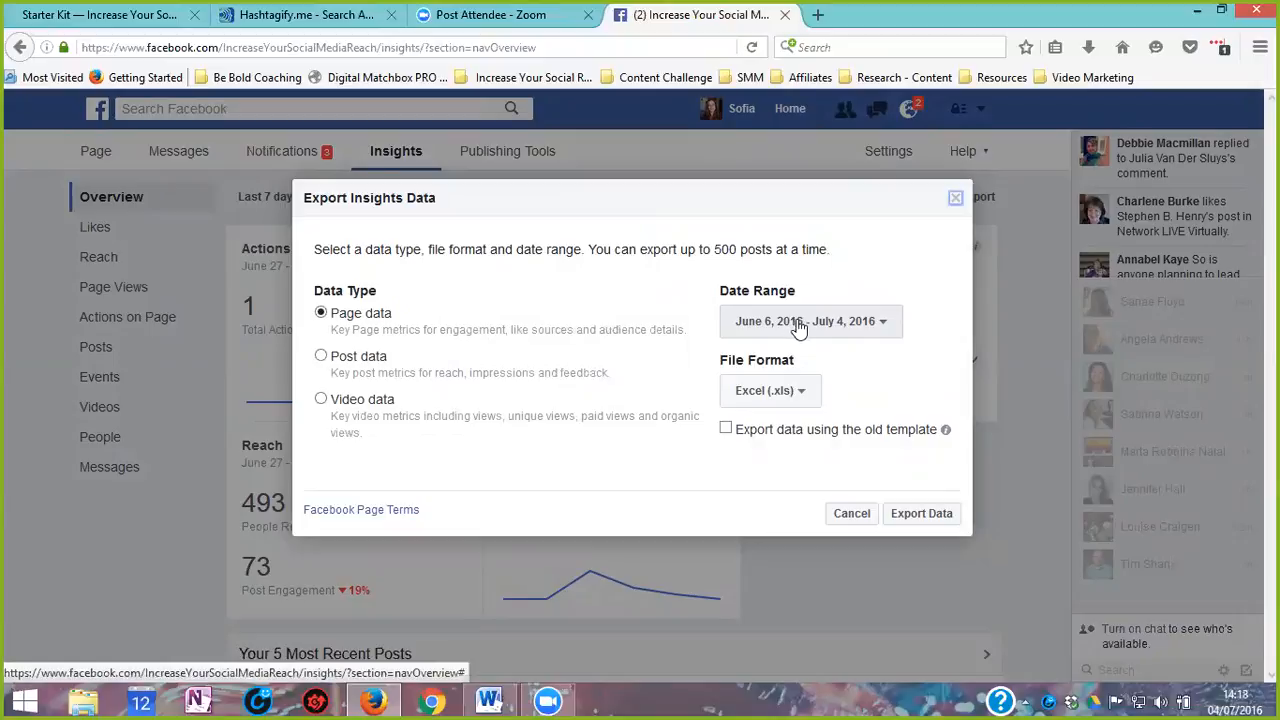
pyautogui.moveTo(705, 330)
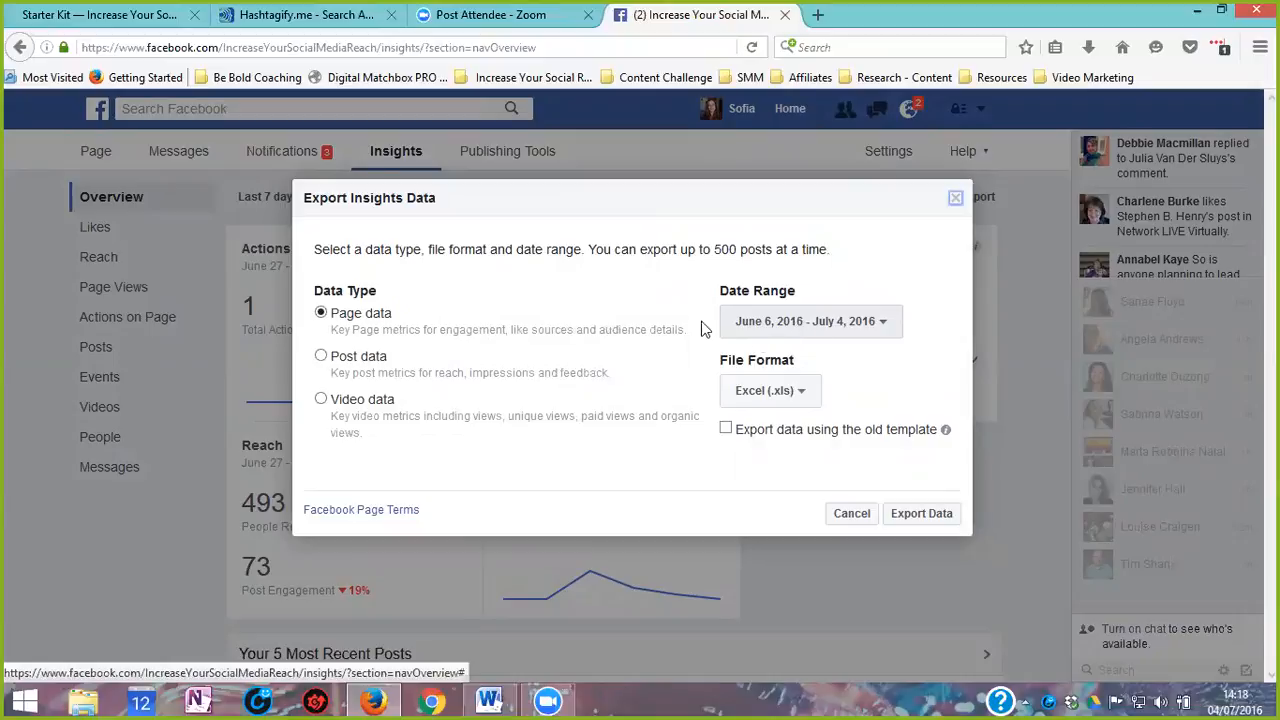
pyautogui.moveTo(336, 336)
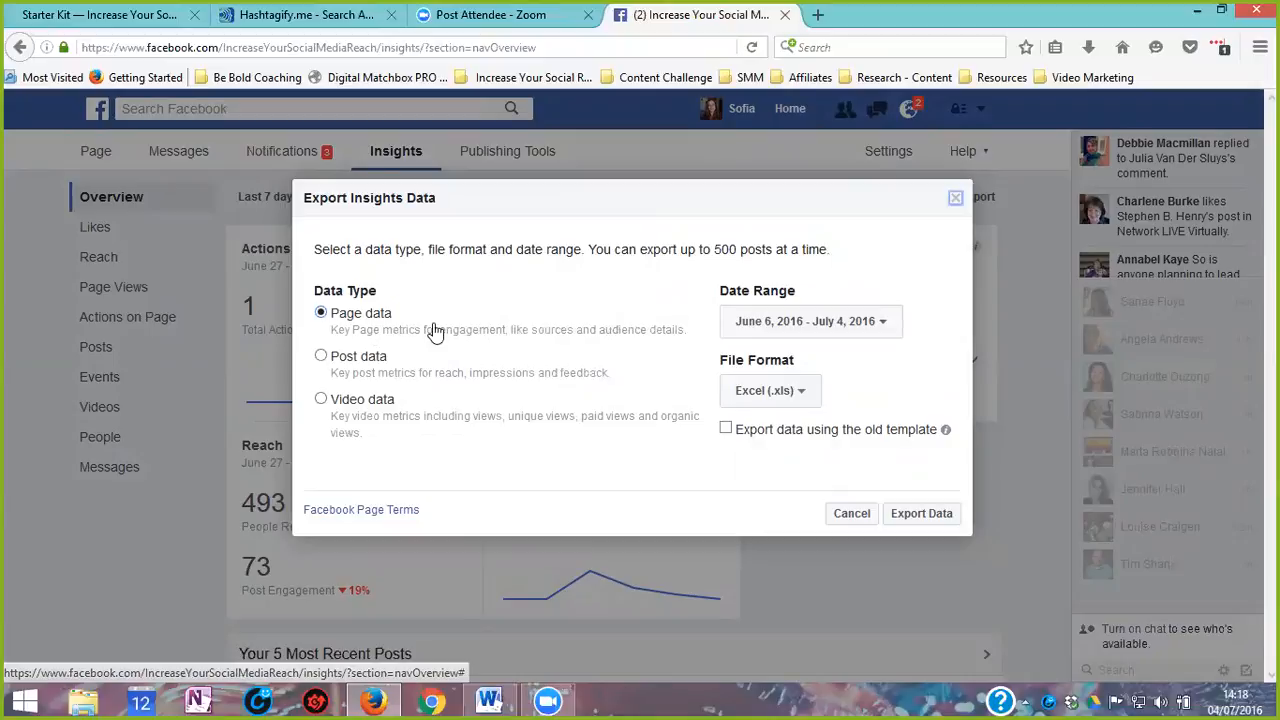
pyautogui.moveTo(445, 333)
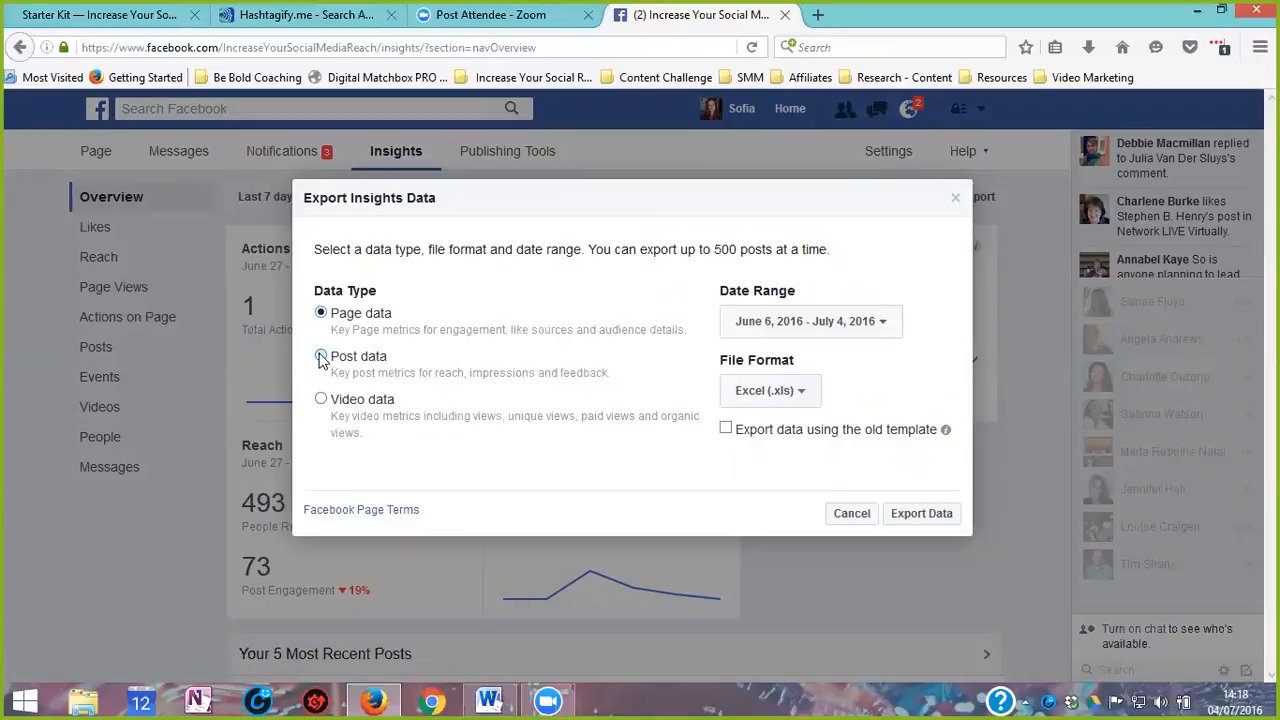
pyautogui.click(321, 356)
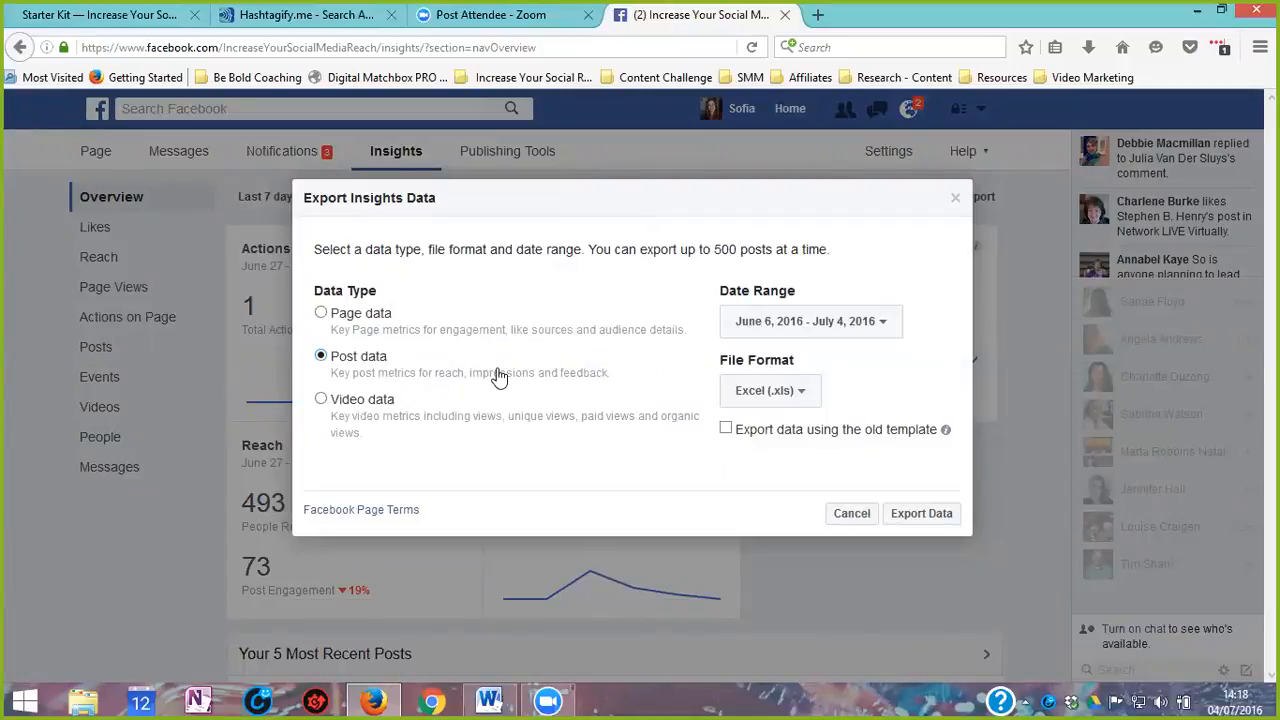
pyautogui.moveTo(863, 411)
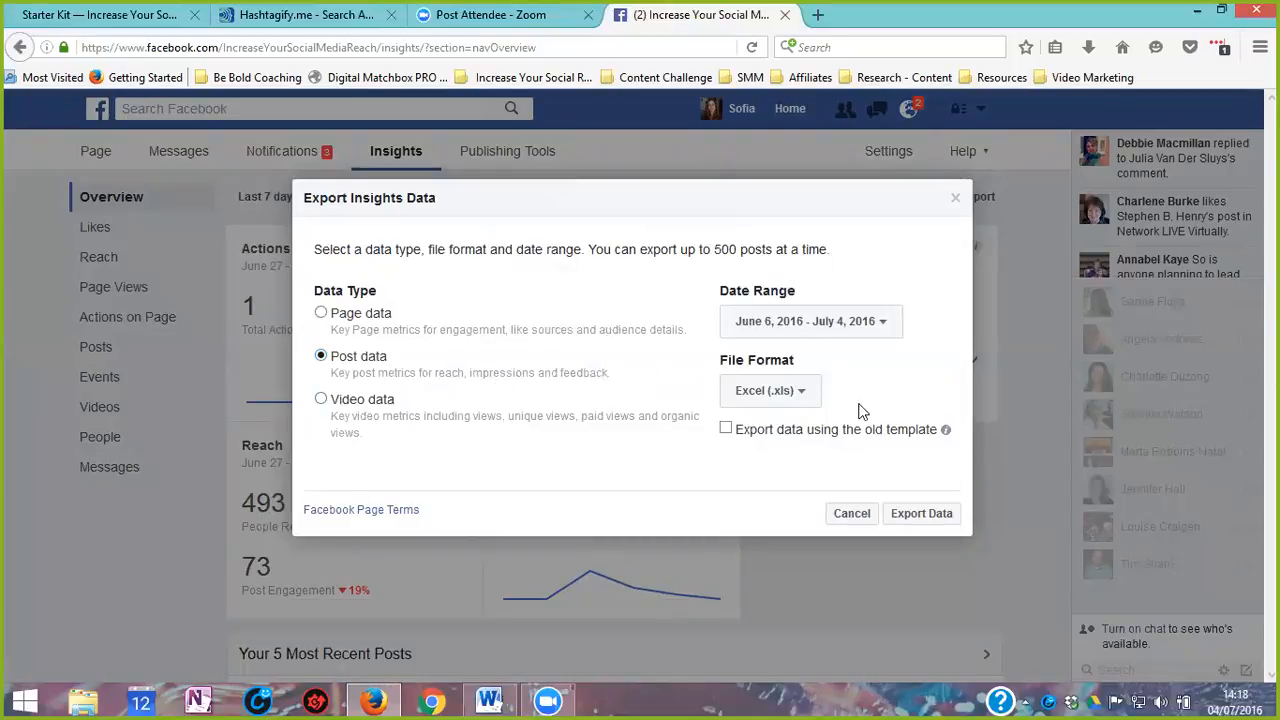
pyautogui.moveTo(741, 200)
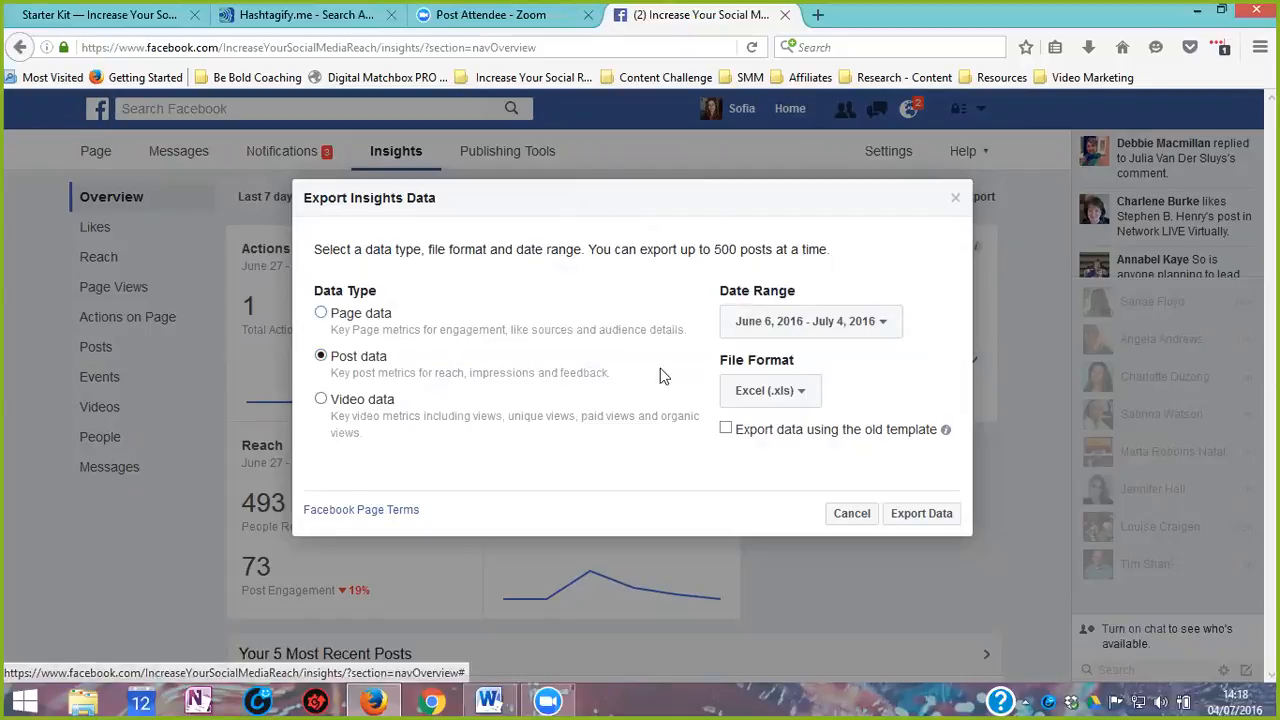
pyautogui.moveTo(602, 399)
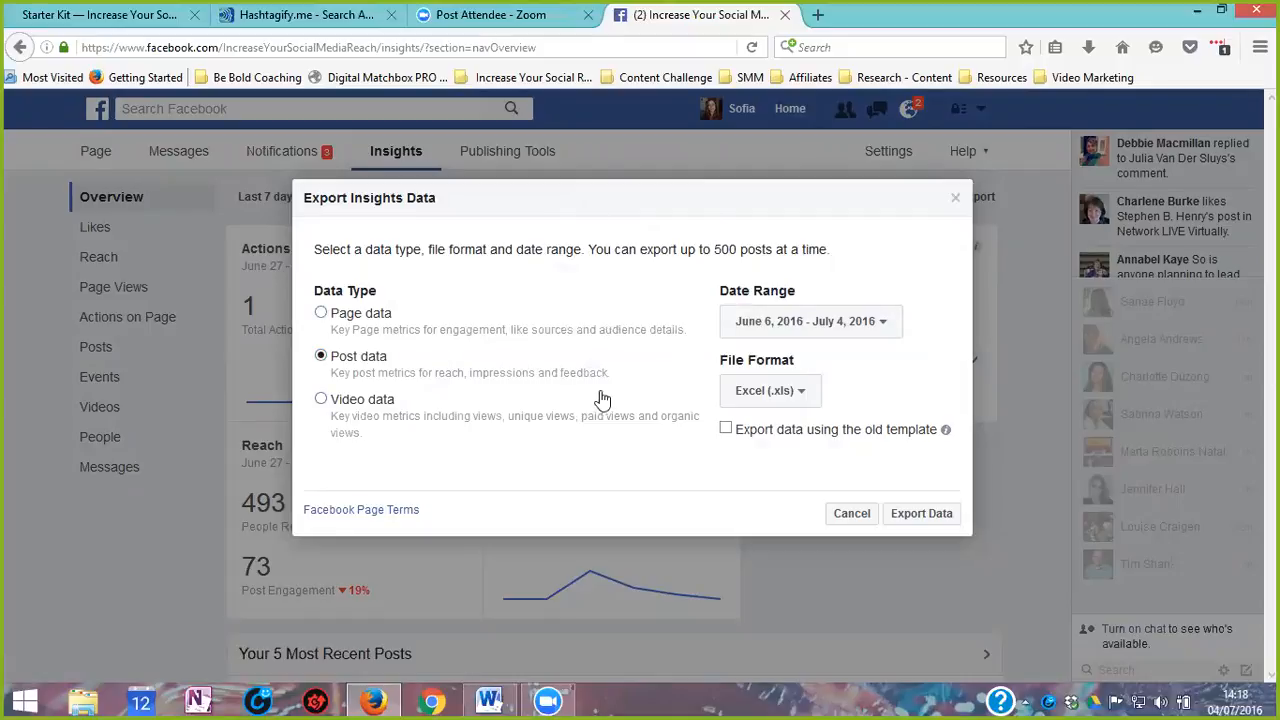
pyautogui.moveTo(597, 392)
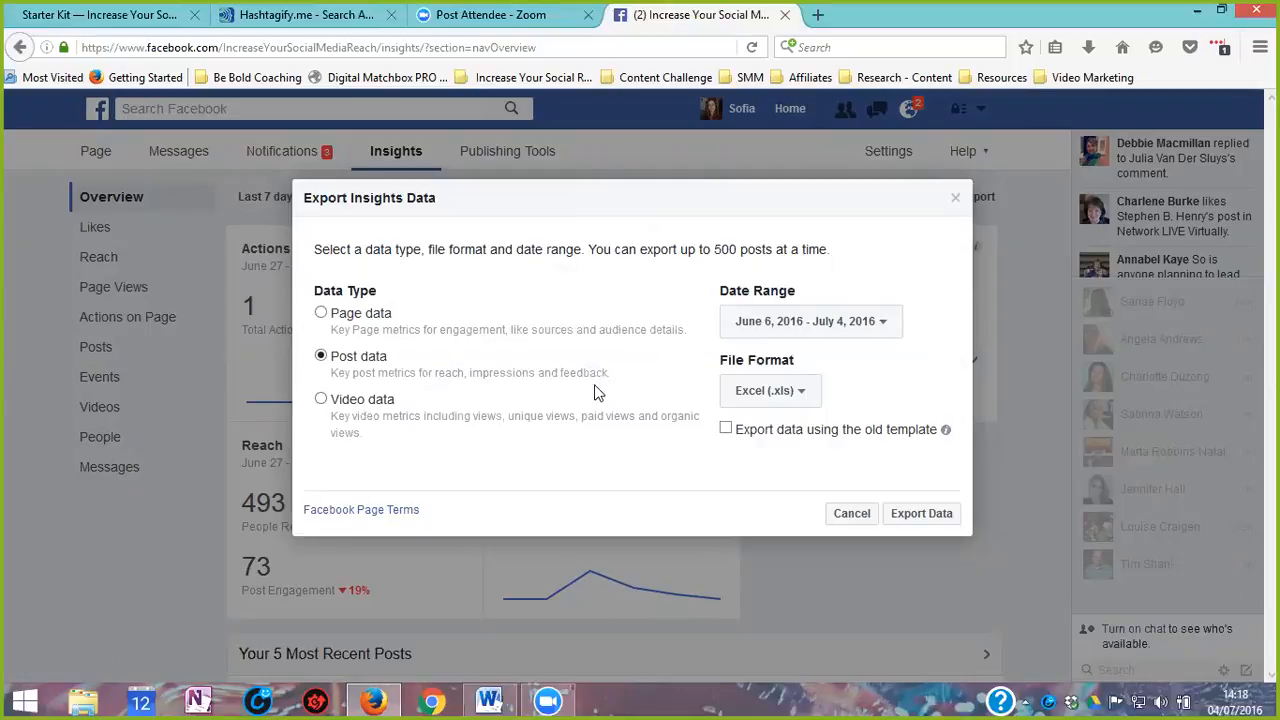
pyautogui.moveTo(575, 374)
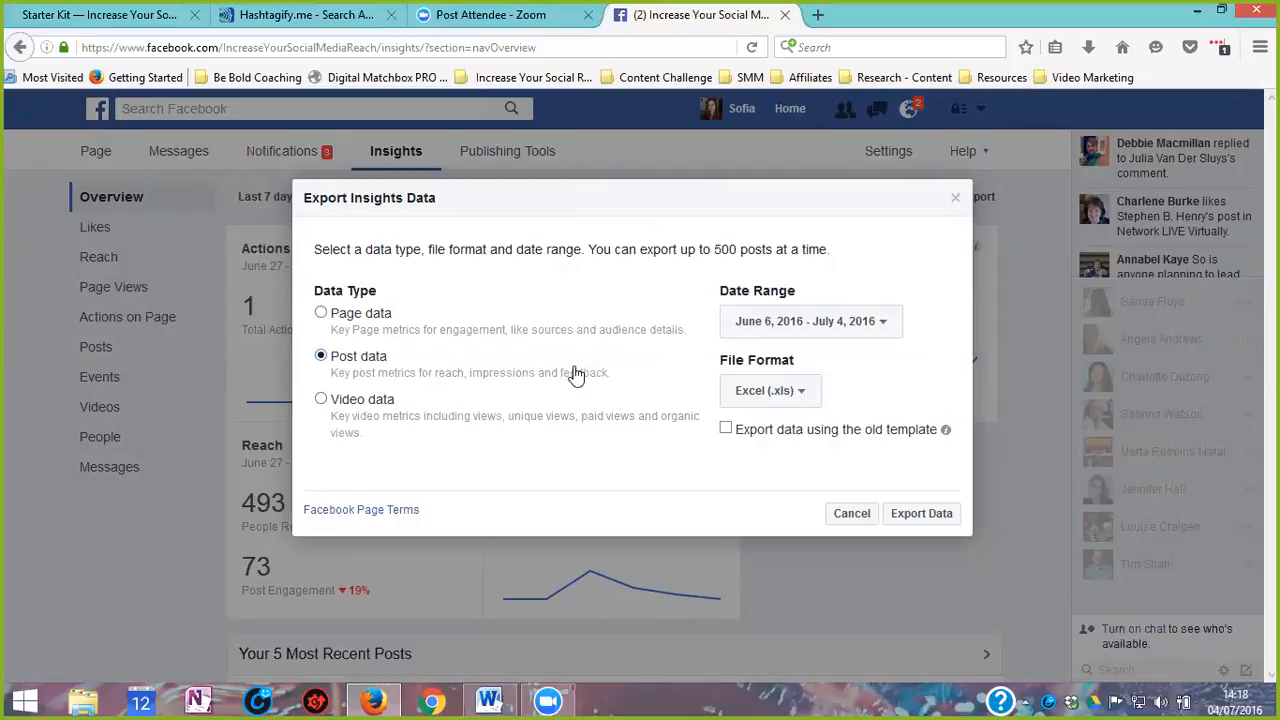
pyautogui.moveTo(947, 205)
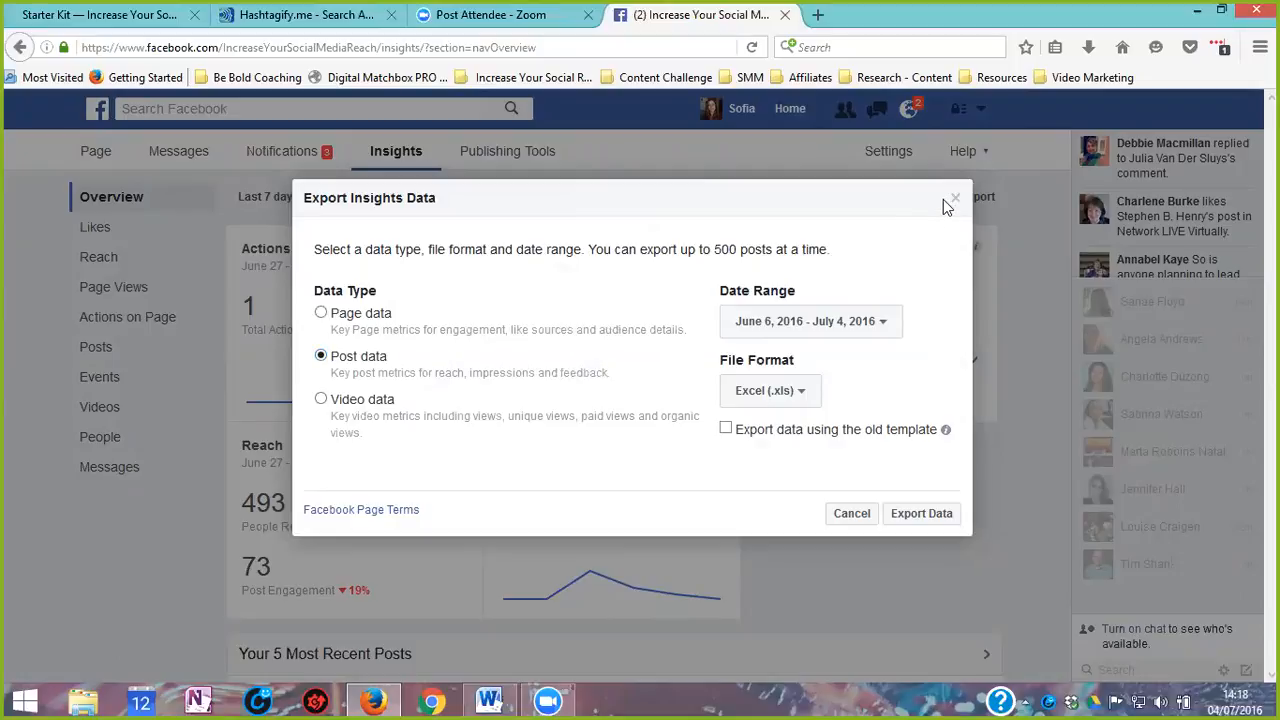
pyautogui.moveTo(956, 207)
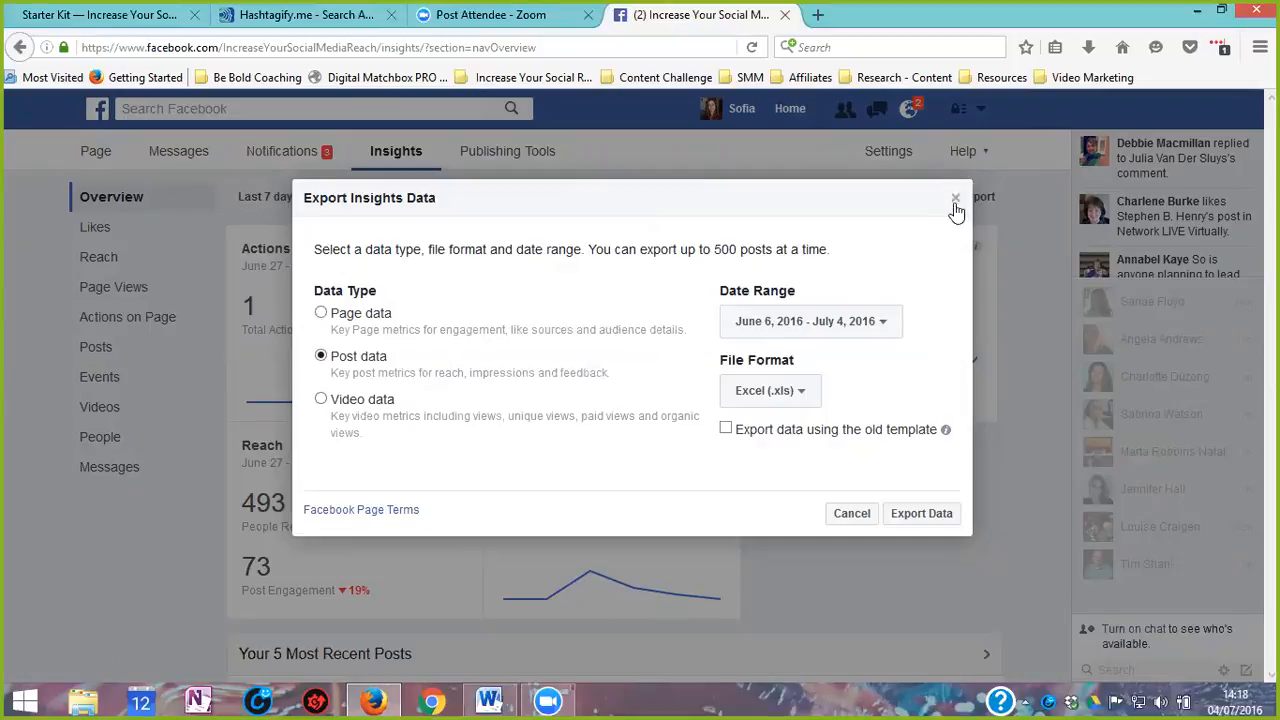
# Step: Close the export form without exporting and scroll down to the Pages to Watch table
pyautogui.click(955, 197)
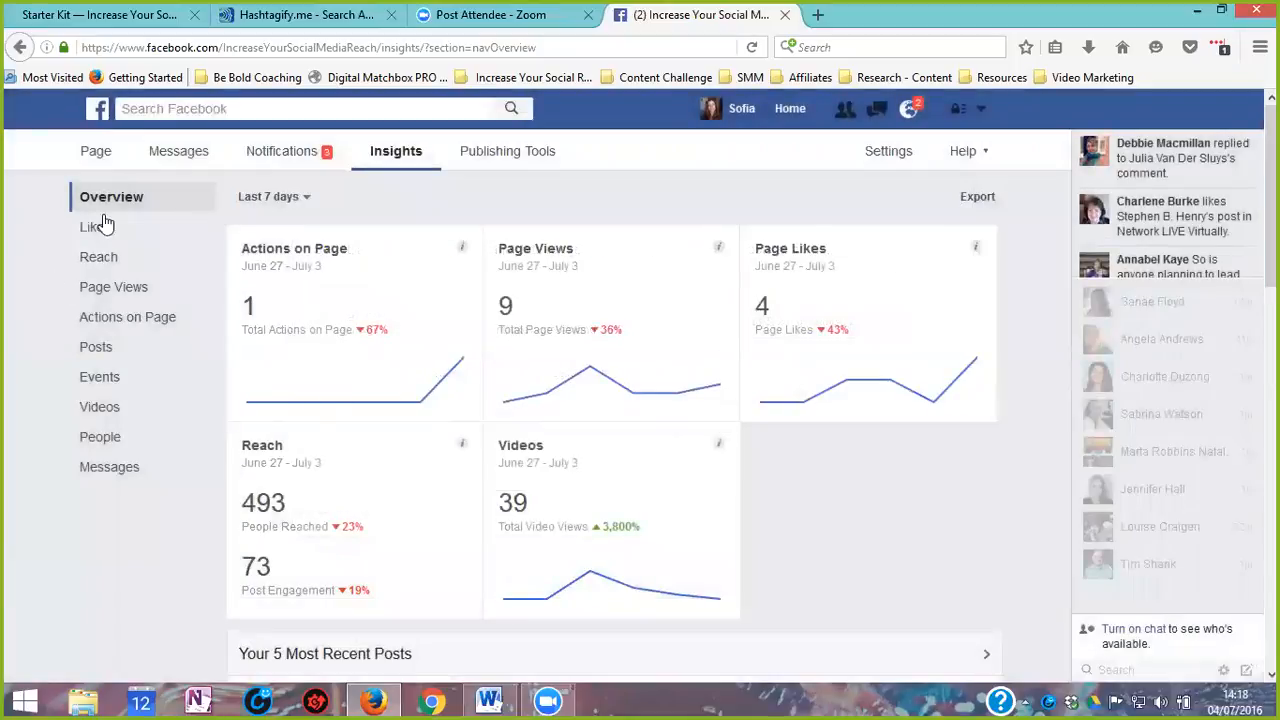
pyautogui.scroll(-3)
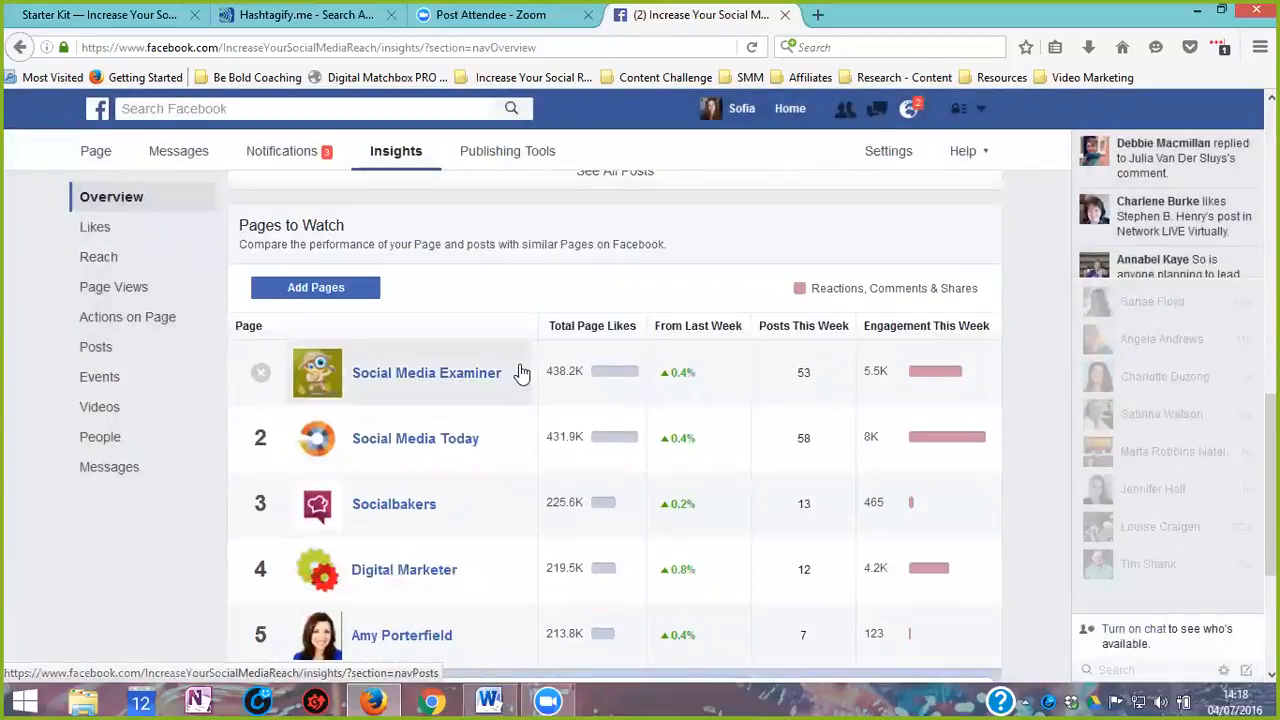
pyautogui.scroll(-3)
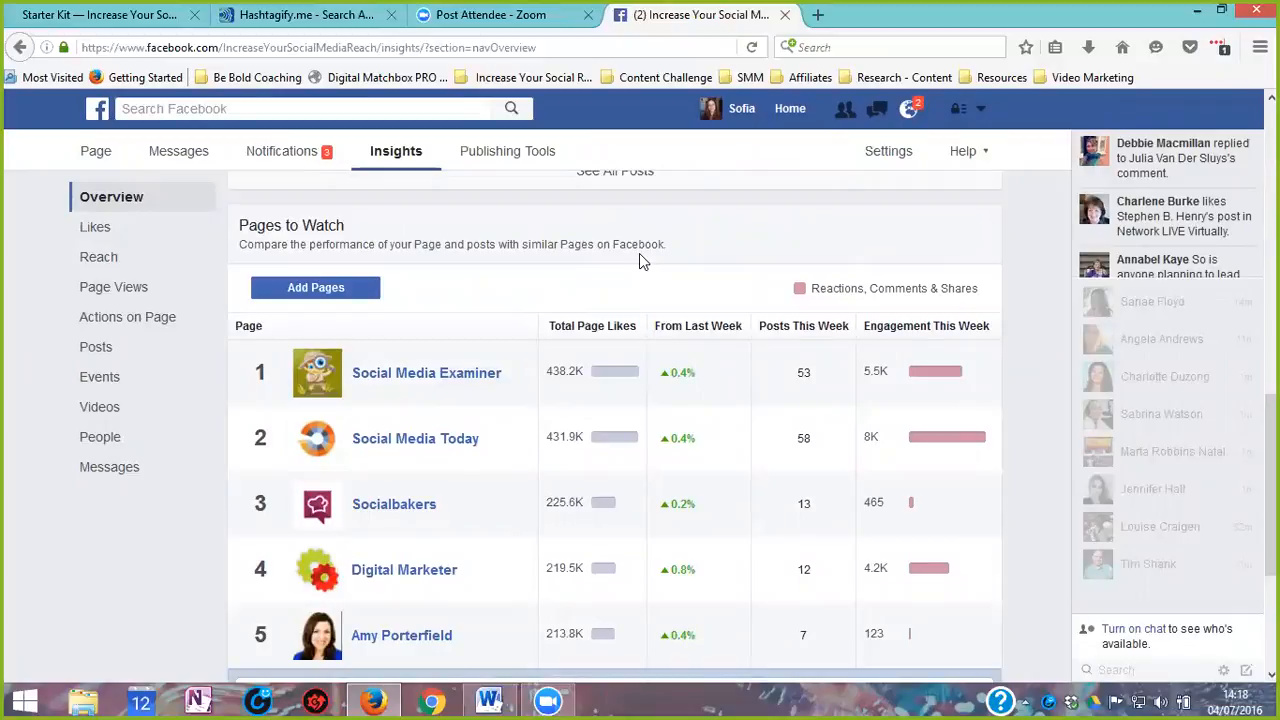
pyautogui.moveTo(487, 232)
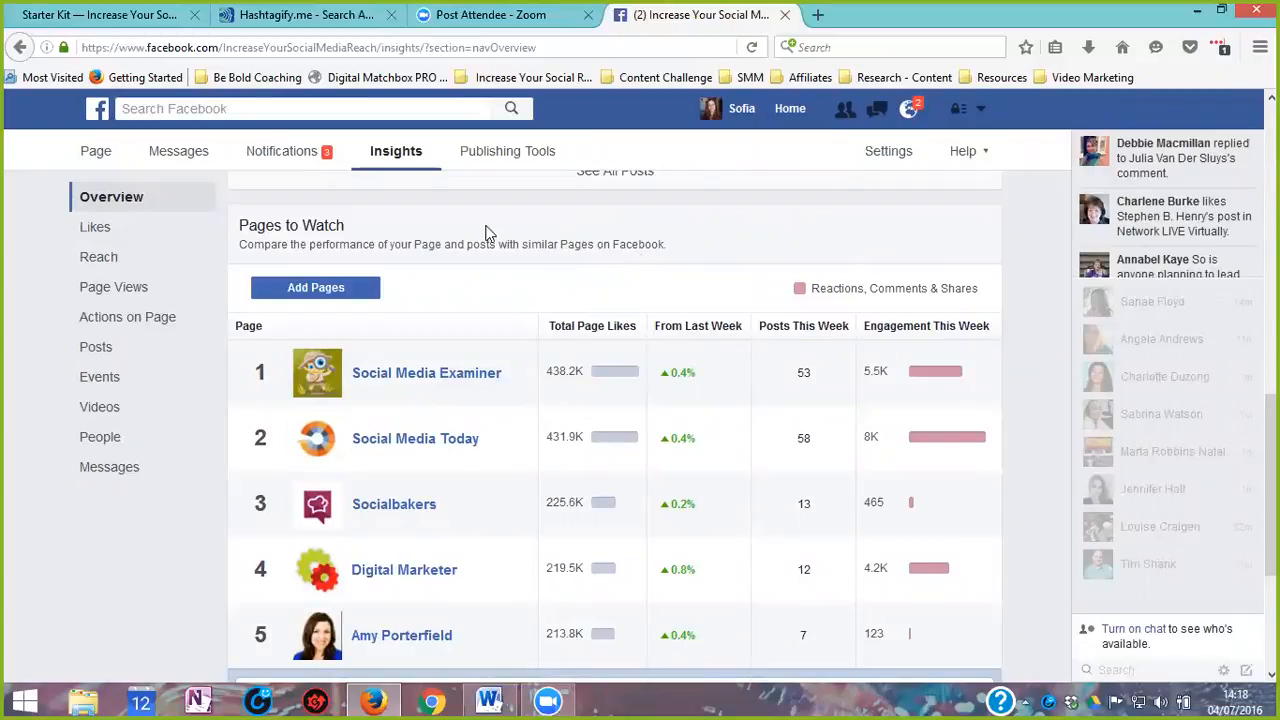
pyautogui.moveTo(322, 230)
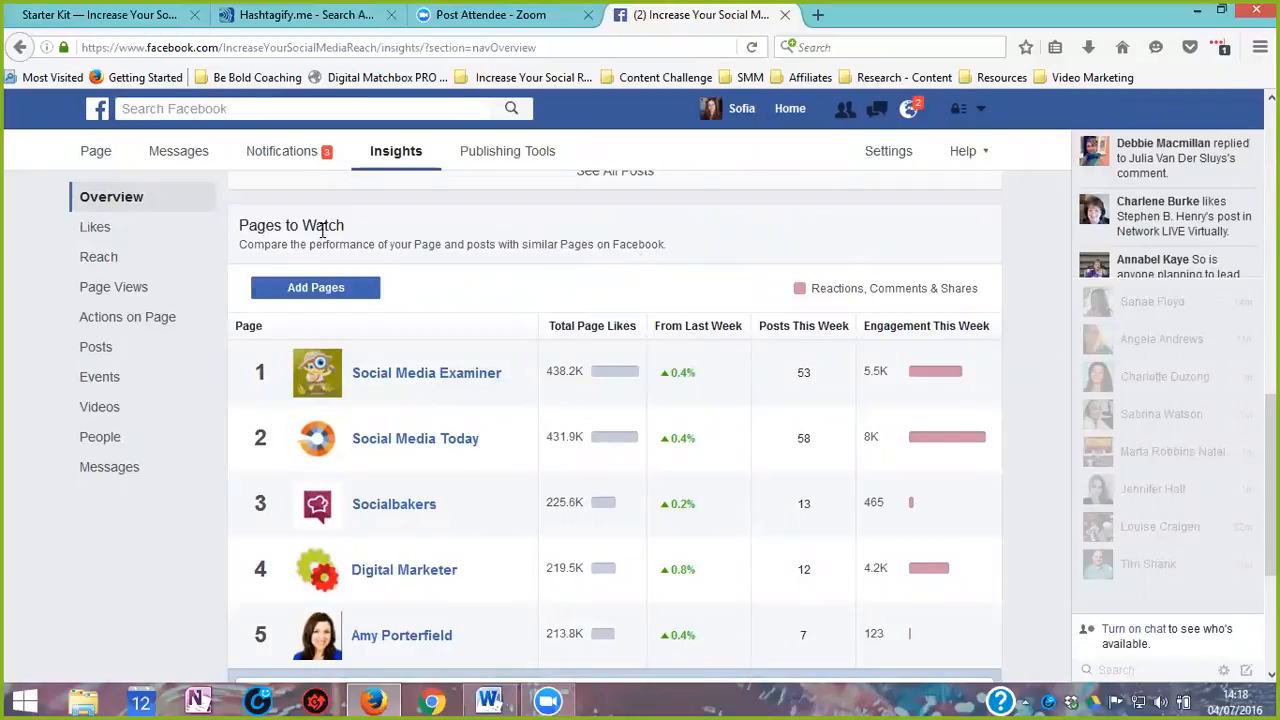
pyautogui.moveTo(620, 297)
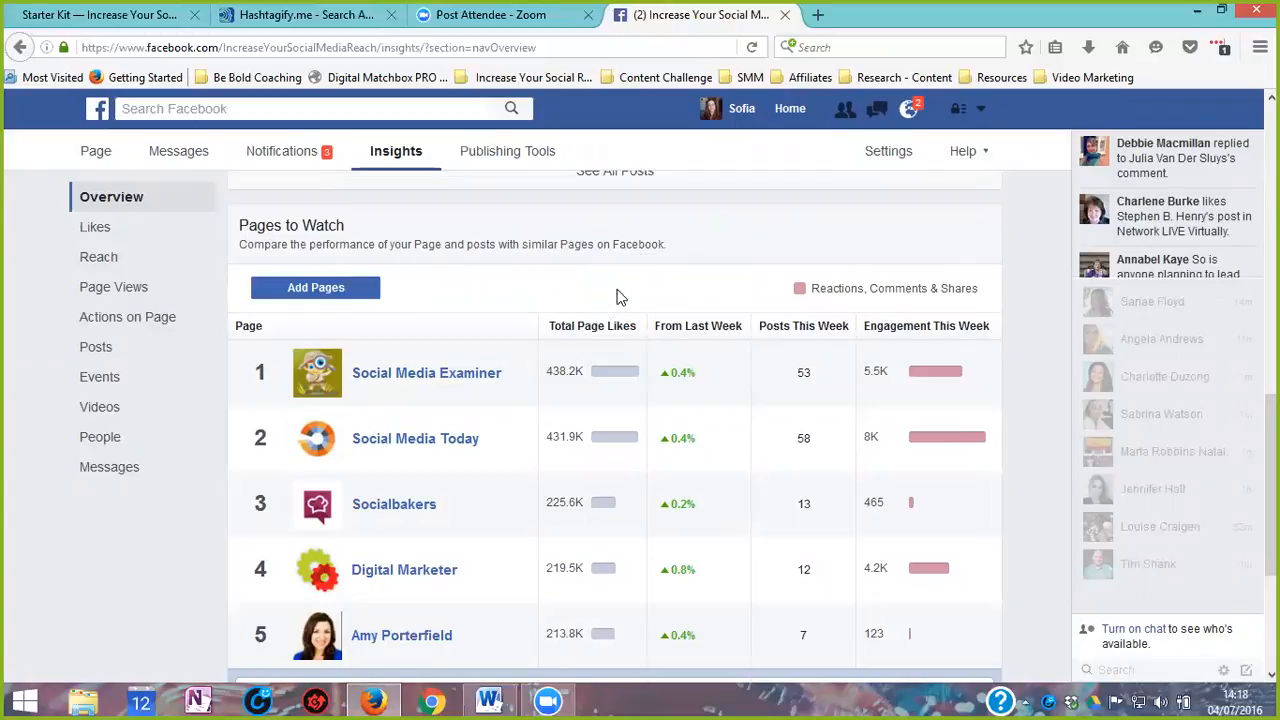
pyautogui.moveTo(272, 240)
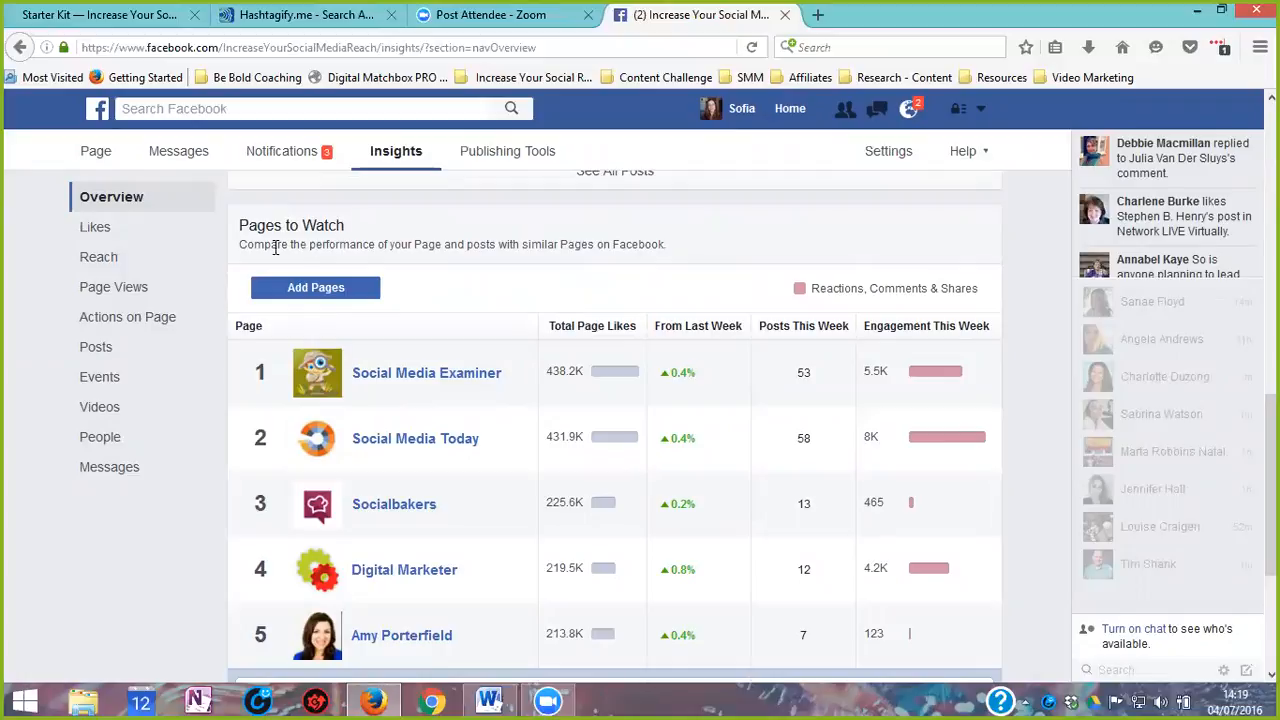
pyautogui.moveTo(455, 240)
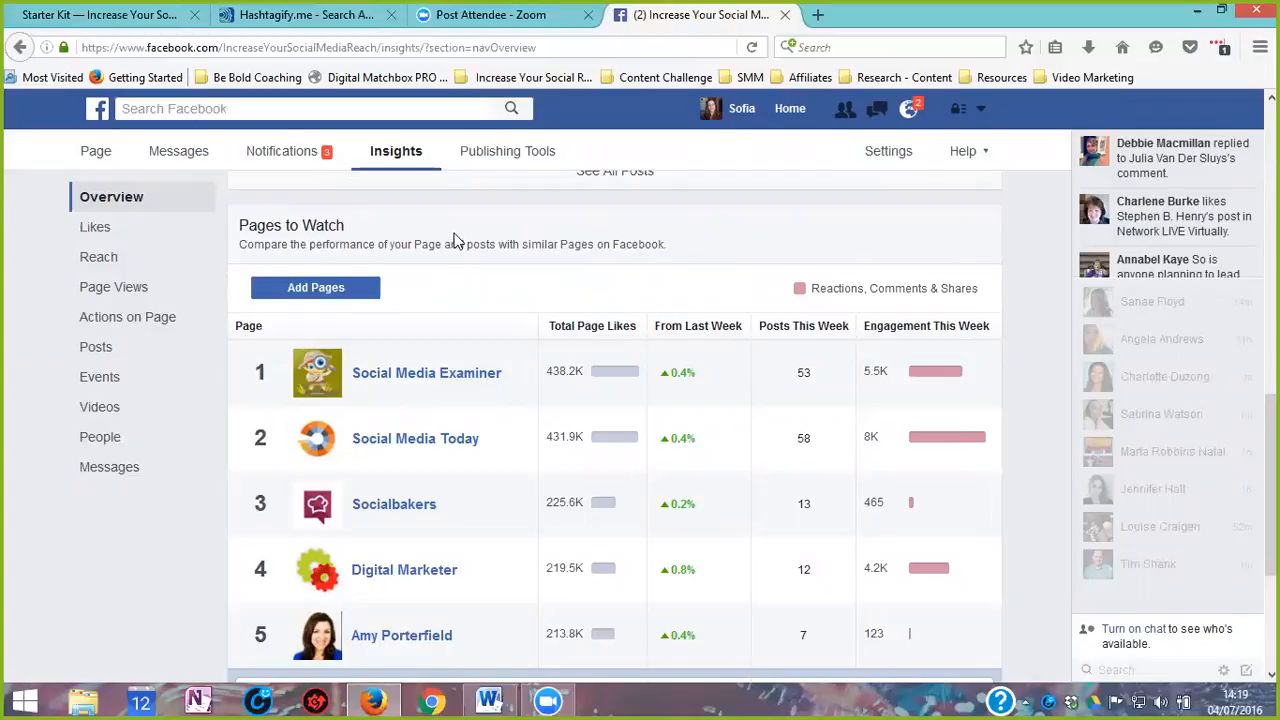
pyautogui.moveTo(464, 232)
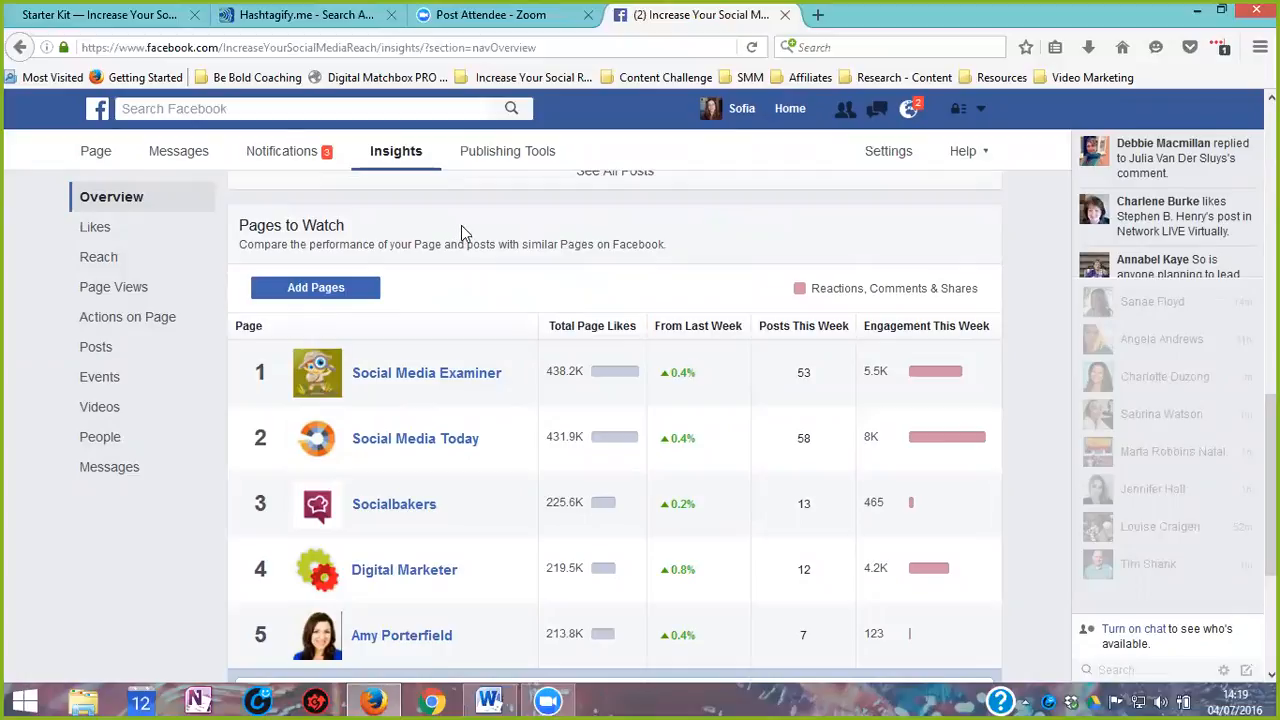
pyautogui.moveTo(470, 243)
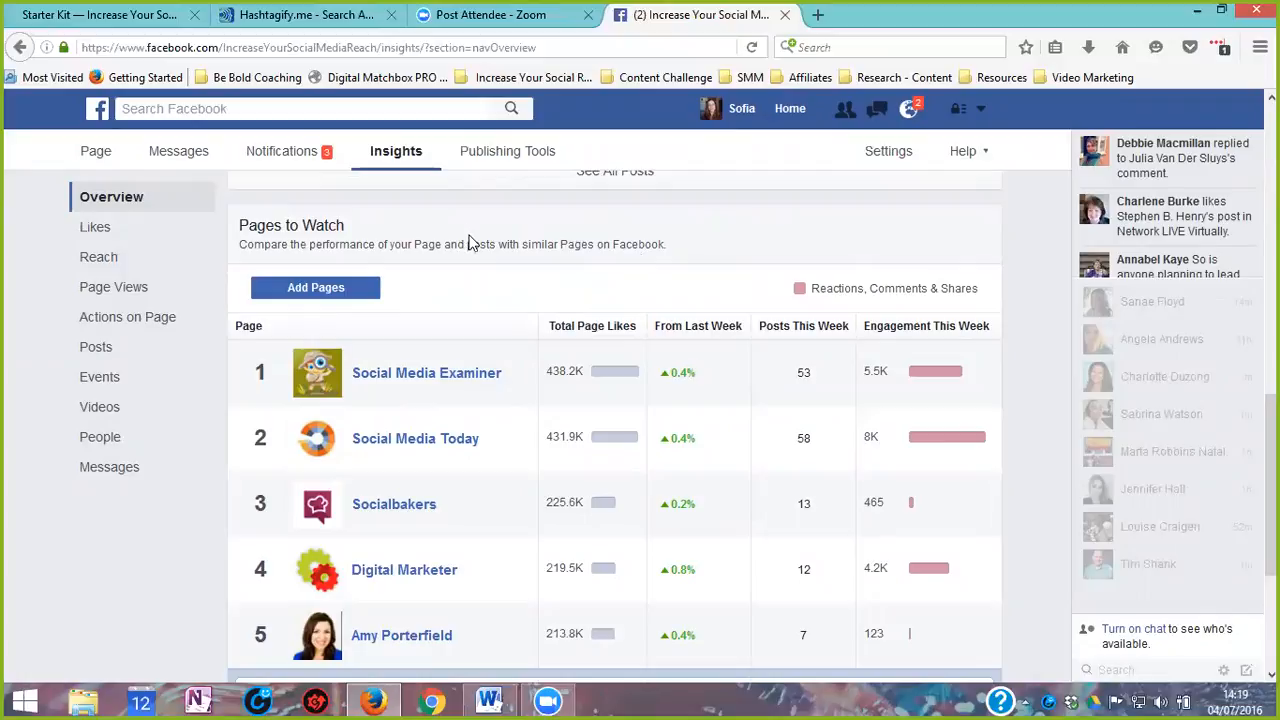
pyautogui.moveTo(489, 243)
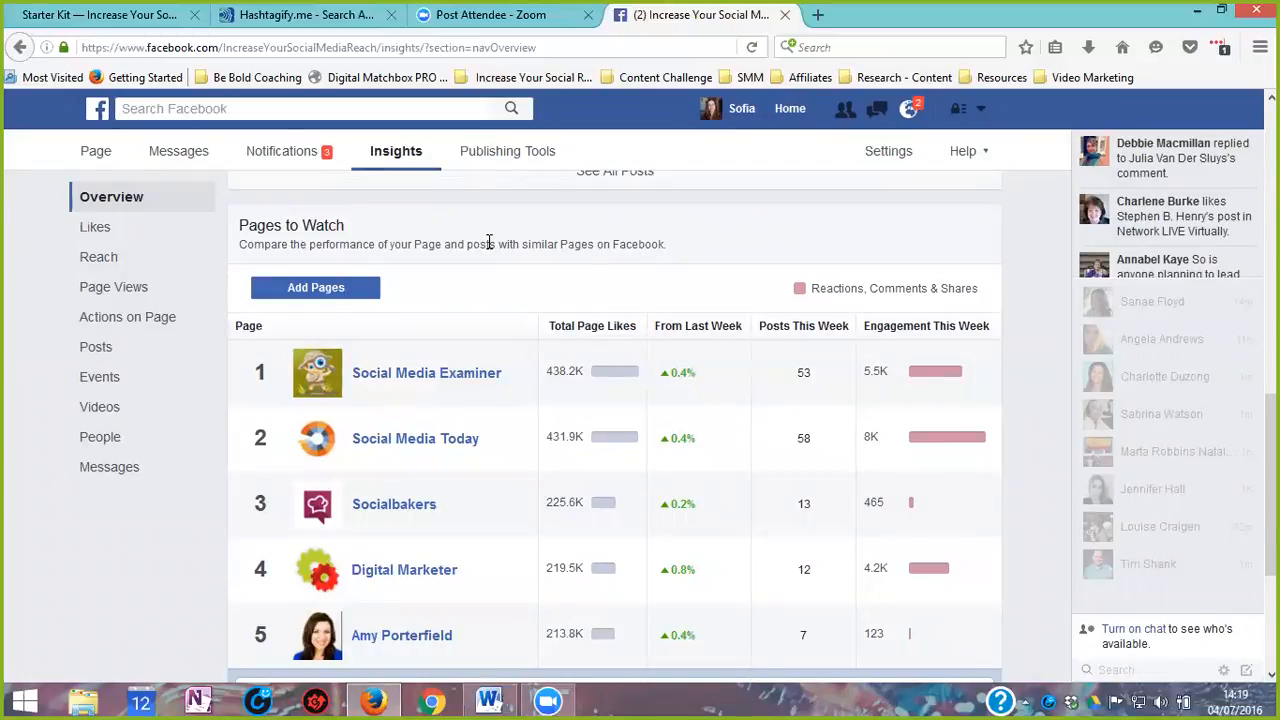
pyautogui.scroll(-3)
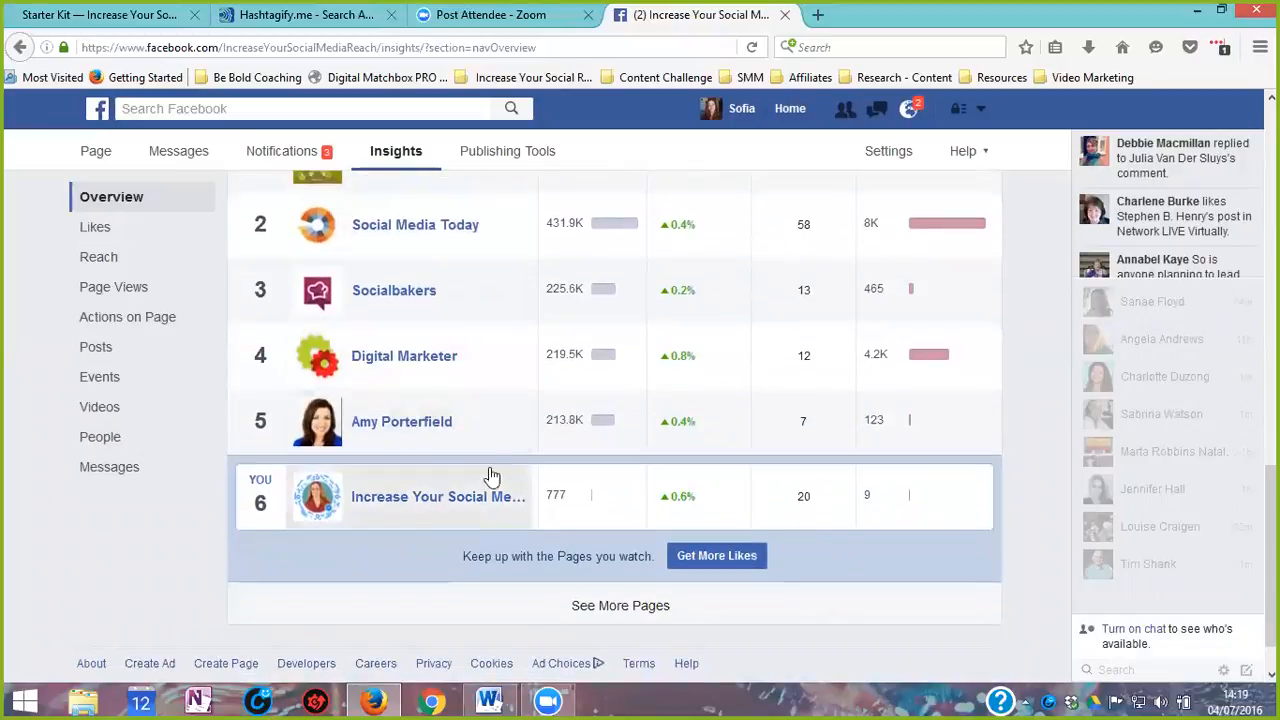
pyautogui.moveTo(526, 315)
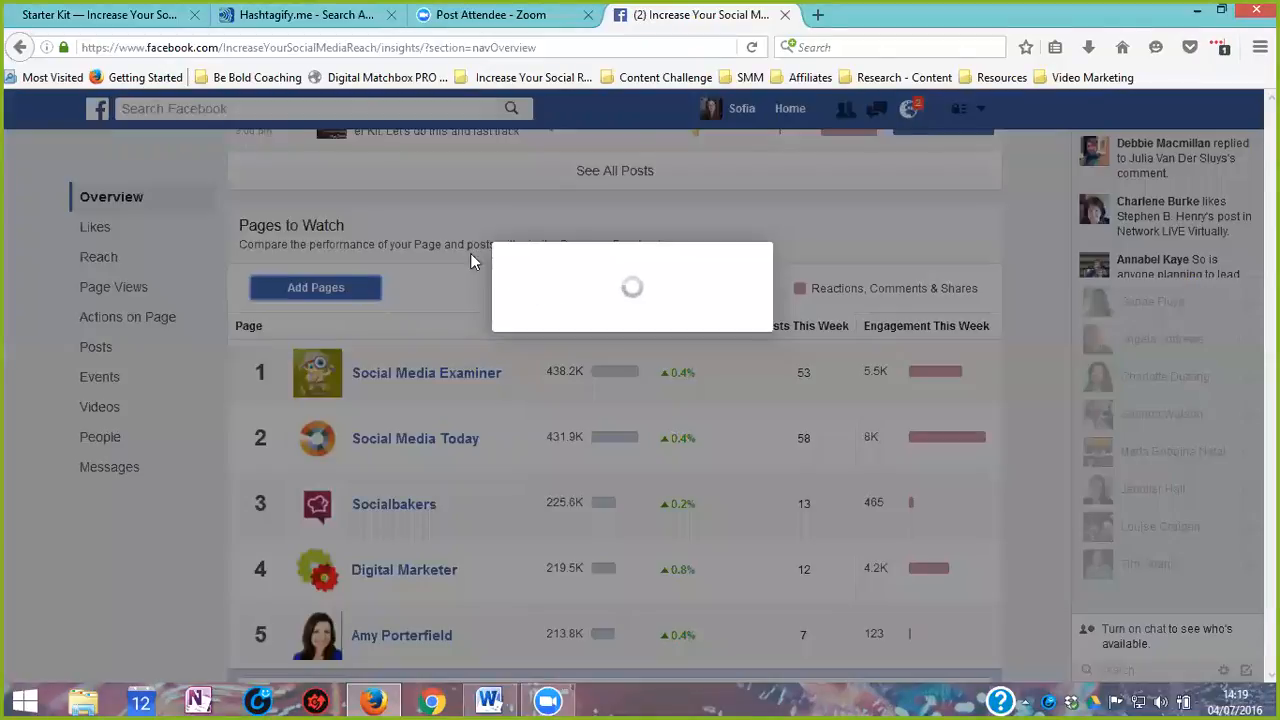
# Step: Search Pages to Watch for terms like matchbox and hubspot, browsing the results
pyautogui.click(315, 287)
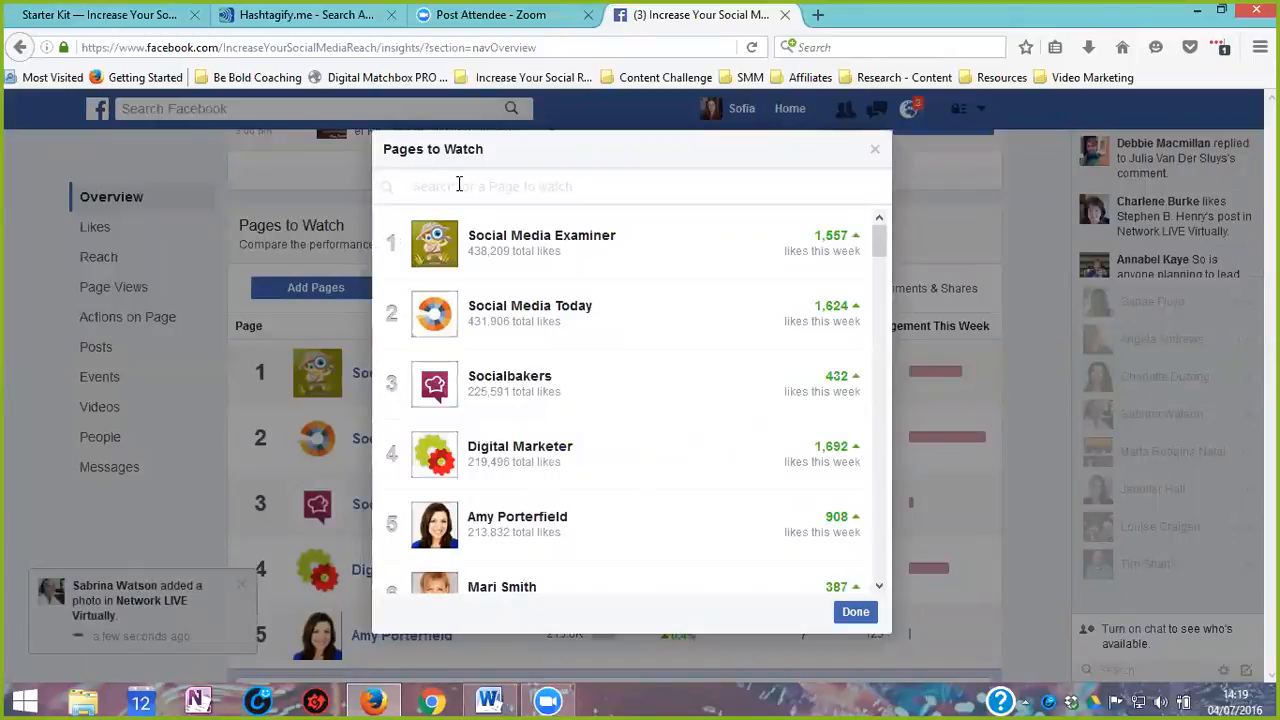
pyautogui.write('digit')
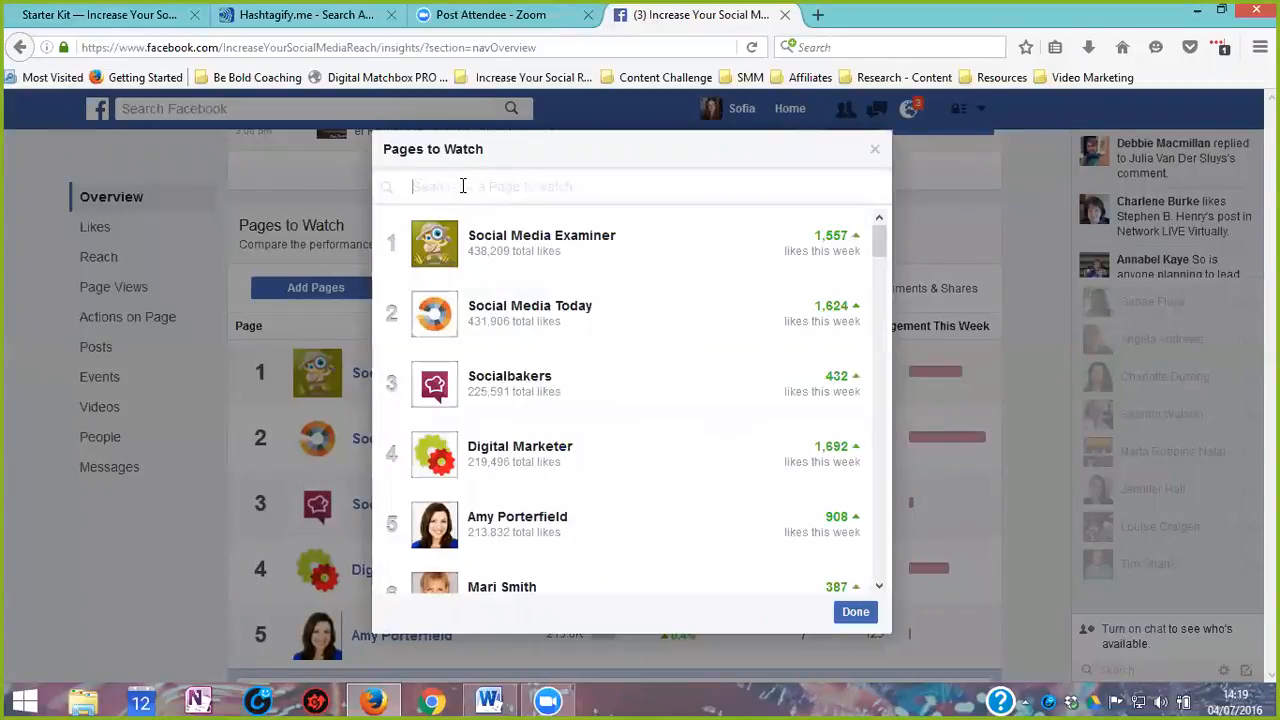
pyautogui.write('matchbox')
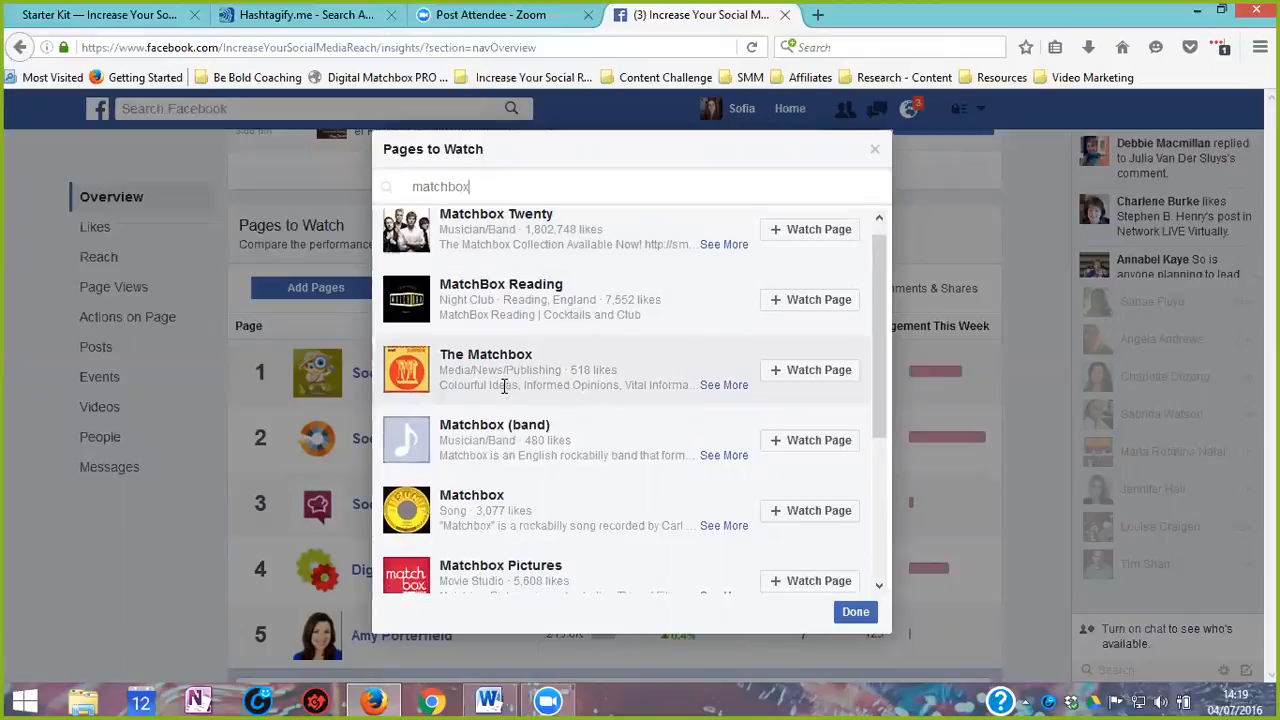
pyautogui.scroll(-3)
pyautogui.write('hubspot')
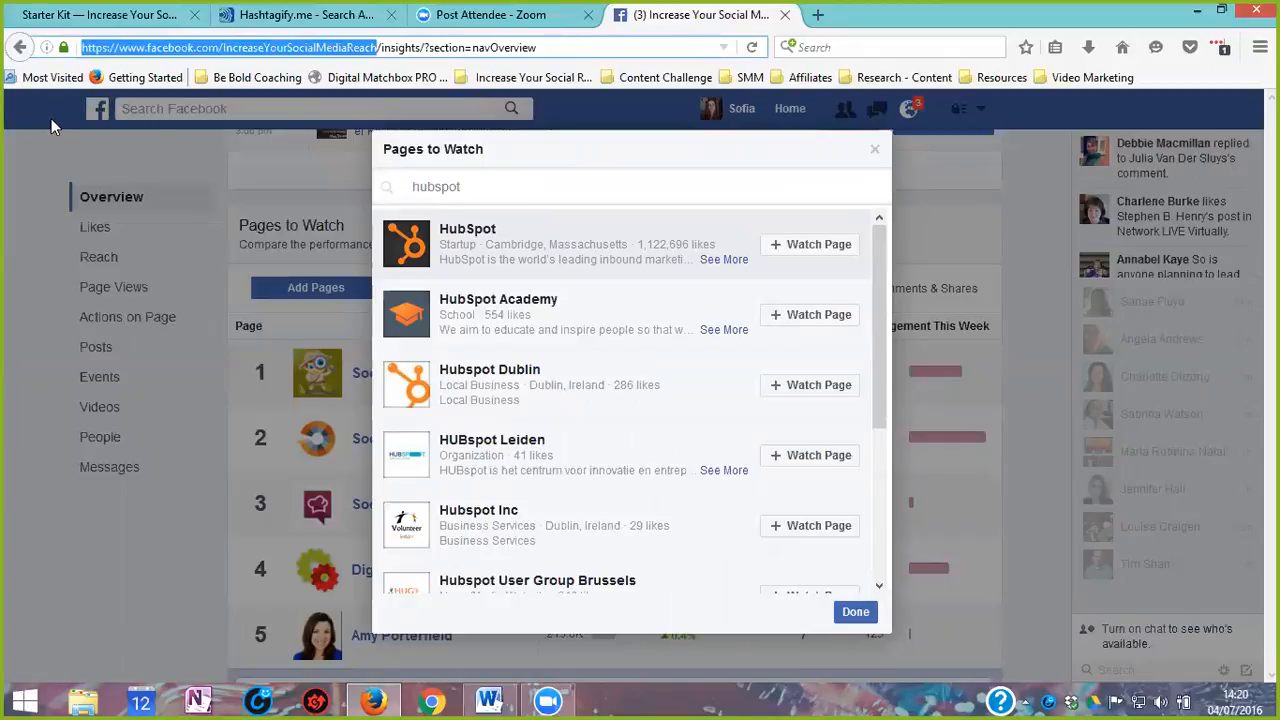
pyautogui.moveTo(508, 215)
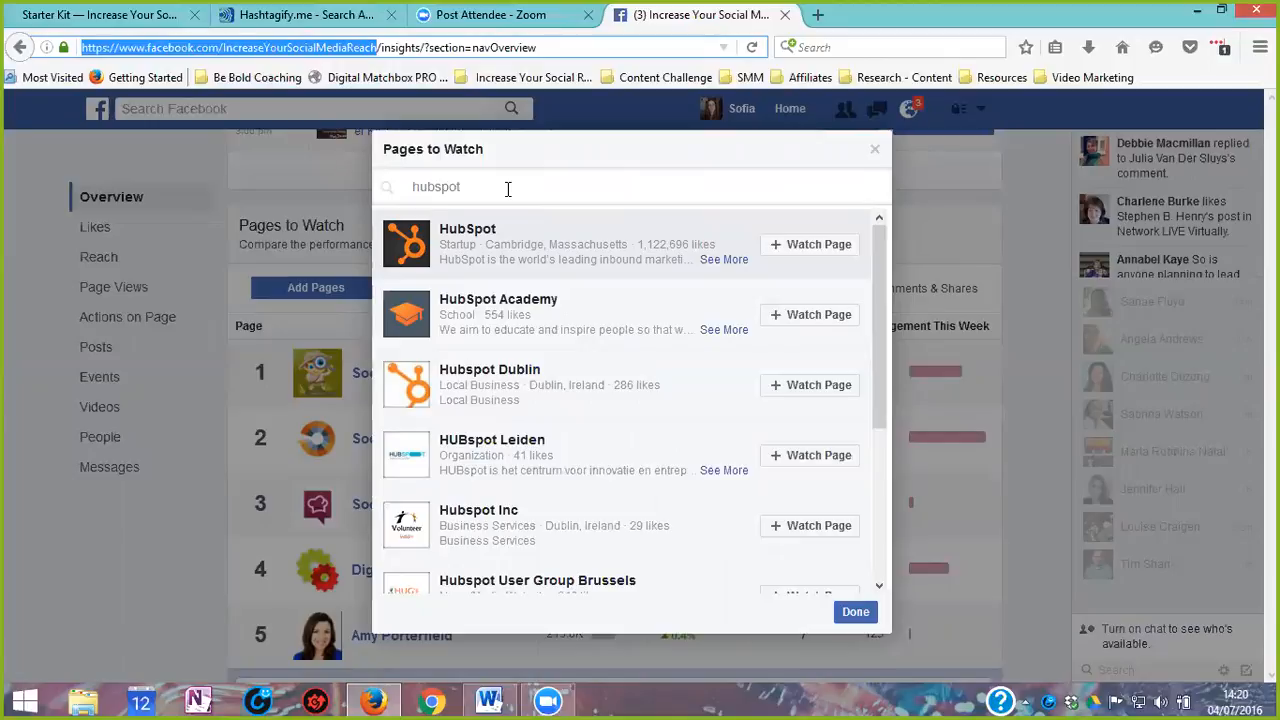
pyautogui.moveTo(240, 77)
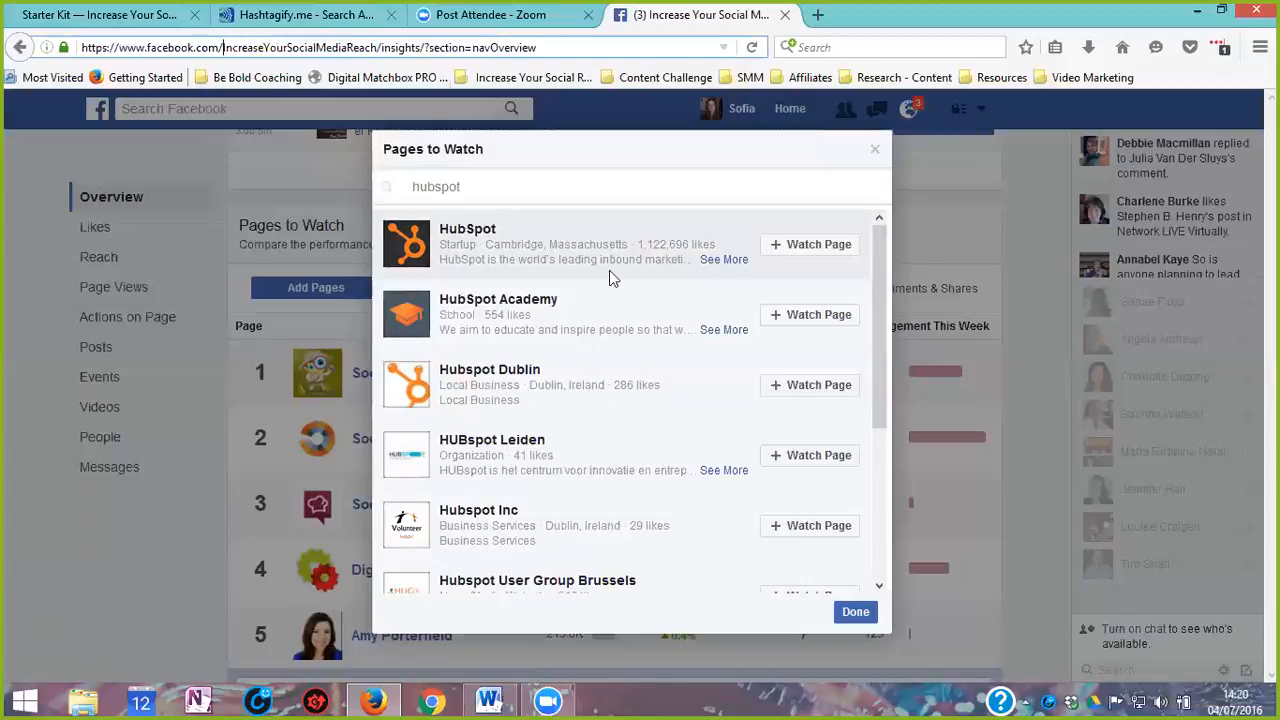
pyautogui.moveTo(727, 249)
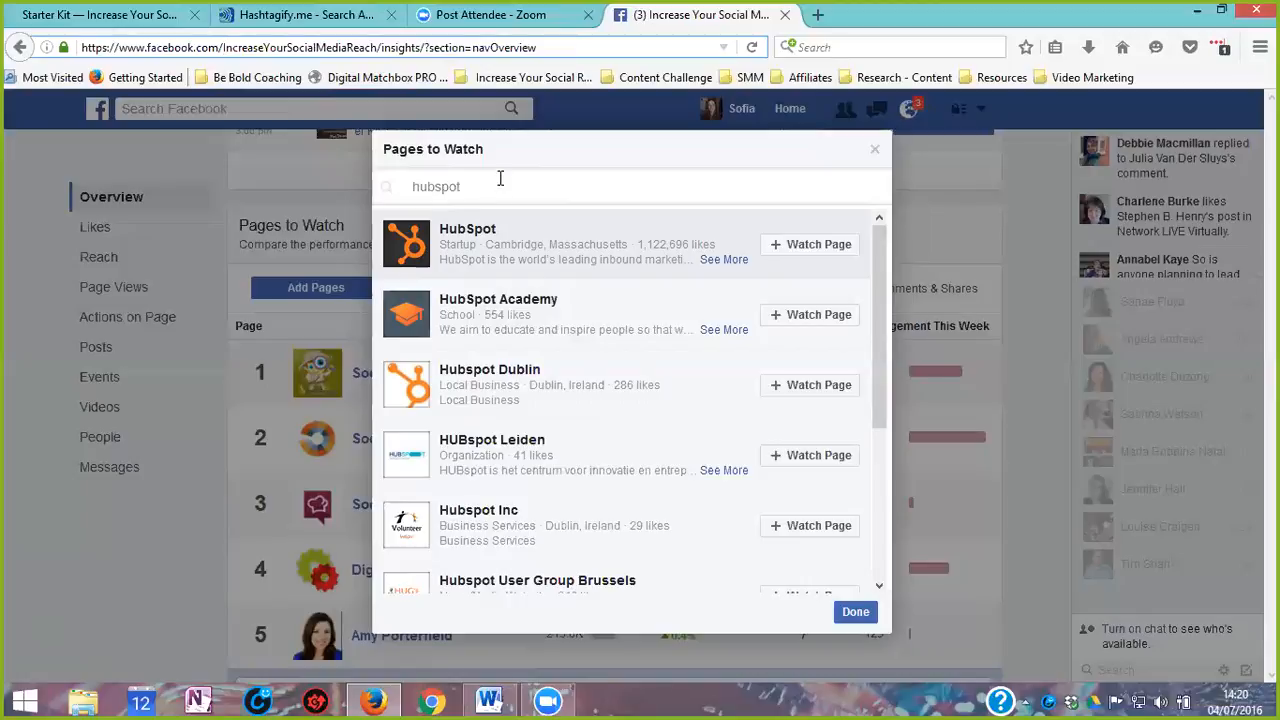
# Step: Replace the search with marydeaville and watch the Mary Deaville Artist page
pyautogui.doubleClick(435, 186)
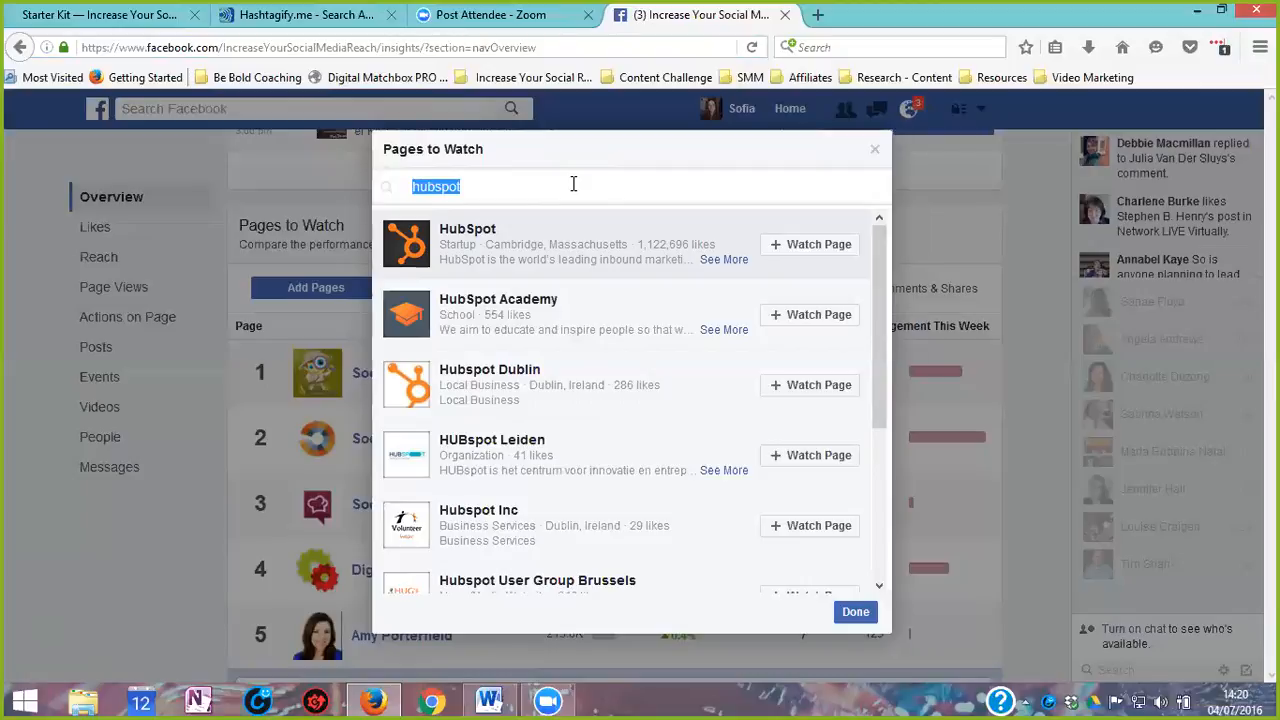
pyautogui.write('marydeaville')
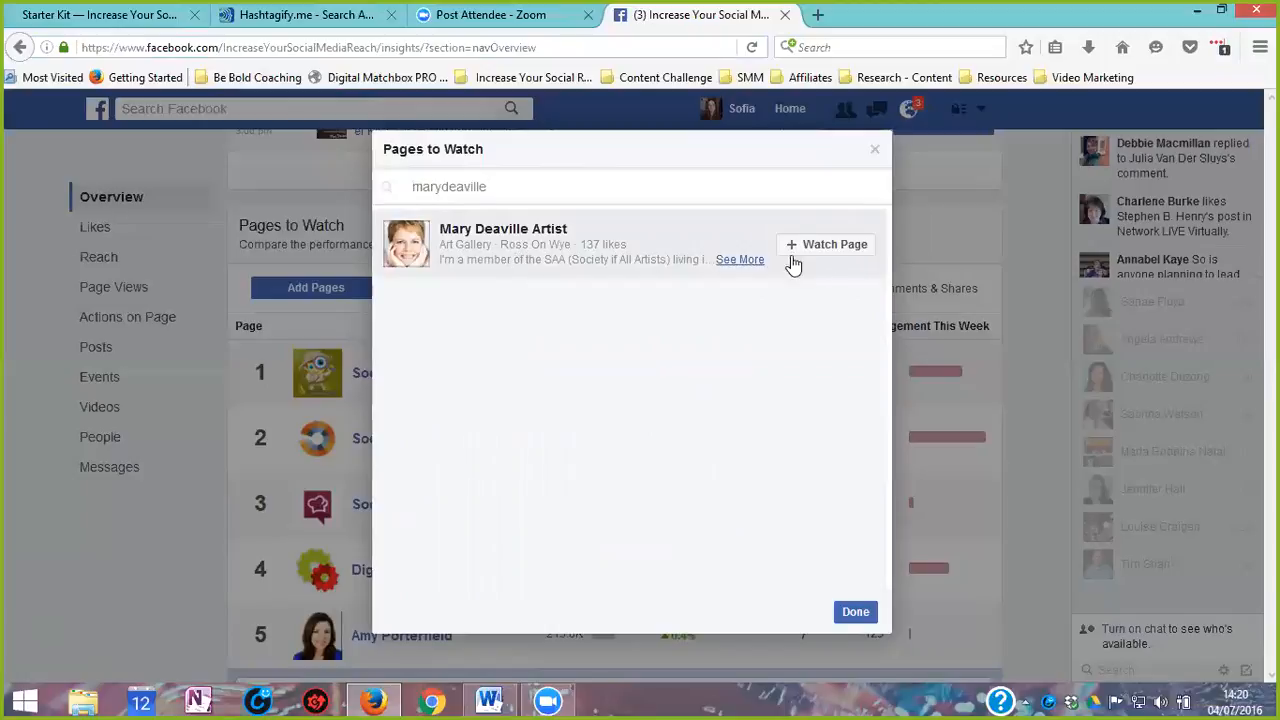
pyautogui.click(834, 244)
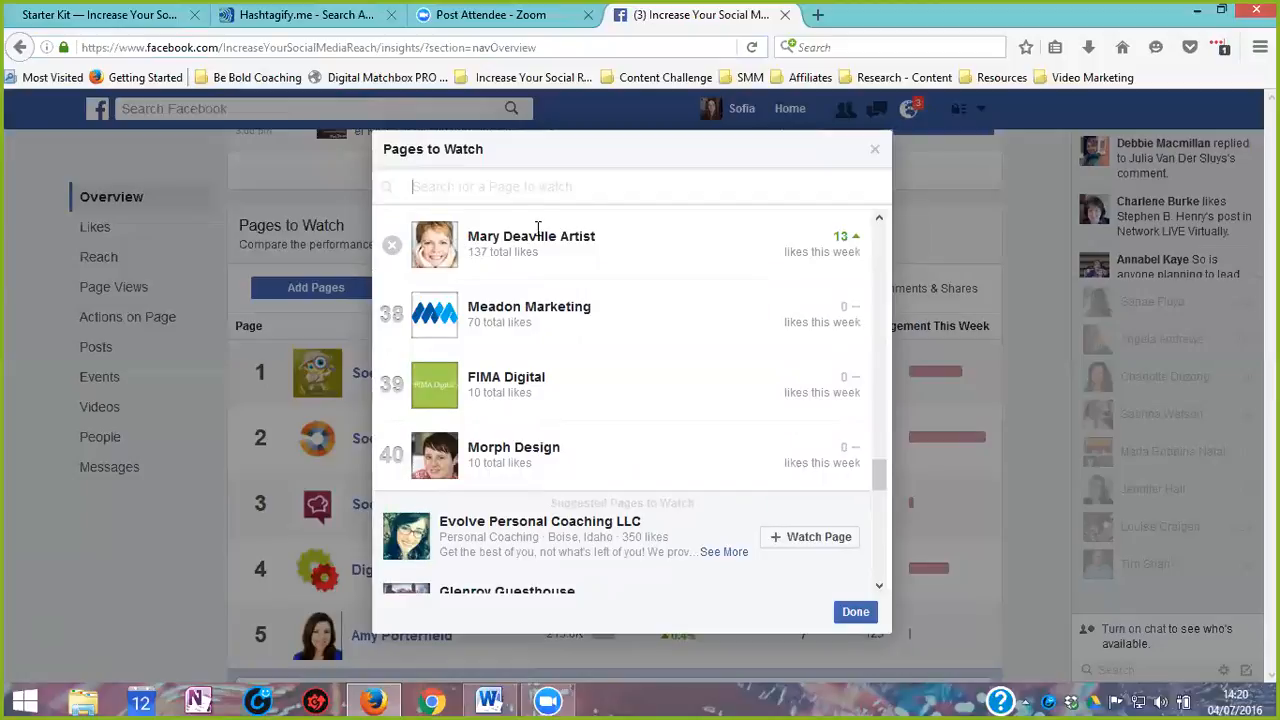
pyautogui.moveTo(563, 224)
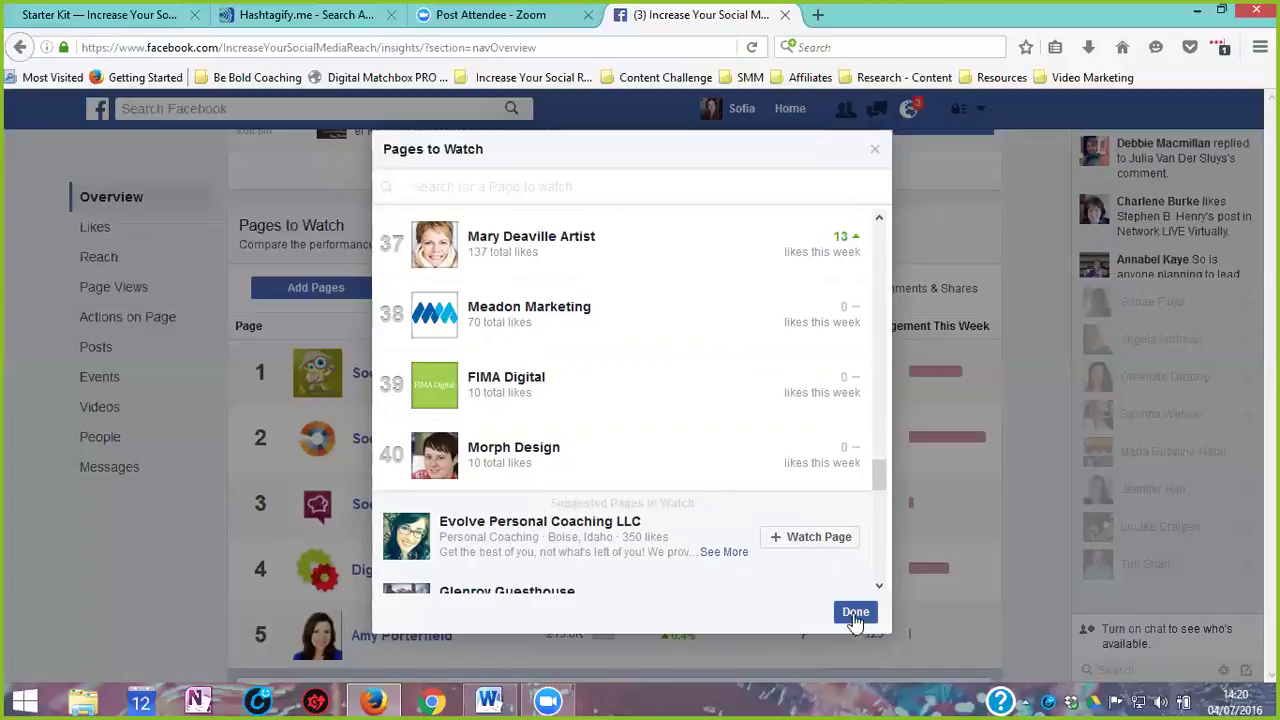
# Step: Finish editing watched pages and load two more batches with See More Pages
pyautogui.click(855, 612)
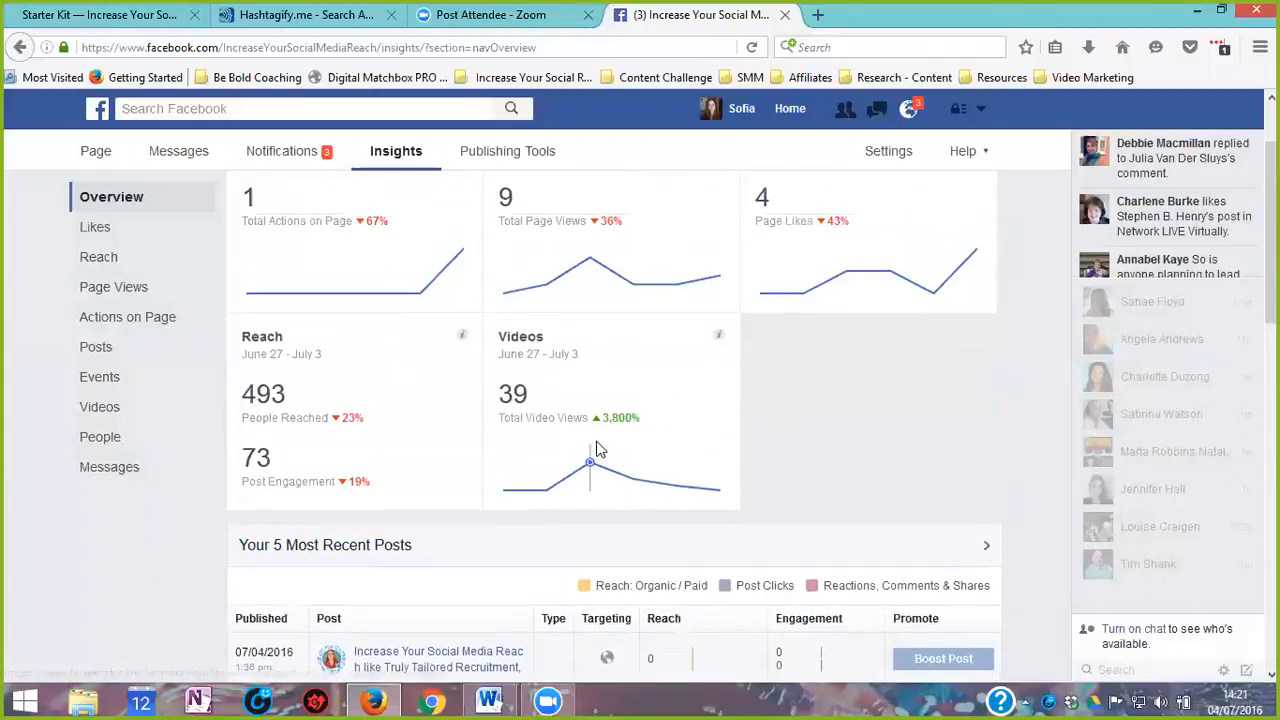
pyautogui.scroll(-3)
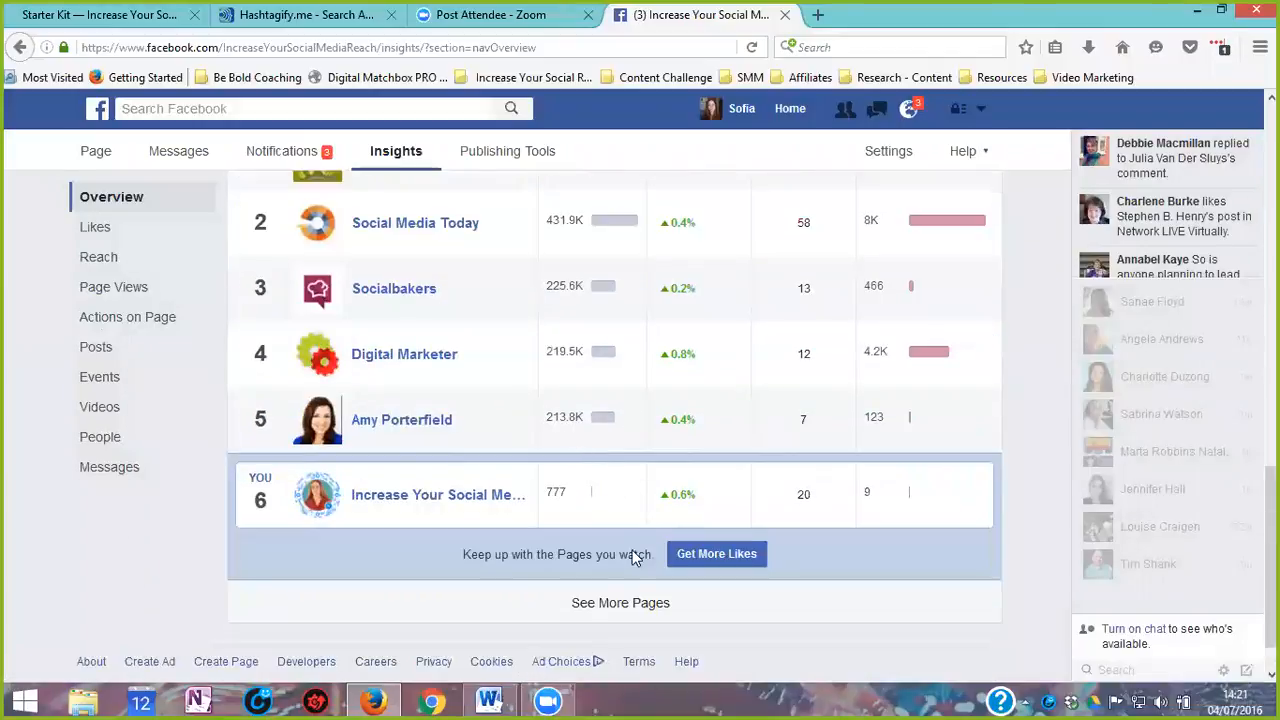
pyautogui.moveTo(624, 603)
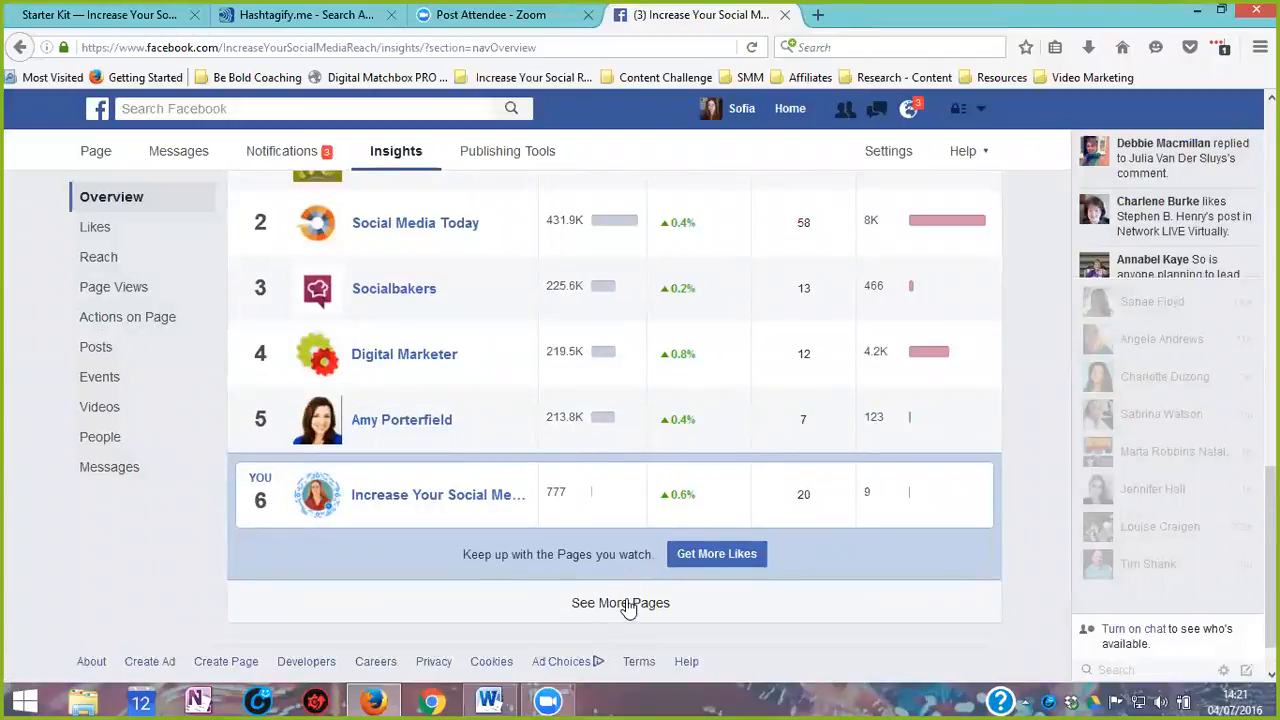
pyautogui.click(620, 603)
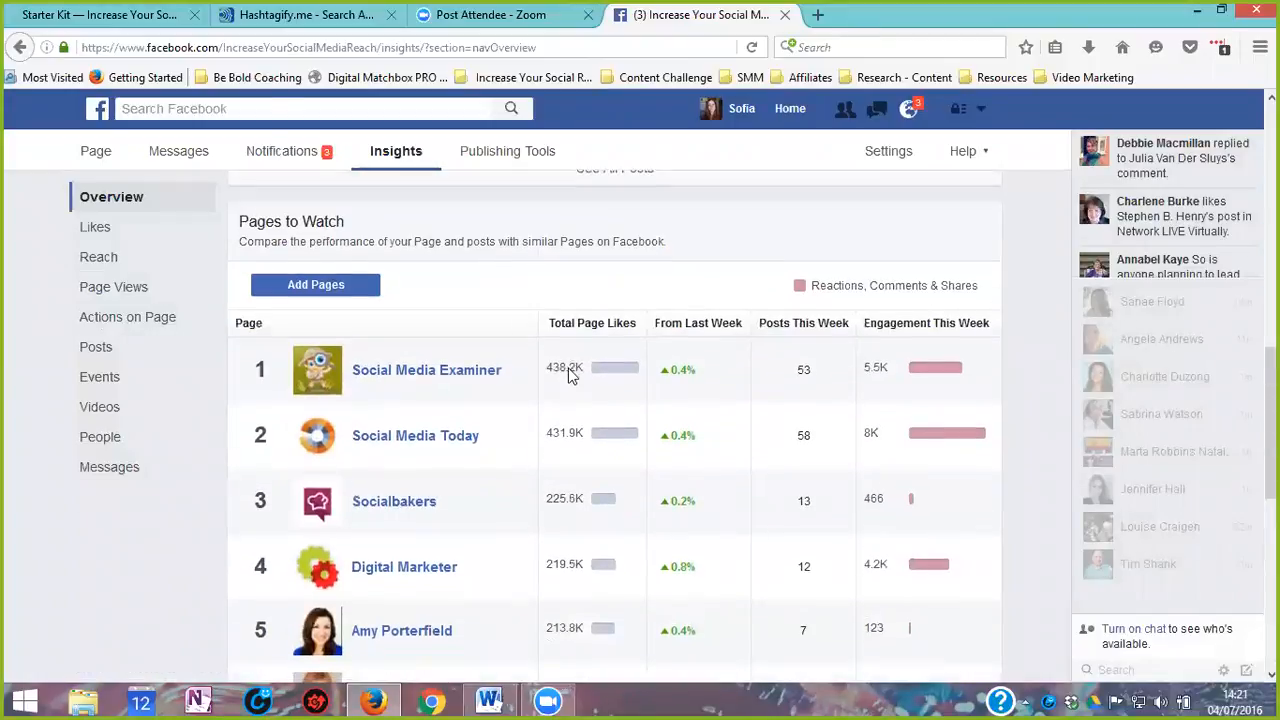
pyautogui.scroll(-3)
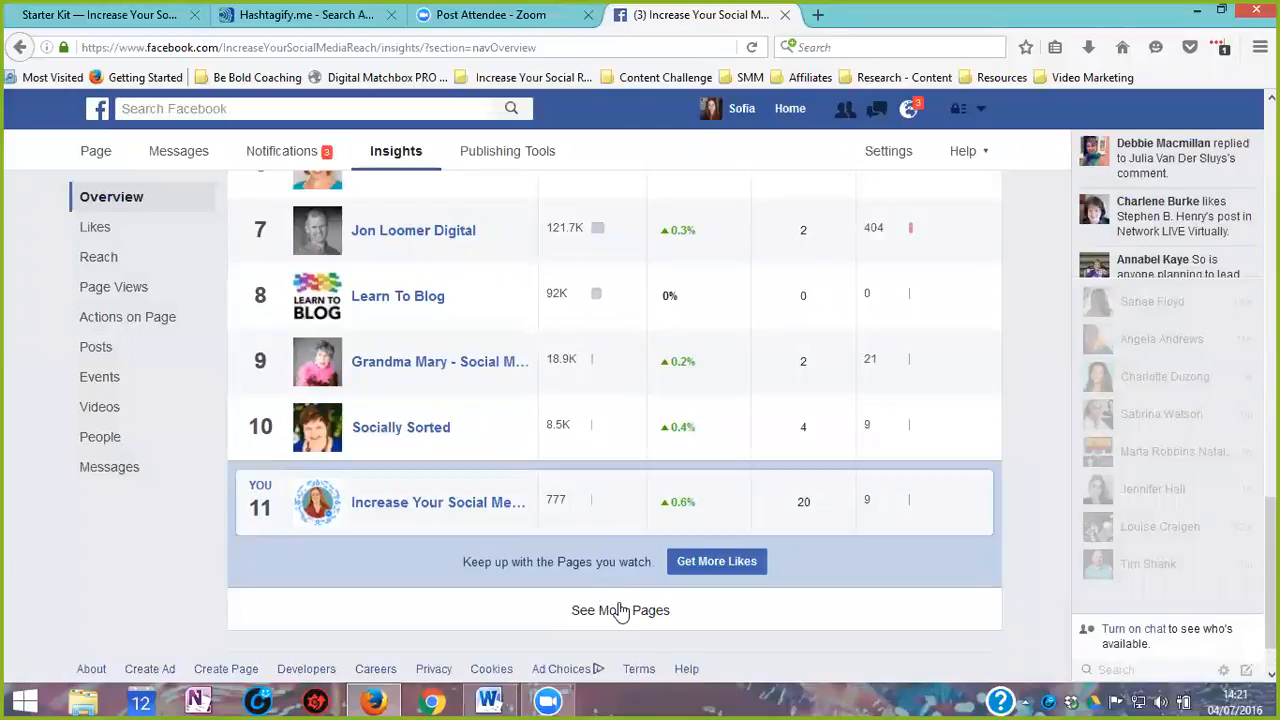
pyautogui.click(620, 610)
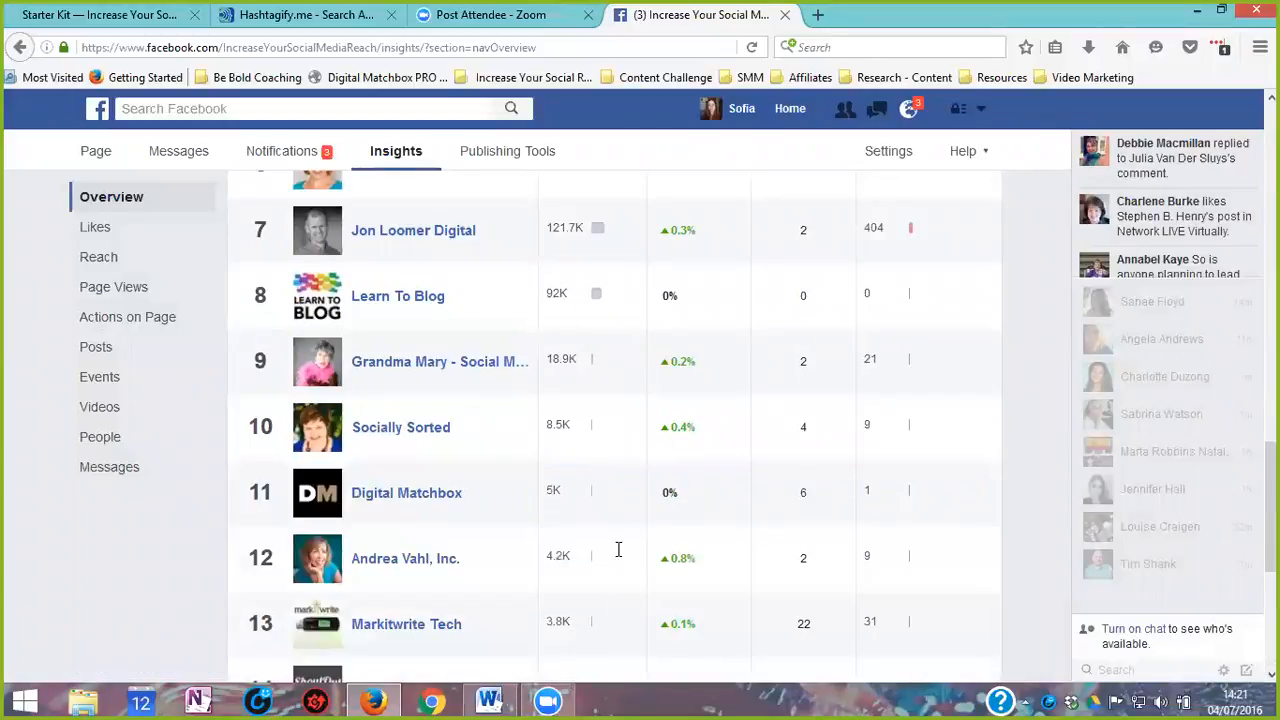
# Step: Load the remaining watched pages down to number 40, then scroll back up
pyautogui.scroll(-3)
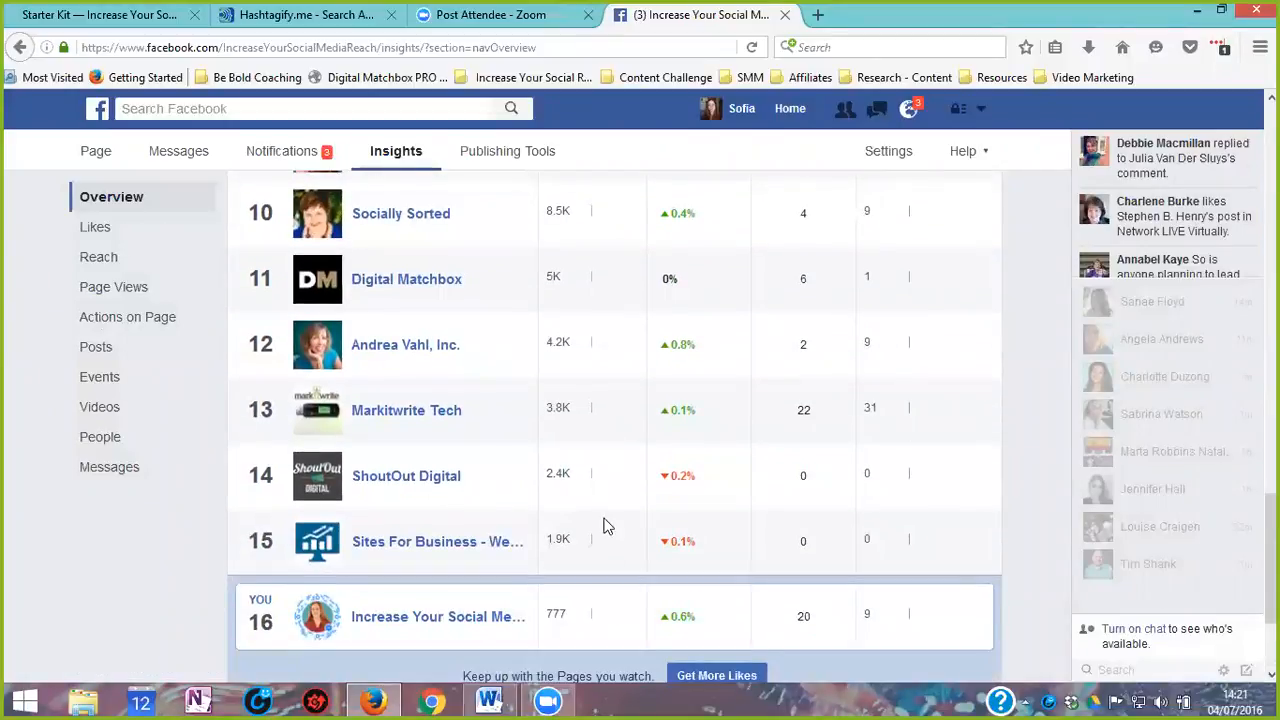
pyautogui.scroll(-3)
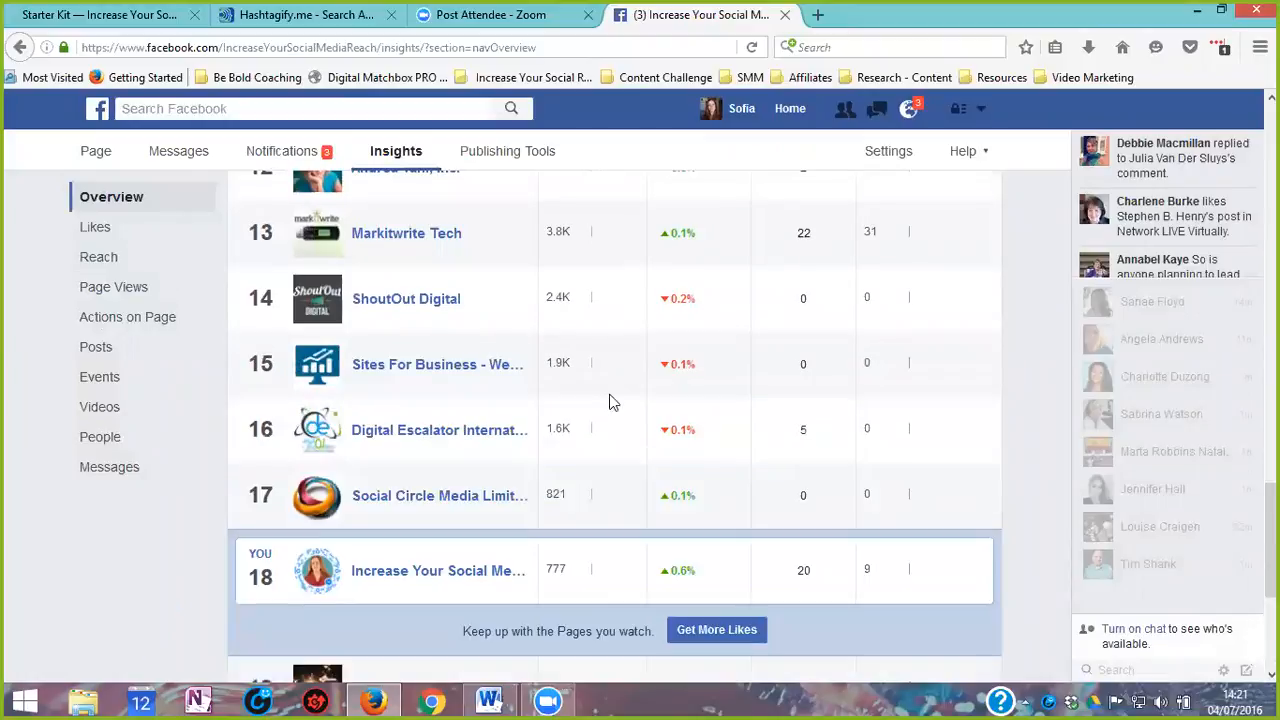
pyautogui.scroll(-3)
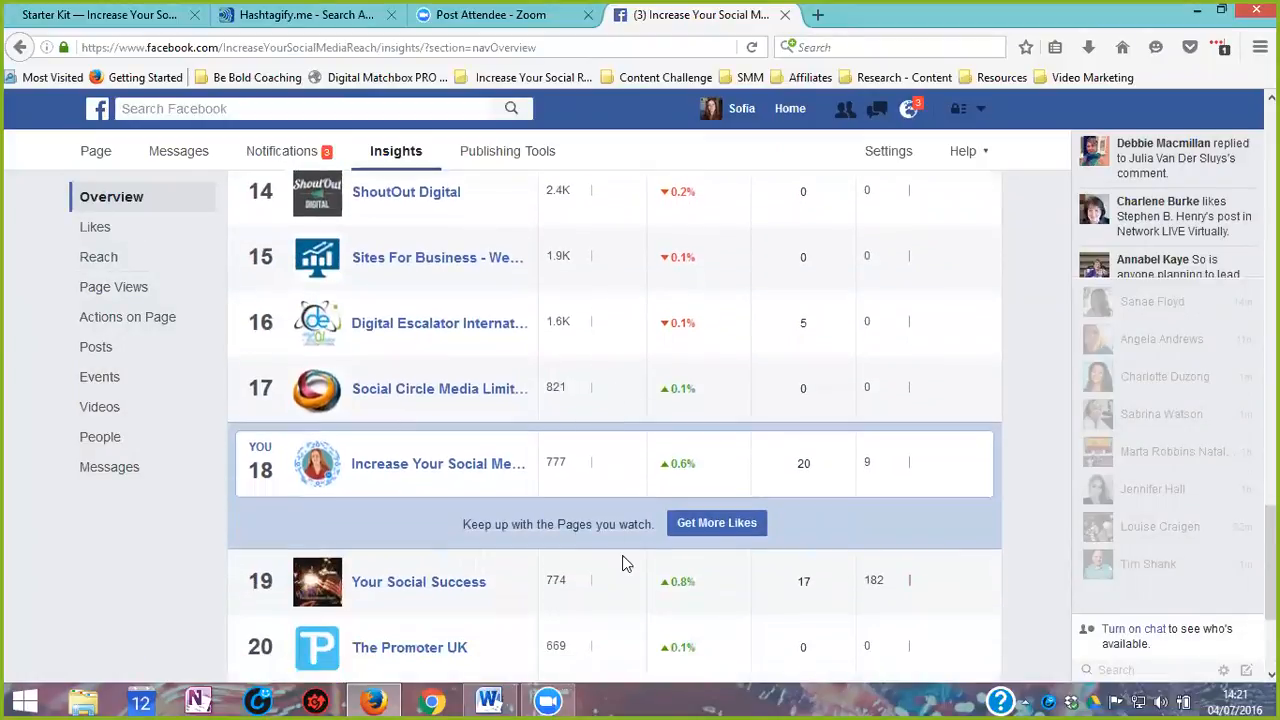
pyautogui.scroll(-3)
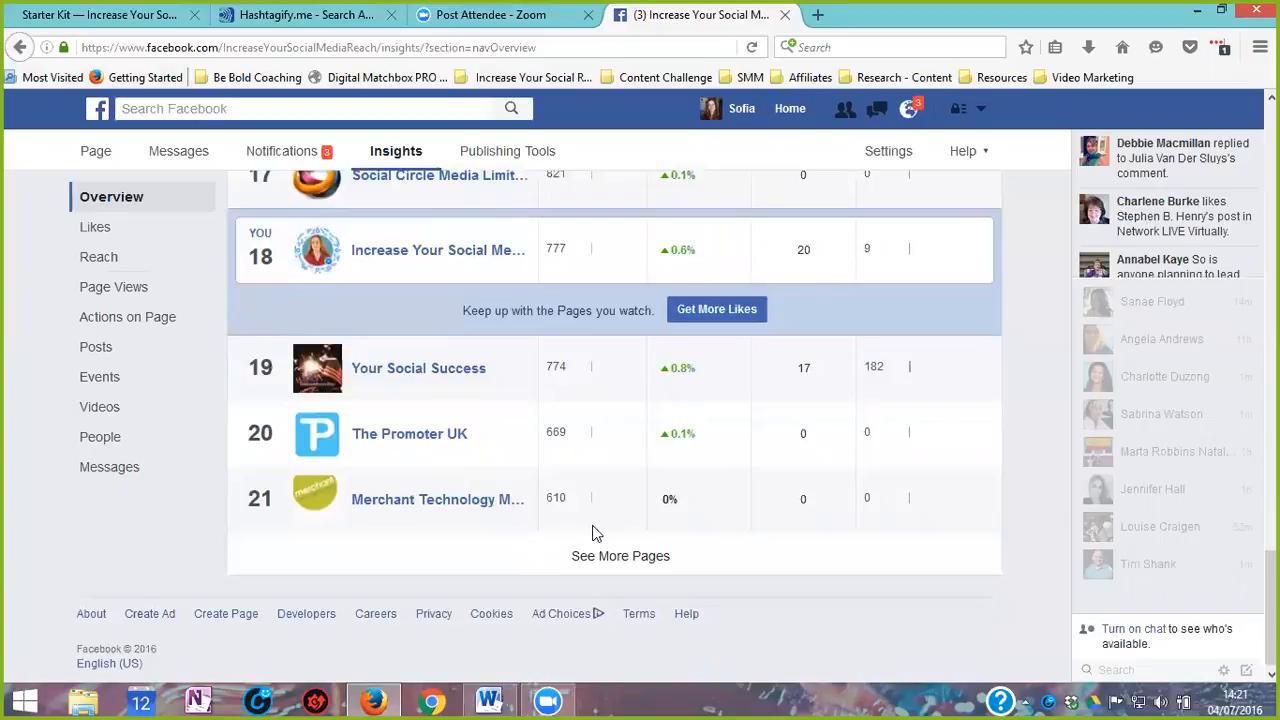
pyautogui.moveTo(621, 556)
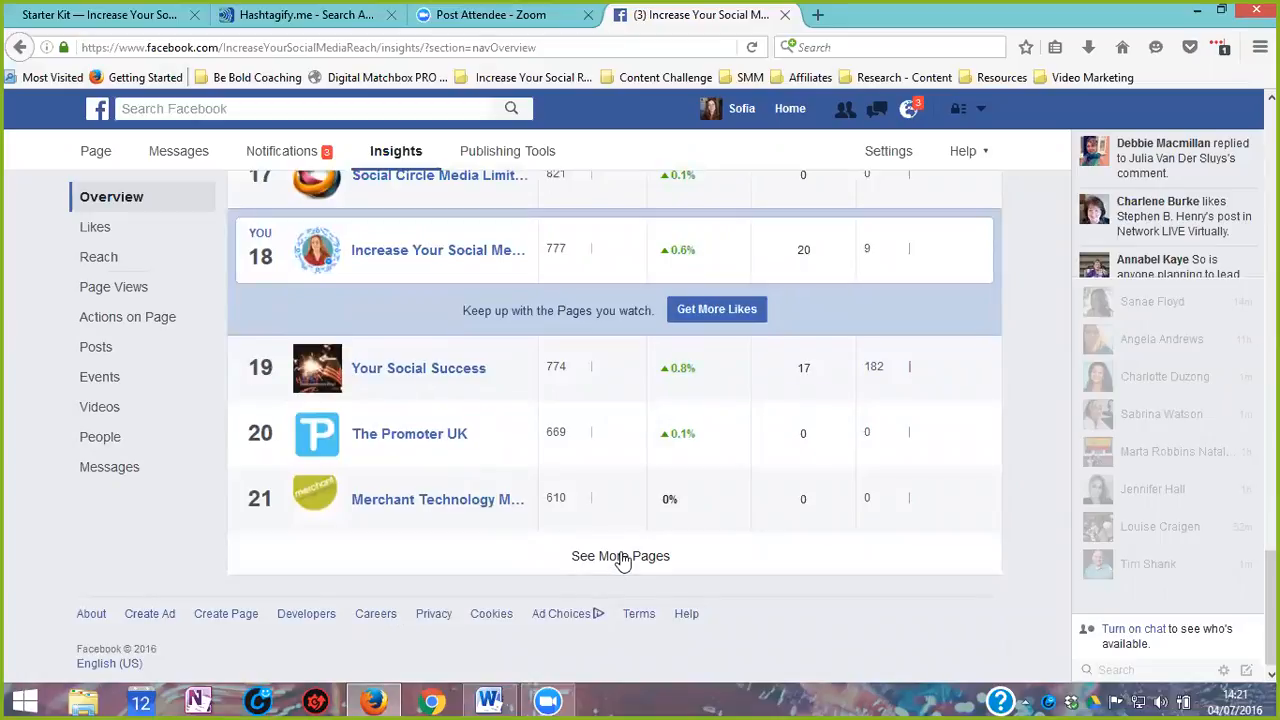
pyautogui.click(620, 556)
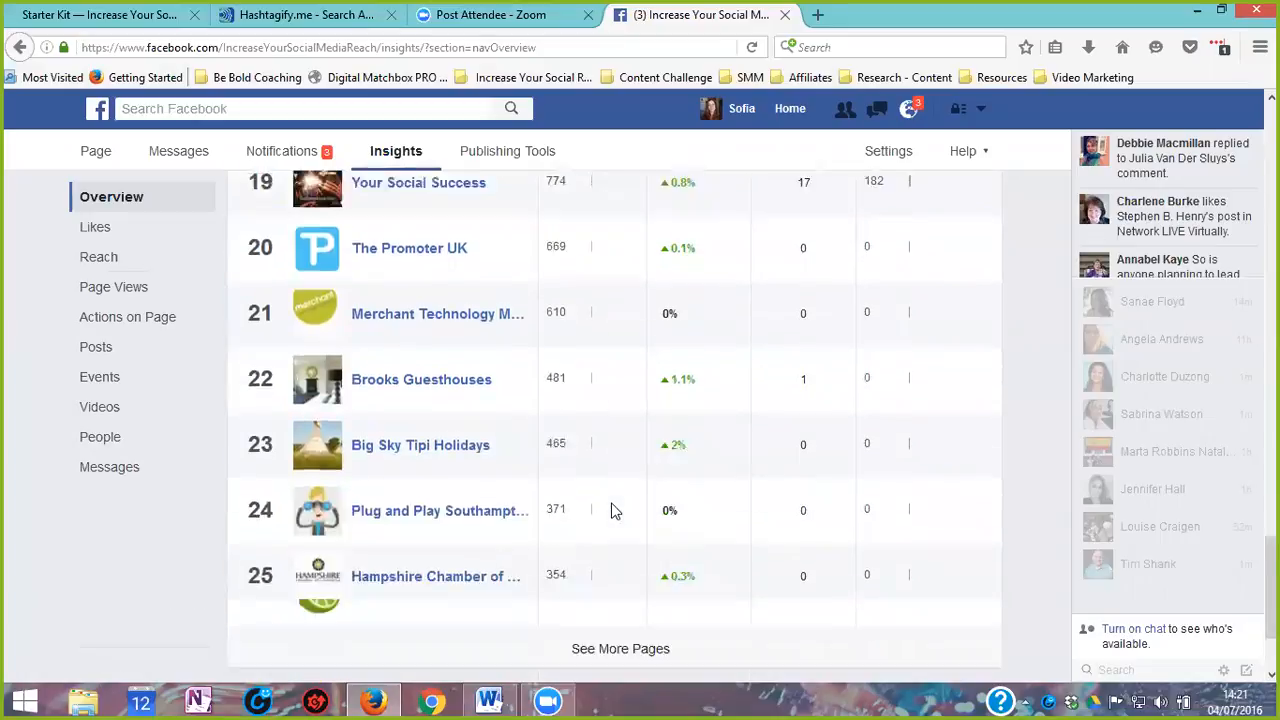
pyautogui.scroll(-3)
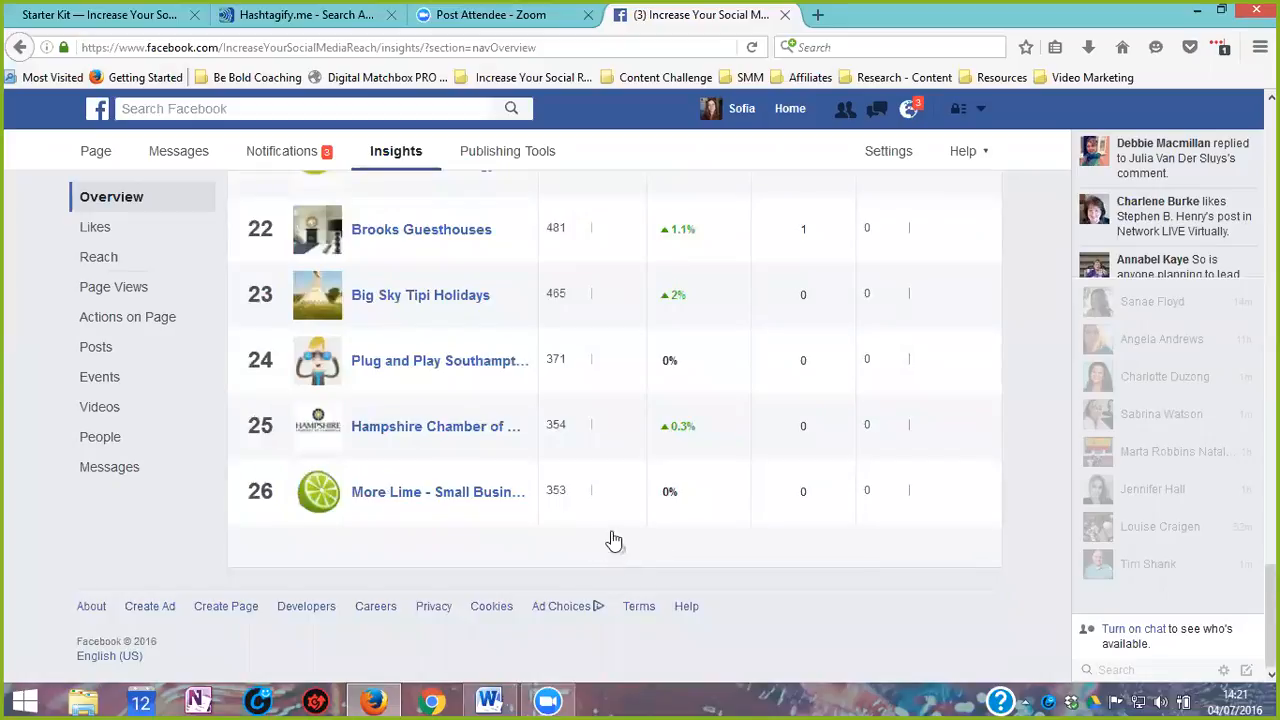
pyautogui.click(616, 540)
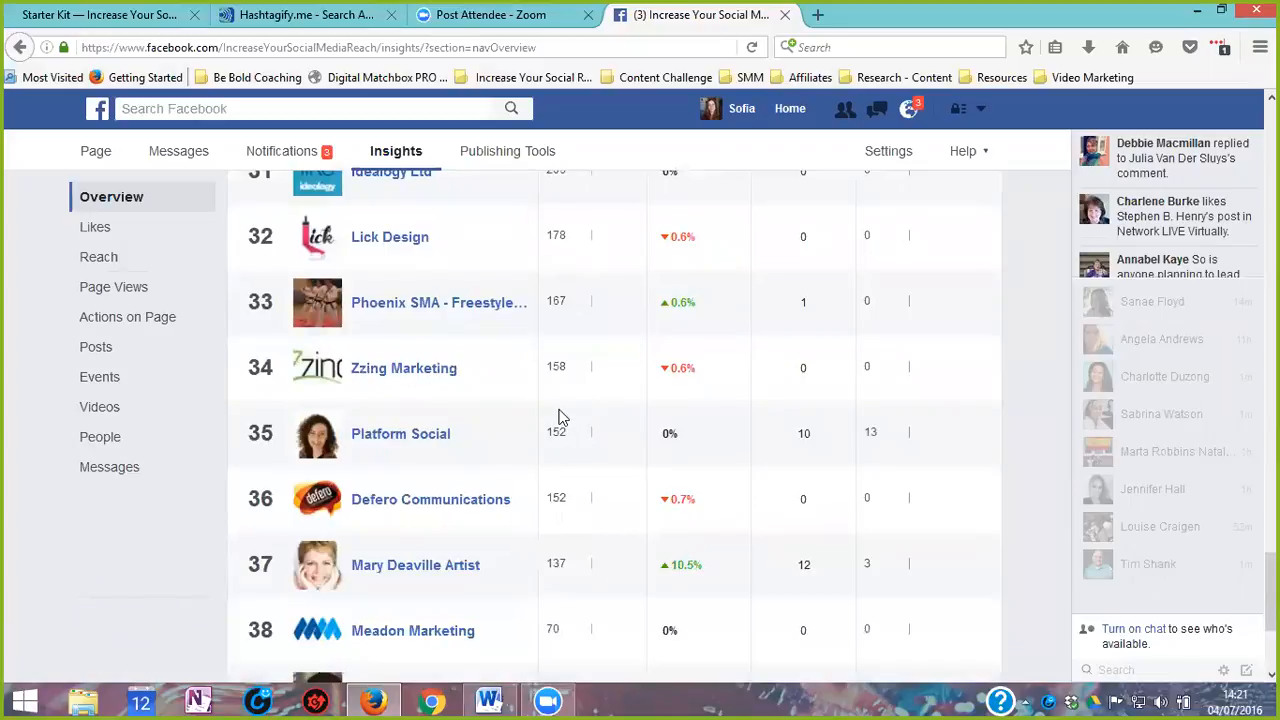
pyautogui.scroll(-3)
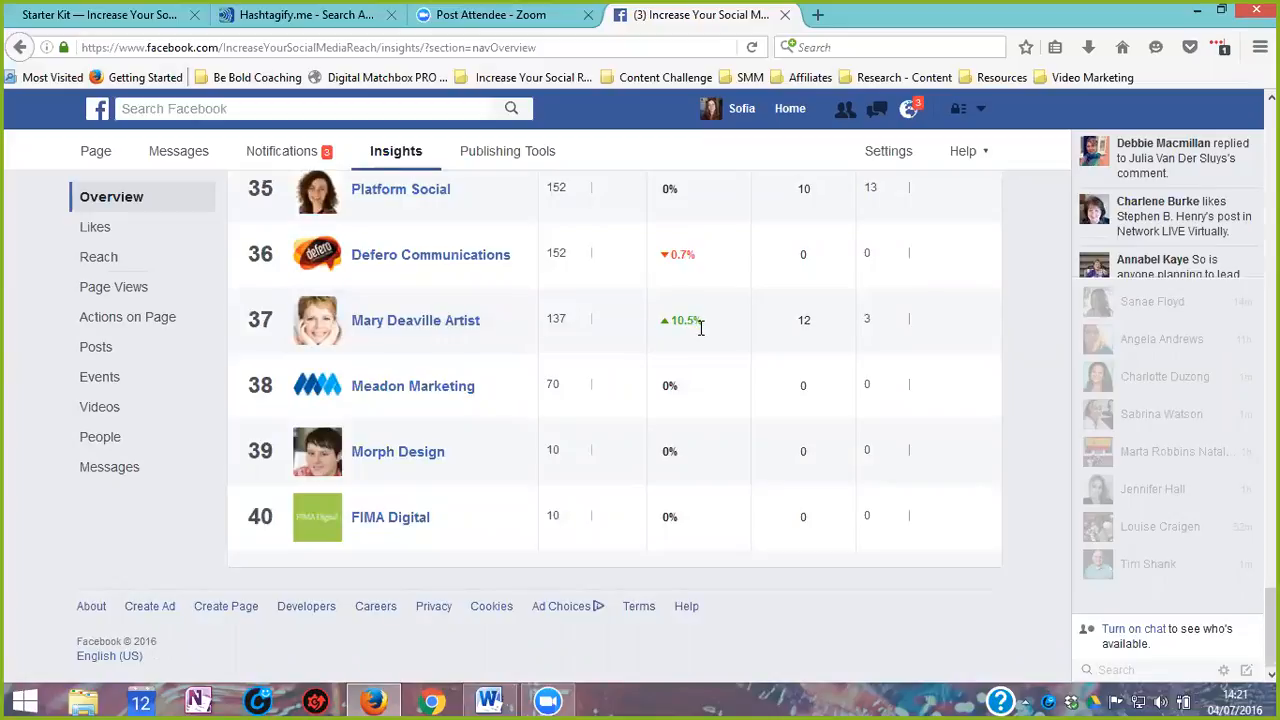
pyautogui.moveTo(673, 342)
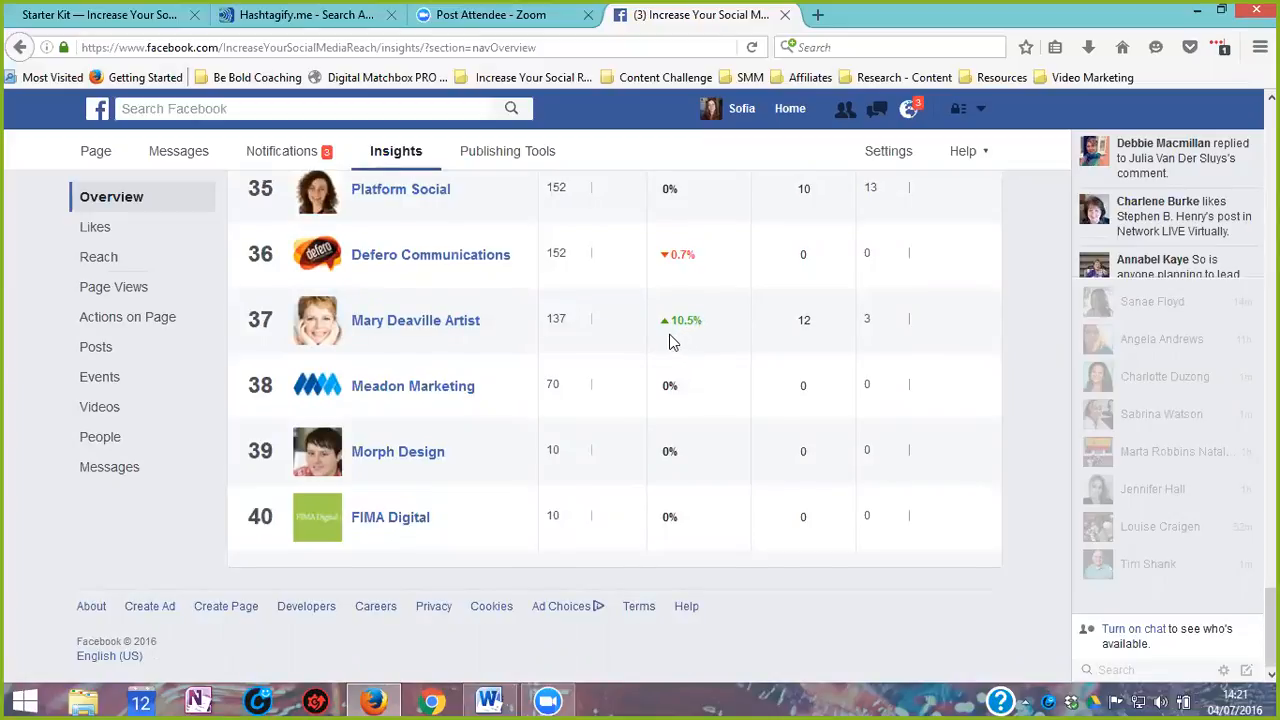
pyautogui.scroll(3)
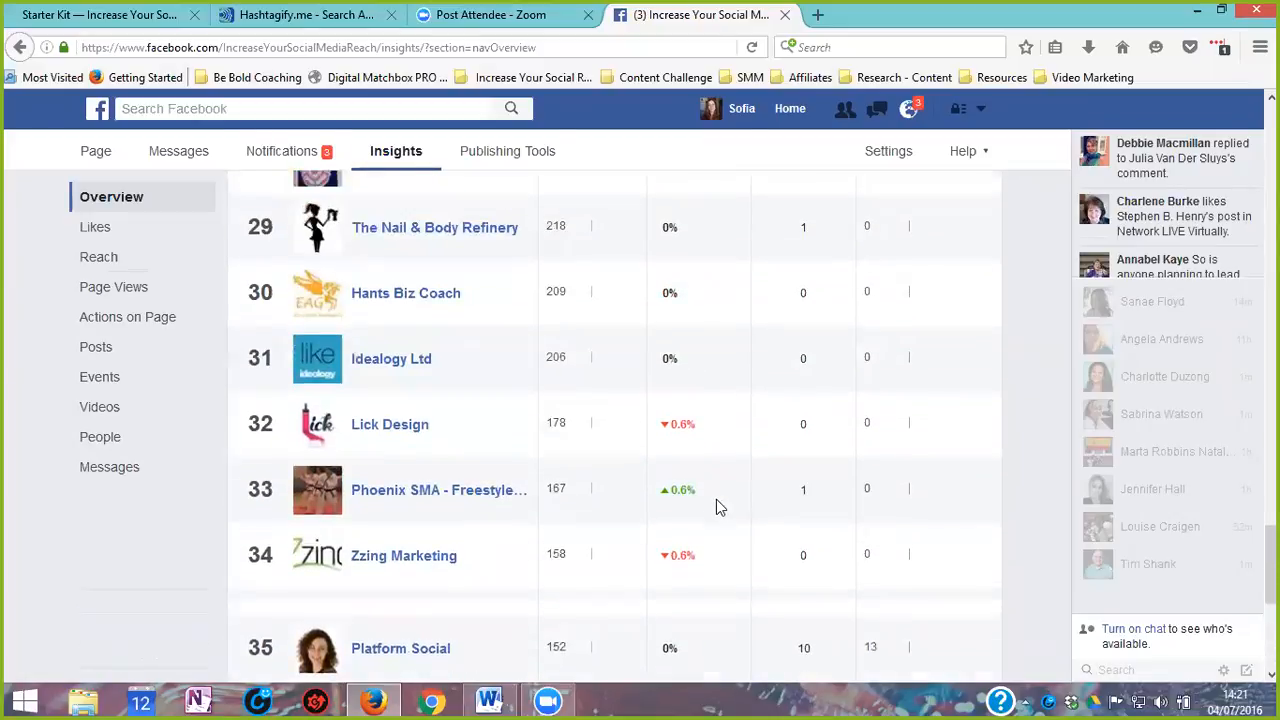
pyautogui.scroll(3)
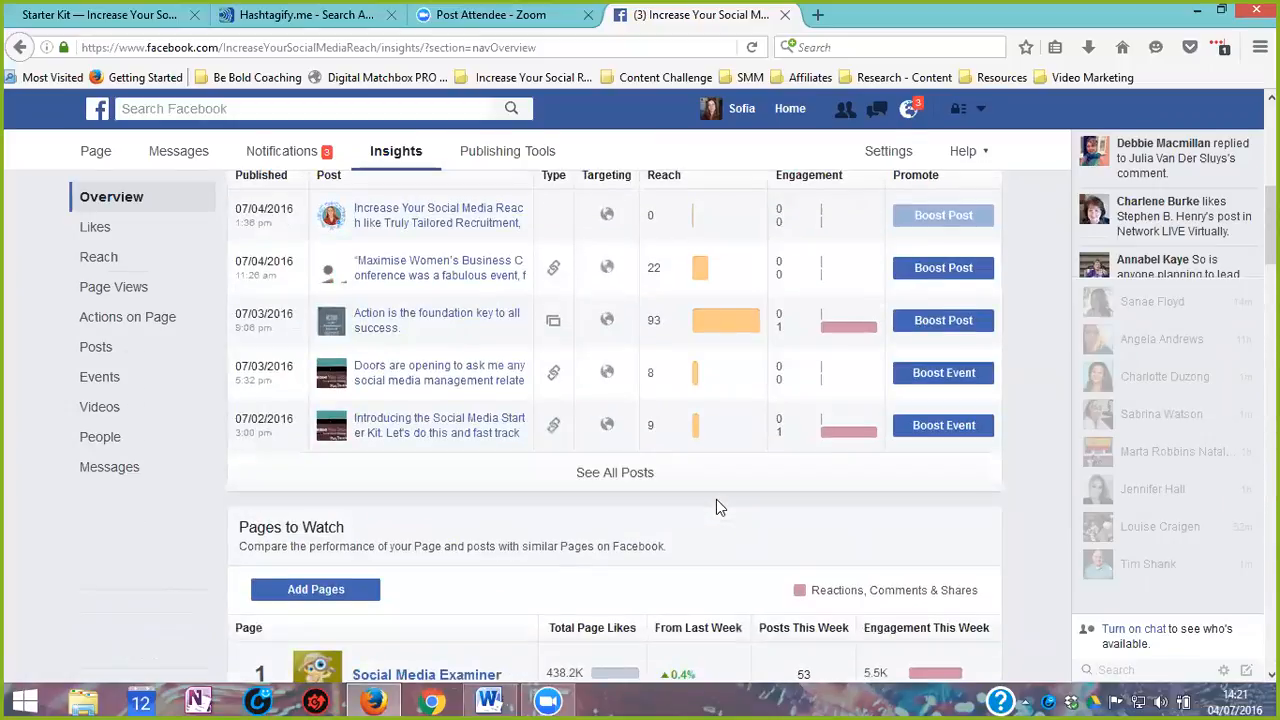
pyautogui.scroll(-3)
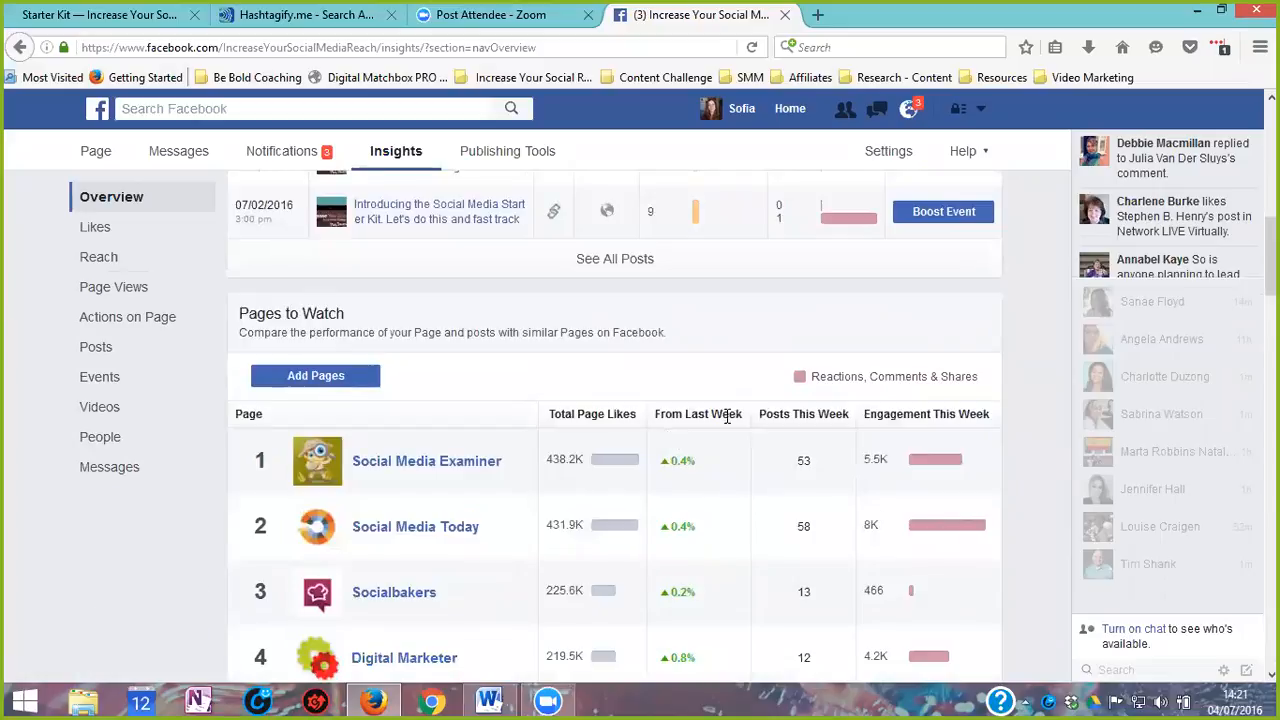
pyautogui.scroll(-3)
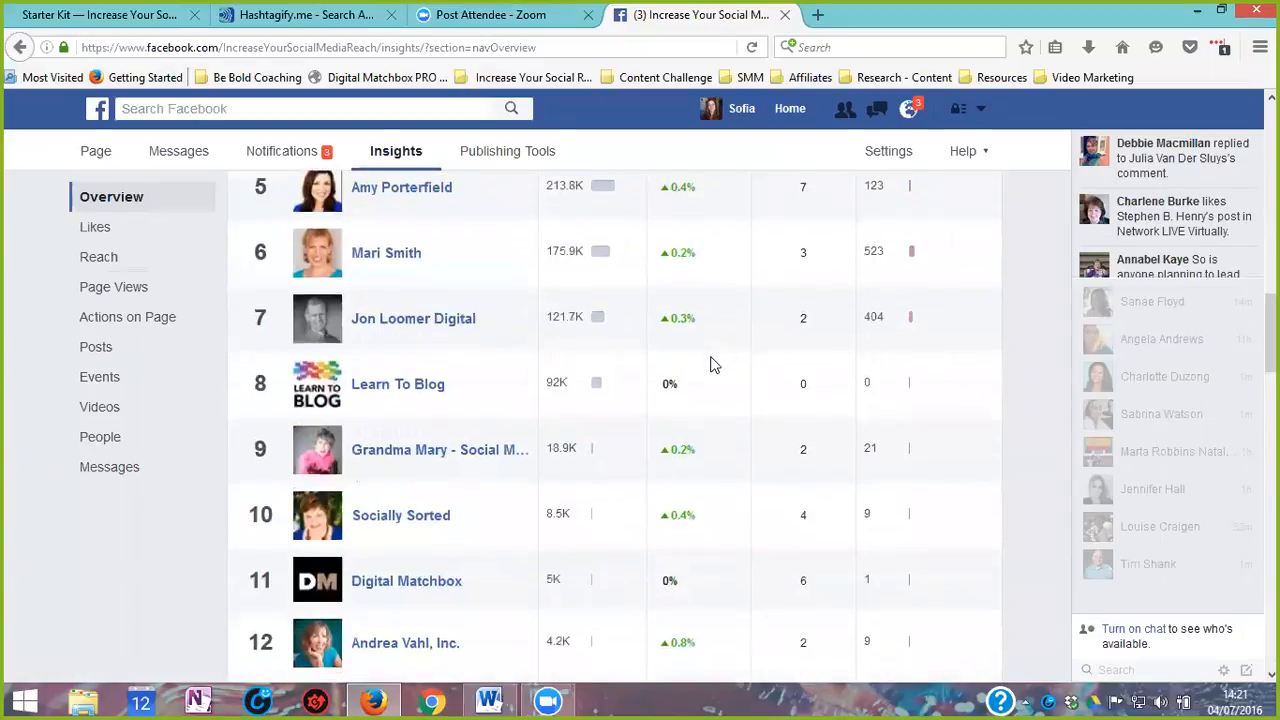
pyautogui.scroll(-3)
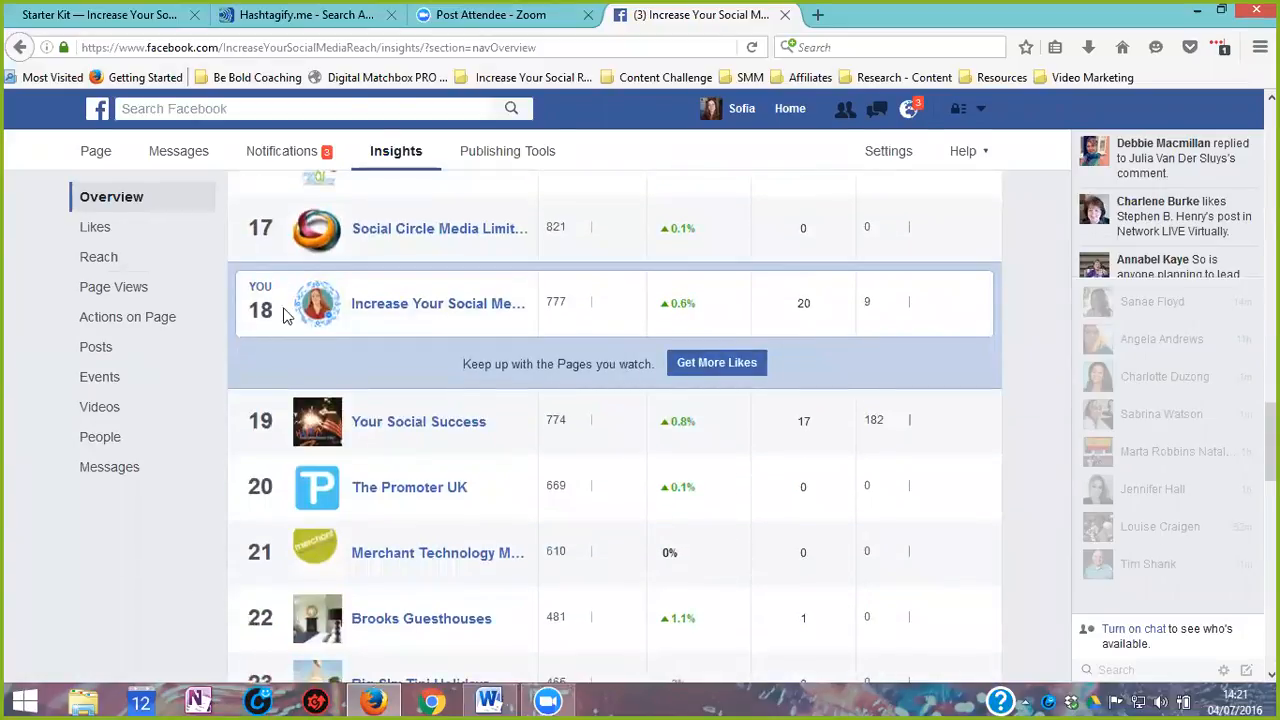
pyautogui.moveTo(464, 340)
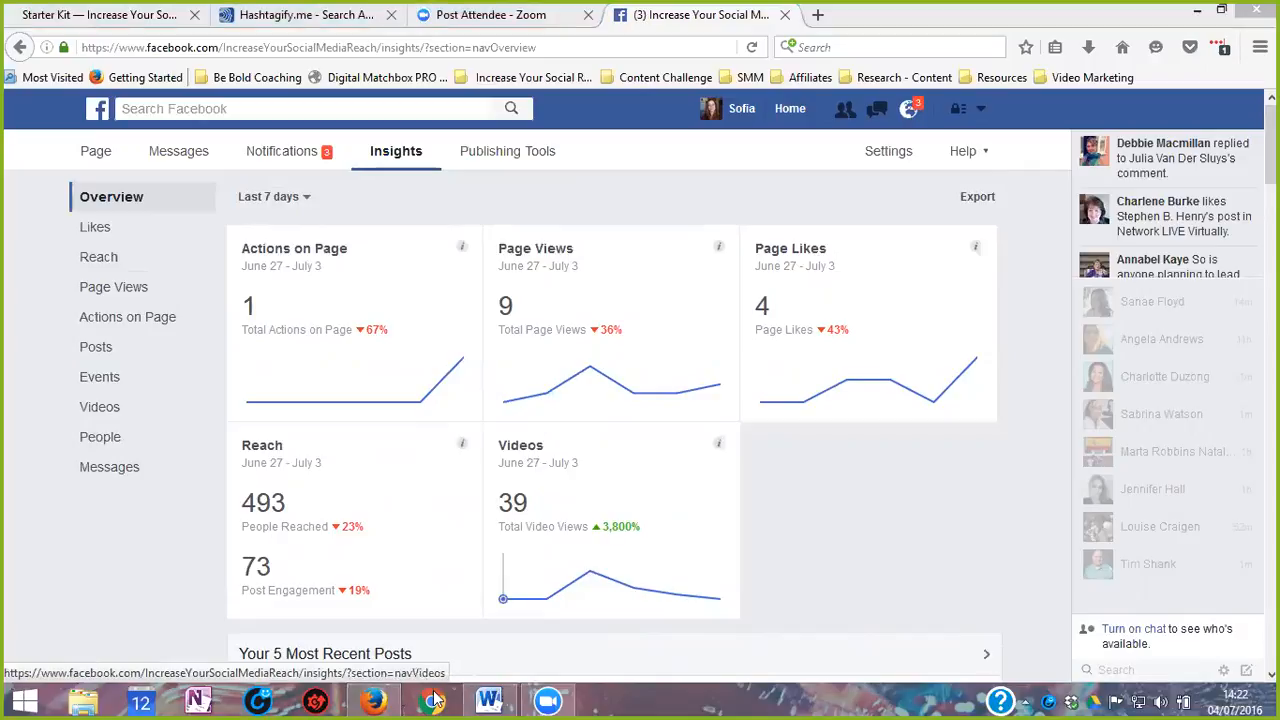
pyautogui.moveTo(486, 697)
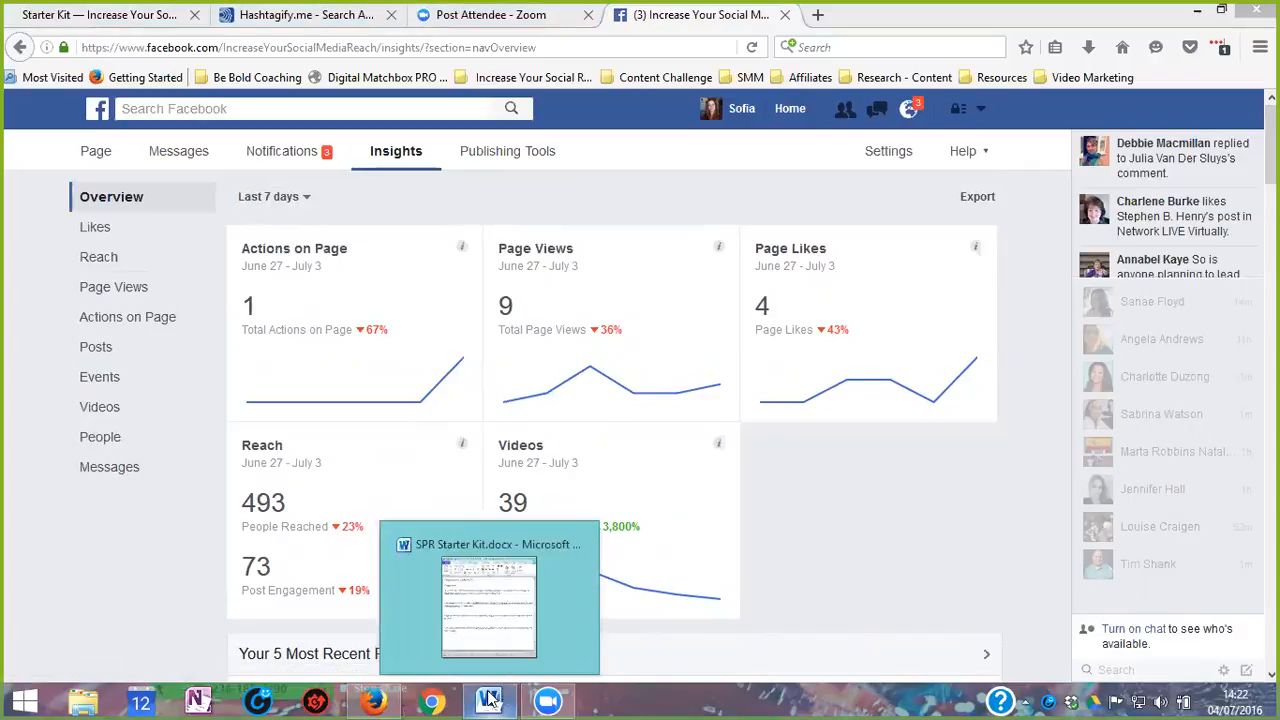
pyautogui.click(489, 700)
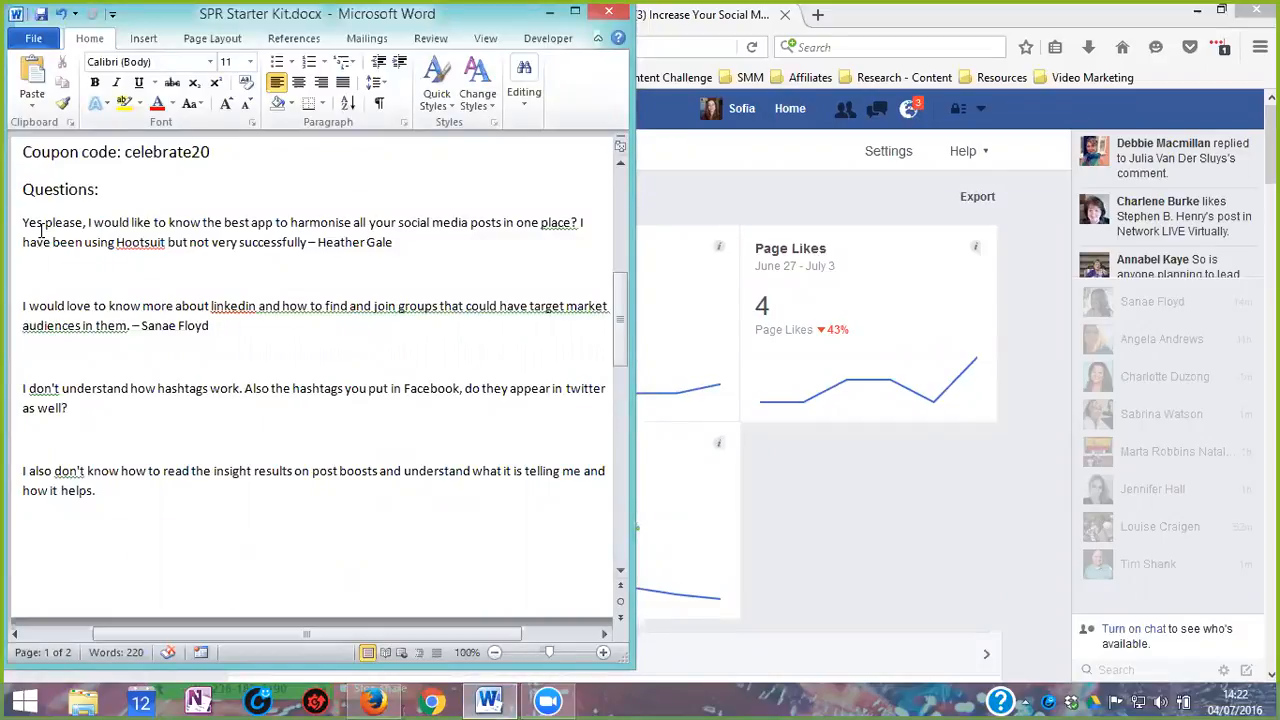
pyautogui.scroll(-3)
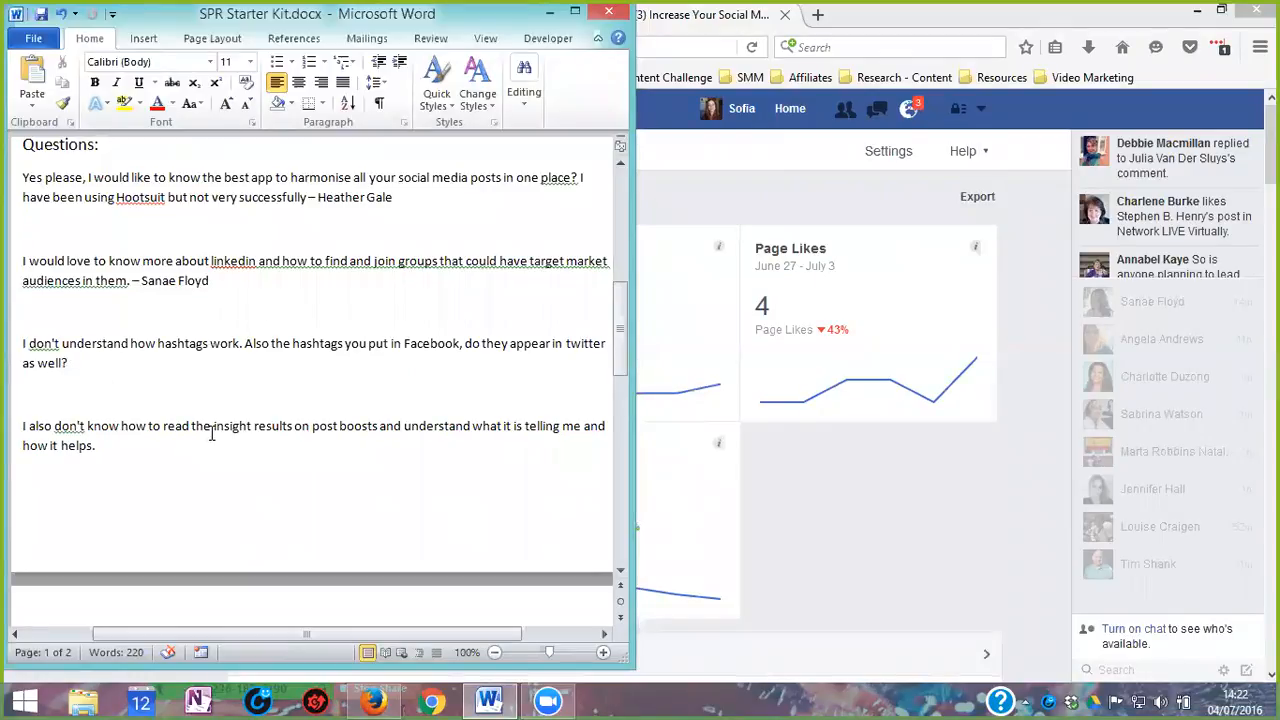
pyautogui.moveTo(247, 302)
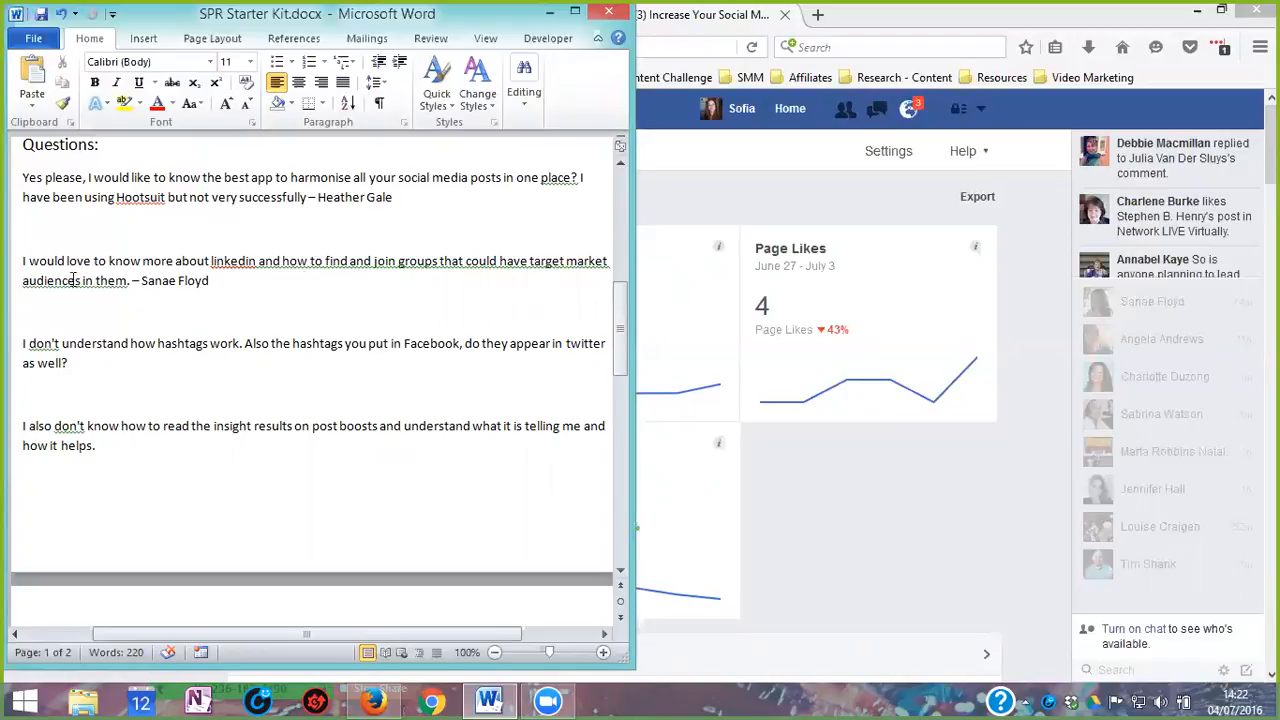
pyautogui.moveTo(502, 232)
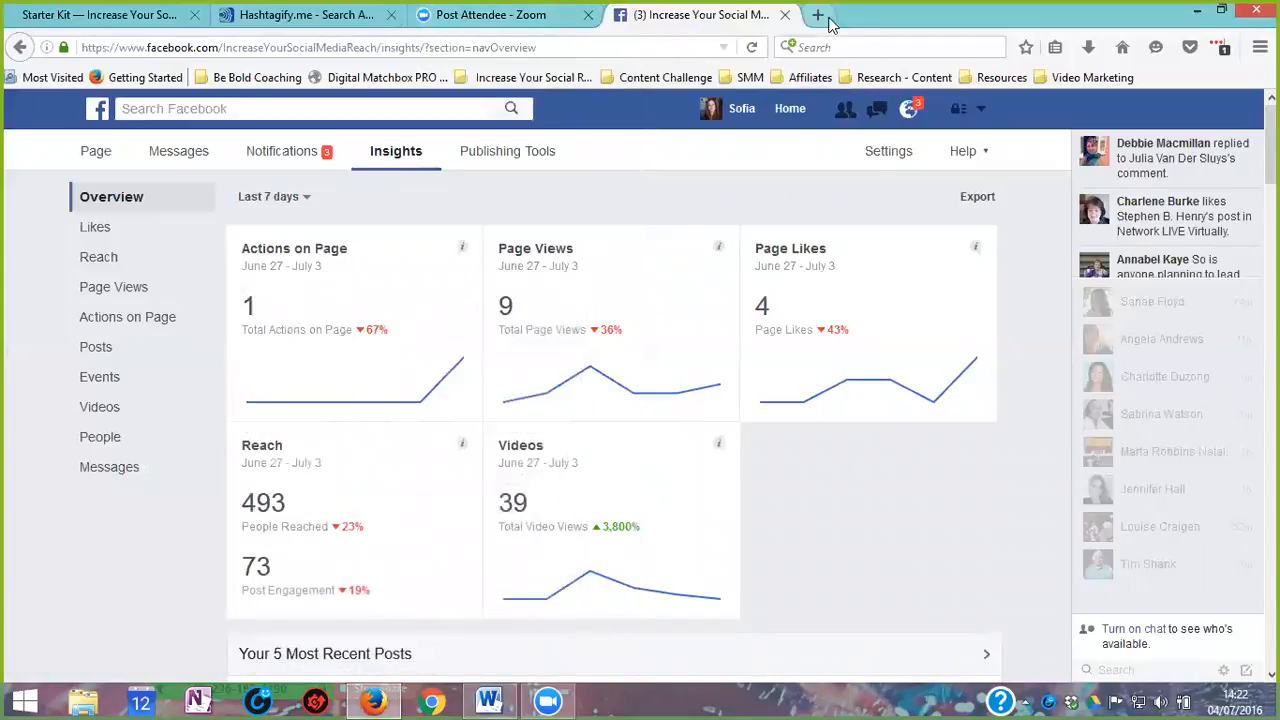
# Step: In a new Firefox tab, go to the 'Edit Profile | LinkedIn' suggestion via 'linkedin'
pyautogui.click(842, 15)
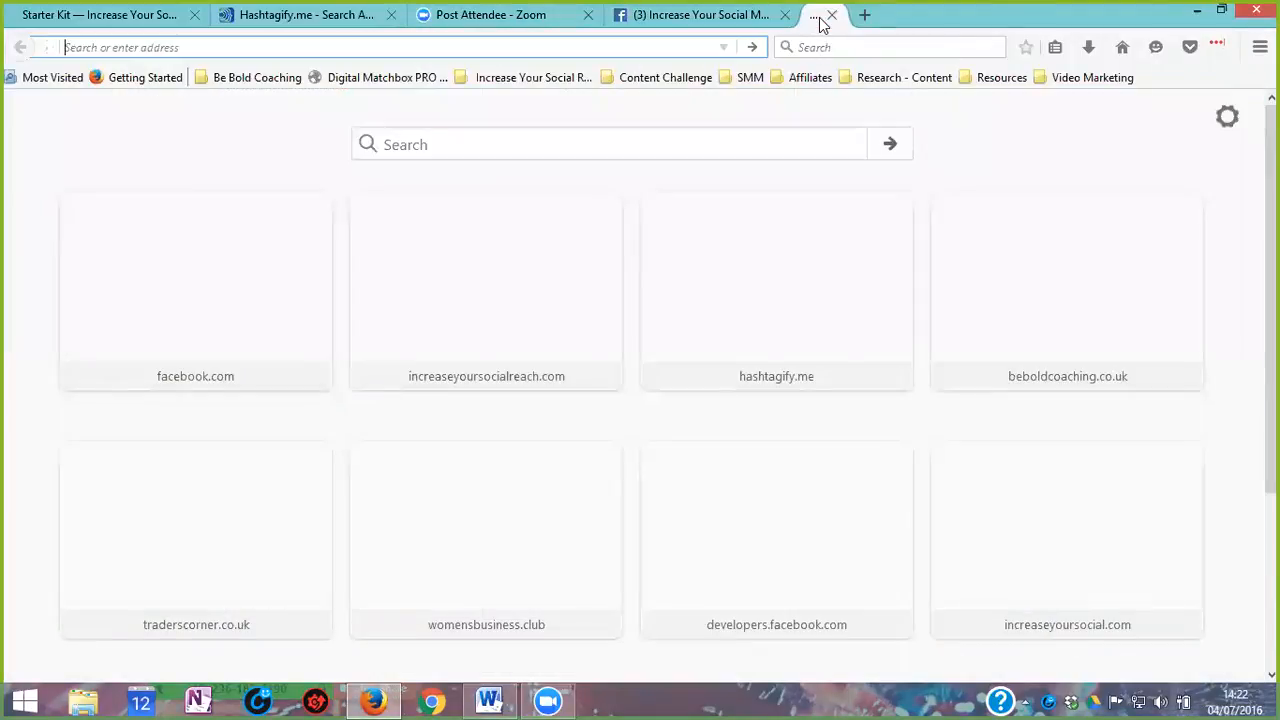
pyautogui.write('linkedin')
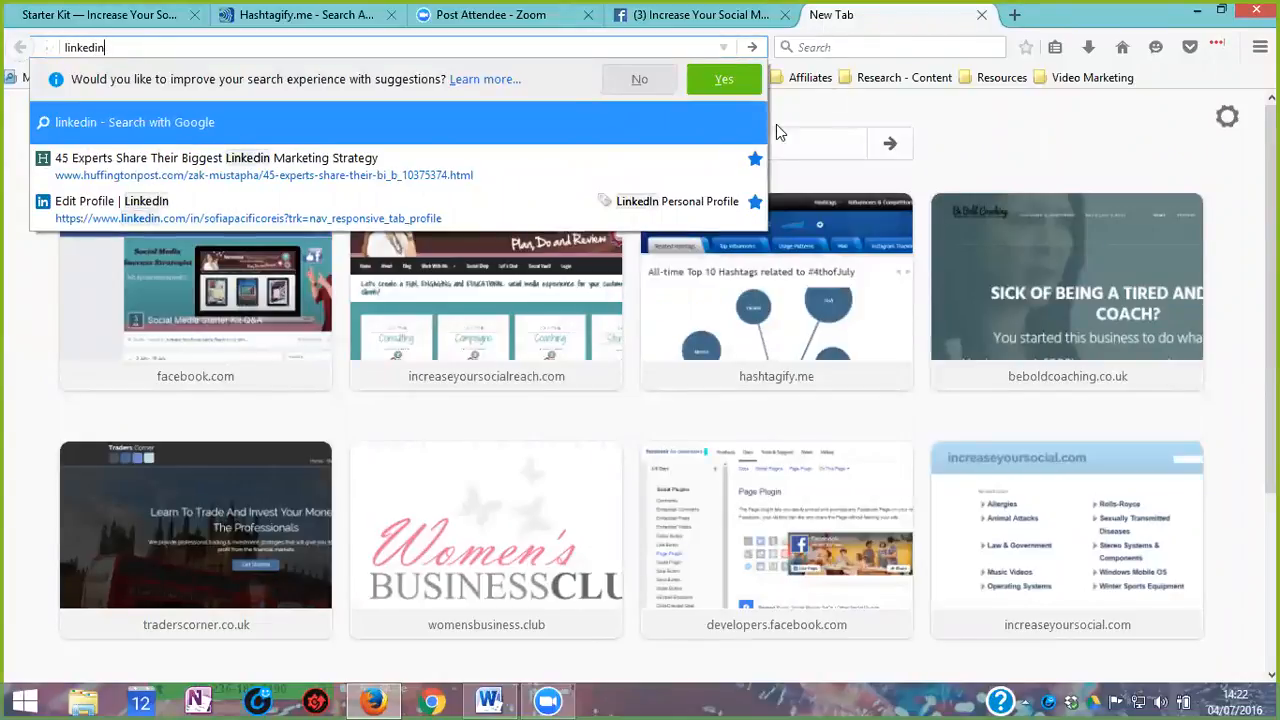
pyautogui.moveTo(134, 217)
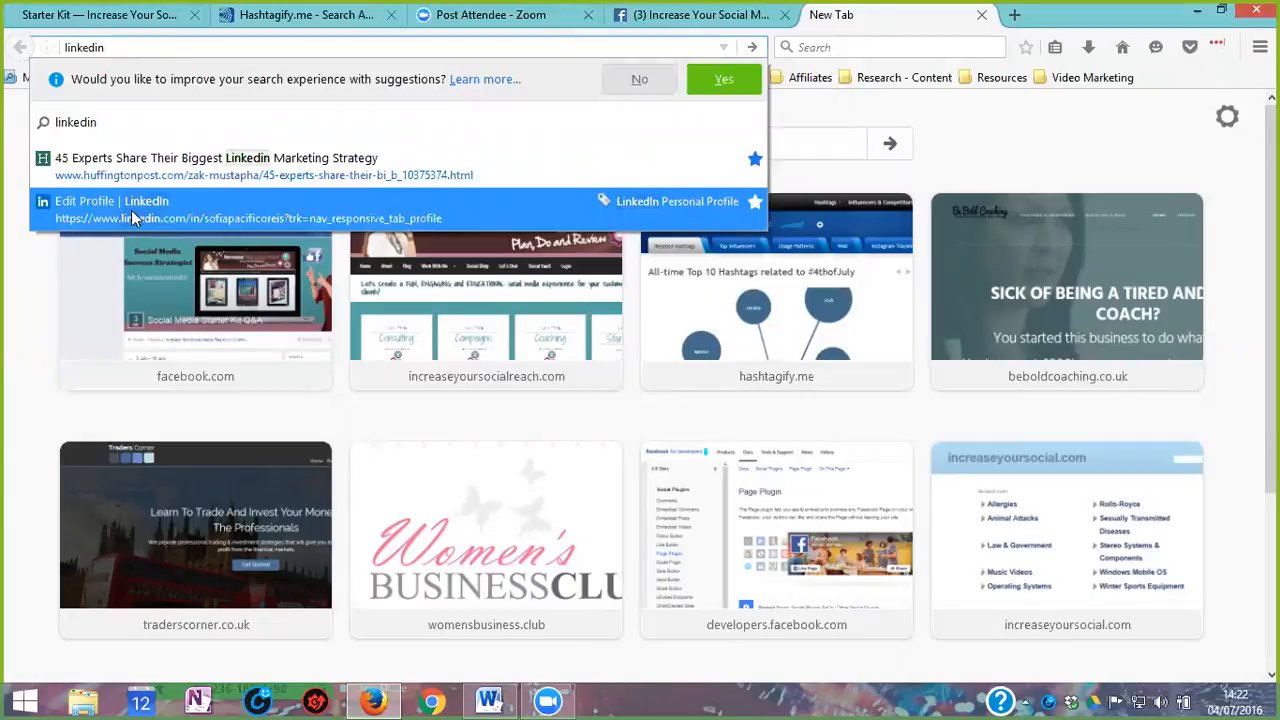
pyautogui.click(130, 201)
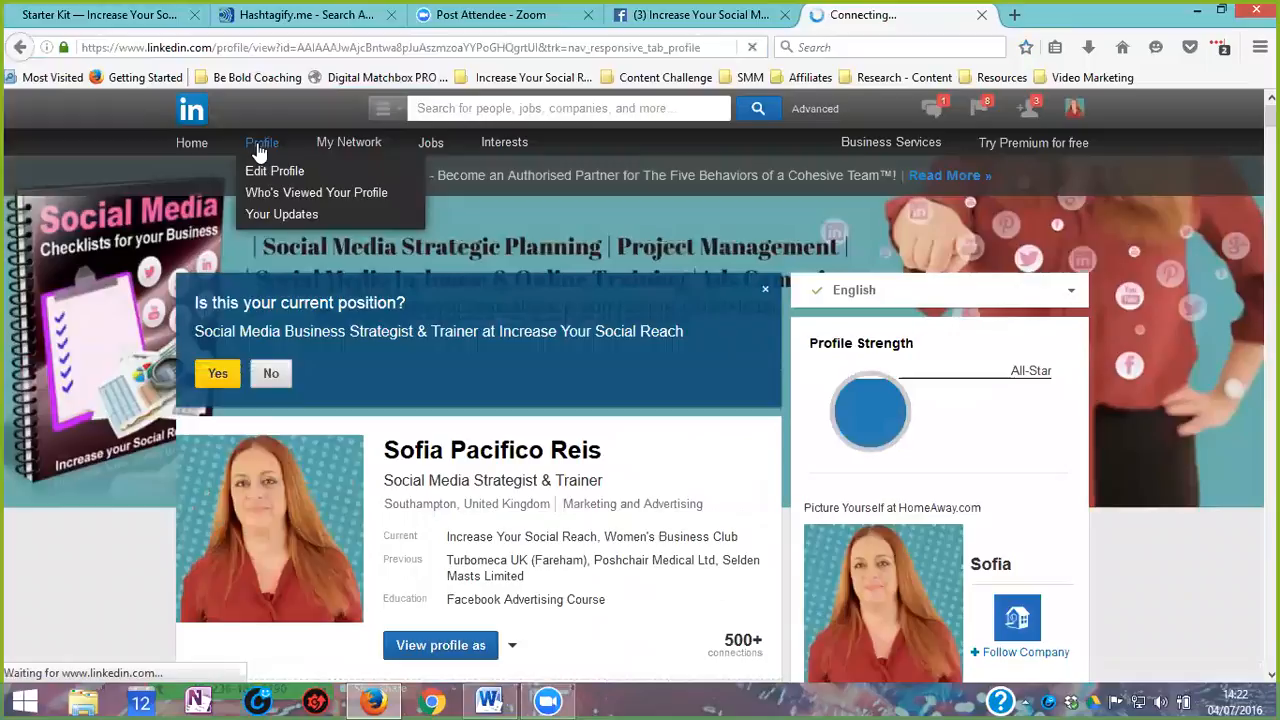
pyautogui.click(274, 170)
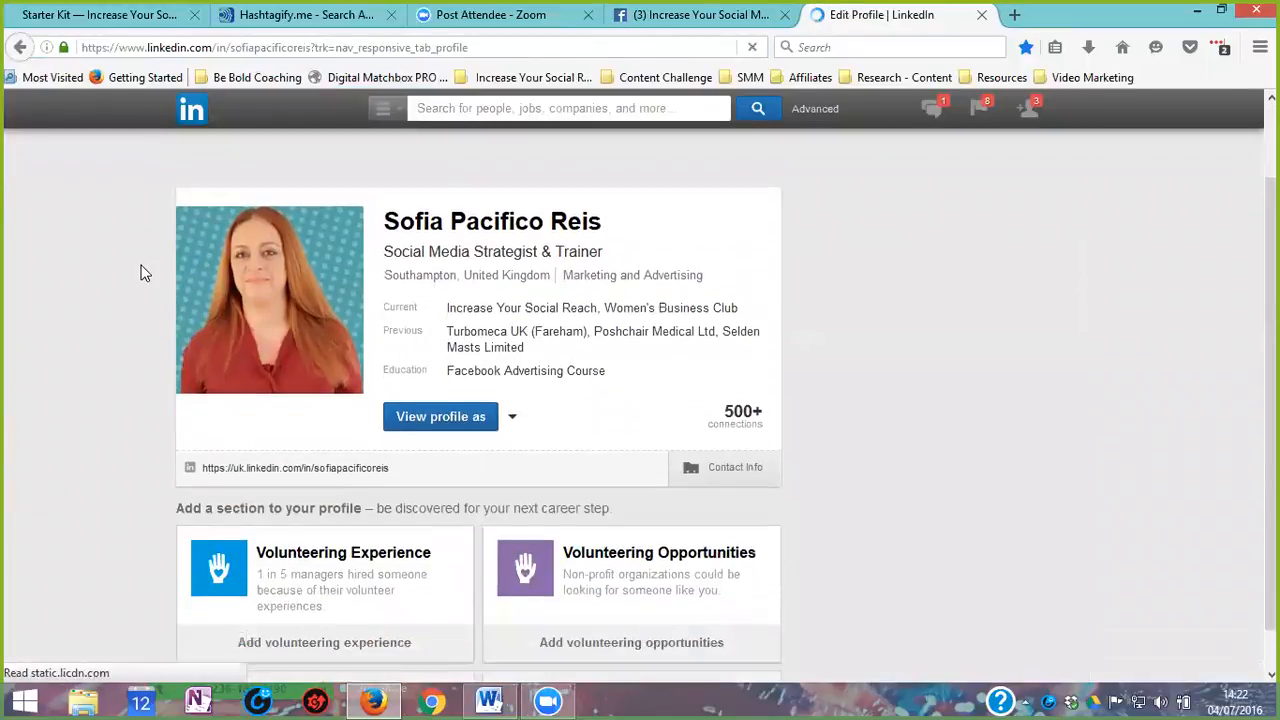
pyautogui.scroll(-3)
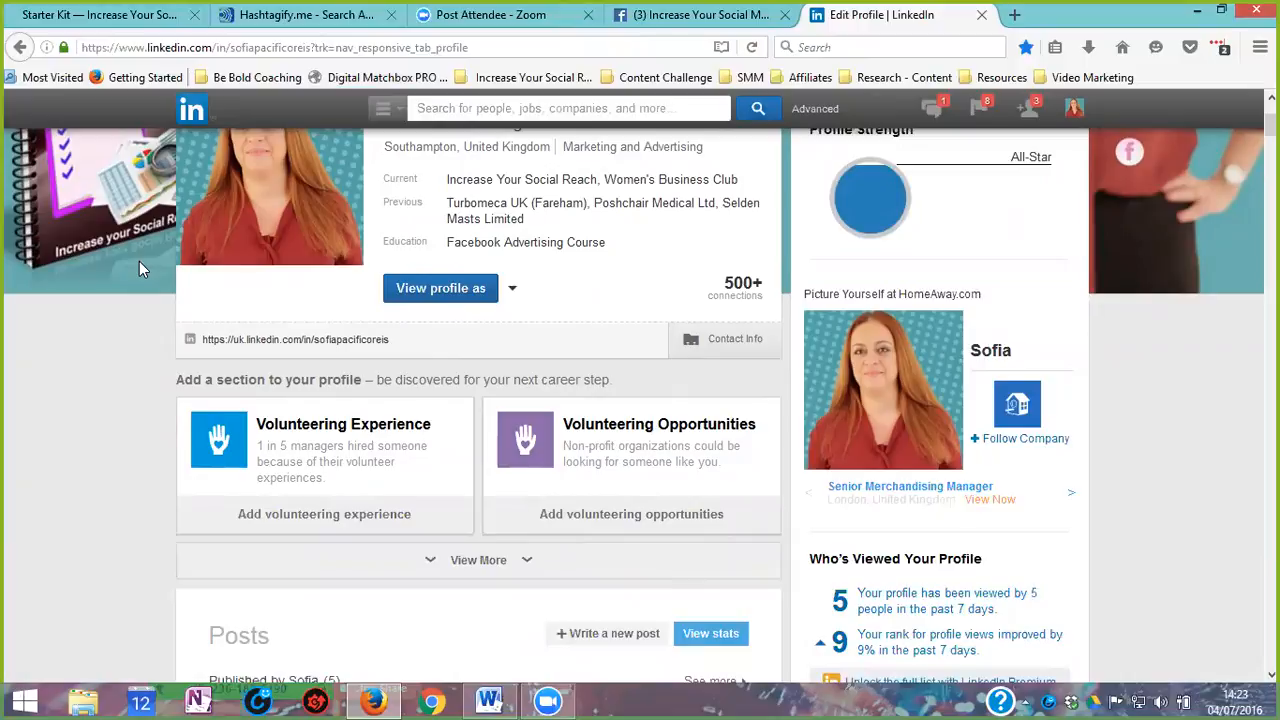
pyautogui.scroll(-3)
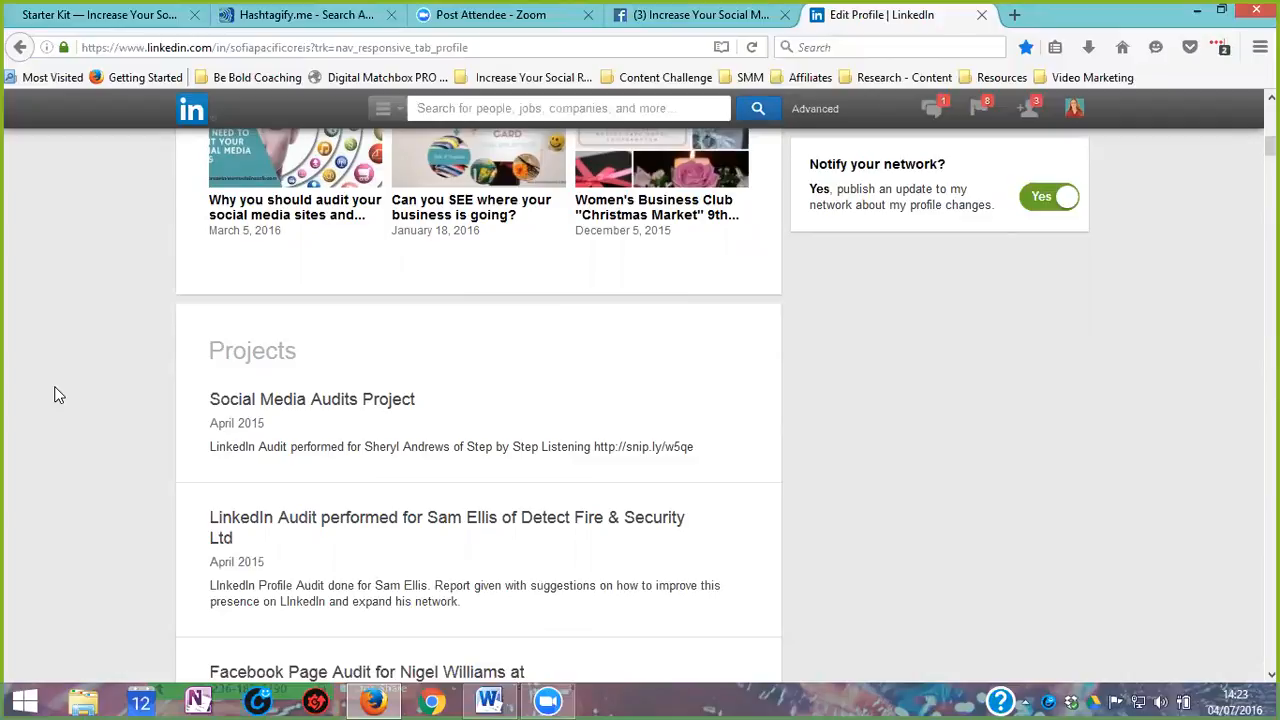
pyautogui.scroll(-3)
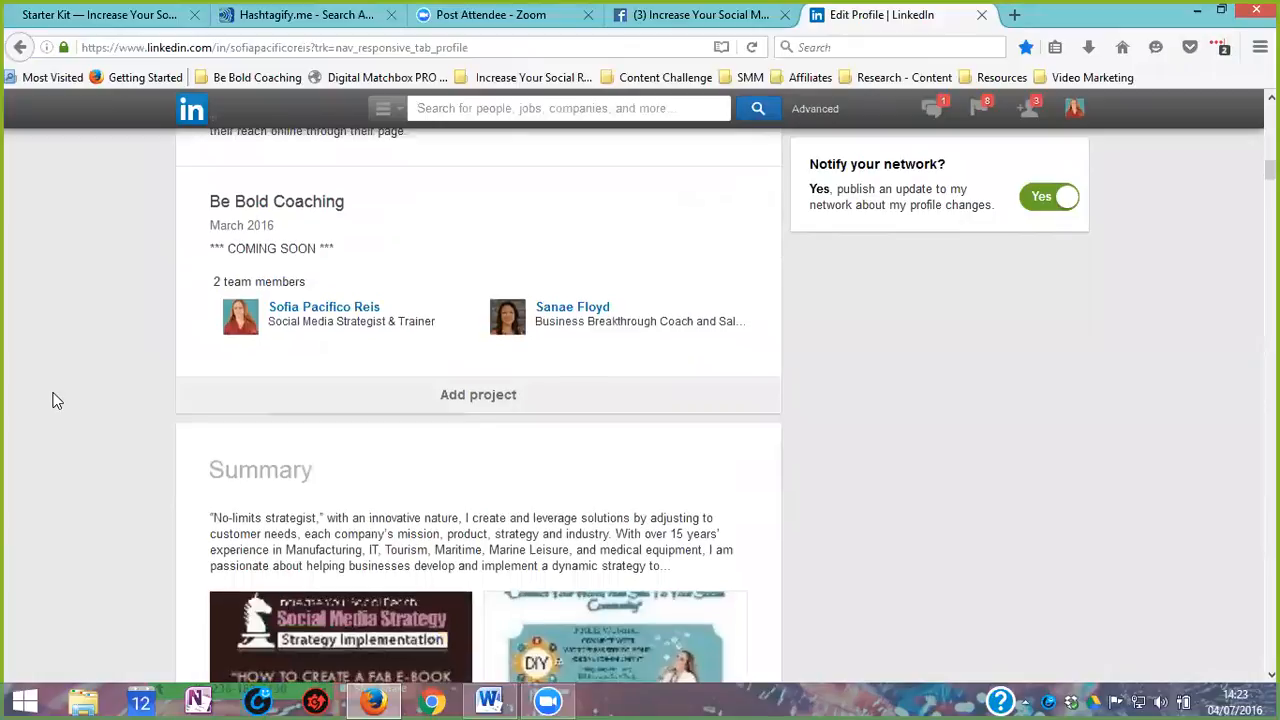
pyautogui.scroll(-3)
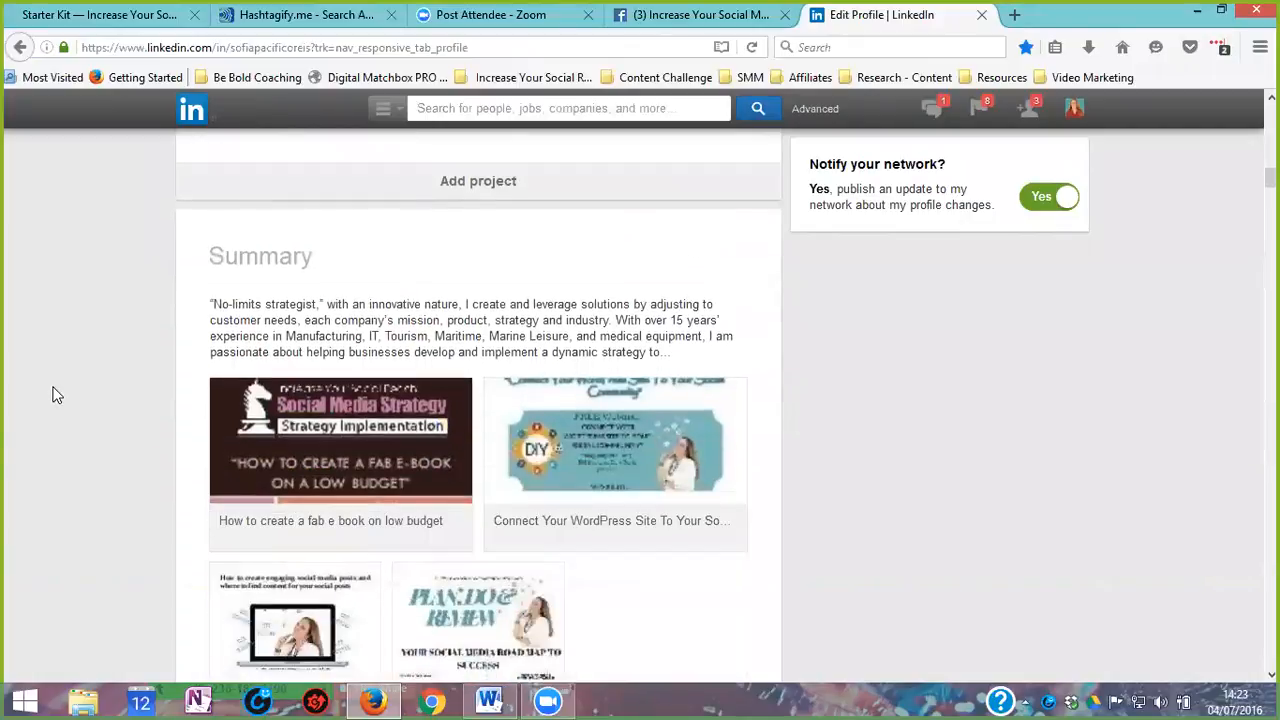
pyautogui.scroll(-3)
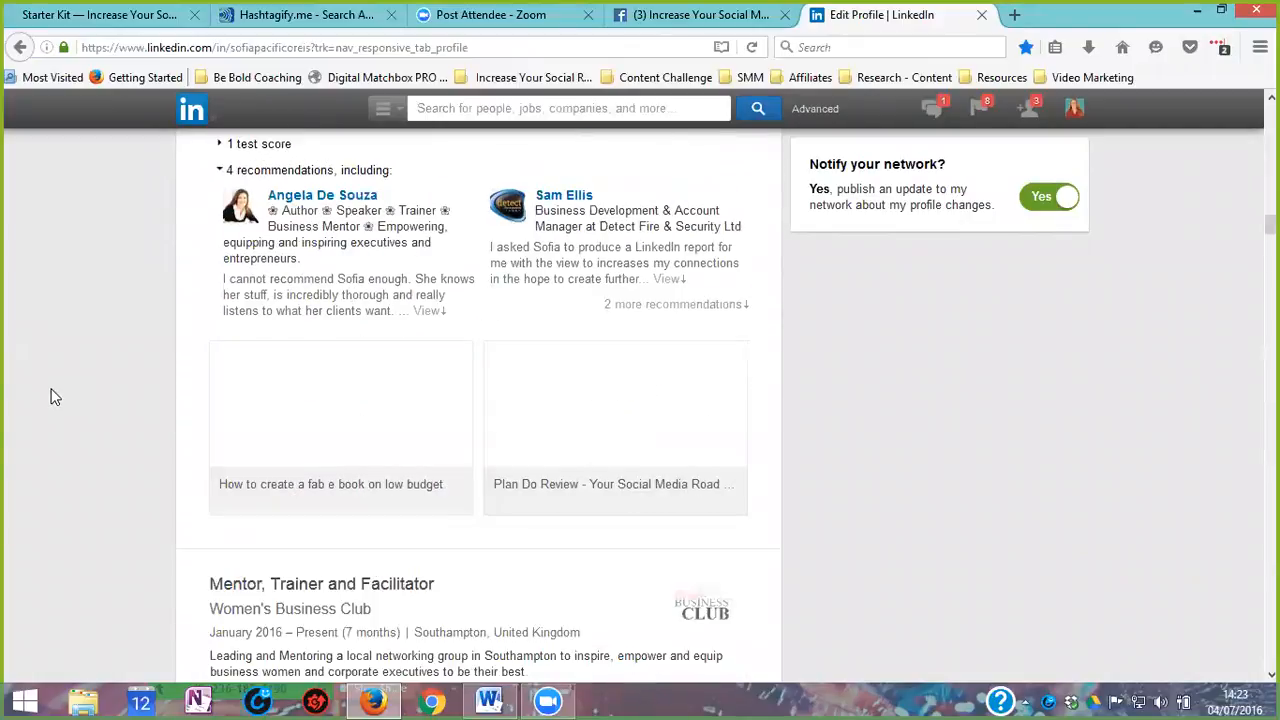
pyautogui.scroll(-3)
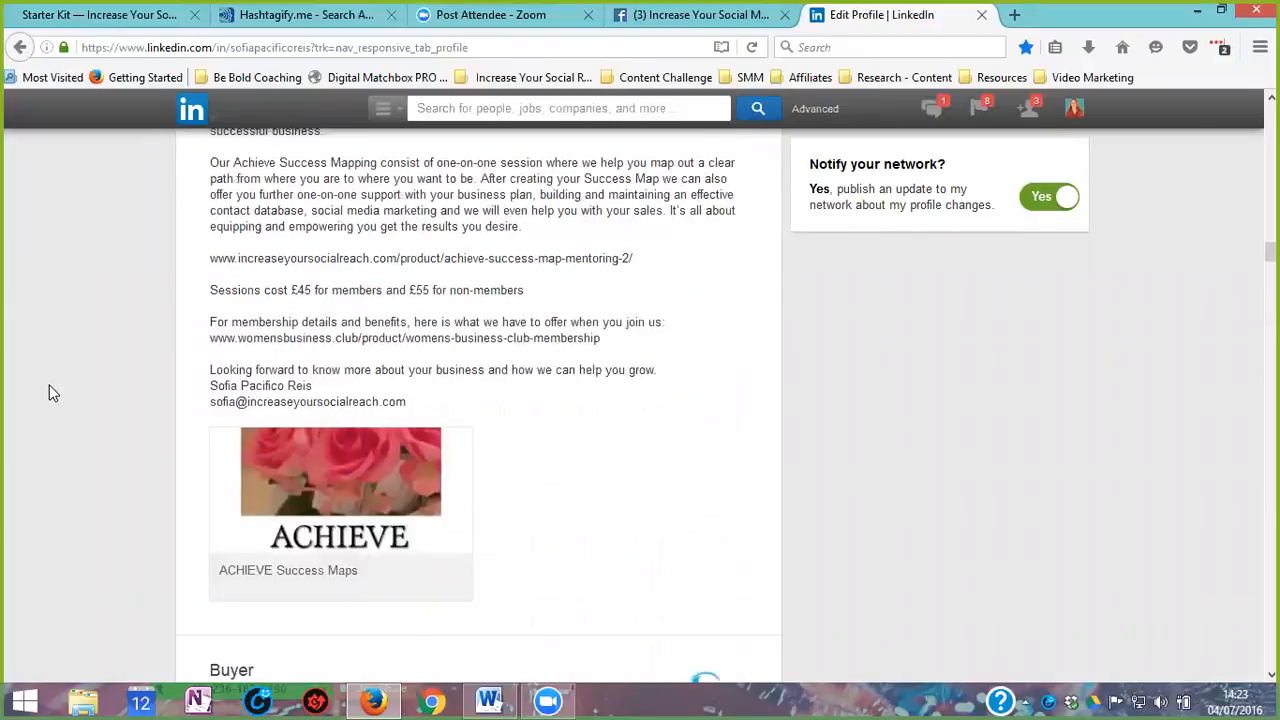
pyautogui.scroll(-3)
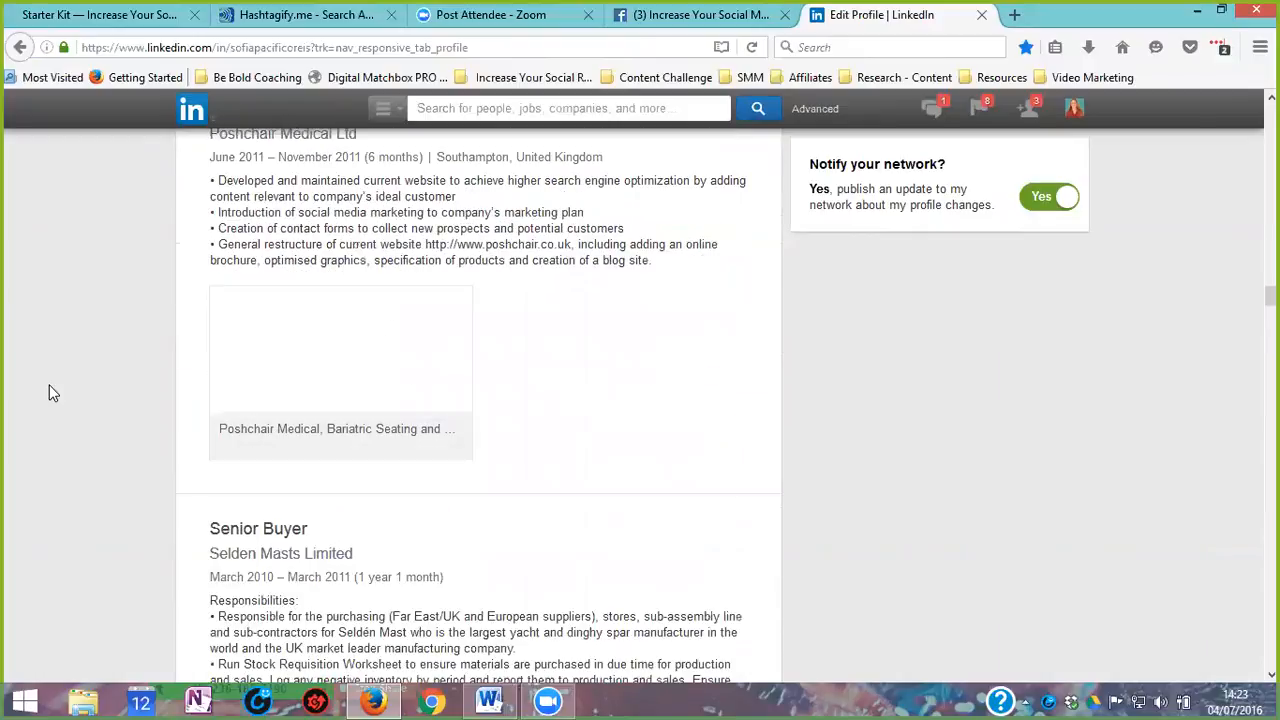
pyautogui.scroll(-3)
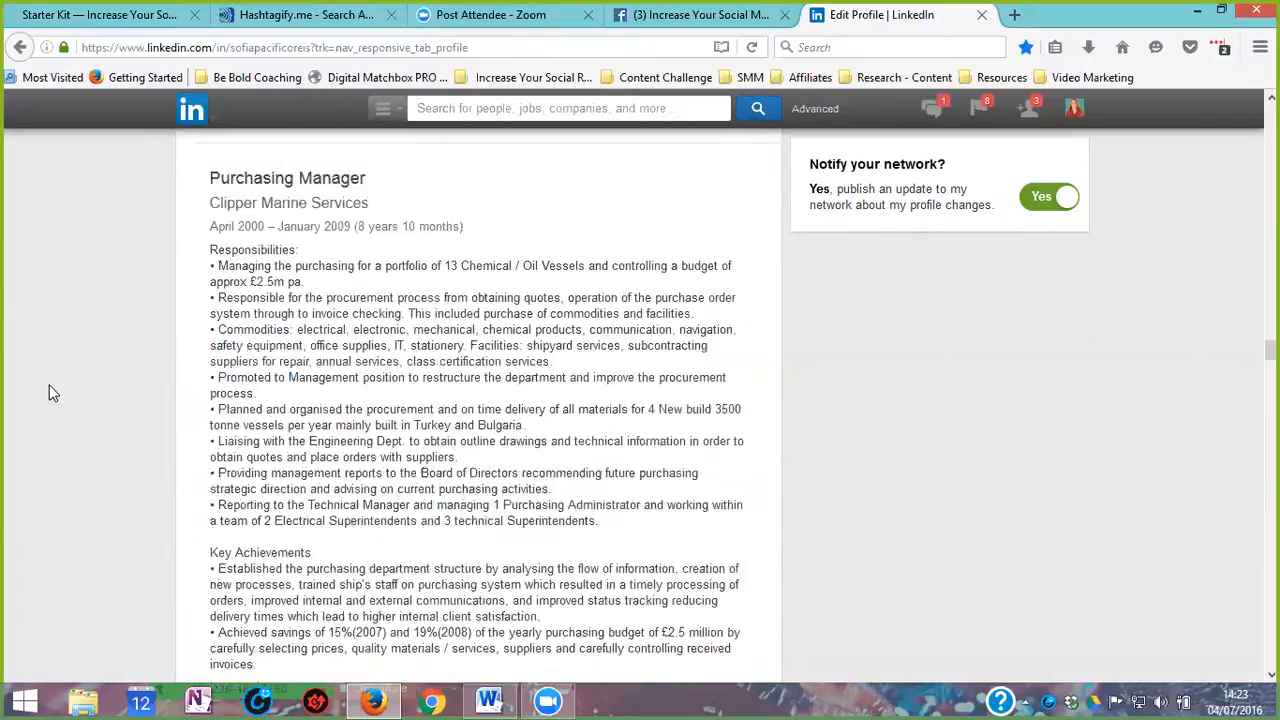
pyautogui.scroll(-3)
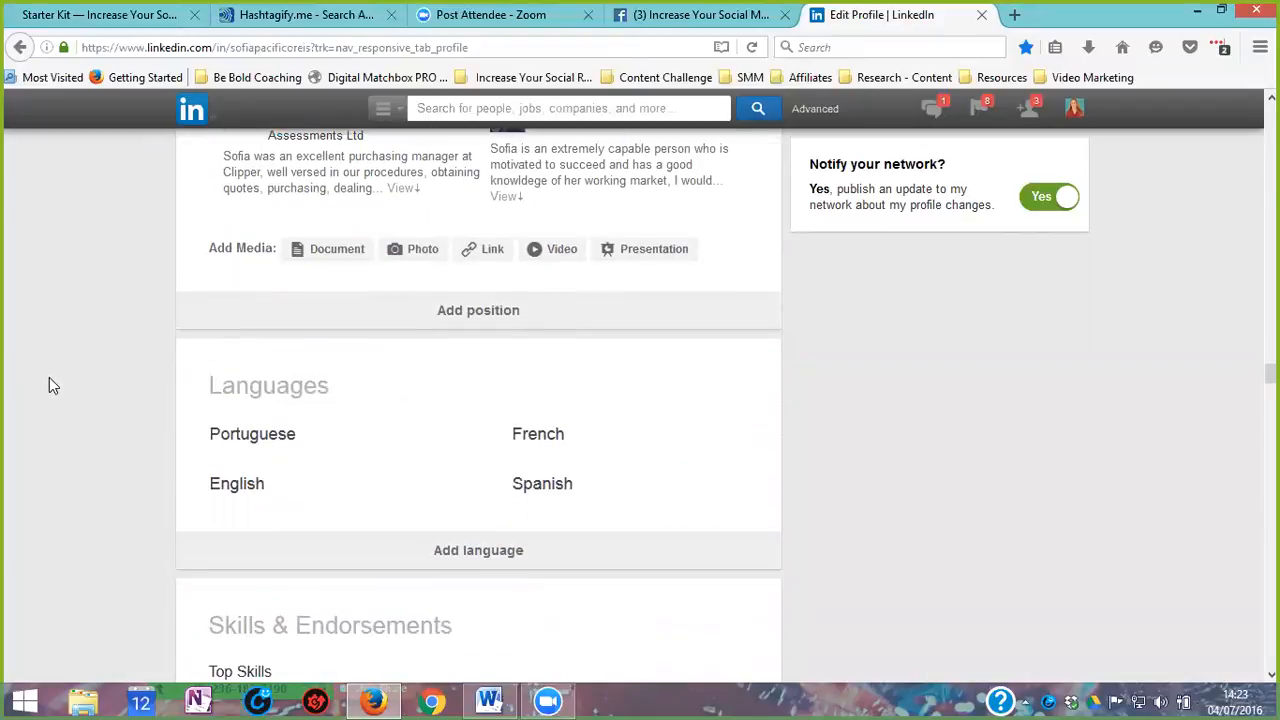
pyautogui.scroll(3)
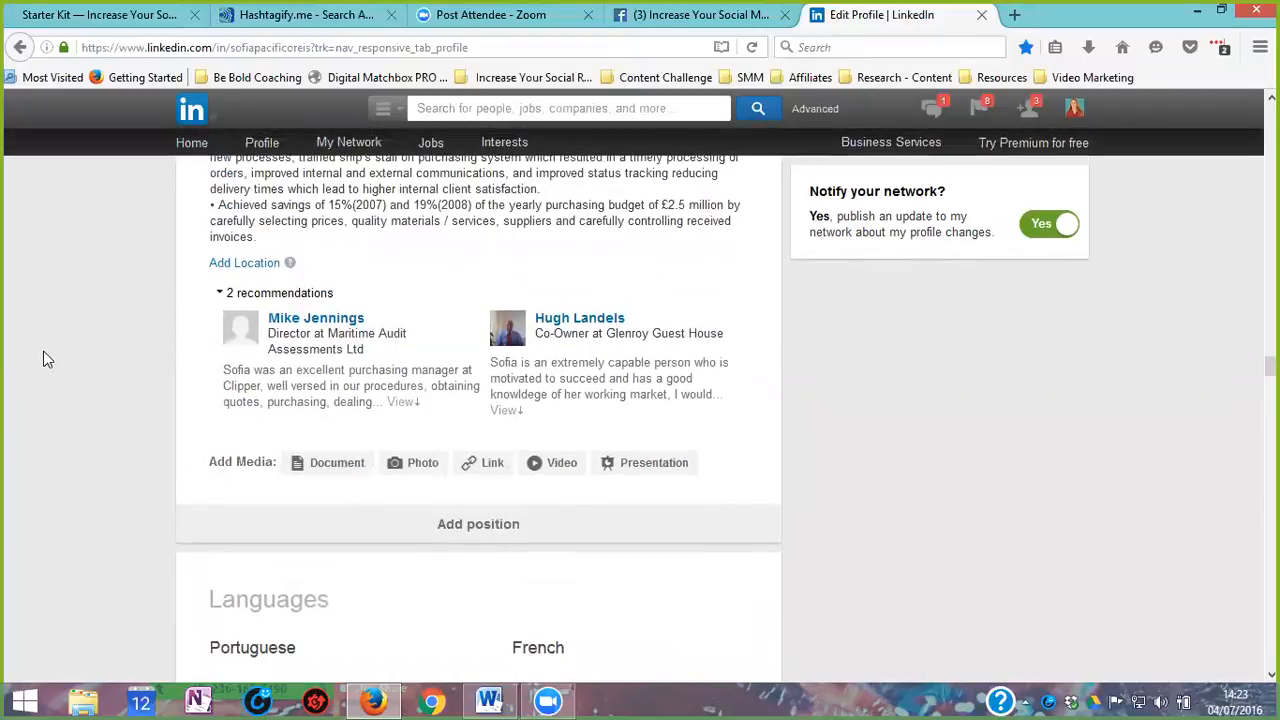
pyautogui.scroll(-3)
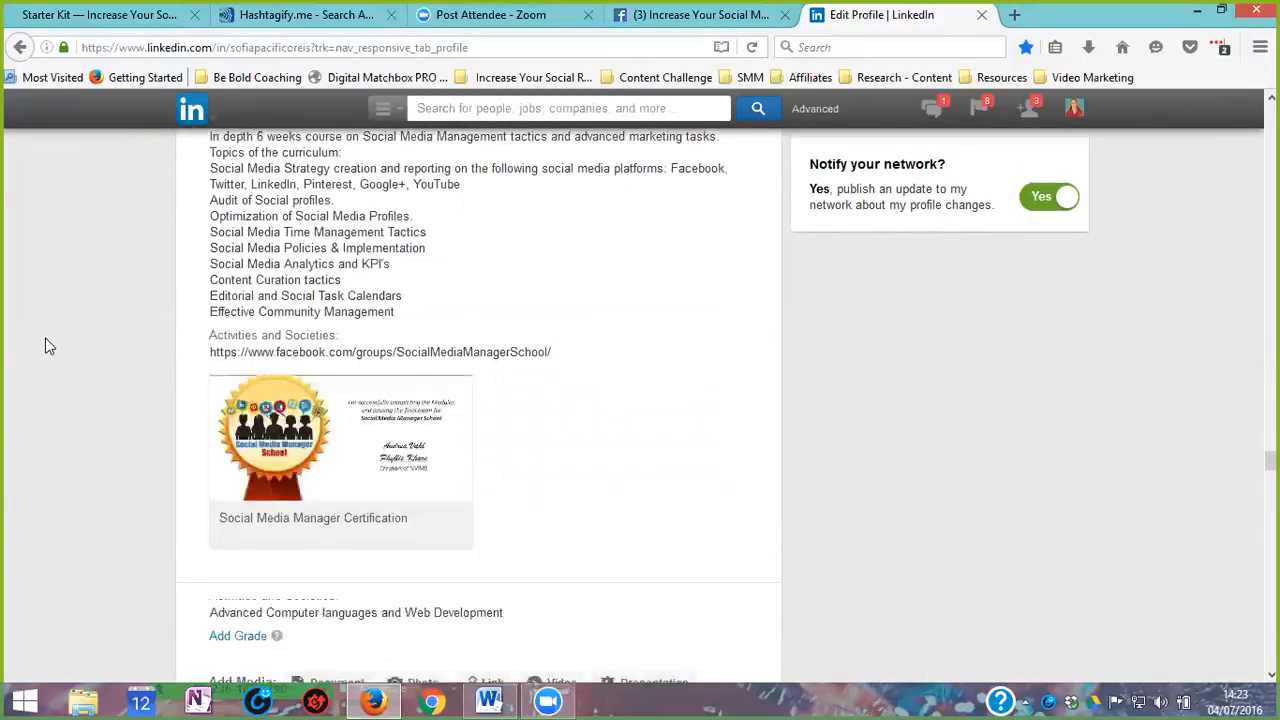
pyautogui.scroll(-3)
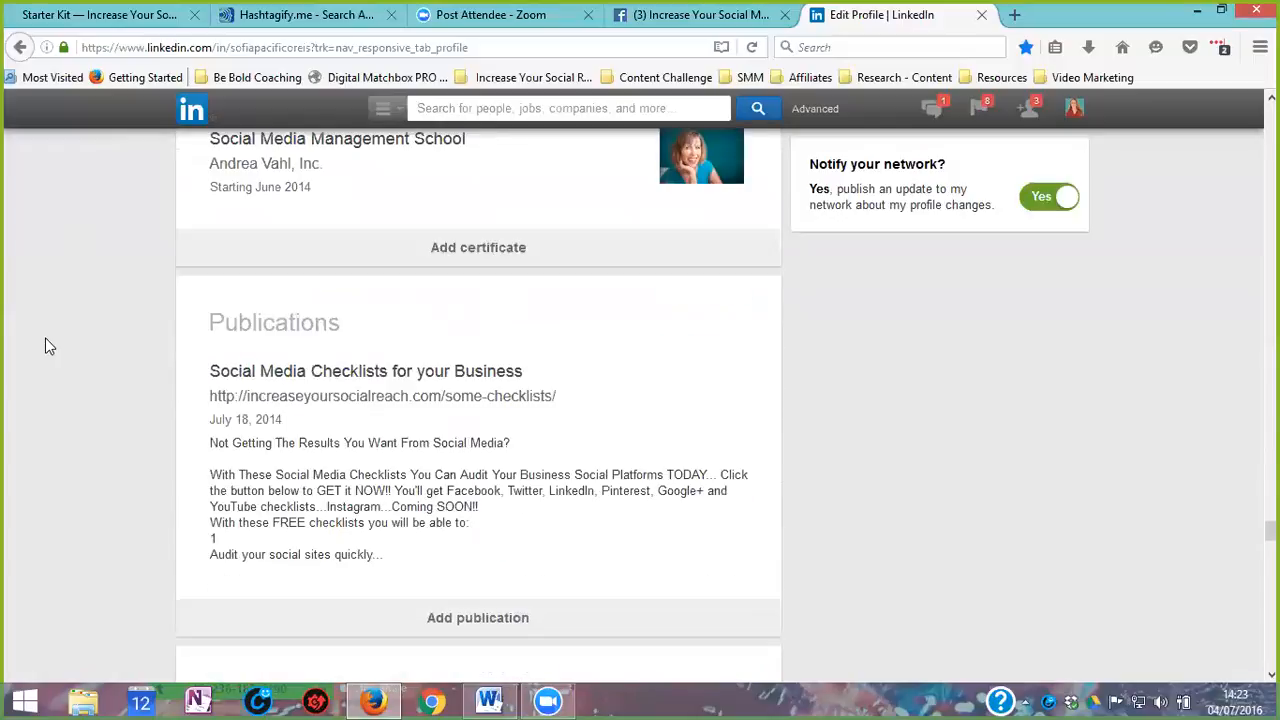
pyautogui.scroll(-3)
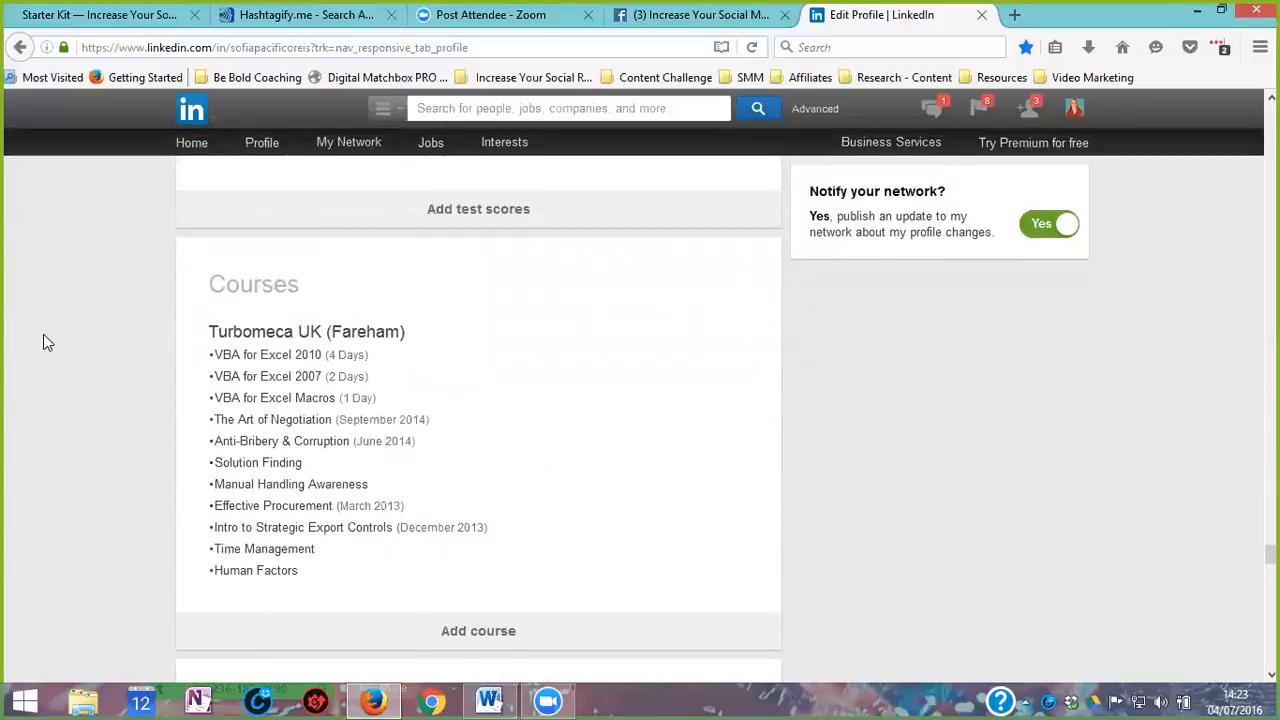
pyautogui.scroll(-3)
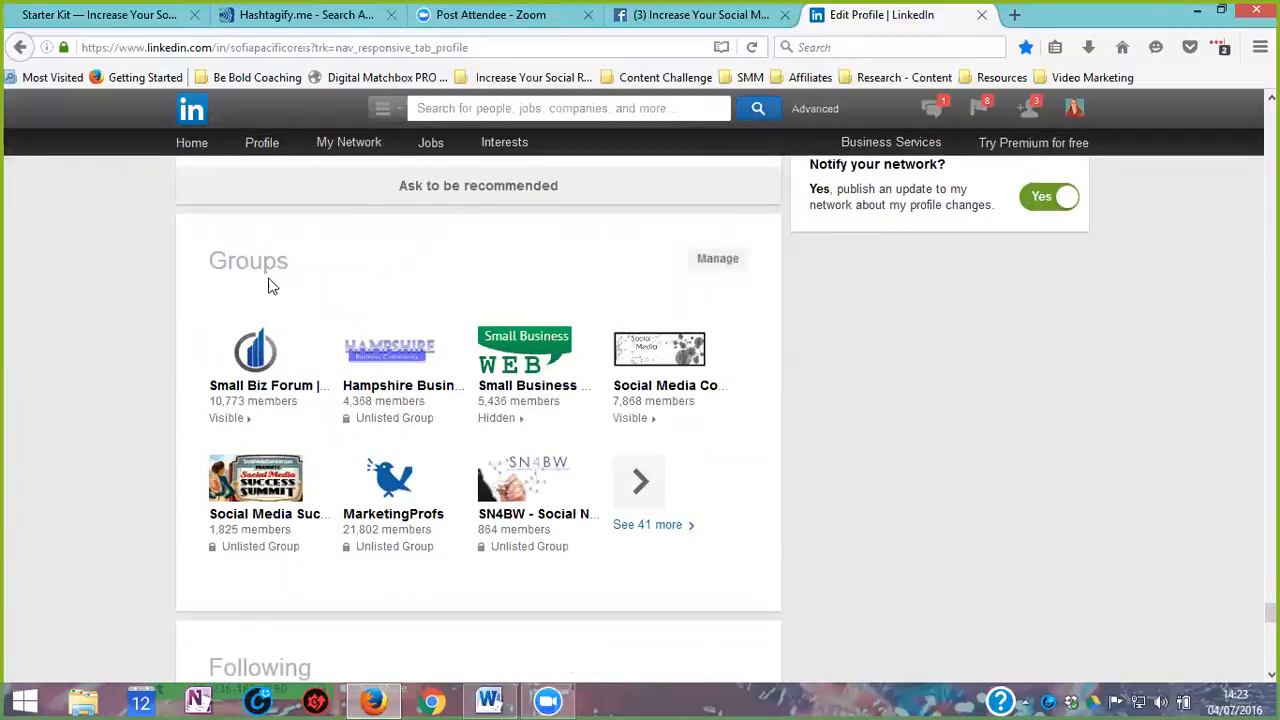
pyautogui.moveTo(717, 258)
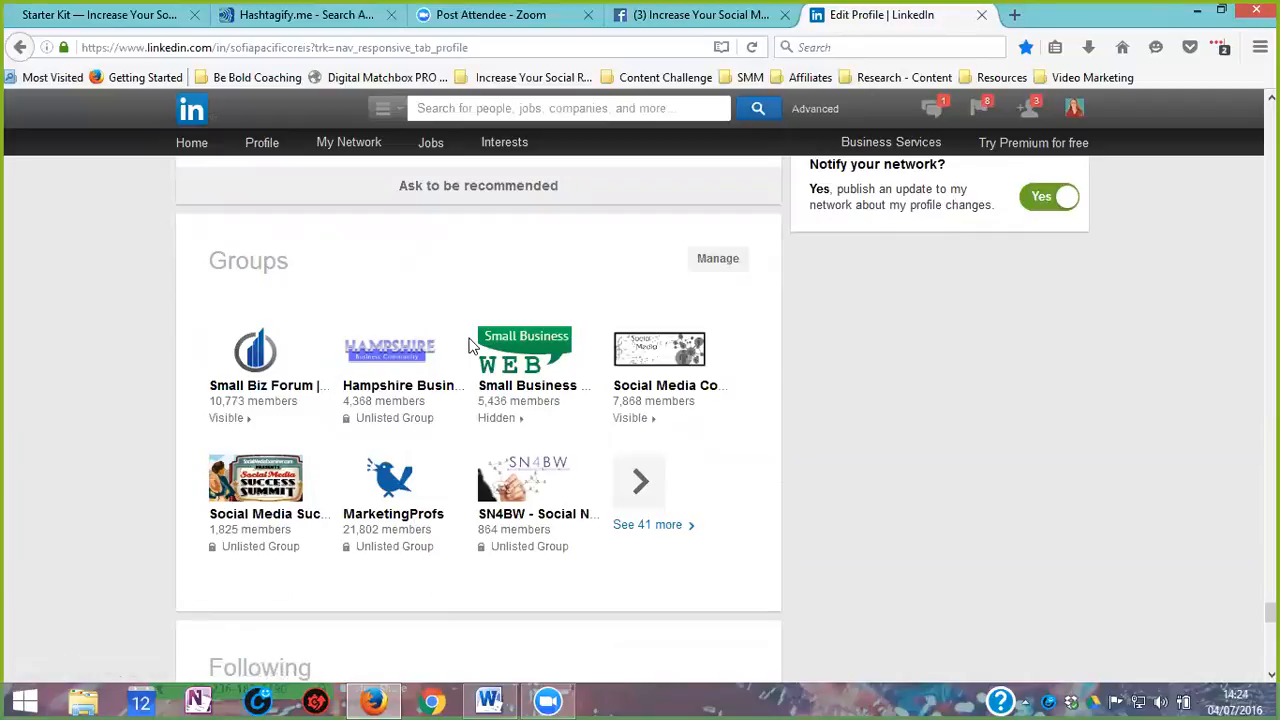
pyautogui.moveTo(717, 258)
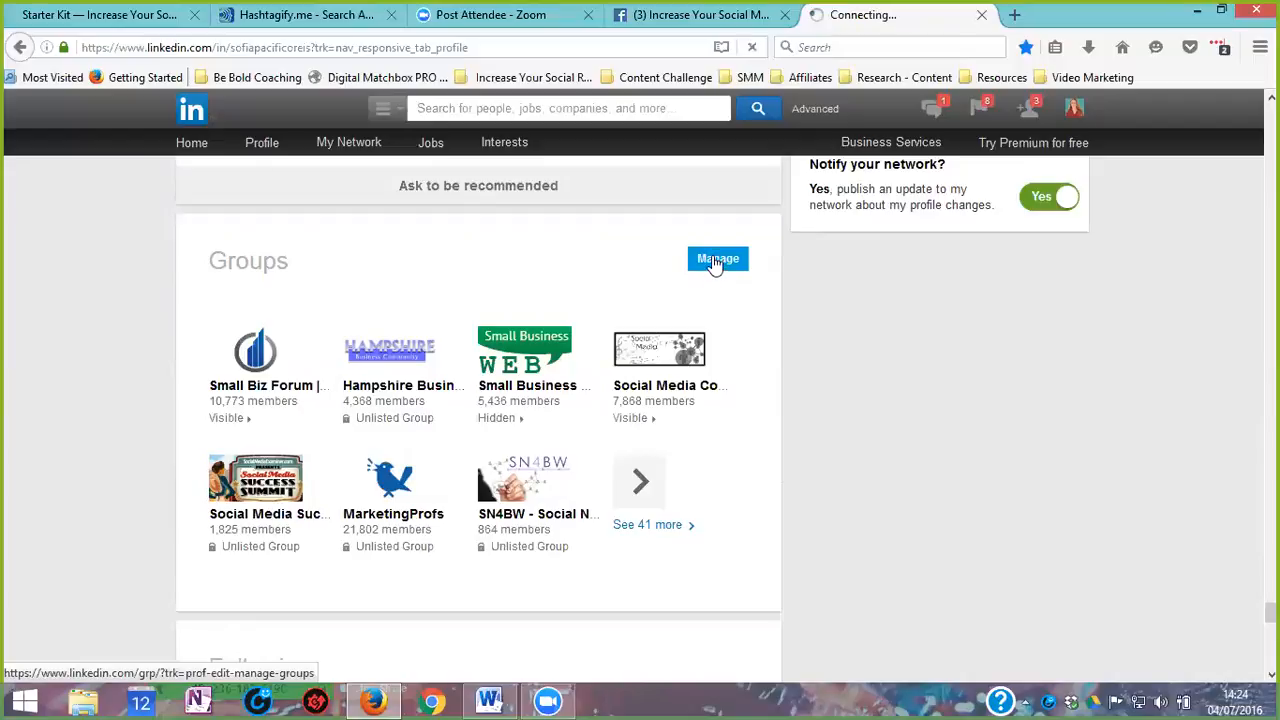
# Step: Open the Groups page with Today's highlights from Manage, then choose Advanced search
pyautogui.click(716, 259)
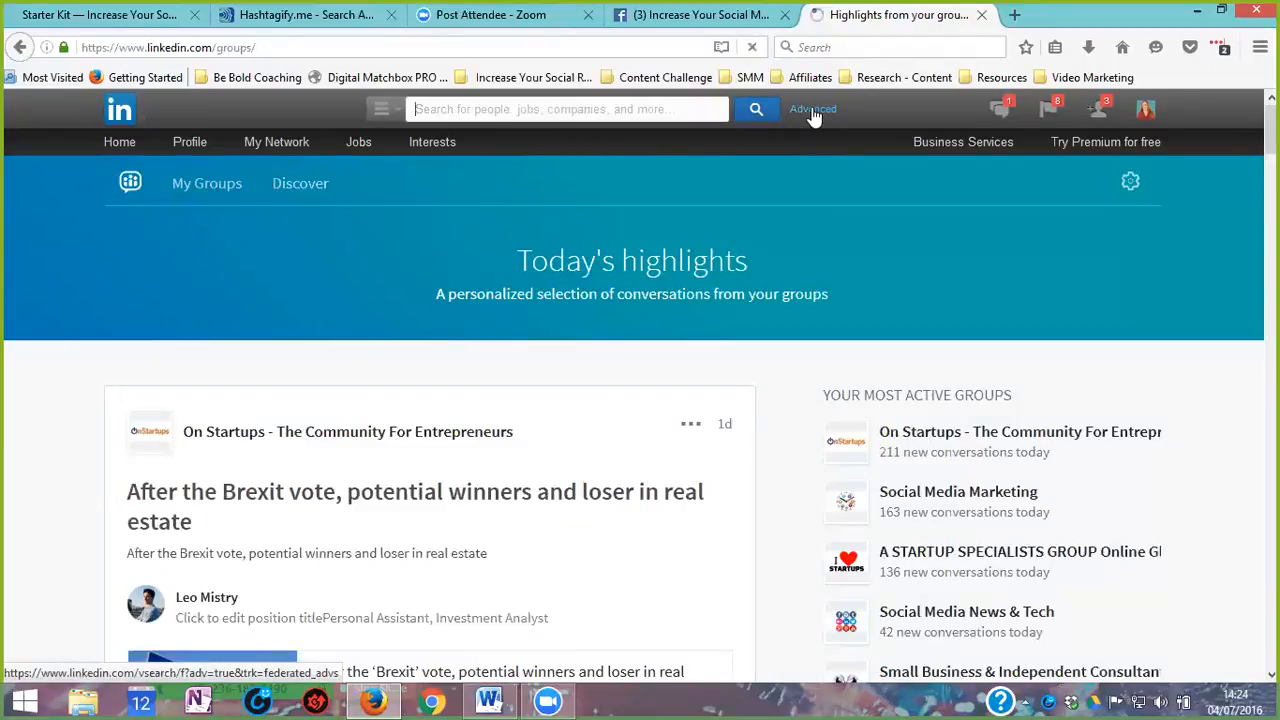
pyautogui.click(811, 109)
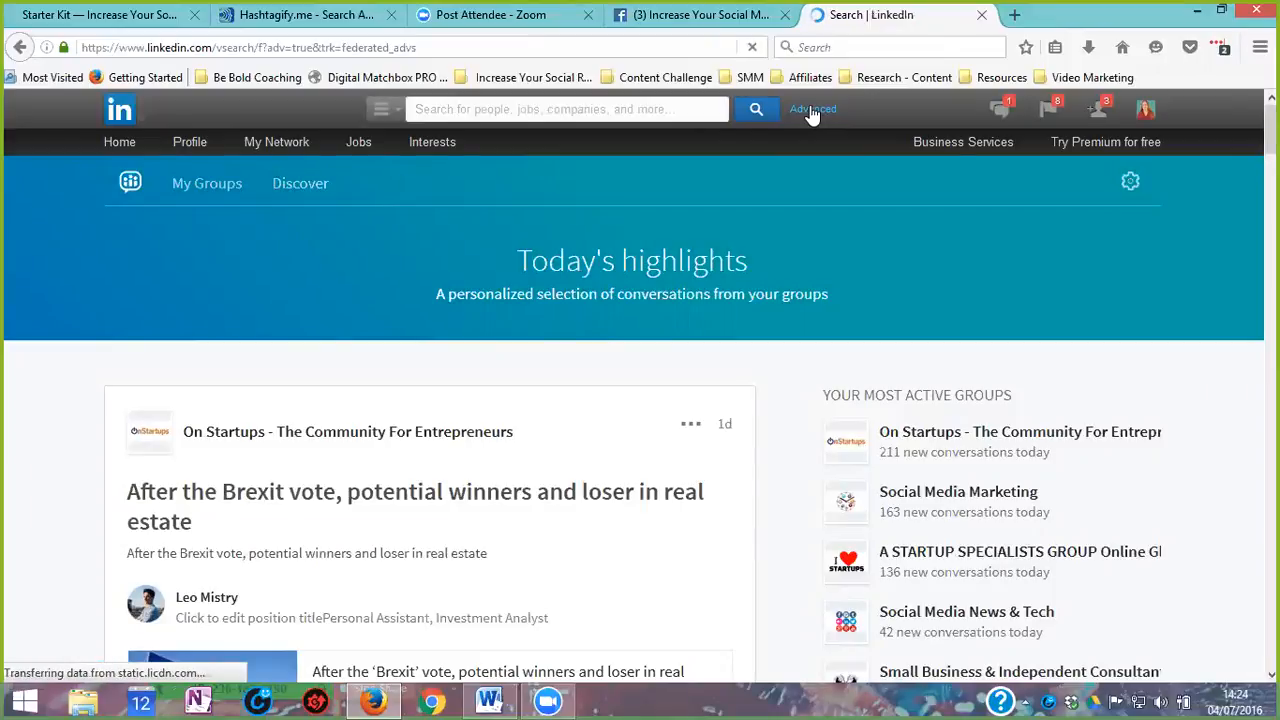
# Step: Run an advanced people search for 'coaching', returning 8,942,222 results
pyautogui.click(812, 108)
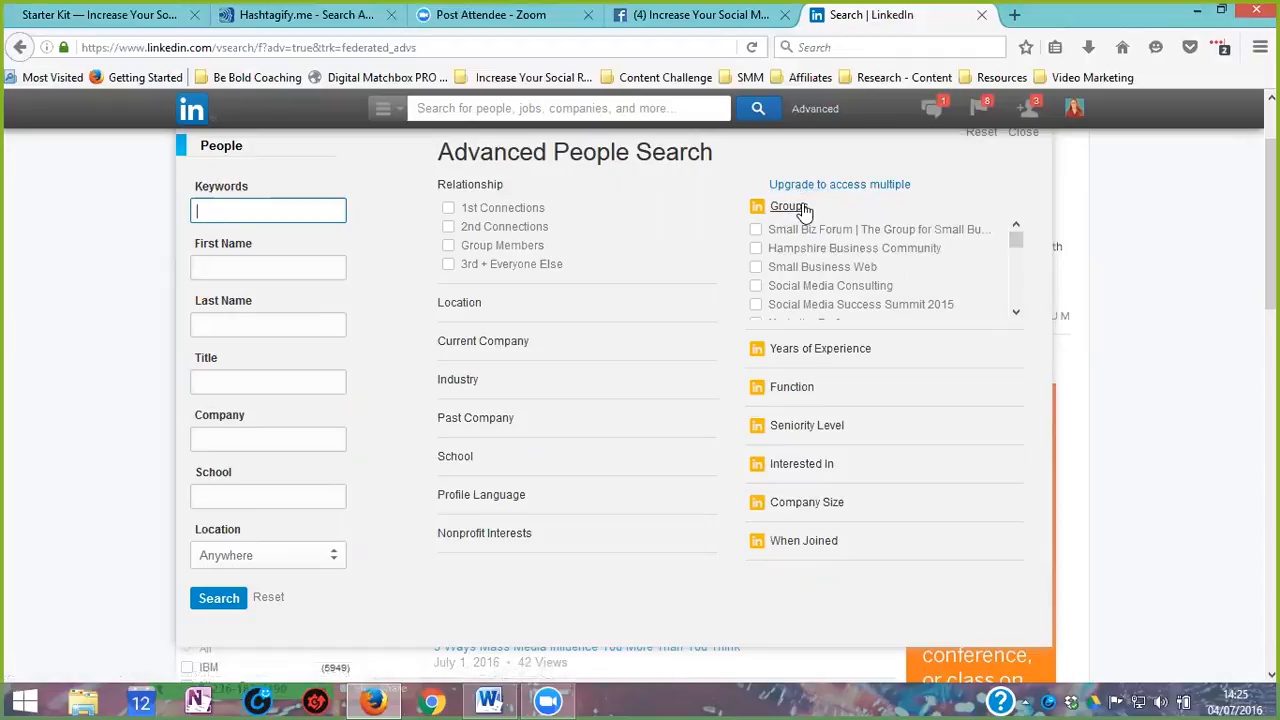
pyautogui.moveTo(812, 190)
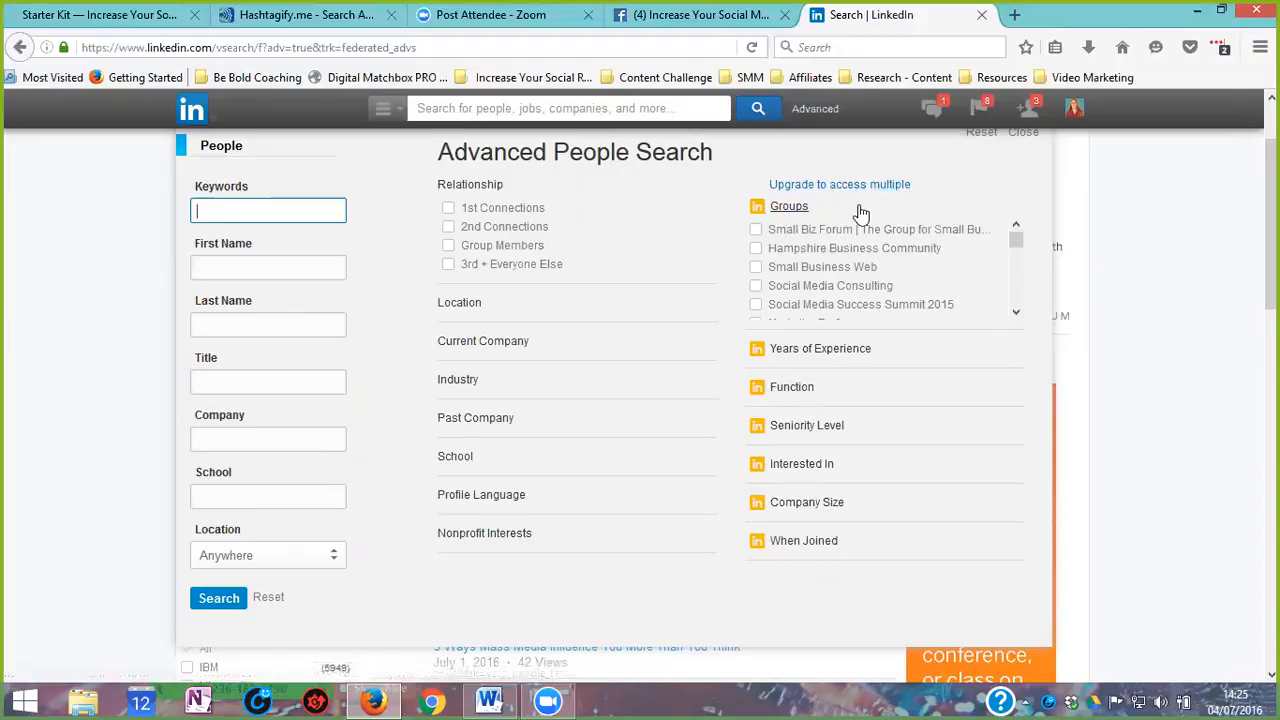
pyautogui.moveTo(770, 245)
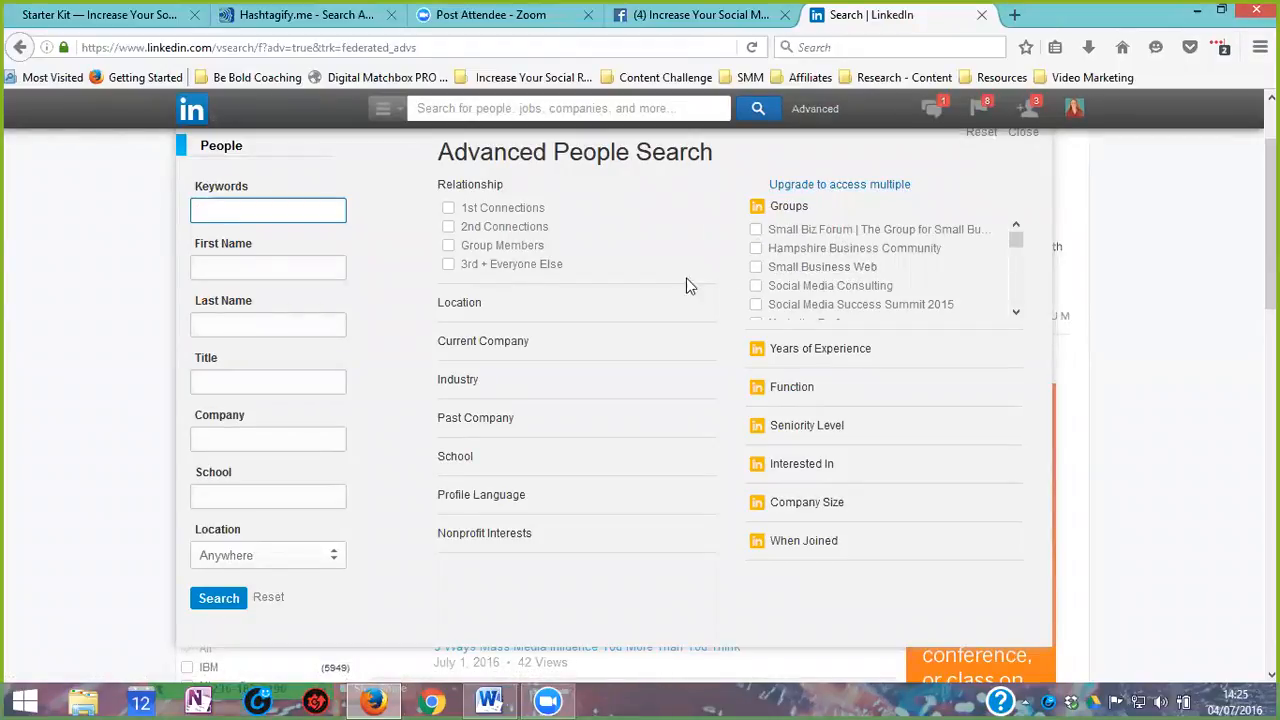
pyautogui.click(268, 210)
pyautogui.write('coaching')
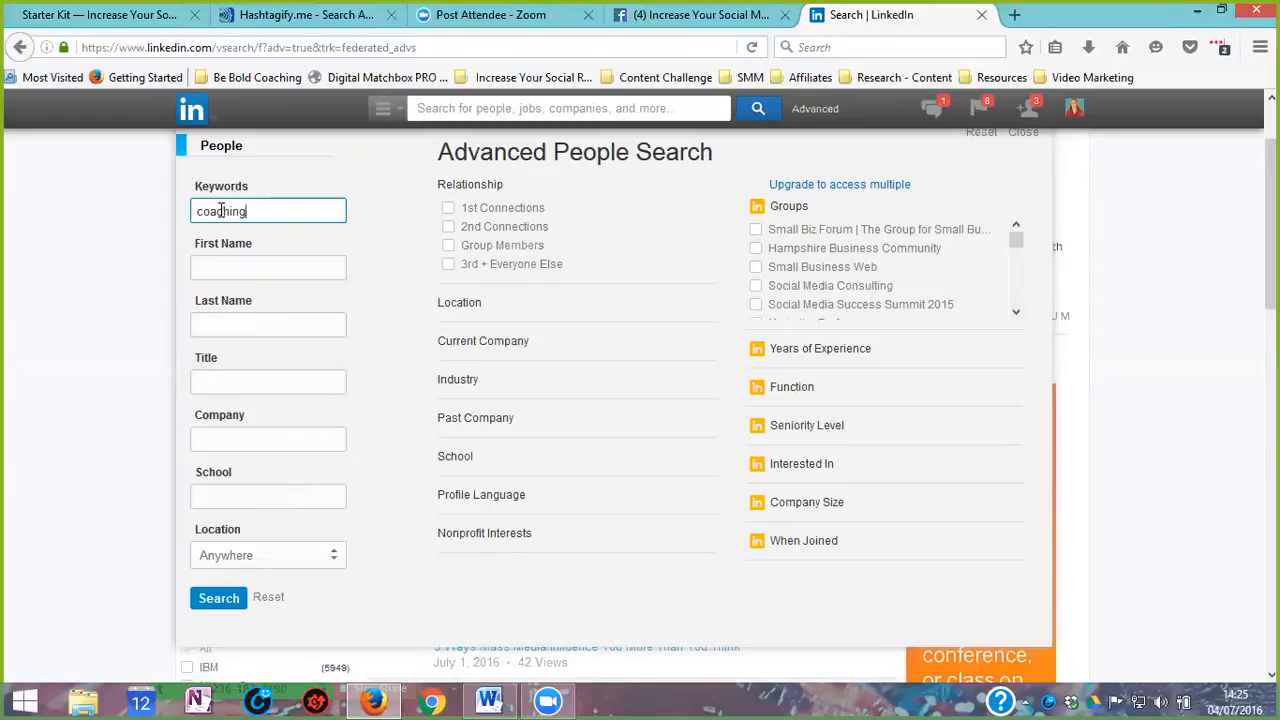
pyautogui.click(218, 598)
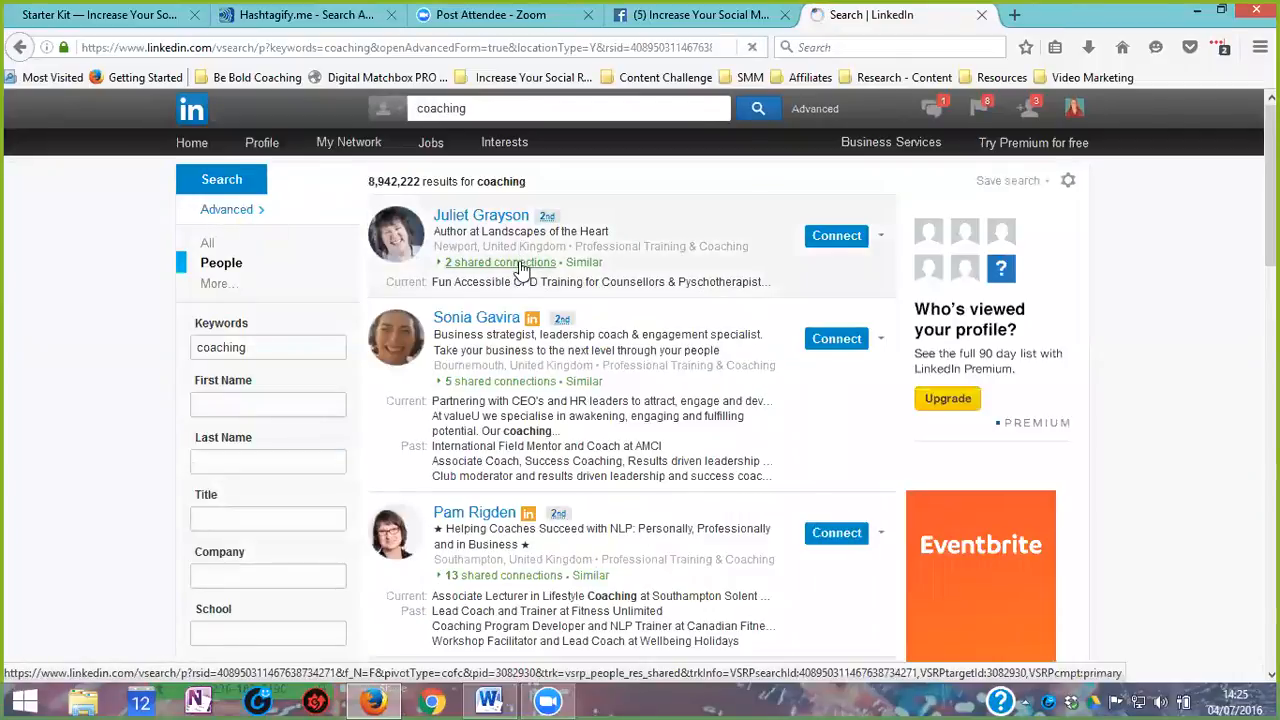
pyautogui.scroll(-3)
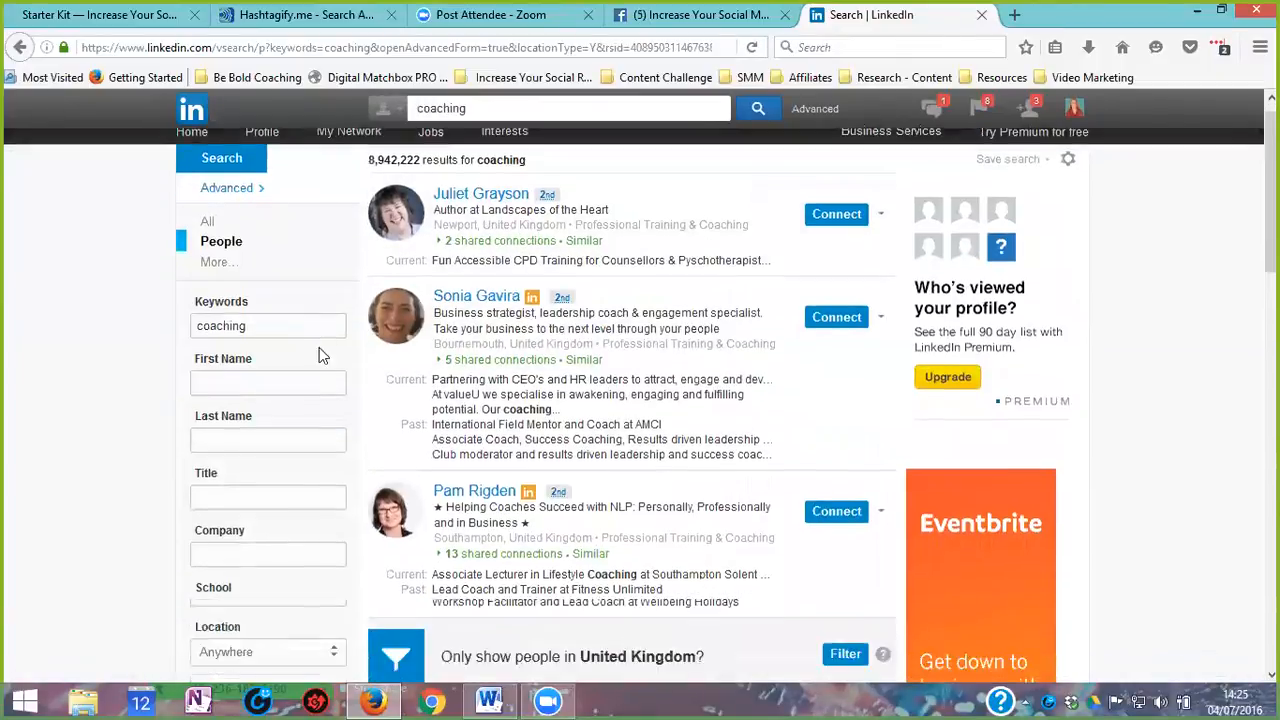
pyautogui.scroll(-3)
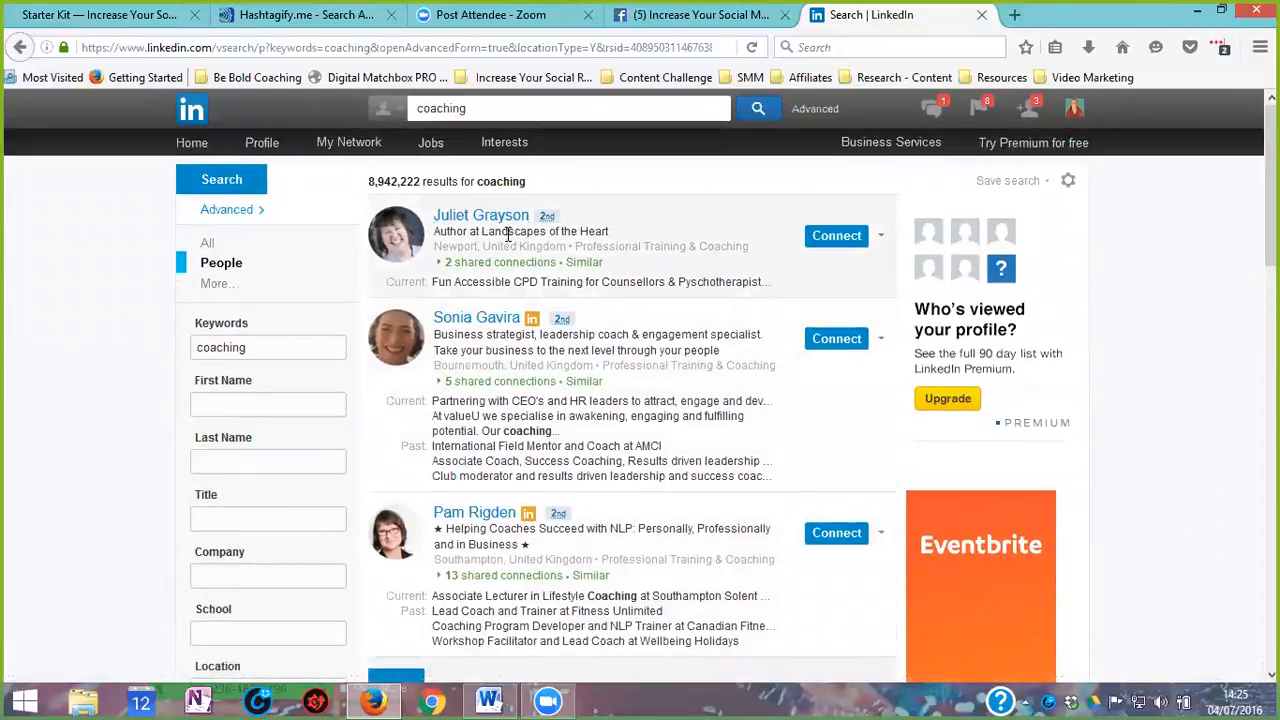
pyautogui.scroll(-3)
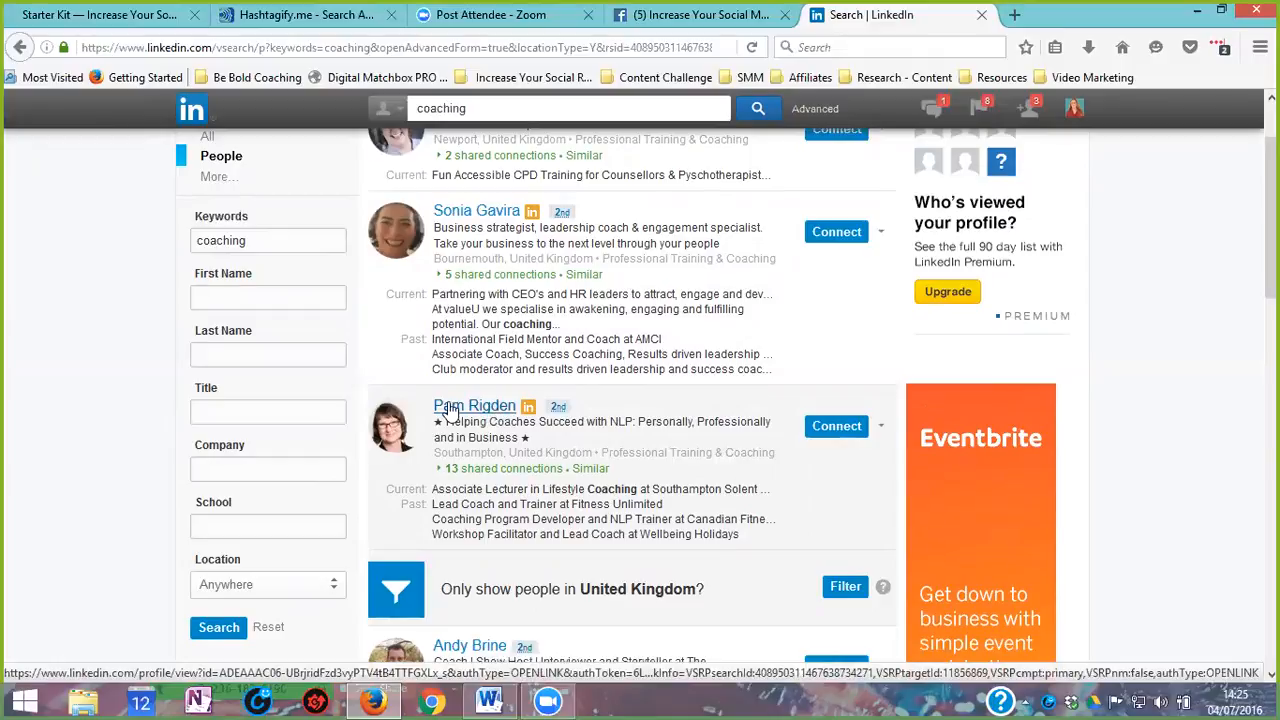
pyautogui.click(474, 406)
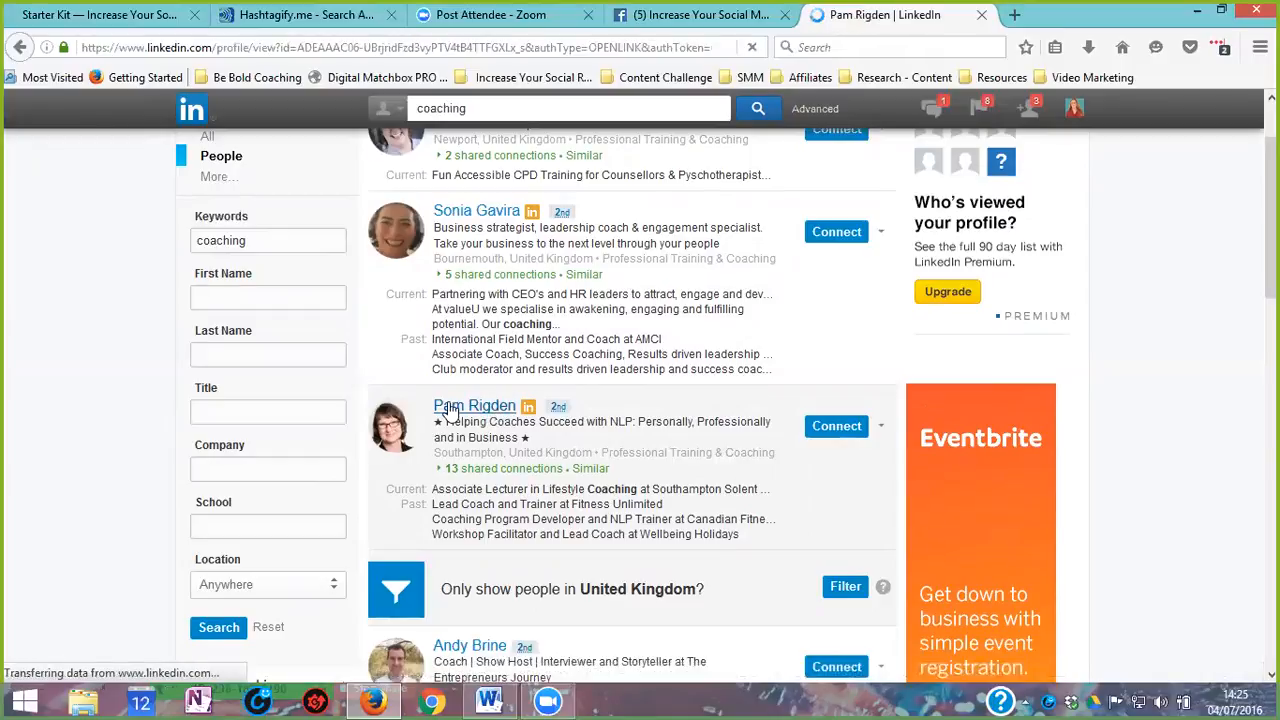
pyautogui.click(474, 405)
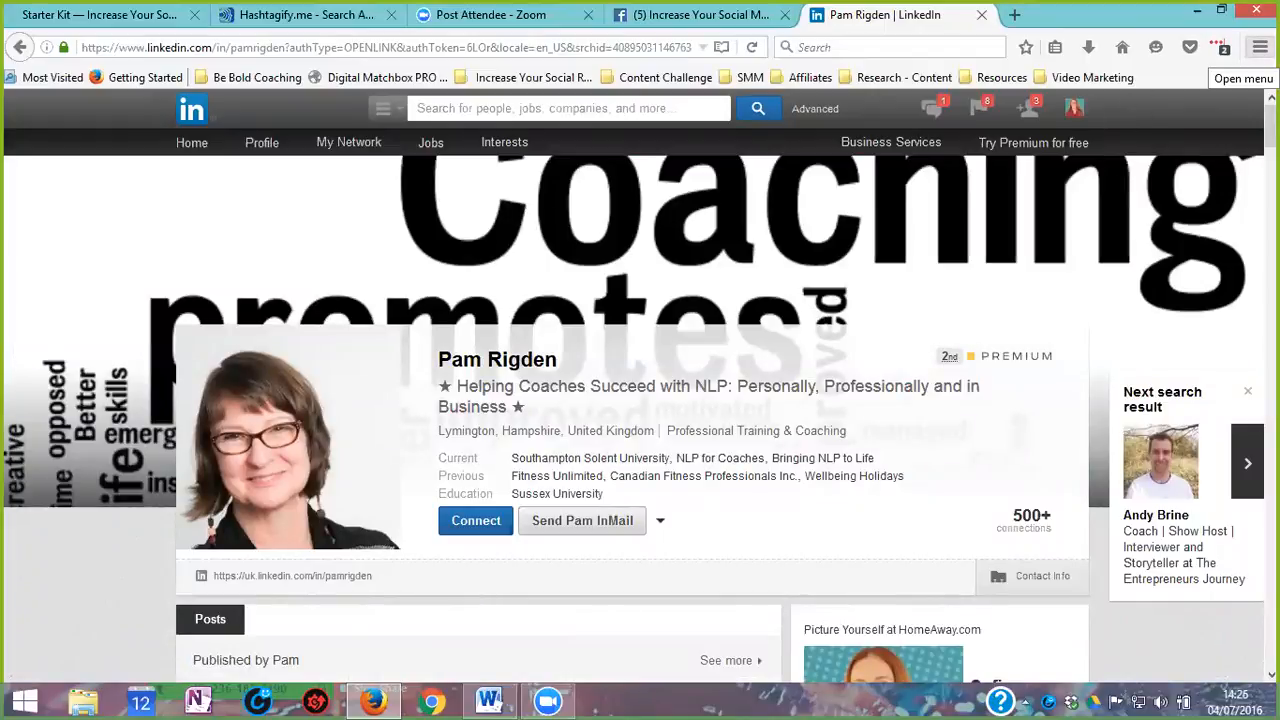
pyautogui.scroll(-3)
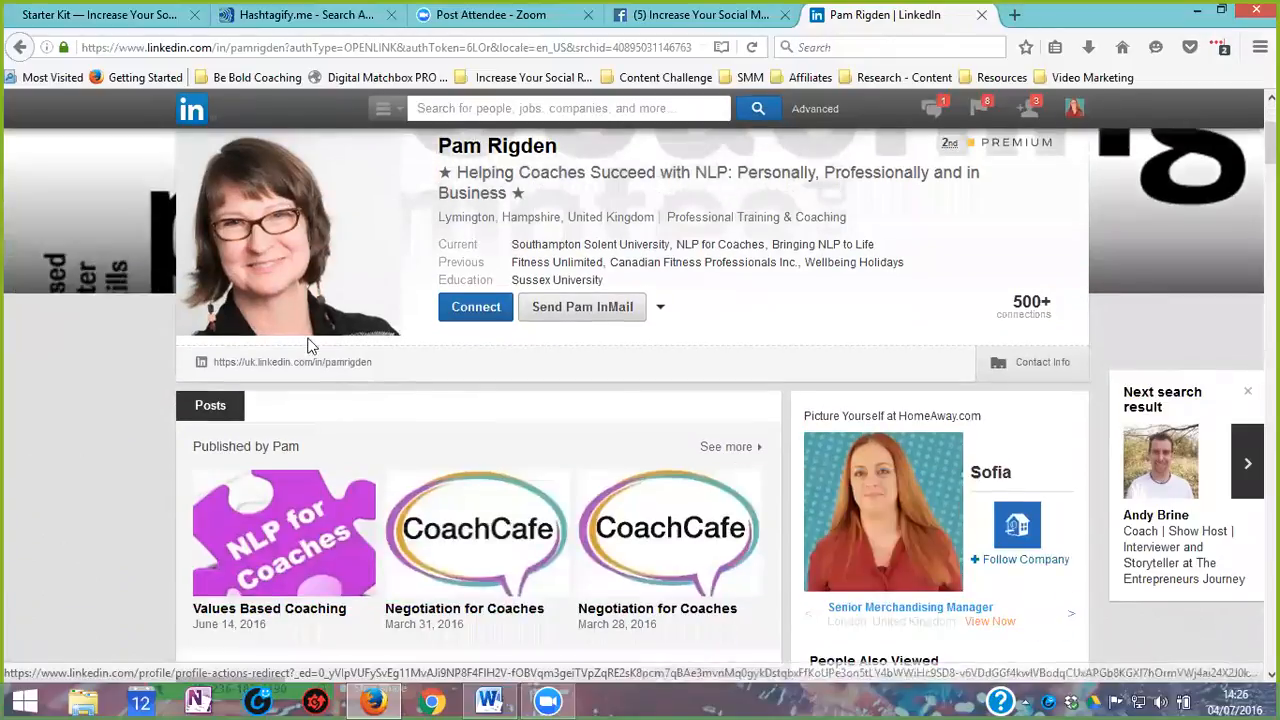
pyautogui.scroll(-3)
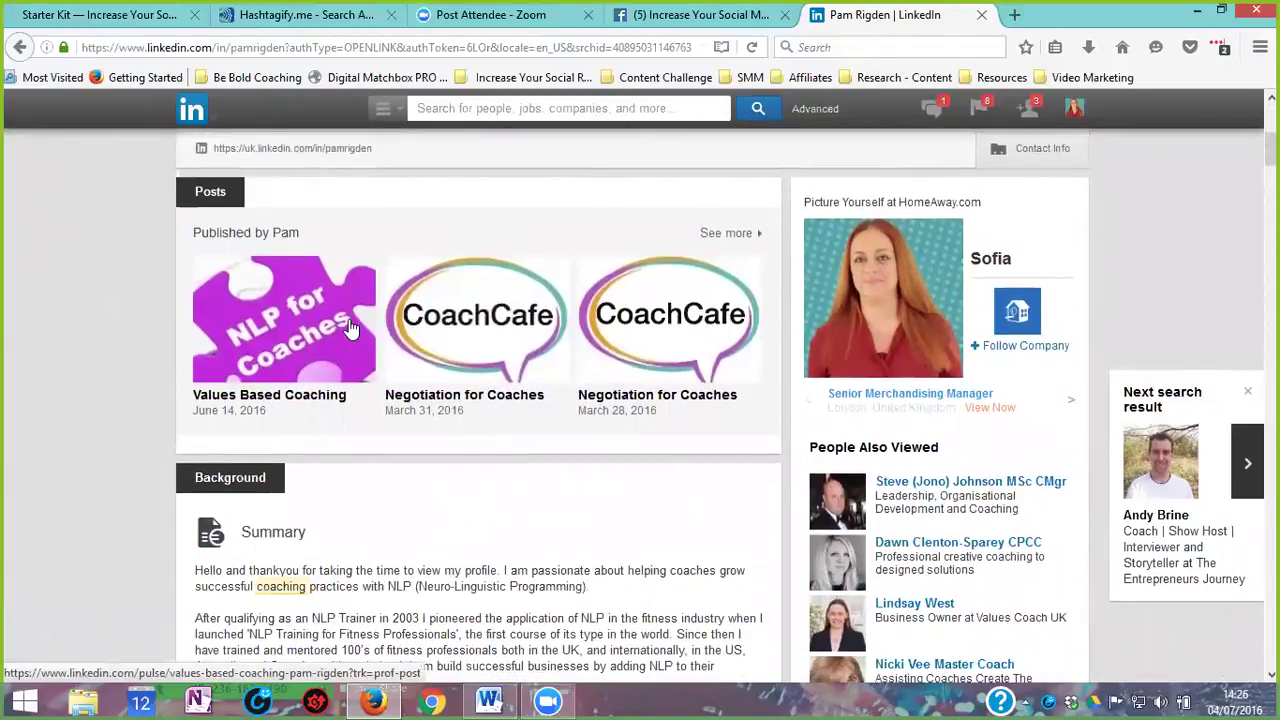
pyautogui.scroll(-3)
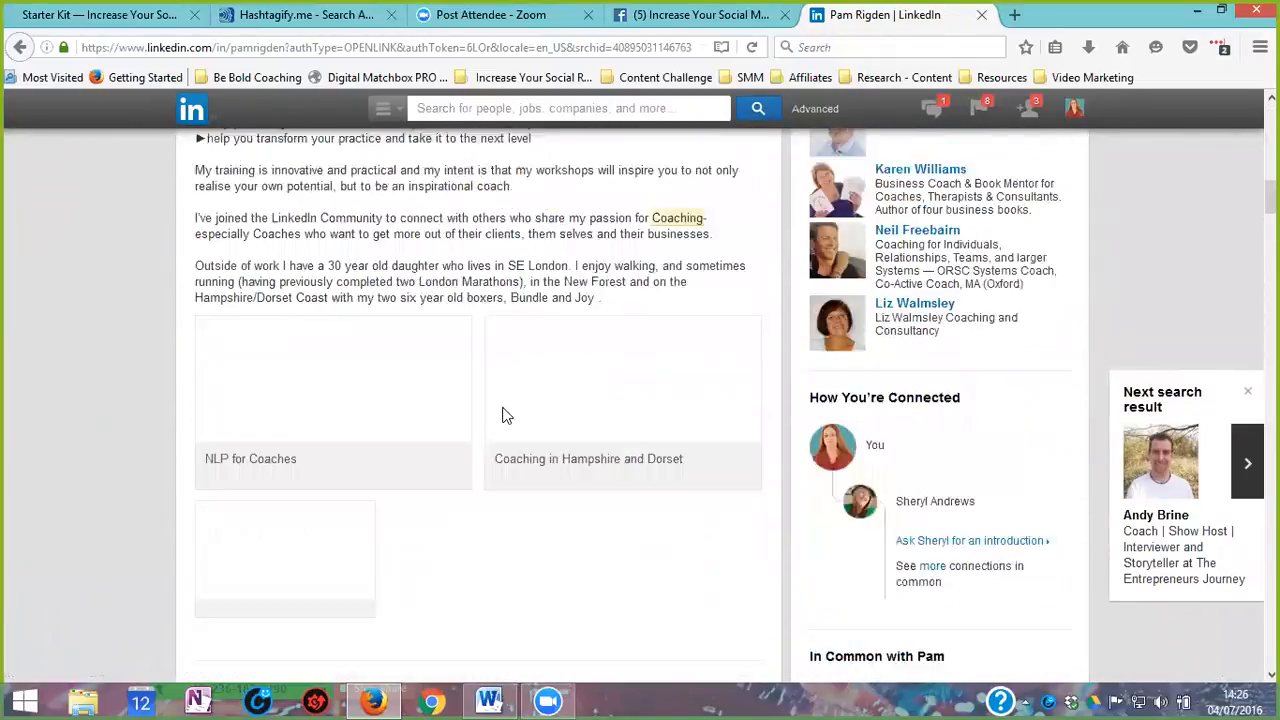
pyautogui.scroll(-3)
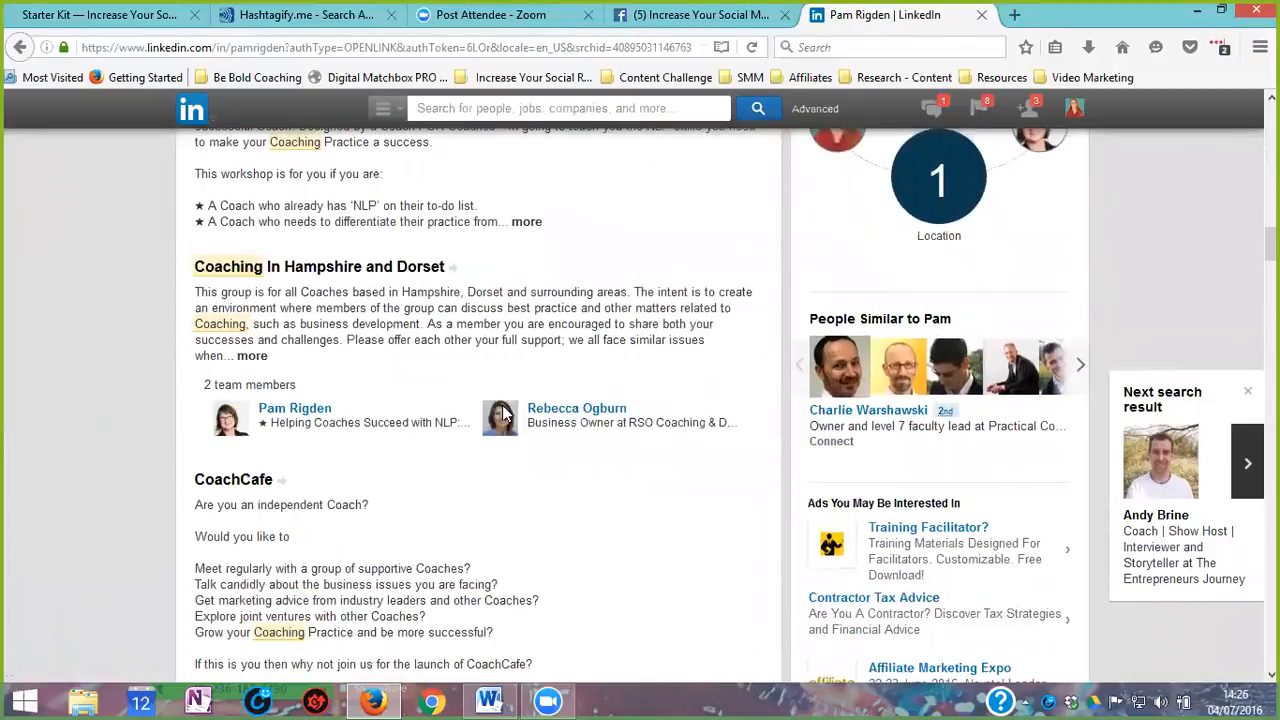
pyautogui.scroll(-3)
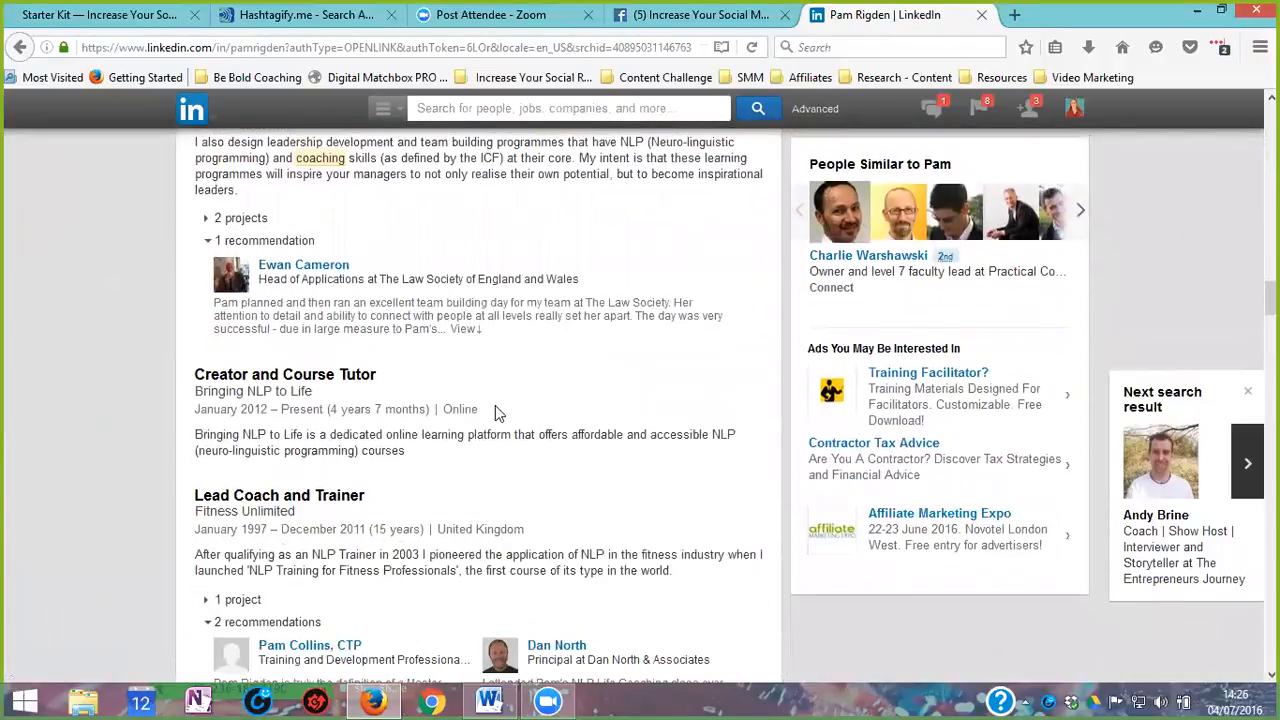
pyautogui.scroll(-3)
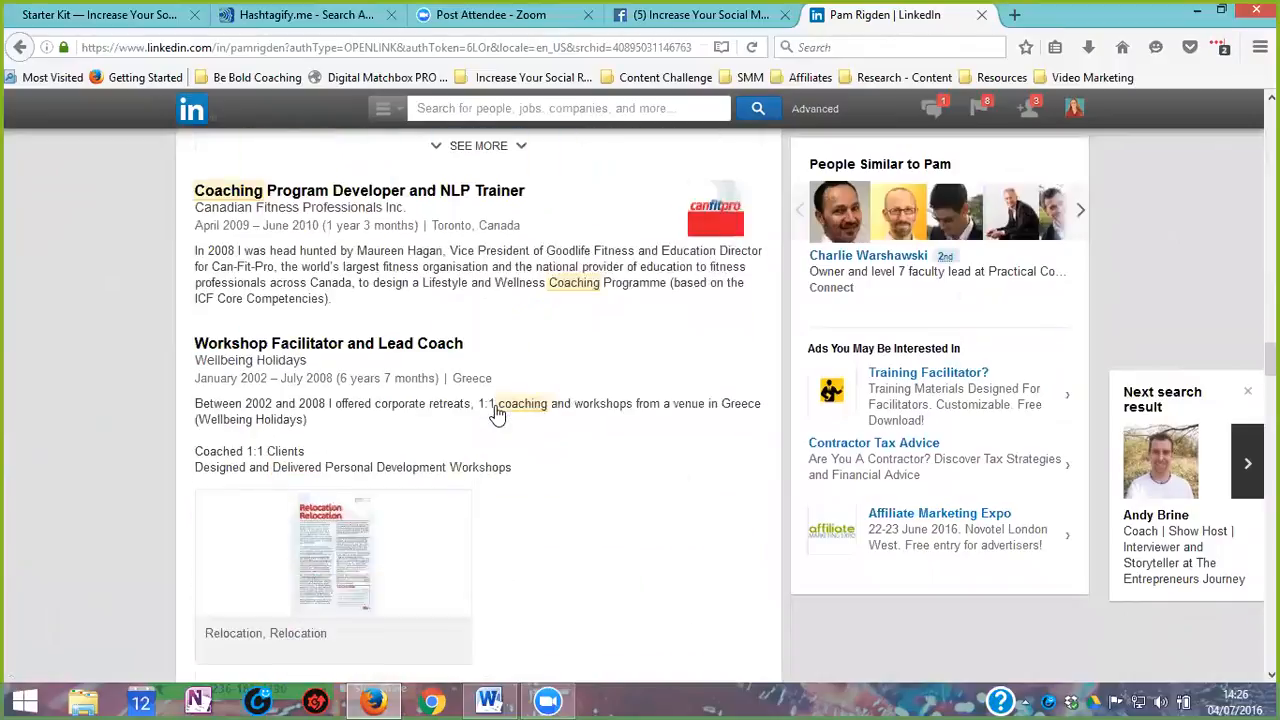
pyautogui.scroll(-3)
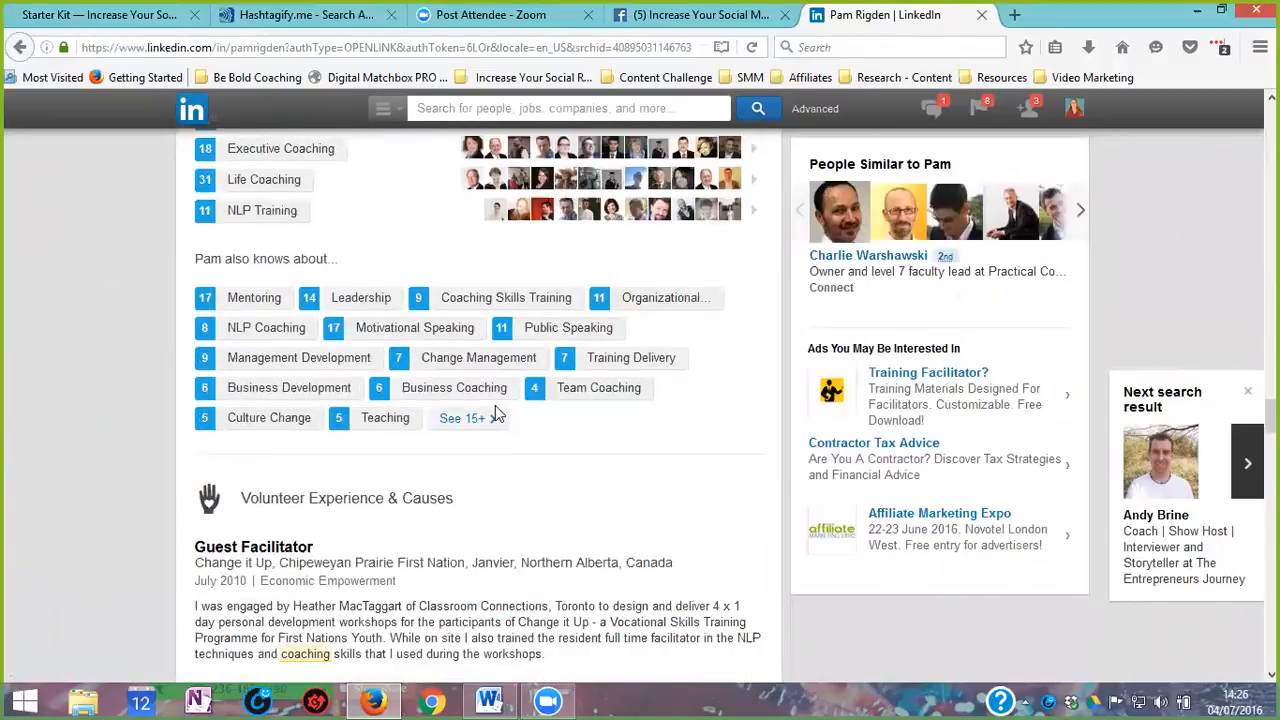
pyautogui.scroll(-3)
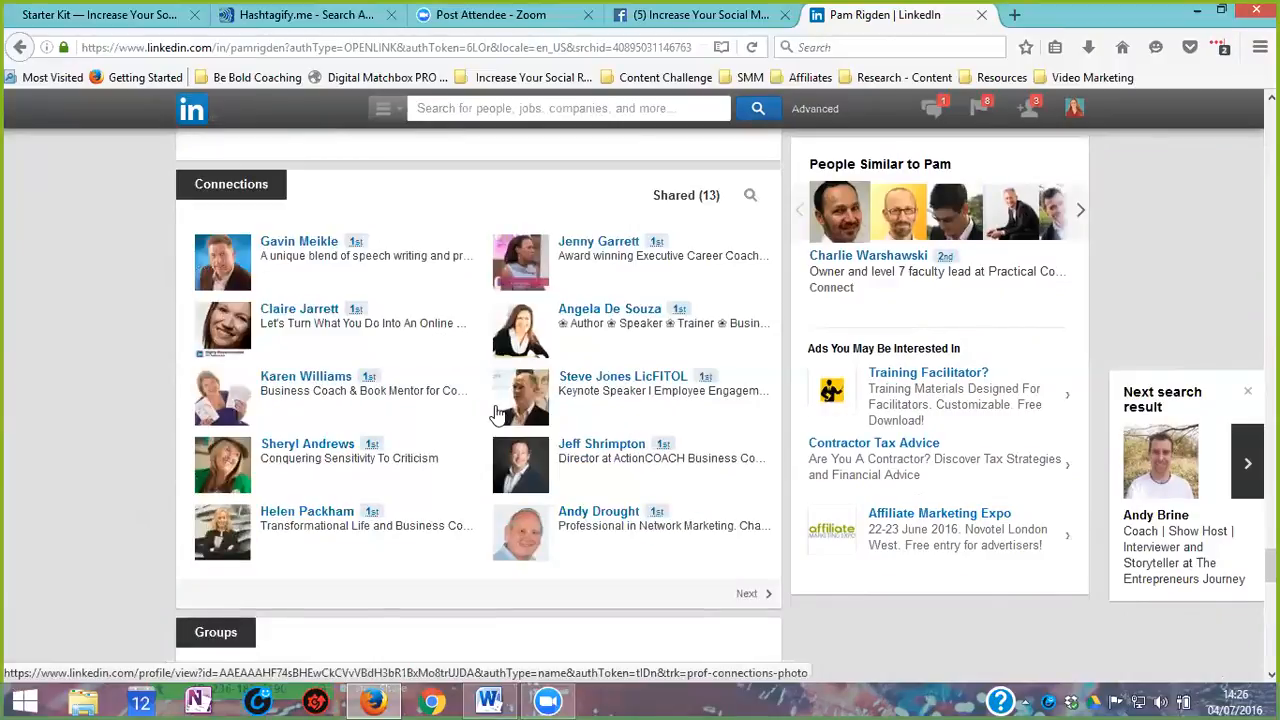
# Step: Expand her groups list and join The Executive Coach group
pyautogui.scroll(-3)
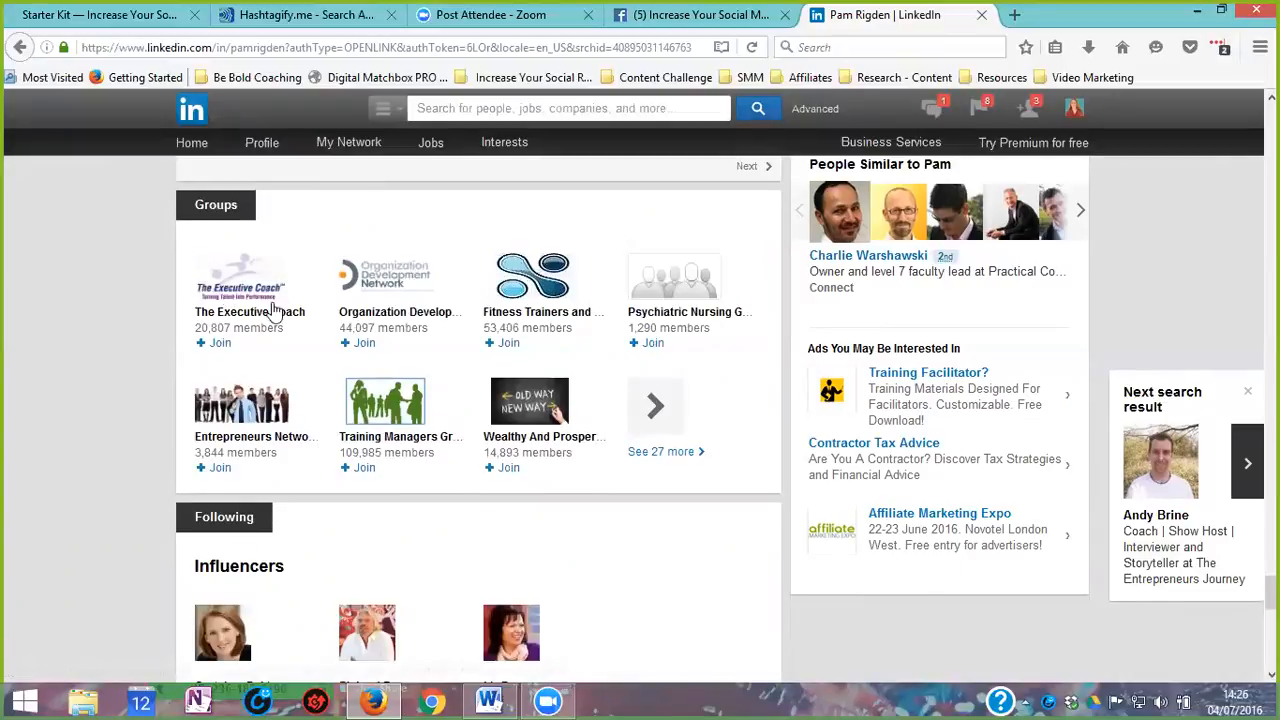
pyautogui.moveTo(602, 428)
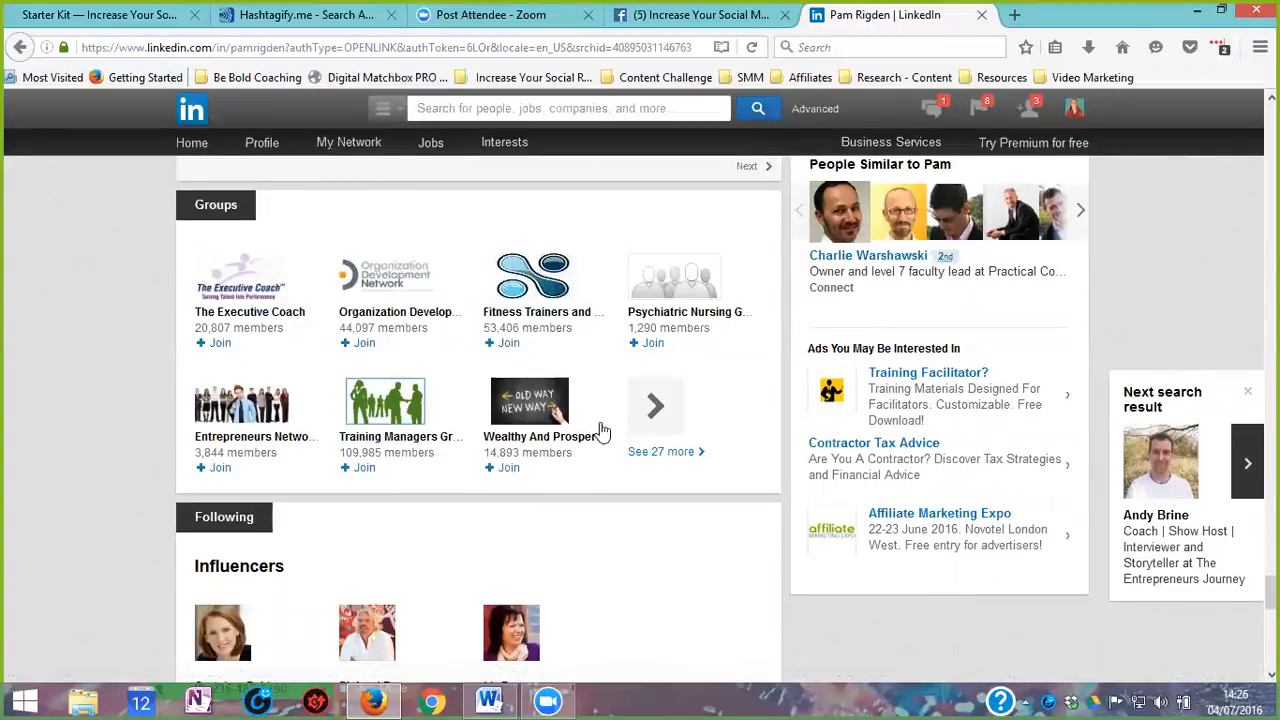
pyautogui.click(655, 406)
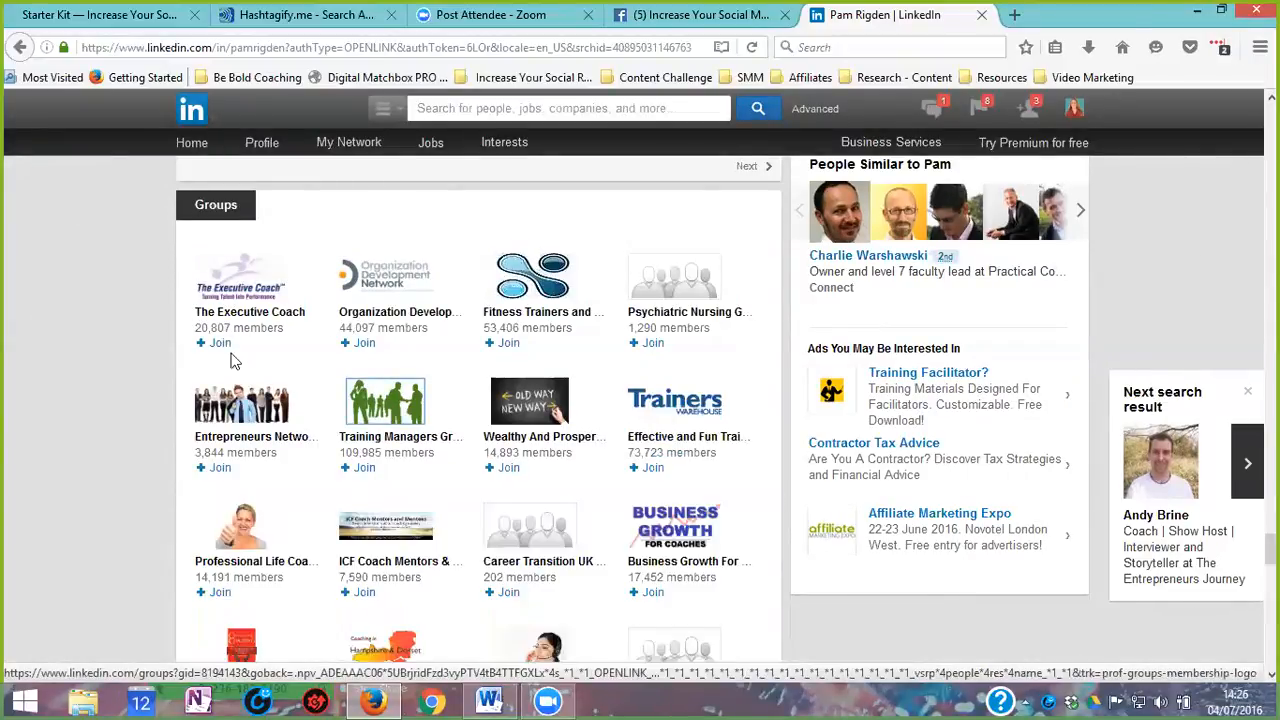
pyautogui.moveTo(243, 280)
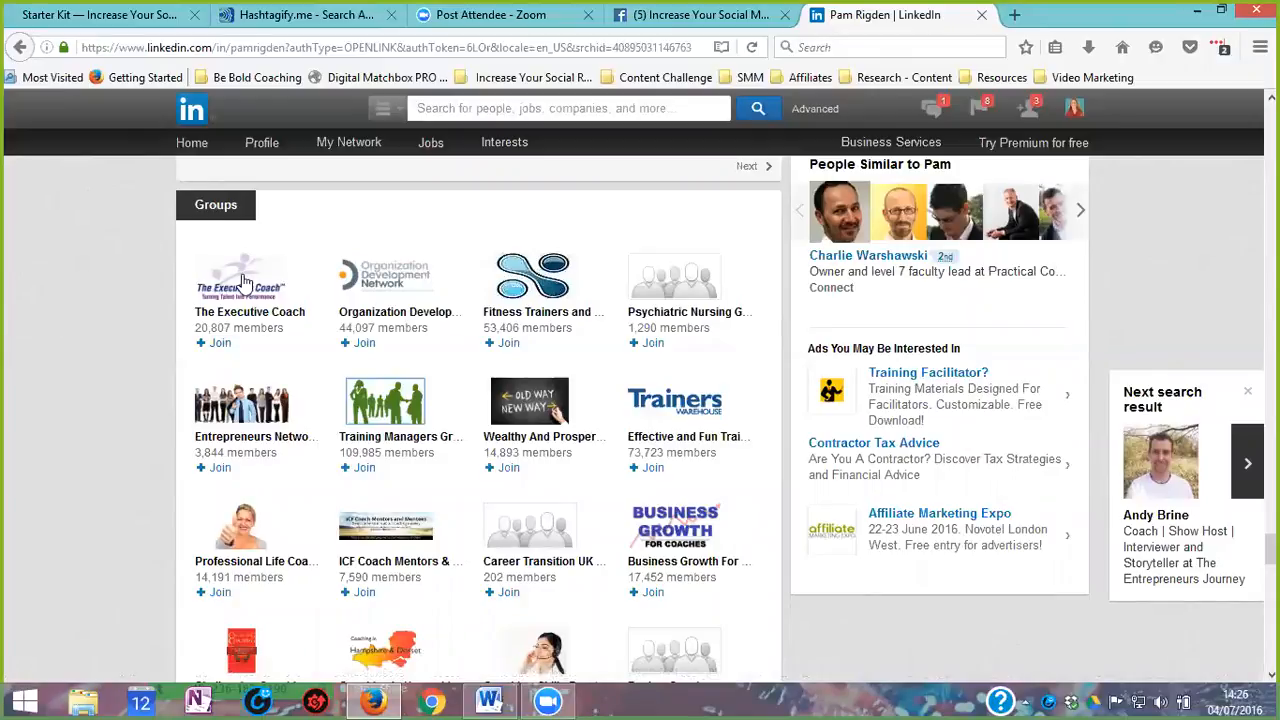
pyautogui.moveTo(249, 318)
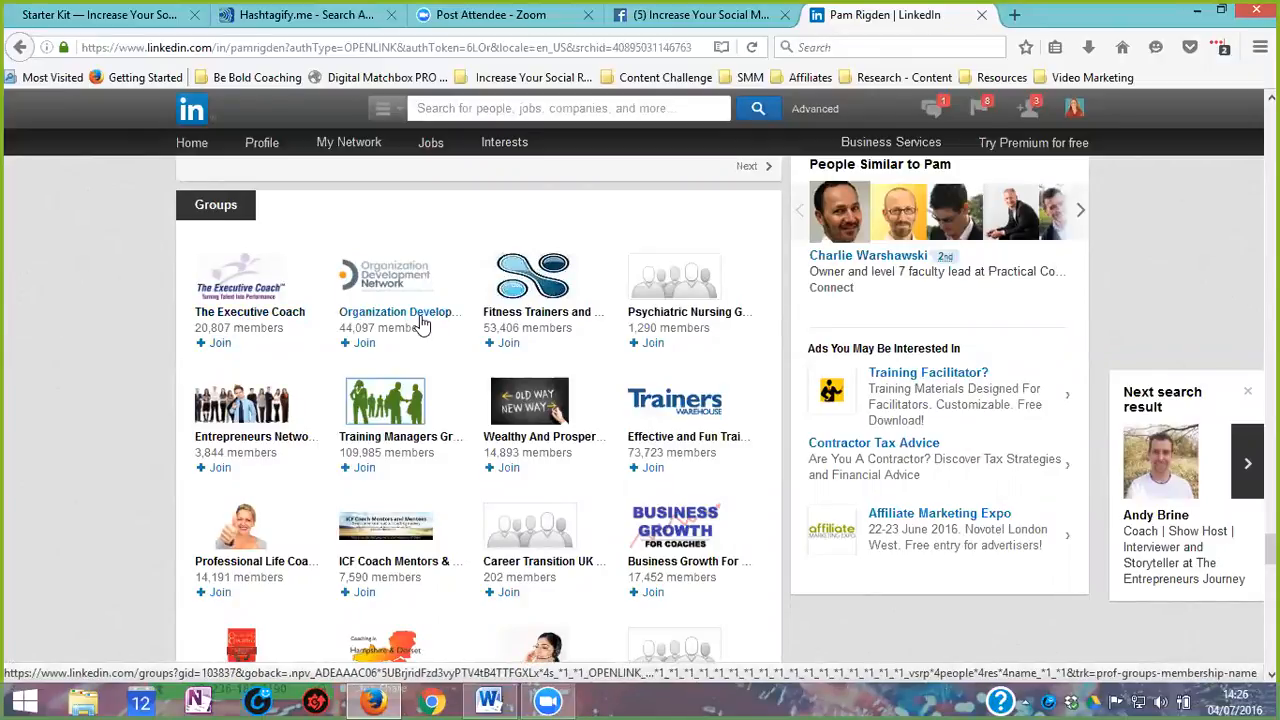
pyautogui.moveTo(425, 320)
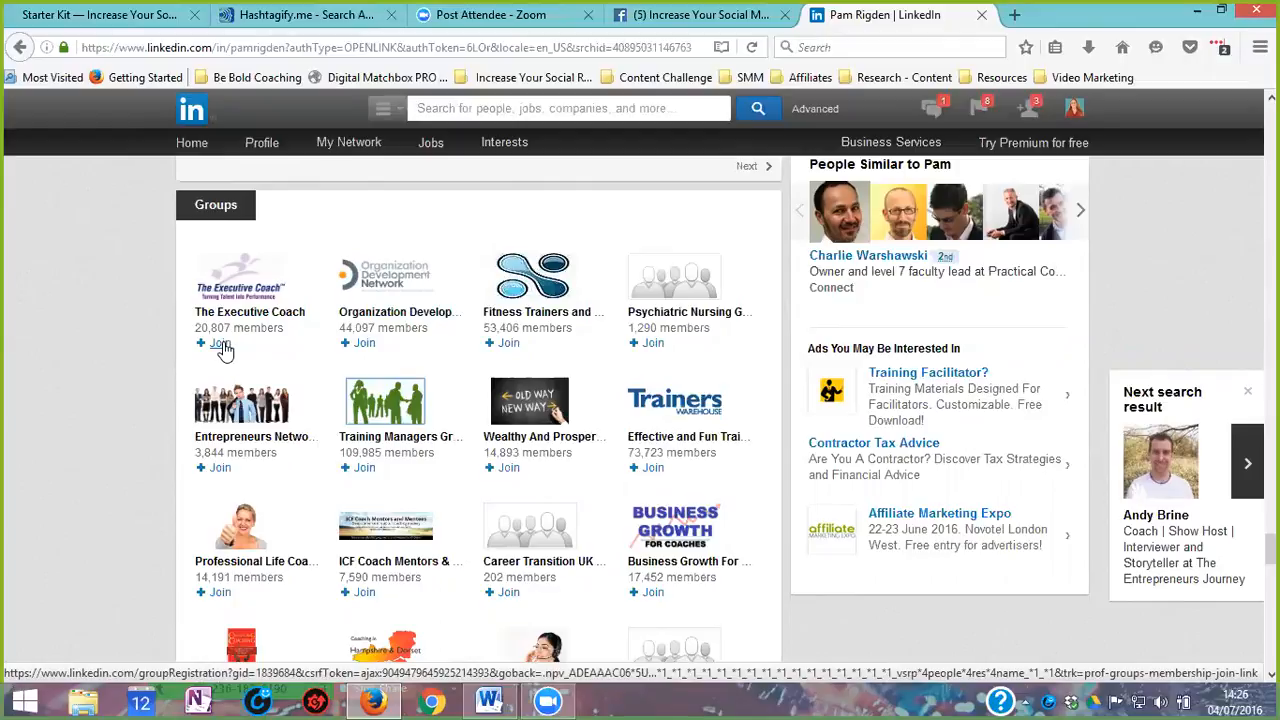
pyautogui.click(219, 343)
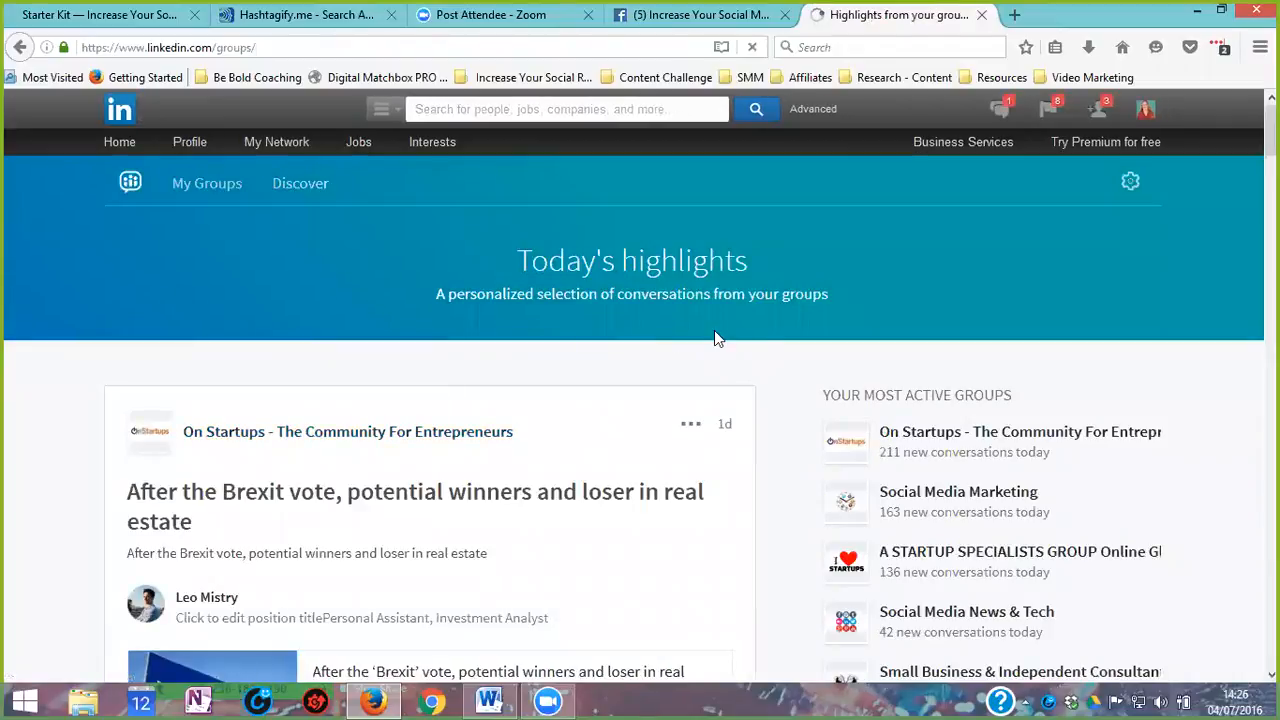
# Step: Browse Today's highlights, then go to the Discover groups page
pyautogui.scroll(-3)
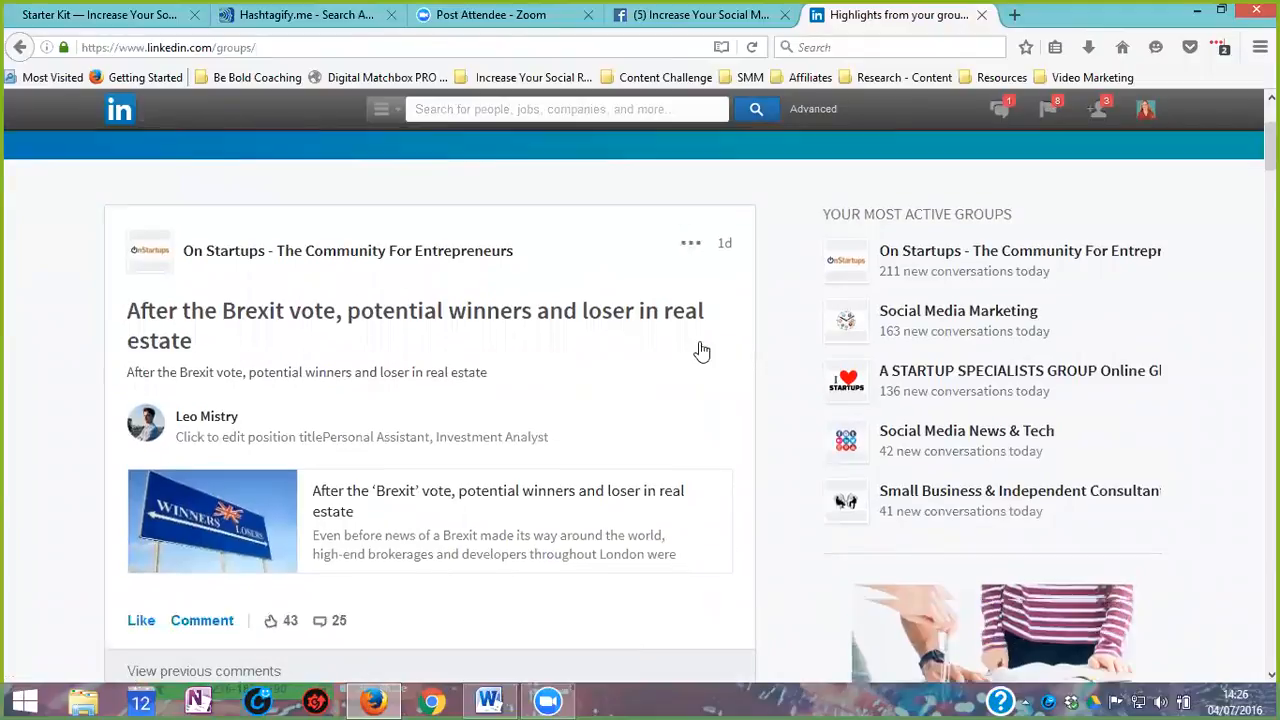
pyautogui.scroll(-3)
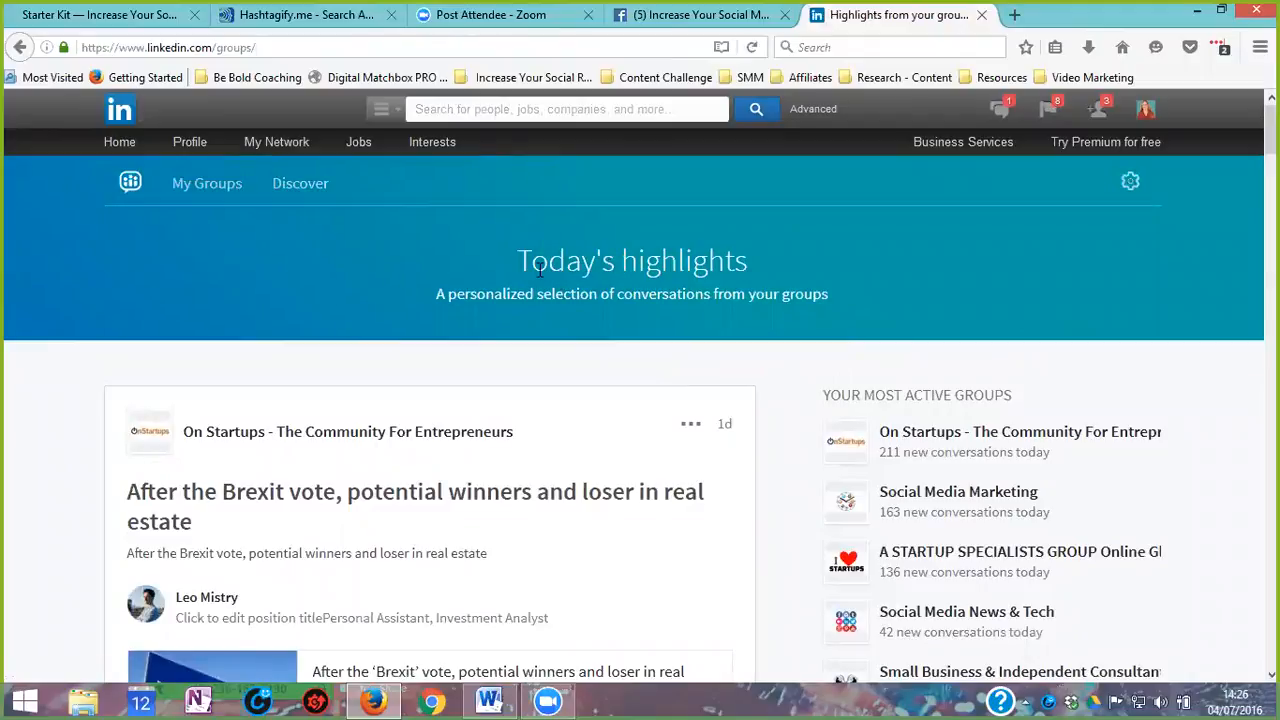
pyautogui.scroll(-3)
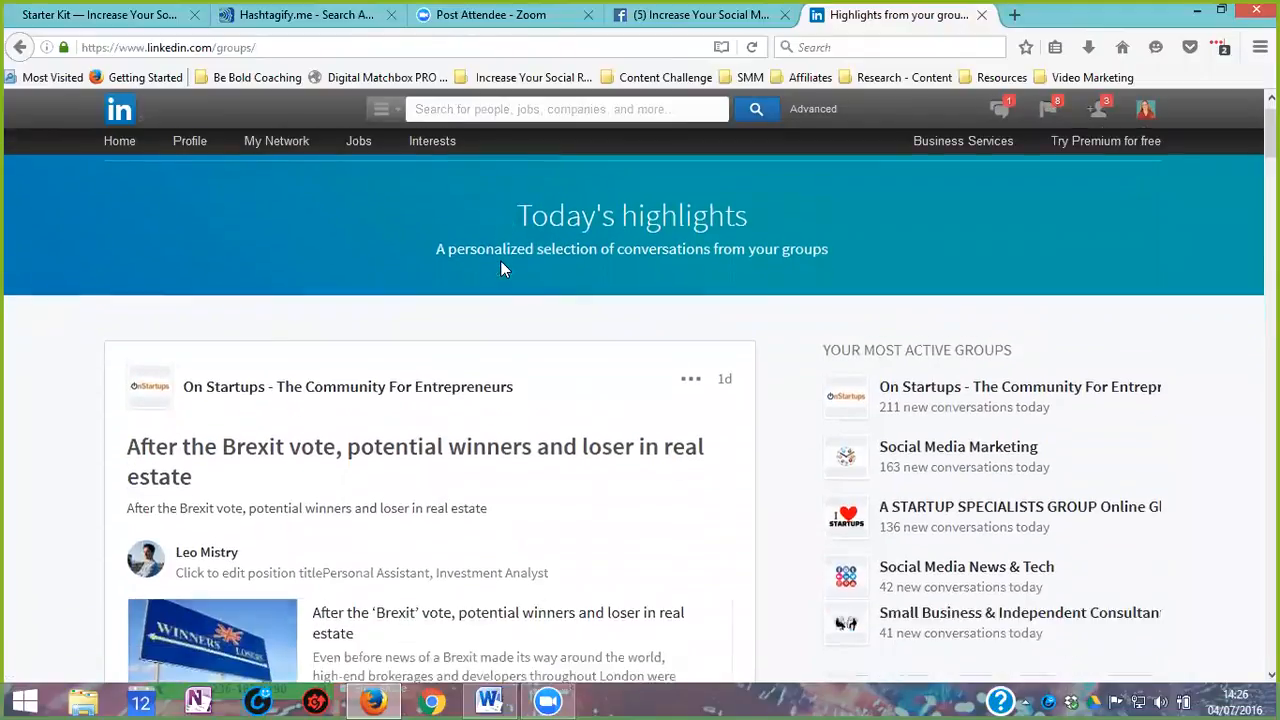
pyautogui.scroll(-3)
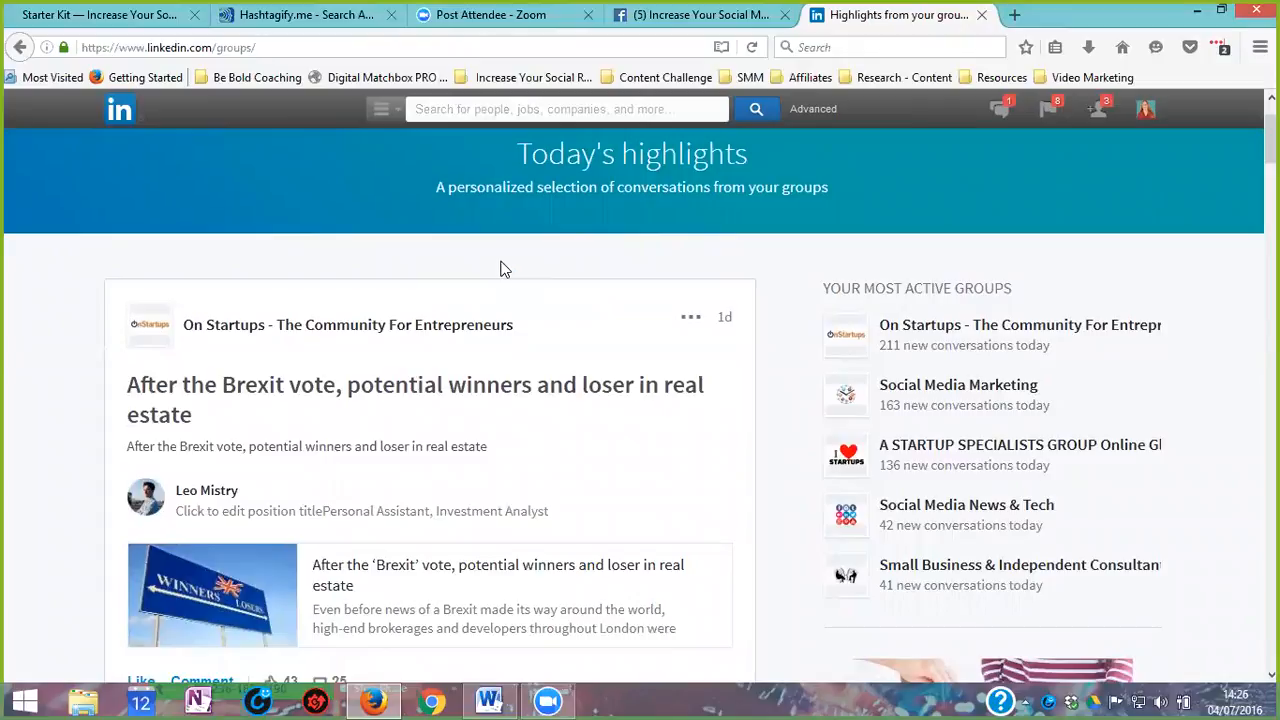
pyautogui.moveTo(584, 421)
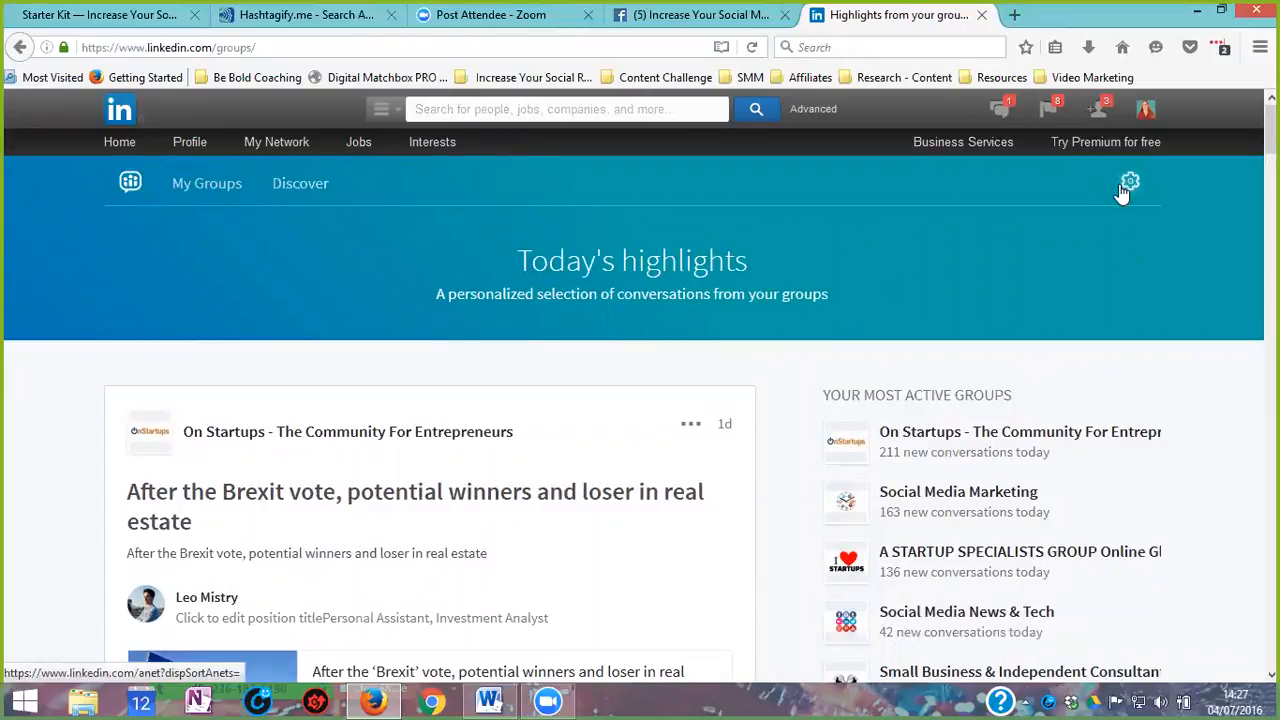
pyautogui.moveTo(535, 539)
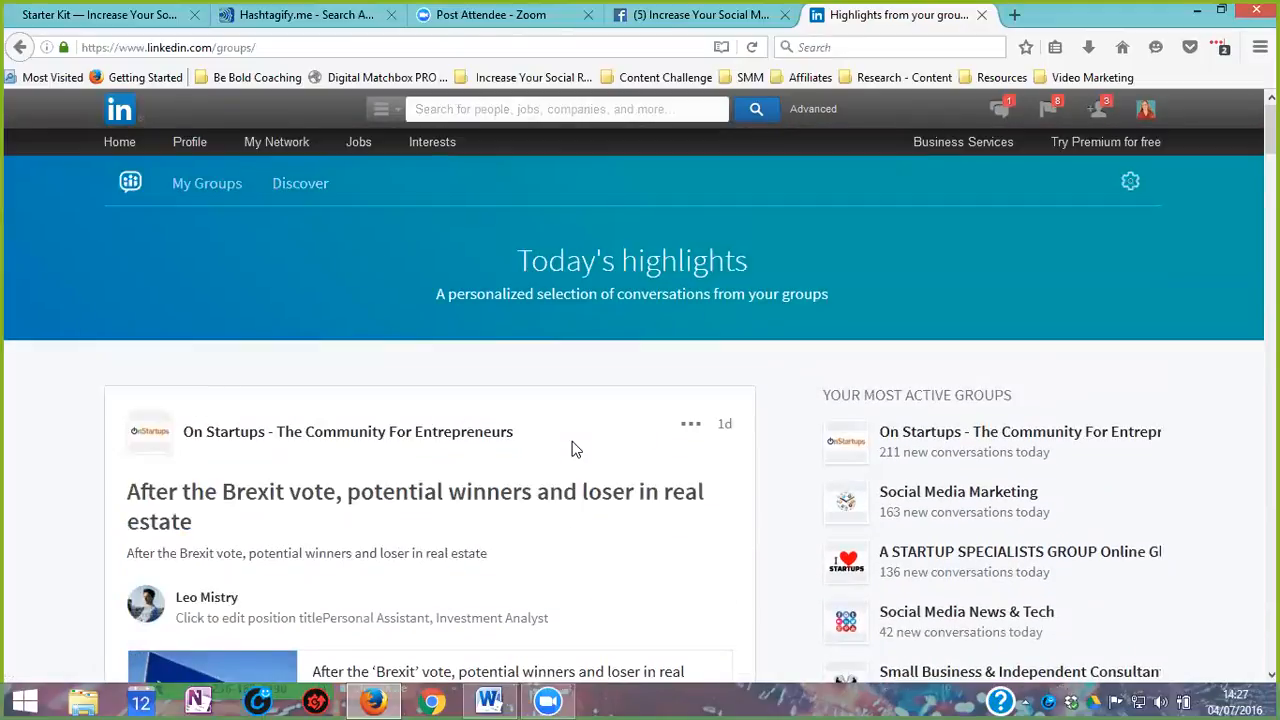
pyautogui.moveTo(207, 183)
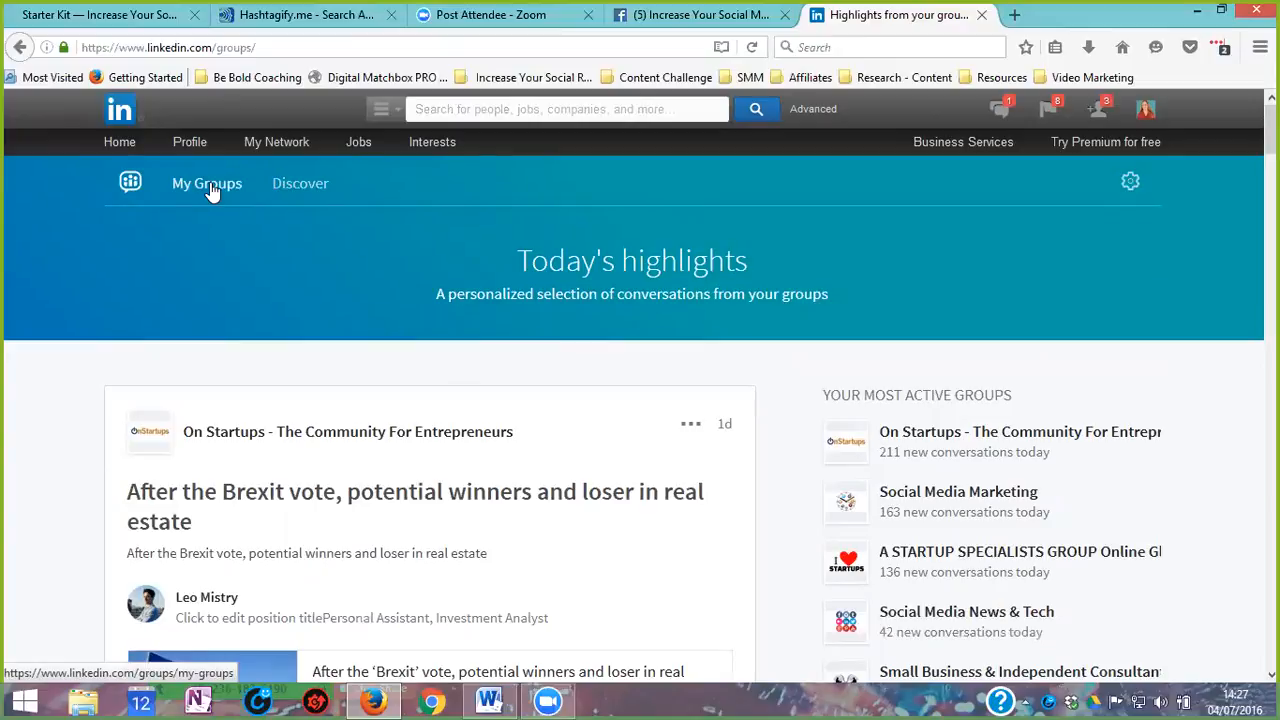
pyautogui.click(300, 183)
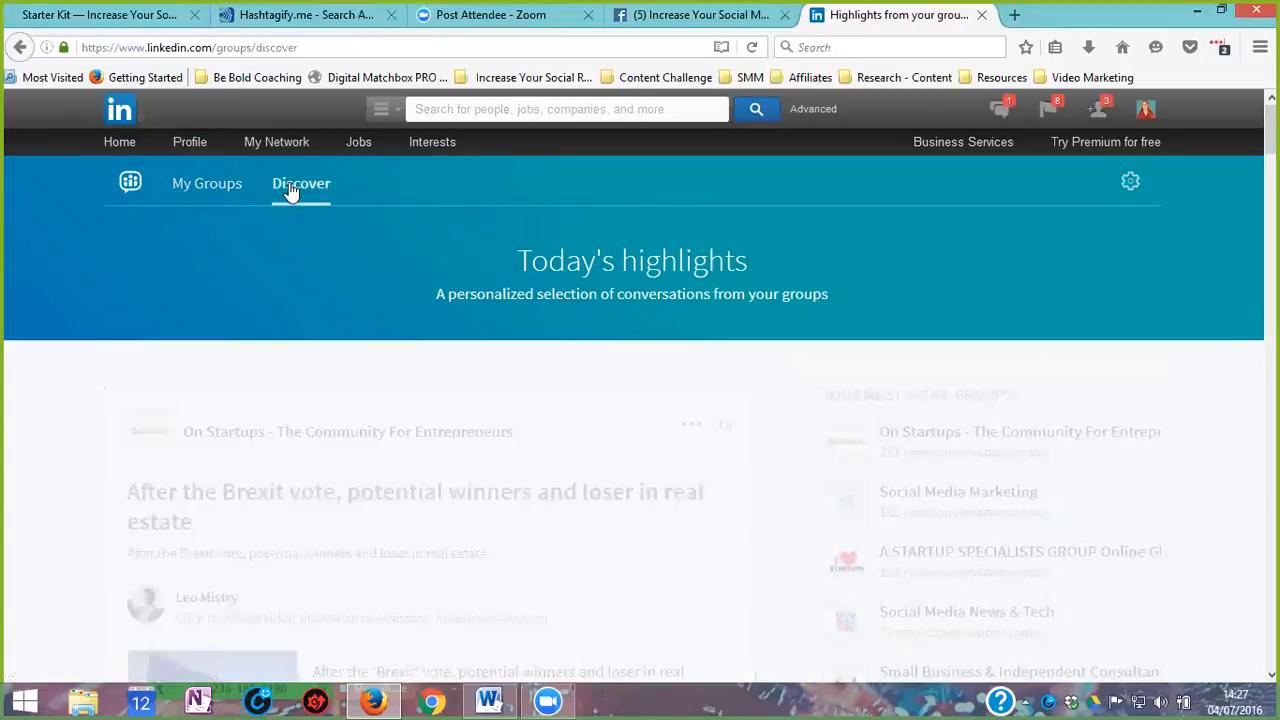
# Step: Browse suggestions like Social Media Today and Digital Marketing, then open My Groups
pyautogui.click(301, 183)
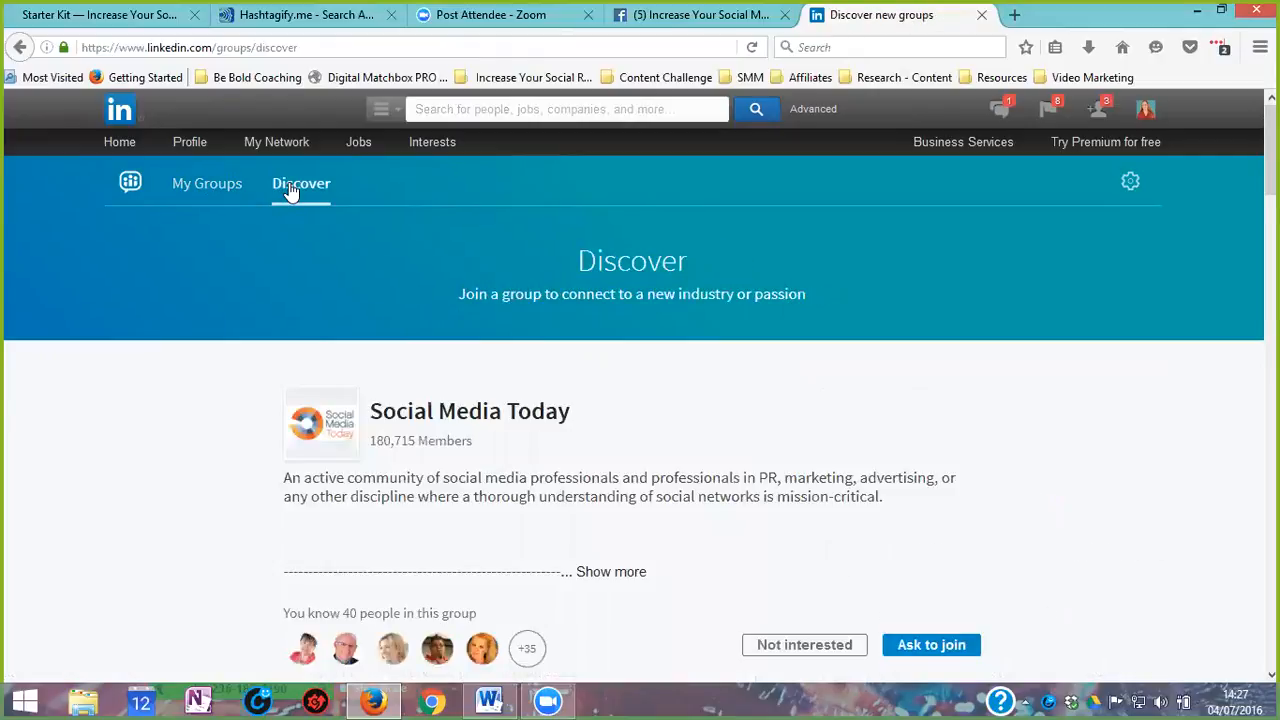
pyautogui.scroll(-3)
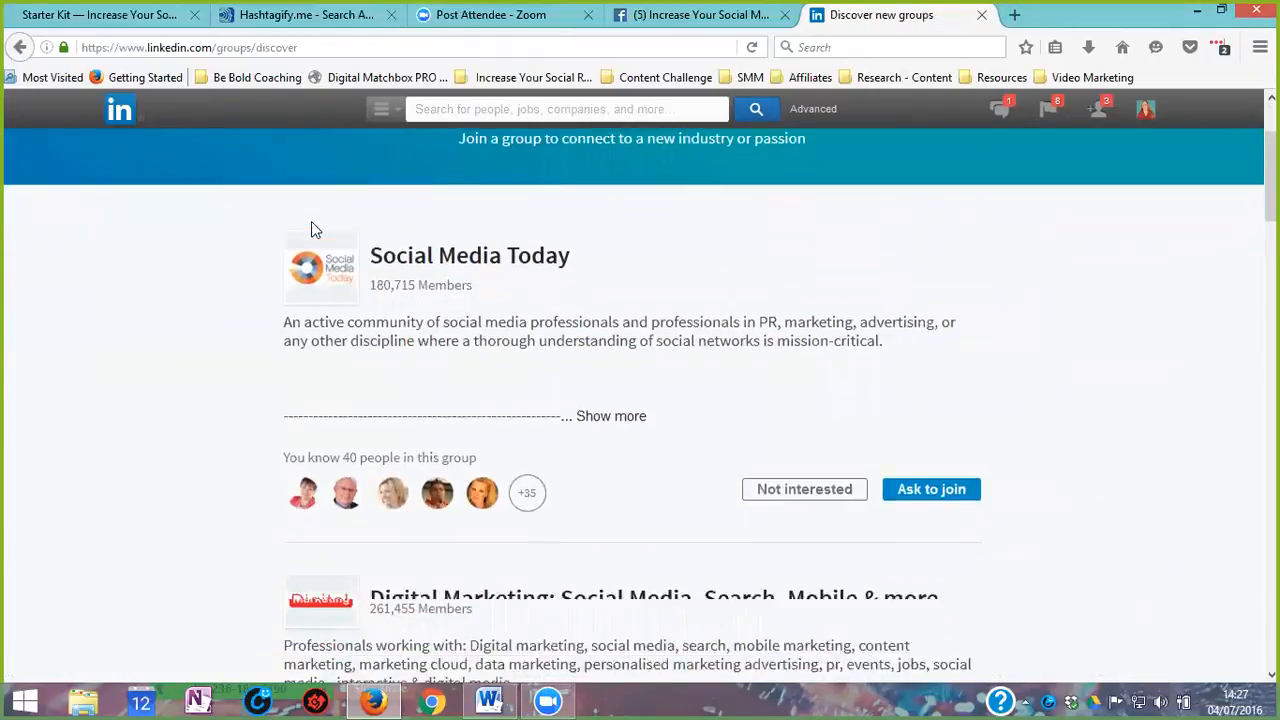
pyautogui.scroll(-3)
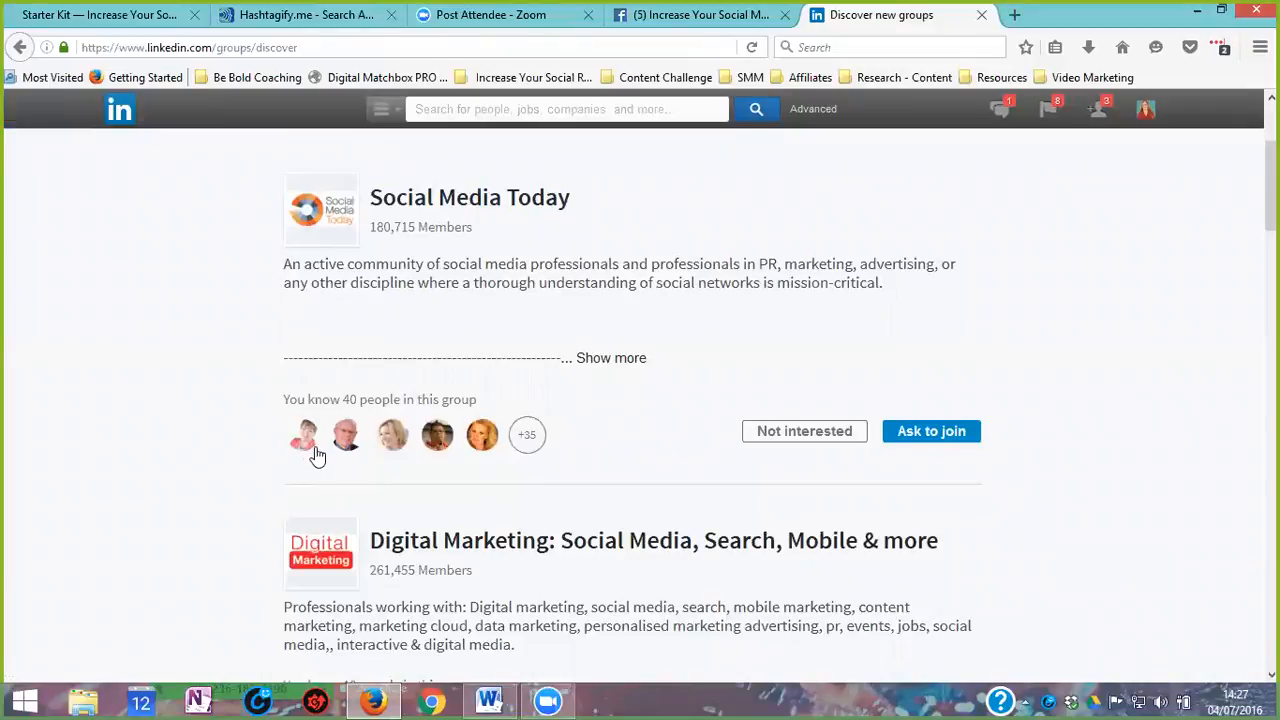
pyautogui.moveTo(316, 432)
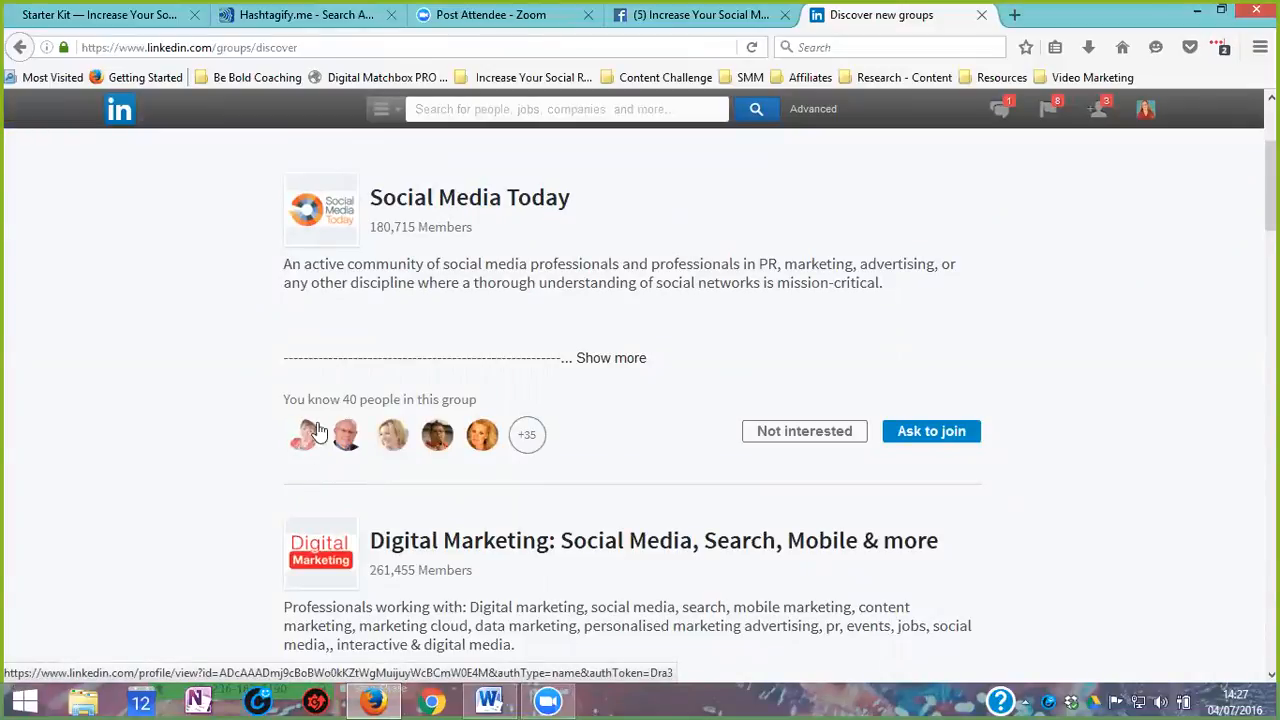
pyautogui.moveTo(308, 450)
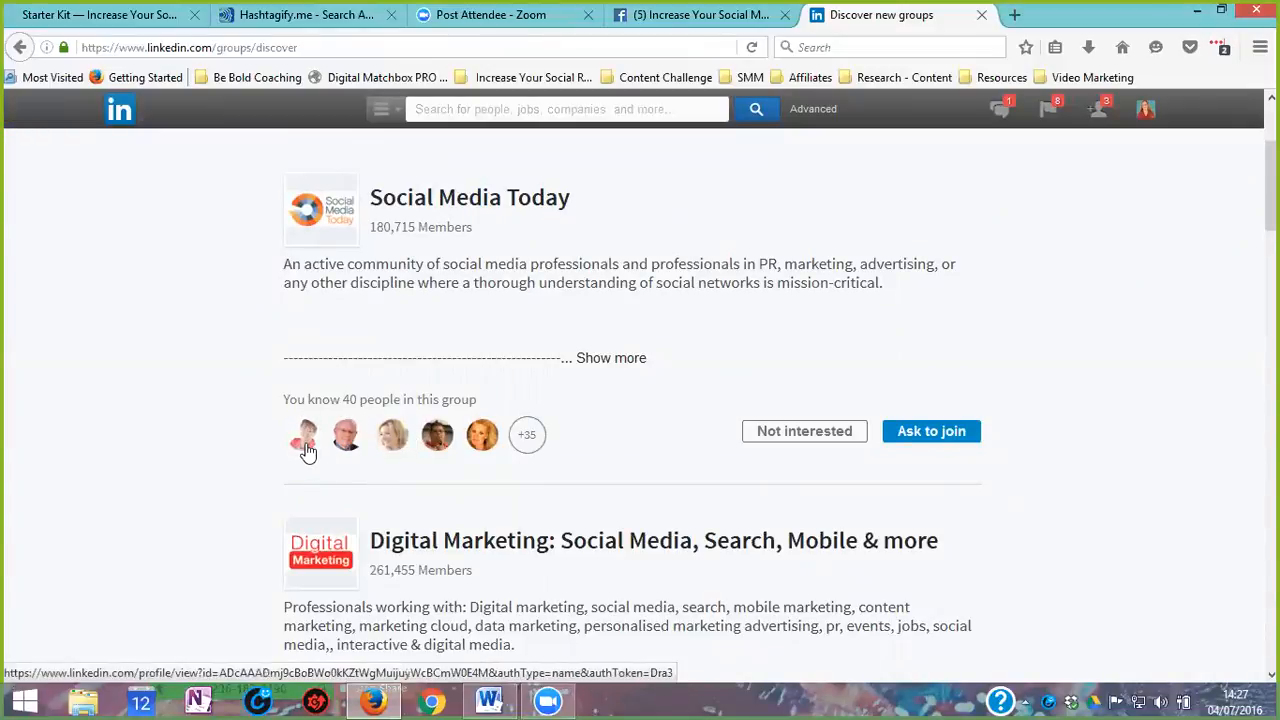
pyautogui.moveTo(481, 434)
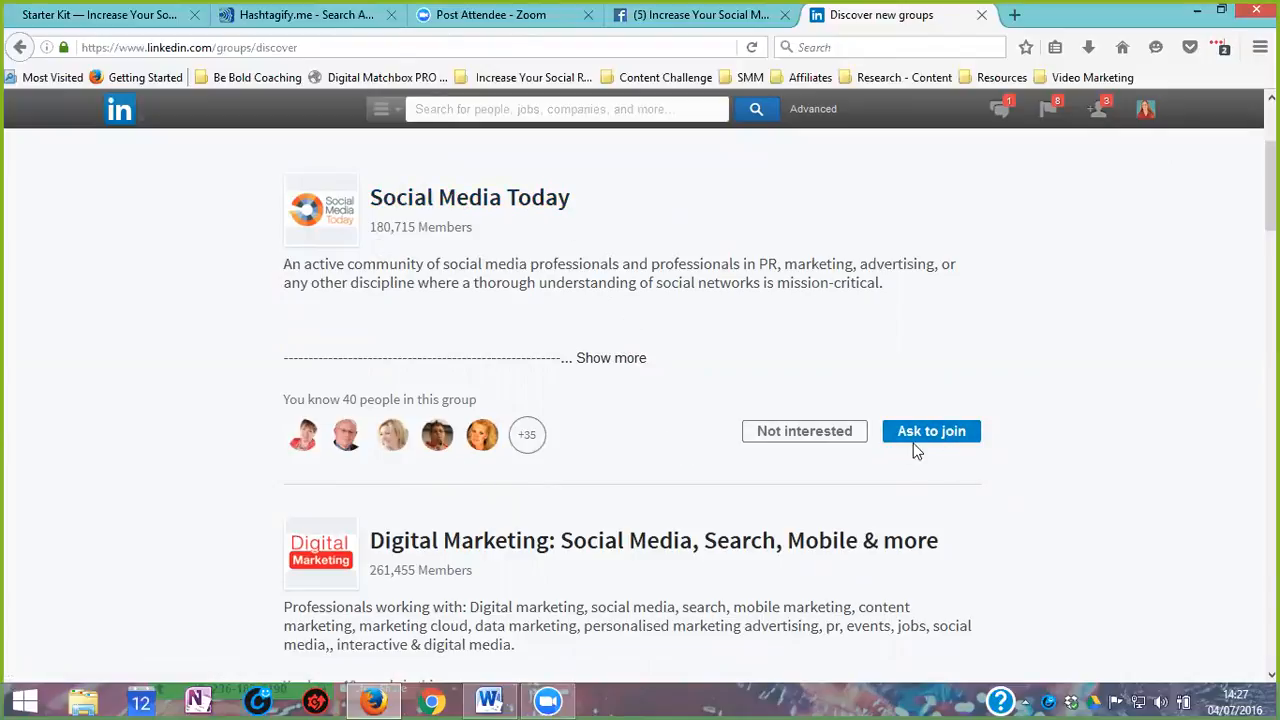
pyautogui.moveTo(955, 458)
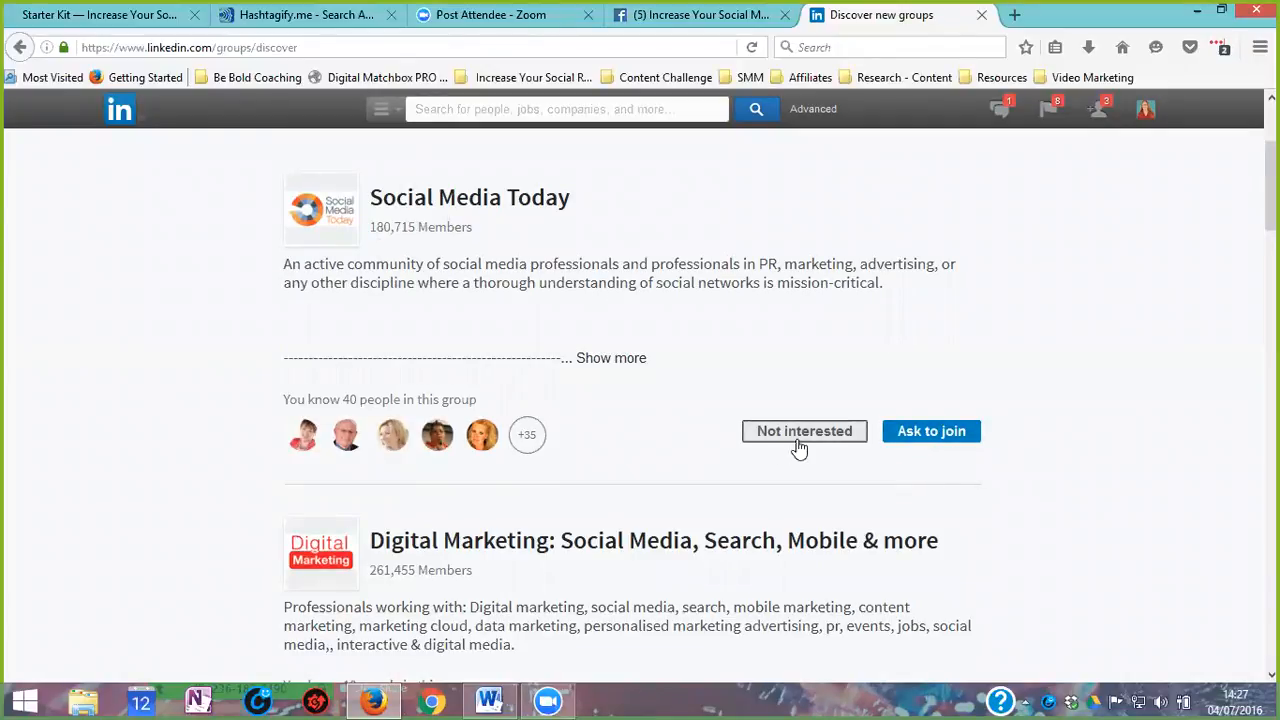
pyautogui.moveTo(494, 405)
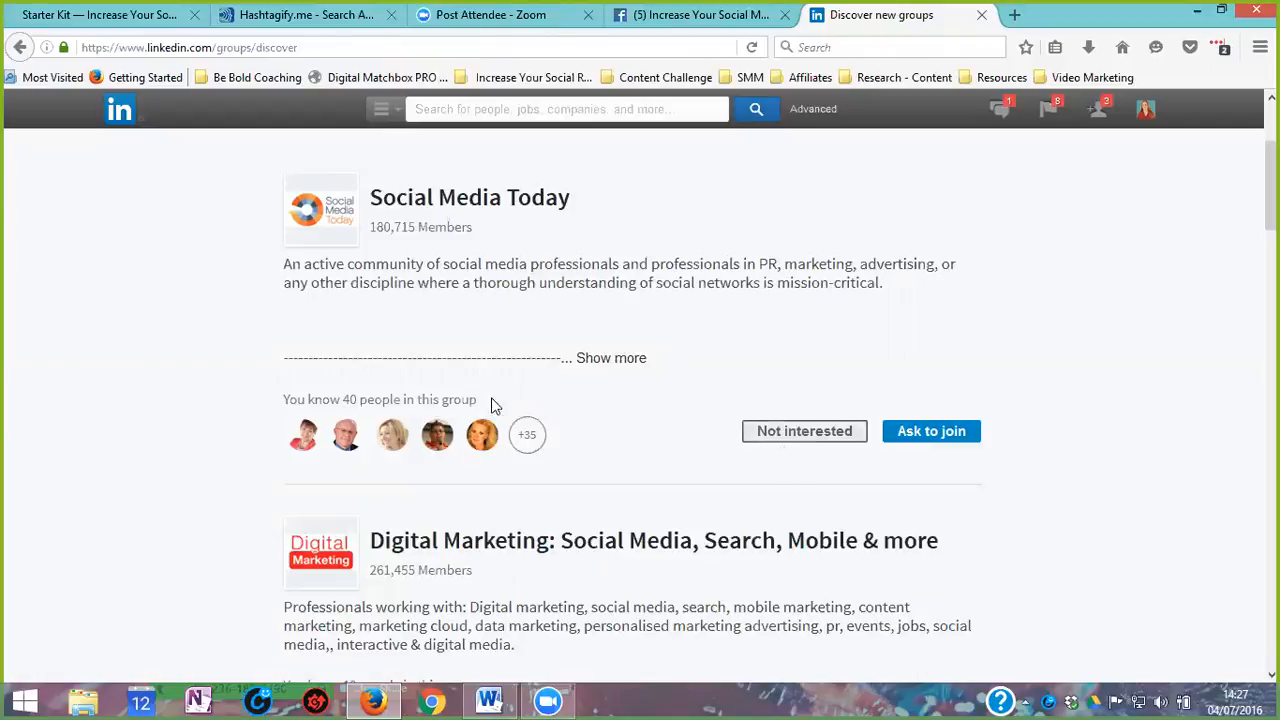
pyautogui.scroll(-3)
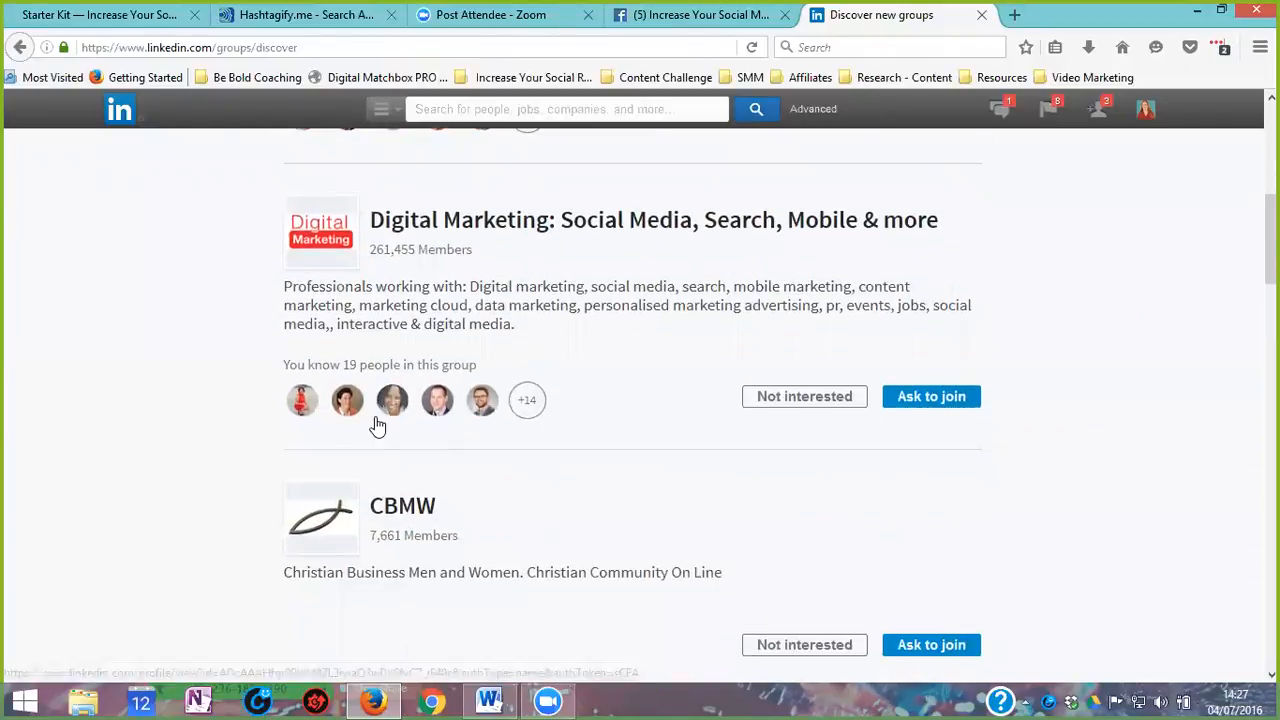
pyautogui.moveTo(754, 253)
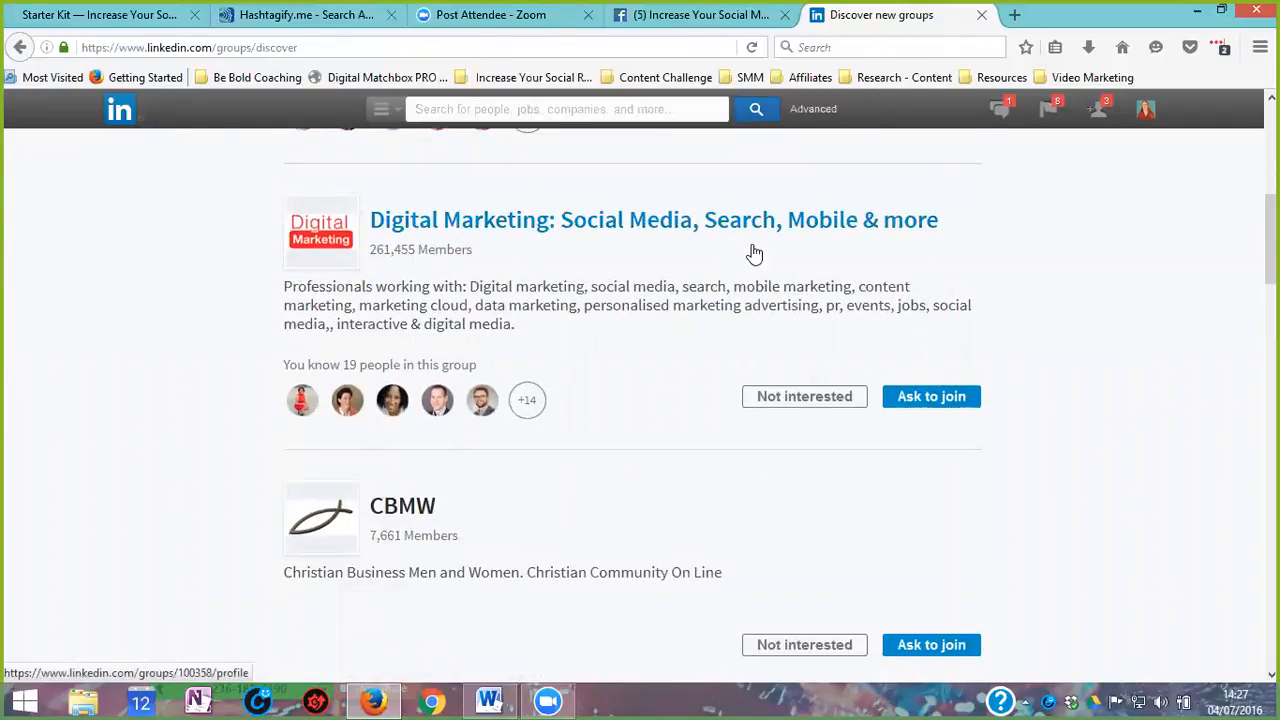
pyautogui.moveTo(647, 402)
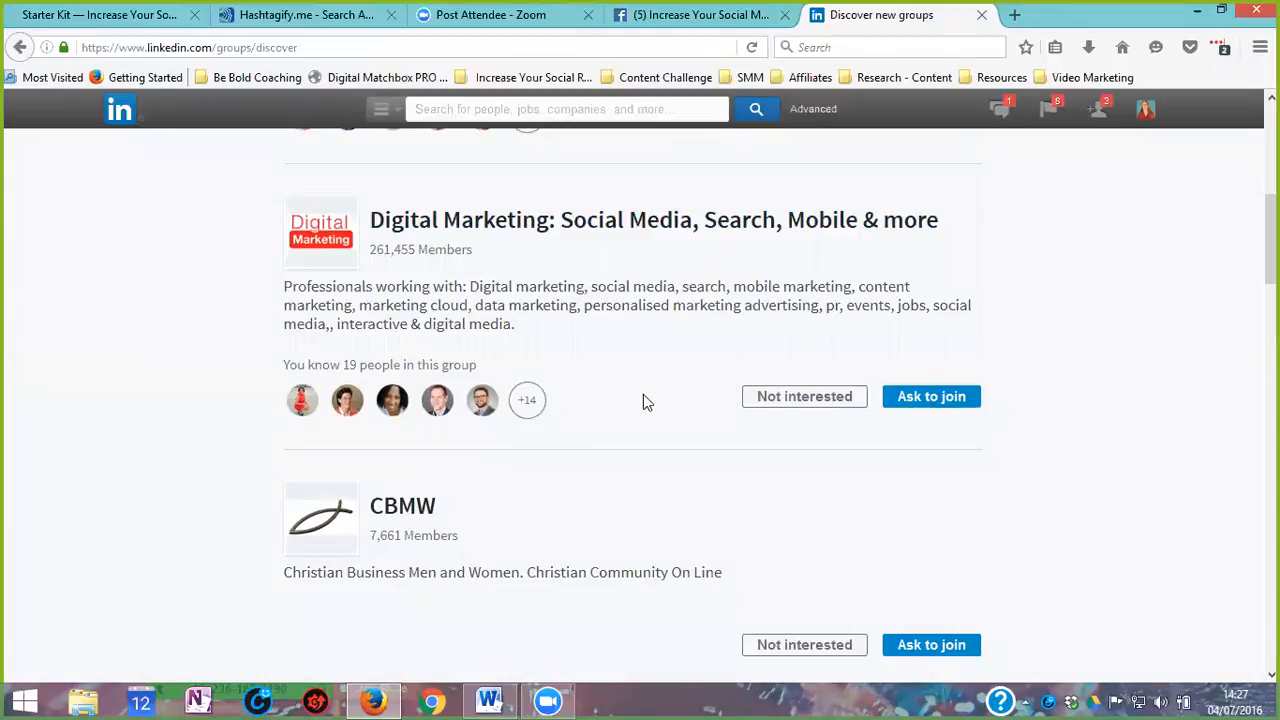
pyautogui.scroll(3)
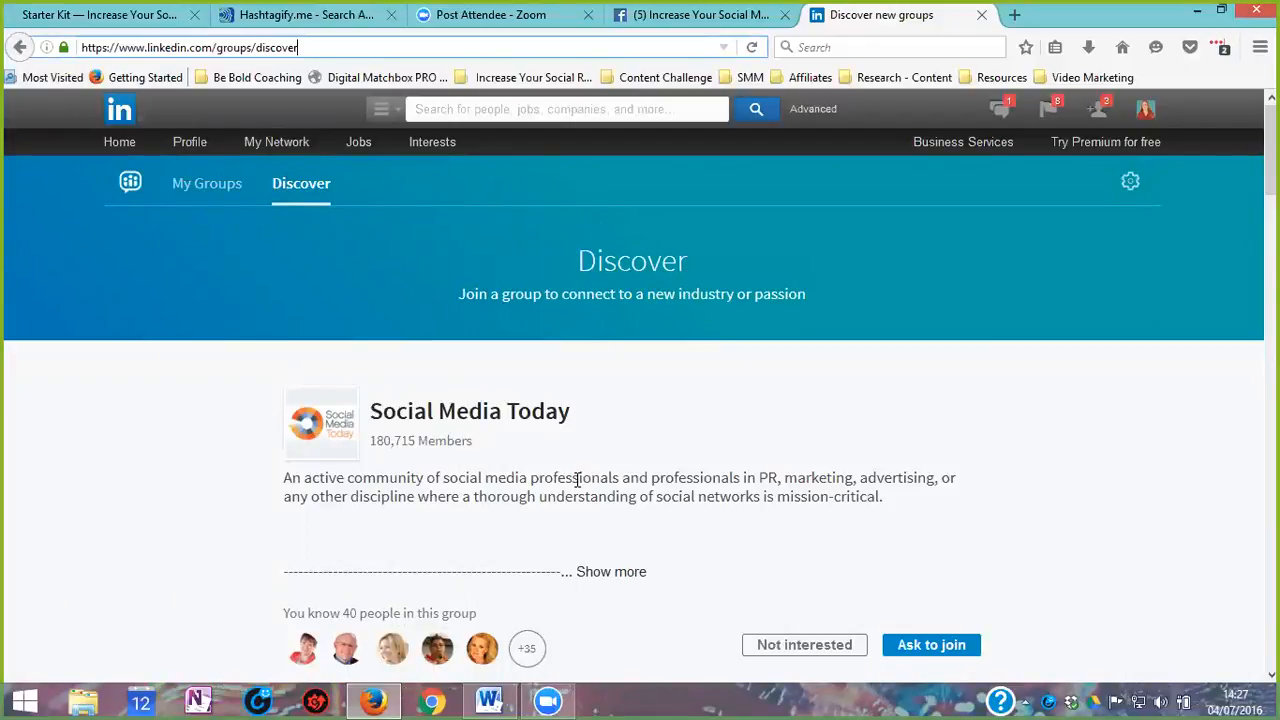
pyautogui.moveTo(519, 469)
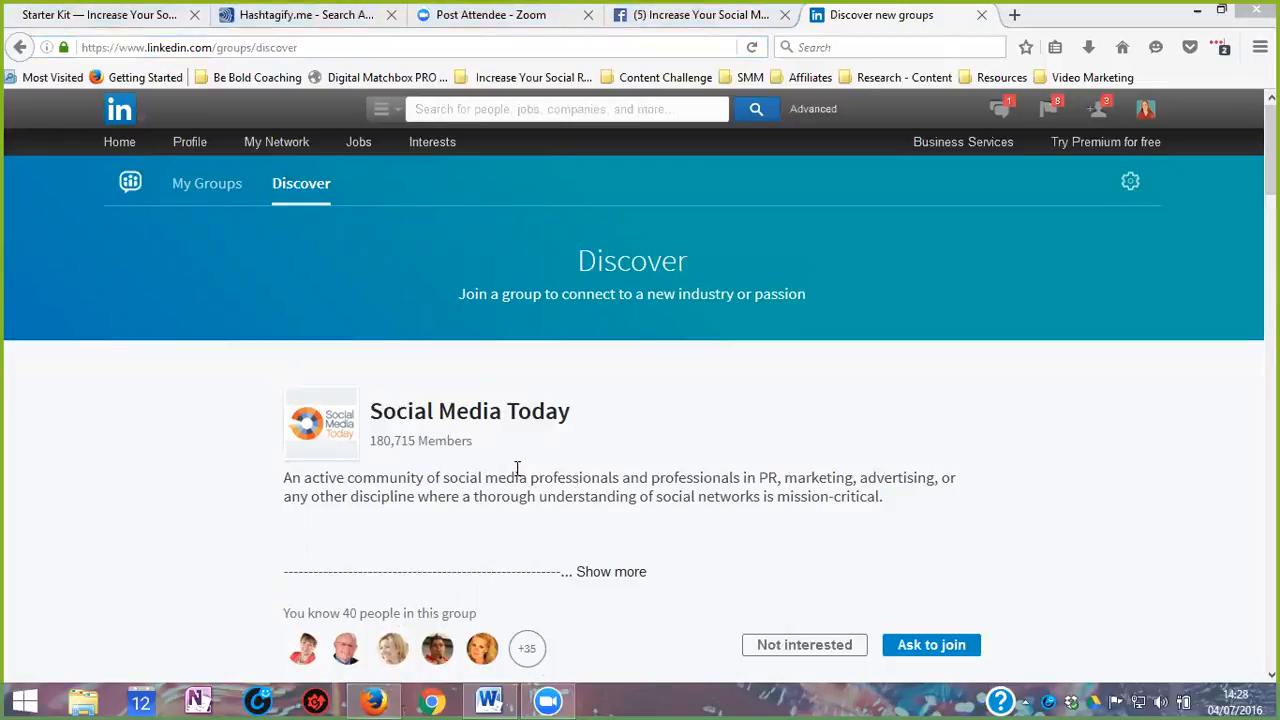
pyautogui.moveTo(795, 191)
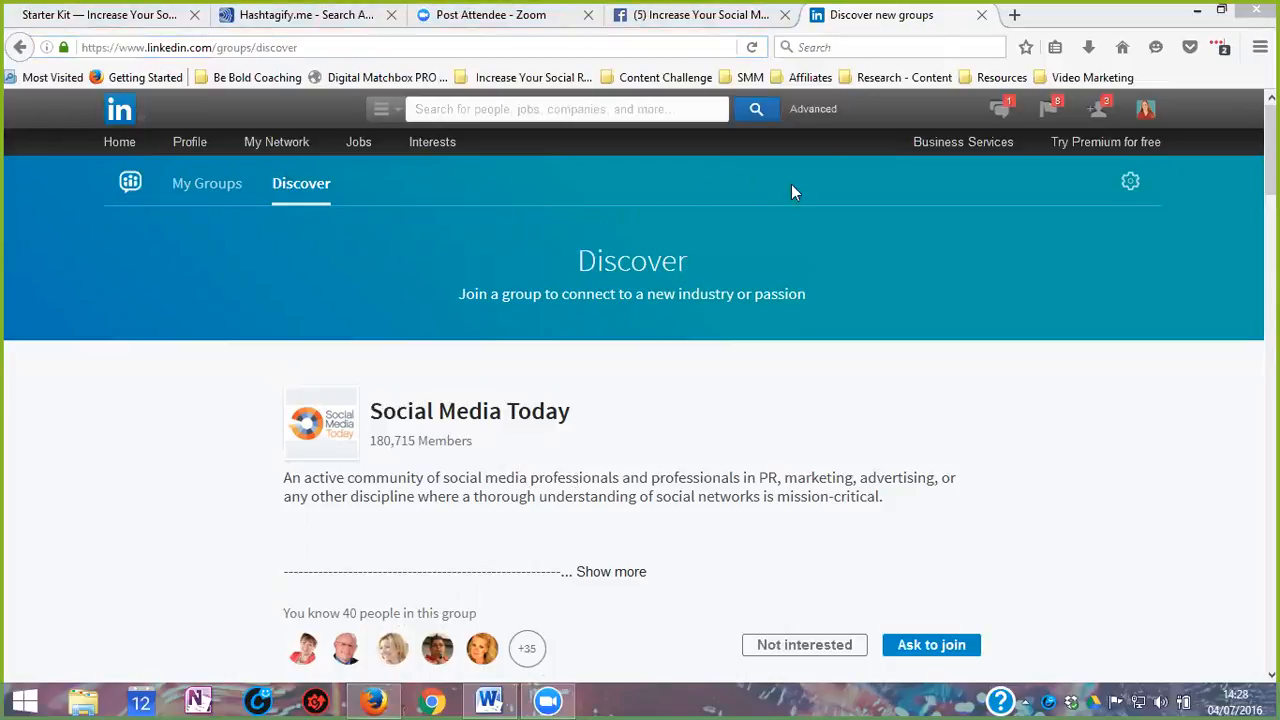
pyautogui.moveTo(516, 415)
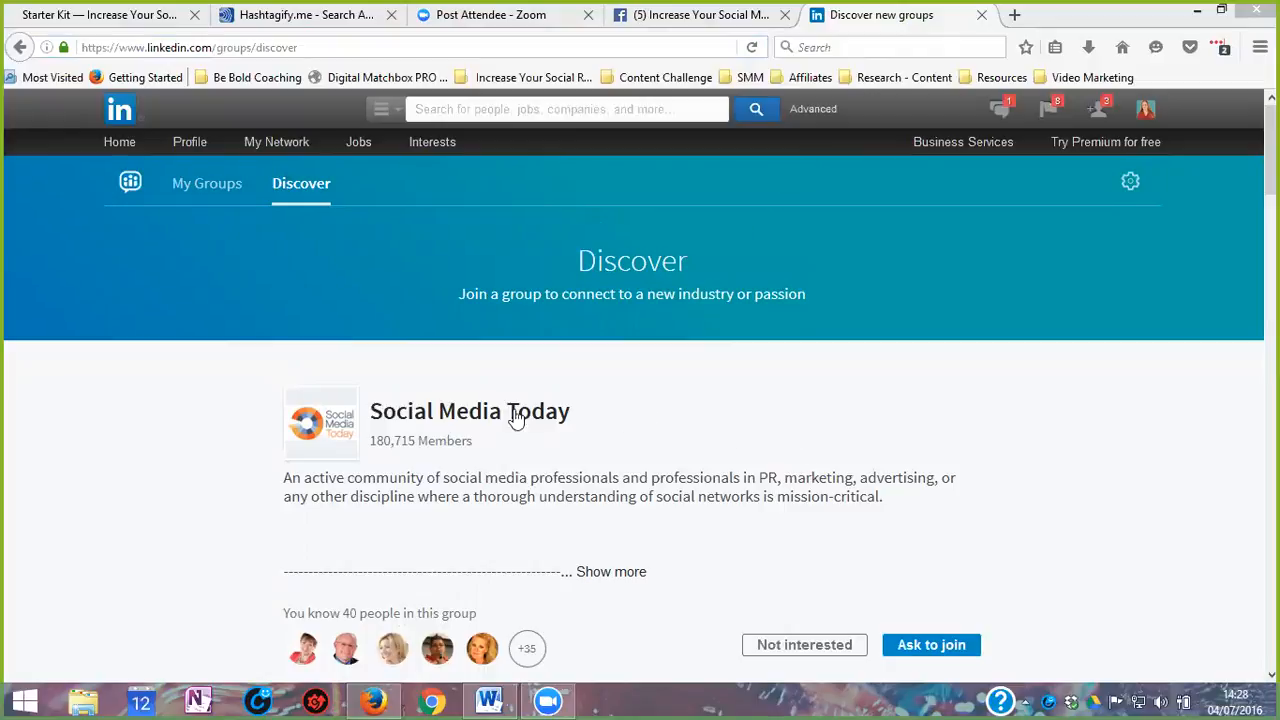
pyautogui.click(207, 183)
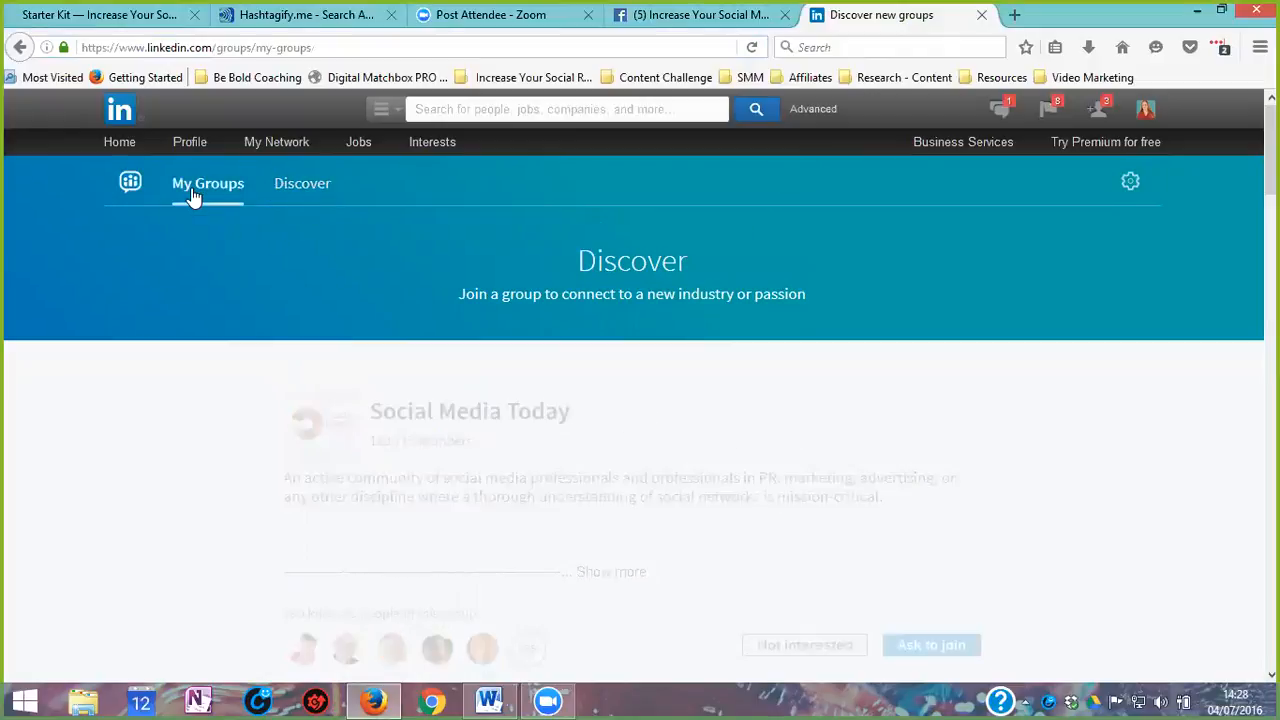
pyautogui.click(207, 183)
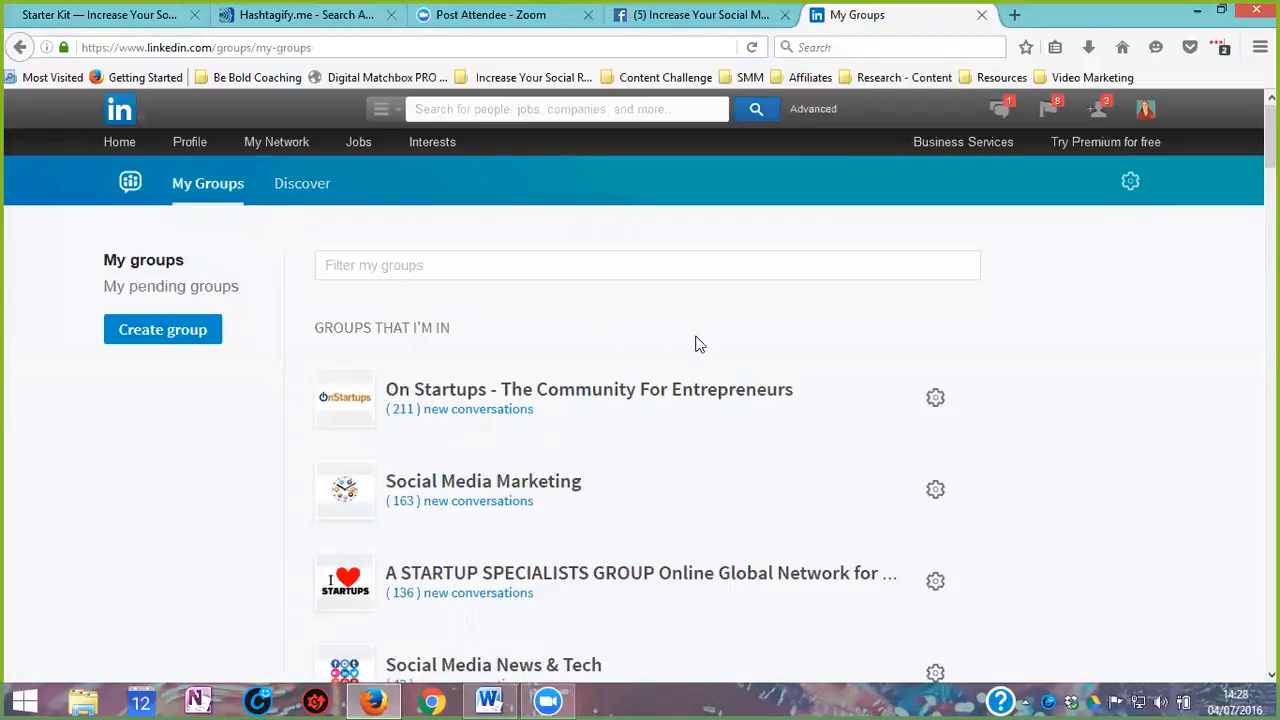
pyautogui.scroll(-3)
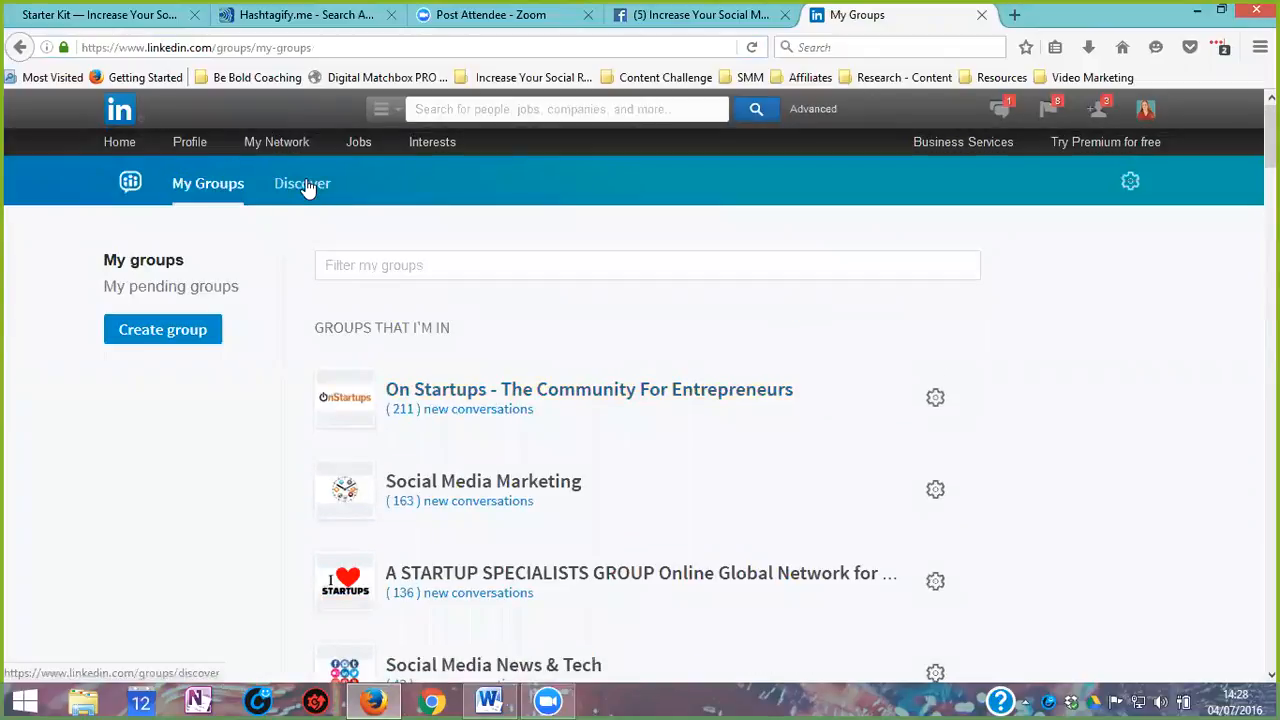
pyautogui.moveTo(178, 352)
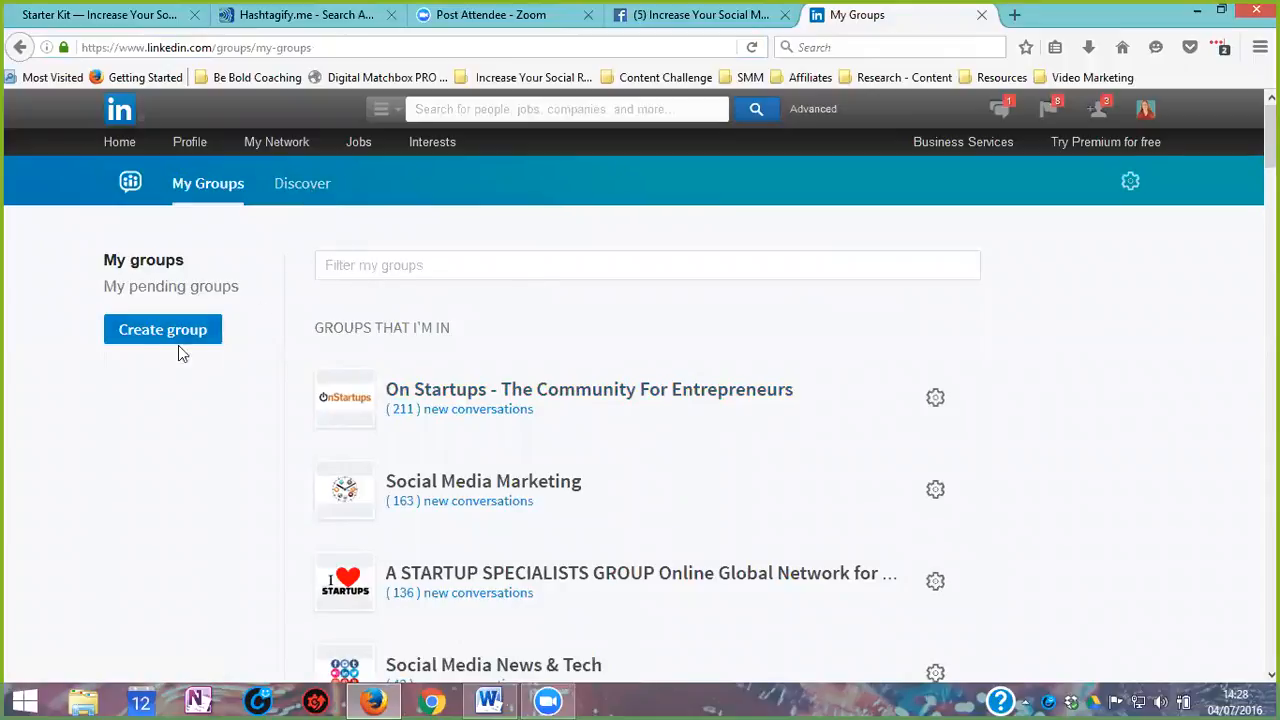
pyautogui.moveTo(173, 332)
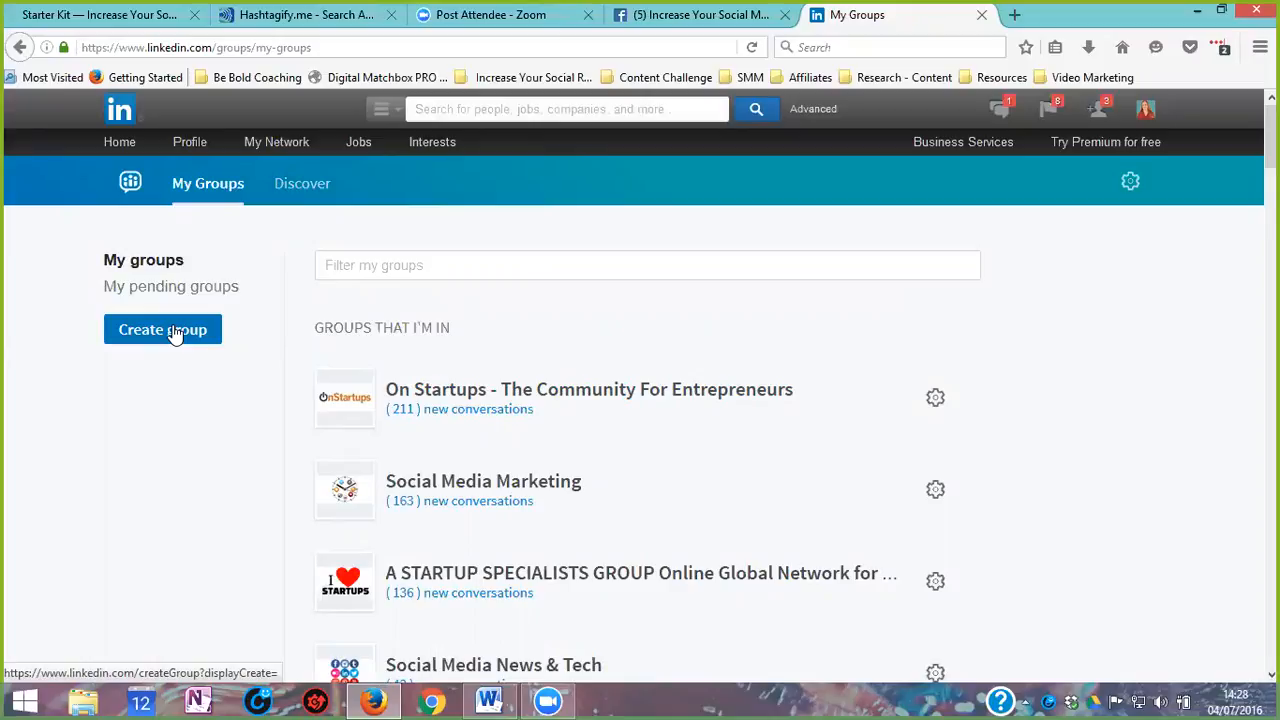
pyautogui.moveTo(547, 309)
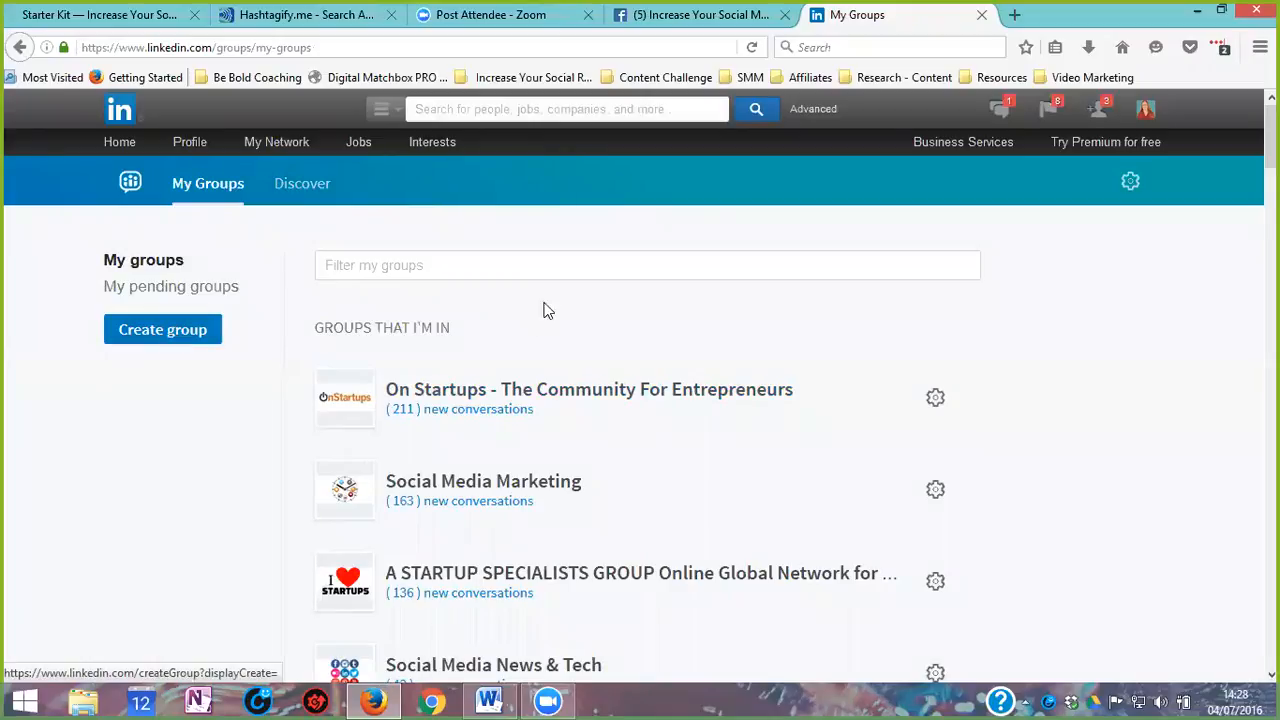
pyautogui.moveTo(1130, 185)
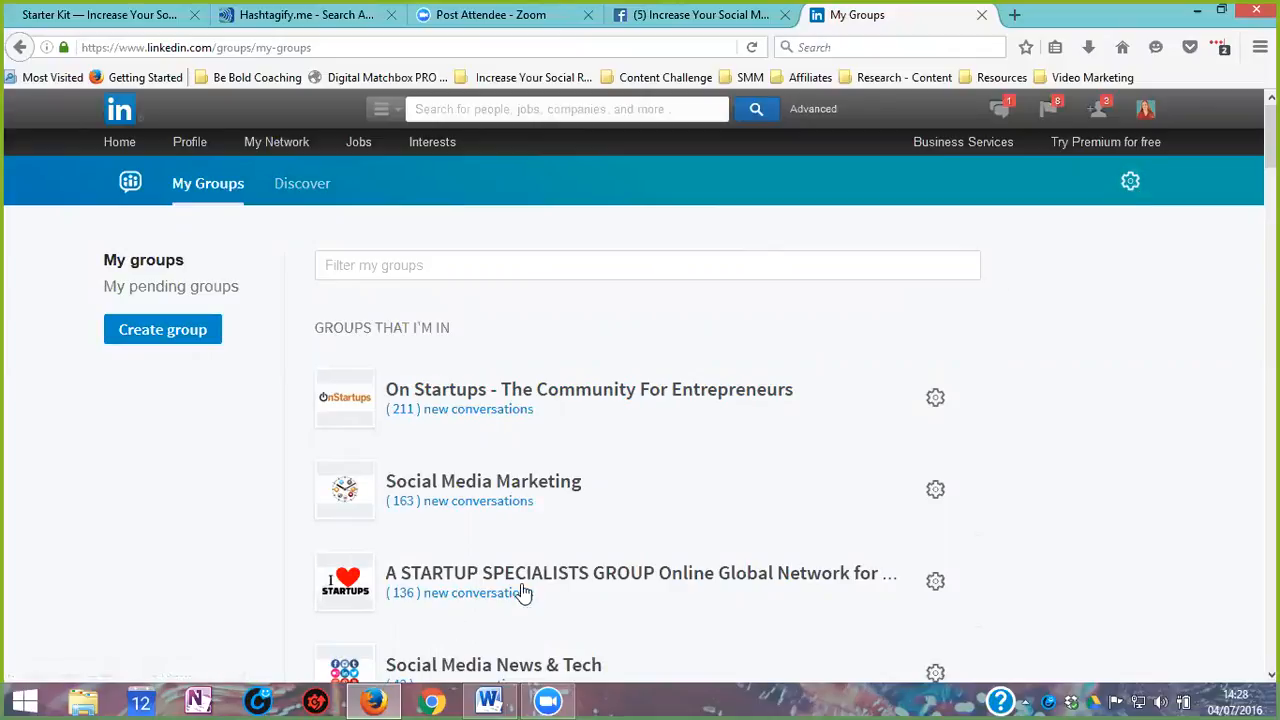
pyautogui.moveTo(647, 428)
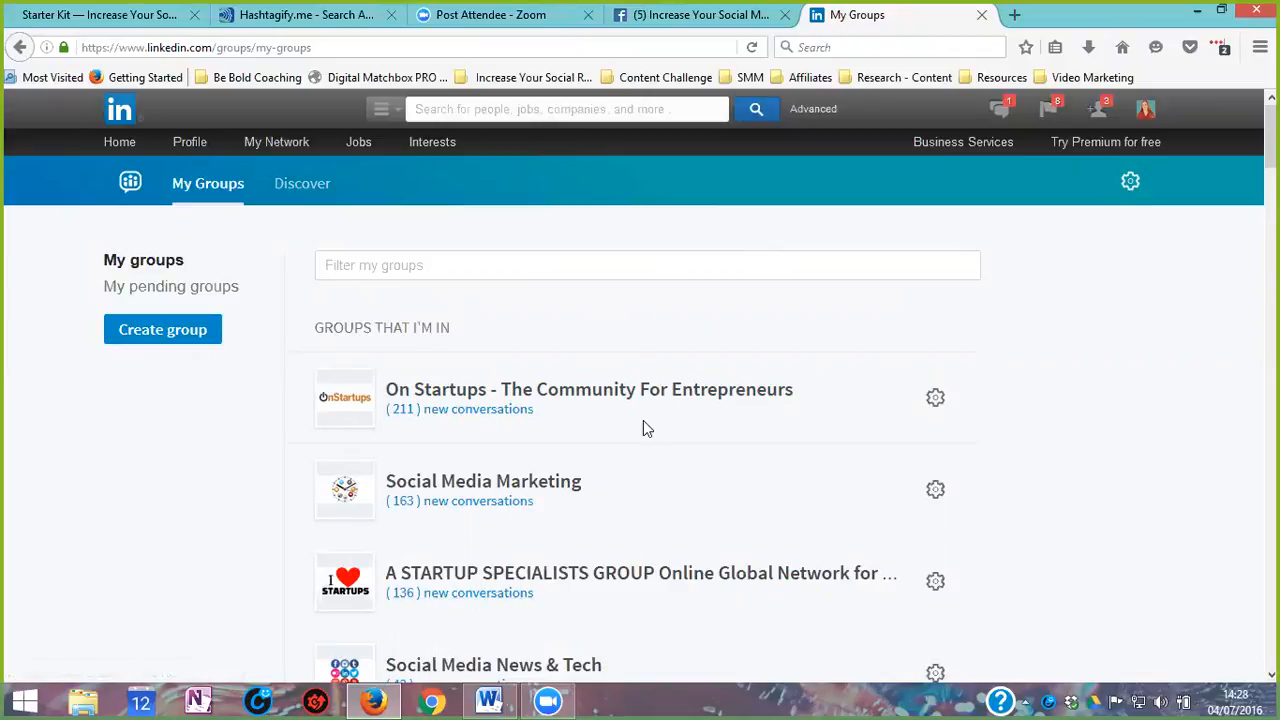
pyautogui.moveTo(641, 423)
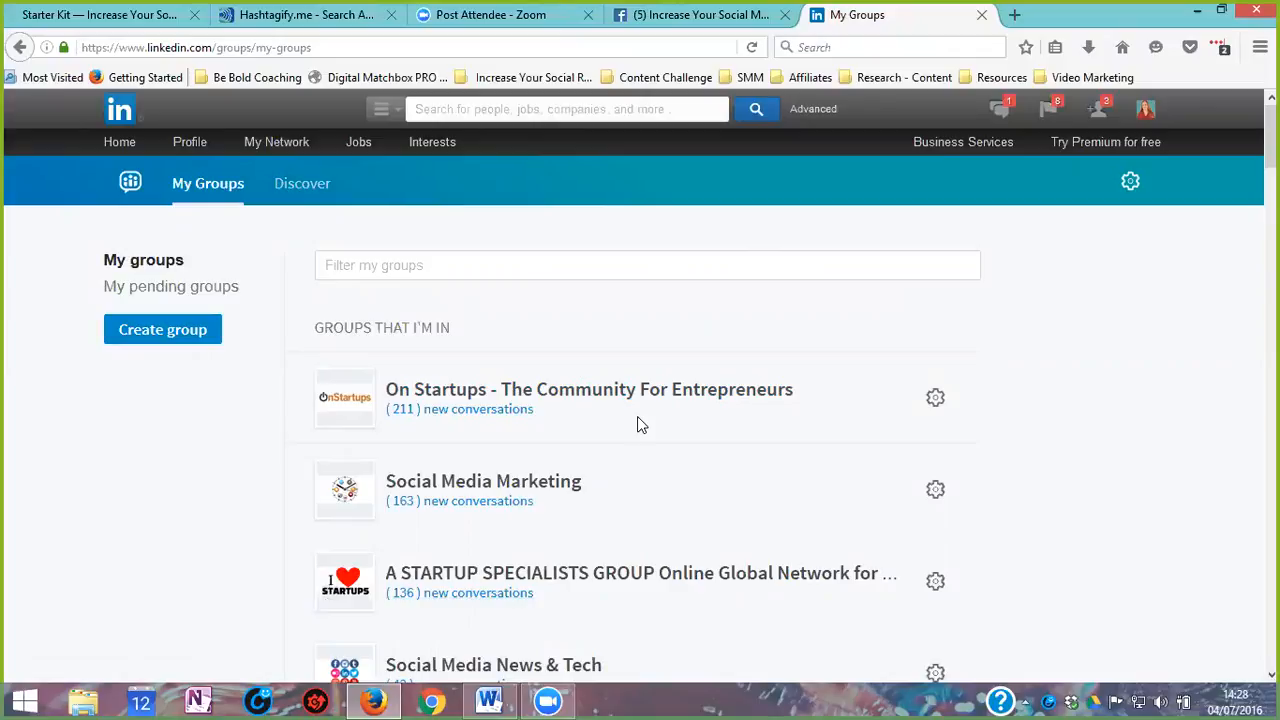
pyautogui.moveTo(560, 150)
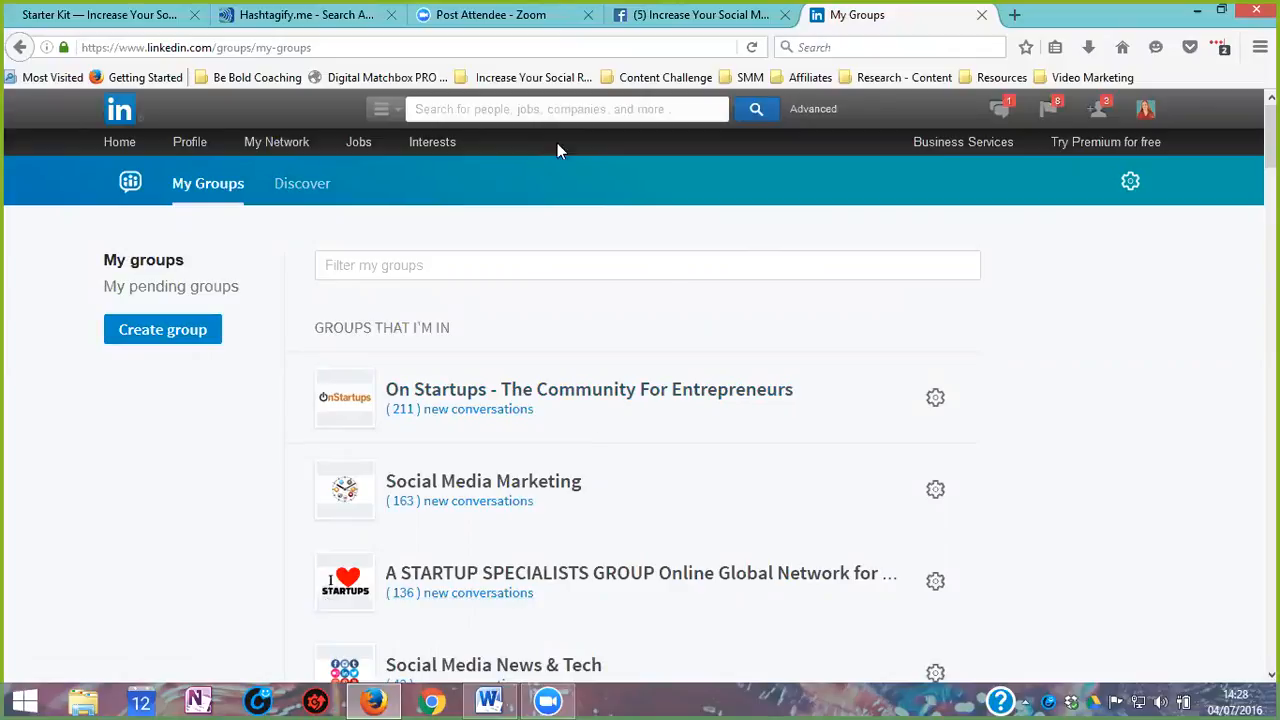
pyautogui.moveTo(582, 227)
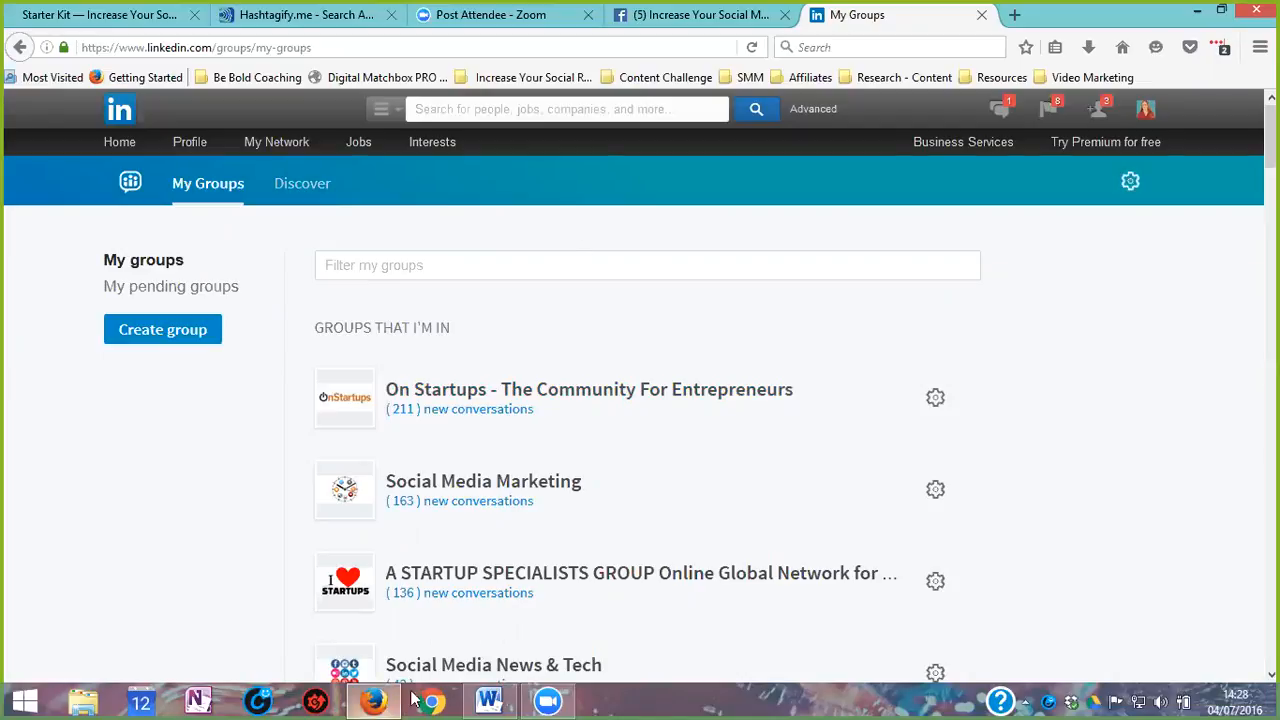
# Step: Bring SPR Starter Kit.docx with the members' questions to the front in Word
pyautogui.click(488, 698)
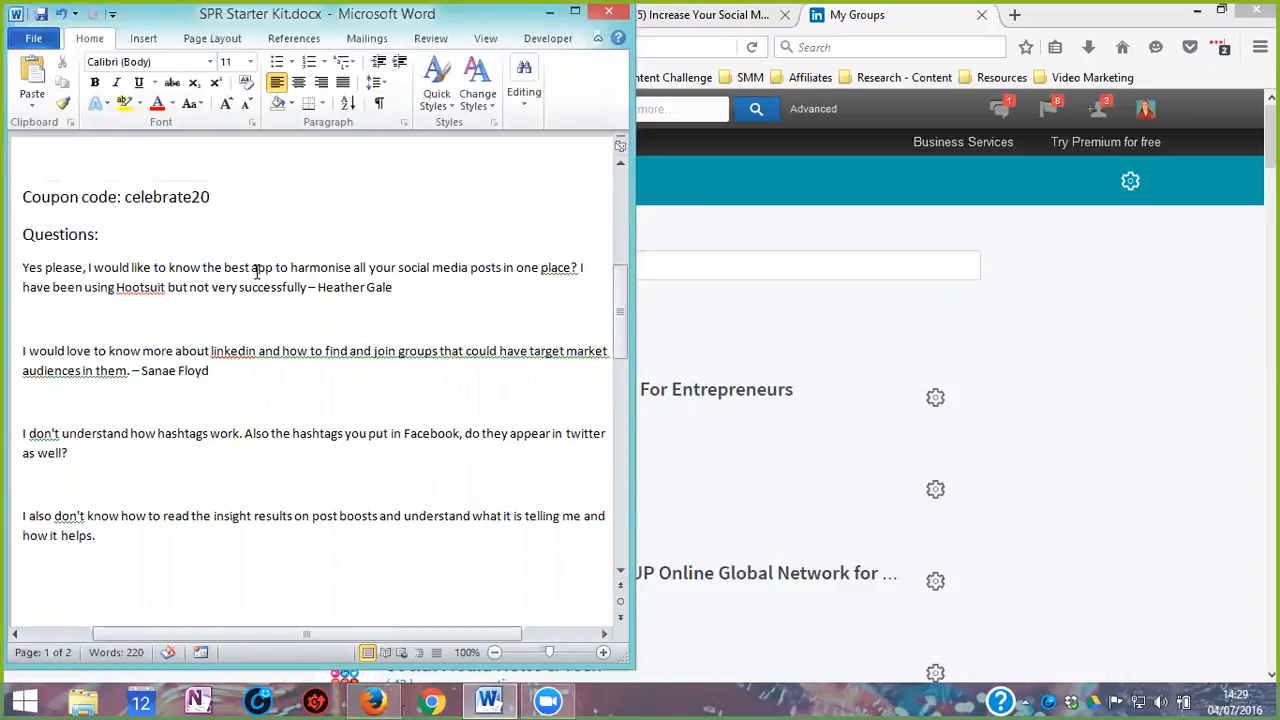
pyautogui.moveTo(430, 280)
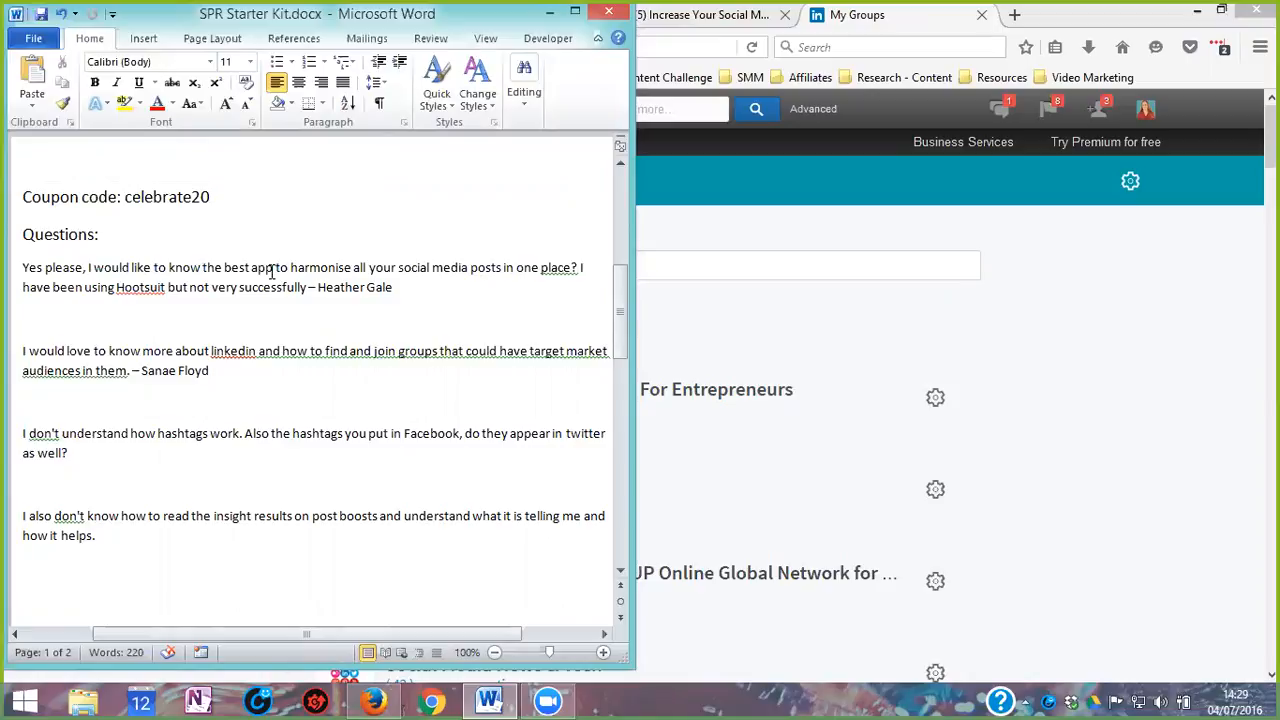
pyautogui.moveTo(480, 290)
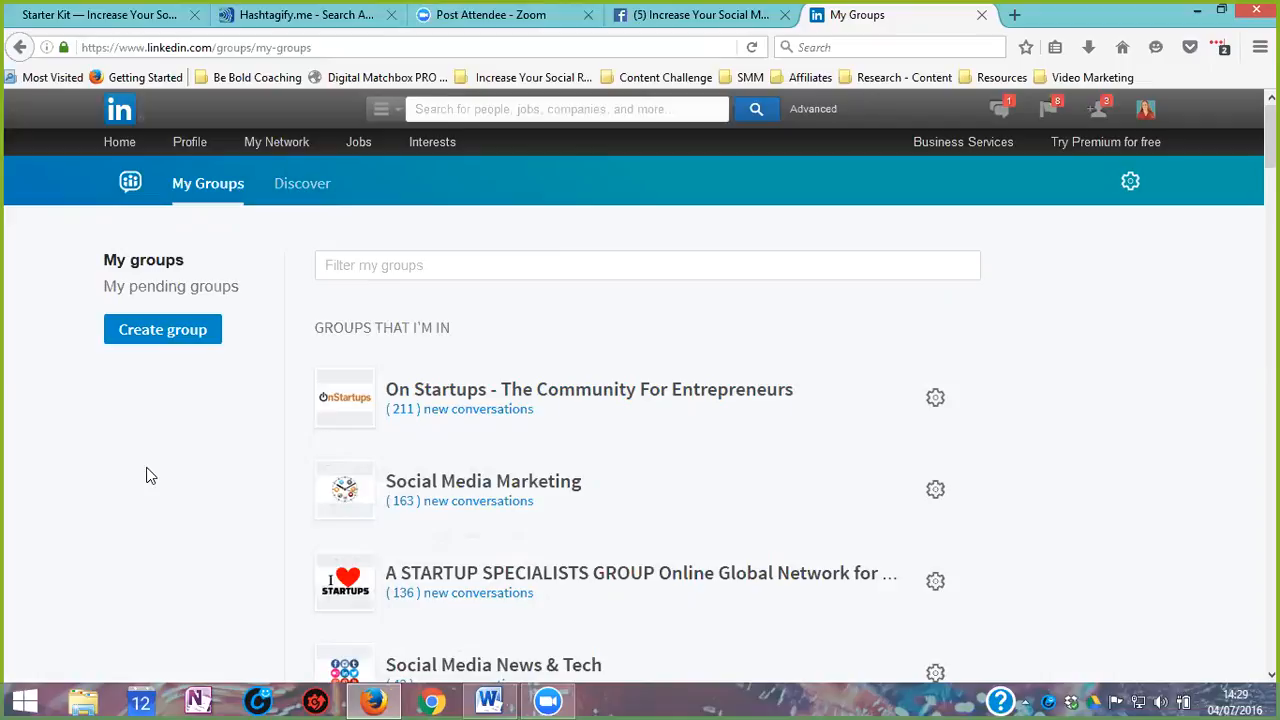
pyautogui.moveTo(150, 471)
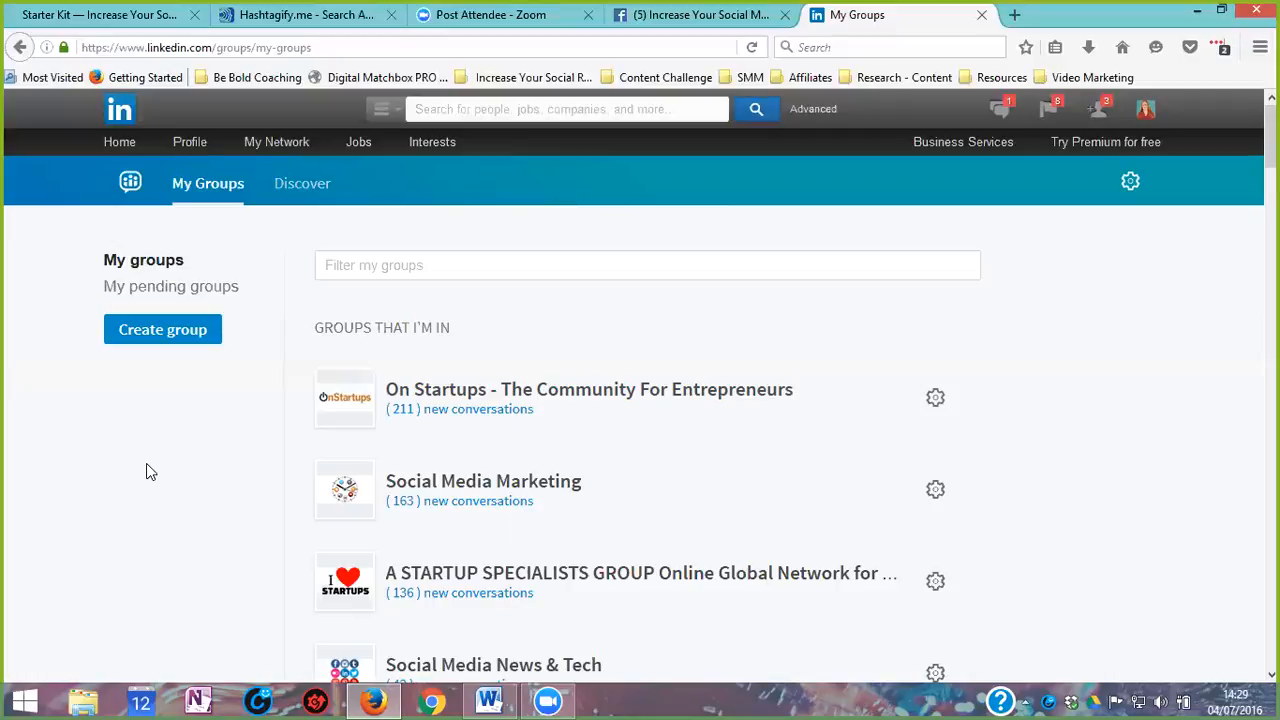
pyautogui.moveTo(160, 467)
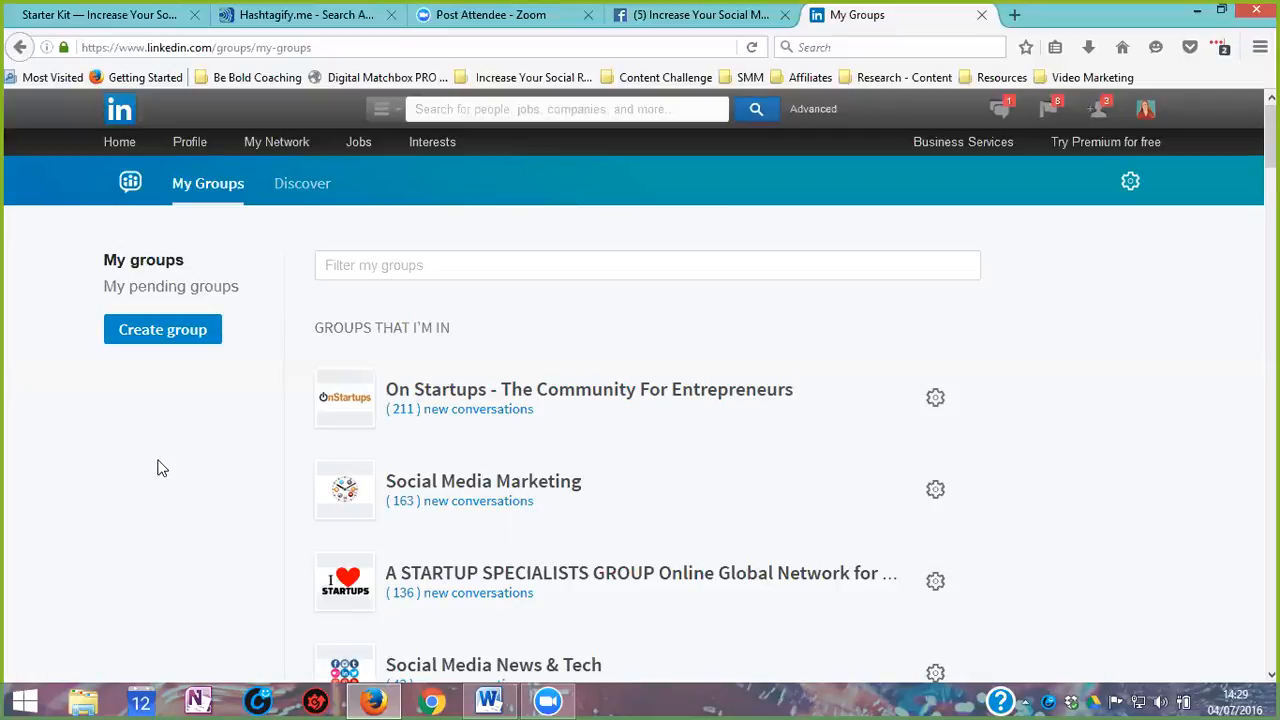
pyautogui.moveTo(166, 464)
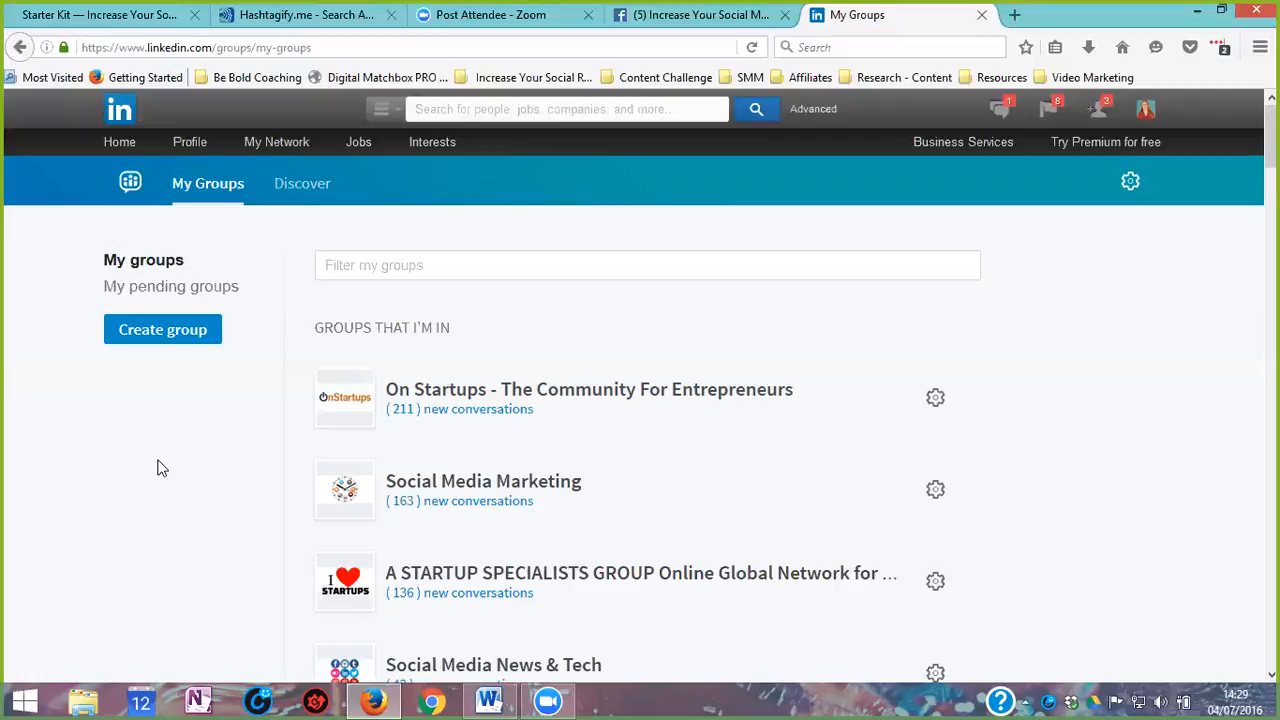
pyautogui.moveTo(1008, 31)
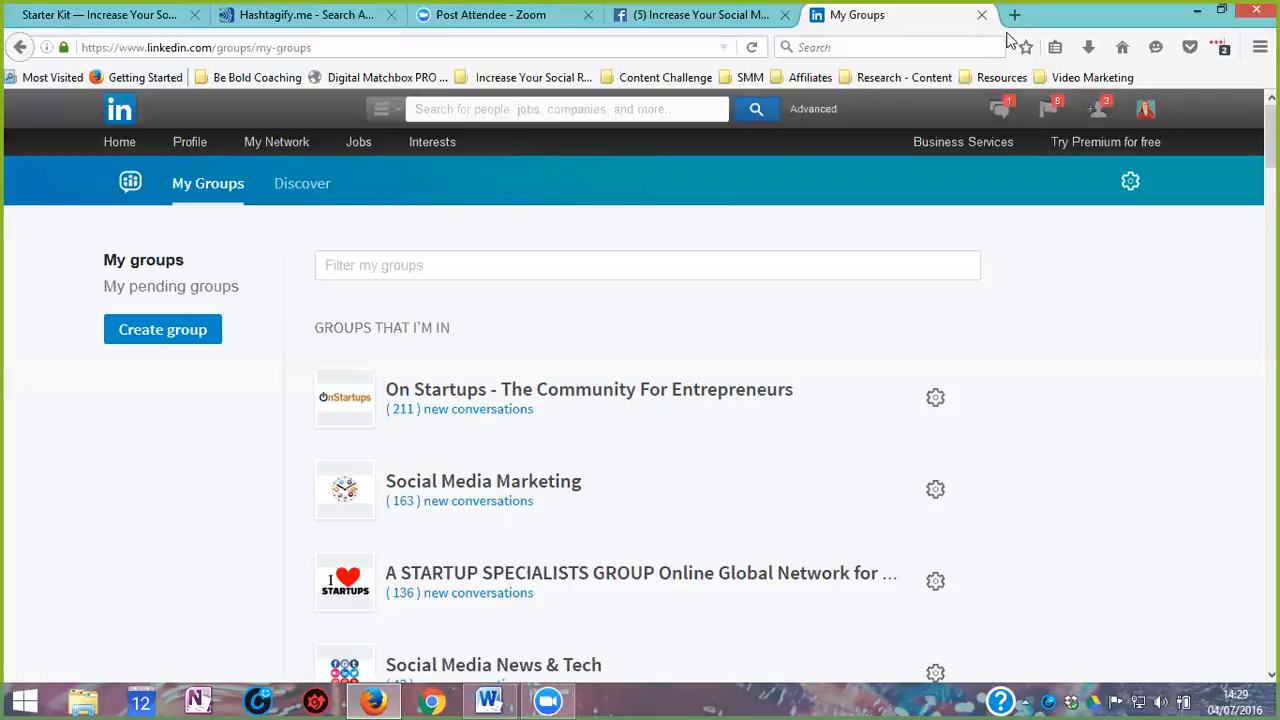
pyautogui.moveTo(1004, 17)
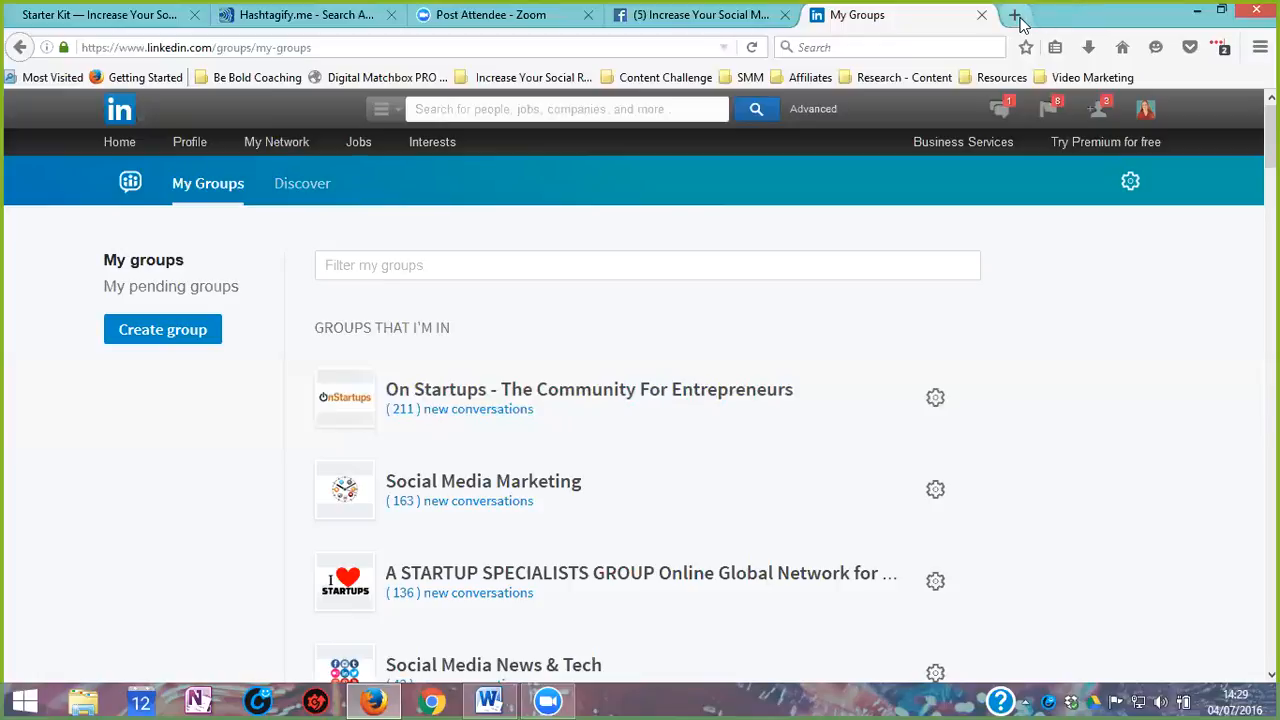
pyautogui.moveTo(1013, 15)
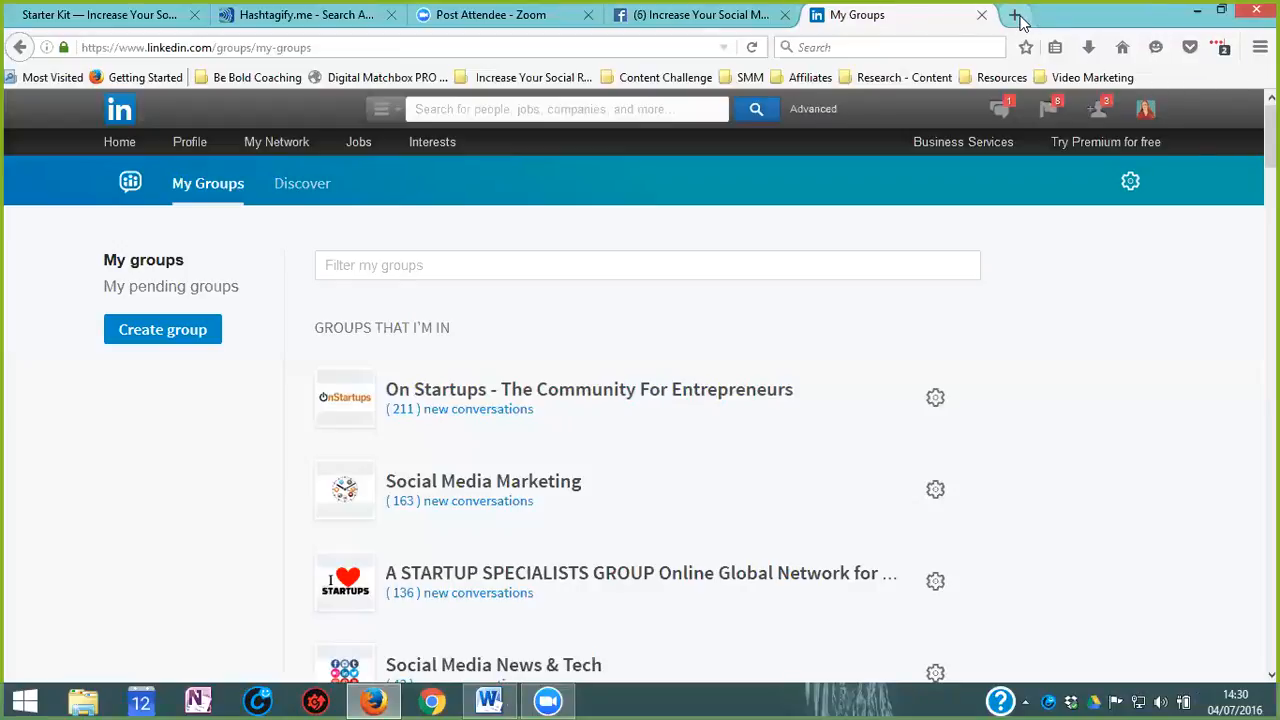
pyautogui.moveTo(1020, 16)
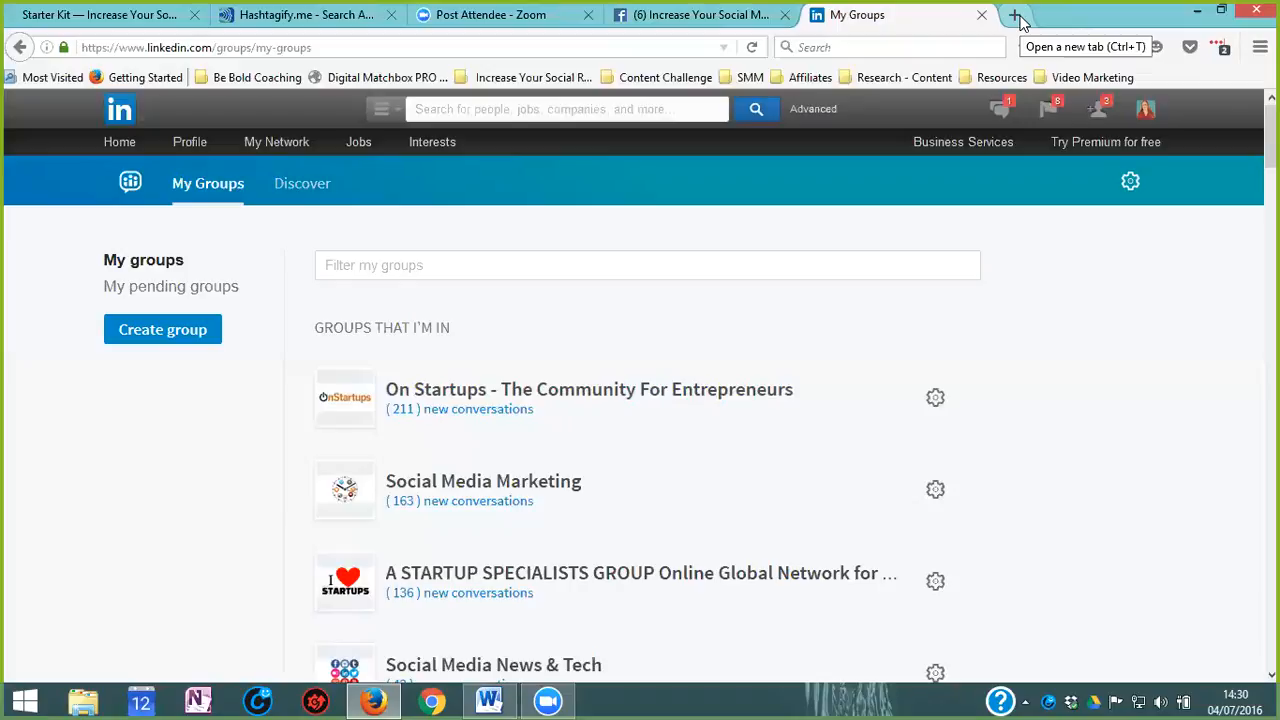
# Step: Switch the browser to the Social Media Starter Kit welcome page
pyautogui.click(100, 15)
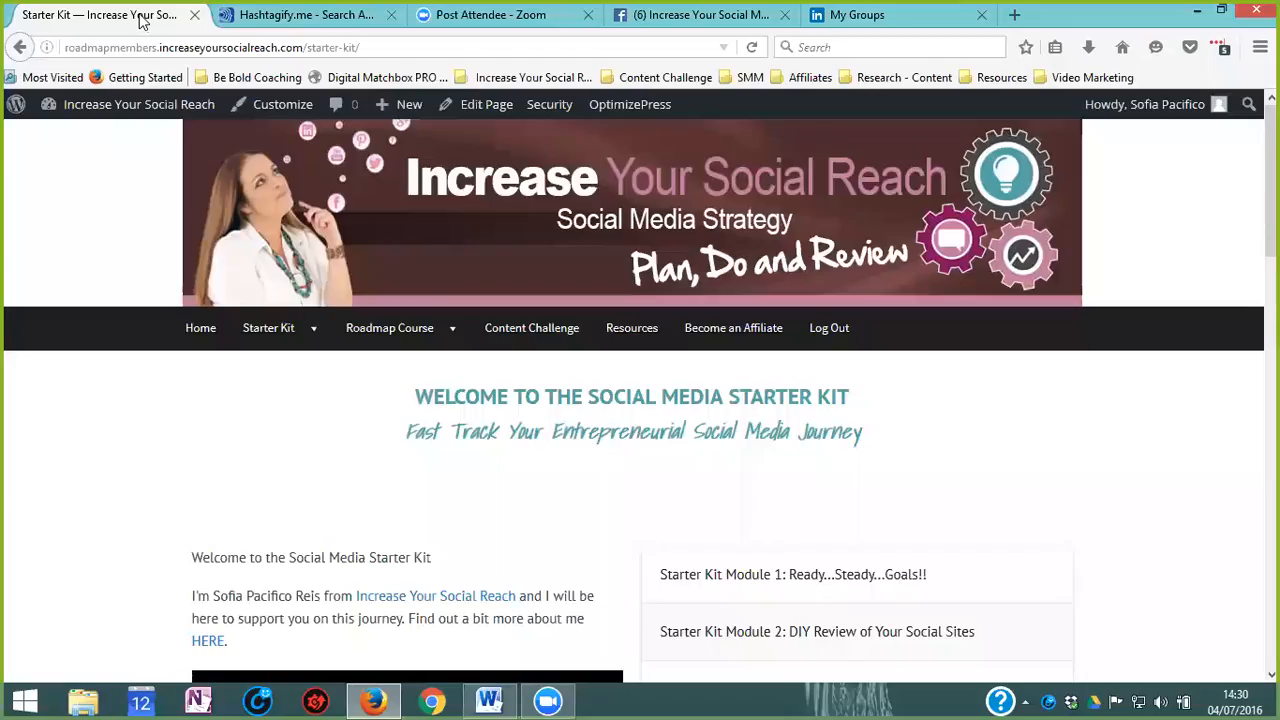
pyautogui.moveTo(140, 25)
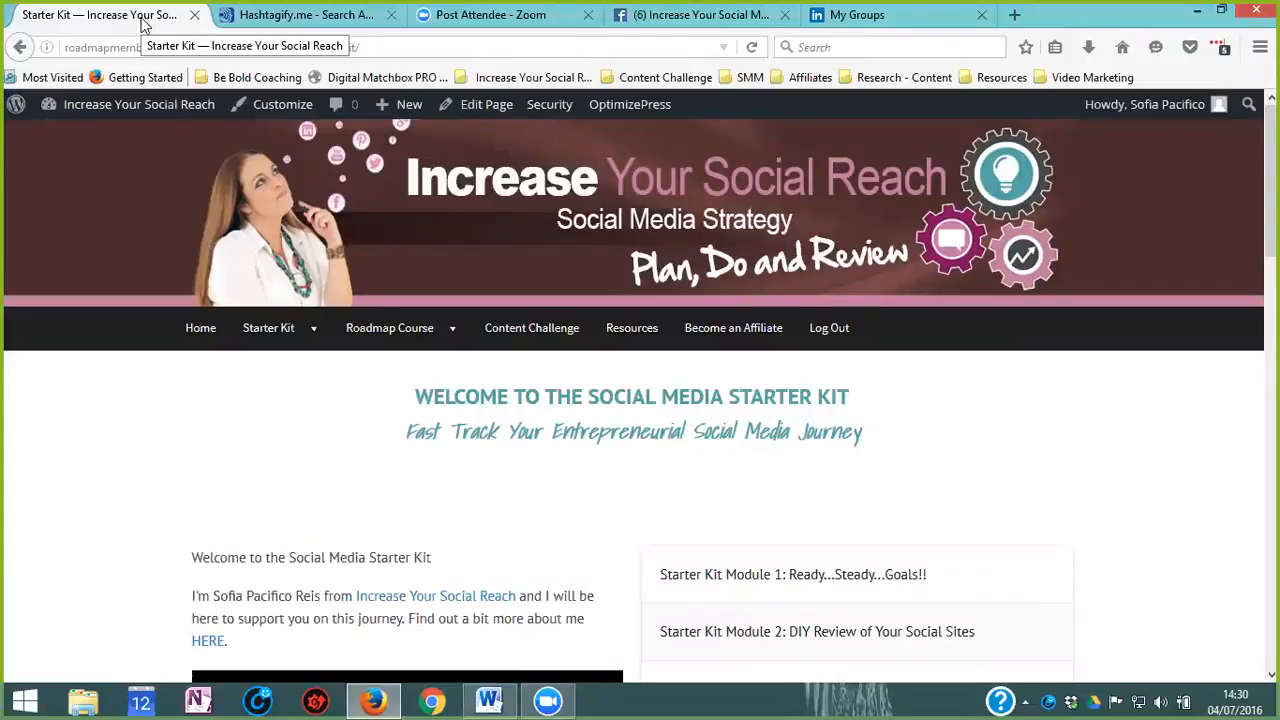
pyautogui.moveTo(203, 456)
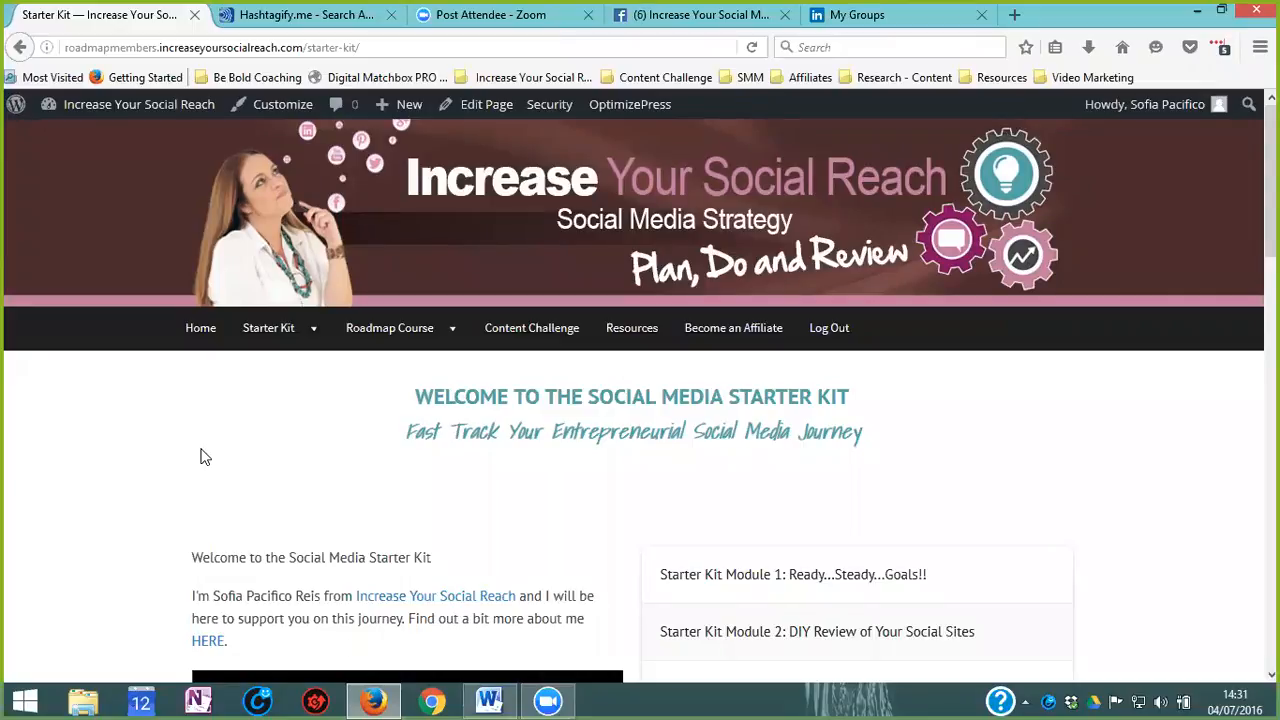
pyautogui.moveTo(310, 385)
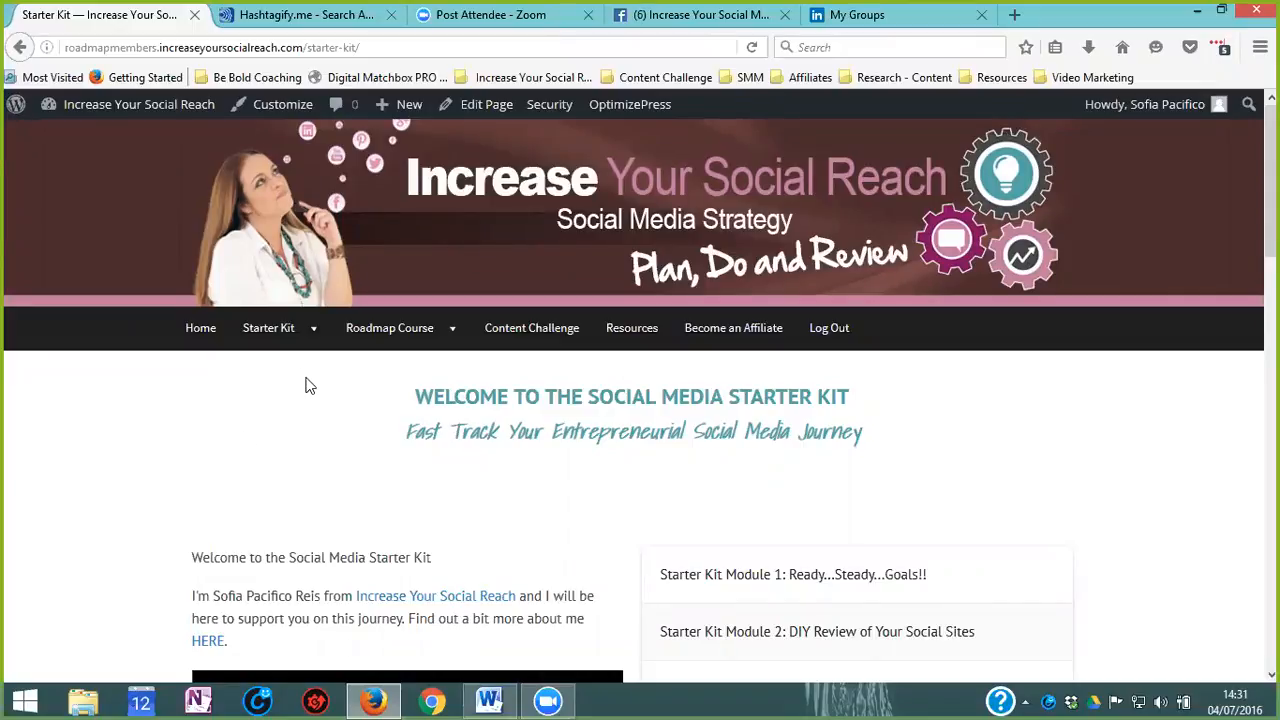
pyautogui.moveTo(314, 391)
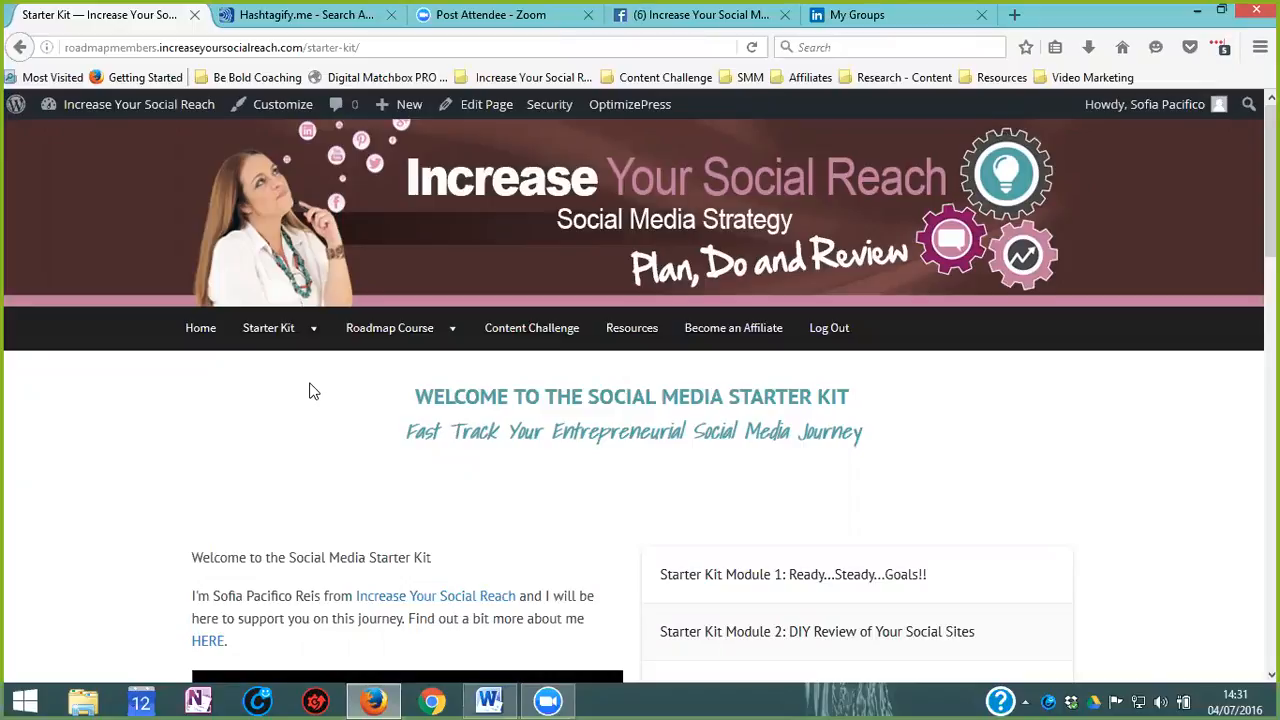
pyautogui.moveTo(249, 415)
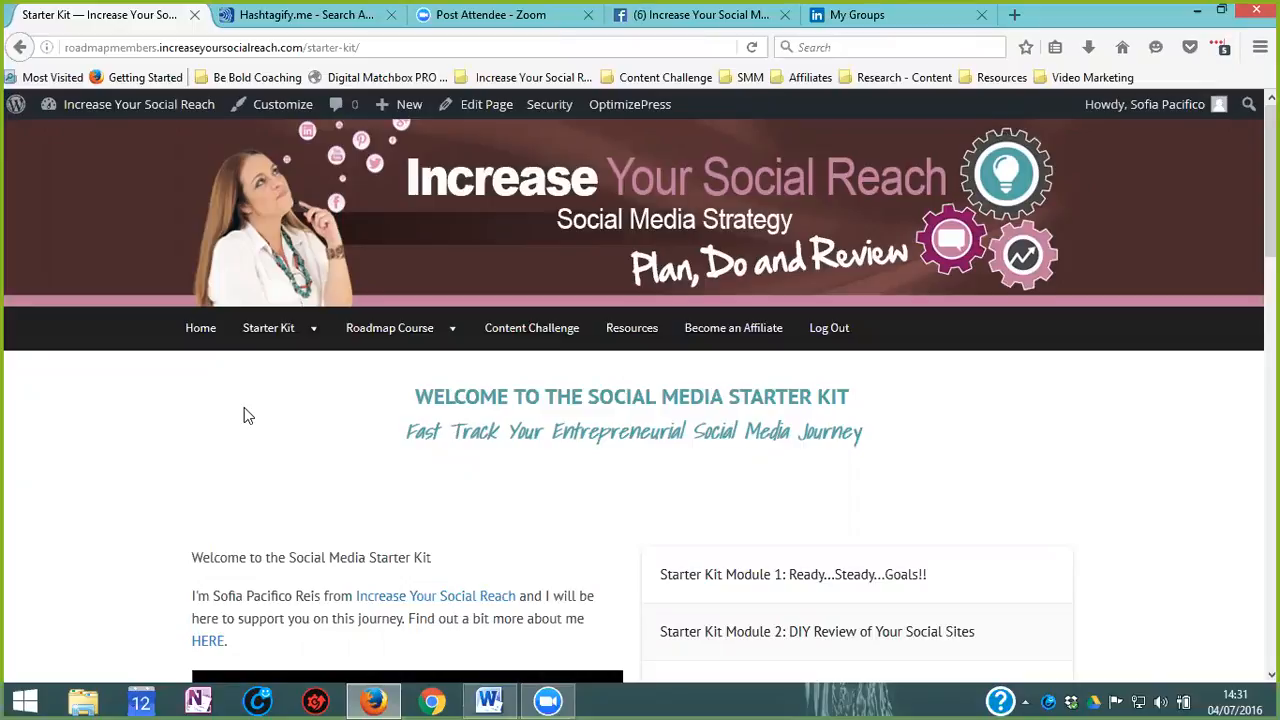
pyautogui.moveTo(252, 412)
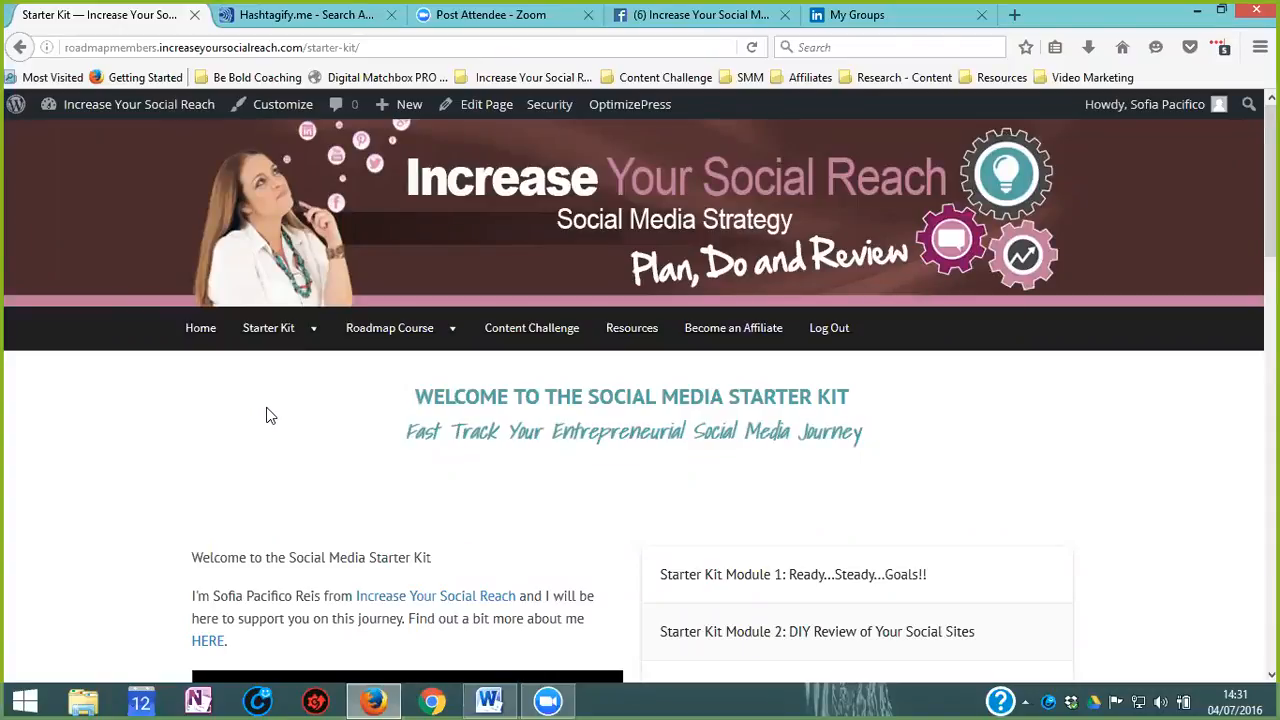
# Step: Browse the module list and open 'Starter Kit Module 1: Ready...Steady...Goals!!'
pyautogui.scroll(-3)
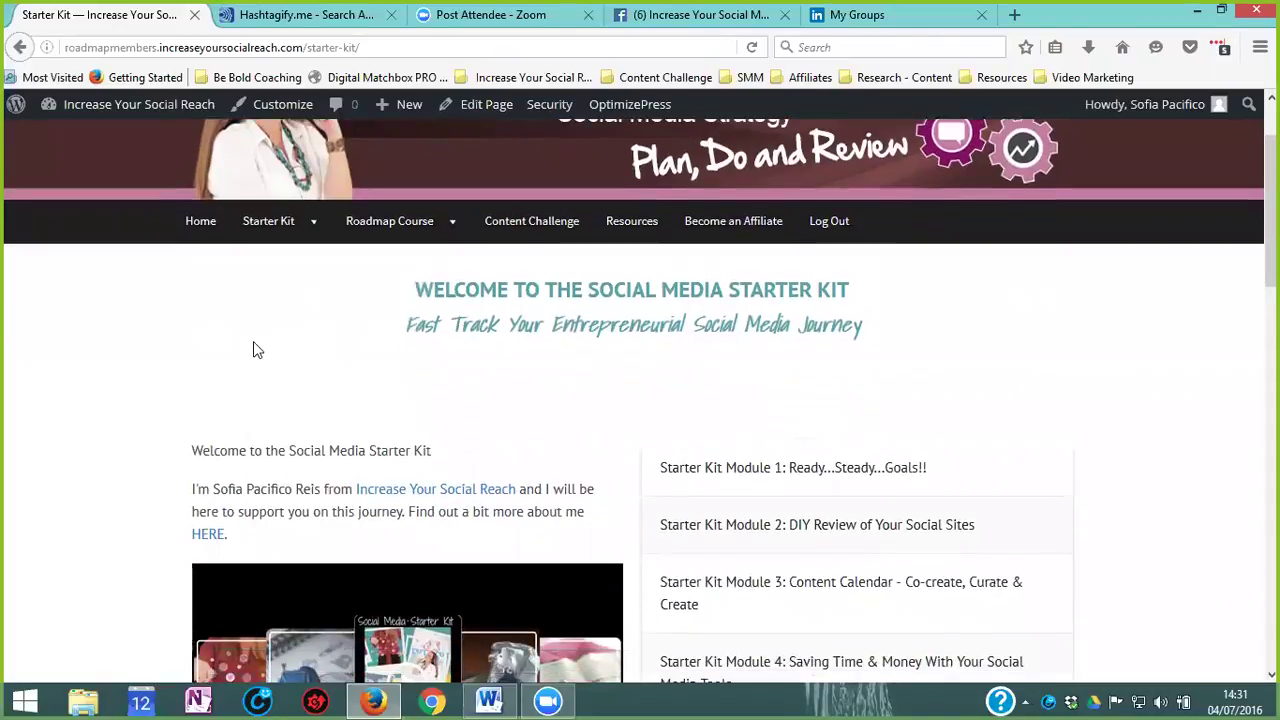
pyautogui.moveTo(758, 492)
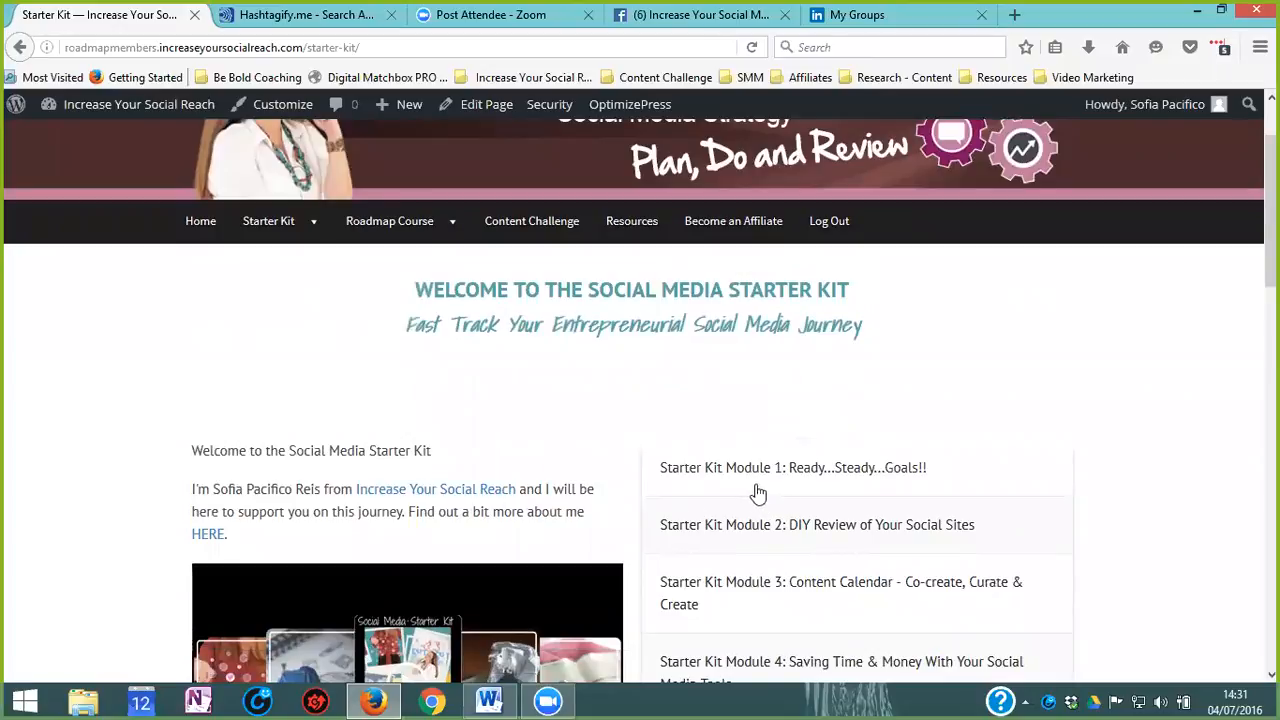
pyautogui.scroll(-3)
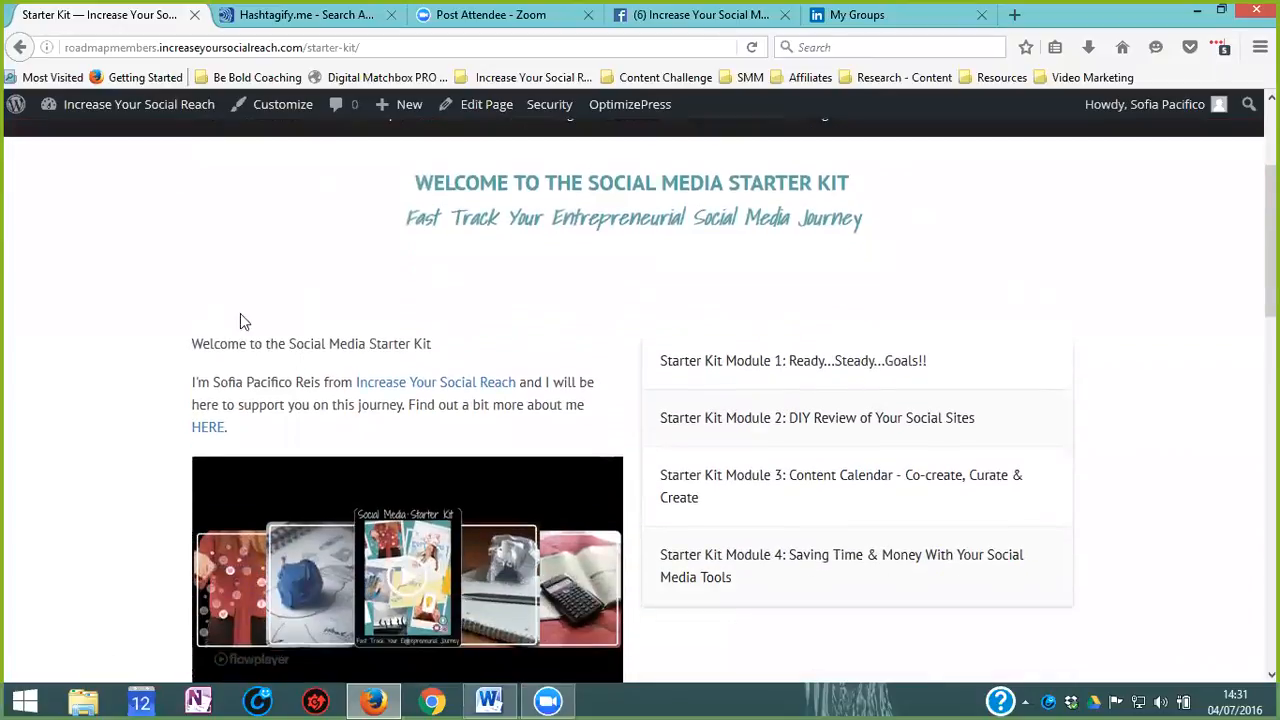
pyautogui.moveTo(775, 428)
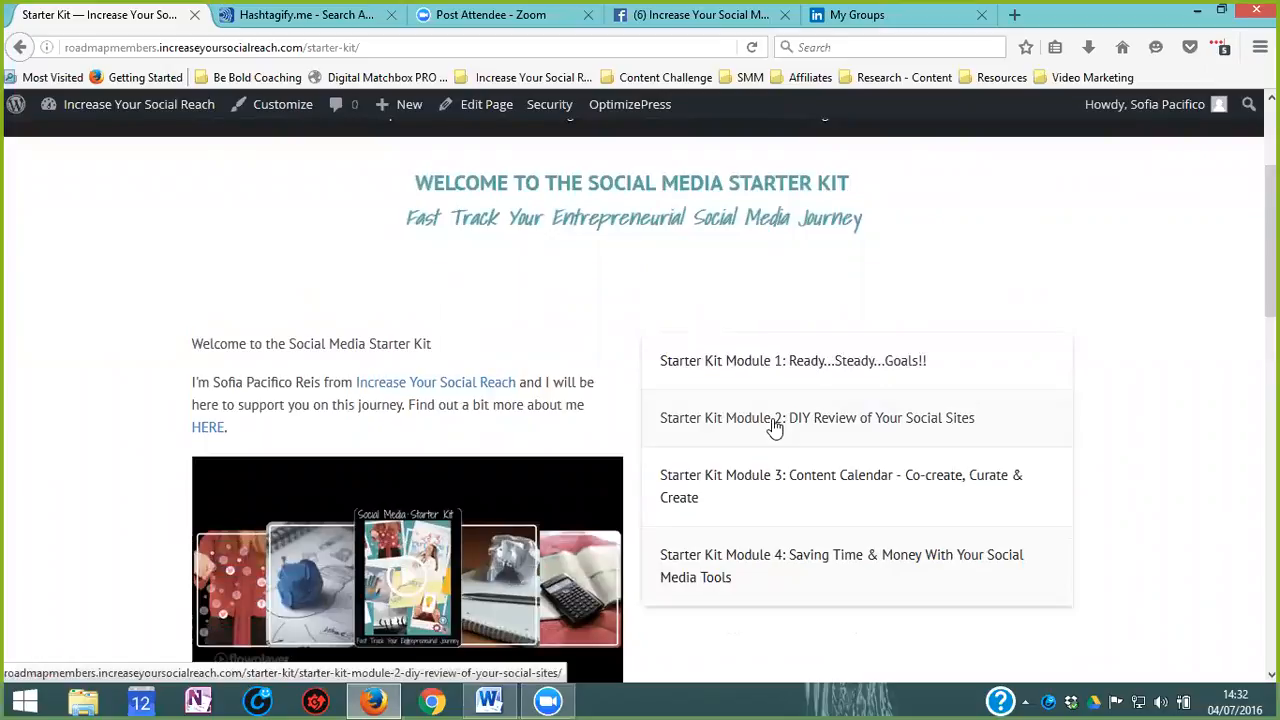
pyautogui.moveTo(168, 268)
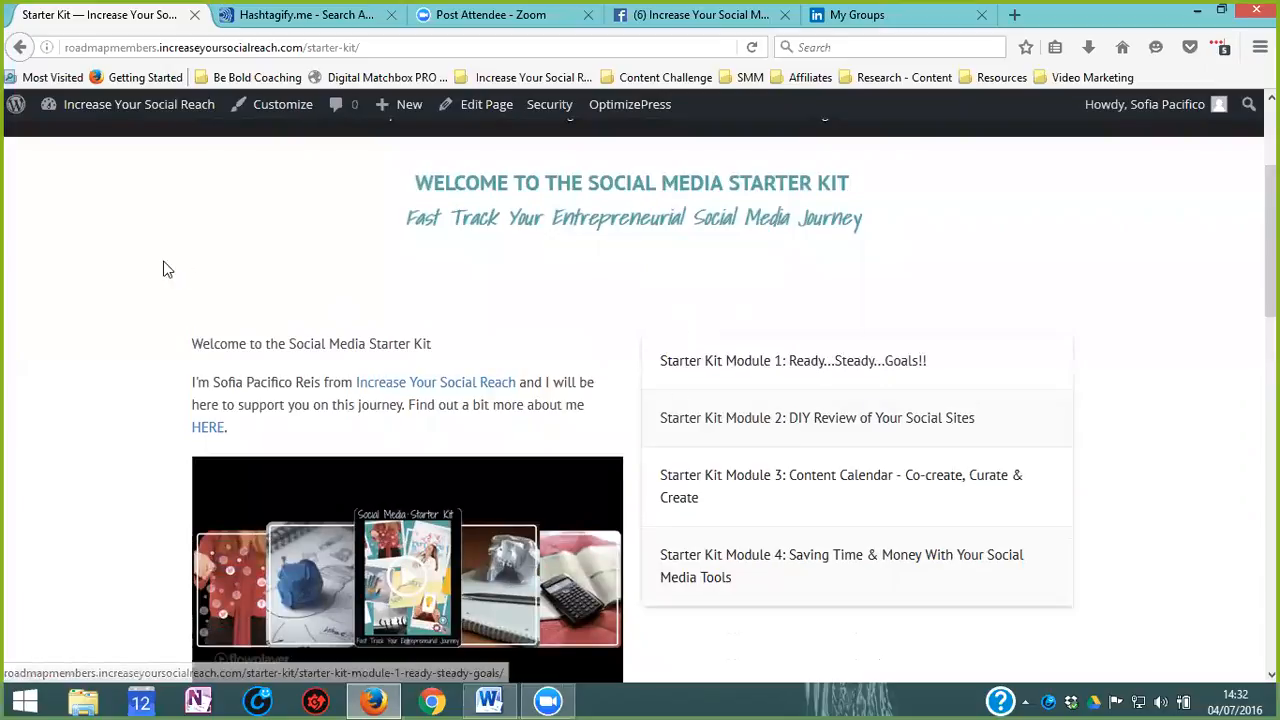
pyautogui.moveTo(484, 299)
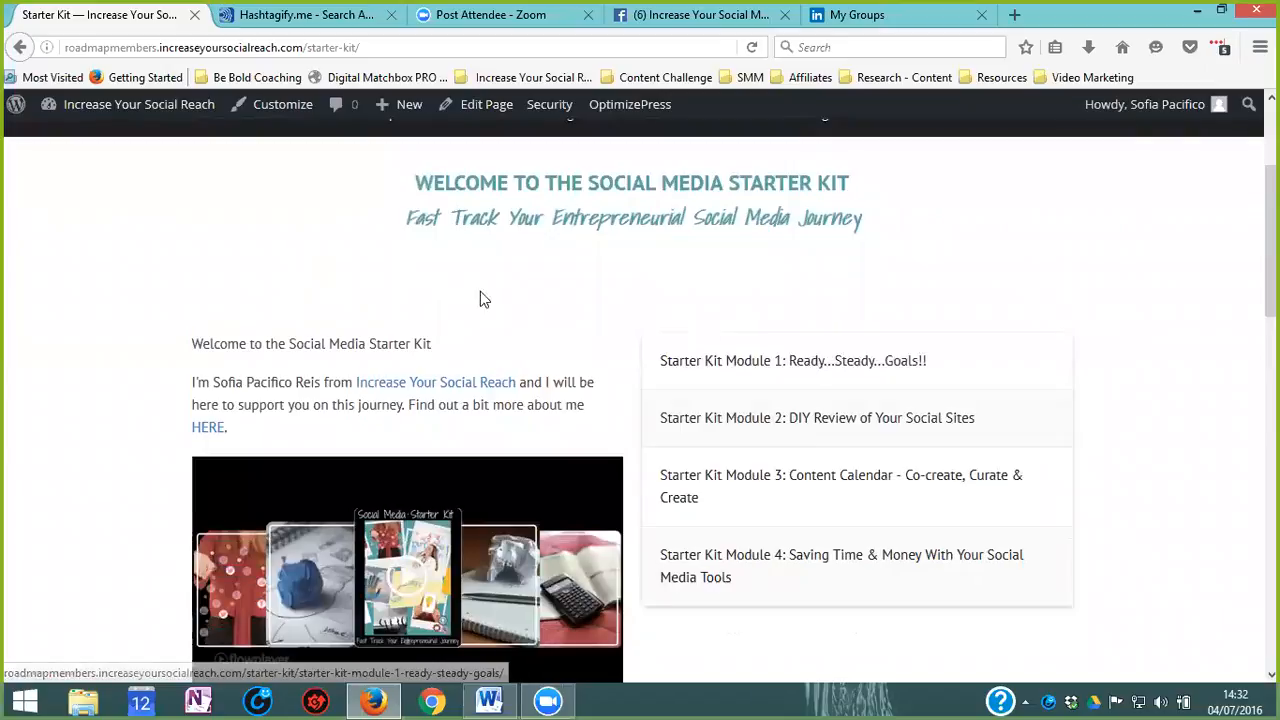
pyautogui.moveTo(757, 367)
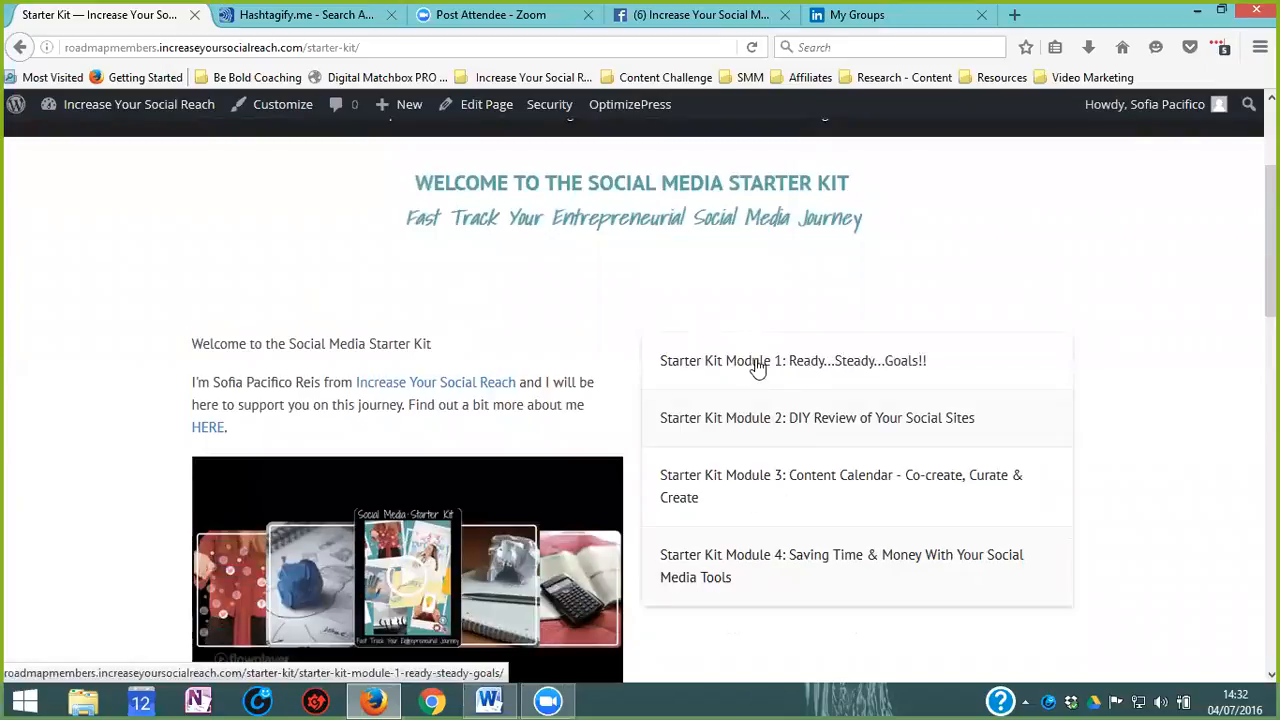
pyautogui.moveTo(278, 277)
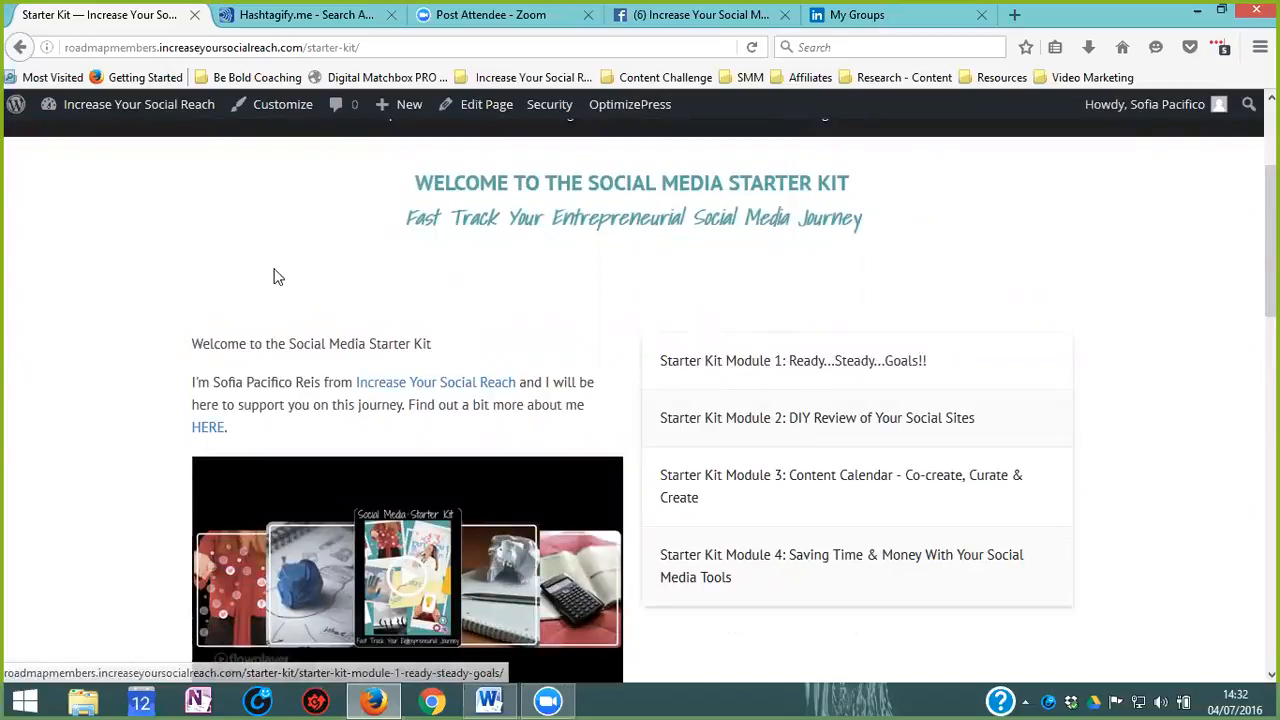
pyautogui.scroll(-3)
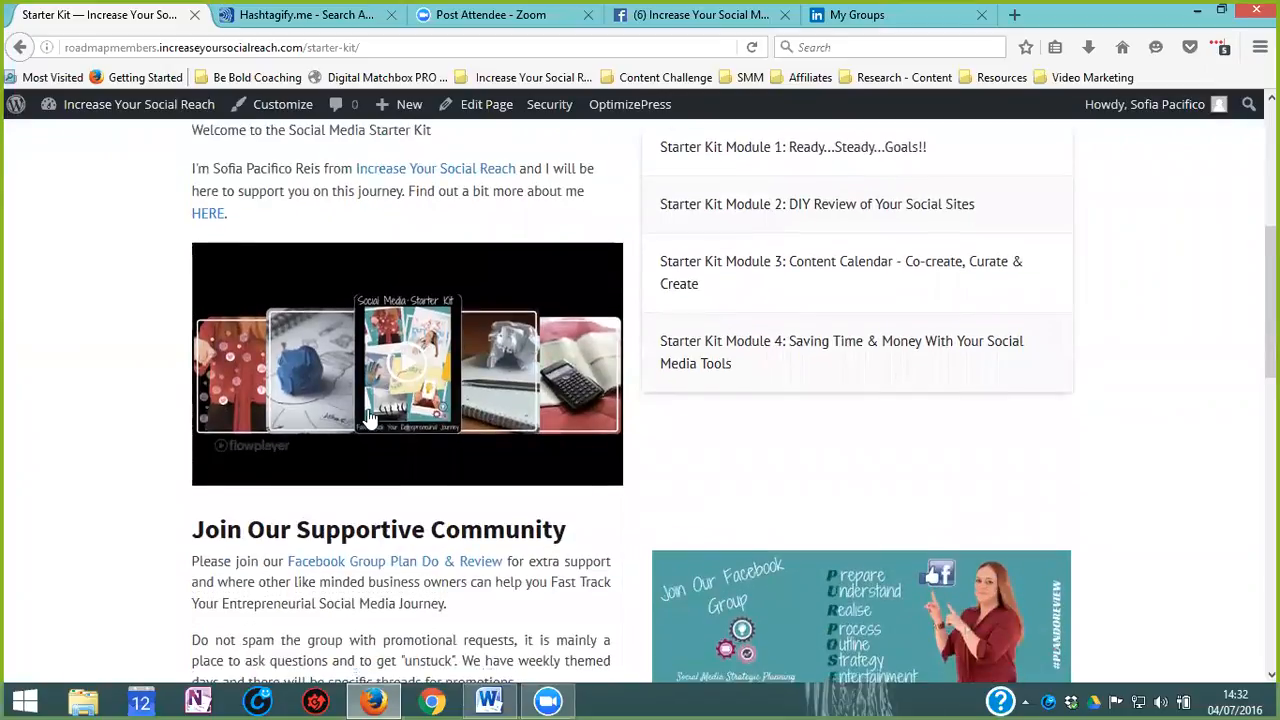
pyautogui.moveTo(60, 376)
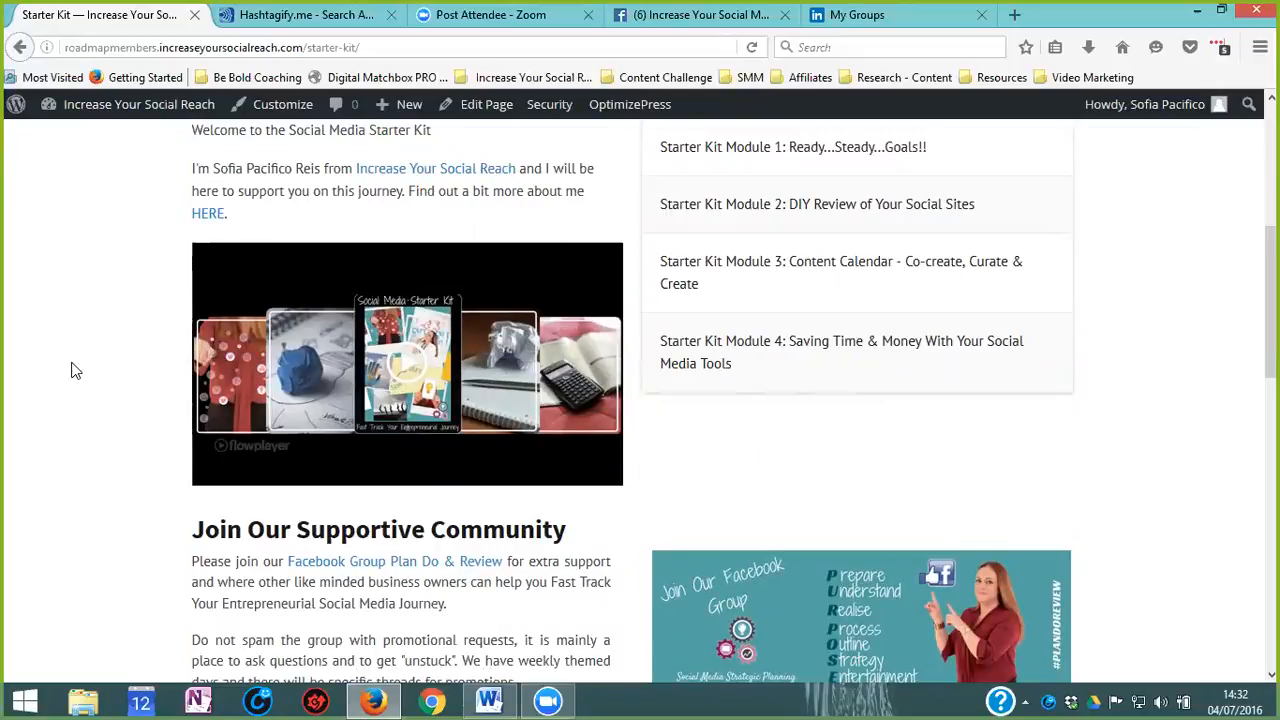
pyautogui.scroll(-3)
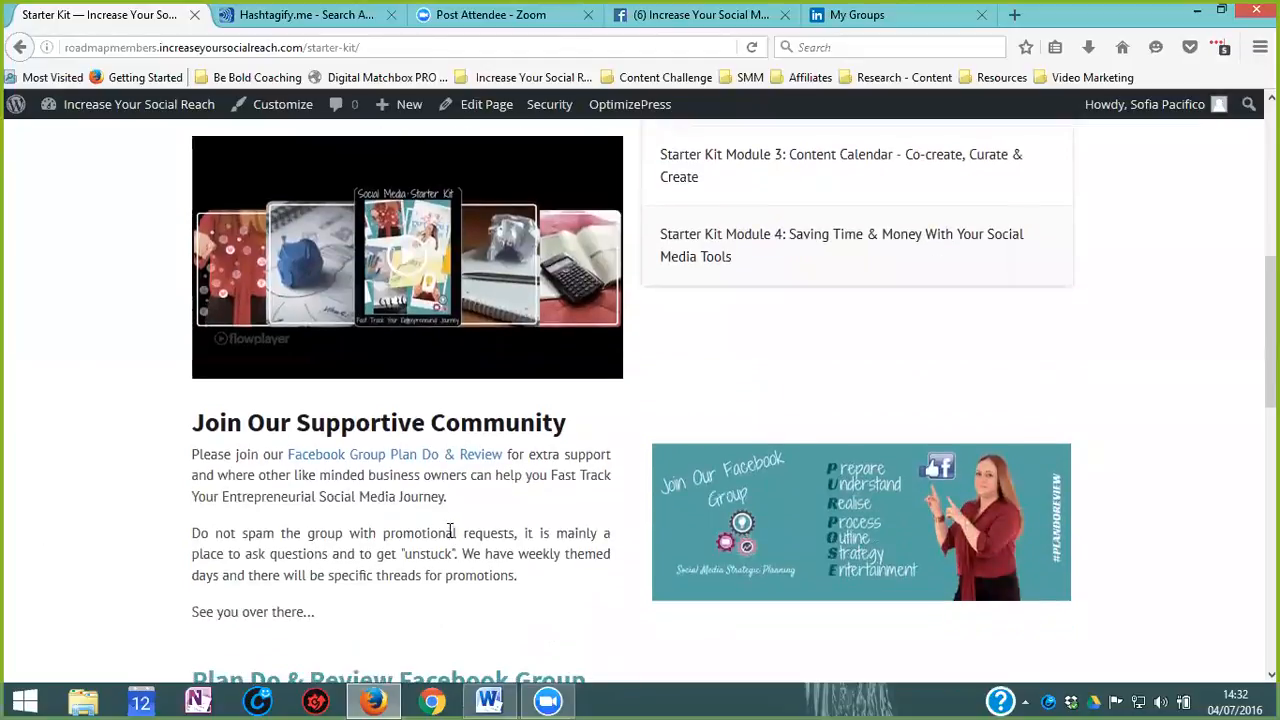
pyautogui.moveTo(98, 456)
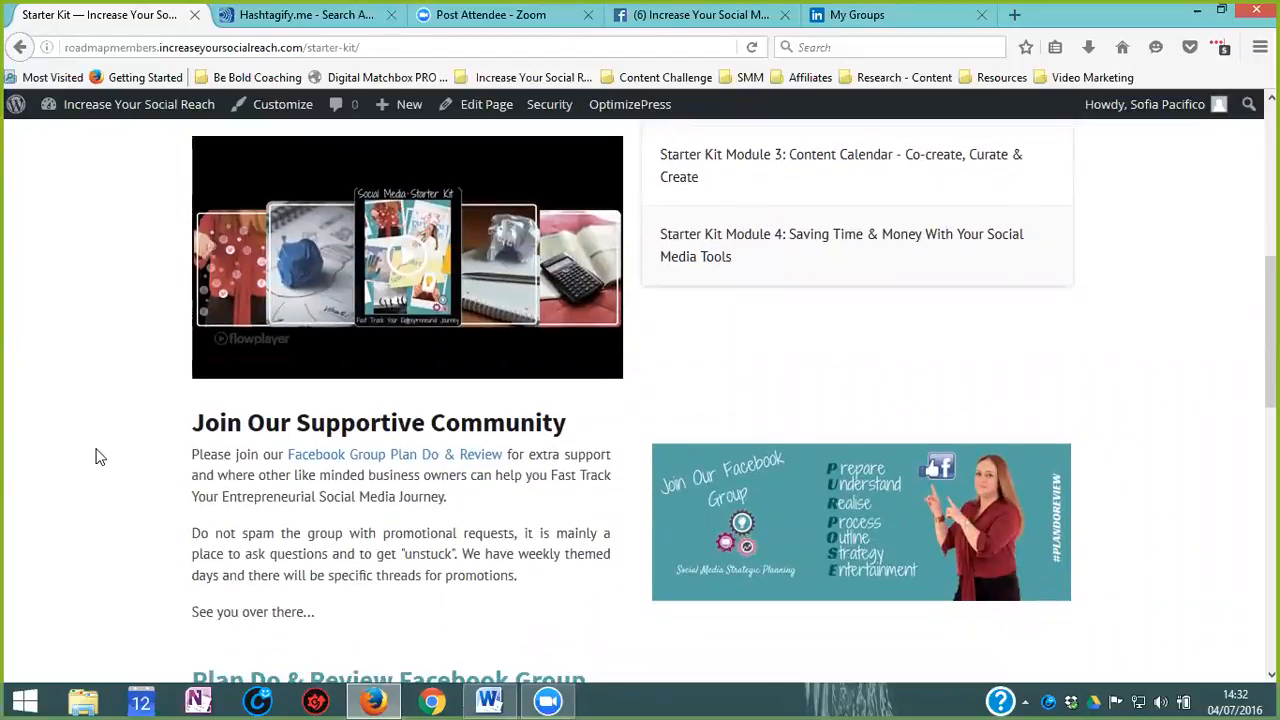
pyautogui.scroll(3)
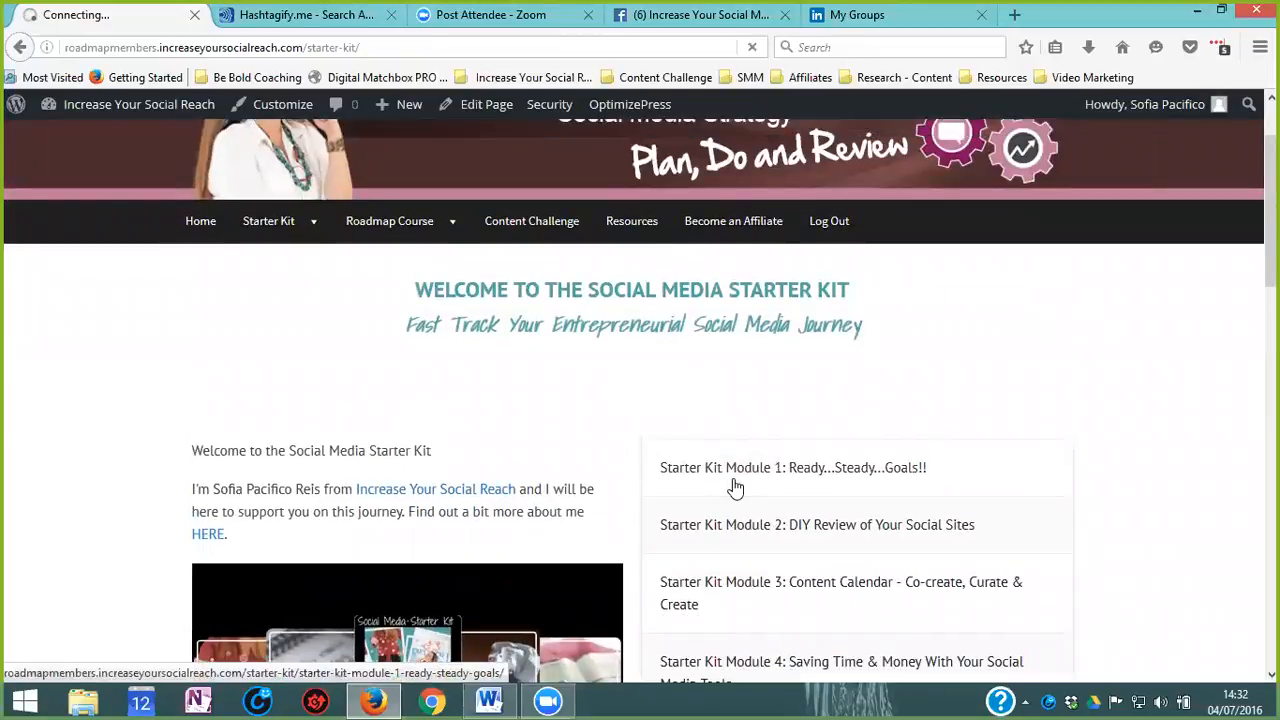
pyautogui.click(794, 467)
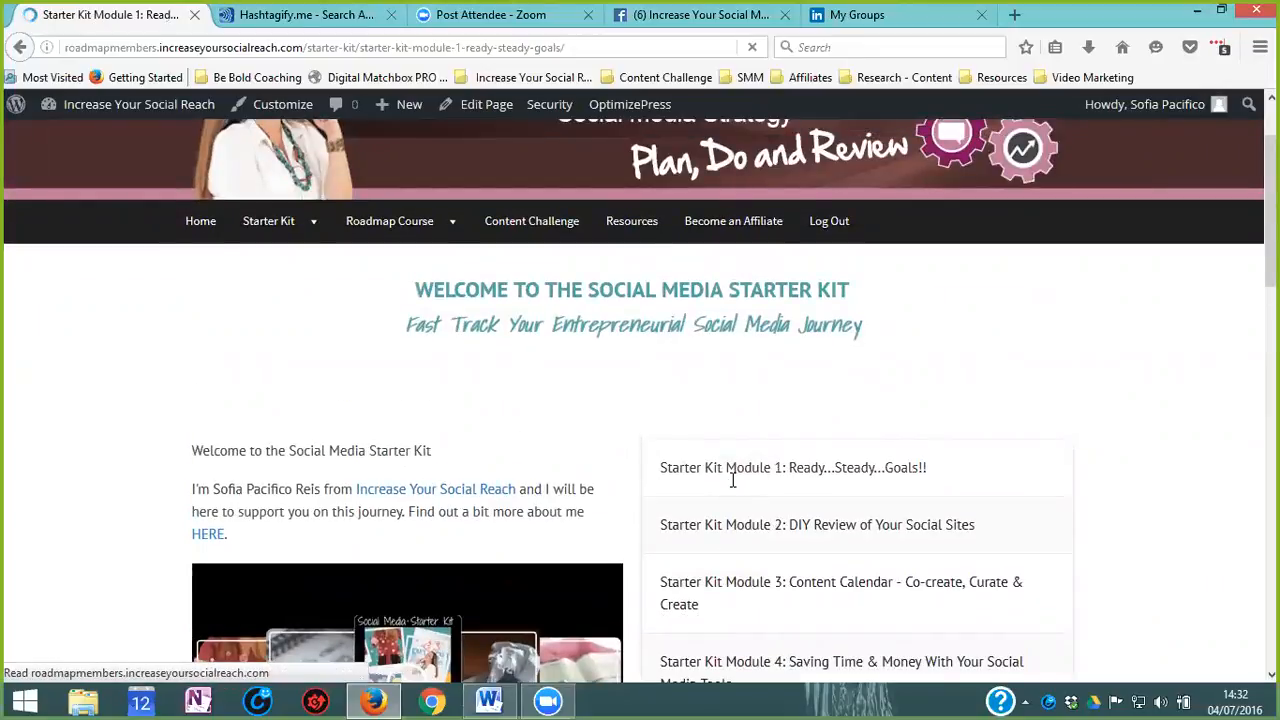
# Step: Scroll the Module 1 lesson down to Downloads and Resources
pyautogui.click(793, 468)
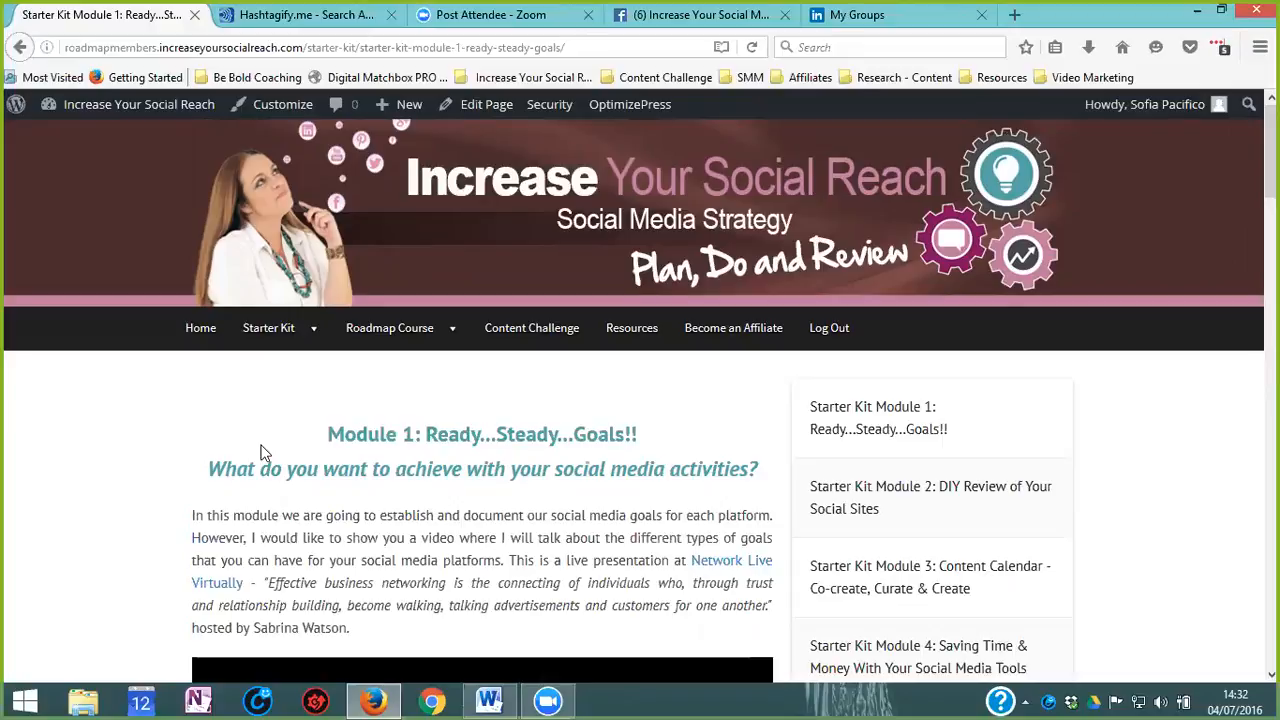
pyautogui.scroll(-3)
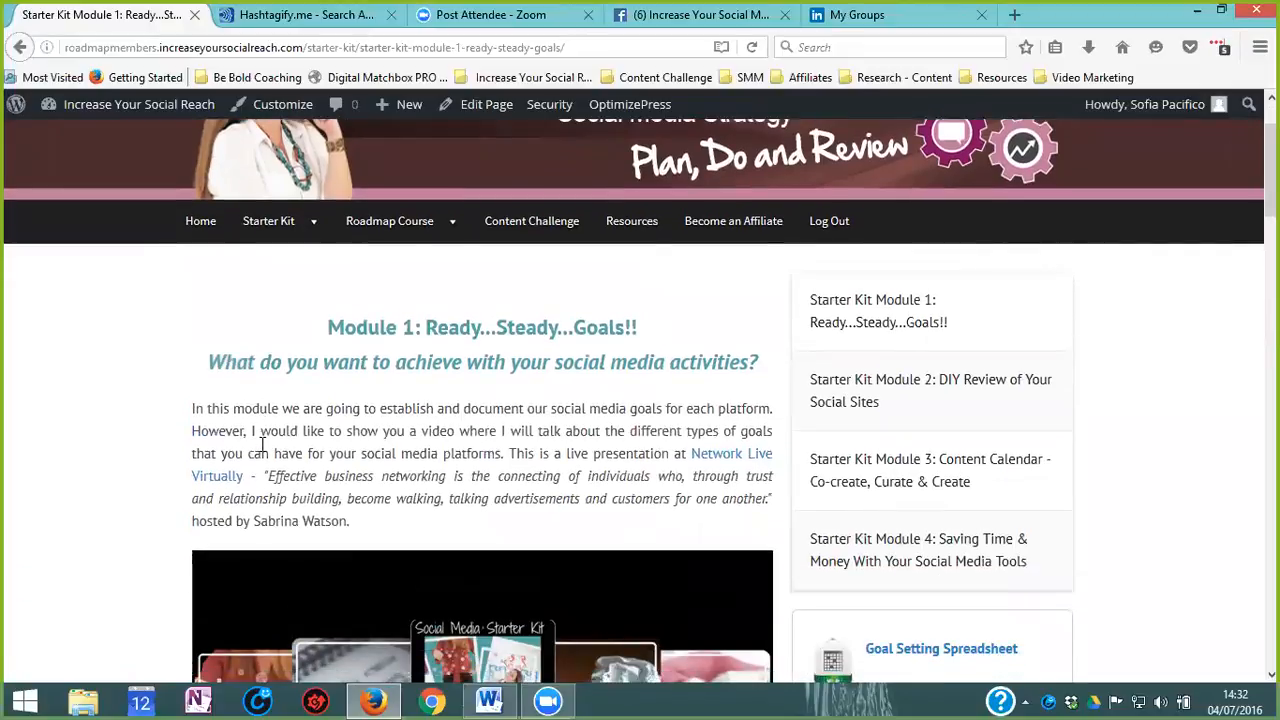
pyautogui.moveTo(258, 449)
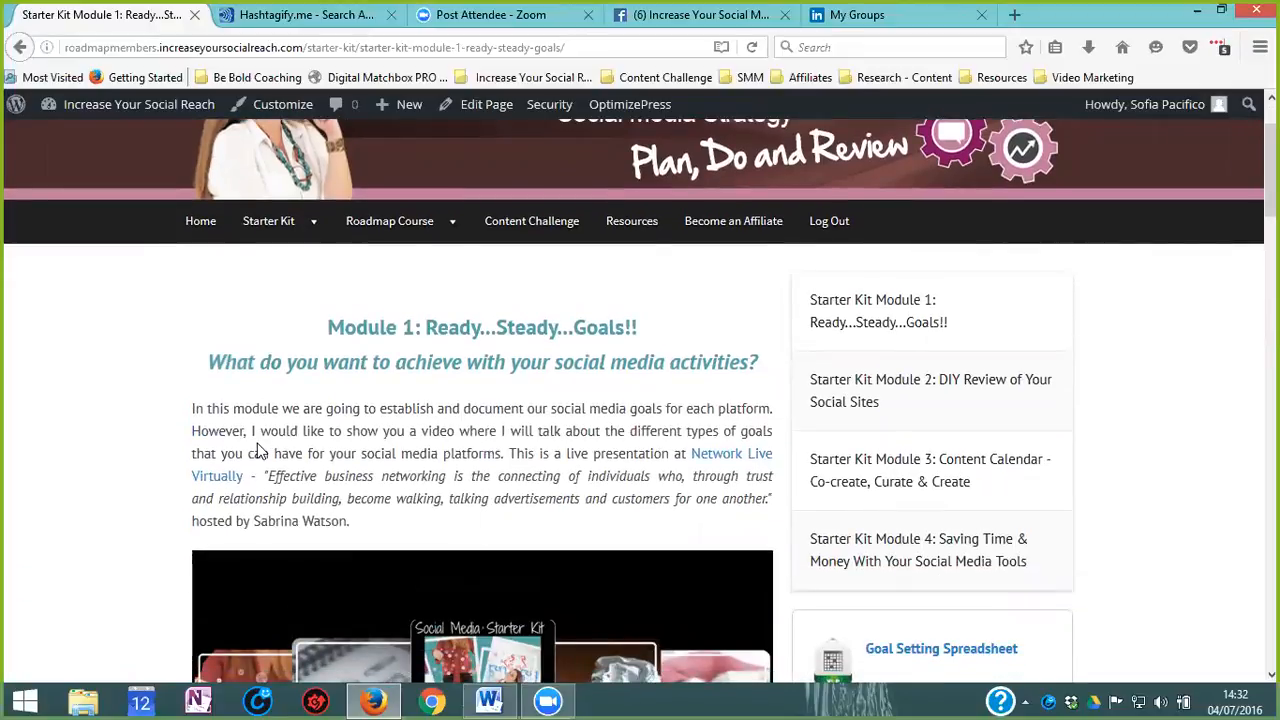
pyautogui.scroll(-3)
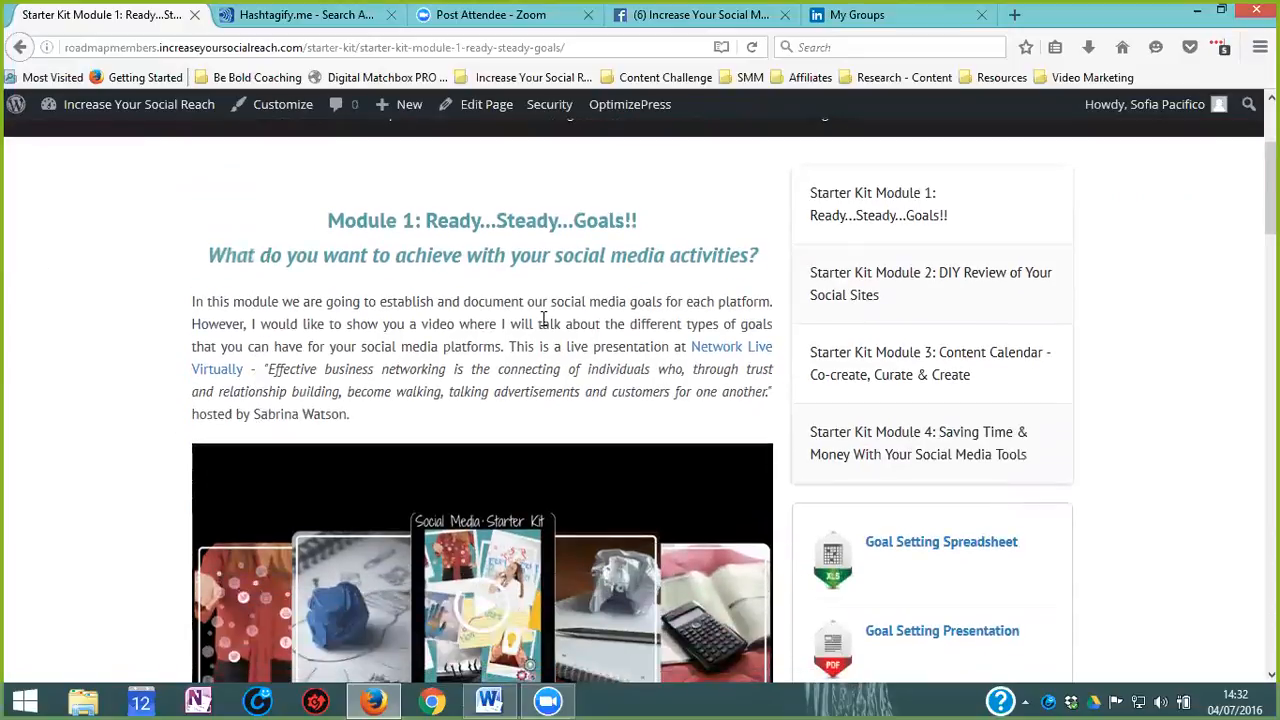
pyautogui.scroll(-3)
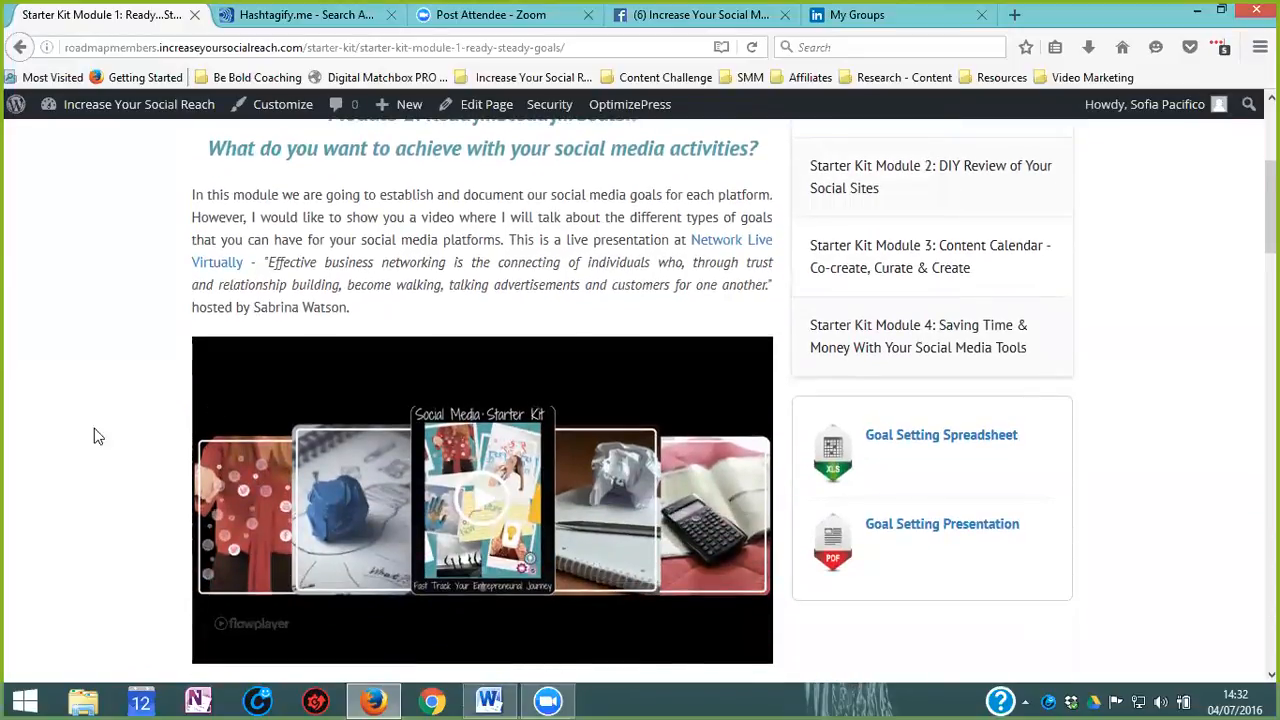
pyautogui.scroll(-3)
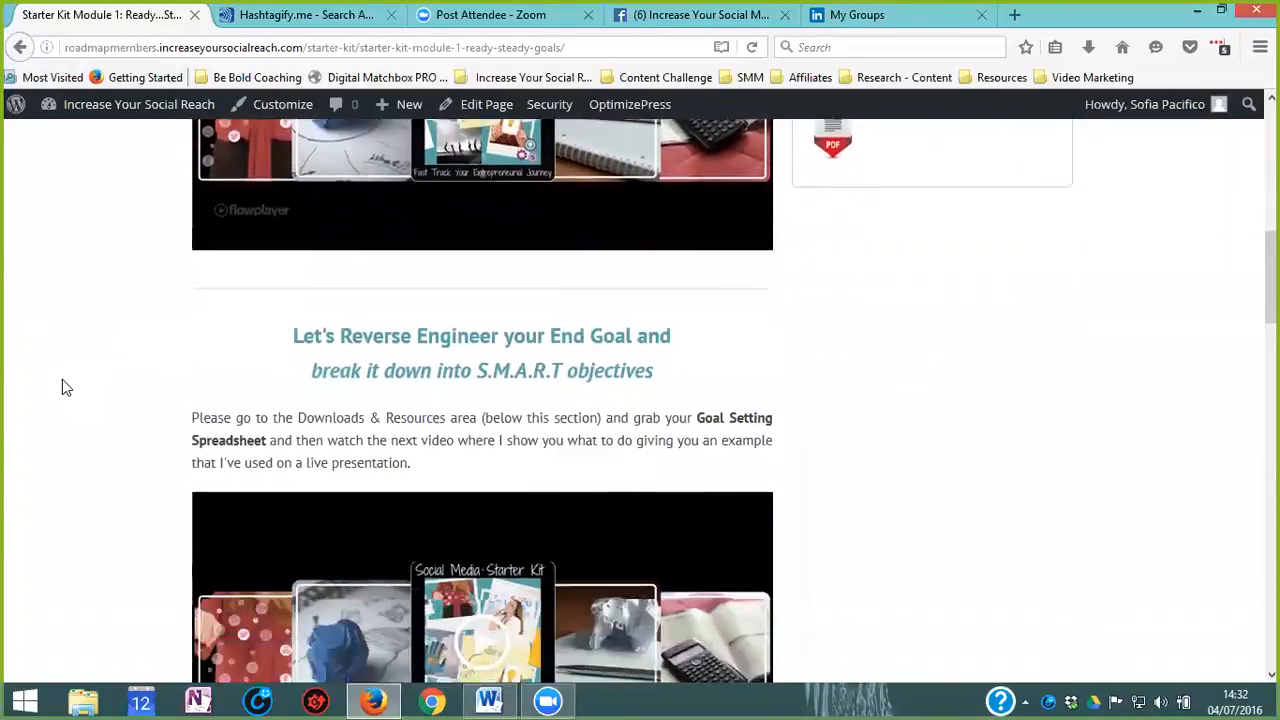
pyautogui.scroll(-3)
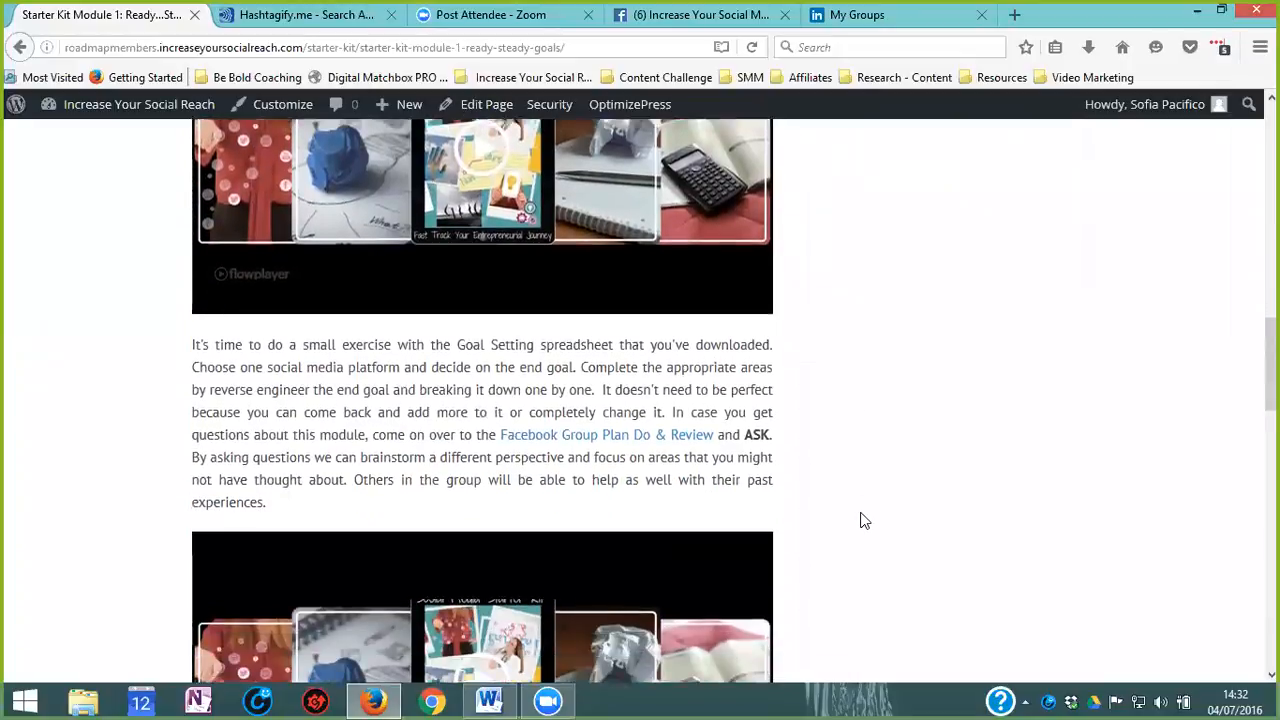
pyautogui.scroll(-3)
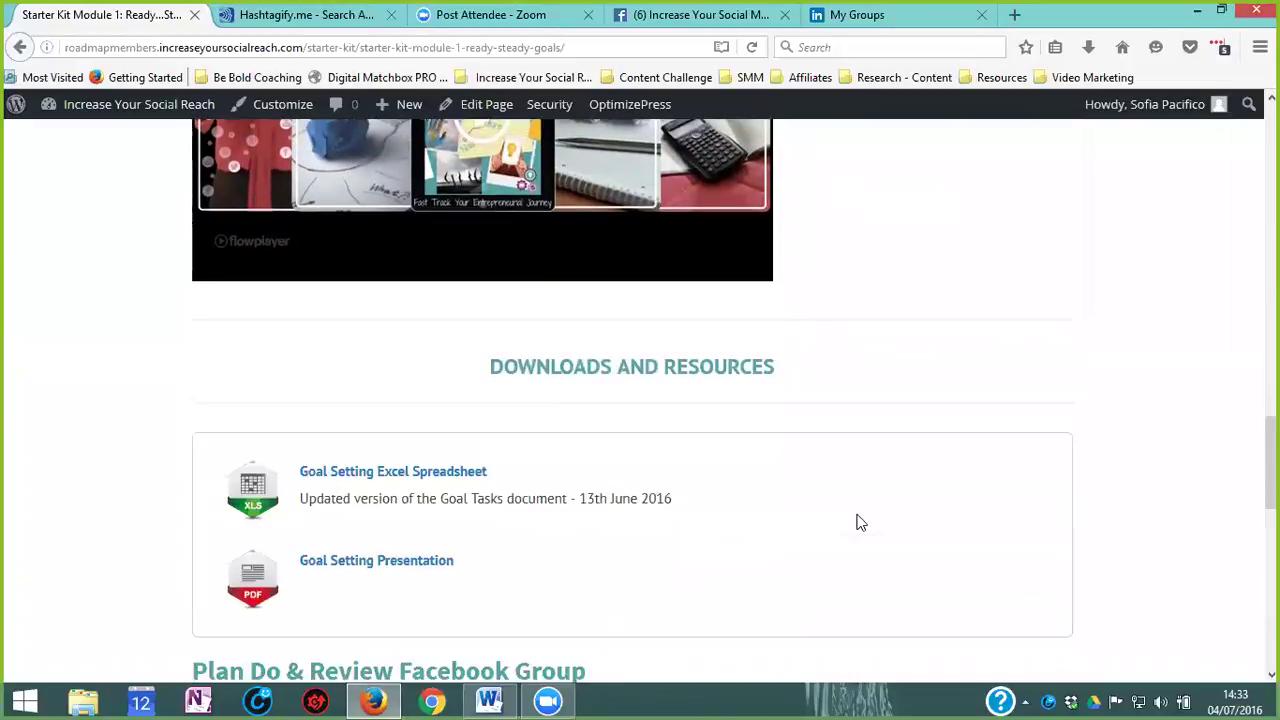
pyautogui.moveTo(427, 498)
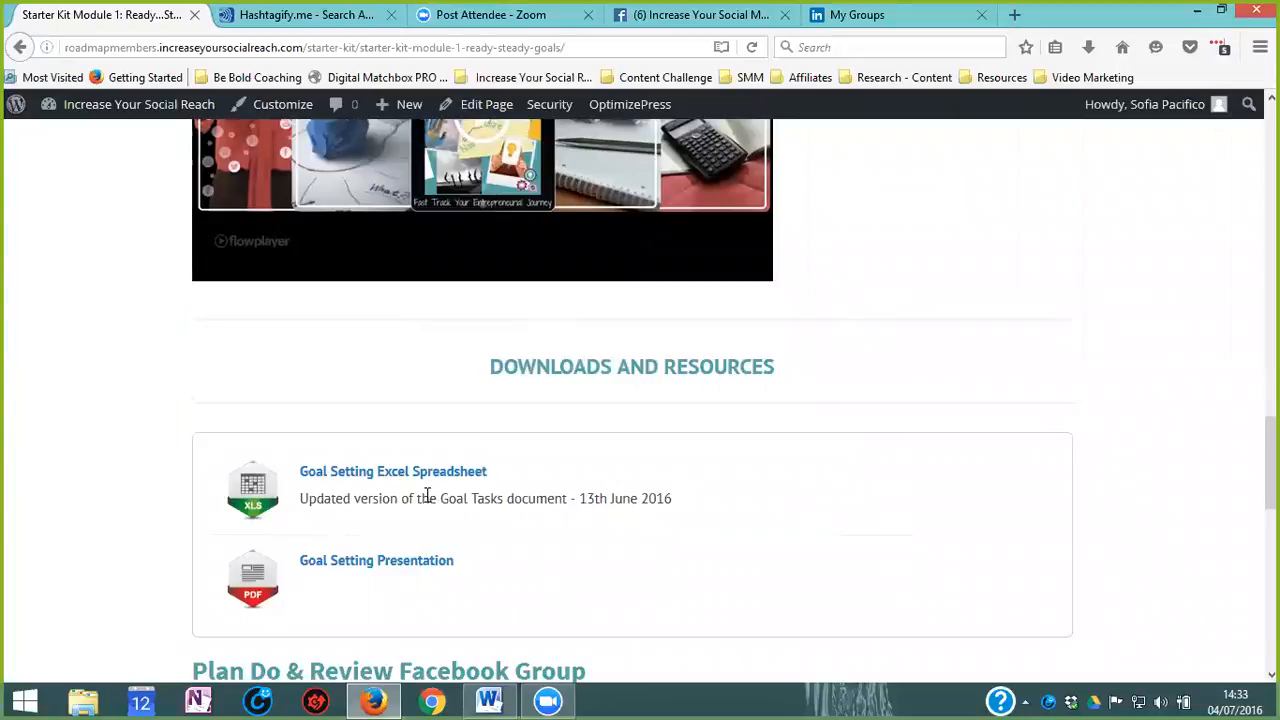
pyautogui.moveTo(425, 482)
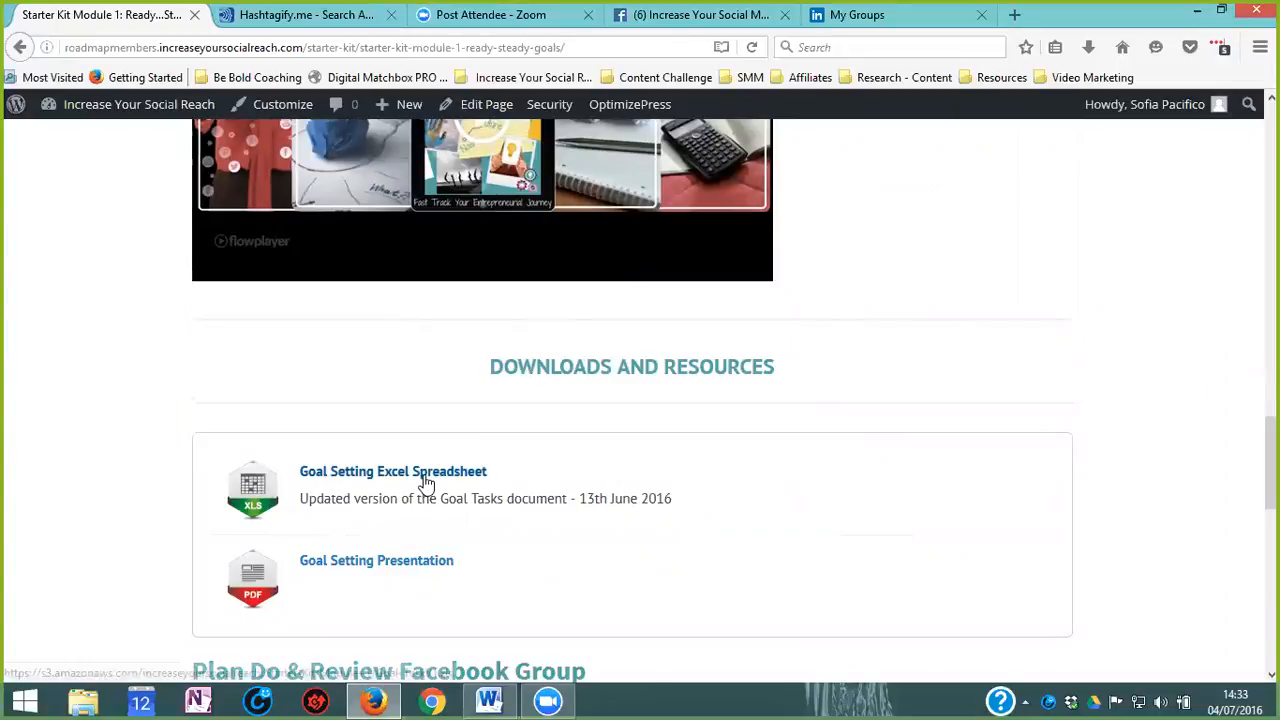
pyautogui.scroll(-3)
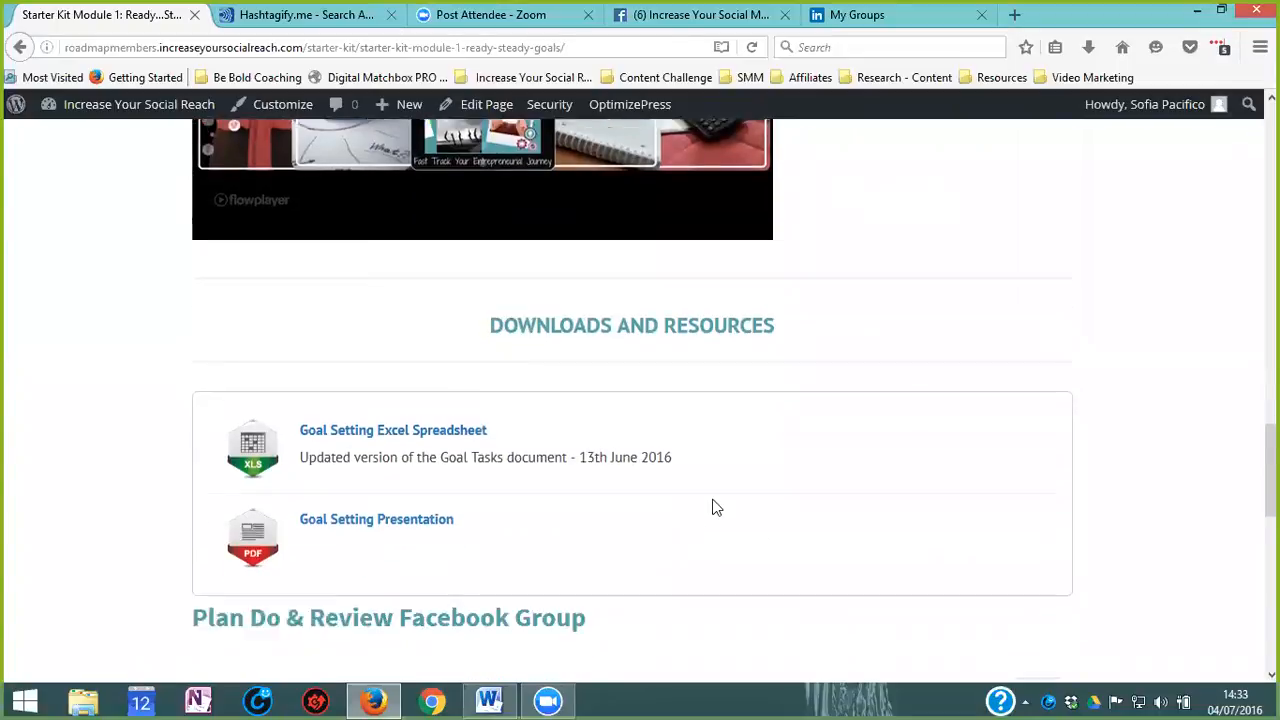
# Step: Scroll back up and open 'Starter Kit Module 2: DIY Review of Your Social Sites'
pyautogui.scroll(3)
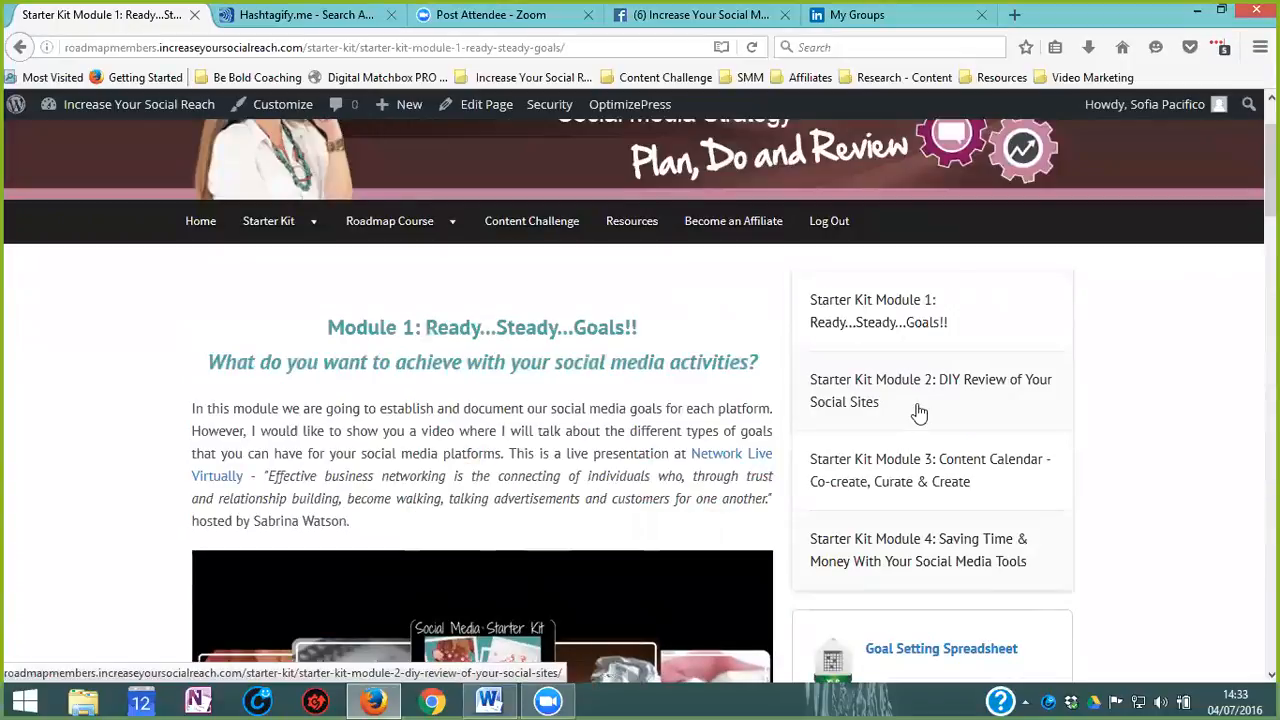
pyautogui.scroll(-3)
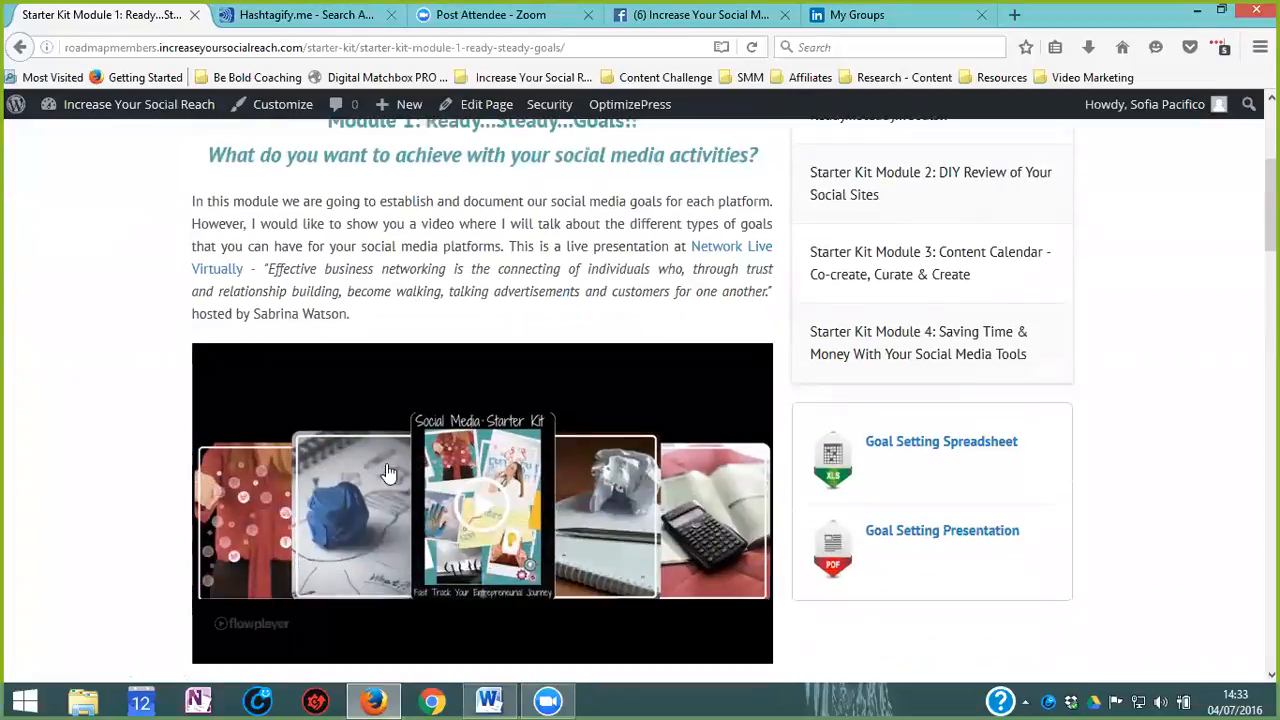
pyautogui.scroll(-3)
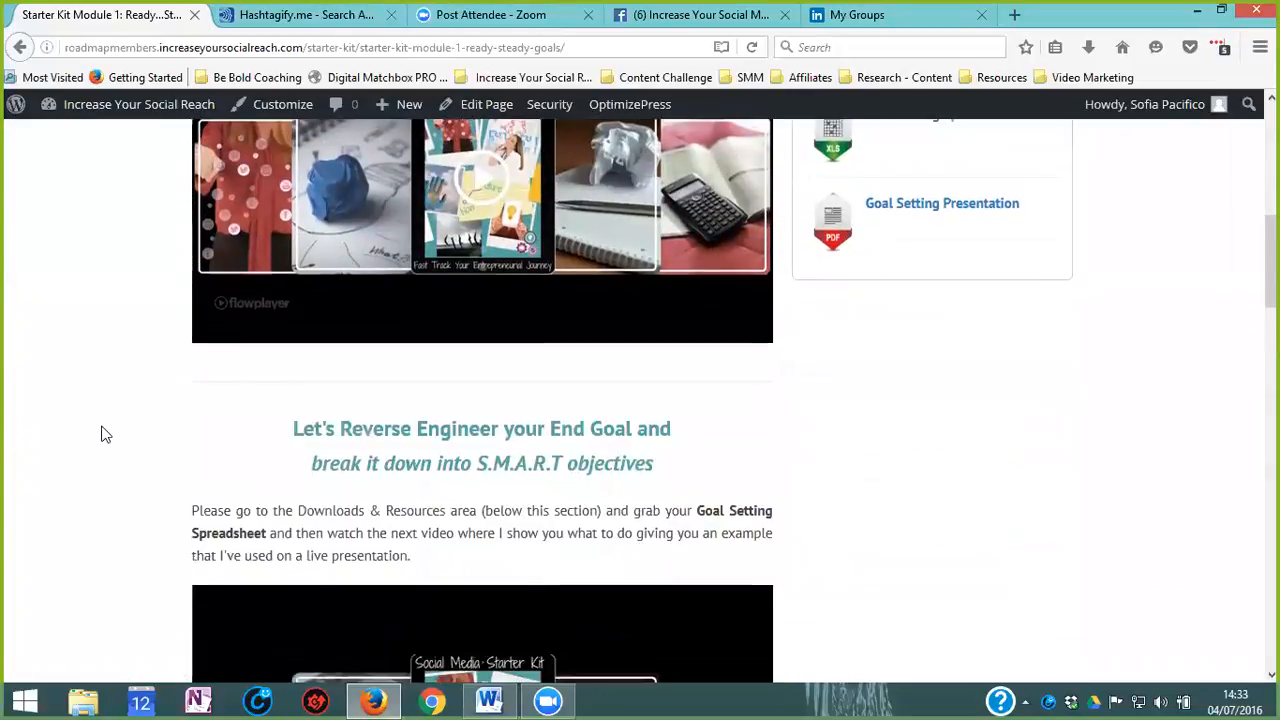
pyautogui.scroll(-3)
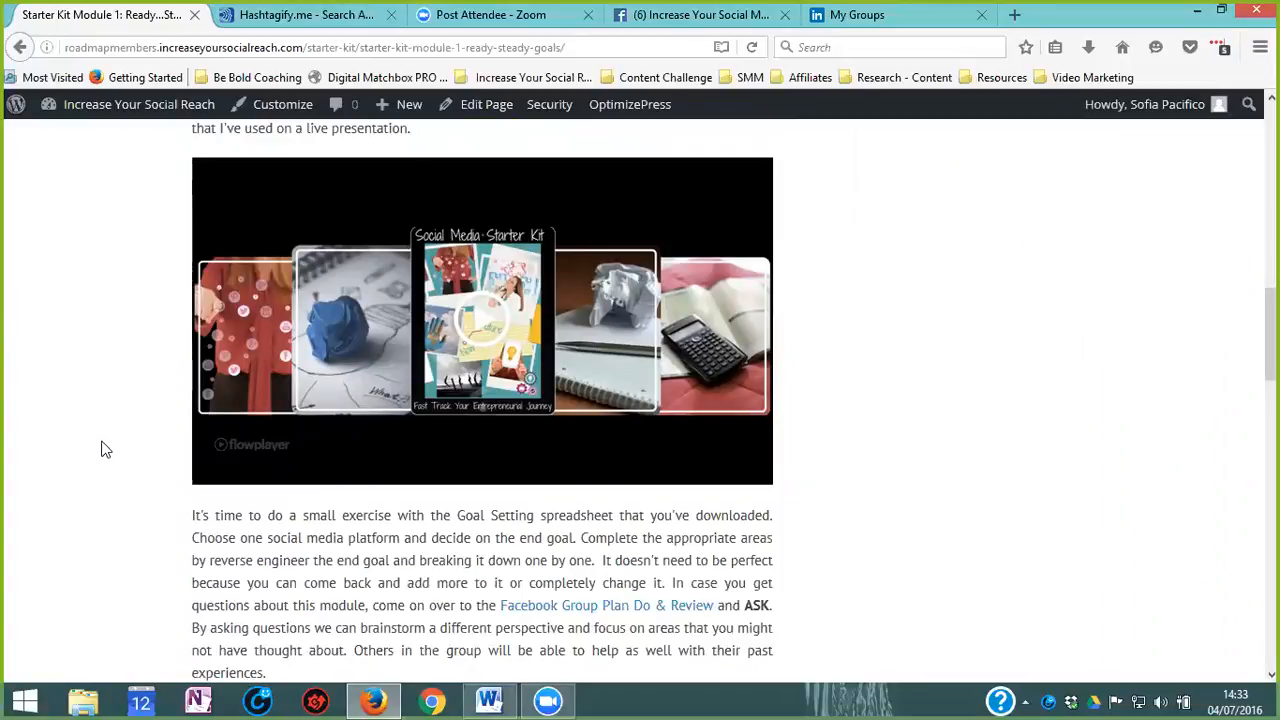
pyautogui.scroll(3)
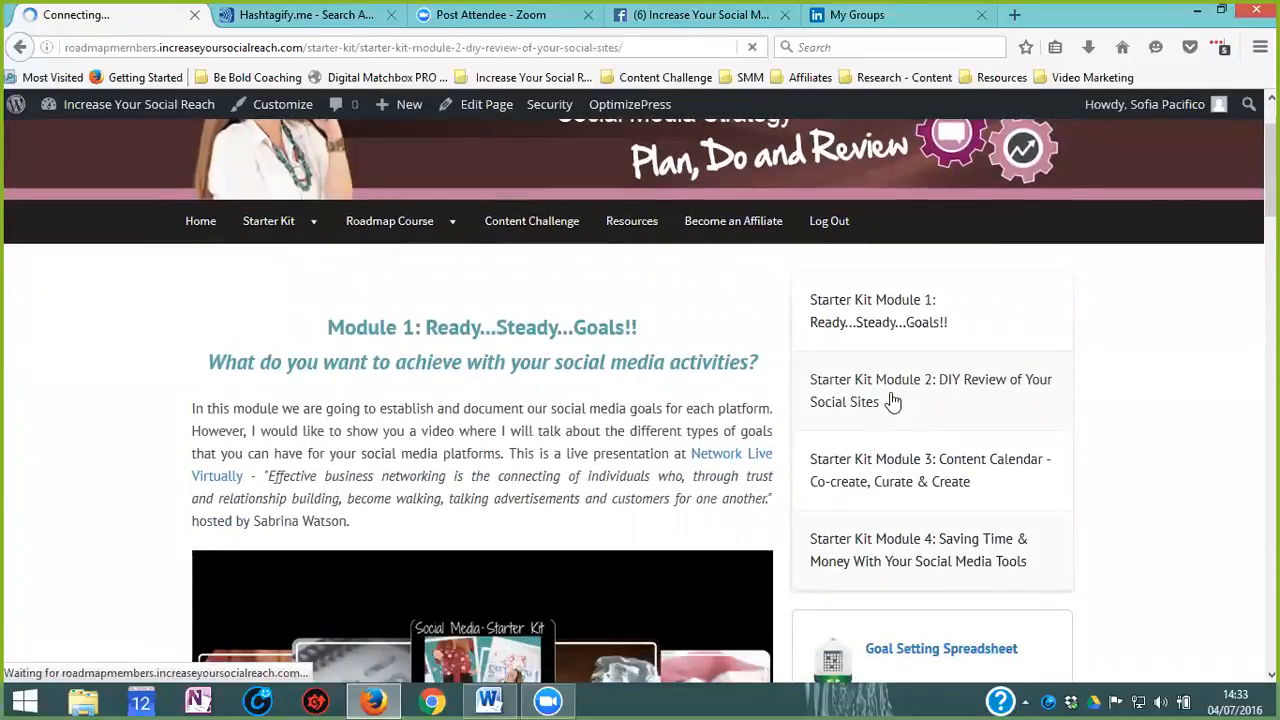
pyautogui.click(930, 390)
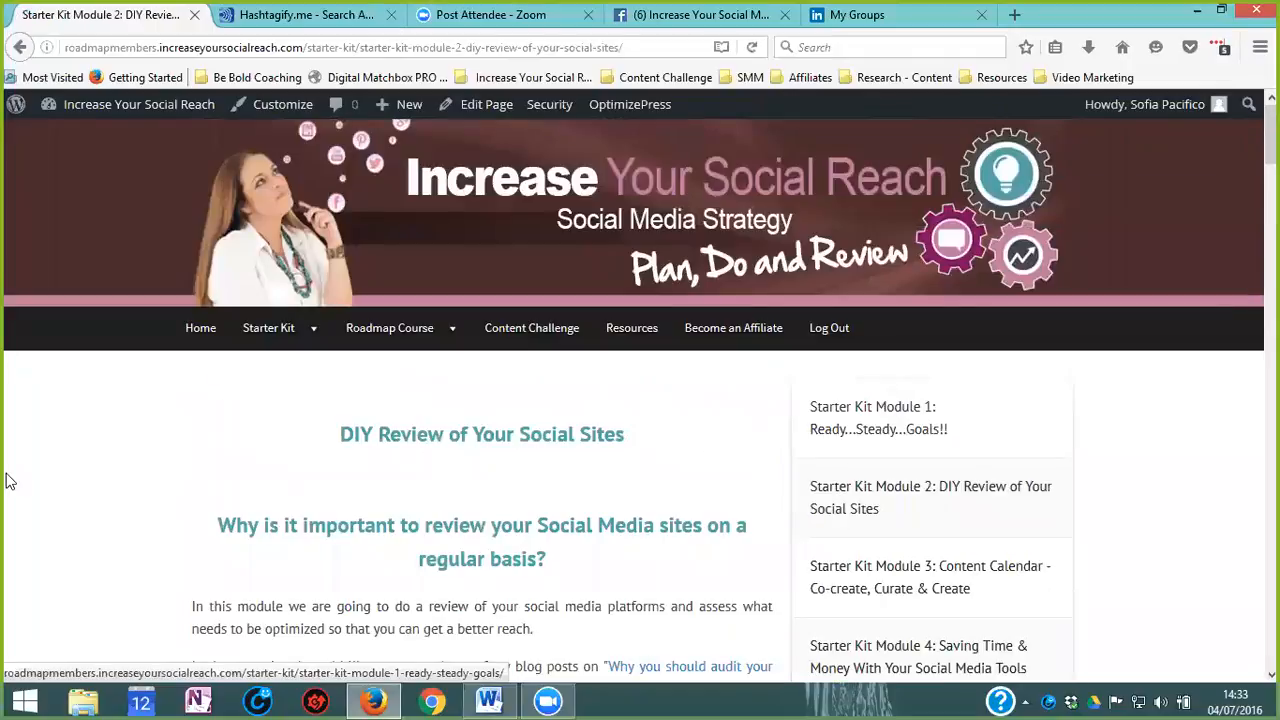
# Step: Scroll Module 2 past the Starter Kit video to 'Audit a Facebook Business Page'
pyautogui.scroll(-3)
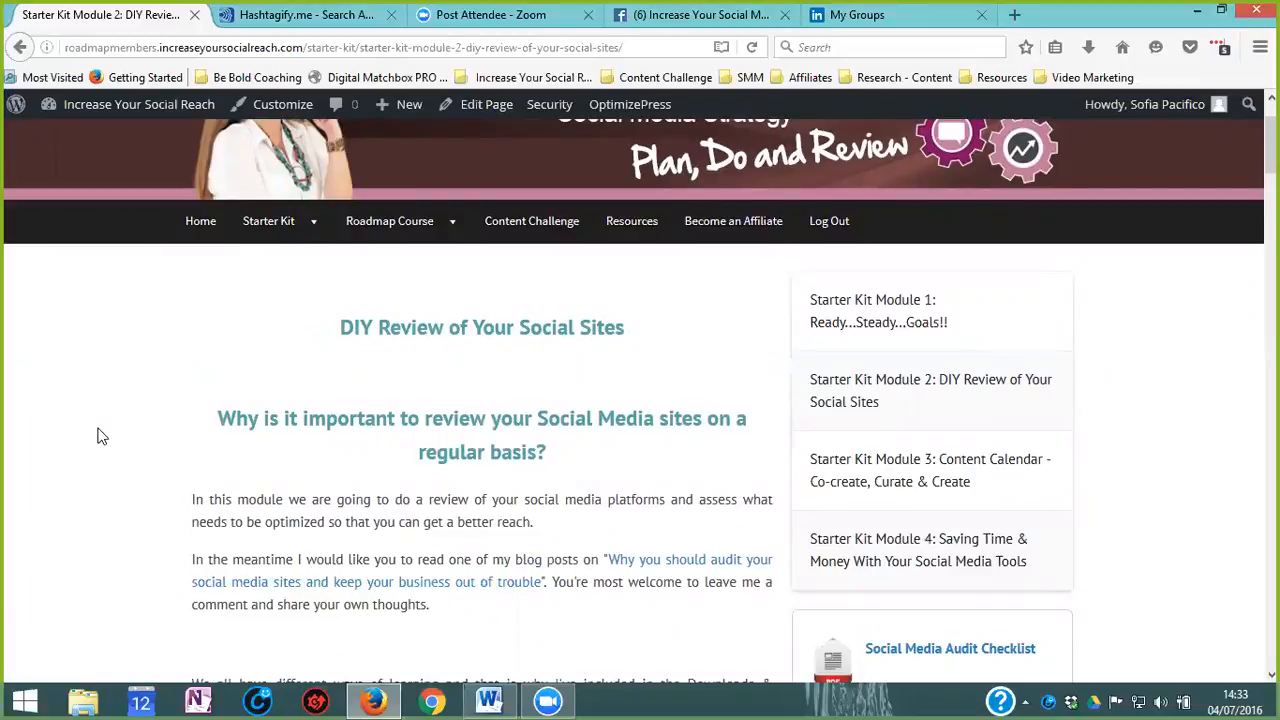
pyautogui.scroll(-3)
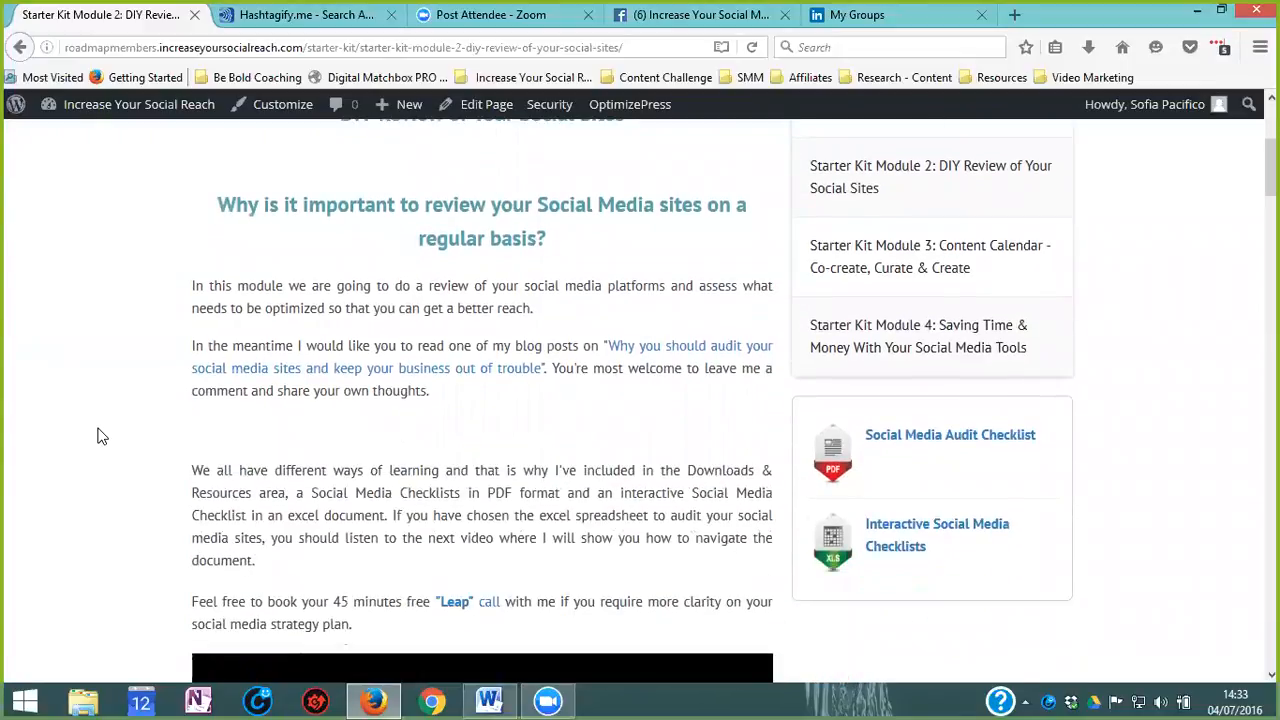
pyautogui.scroll(-3)
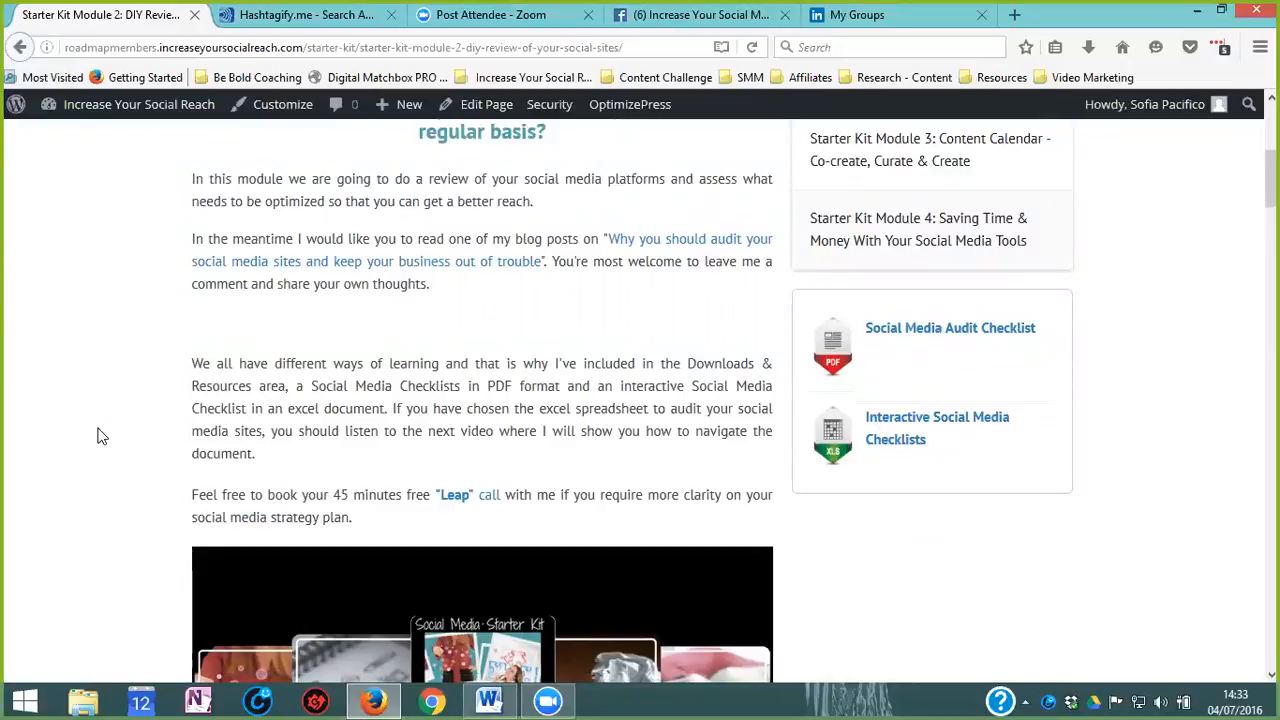
pyautogui.scroll(-3)
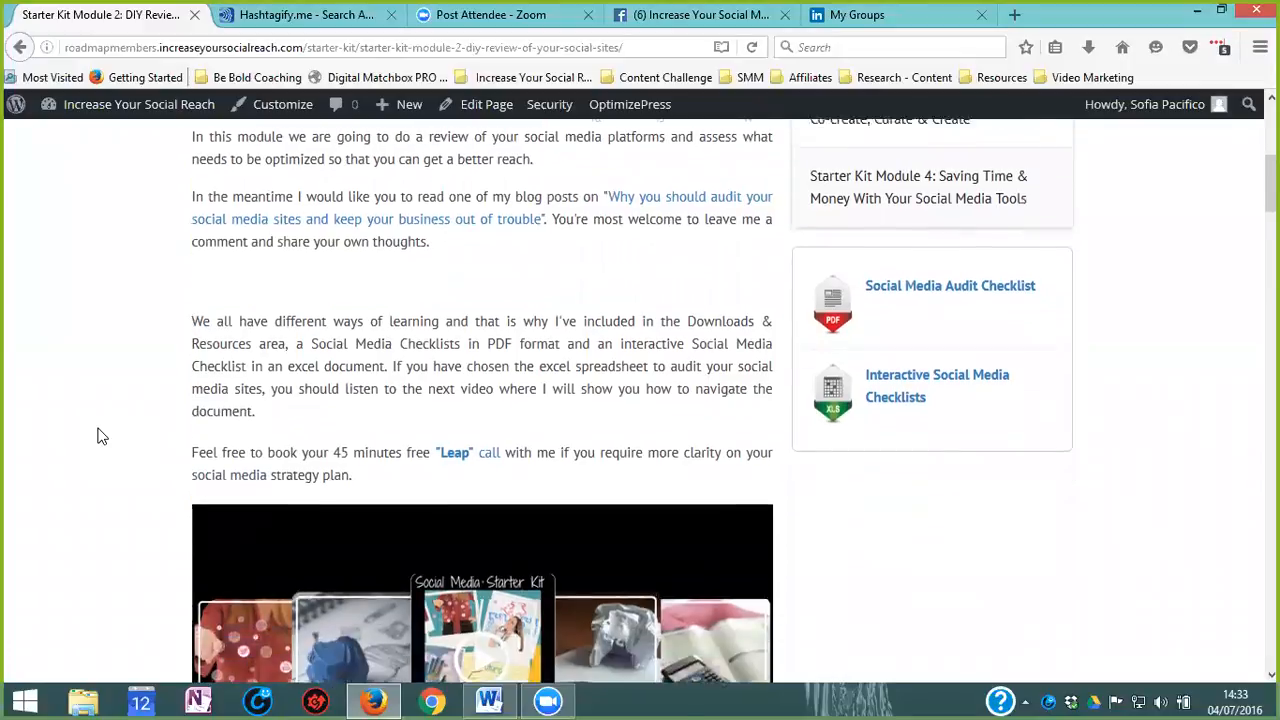
pyautogui.scroll(-3)
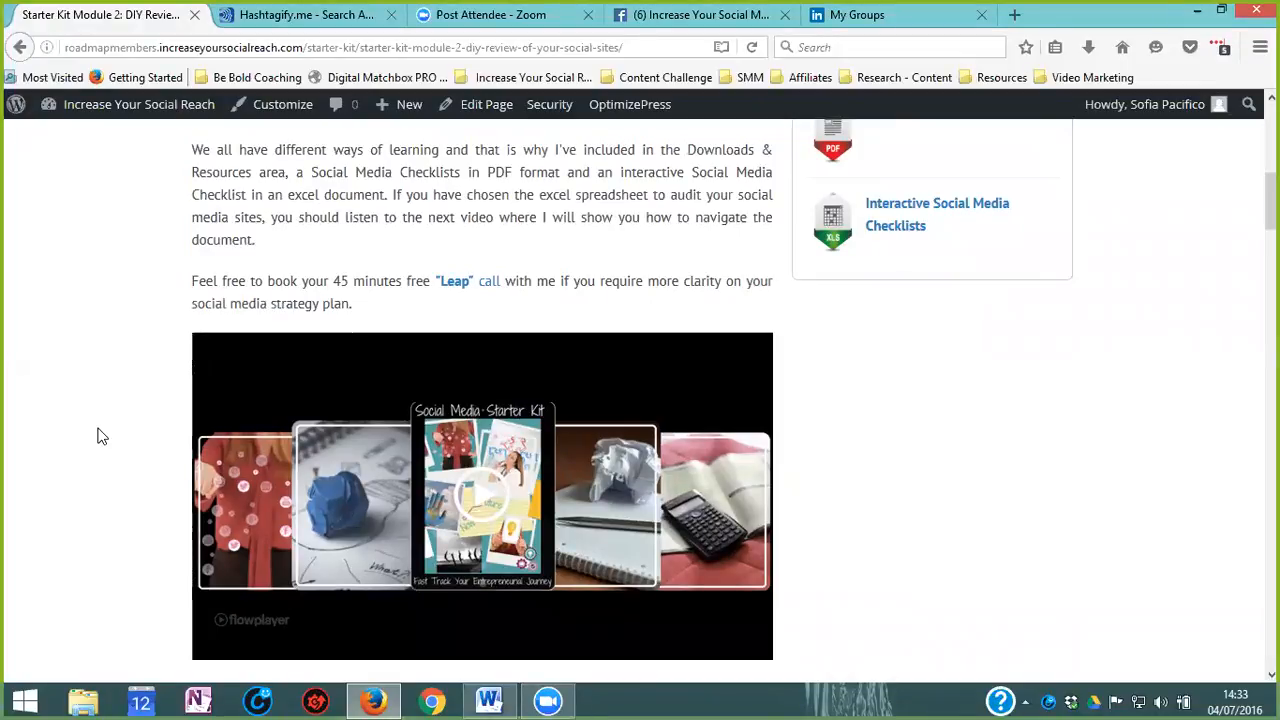
pyautogui.scroll(-3)
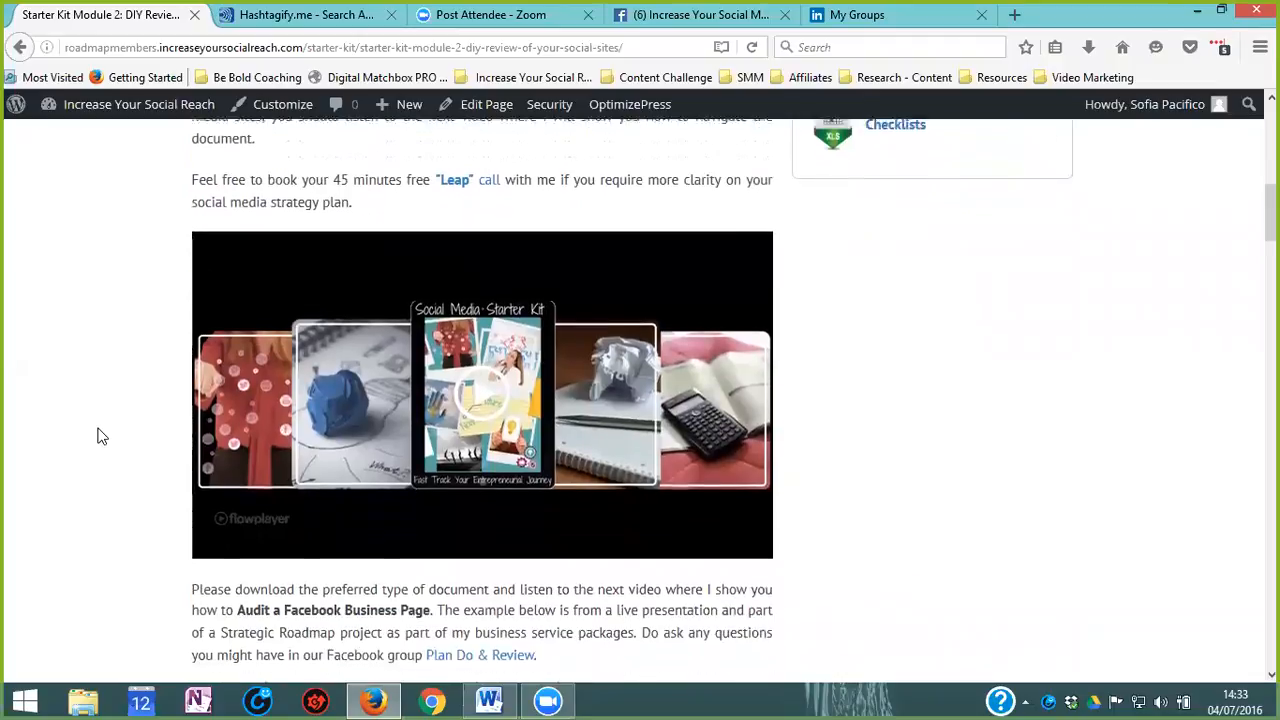
pyautogui.scroll(-3)
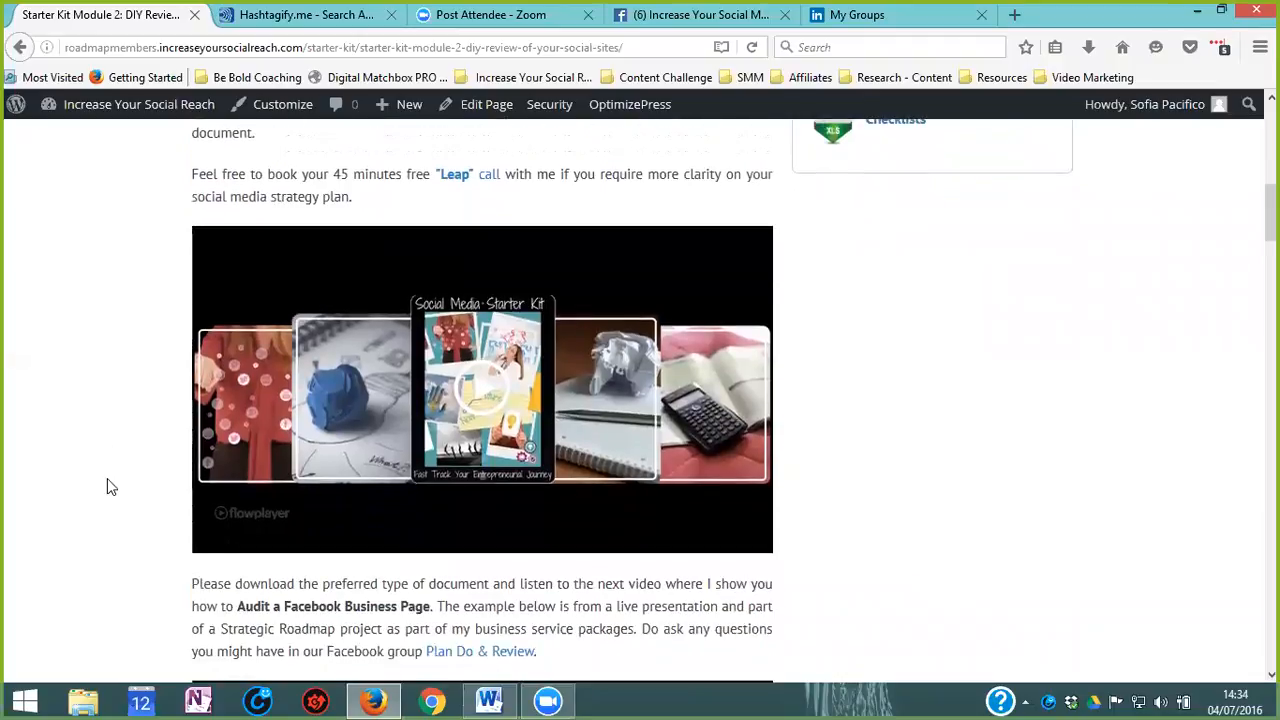
pyautogui.moveTo(705, 27)
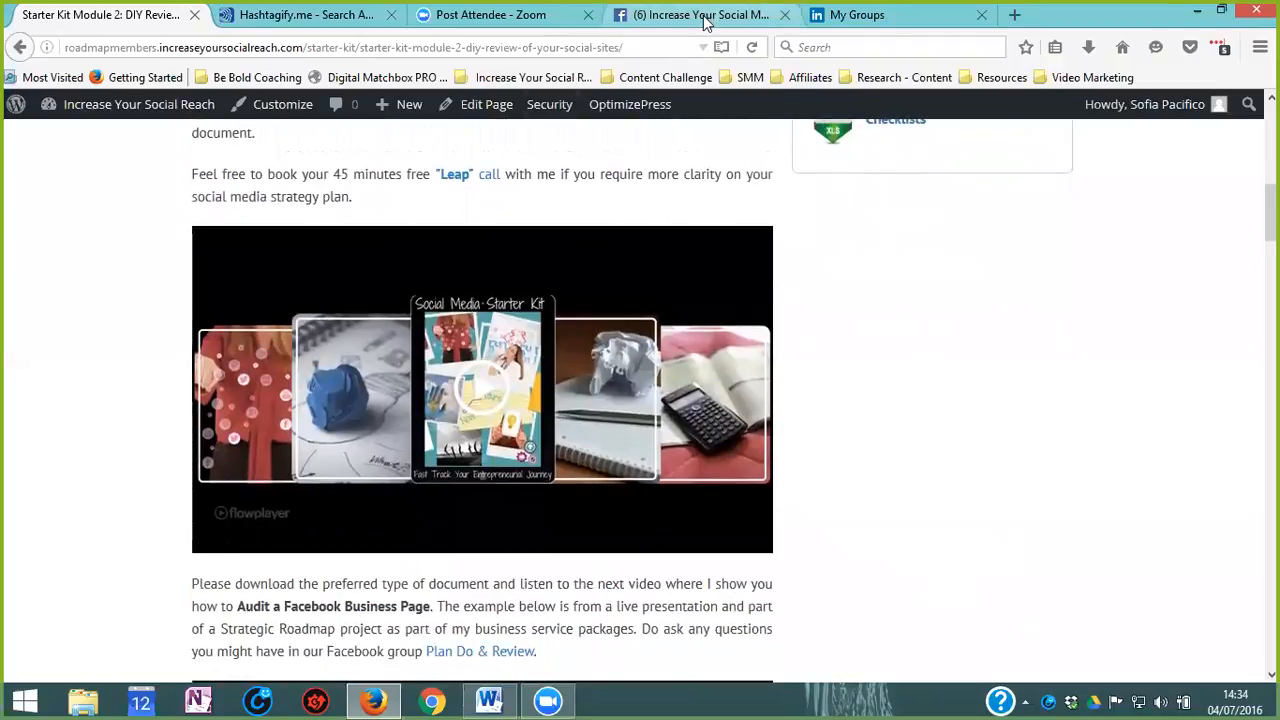
# Step: Open the Increase Your Social Media Reach Page's About tab and scroll through its page info, hours and descriptions
pyautogui.click(700, 14)
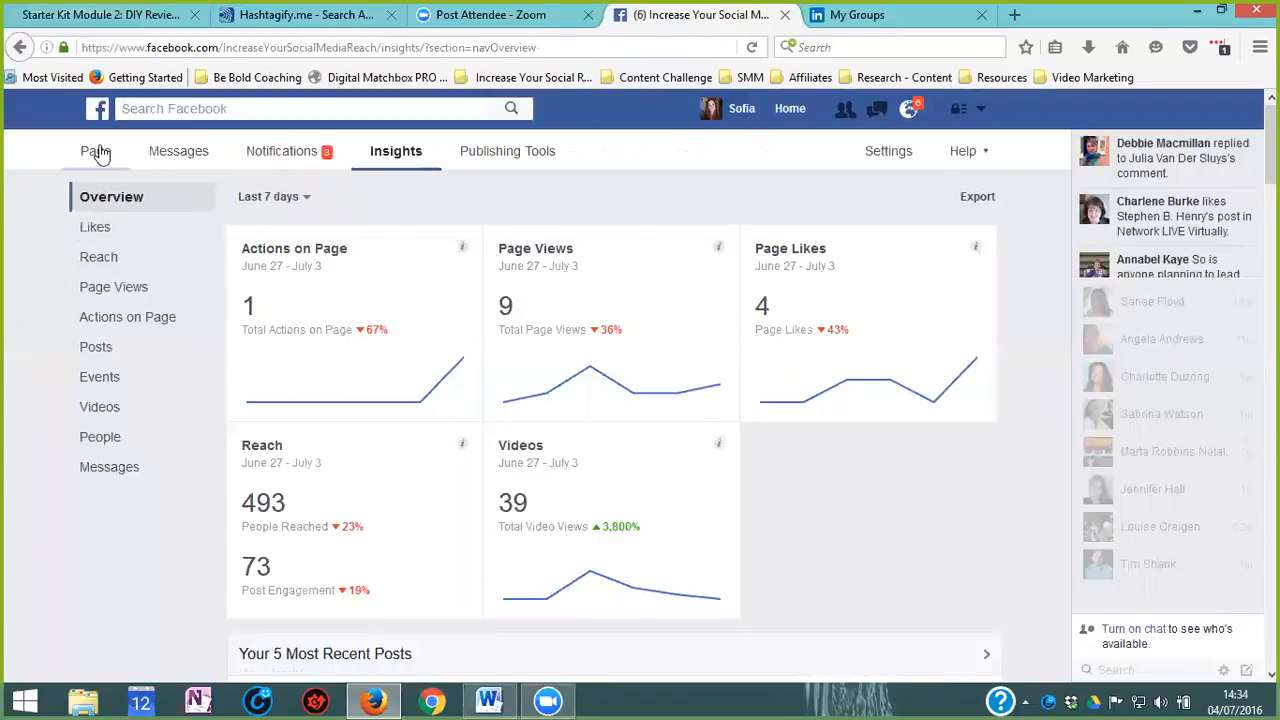
pyautogui.click(94, 151)
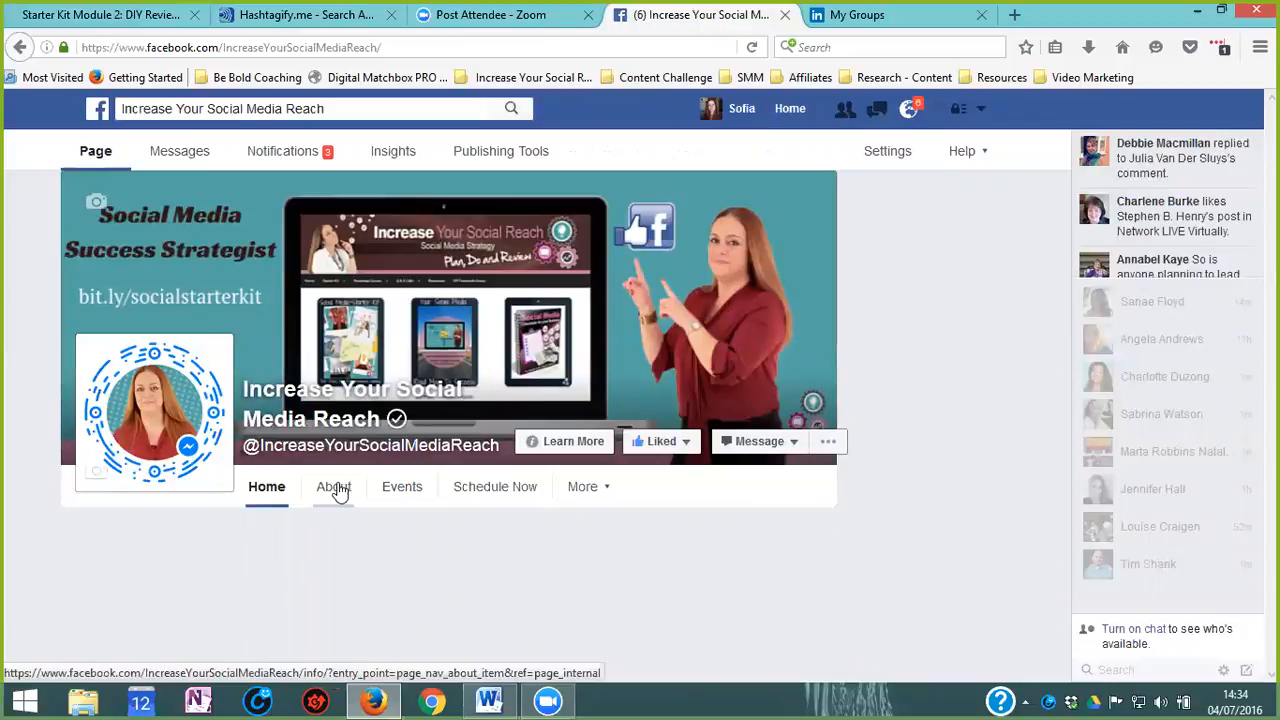
pyautogui.click(334, 487)
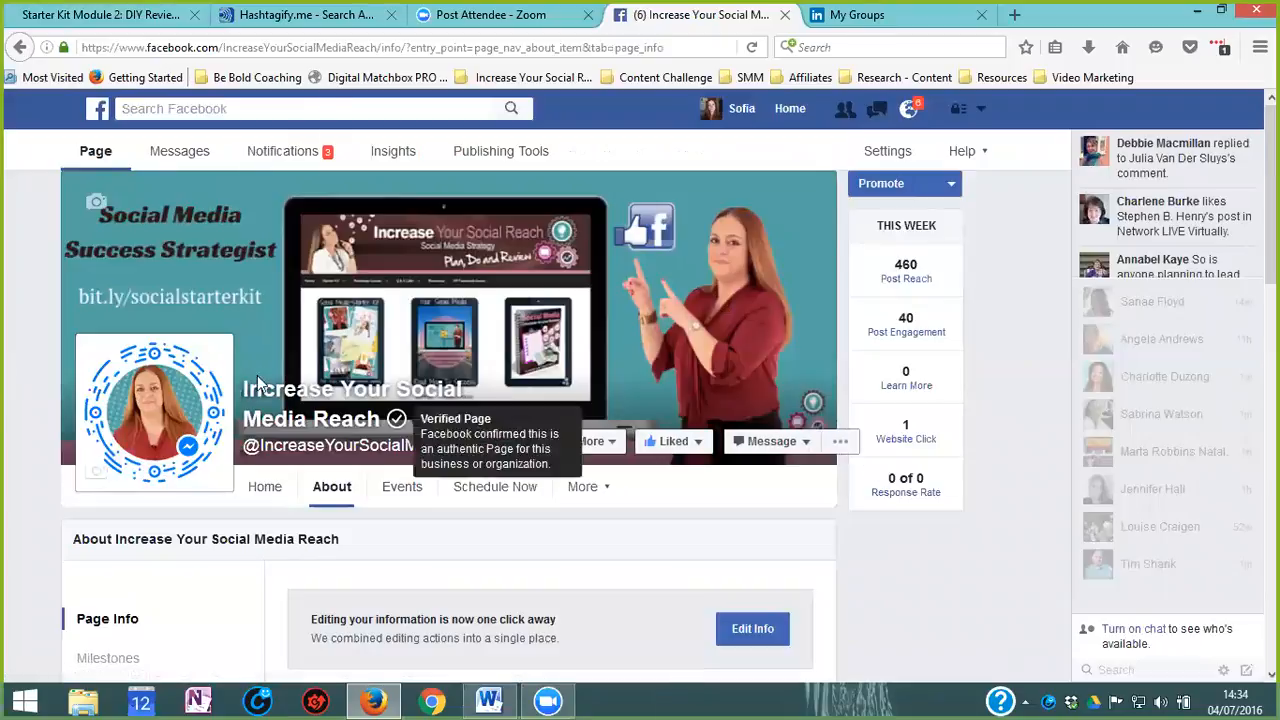
pyautogui.scroll(-3)
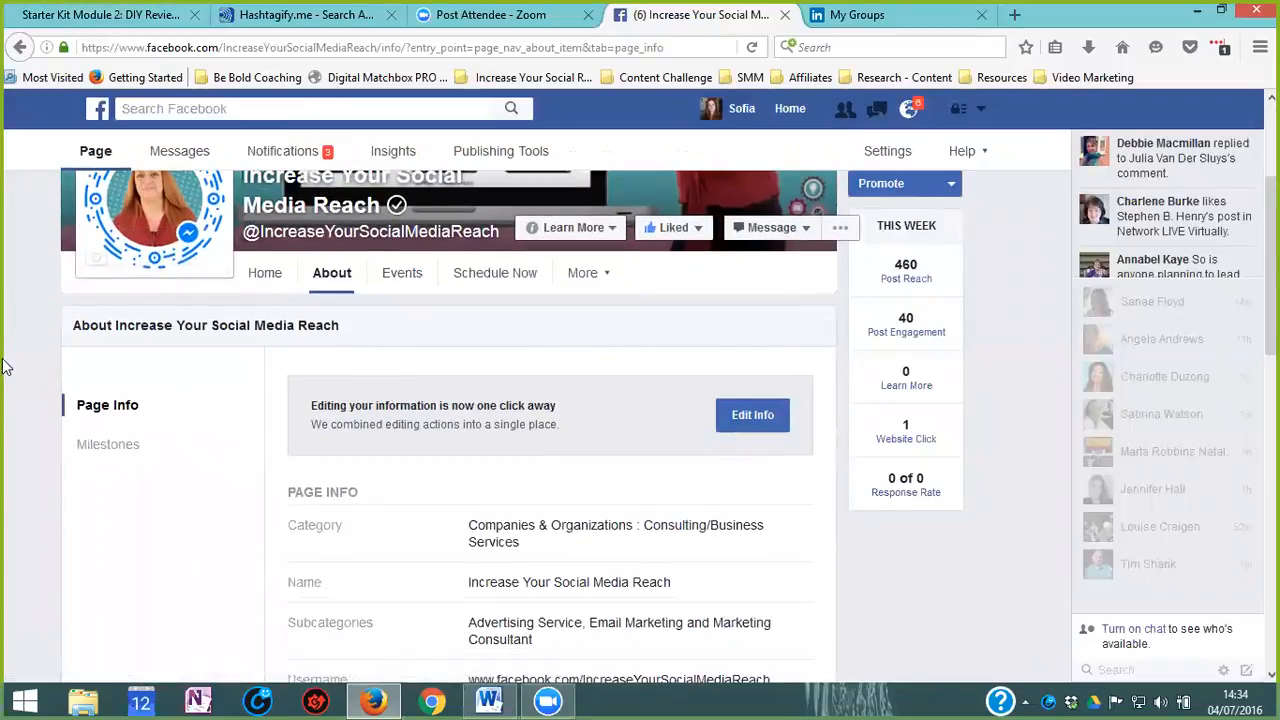
pyautogui.scroll(-3)
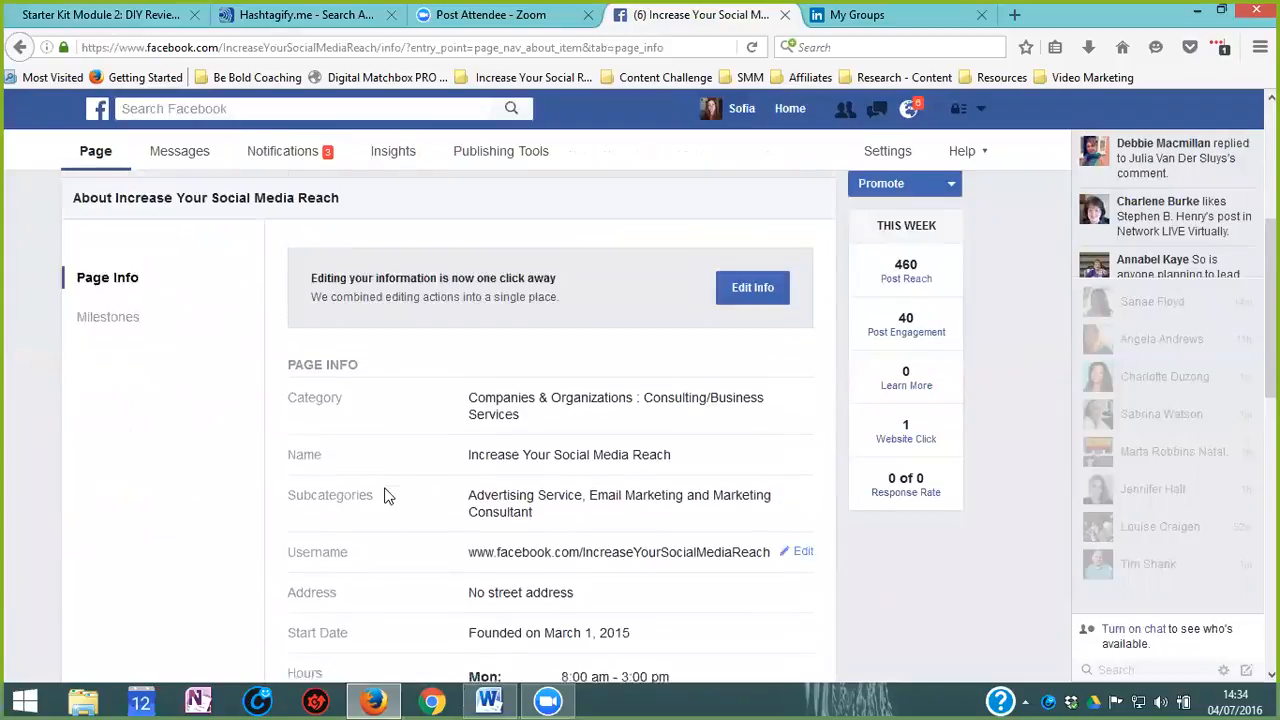
pyautogui.scroll(-3)
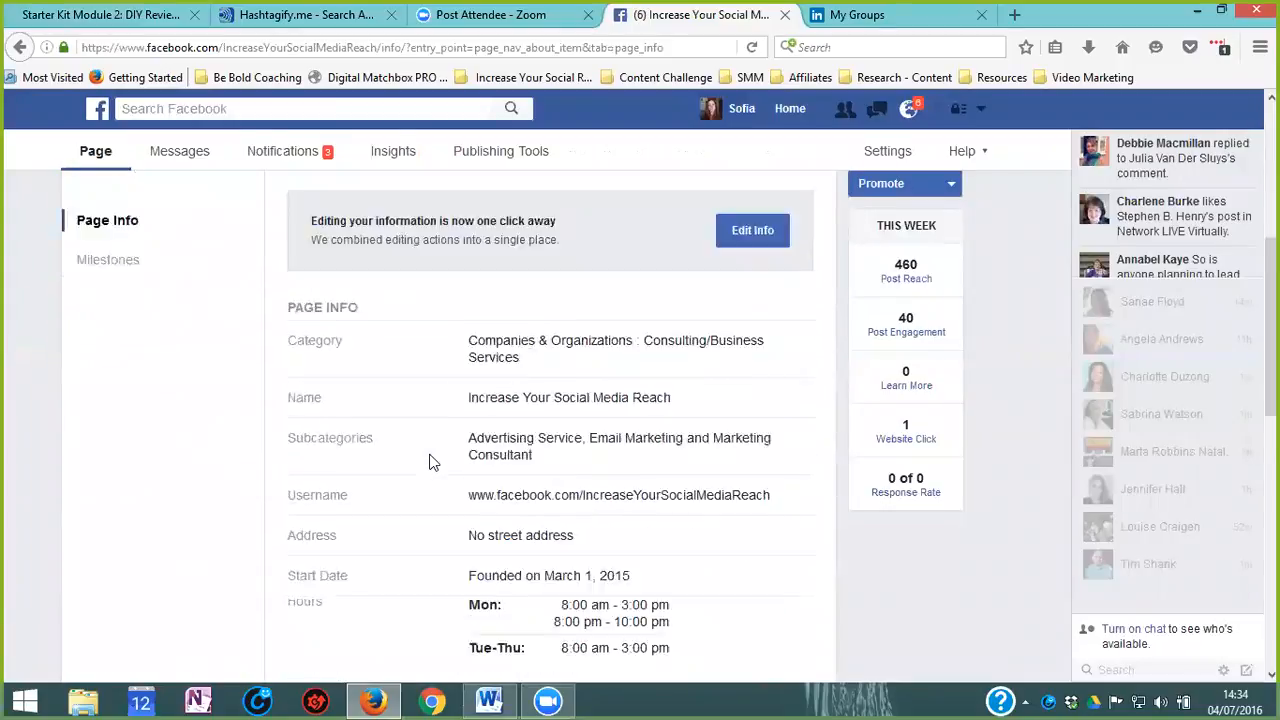
pyautogui.scroll(-3)
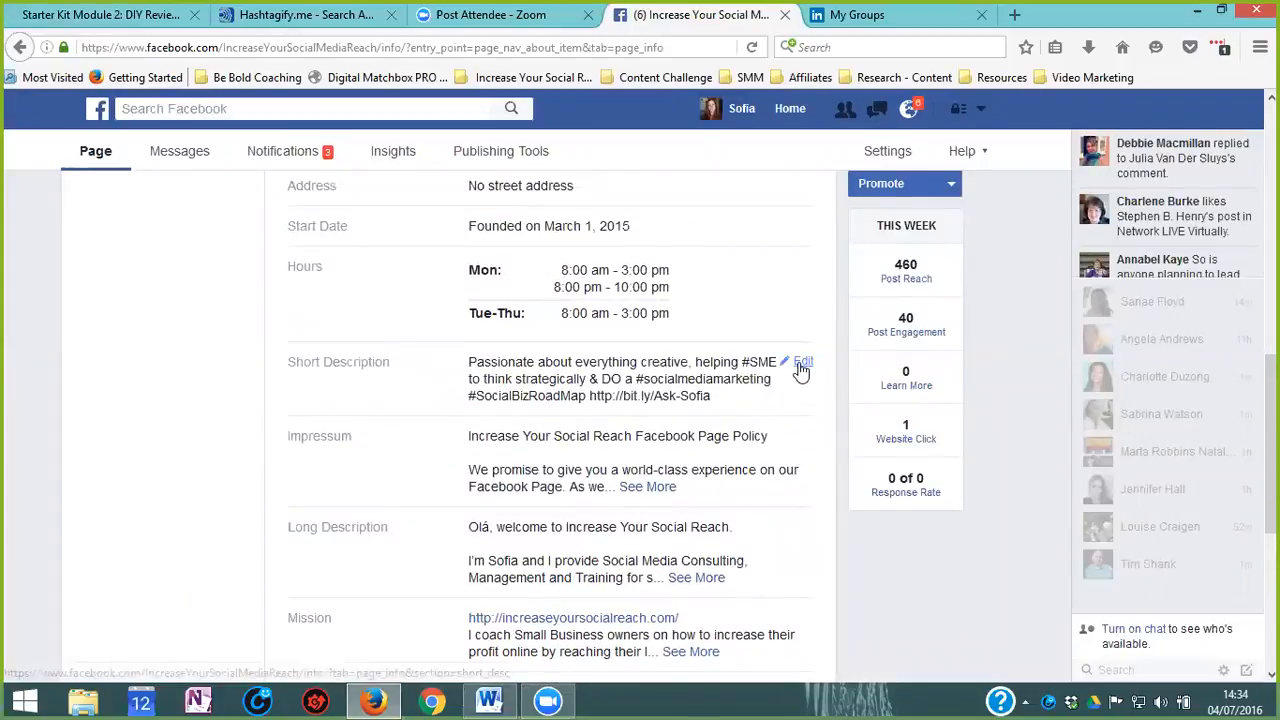
# Step: Open the Short Description for editing and scroll down to the Founded, Awards and Products details
pyautogui.click(801, 362)
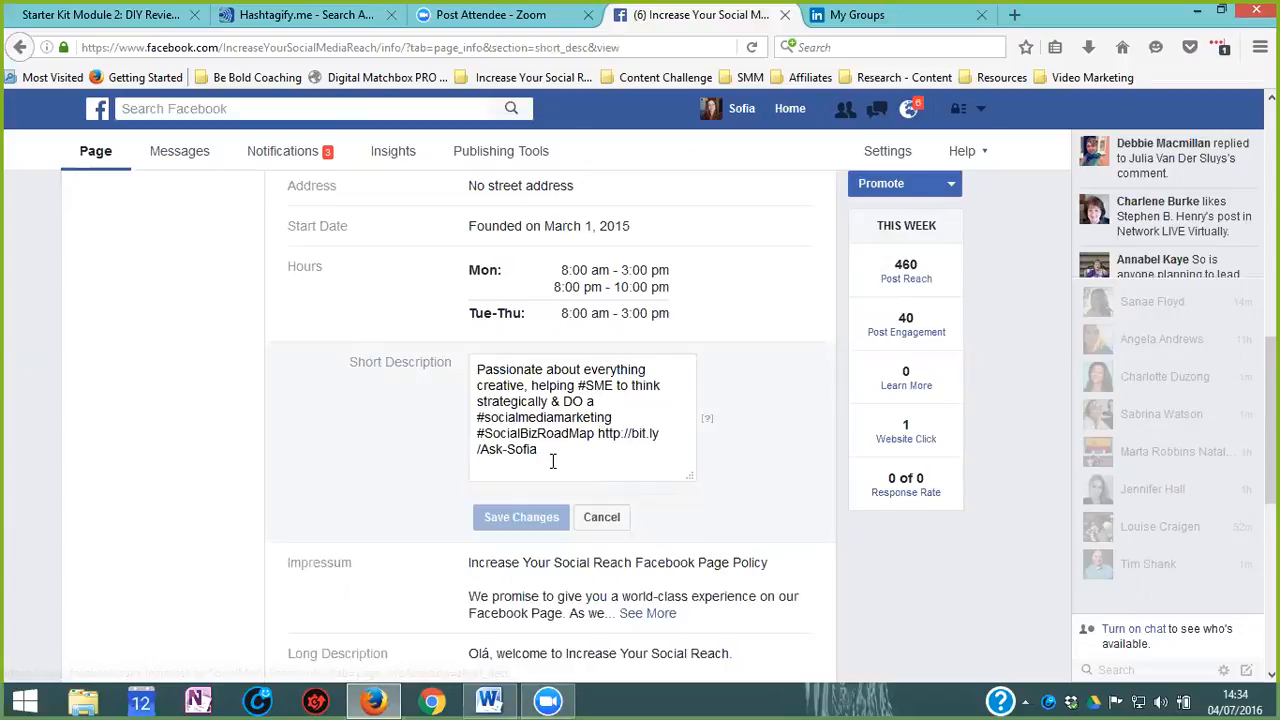
pyautogui.scroll(-3)
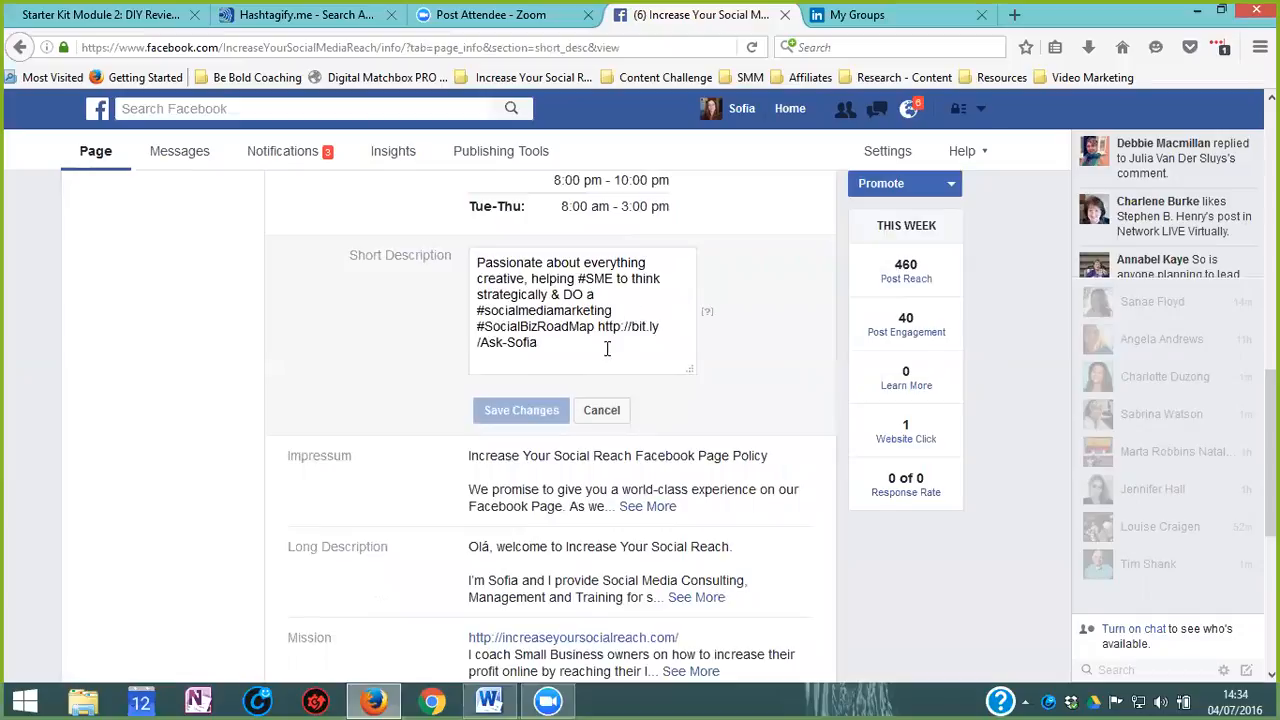
pyautogui.moveTo(628, 334)
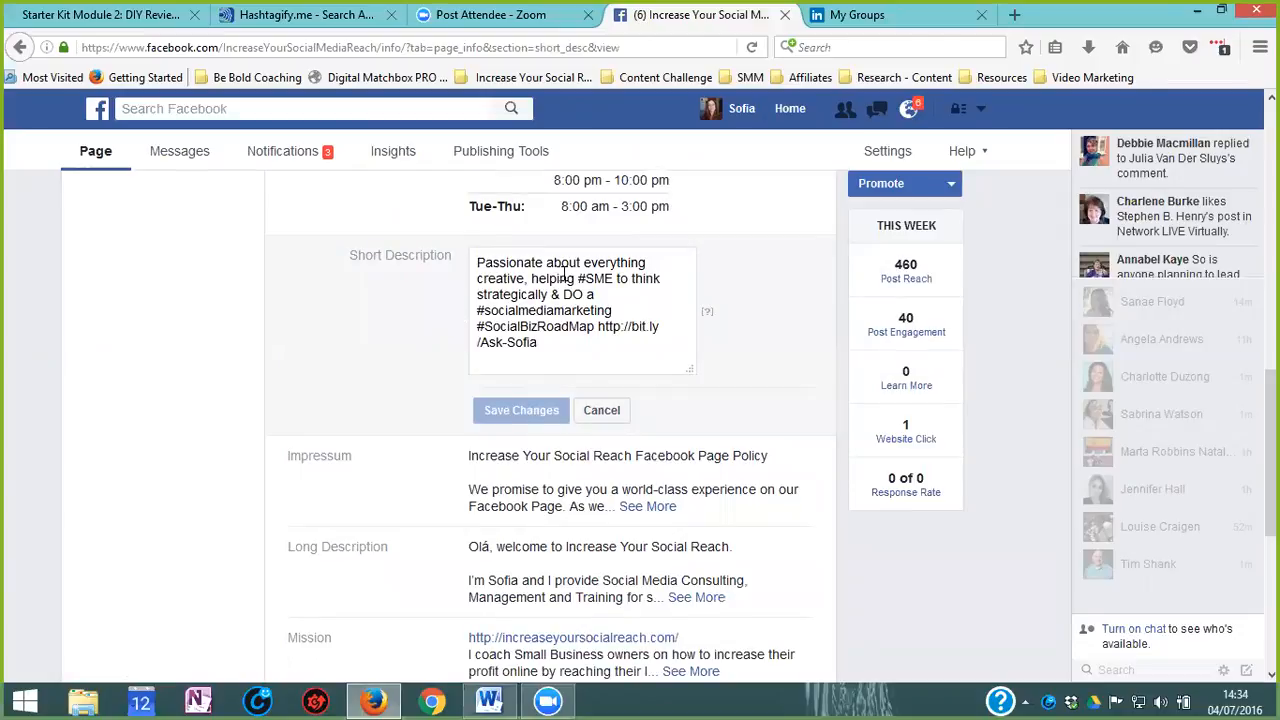
pyautogui.moveTo(689, 409)
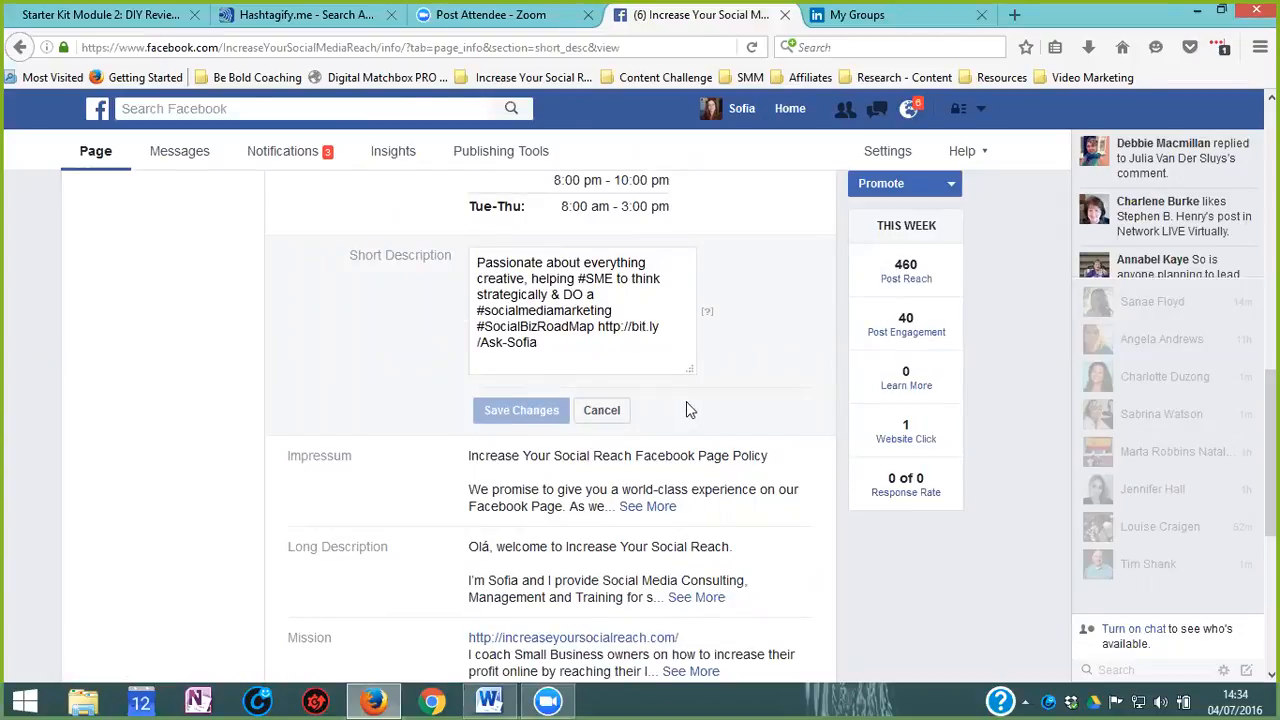
pyautogui.scroll(-3)
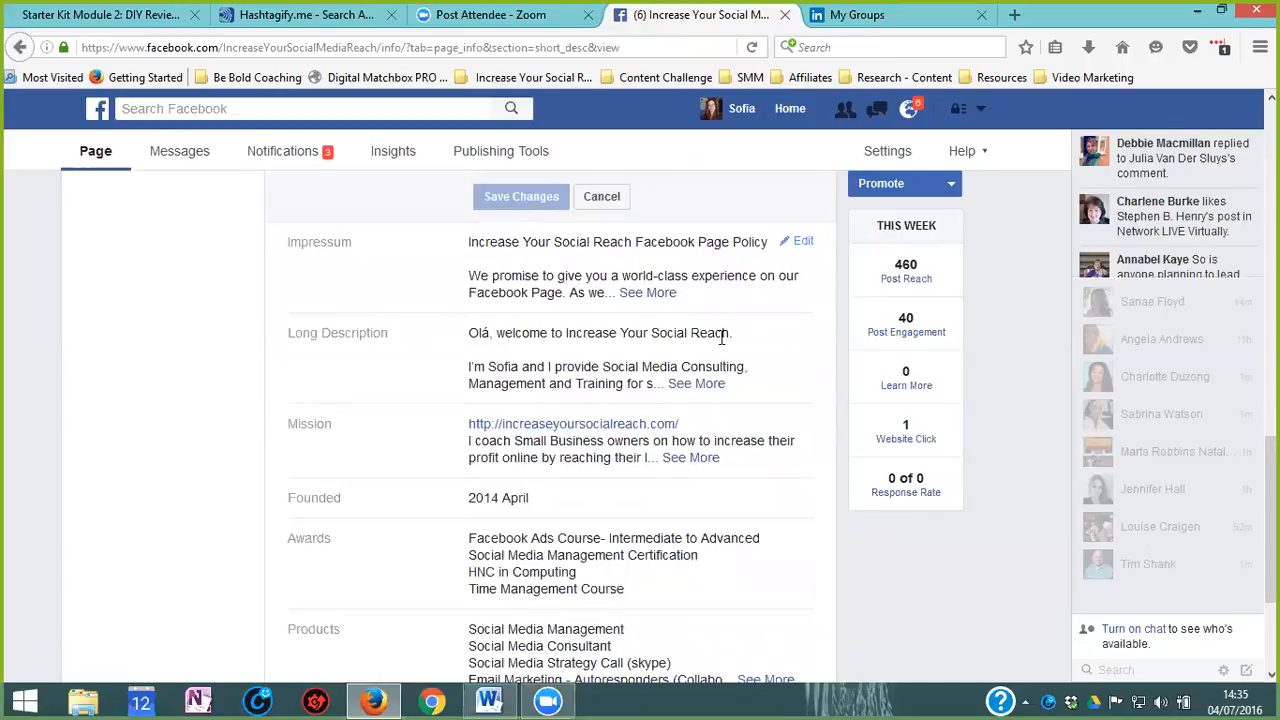
pyautogui.moveTo(800, 336)
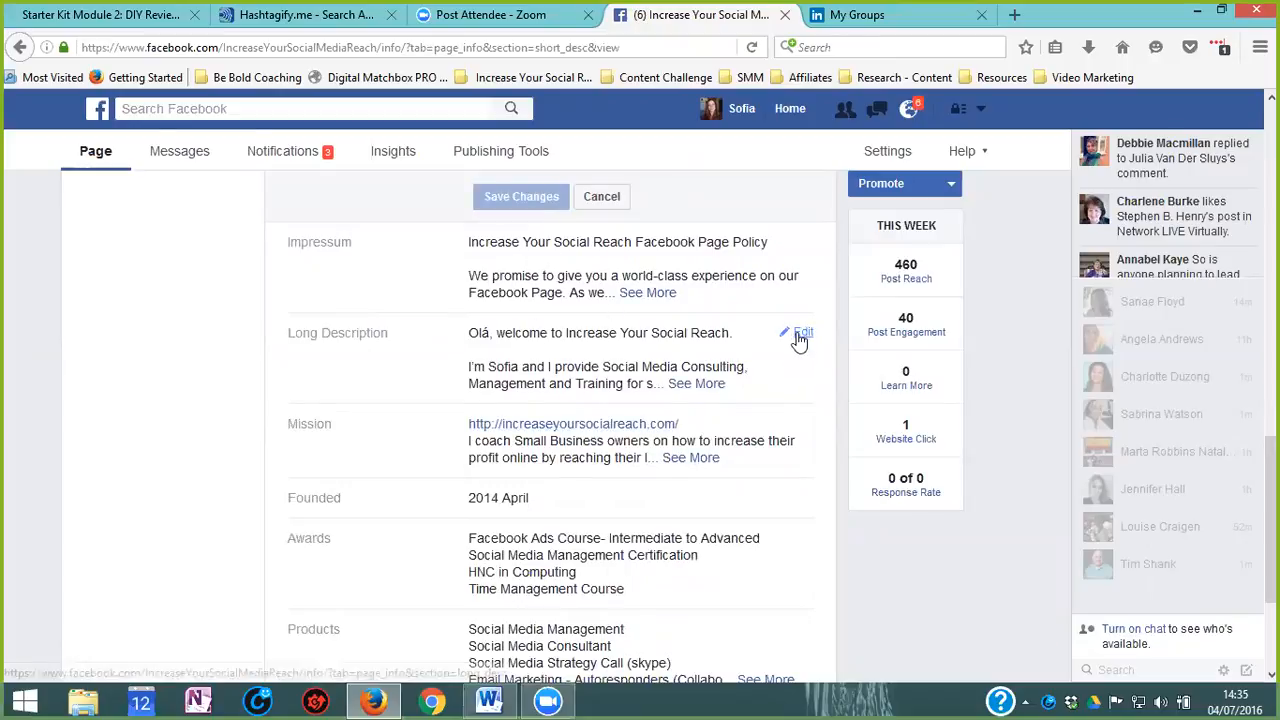
# Step: Open the Long Description edit field and scroll through its full text down to the Mission field
pyautogui.click(804, 332)
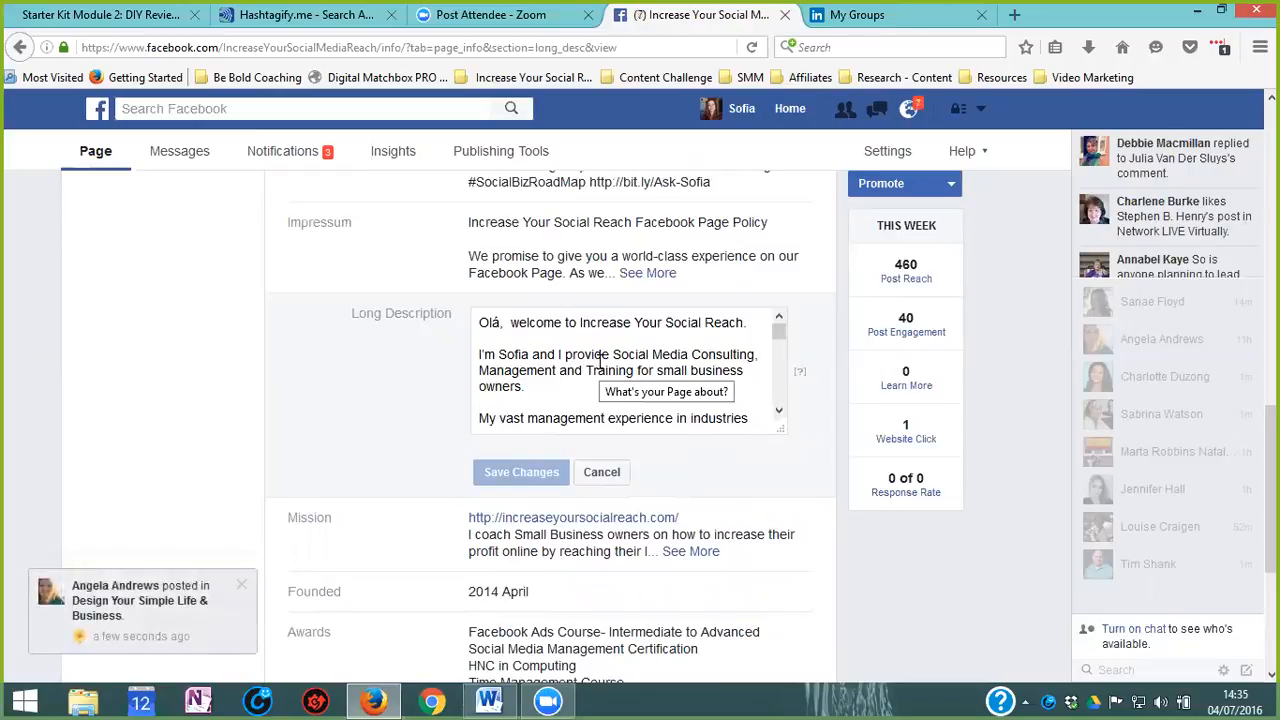
pyautogui.moveTo(310, 334)
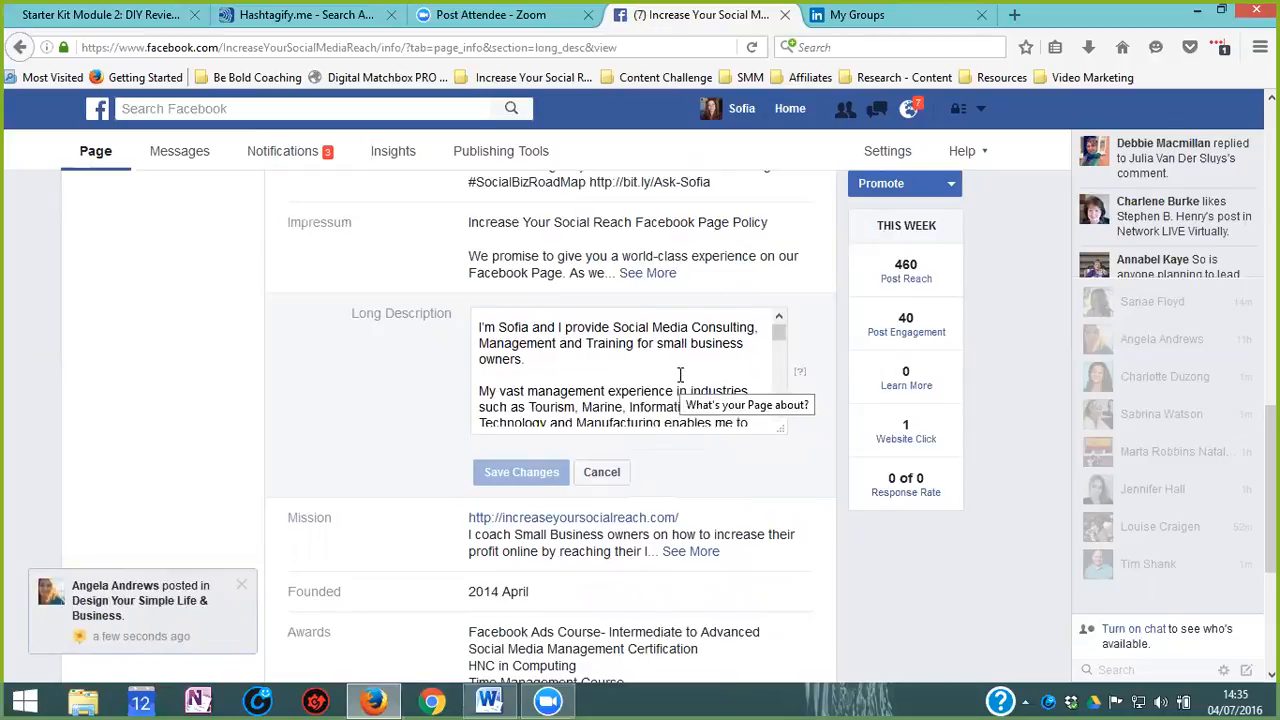
pyautogui.scroll(-3)
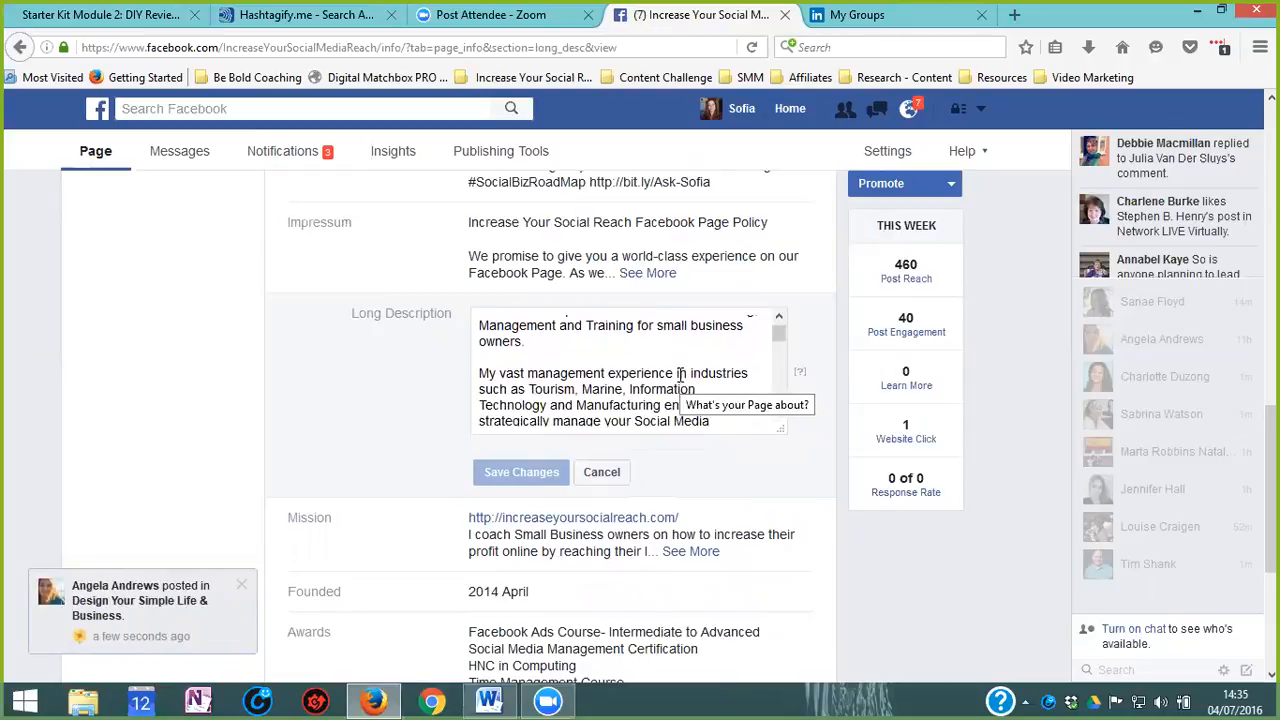
pyautogui.scroll(-3)
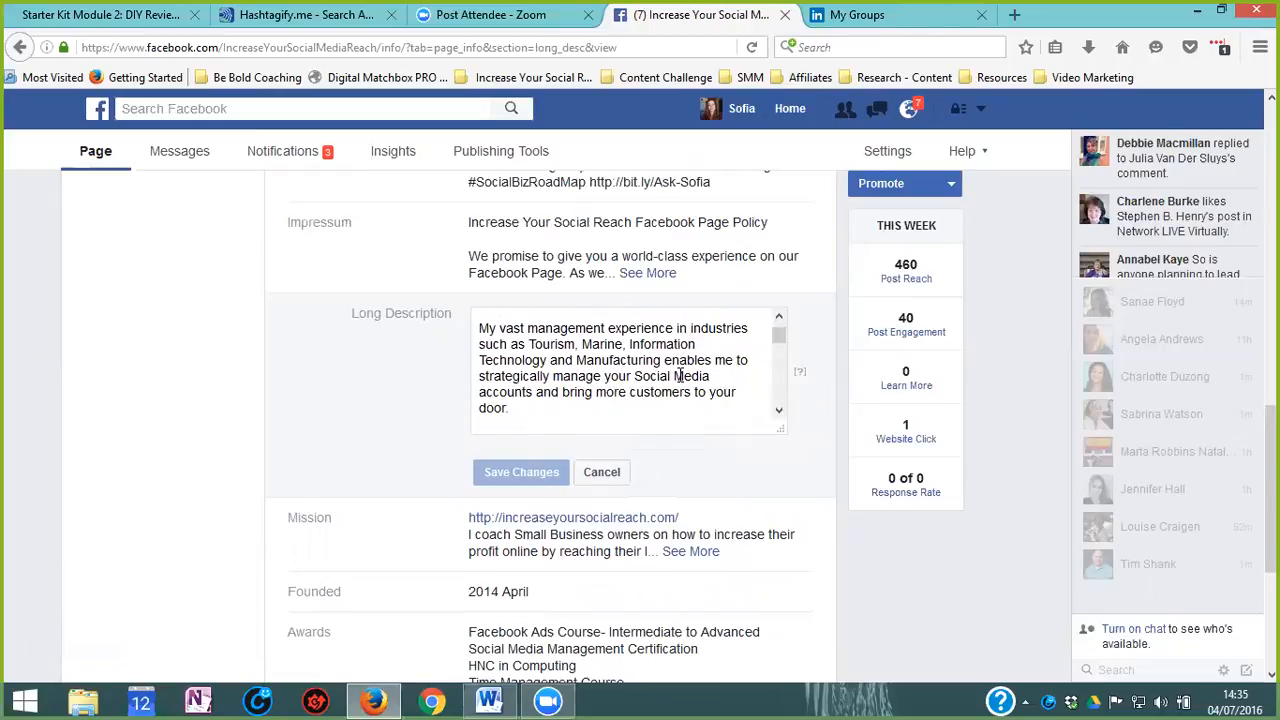
pyautogui.scroll(-3)
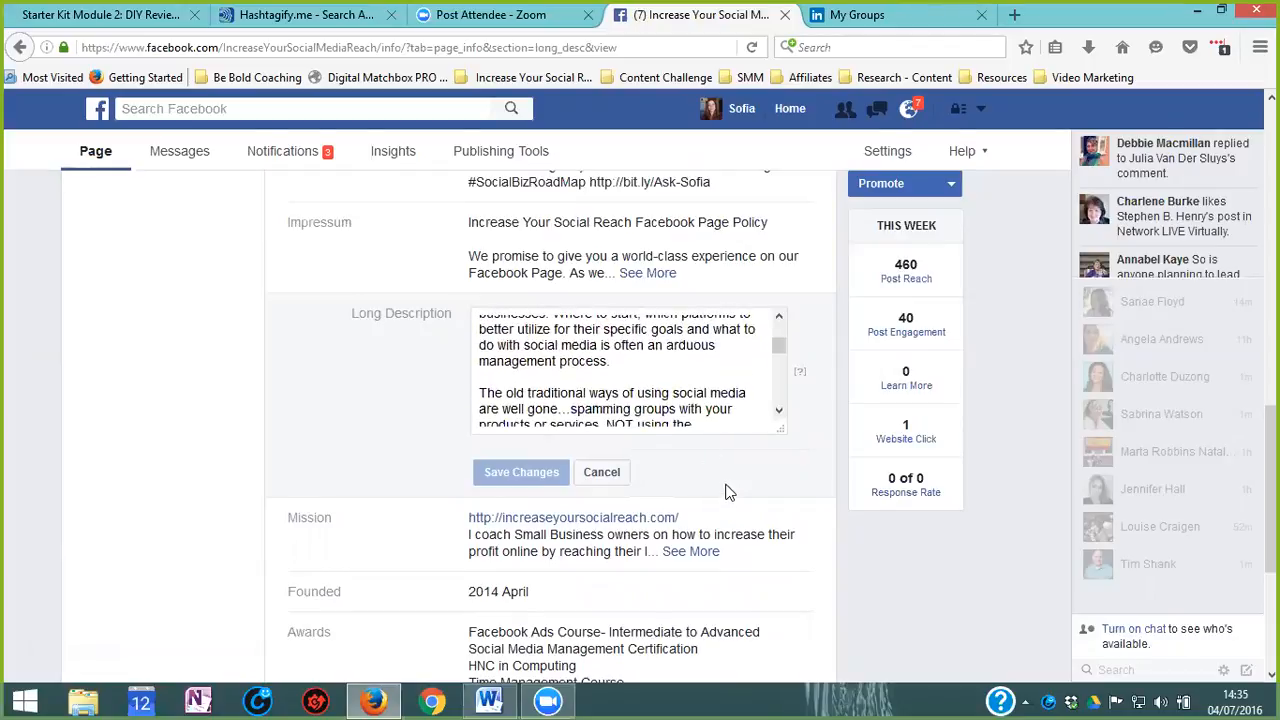
pyautogui.scroll(-3)
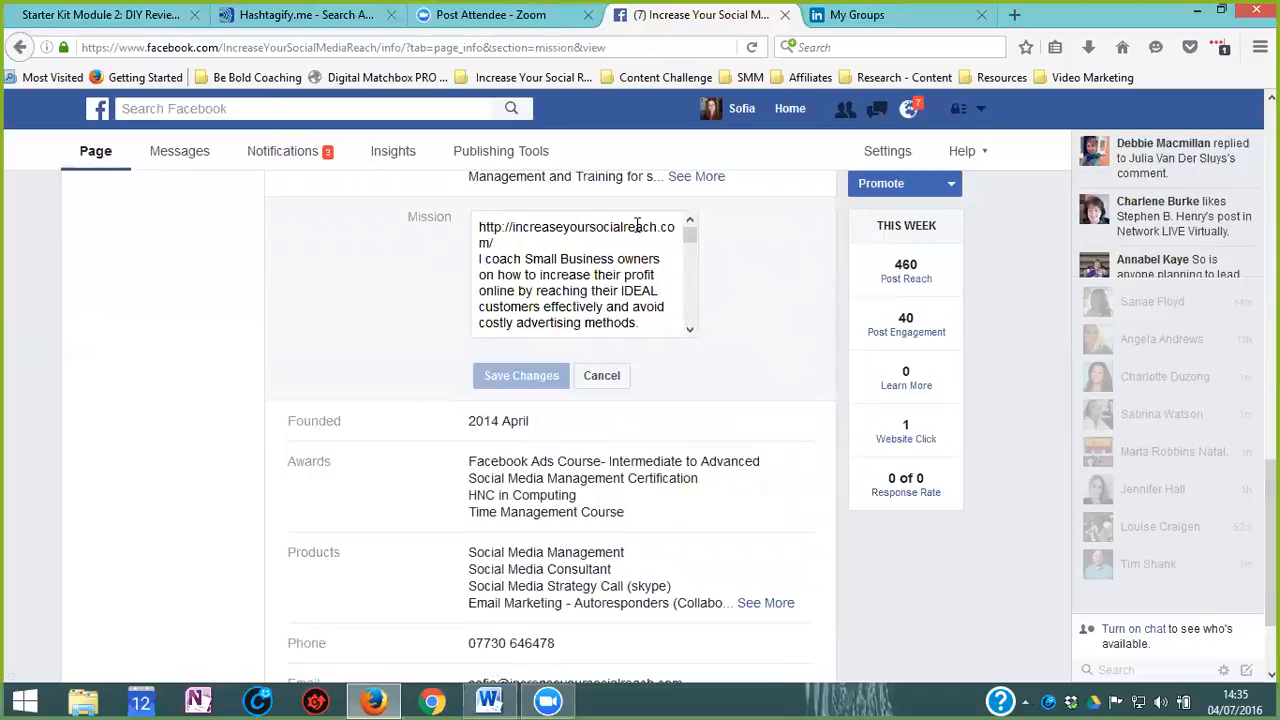
pyautogui.moveTo(763, 365)
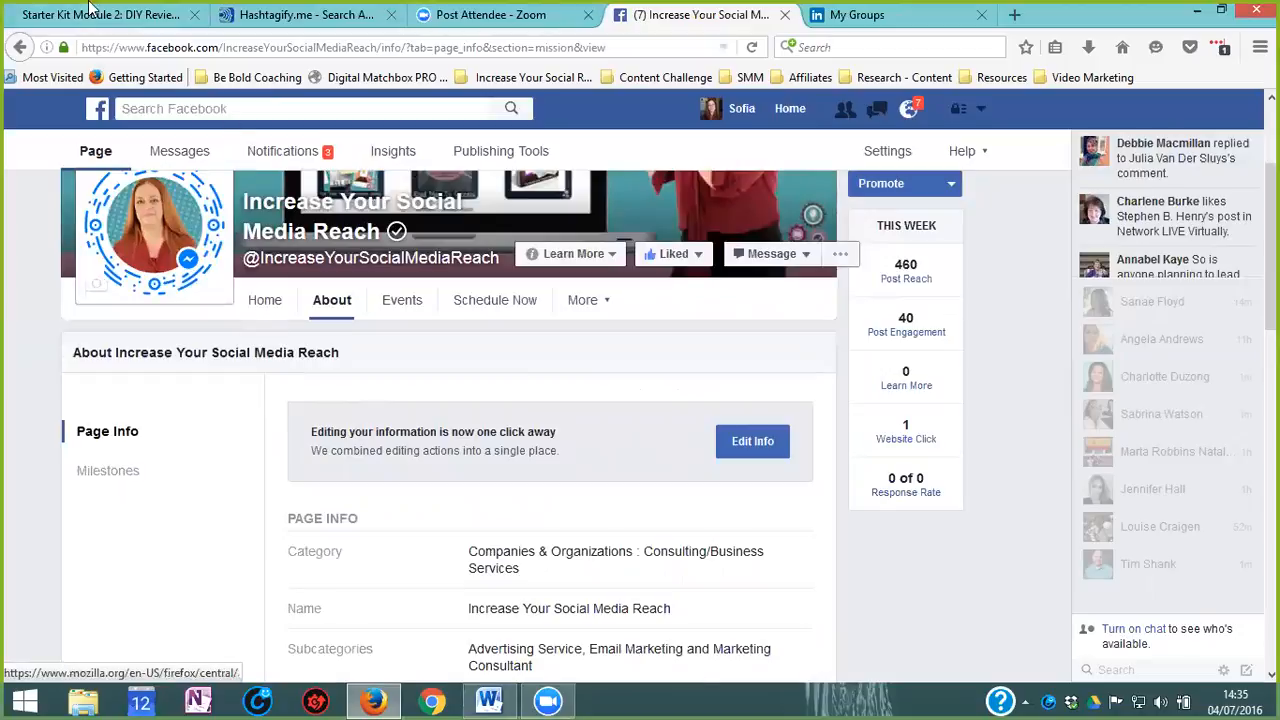
pyautogui.click(100, 15)
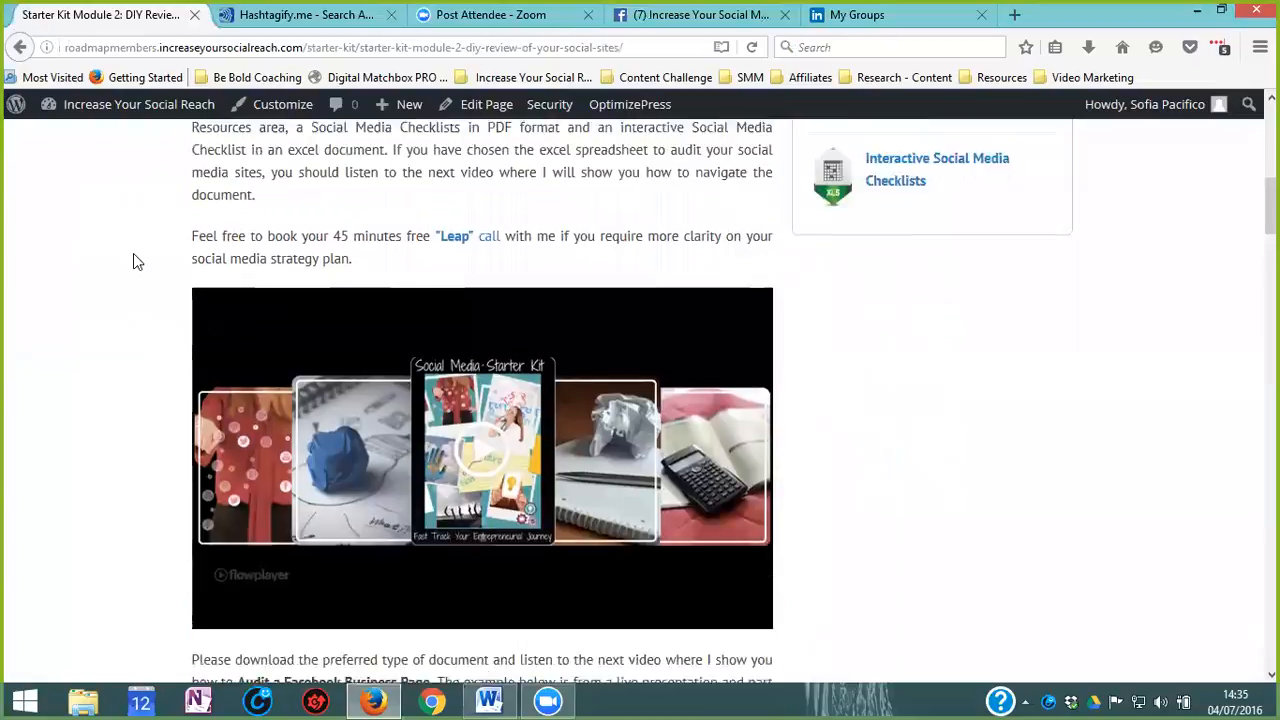
pyautogui.scroll(-3)
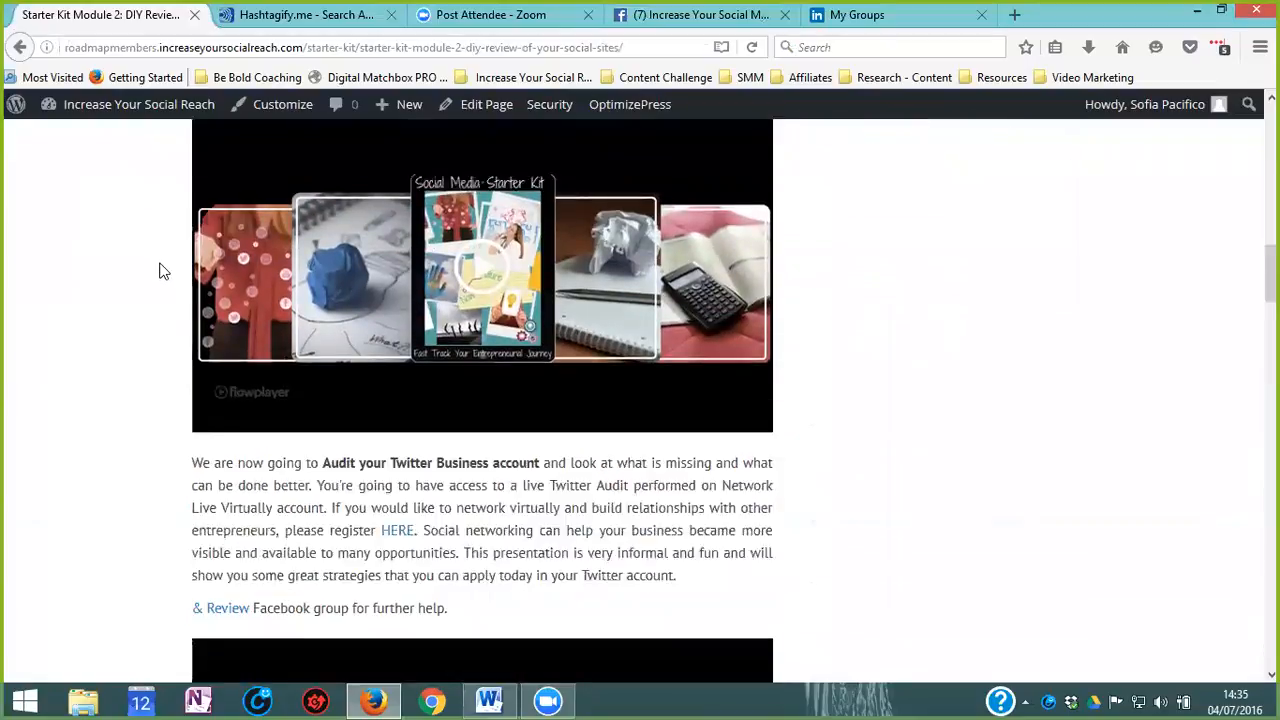
pyautogui.scroll(-3)
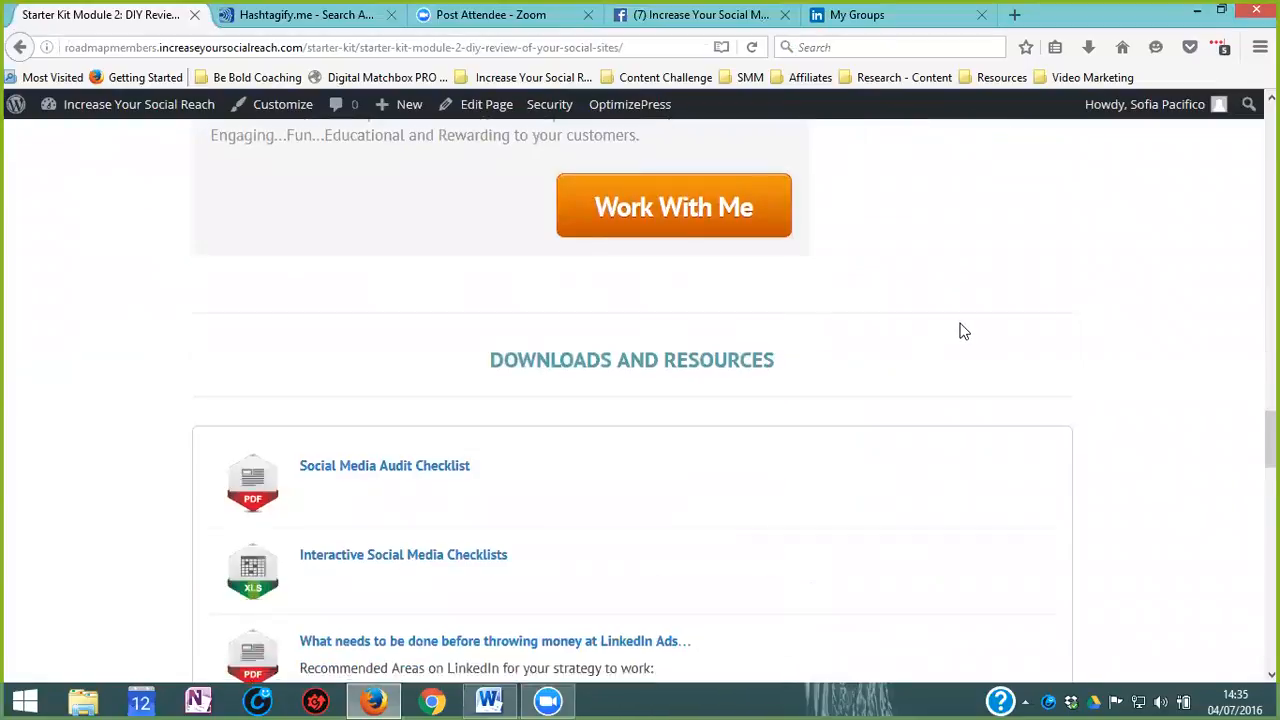
pyautogui.scroll(-3)
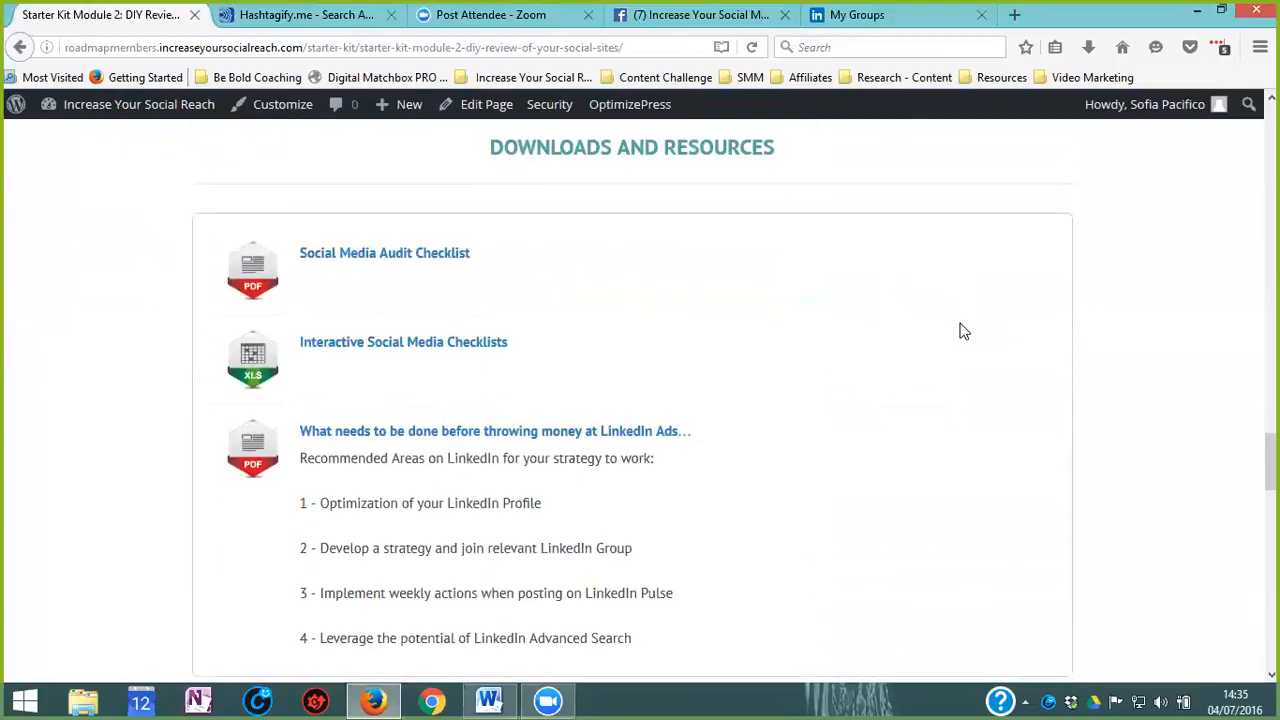
pyautogui.scroll(-3)
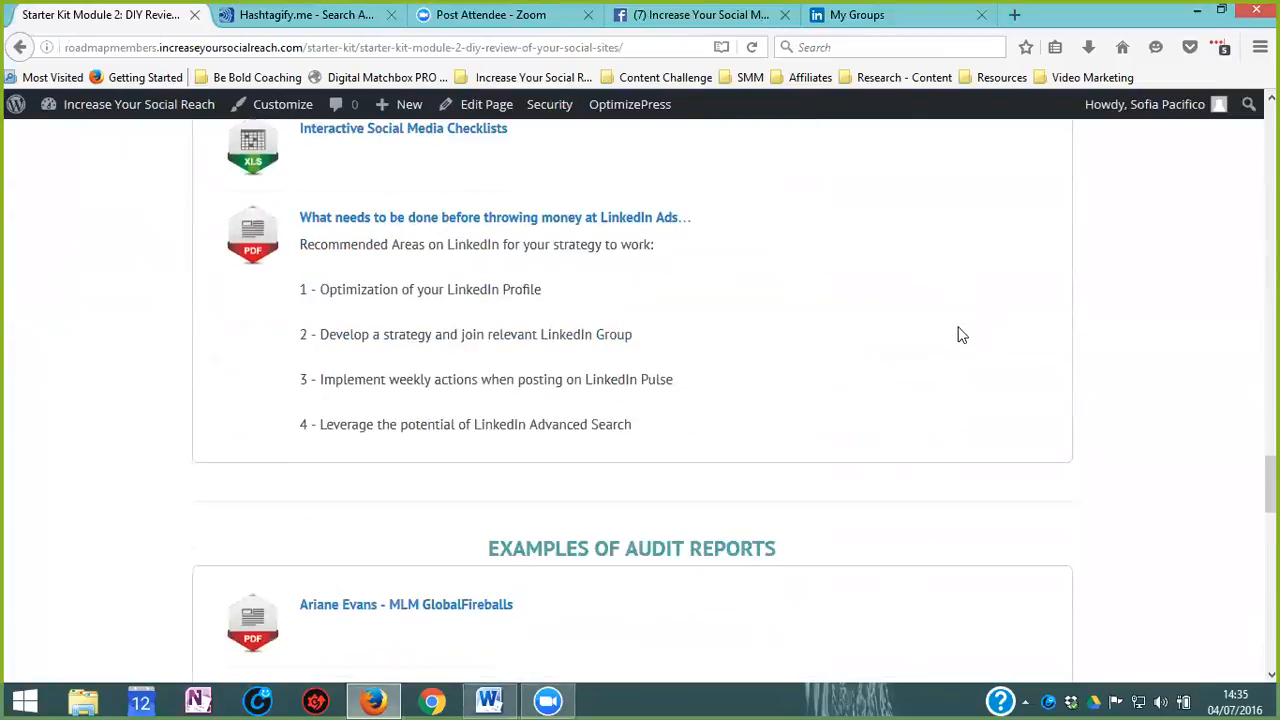
pyautogui.scroll(-3)
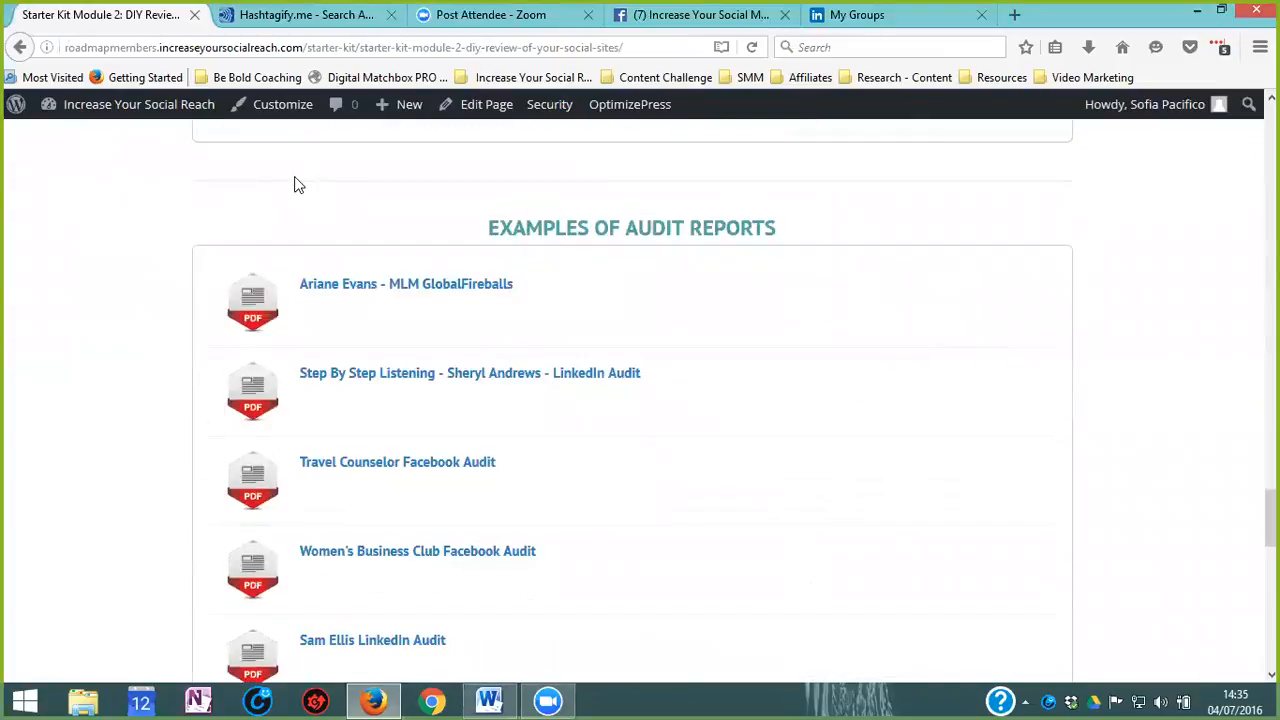
pyautogui.moveTo(323, 201)
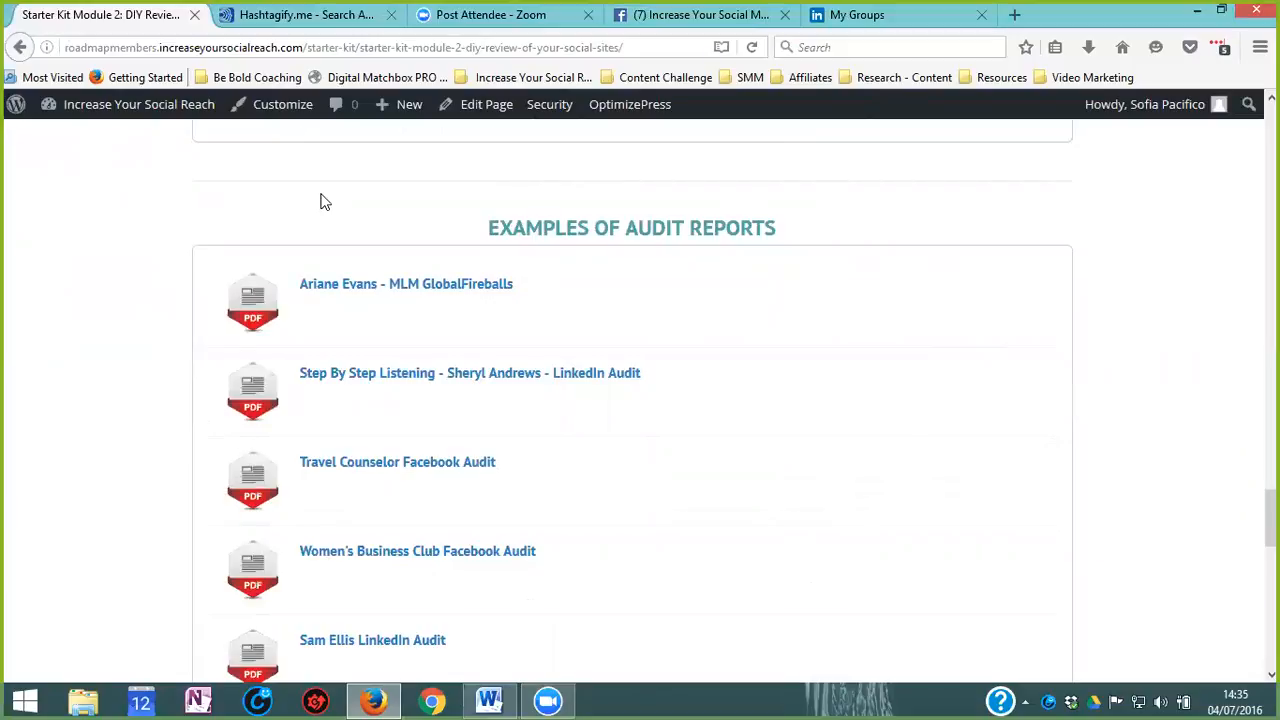
pyautogui.moveTo(54, 293)
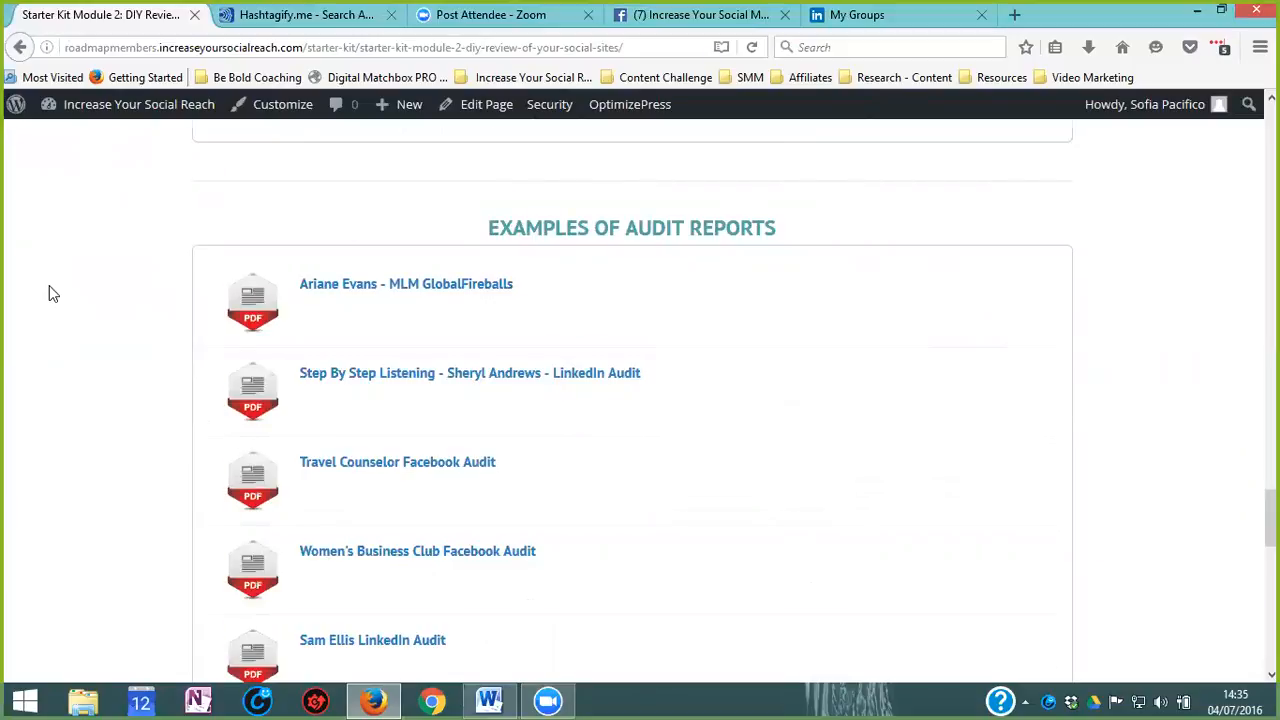
pyautogui.scroll(-3)
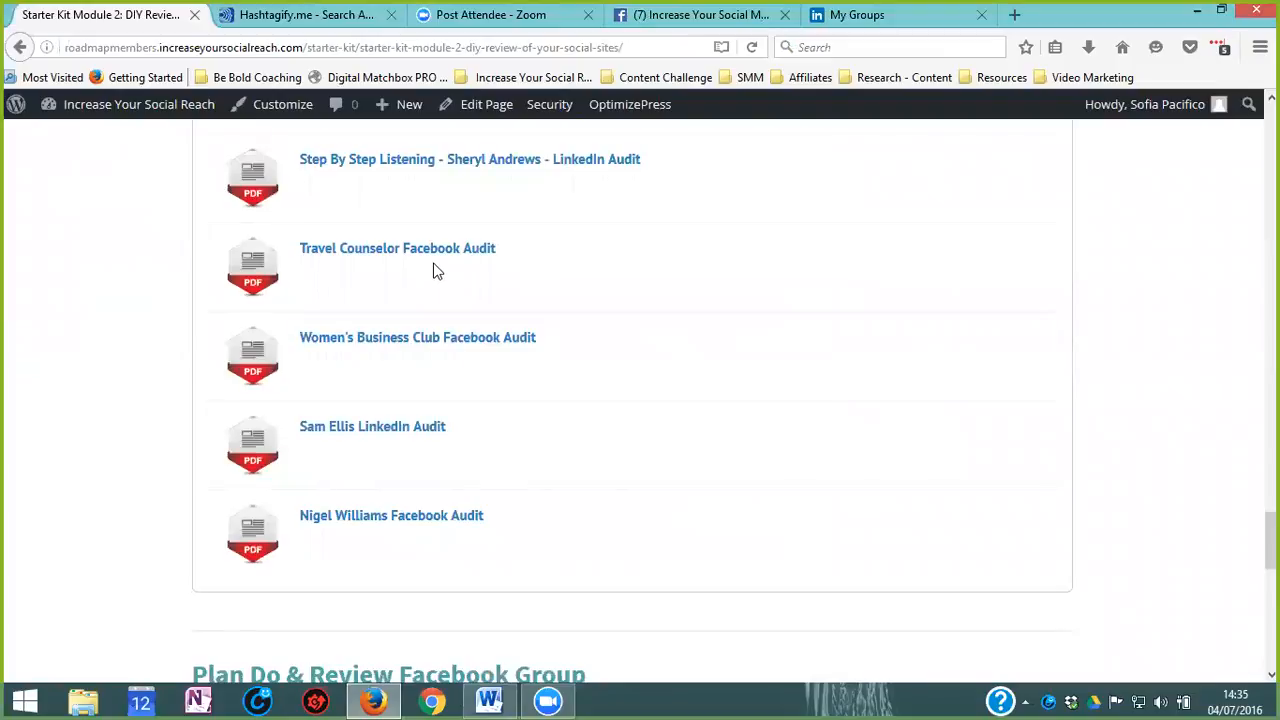
pyautogui.moveTo(457, 278)
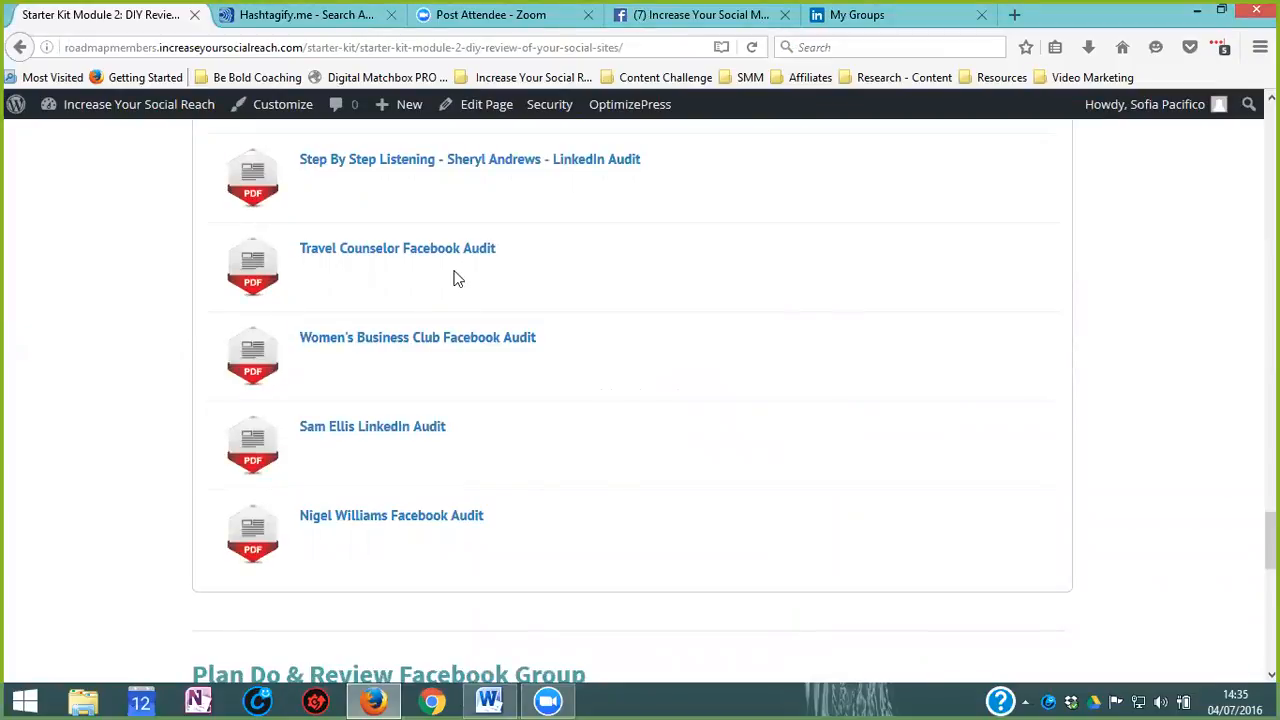
pyautogui.moveTo(617, 280)
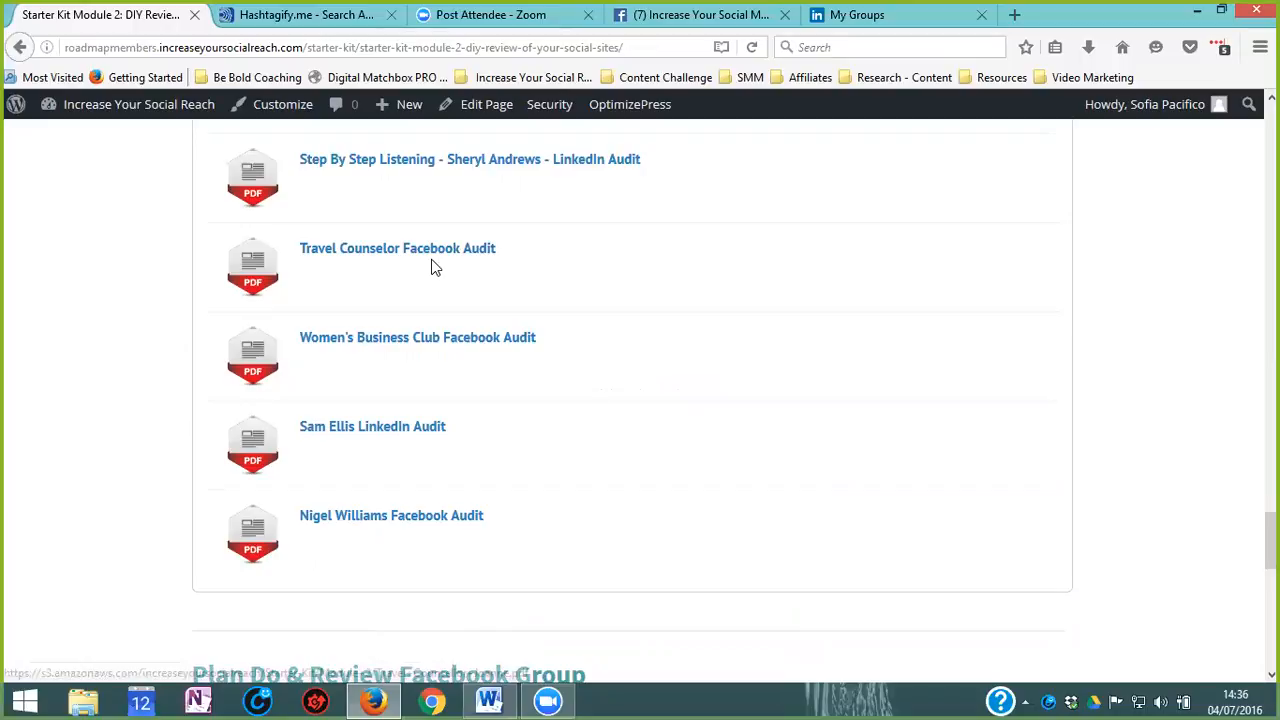
pyautogui.scroll(-3)
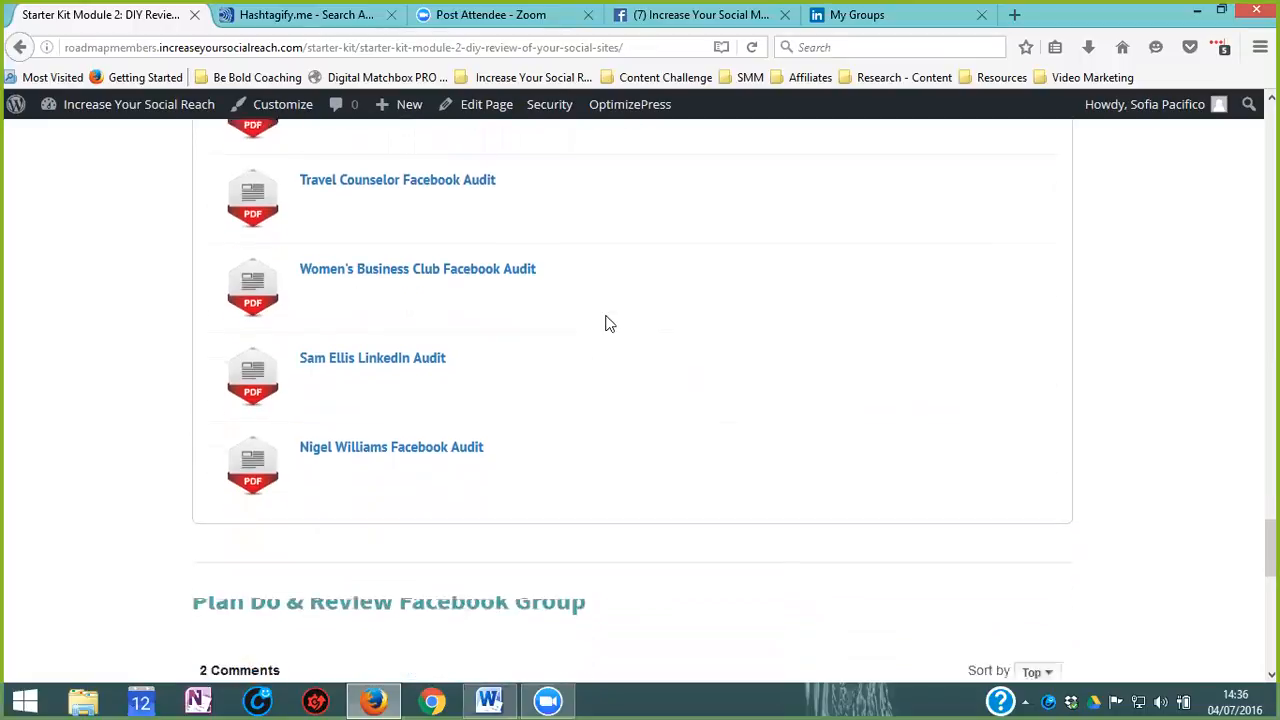
pyautogui.scroll(-3)
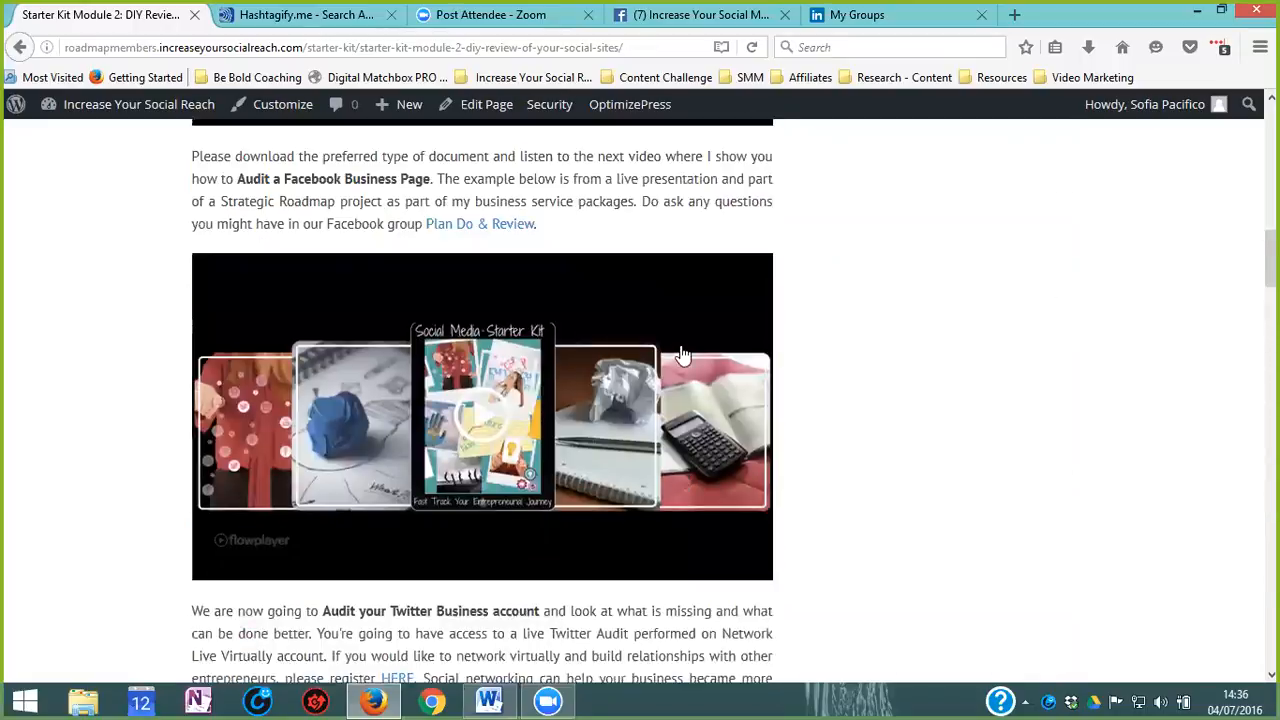
# Step: Open the Starter Kit Module 3 Content Calendar lesson and start scrolling through its exercises
pyautogui.scroll(3)
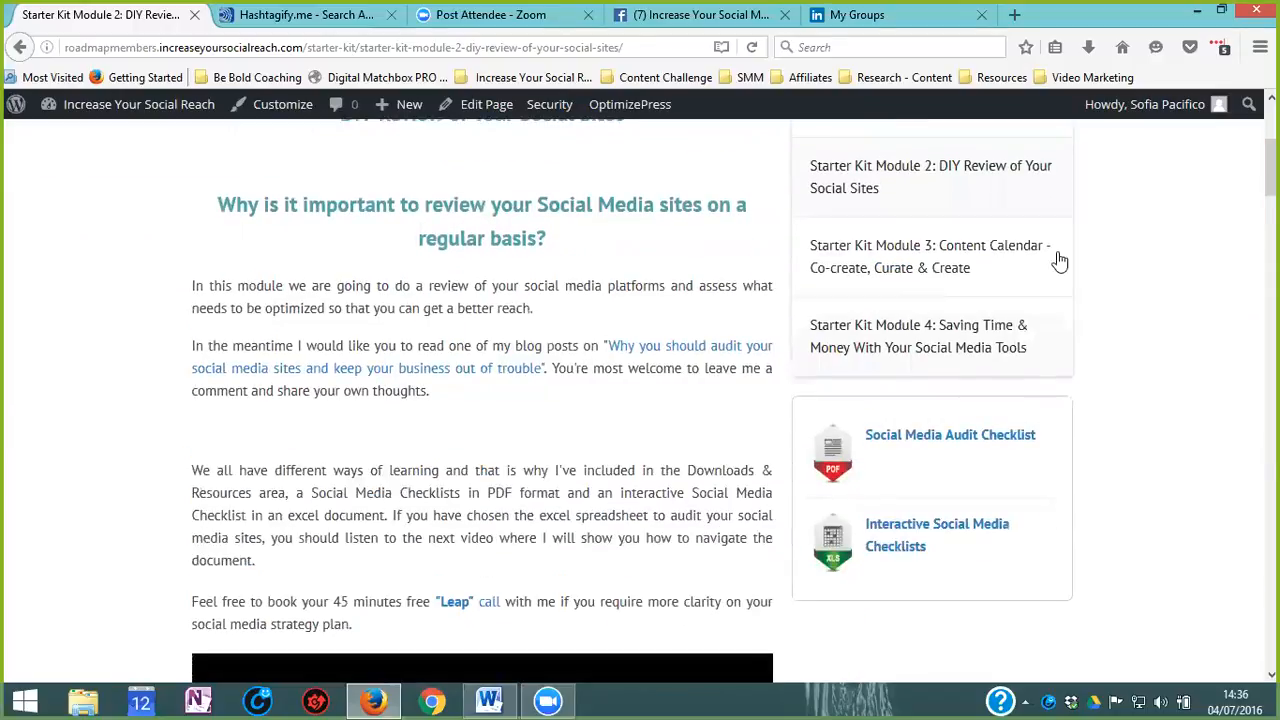
pyautogui.moveTo(947, 268)
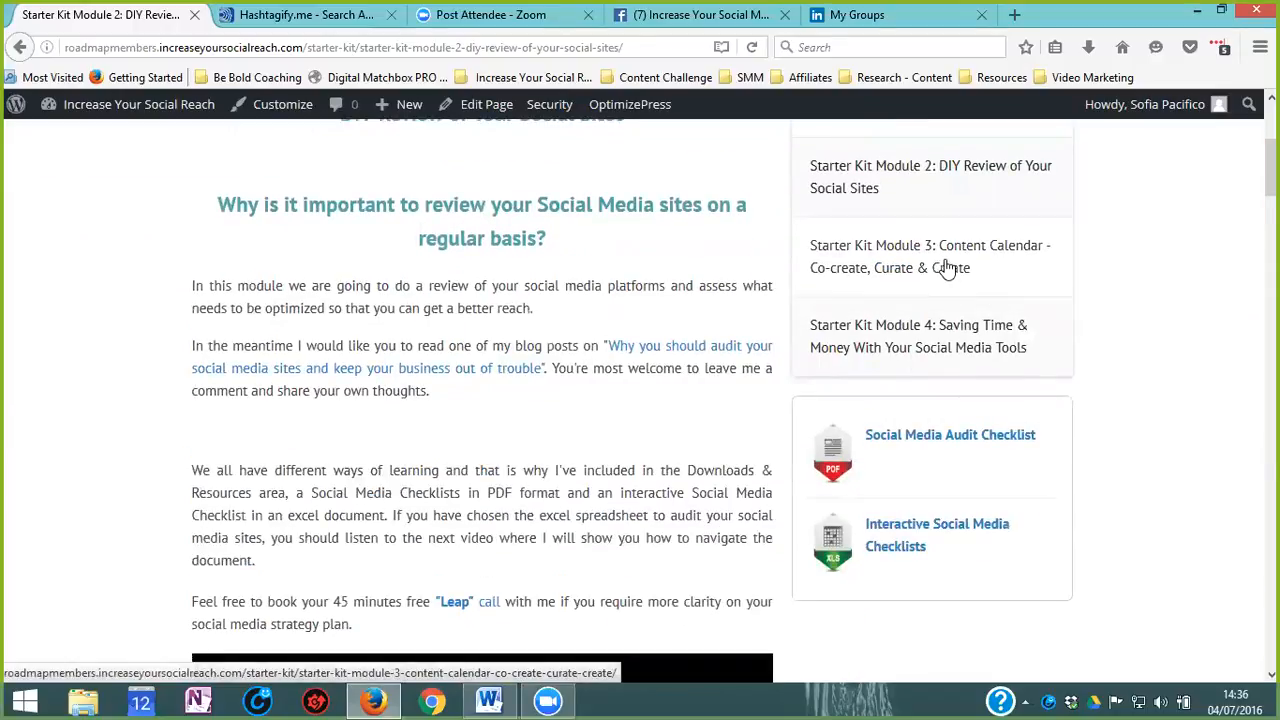
pyautogui.click(947, 256)
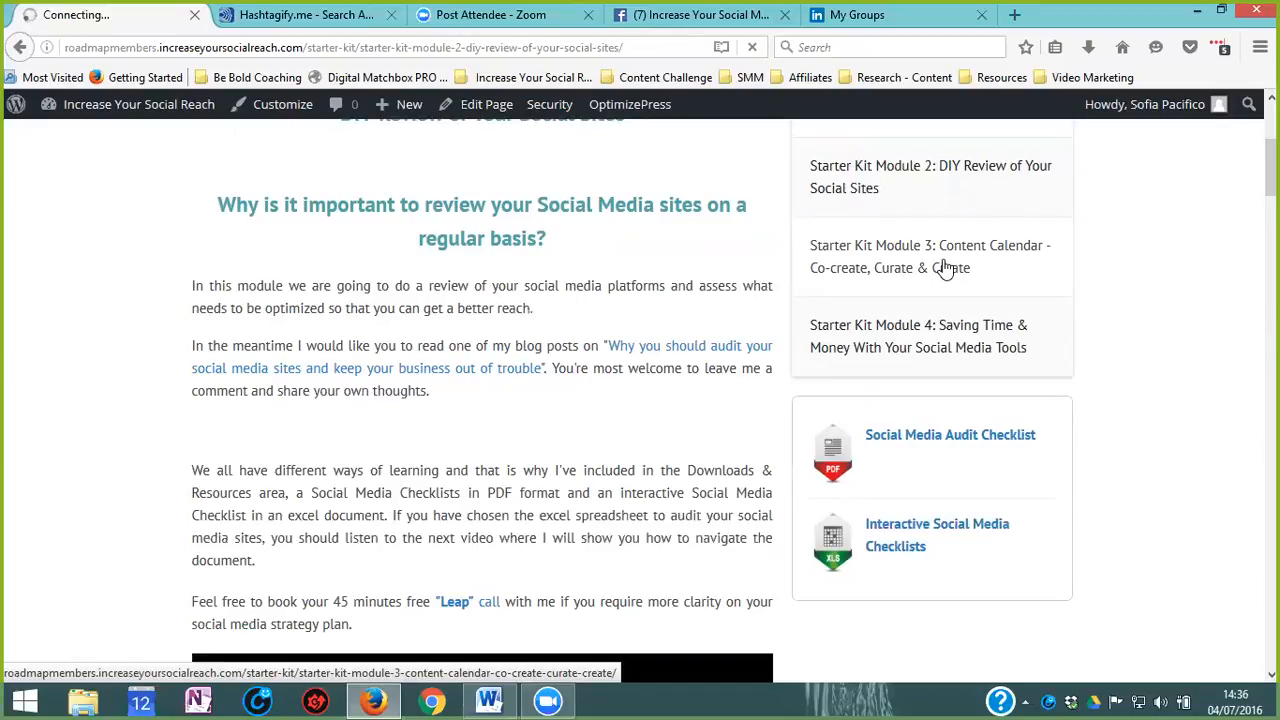
pyautogui.click(932, 256)
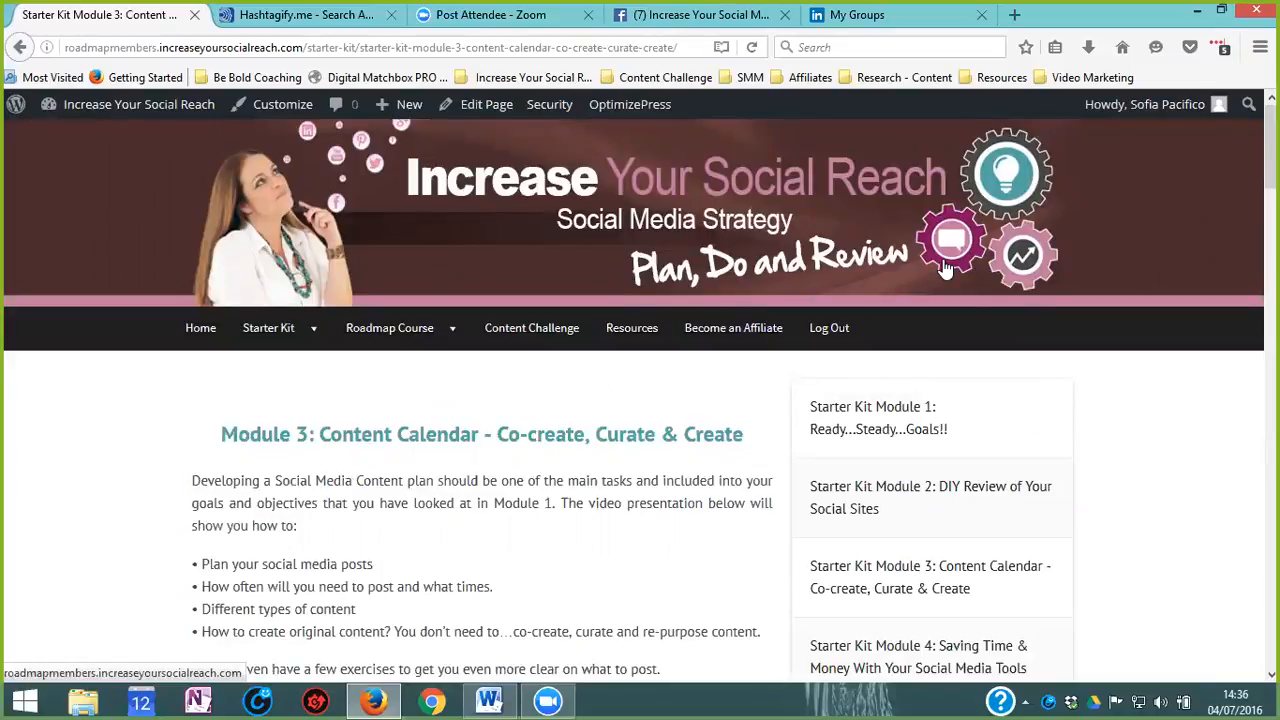
pyautogui.moveTo(580, 344)
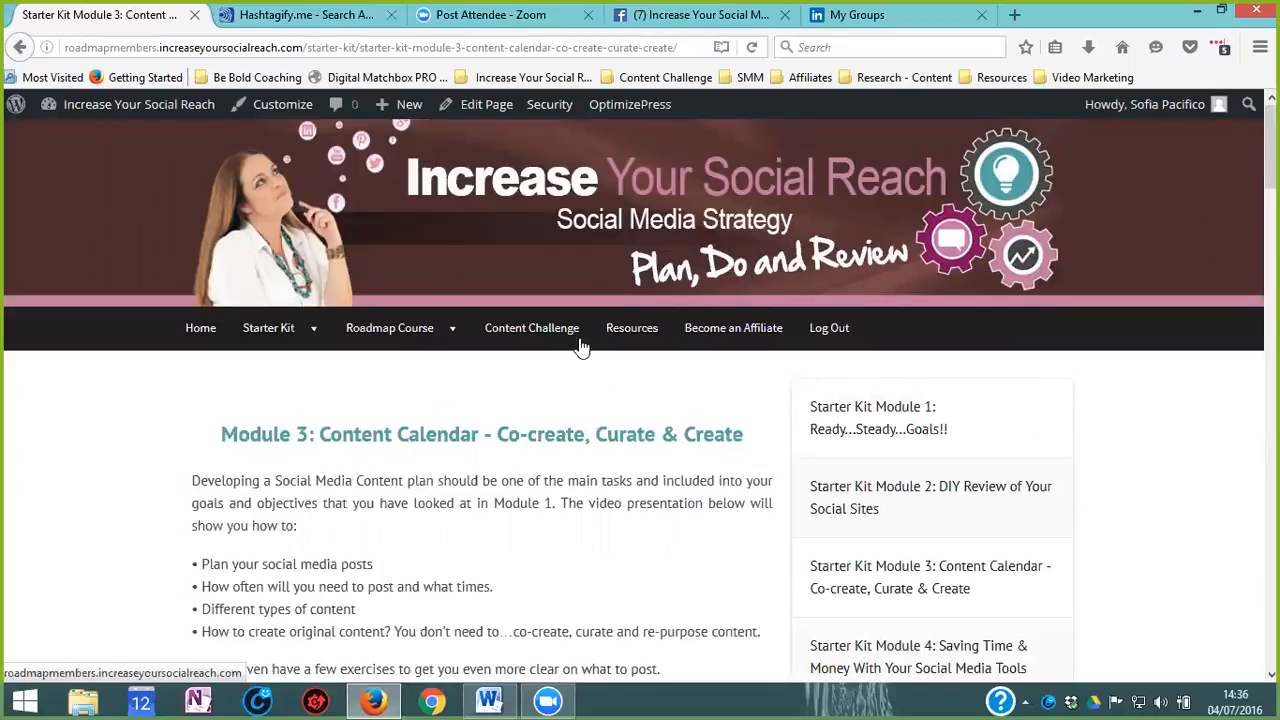
pyautogui.scroll(-3)
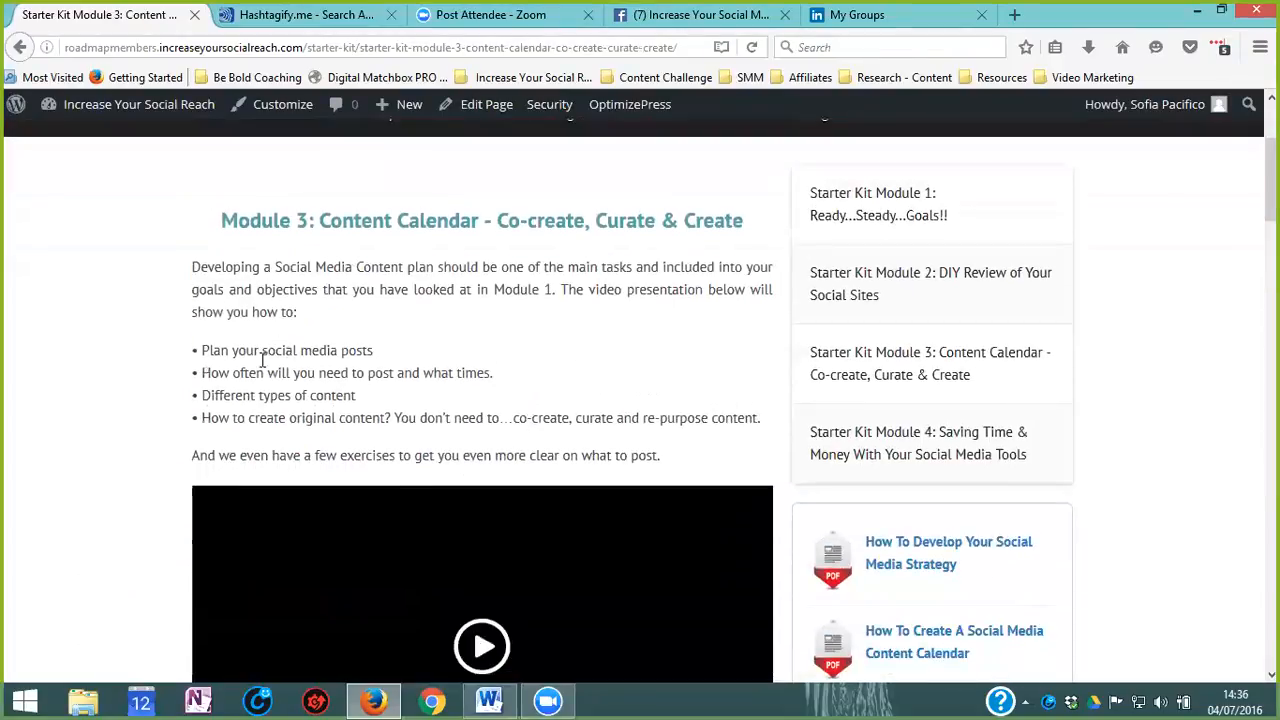
pyautogui.scroll(-3)
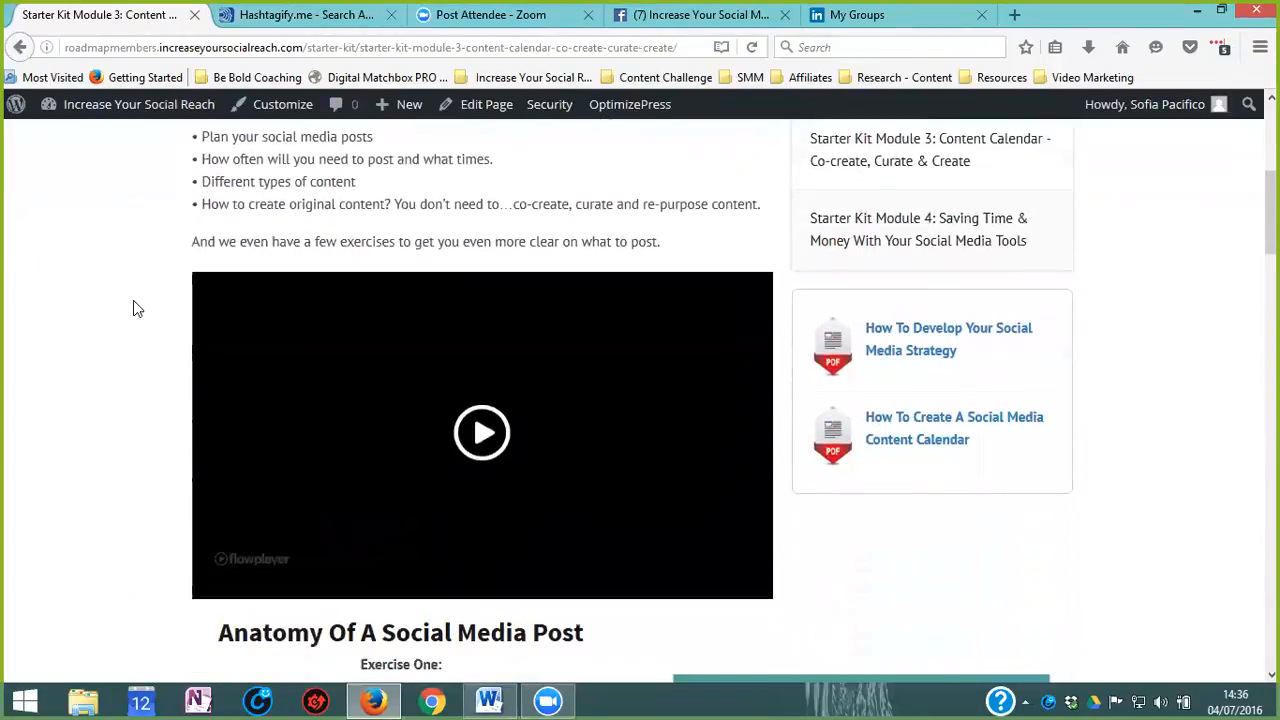
pyautogui.scroll(-3)
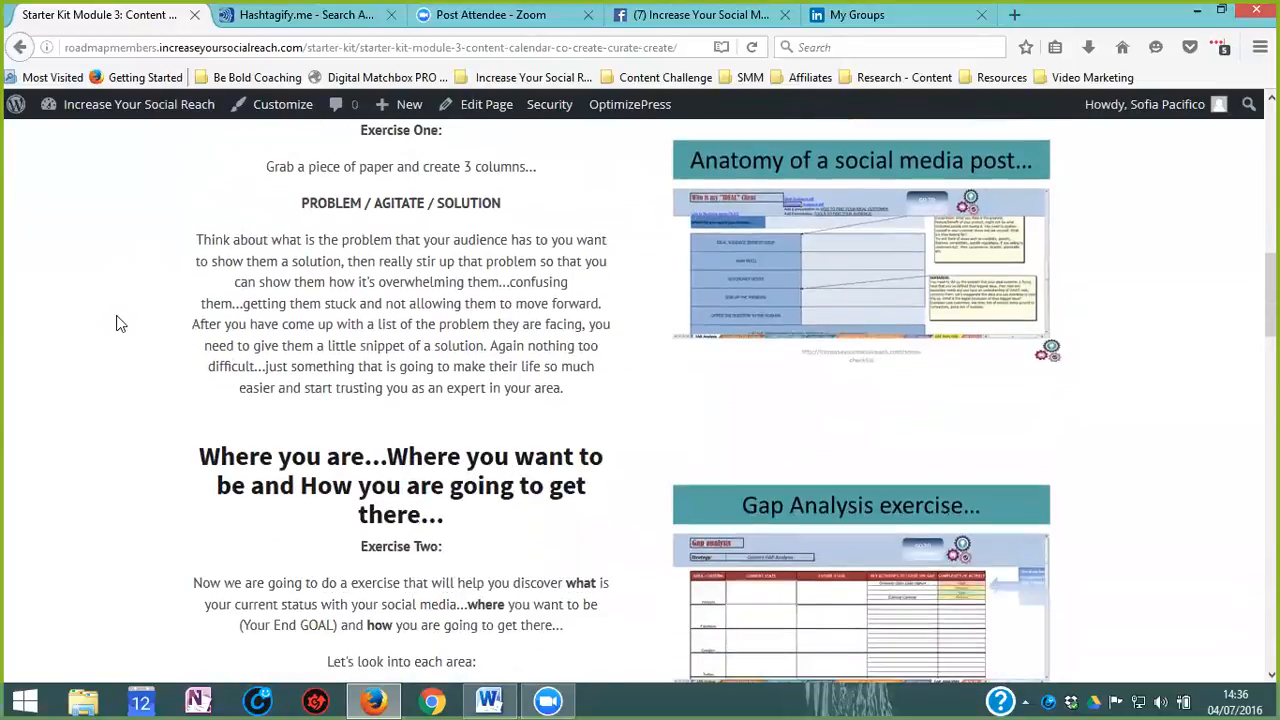
# Step: Scroll through the Module 3 Hootsuite Pro videos down to Downloads and Resources
pyautogui.scroll(-3)
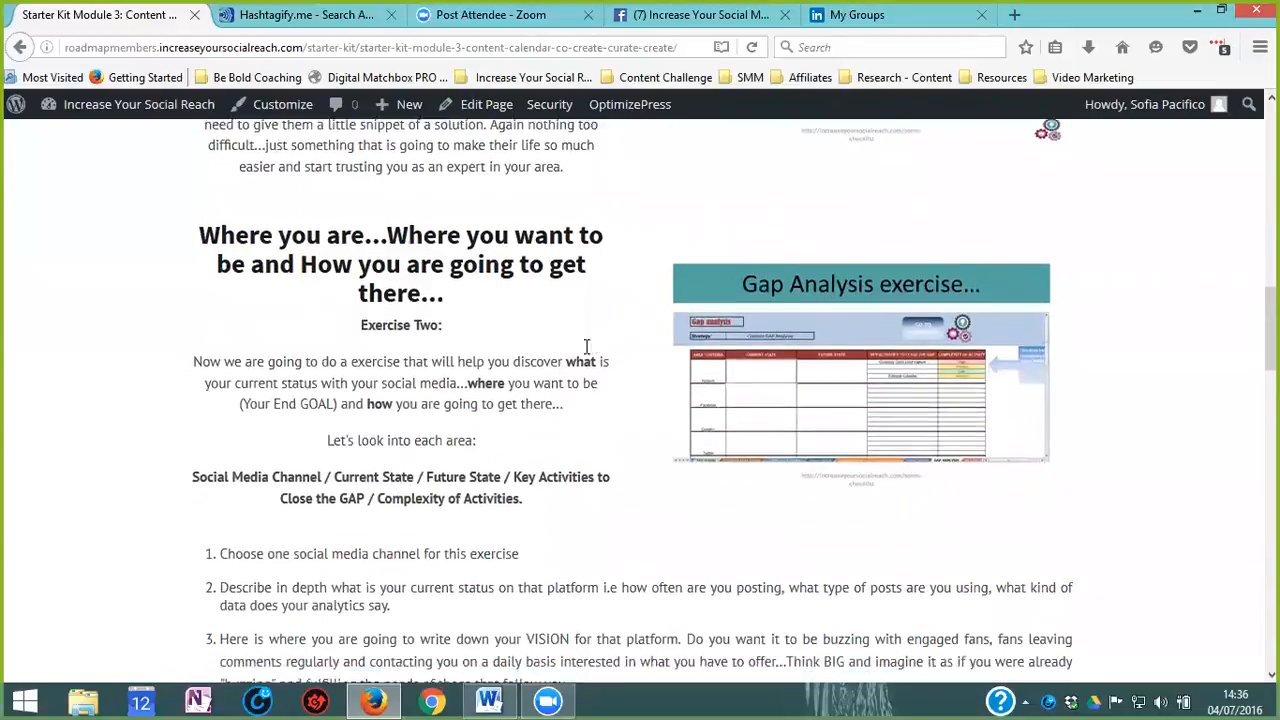
pyautogui.scroll(-3)
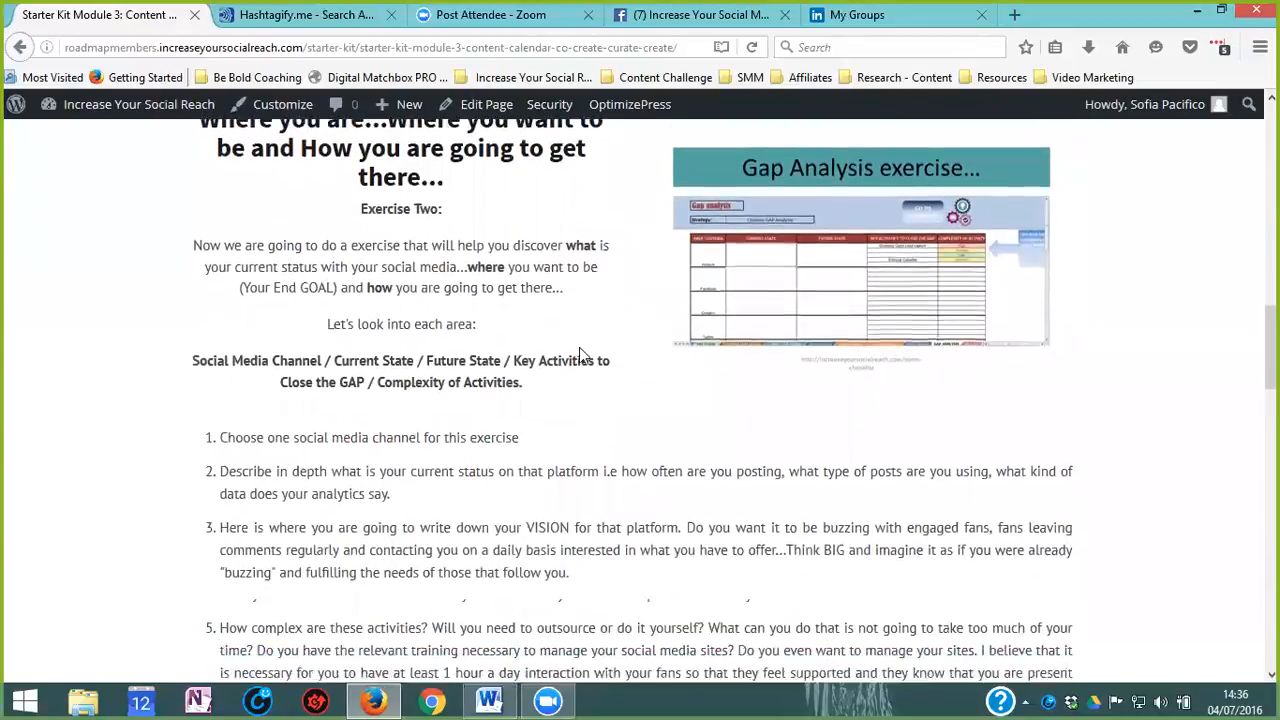
pyautogui.scroll(-3)
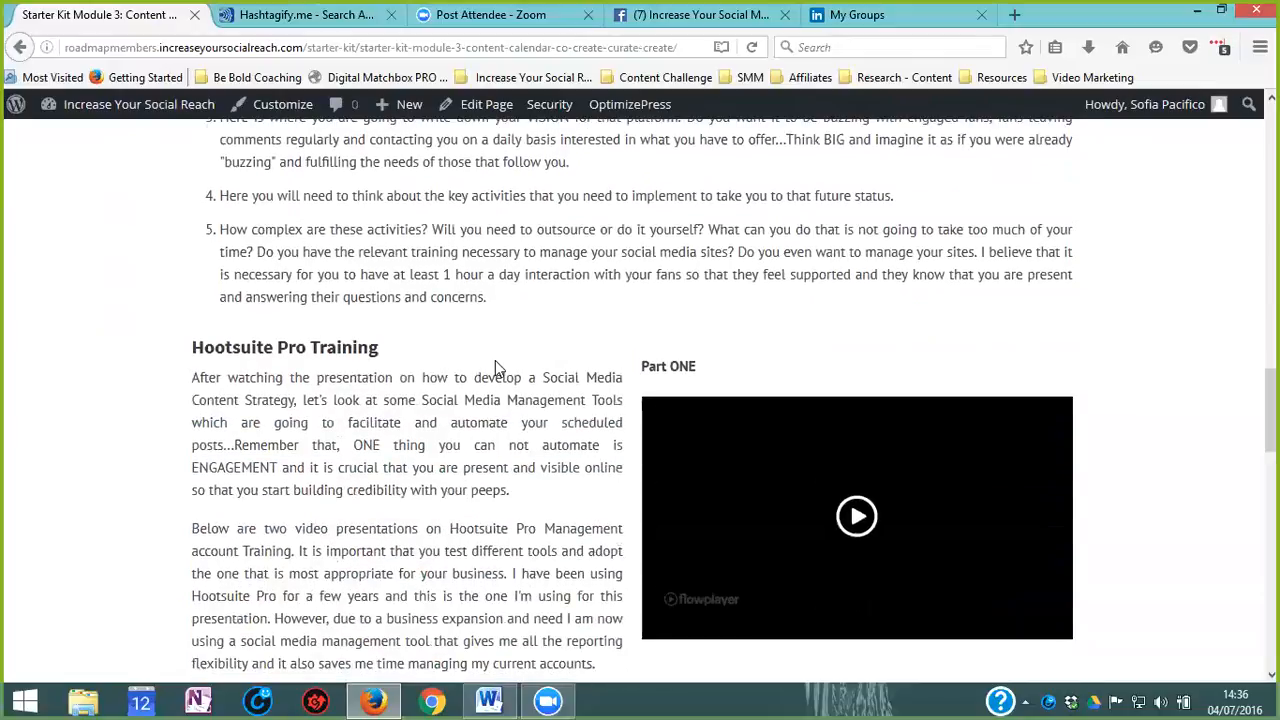
pyautogui.scroll(-3)
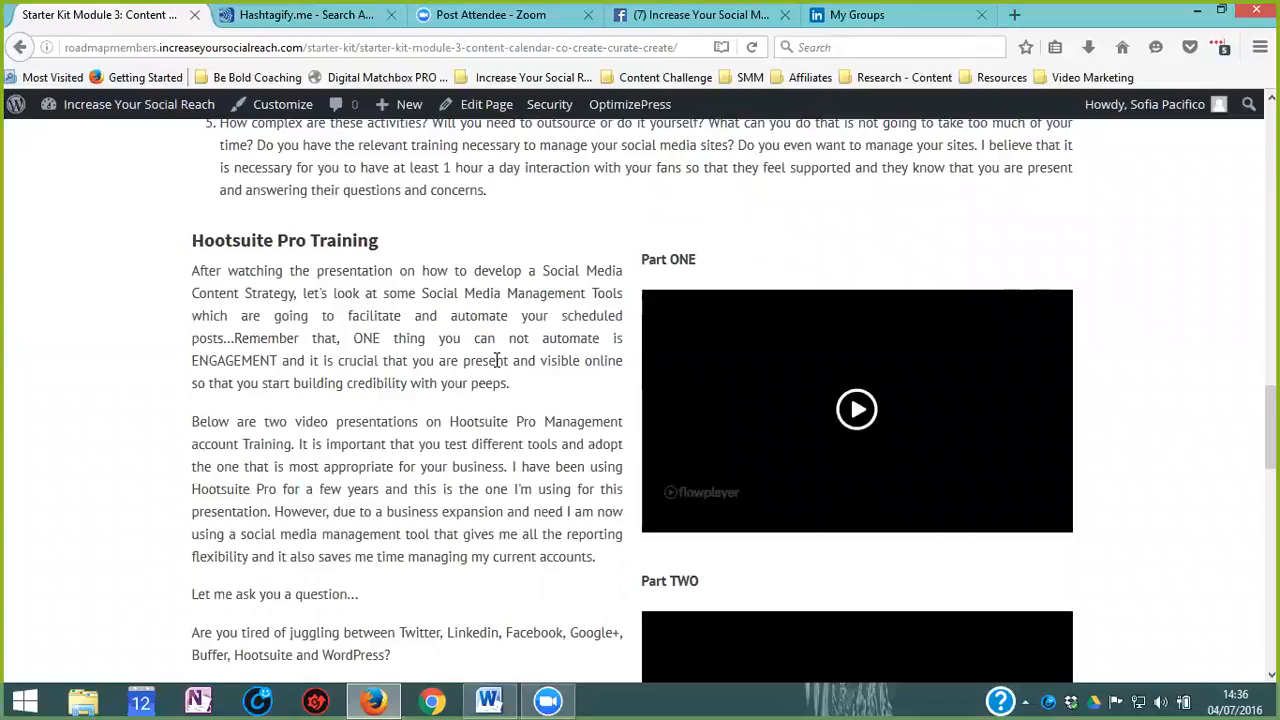
pyautogui.moveTo(820, 366)
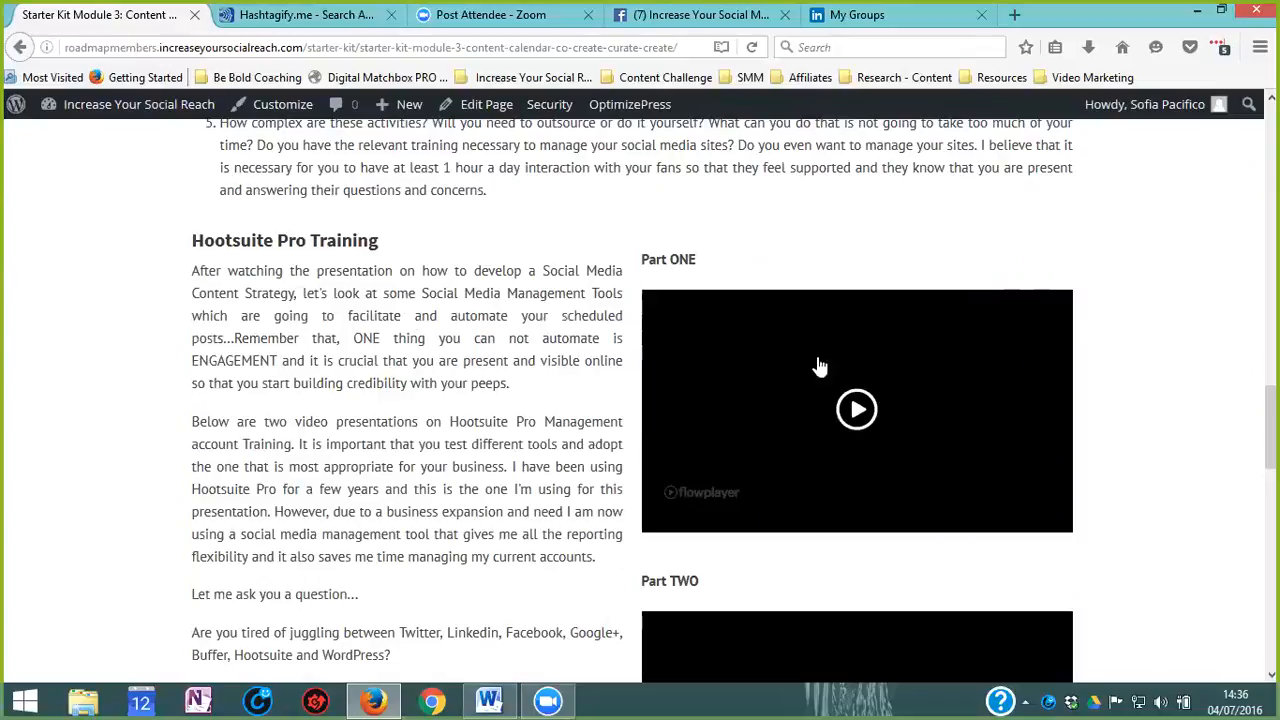
pyautogui.moveTo(340, 267)
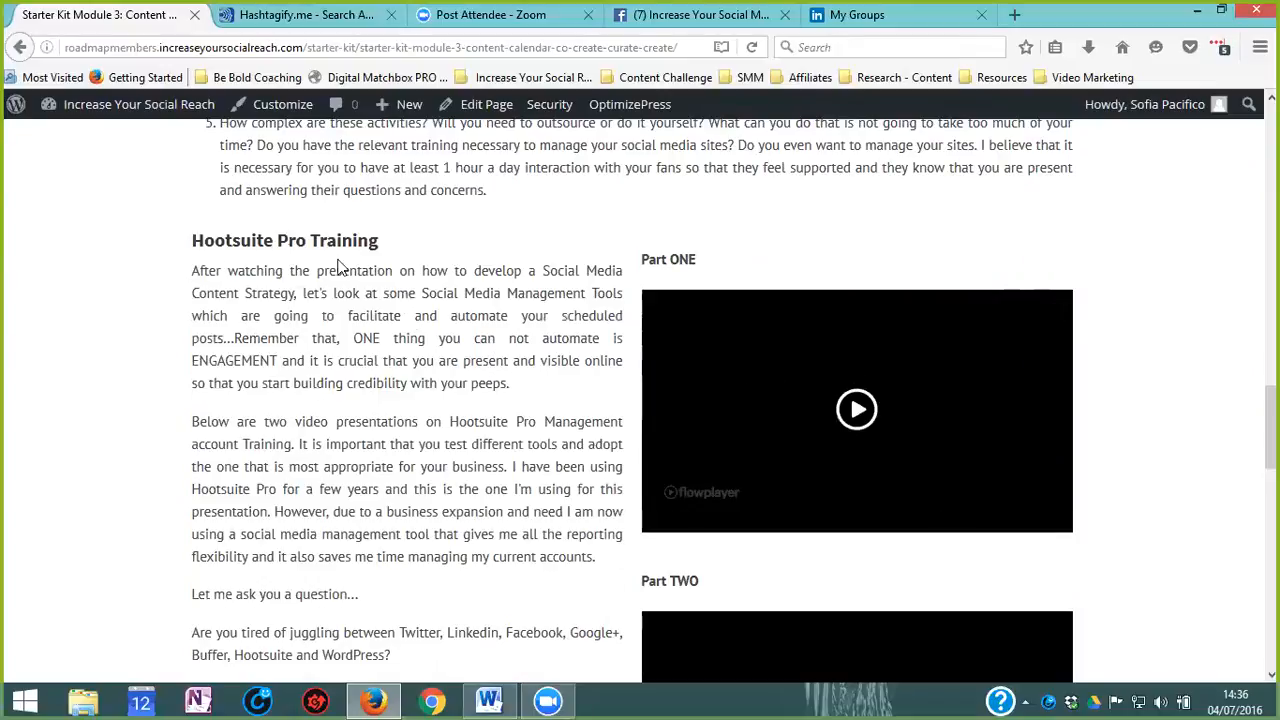
pyautogui.moveTo(363, 280)
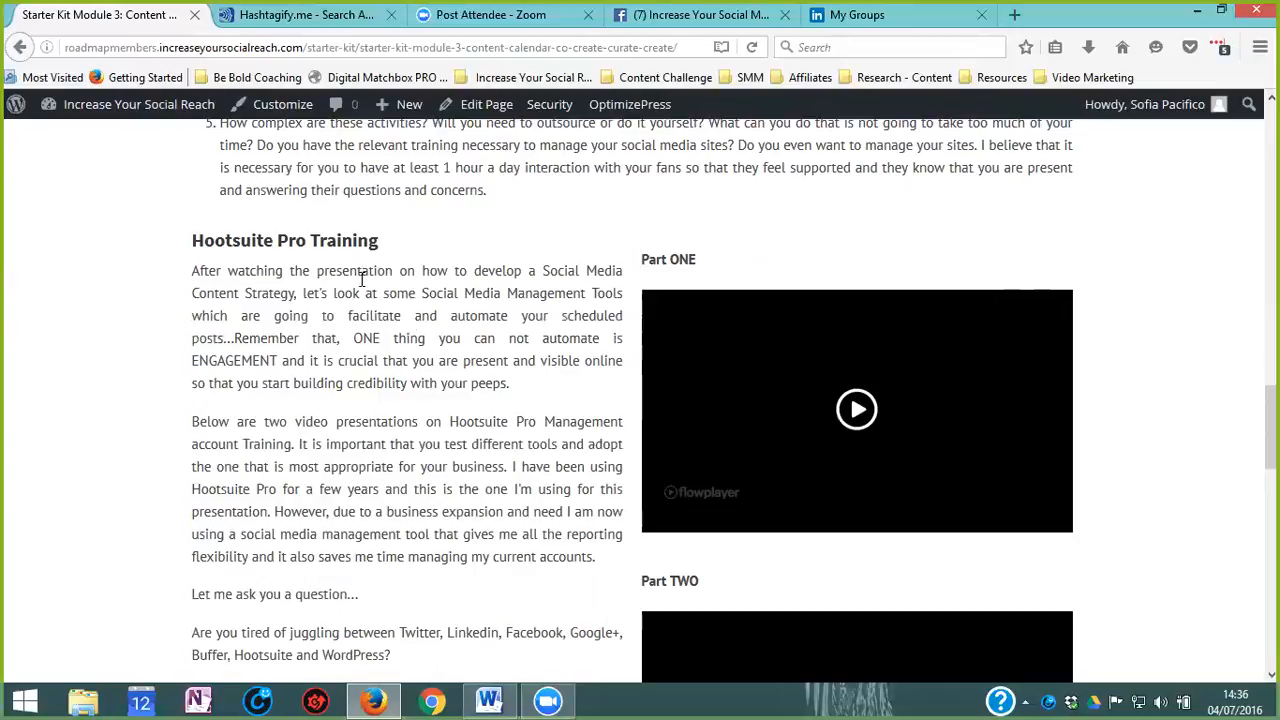
pyautogui.moveTo(411, 338)
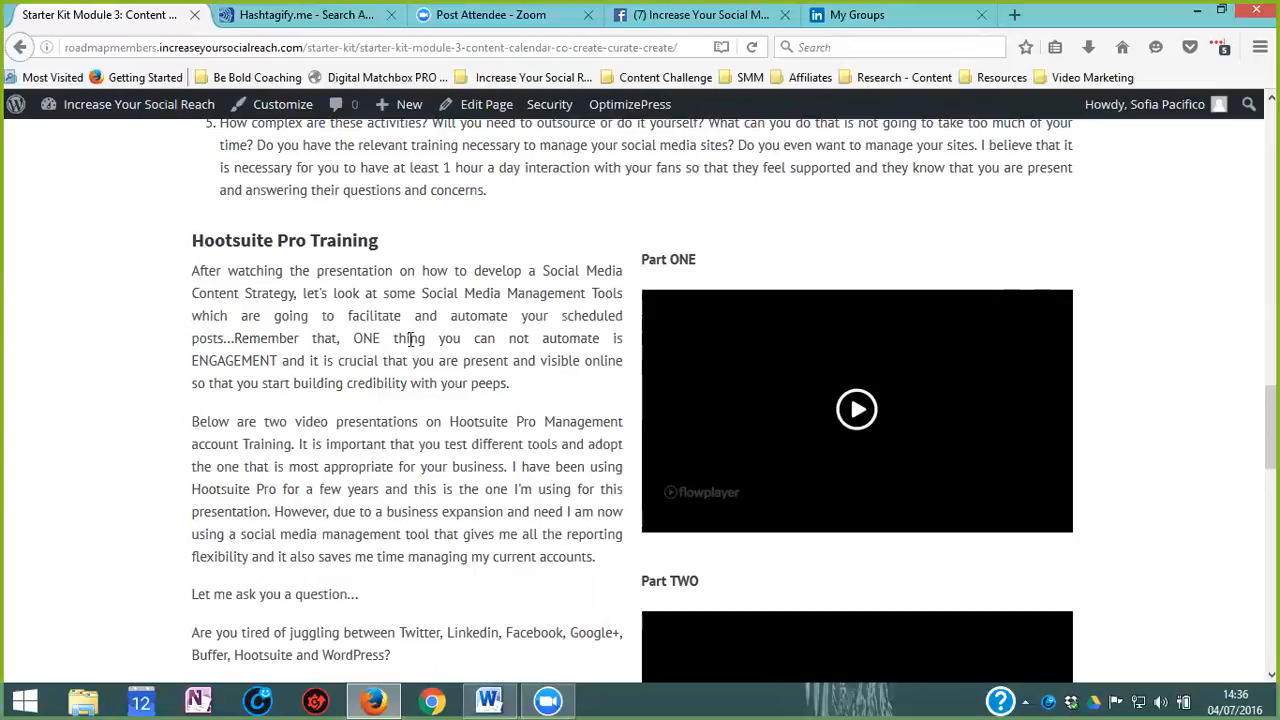
pyautogui.moveTo(322, 314)
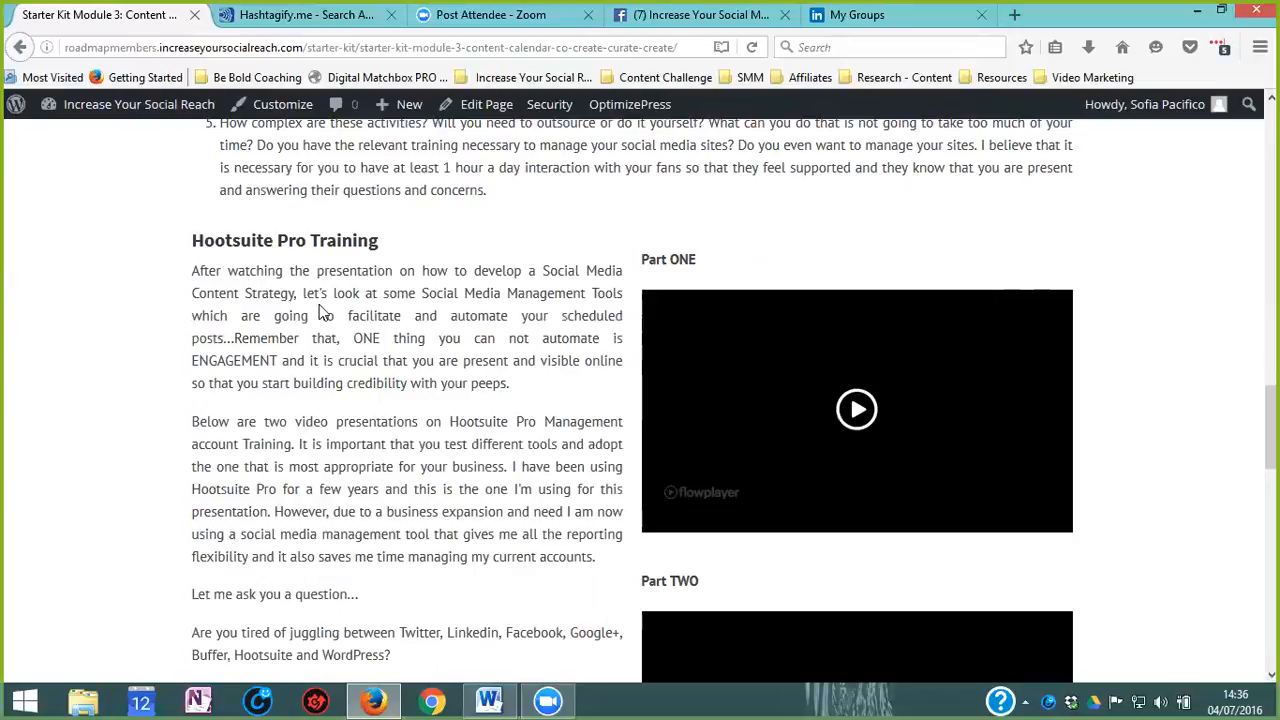
pyautogui.scroll(-3)
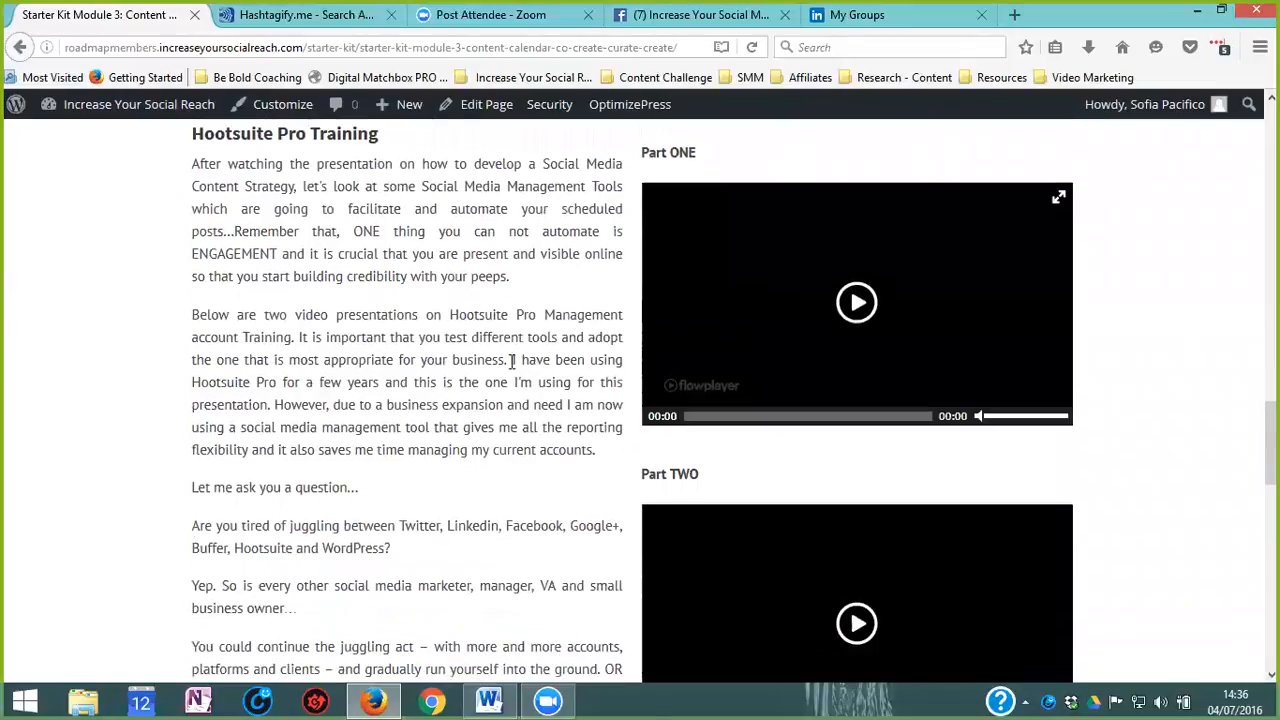
pyautogui.scroll(-3)
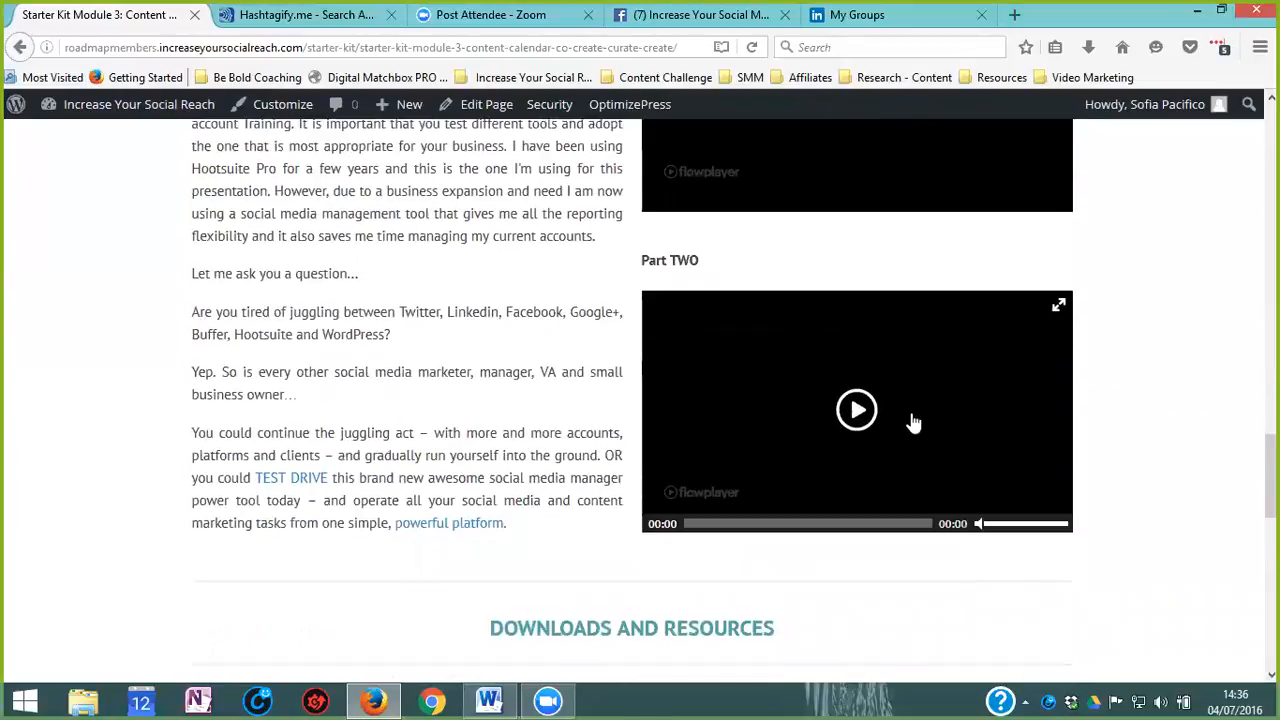
pyautogui.moveTo(930, 532)
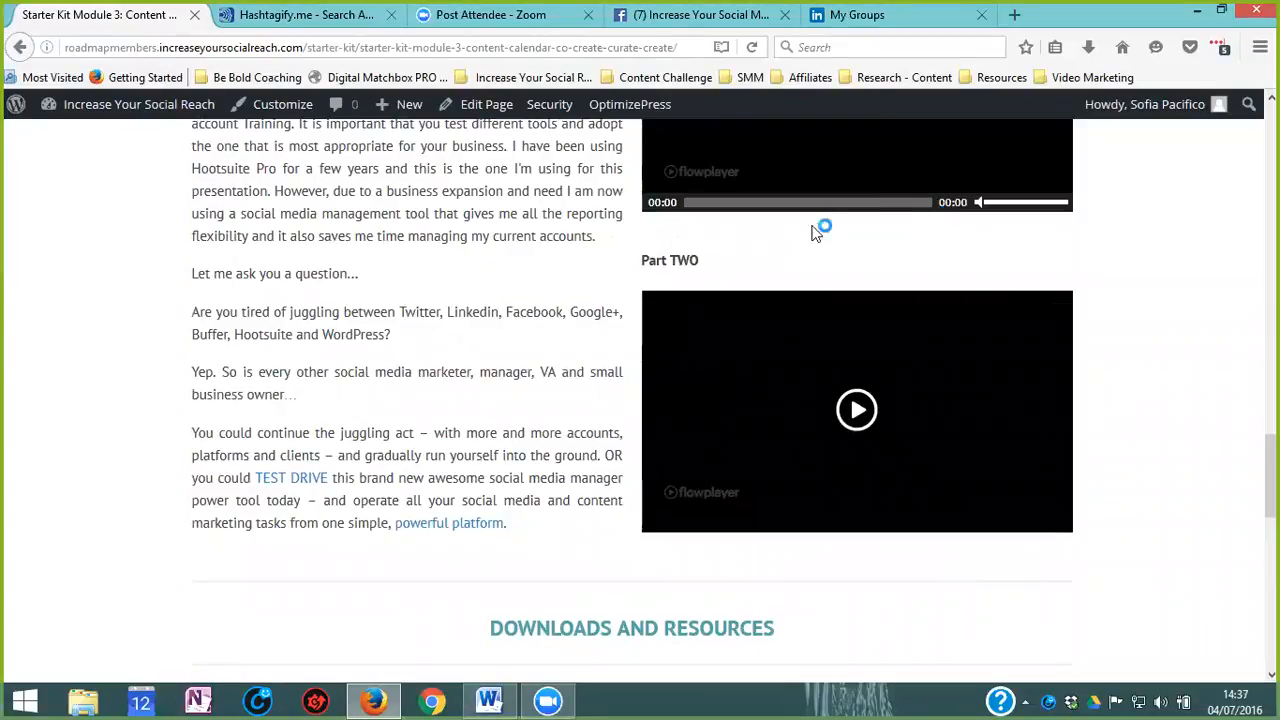
pyautogui.scroll(-3)
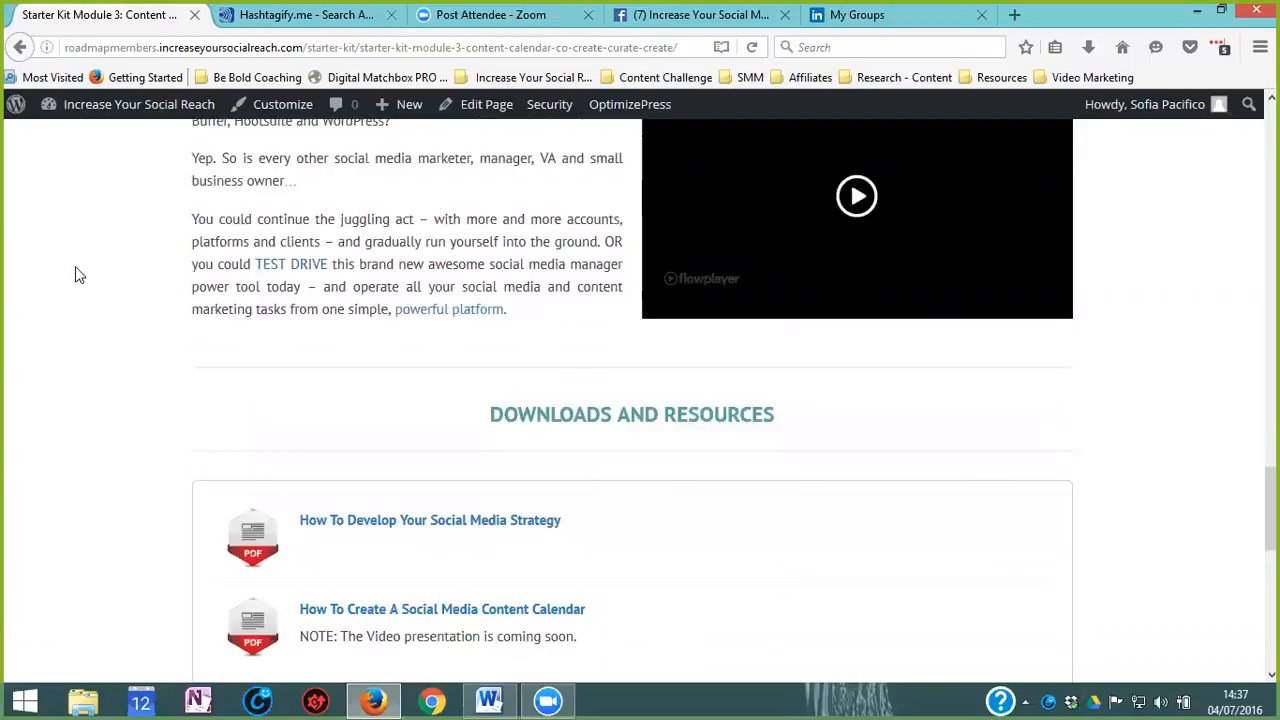
pyautogui.scroll(-3)
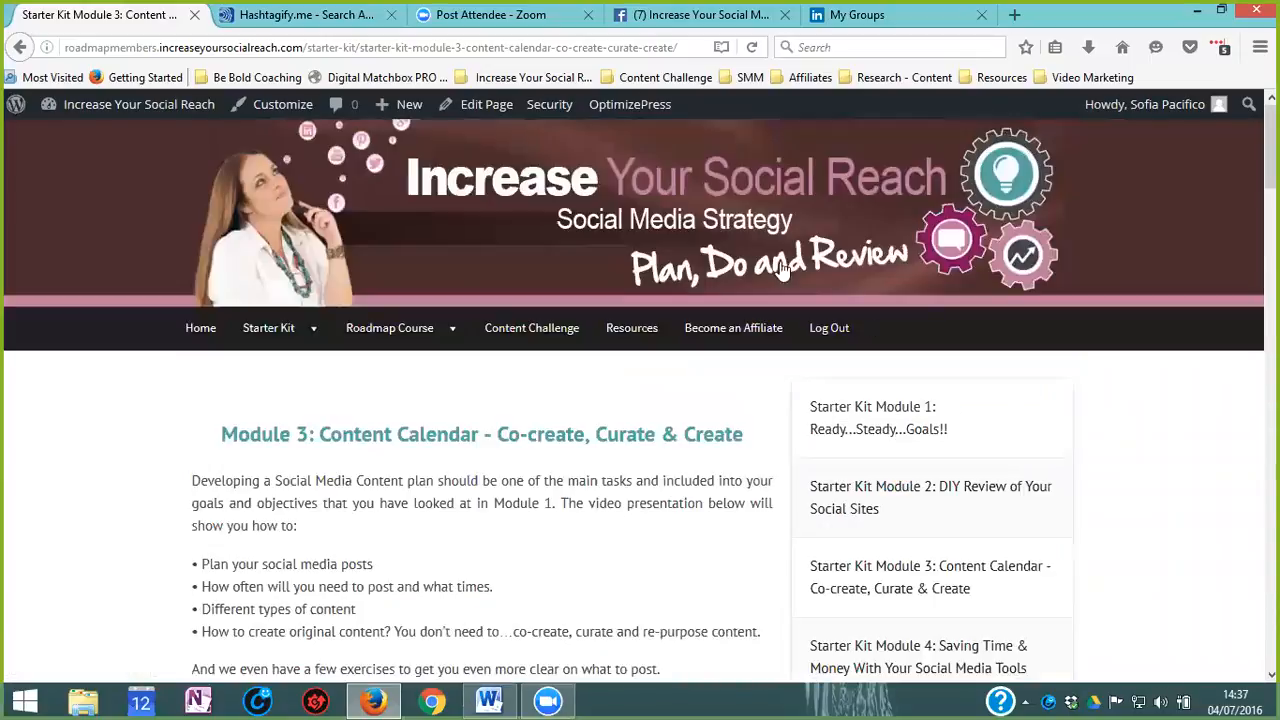
pyautogui.scroll(-3)
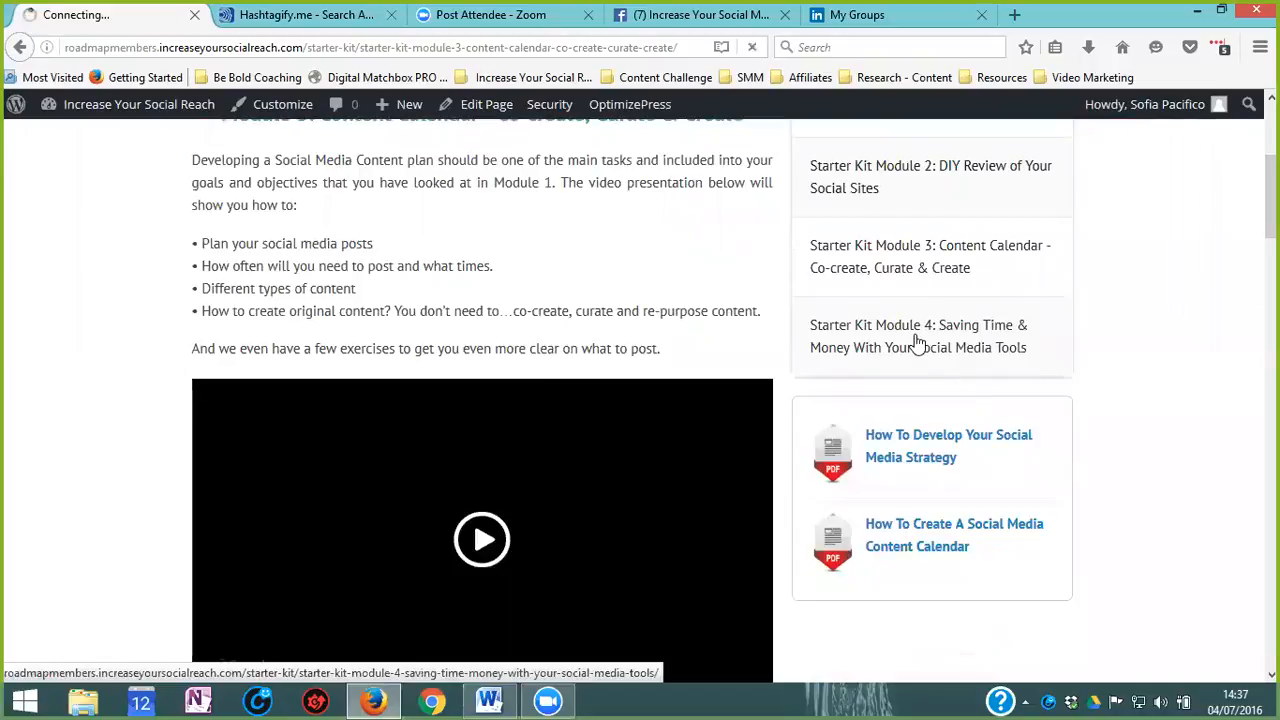
pyautogui.click(918, 336)
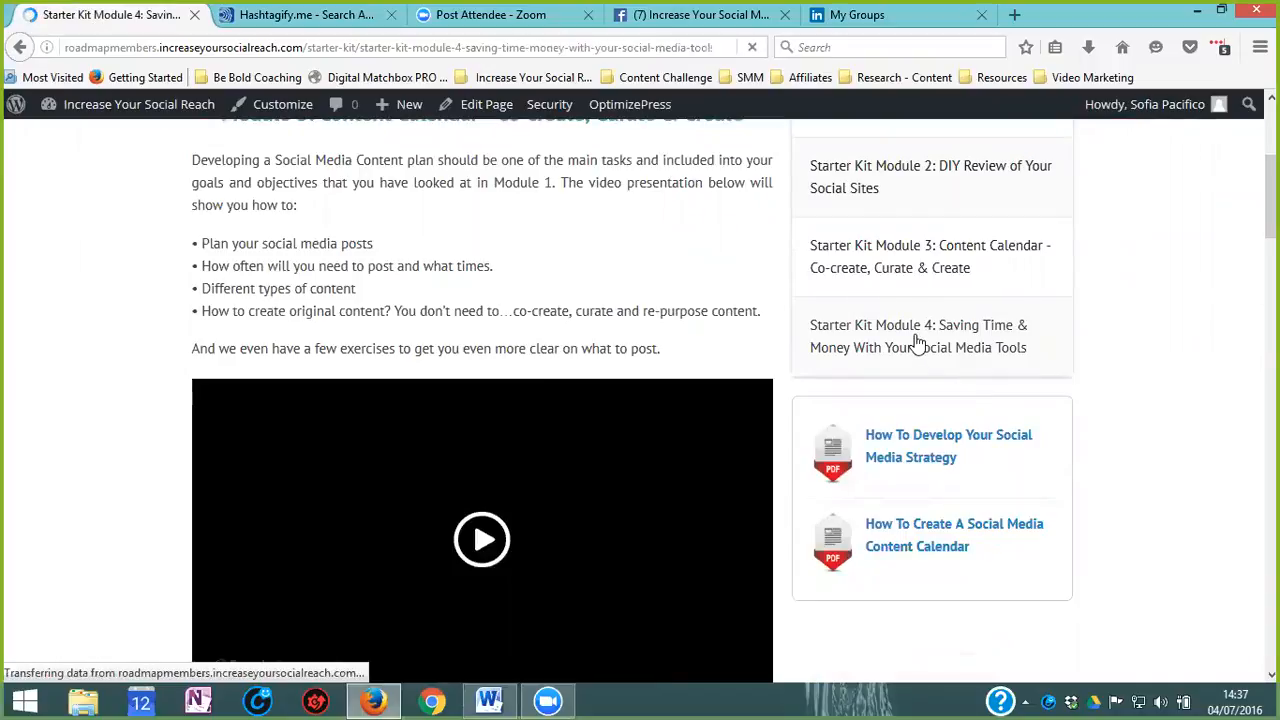
pyautogui.click(917, 336)
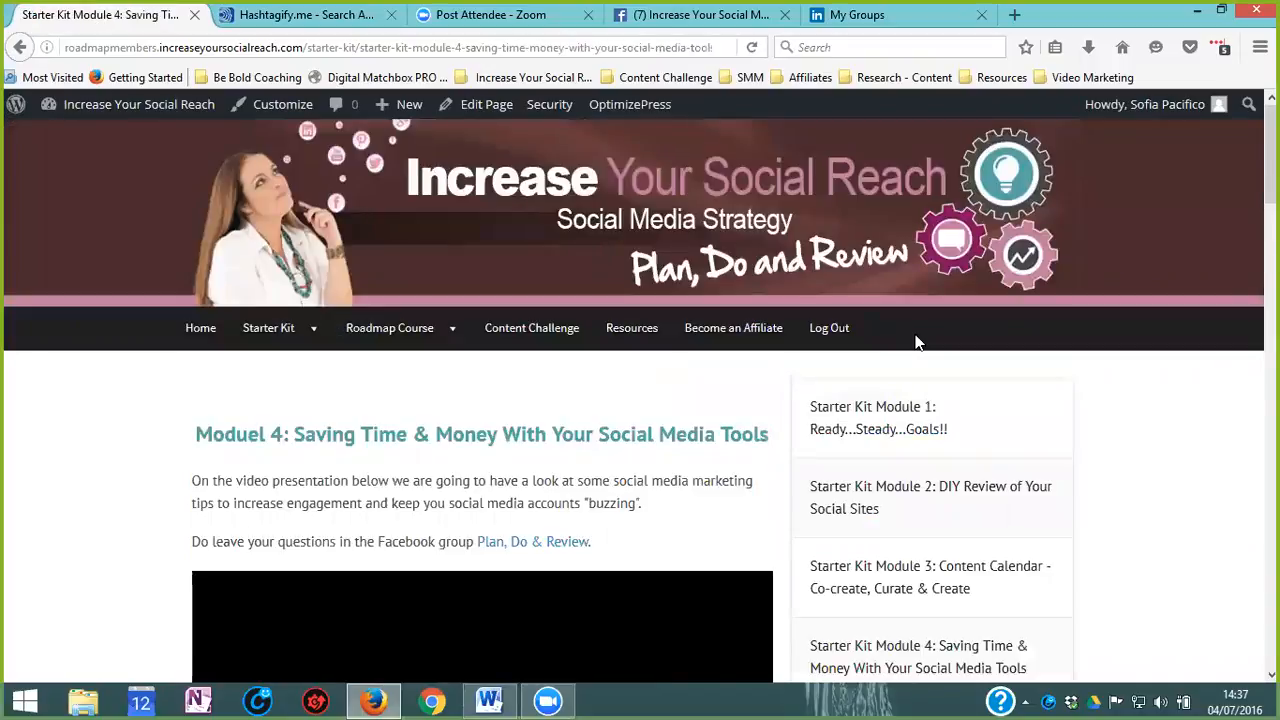
pyautogui.scroll(-3)
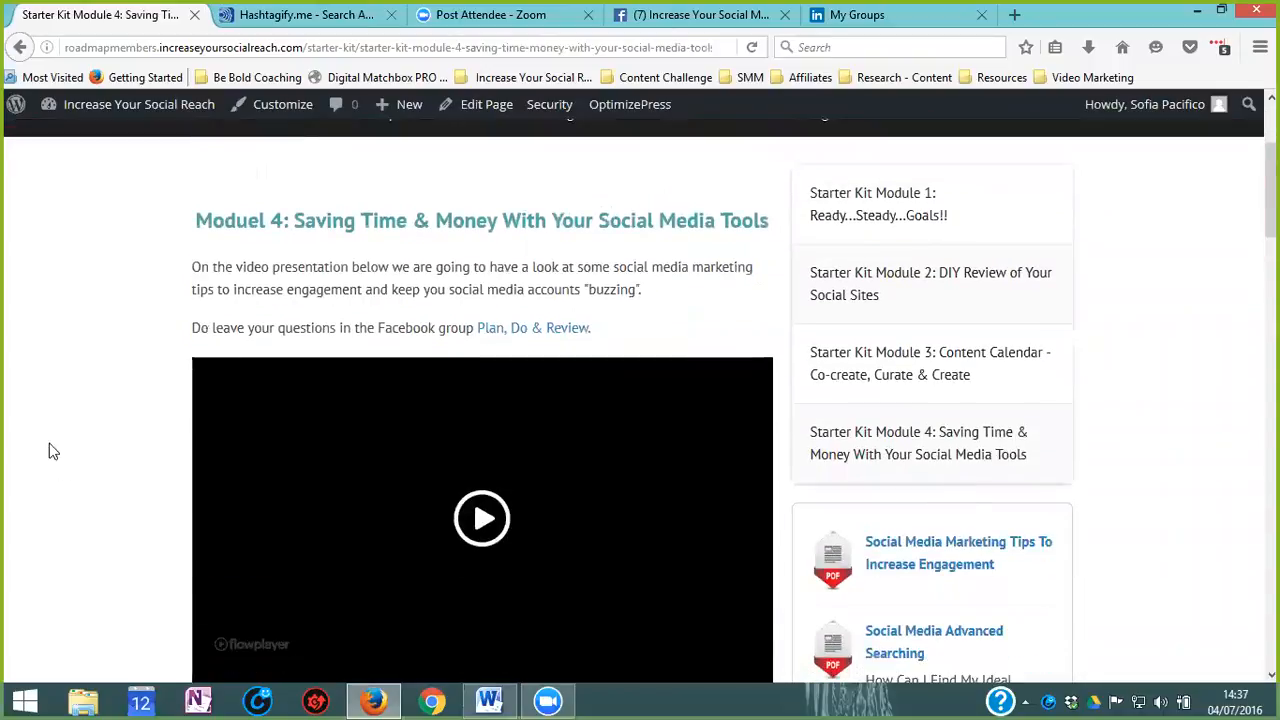
pyautogui.scroll(-3)
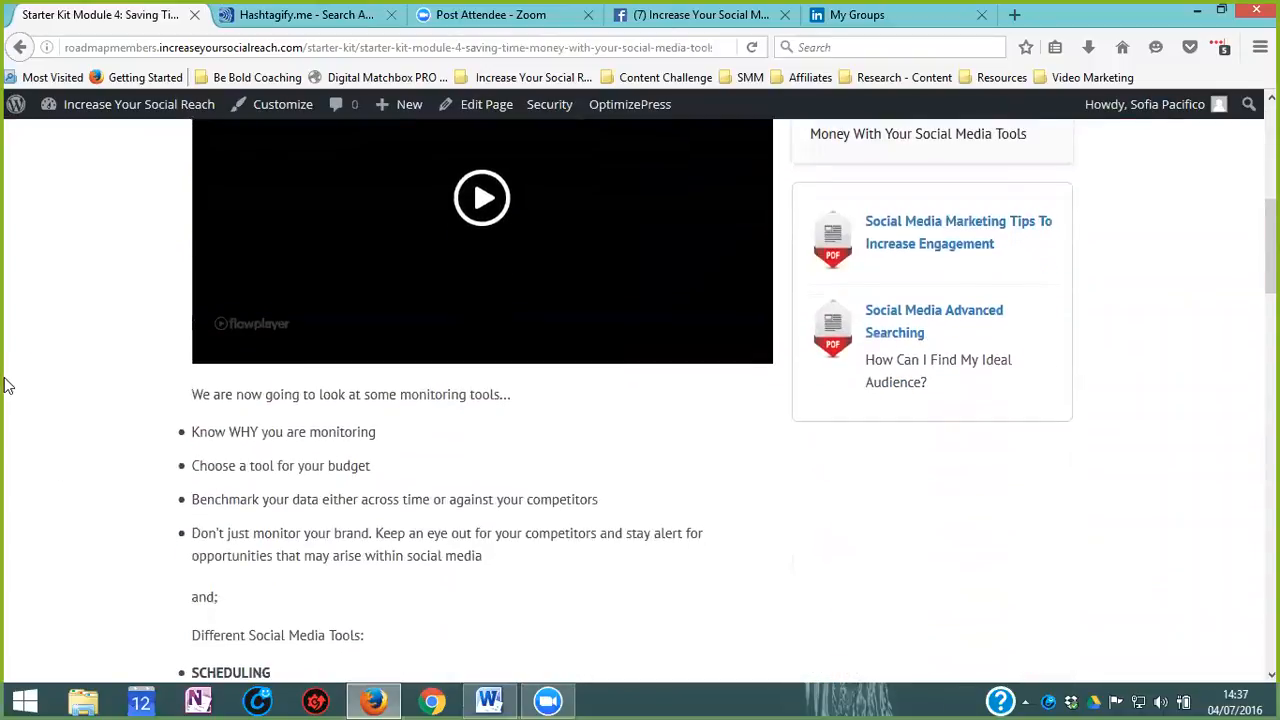
pyautogui.moveTo(540, 480)
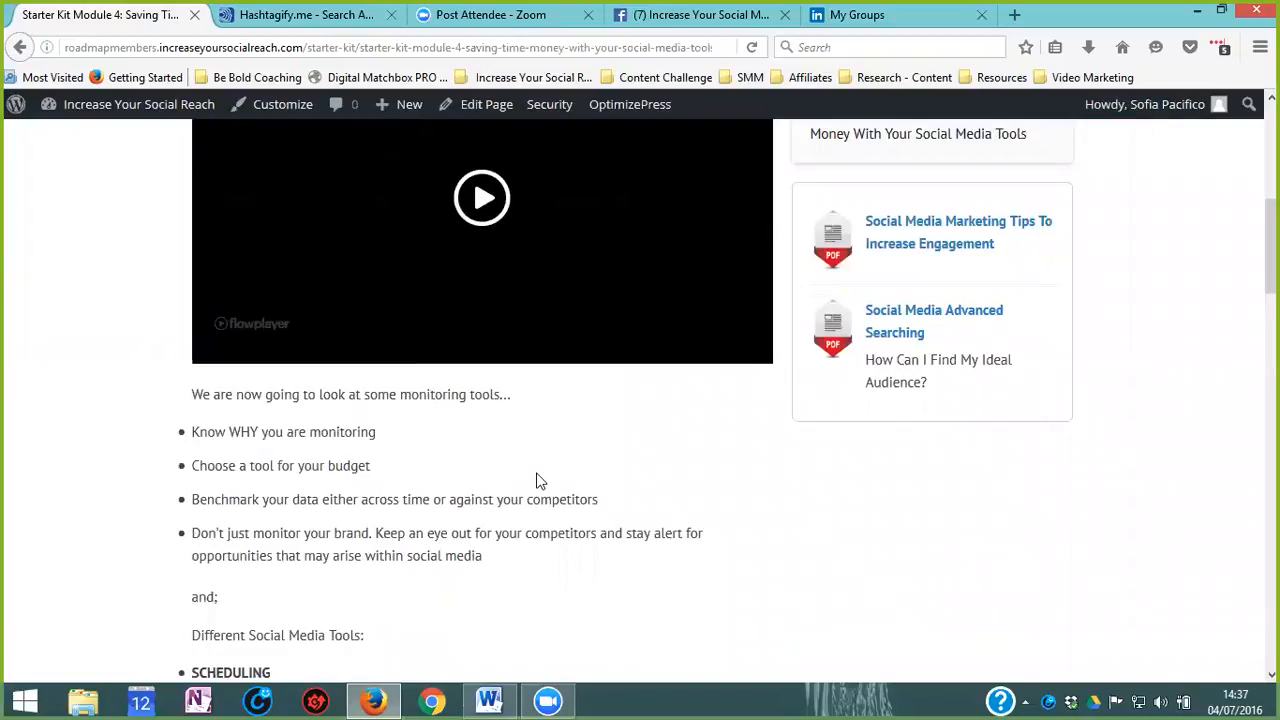
pyautogui.moveTo(357, 487)
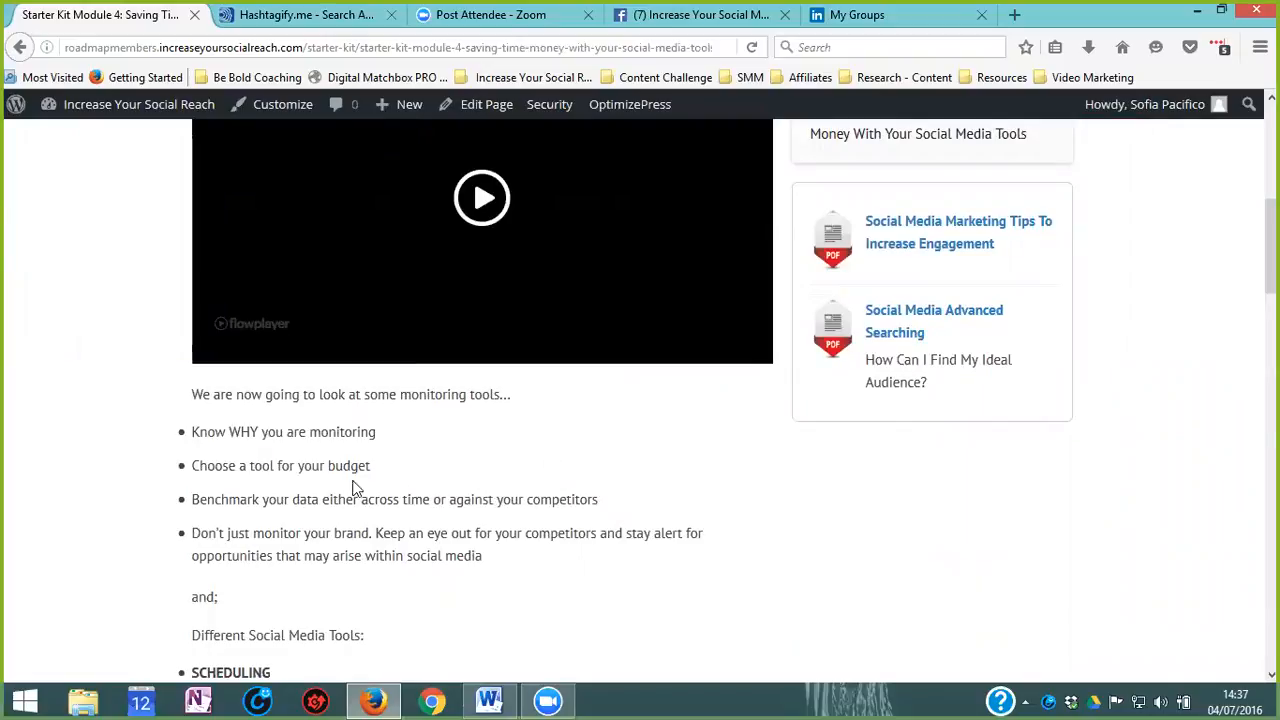
pyautogui.moveTo(475, 456)
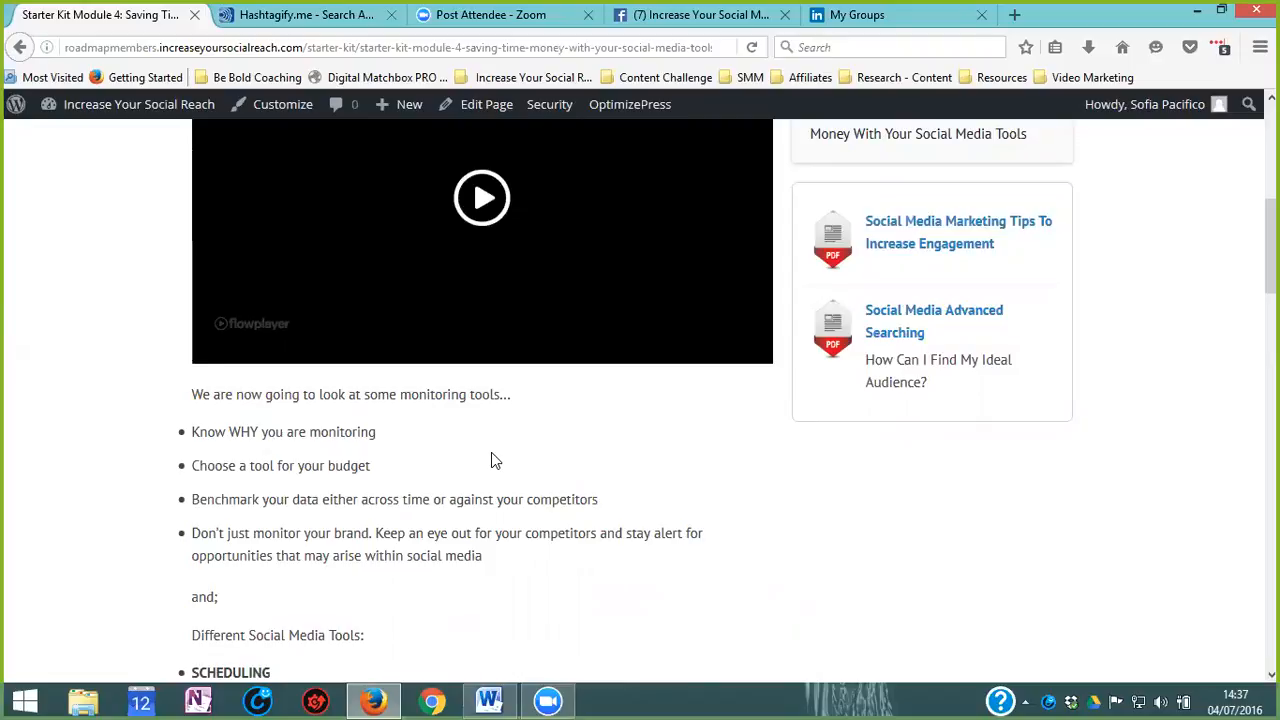
pyautogui.scroll(-3)
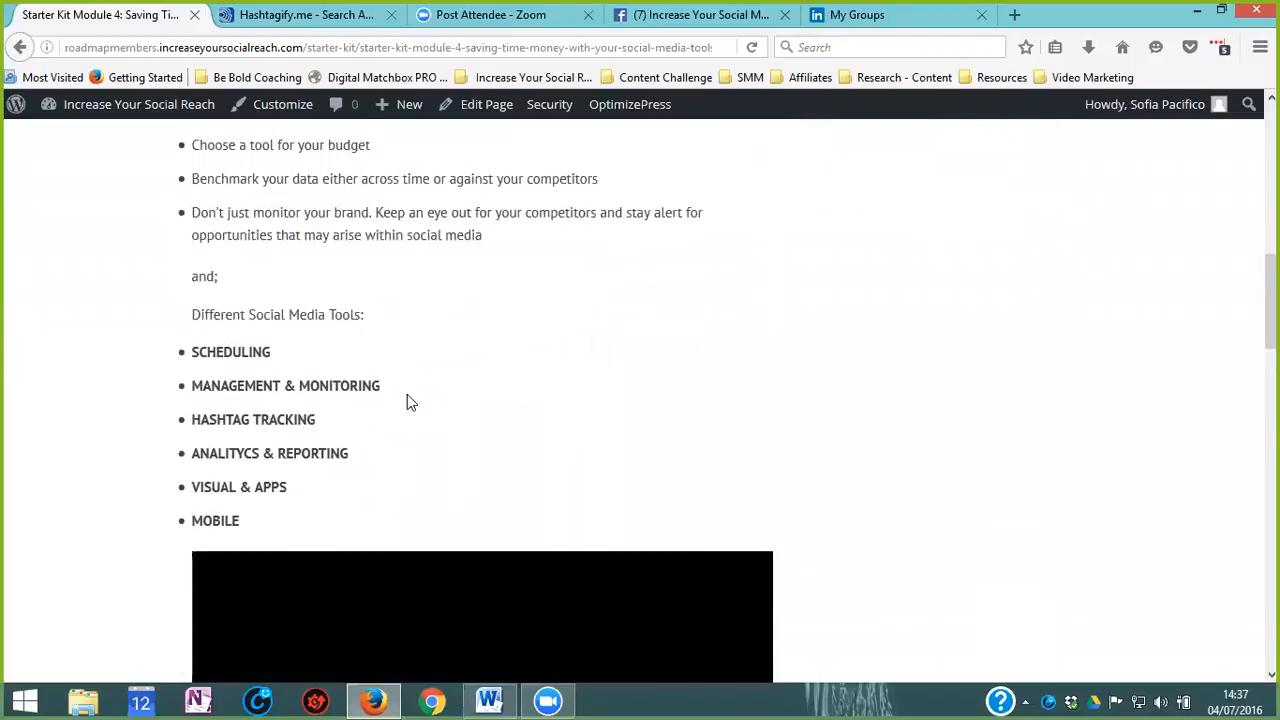
pyautogui.moveTo(649, 370)
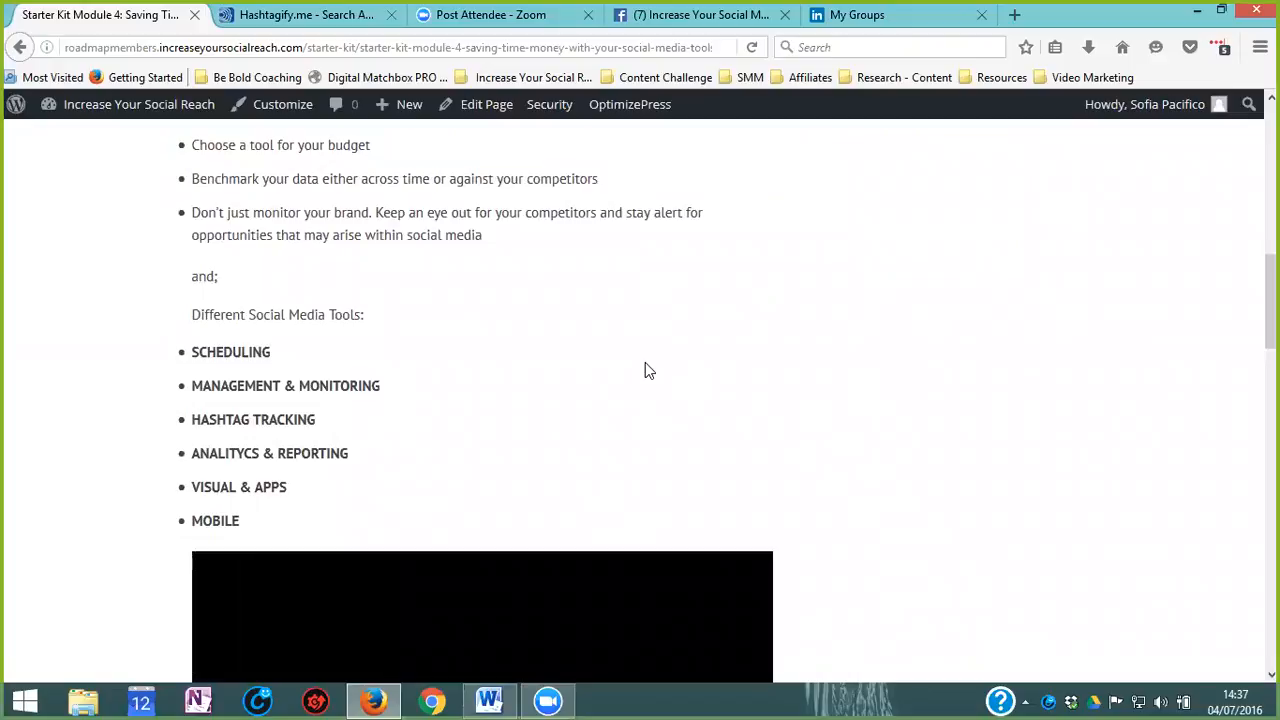
pyautogui.scroll(-3)
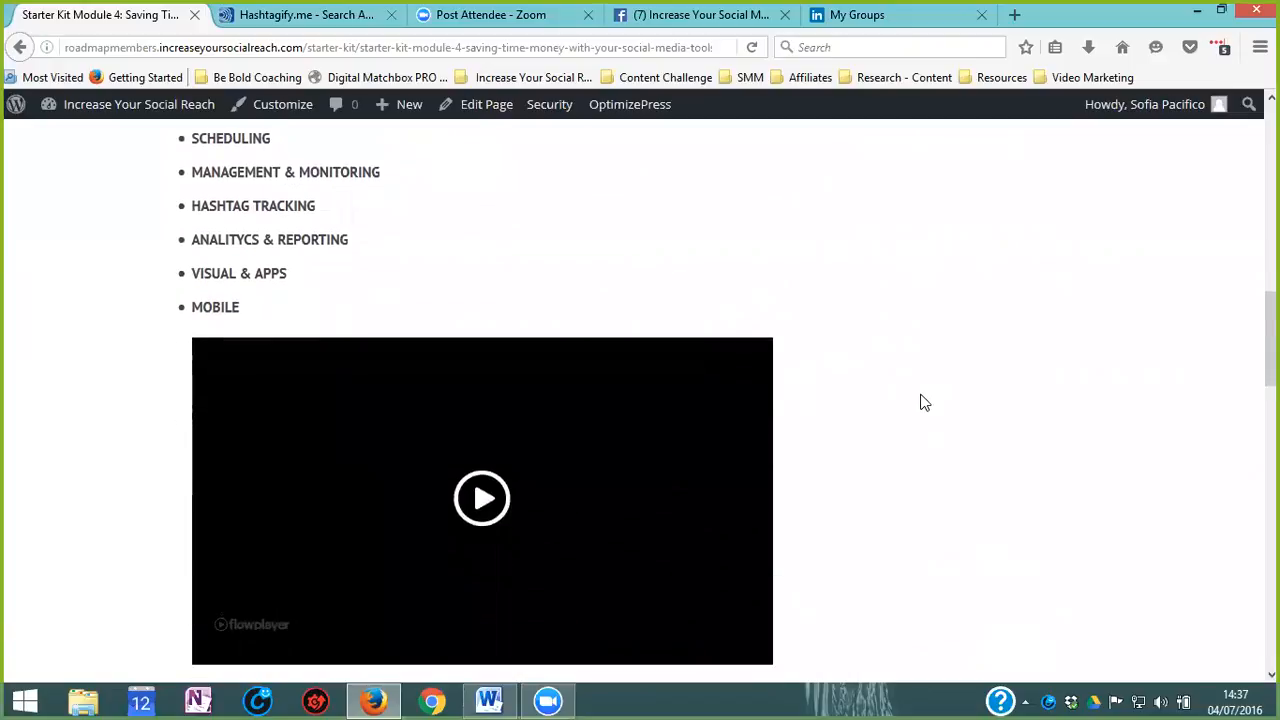
pyautogui.scroll(-3)
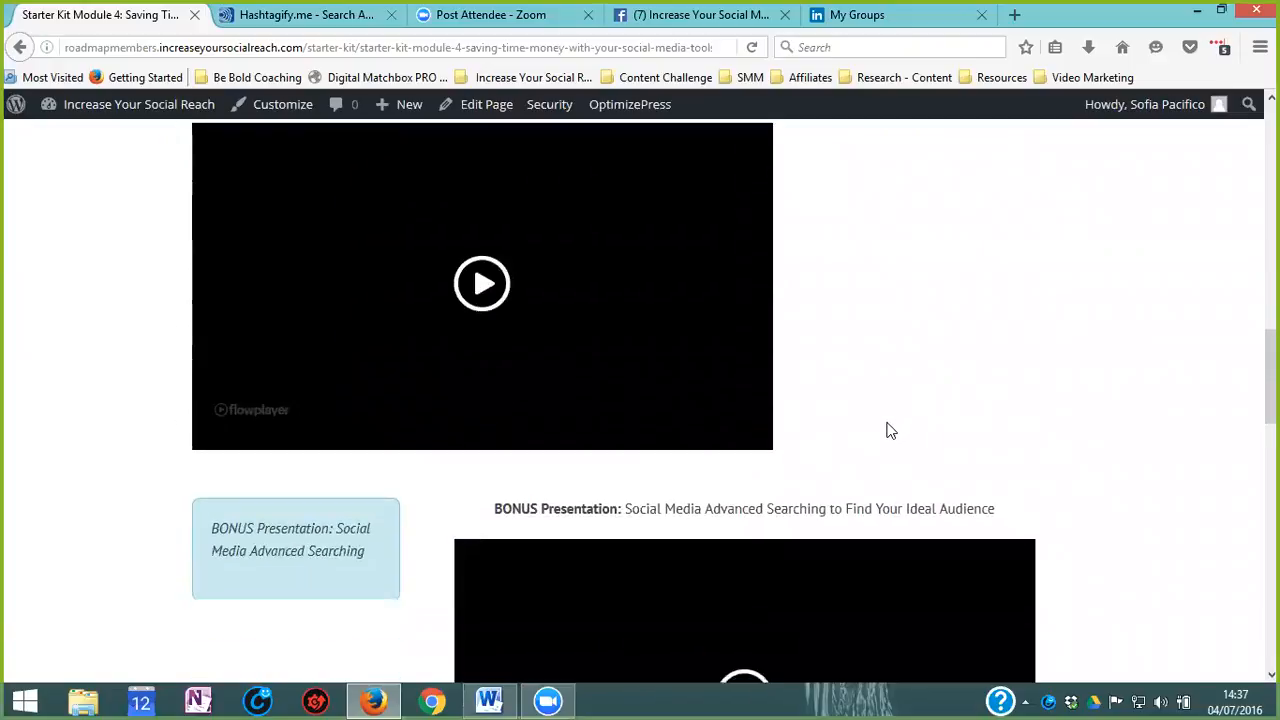
pyautogui.scroll(-3)
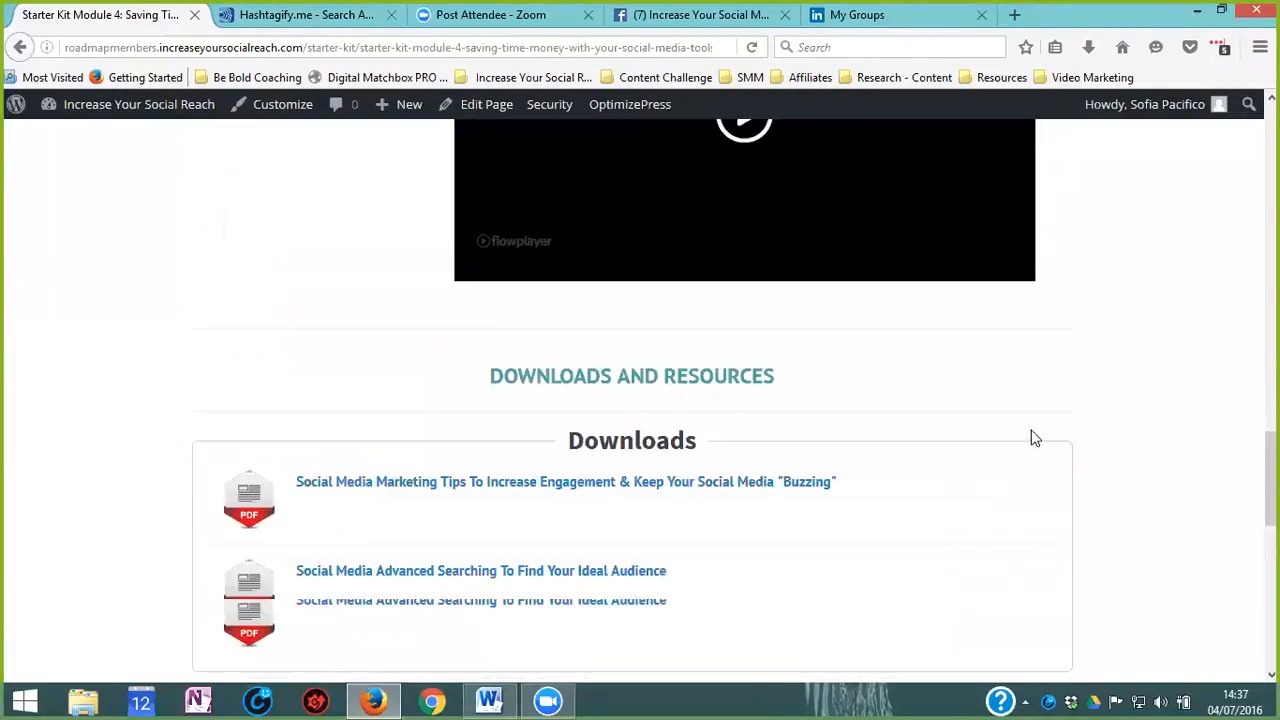
pyautogui.scroll(3)
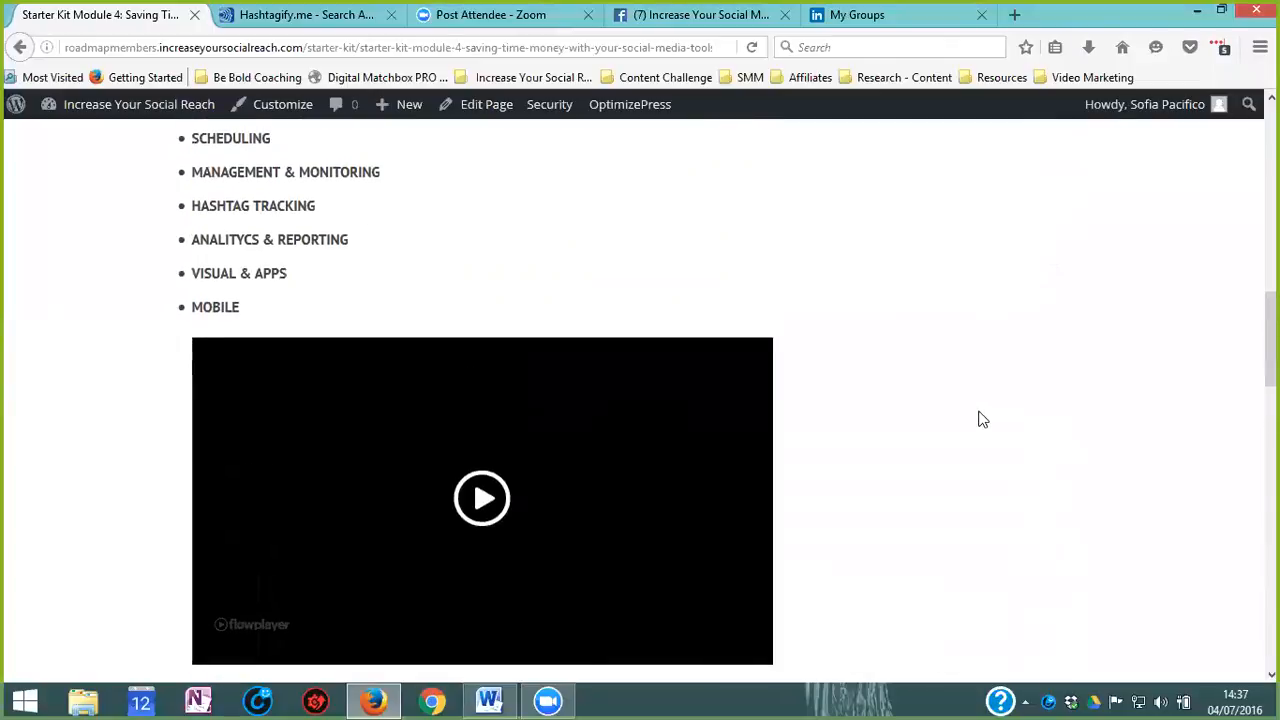
pyautogui.moveTo(979, 416)
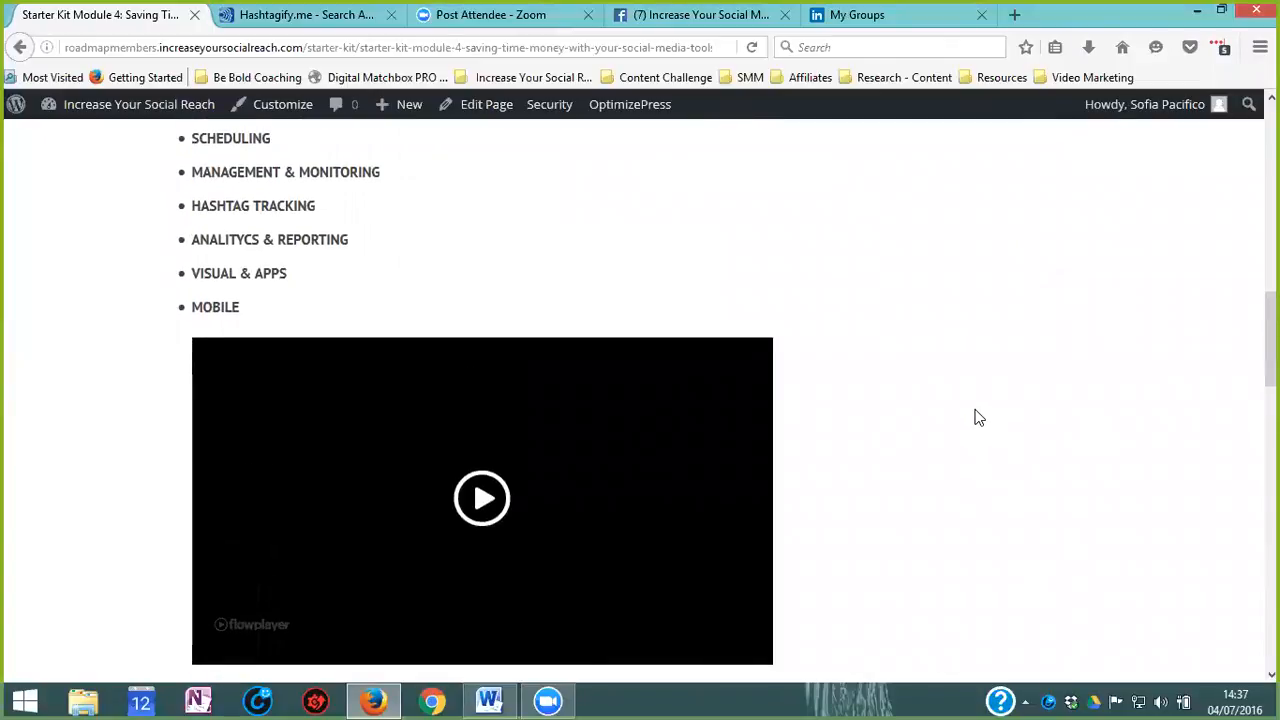
pyautogui.moveTo(971, 400)
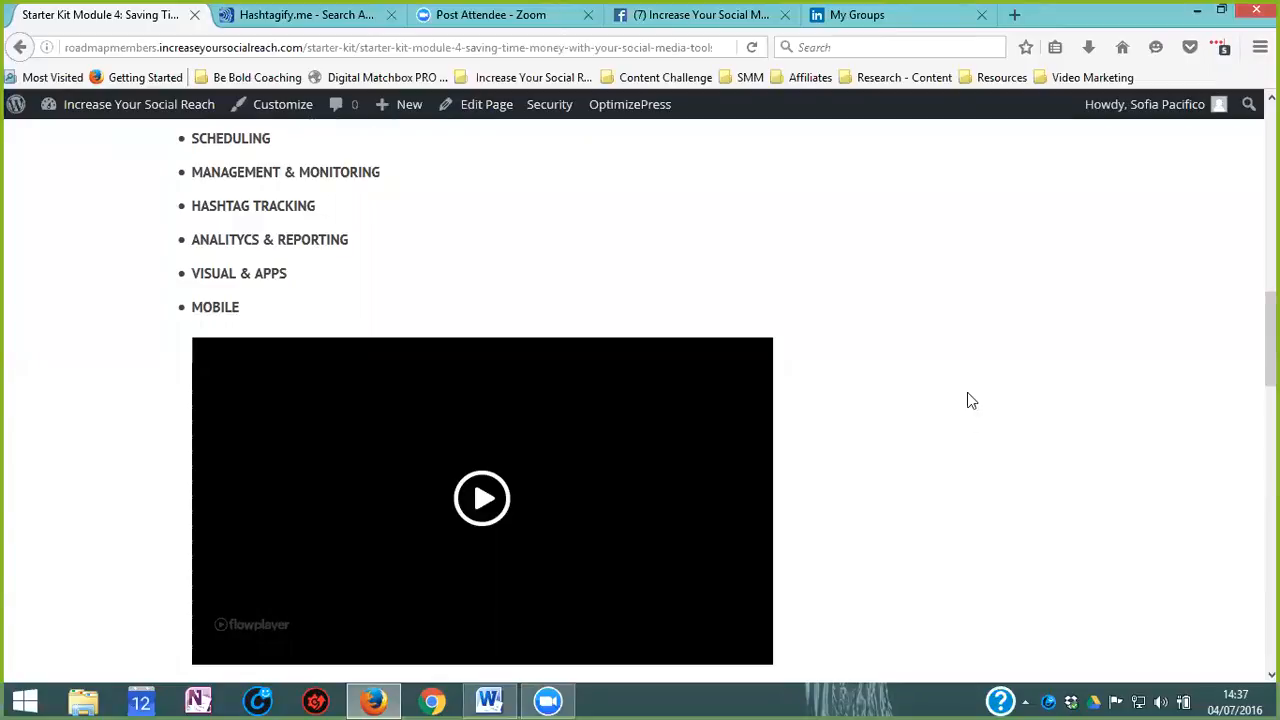
pyautogui.scroll(-3)
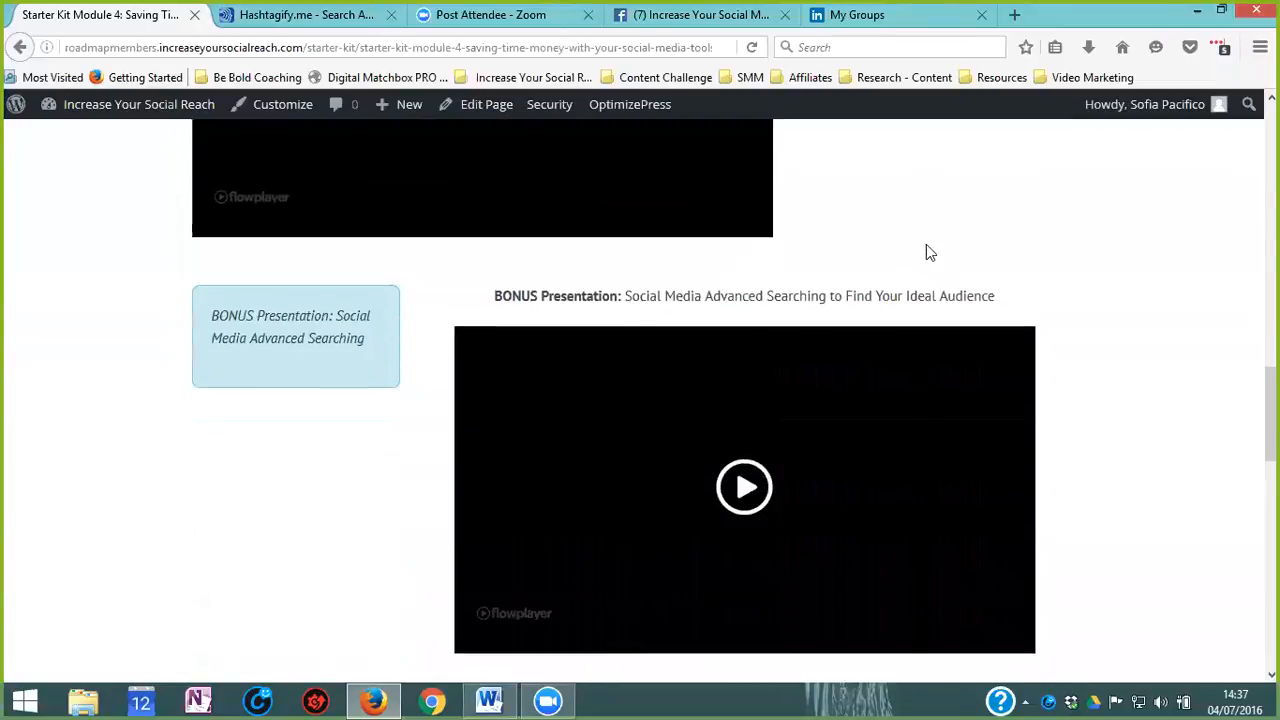
pyautogui.scroll(-3)
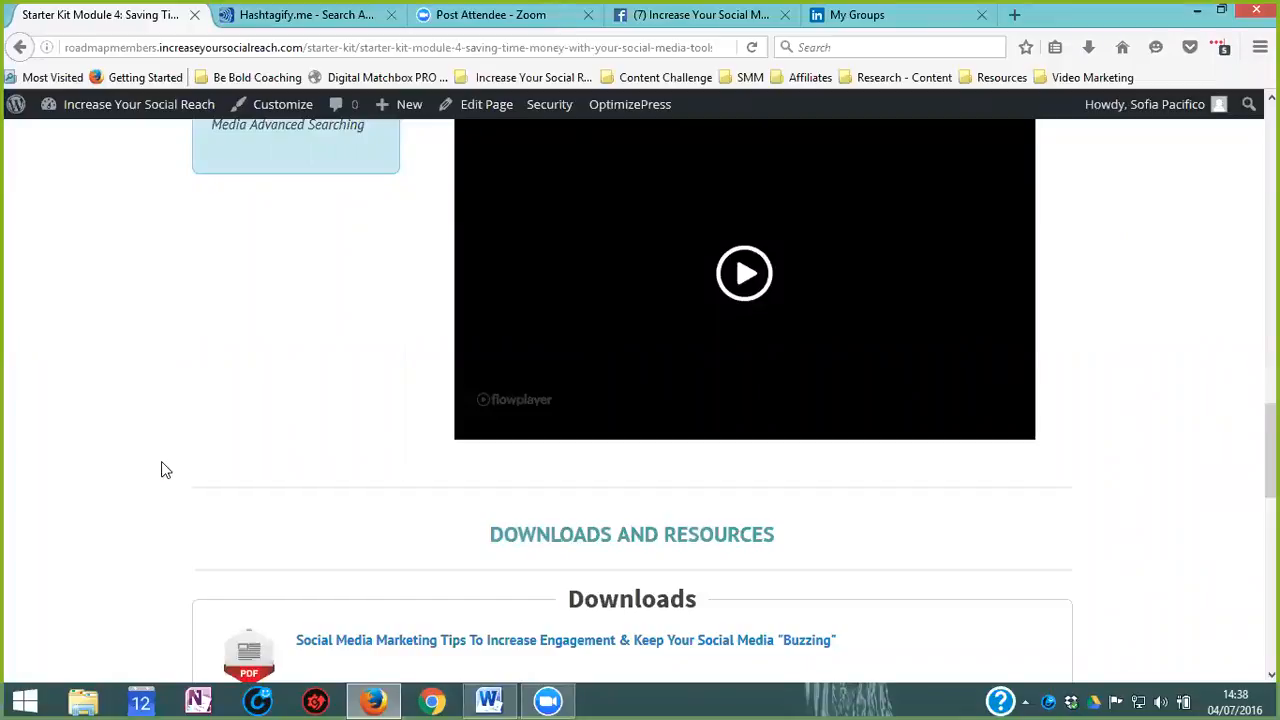
pyautogui.scroll(-3)
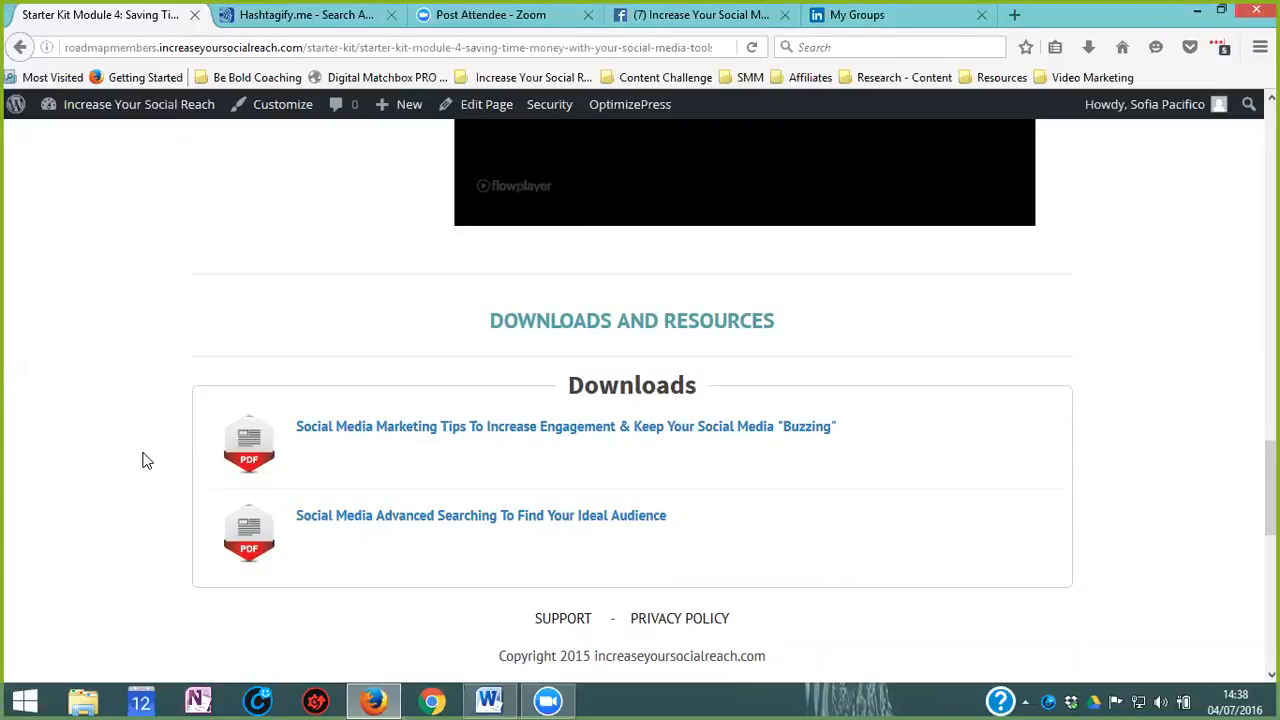
pyautogui.scroll(-3)
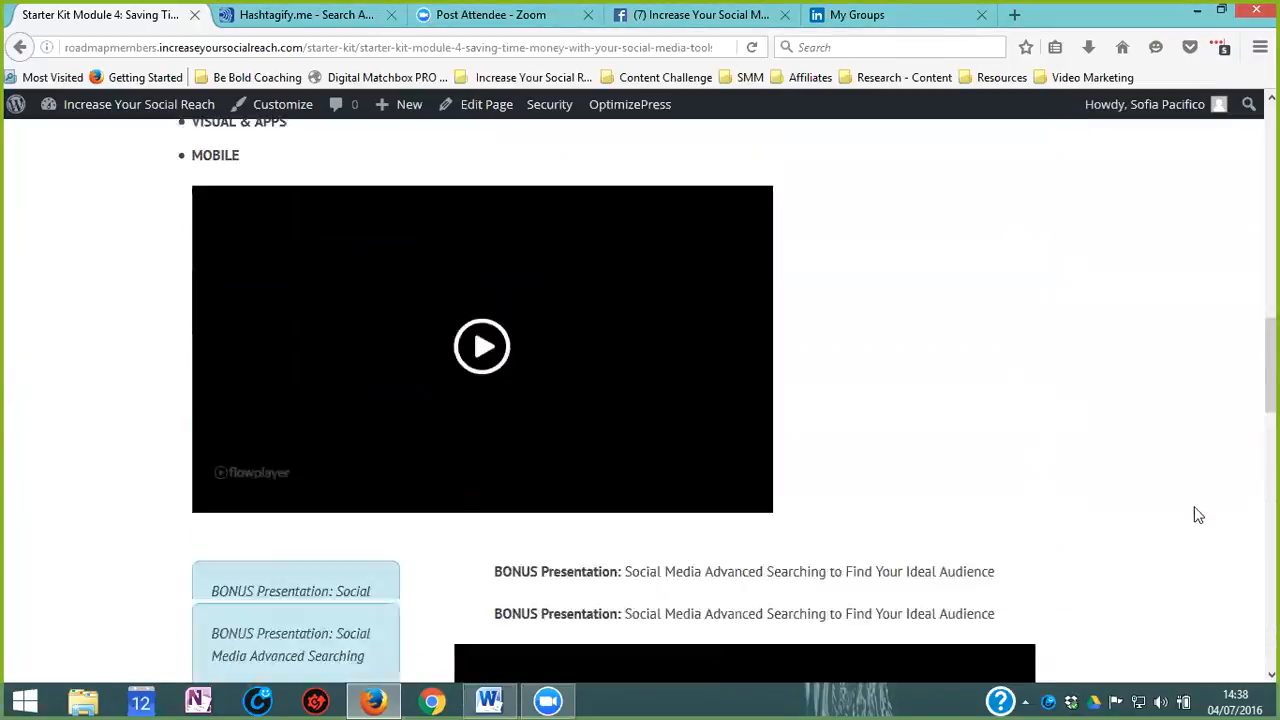
pyautogui.scroll(3)
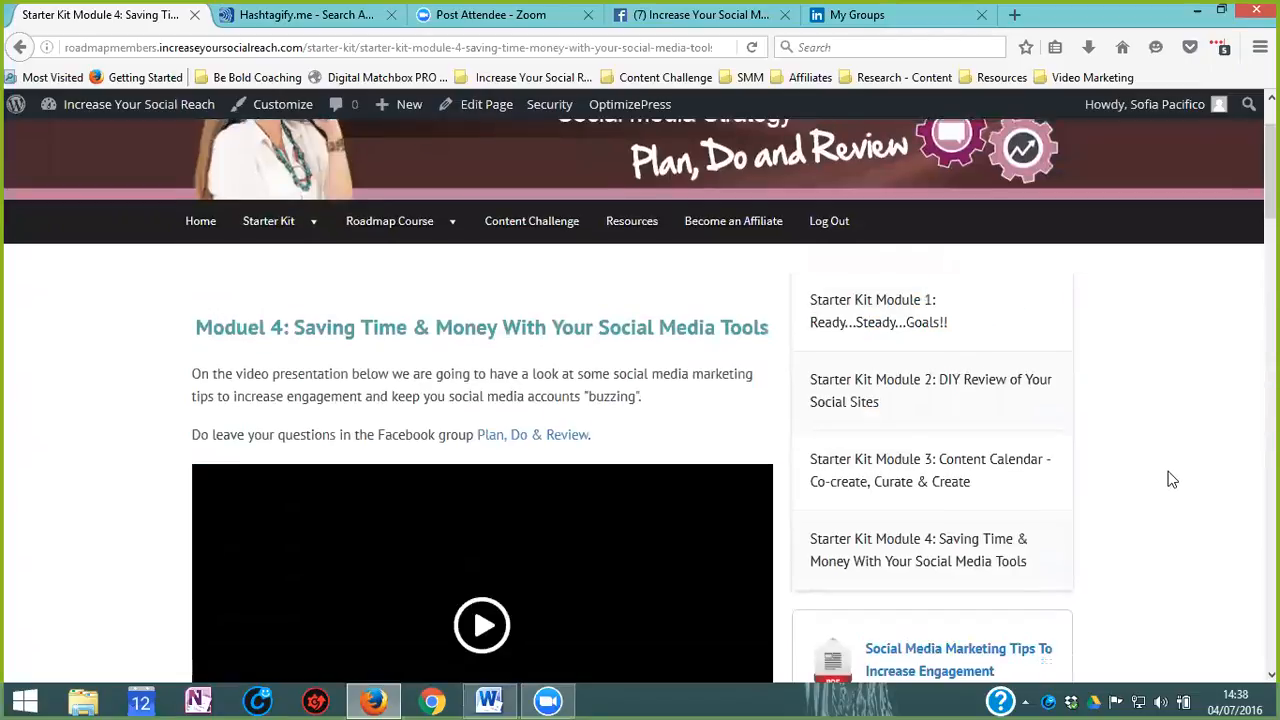
pyautogui.scroll(-3)
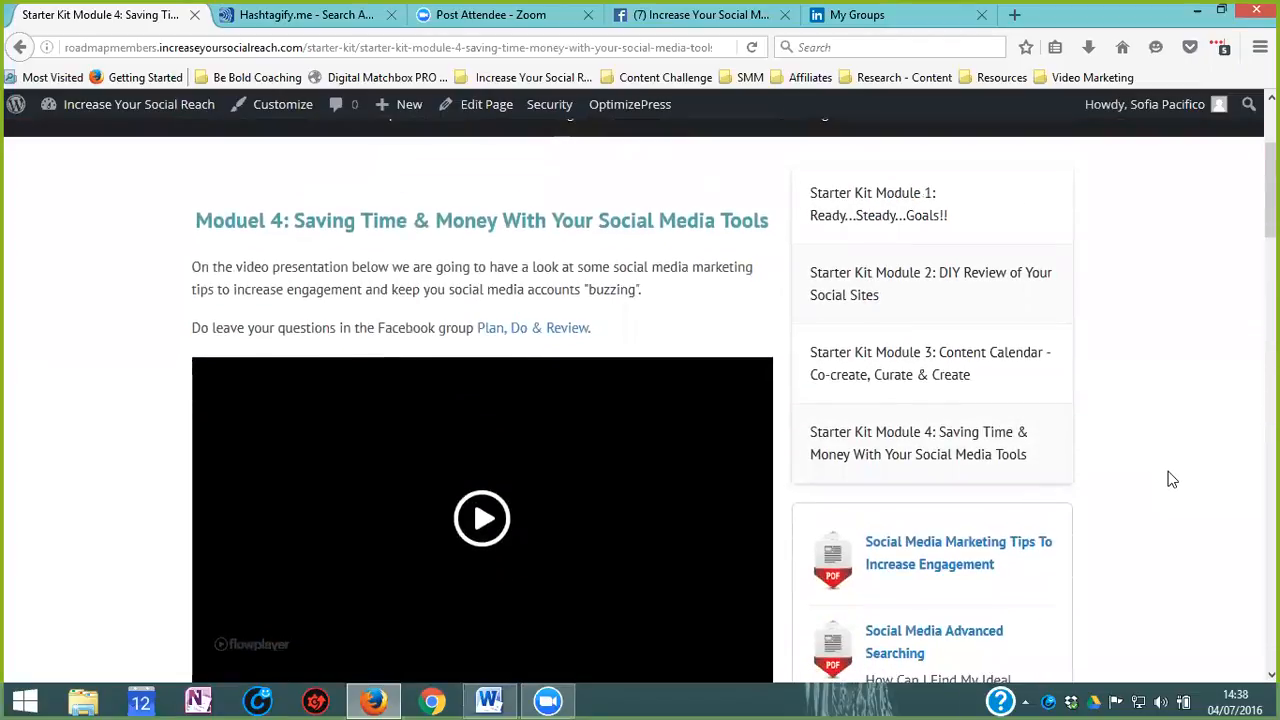
pyautogui.click(929, 363)
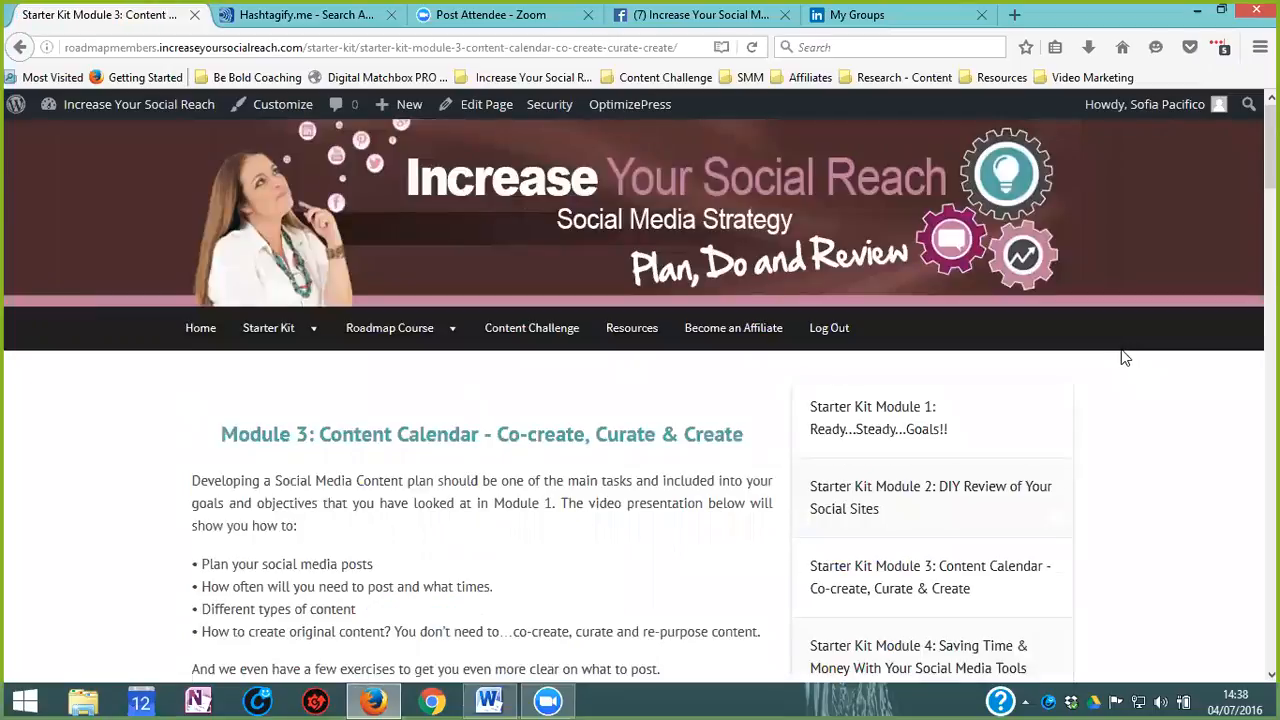
pyautogui.moveTo(624, 412)
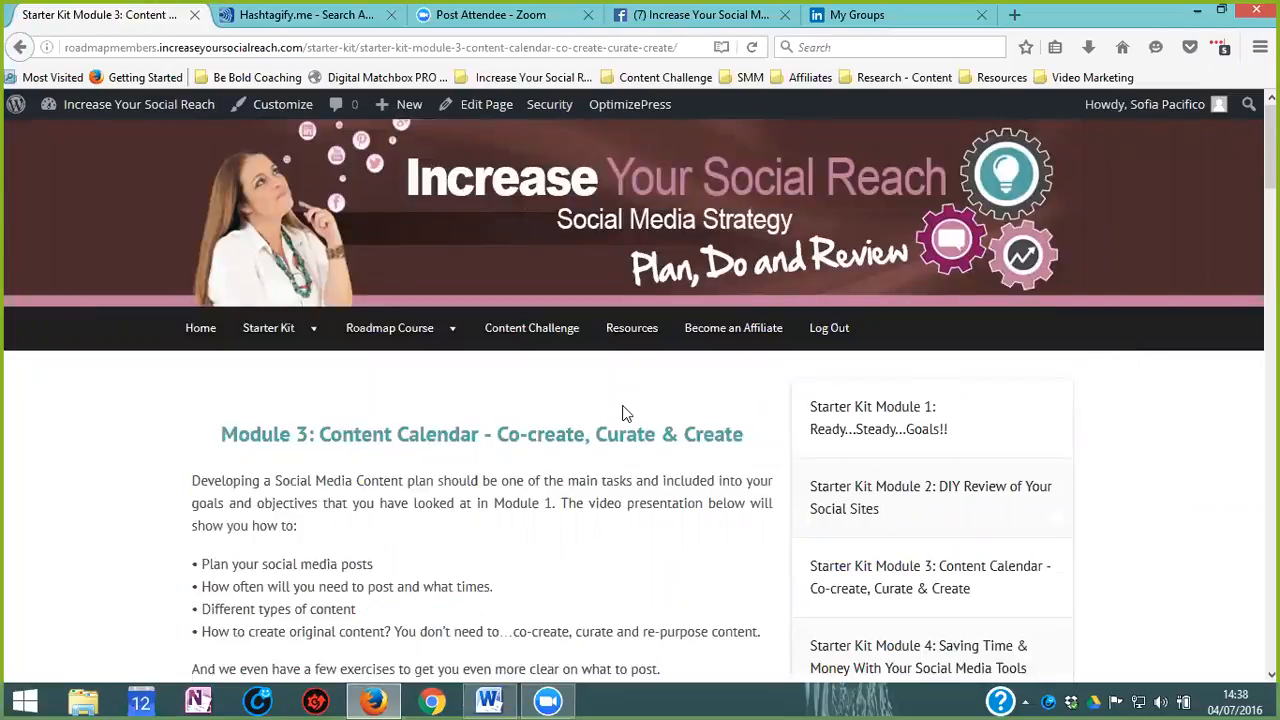